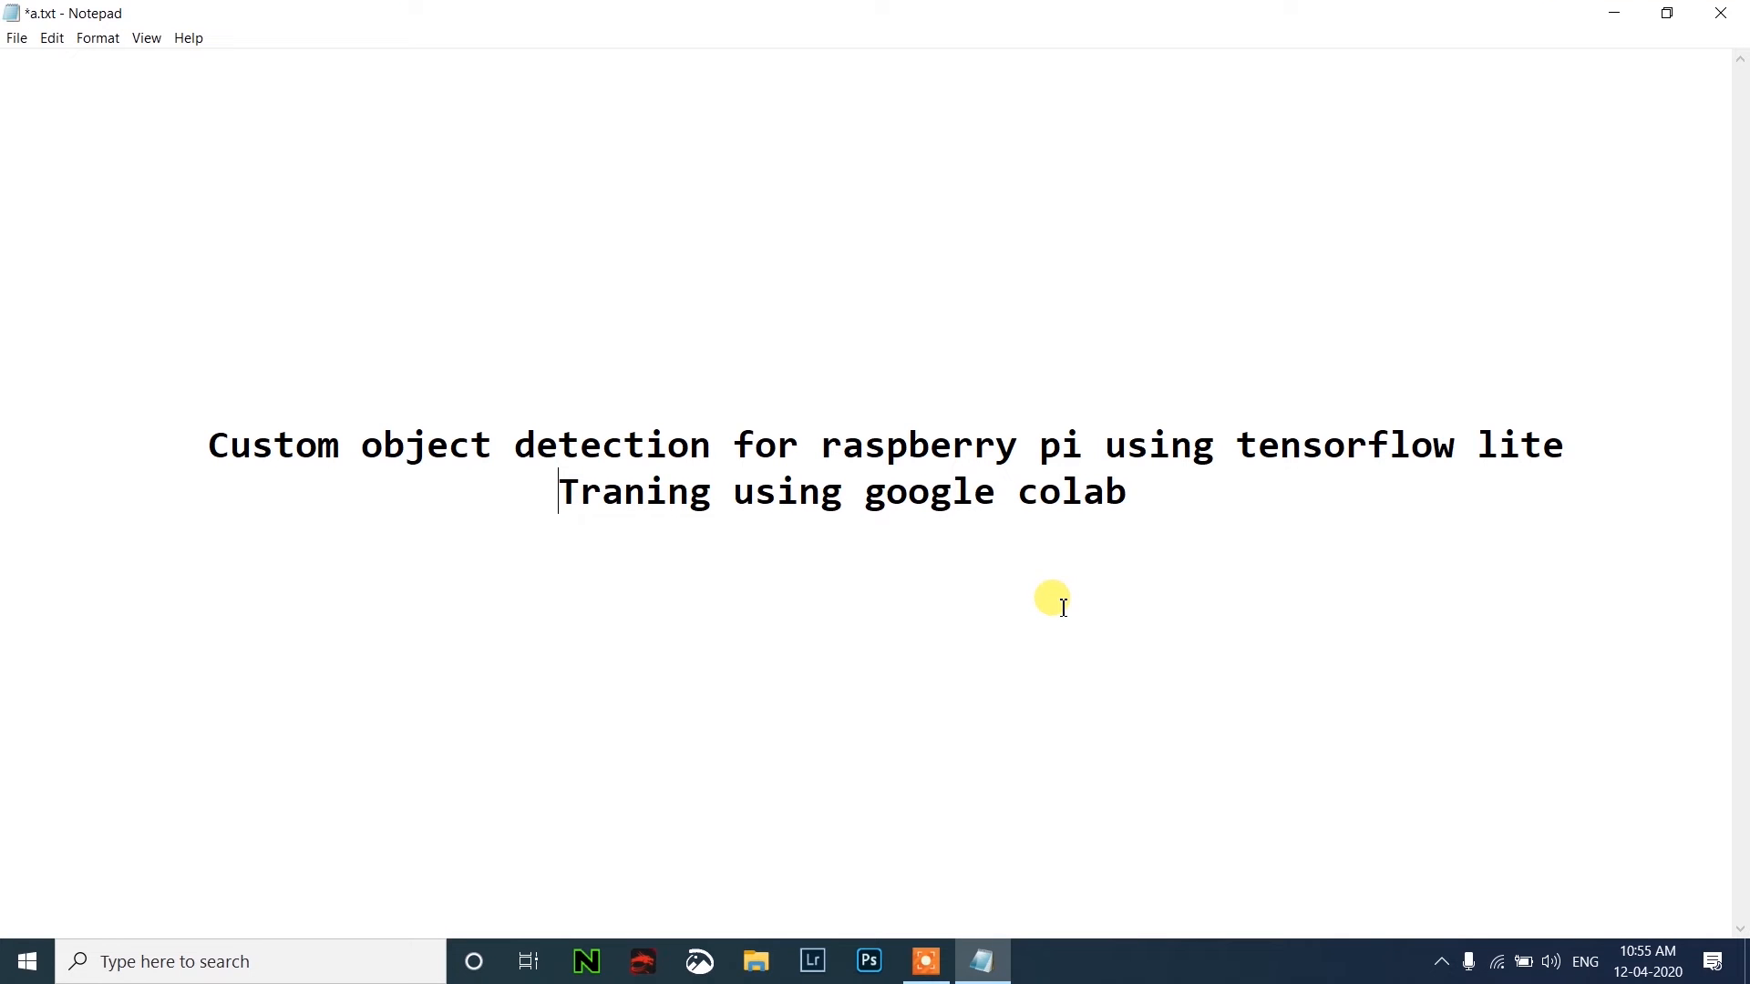
Highlight 'google colab' in the title note and bring up the a.txt note with the three-step outline.
{"action": "left_click_drag", "start_coordinate": [883, 490], "coordinate": [1126, 490]}
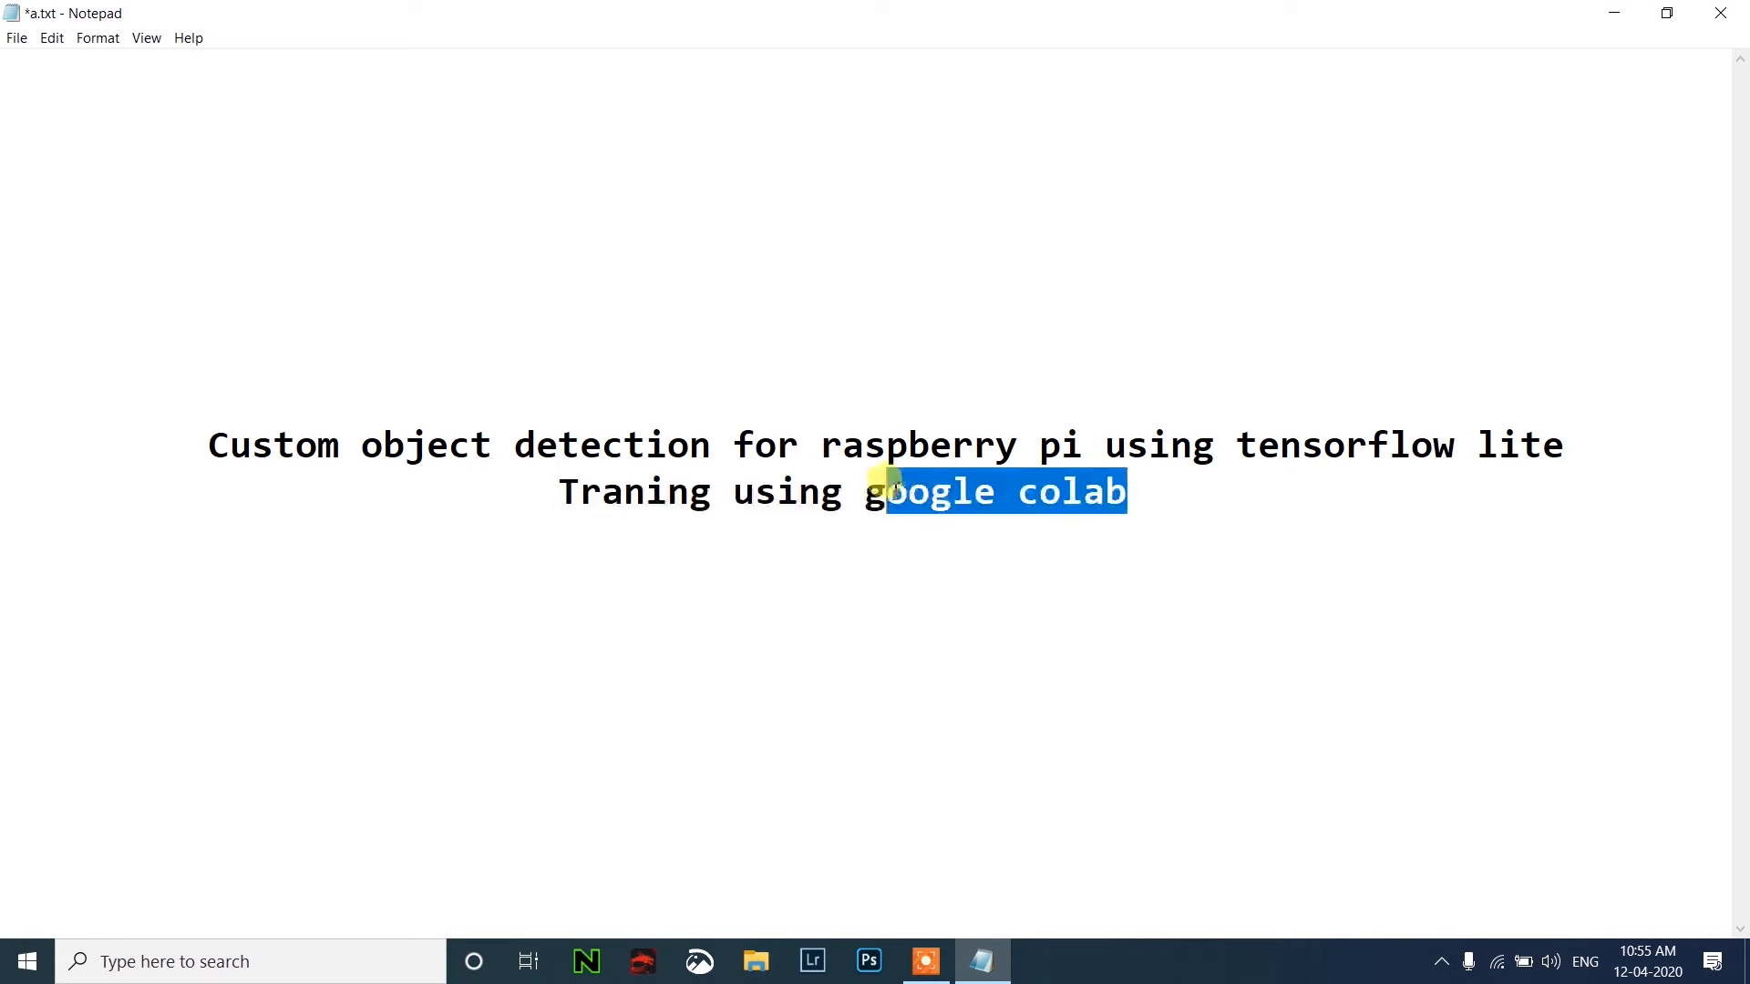
{"action": "left_click", "coordinate": [881, 589]}
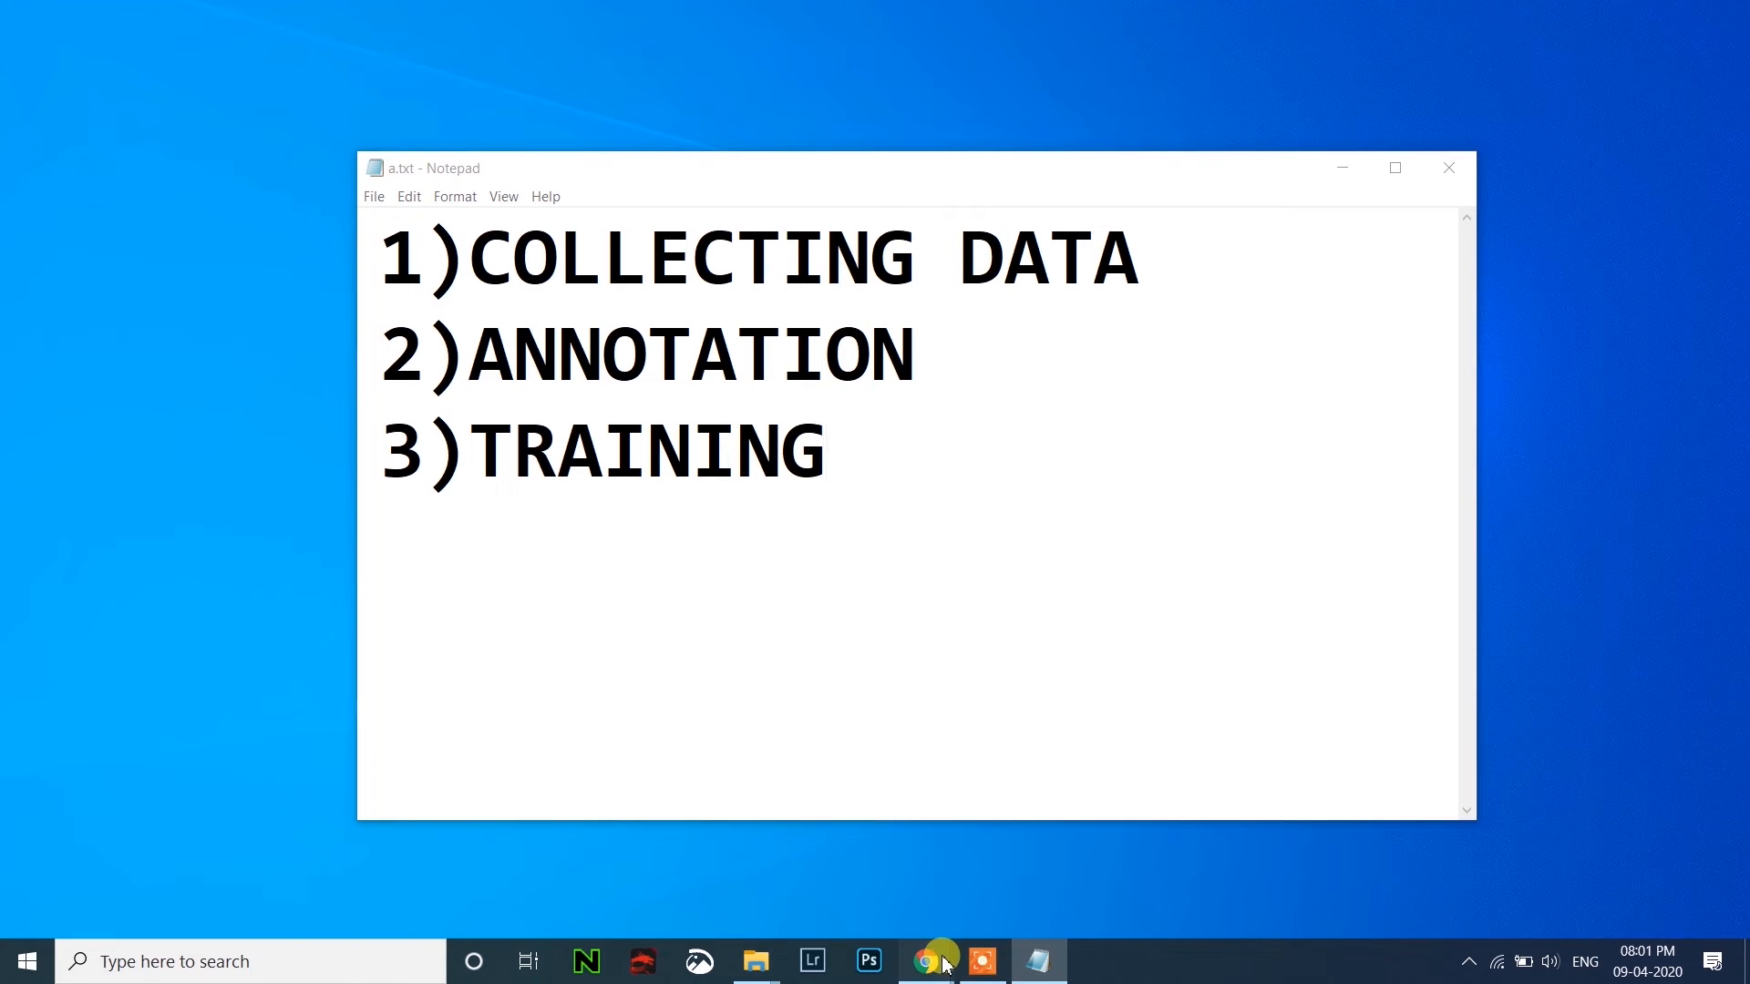
Bring Chrome forward on the Download All Images store page and add a fresh blank tab.
{"action": "left_click", "coordinate": [925, 961]}
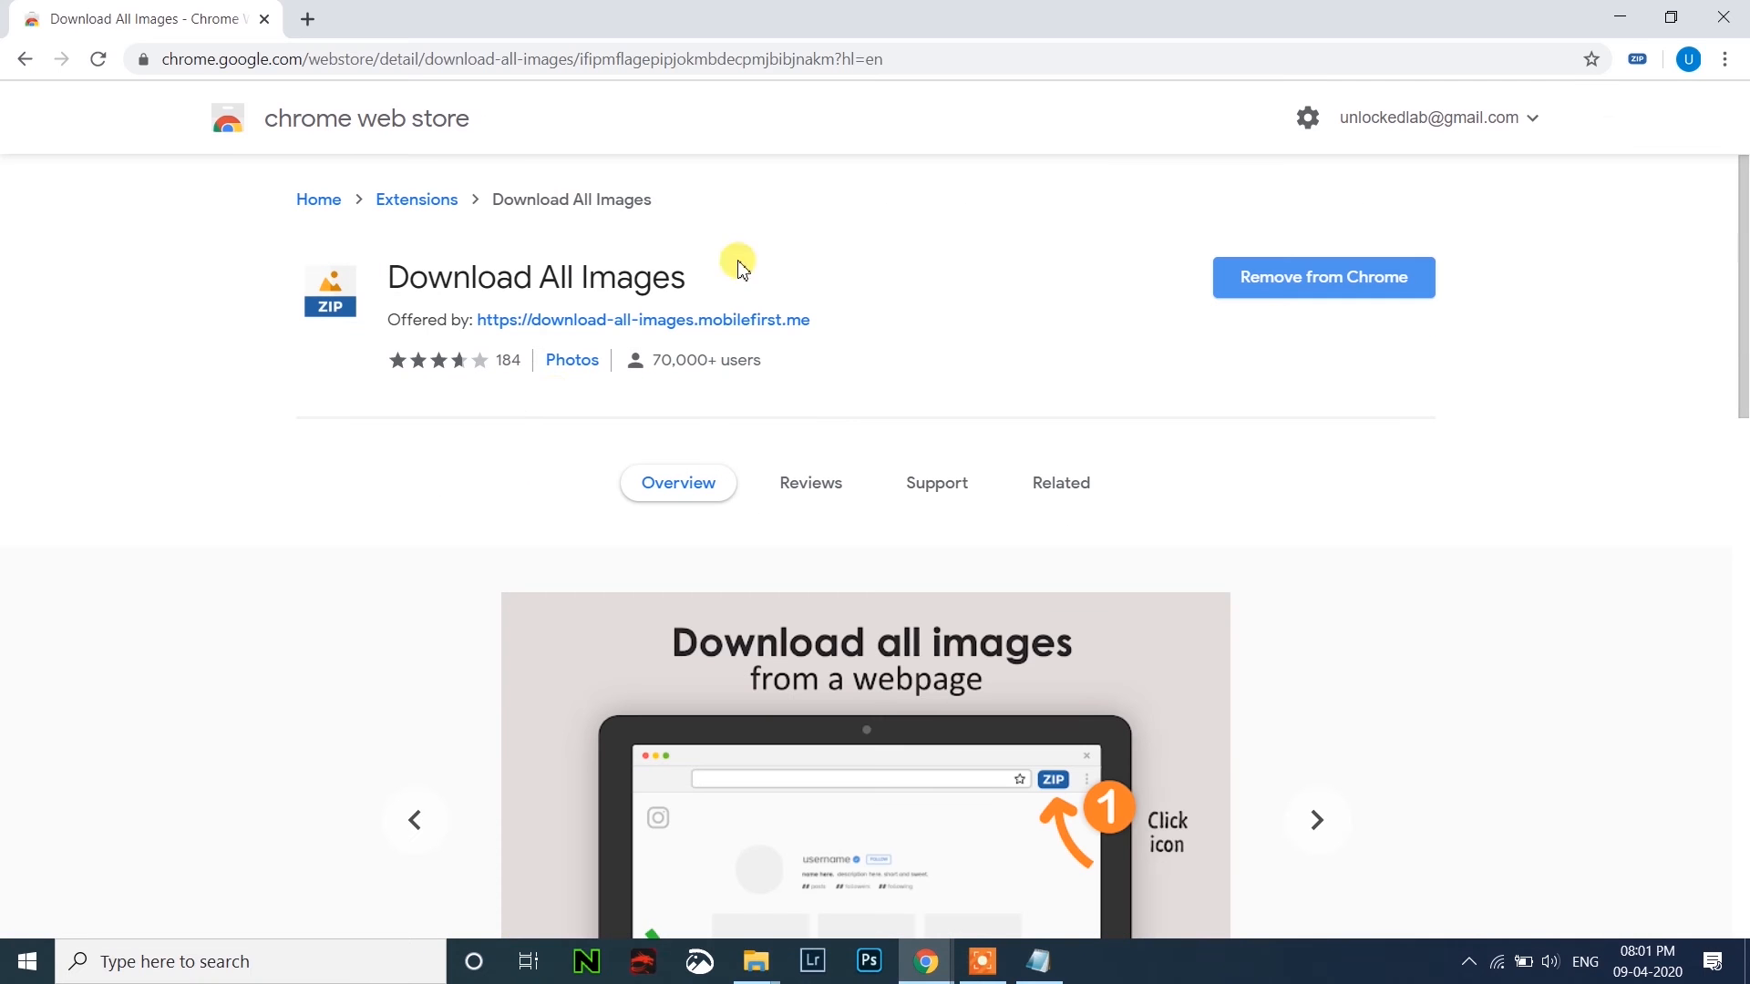
{"action": "mouse_move", "coordinate": [1433, 310]}
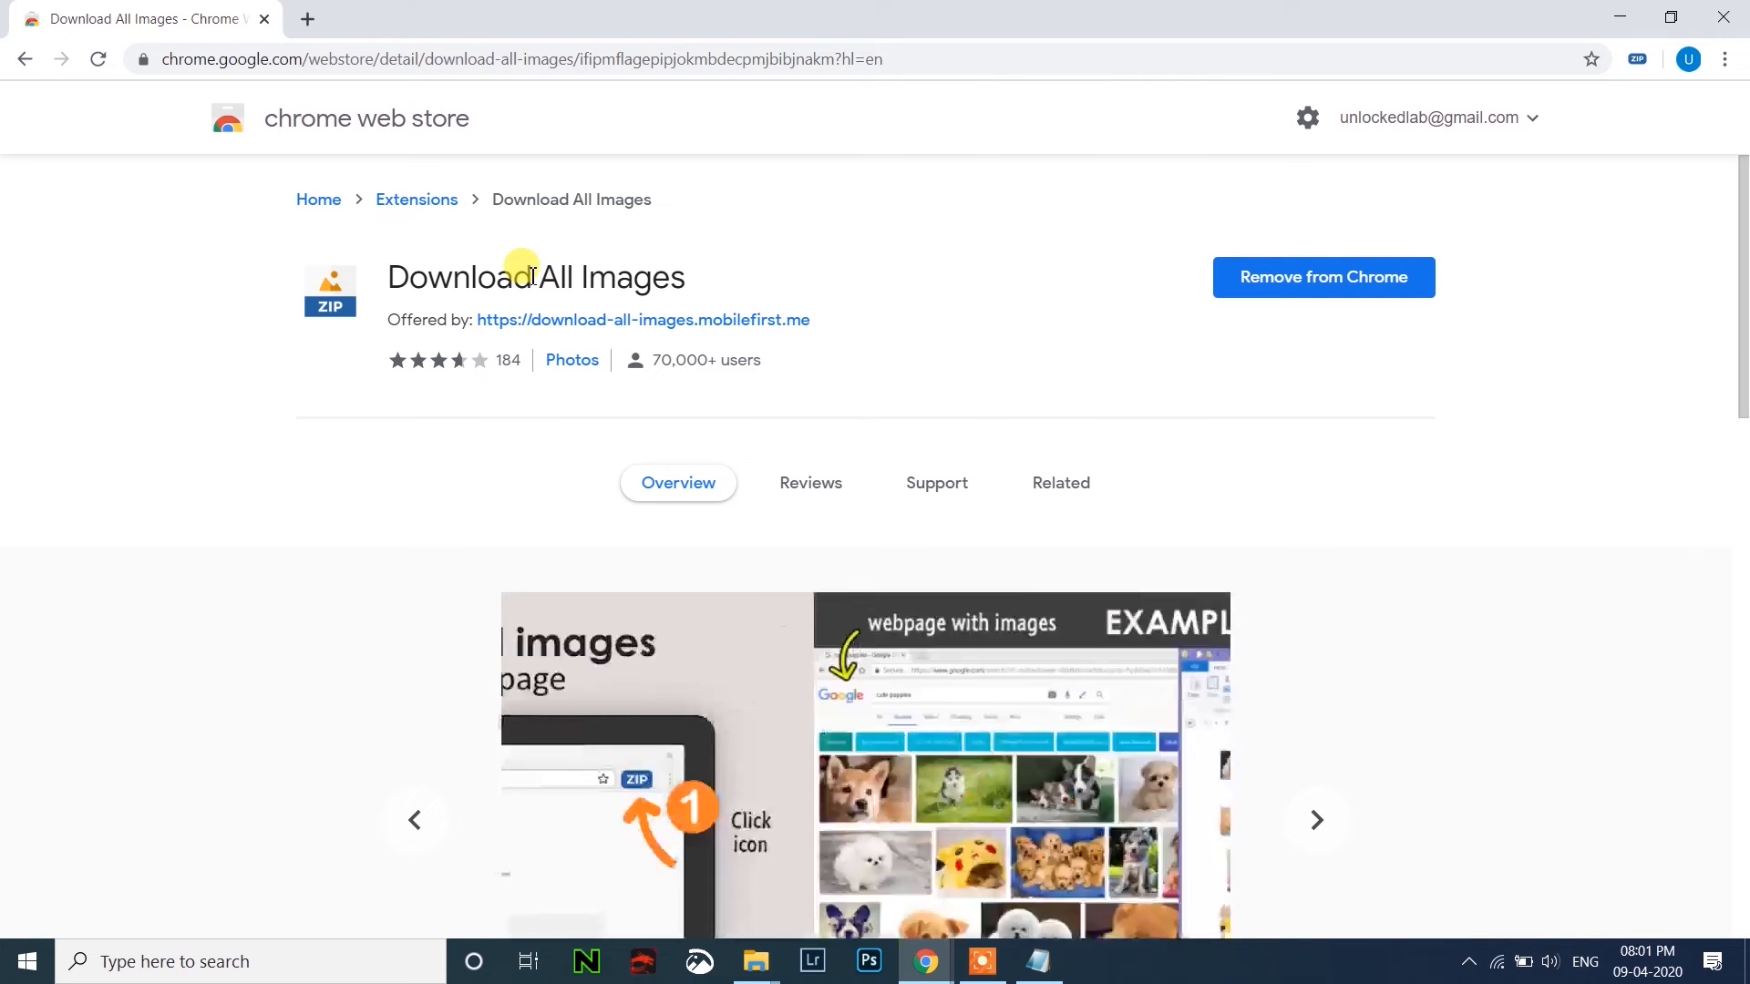
{"action": "left_click", "coordinate": [1317, 820]}
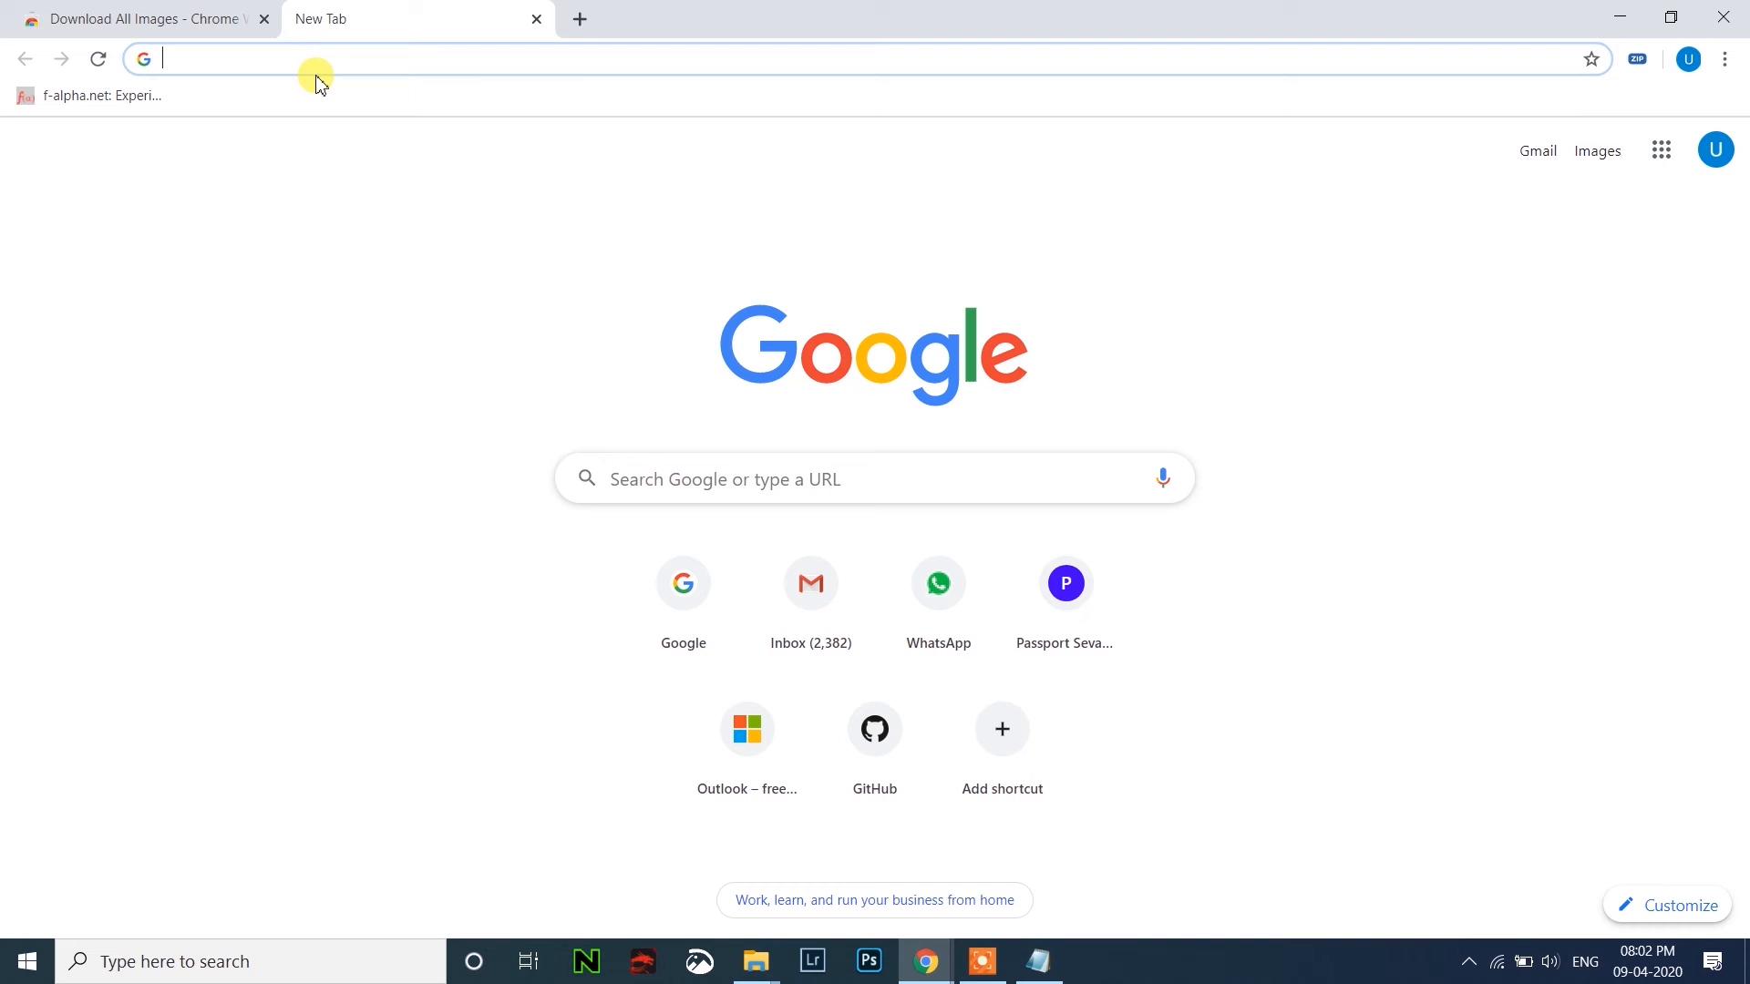
Search Google for bike, show image results and load many more bike photos down the page.
{"action": "type", "text": "bil"}
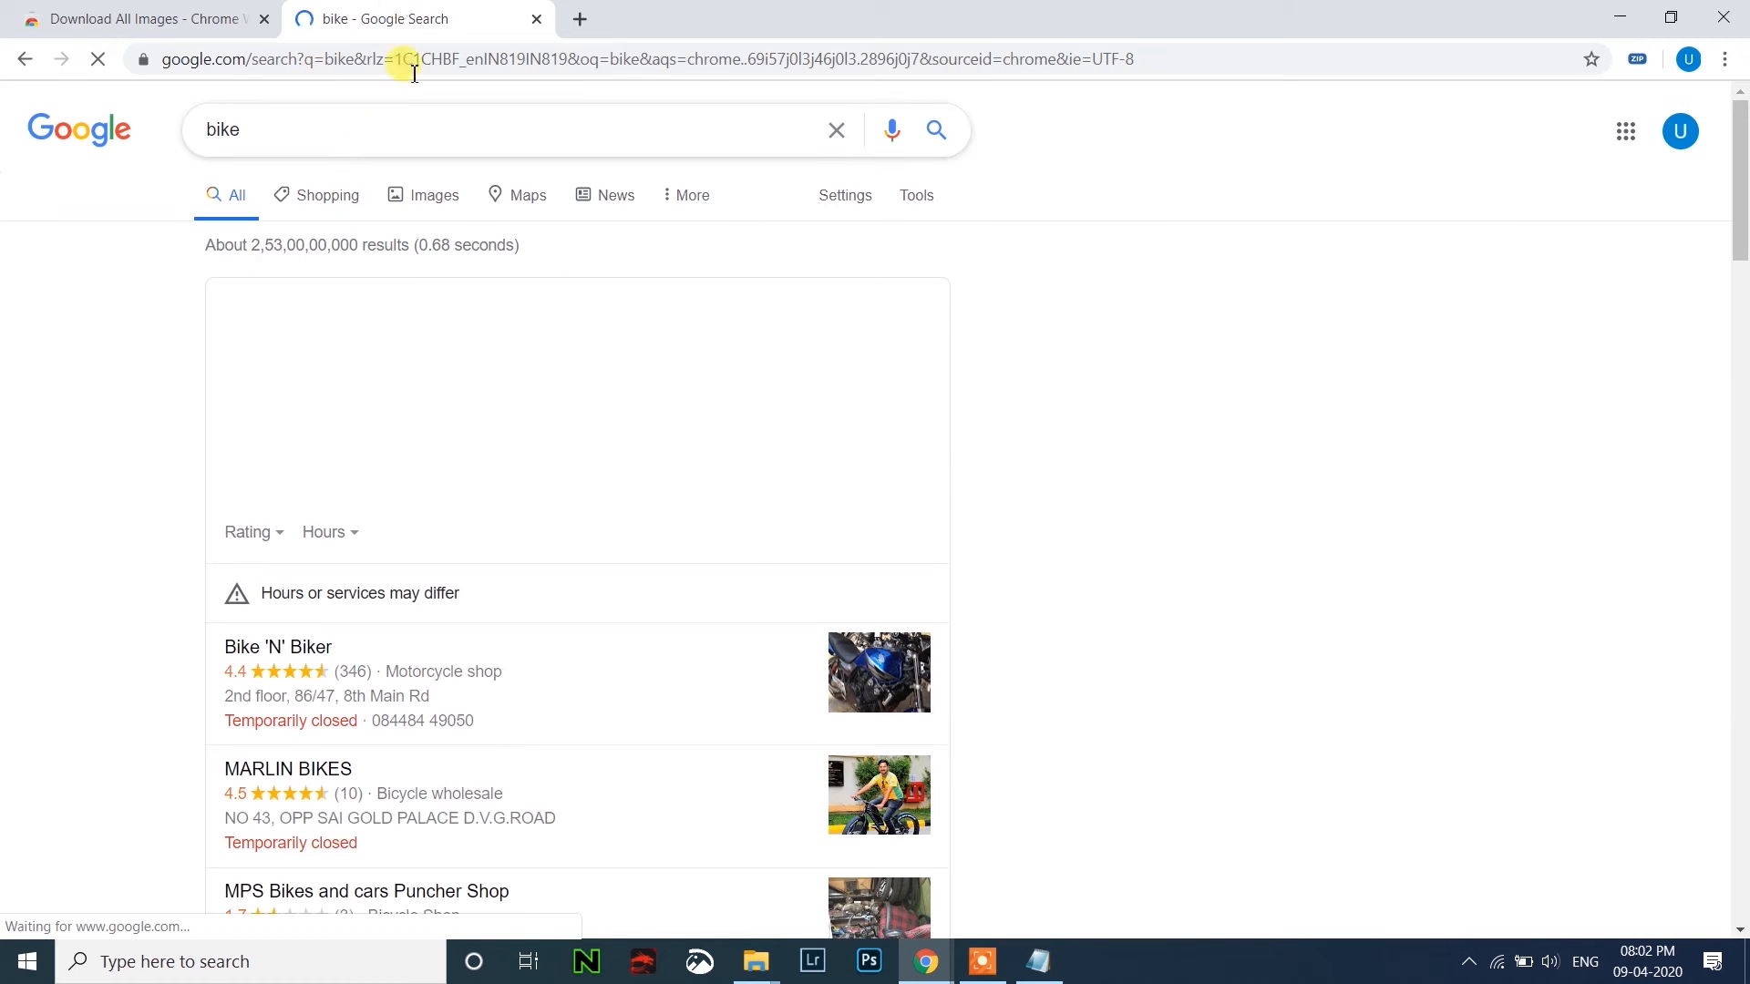
{"action": "left_click", "coordinate": [434, 195]}
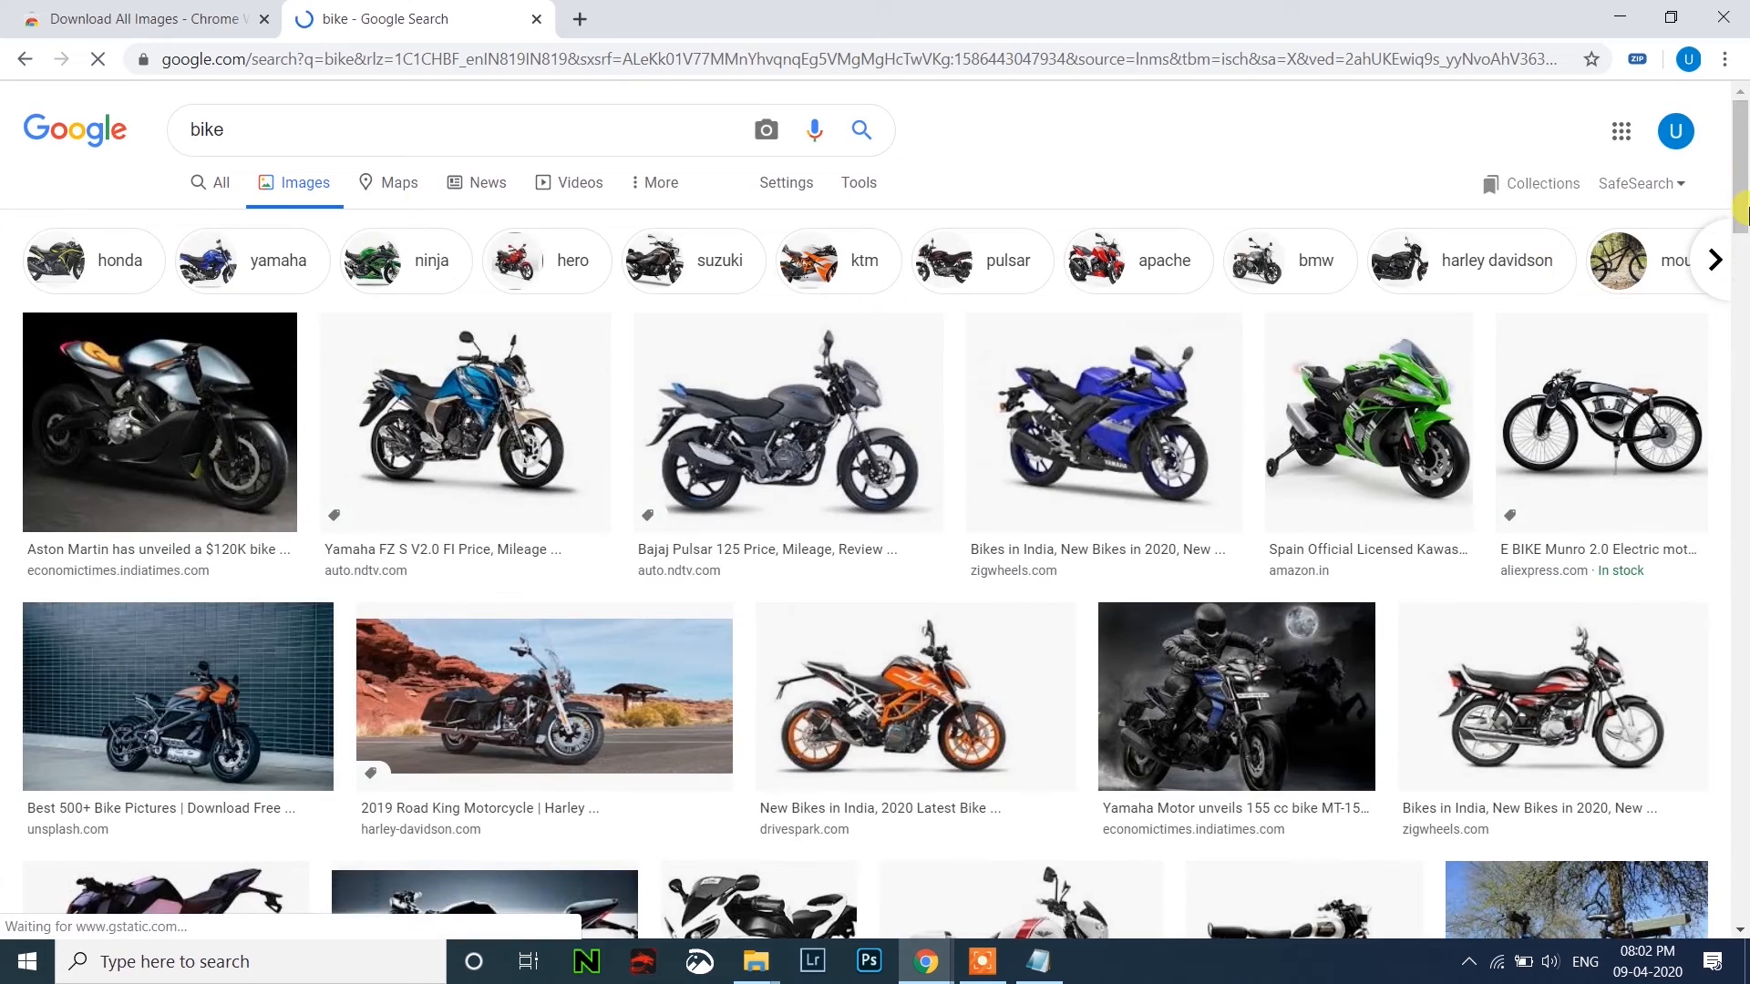
{"action": "scroll", "scroll_direction": "down", "scroll_amount": 3}
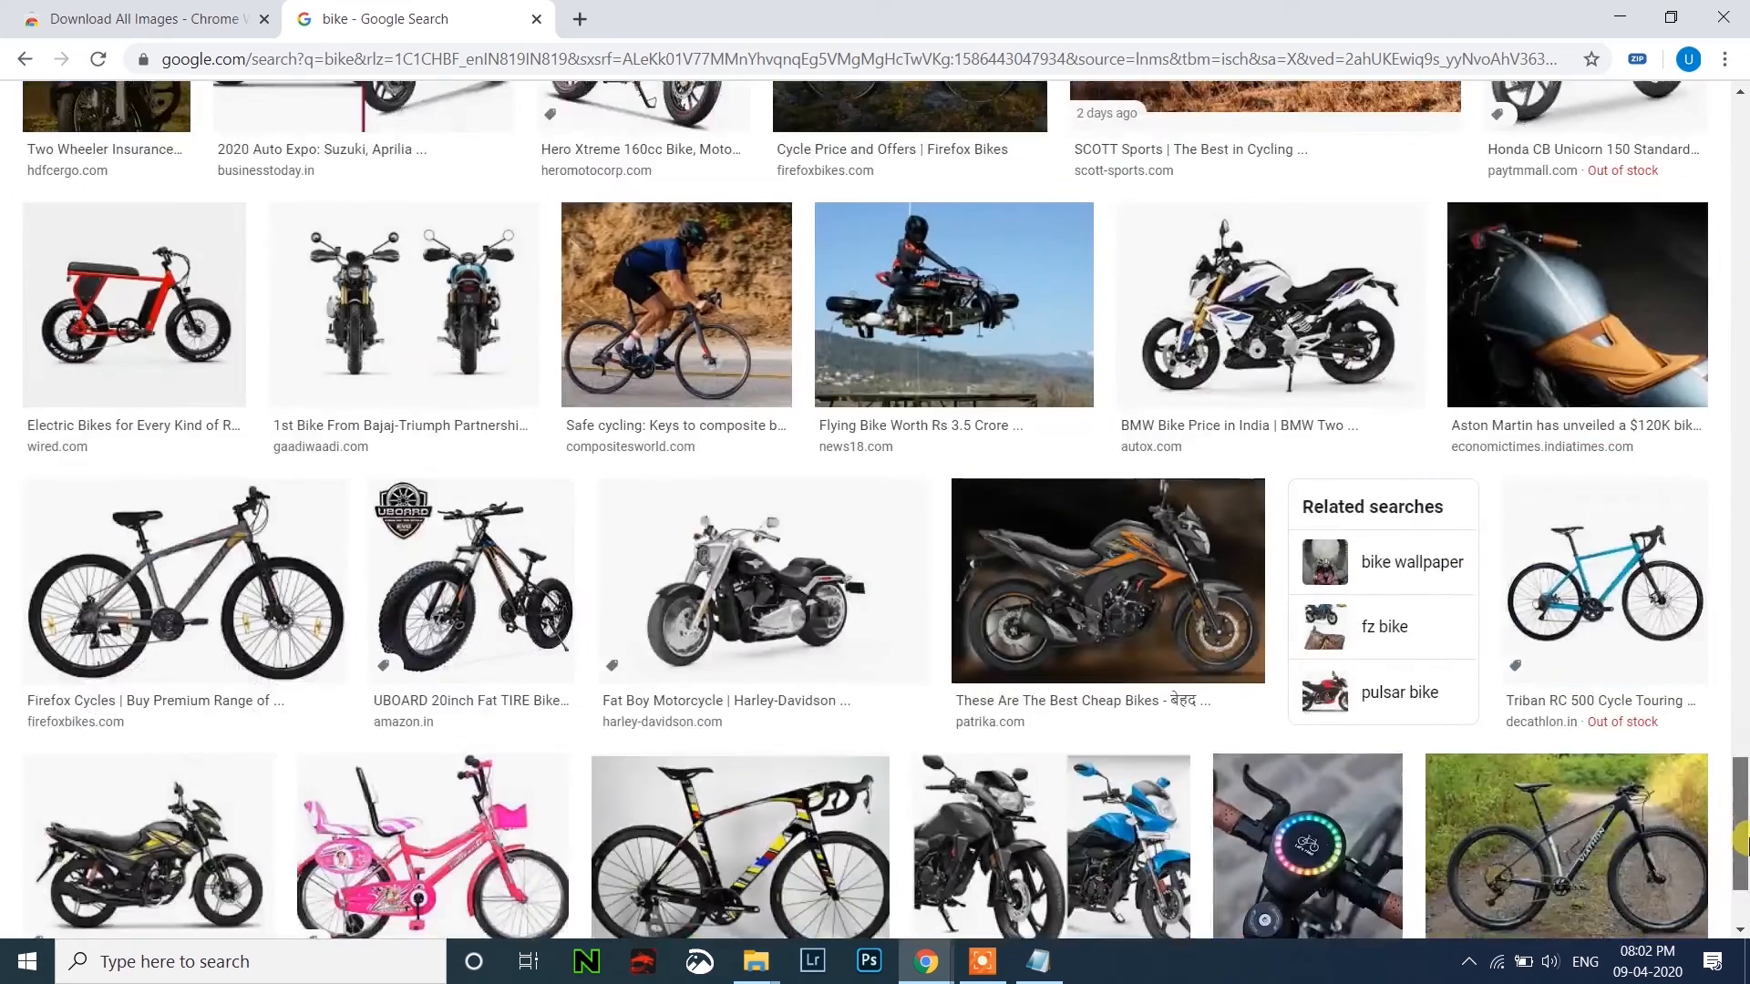
{"action": "scroll", "scroll_direction": "down", "scroll_amount": 3}
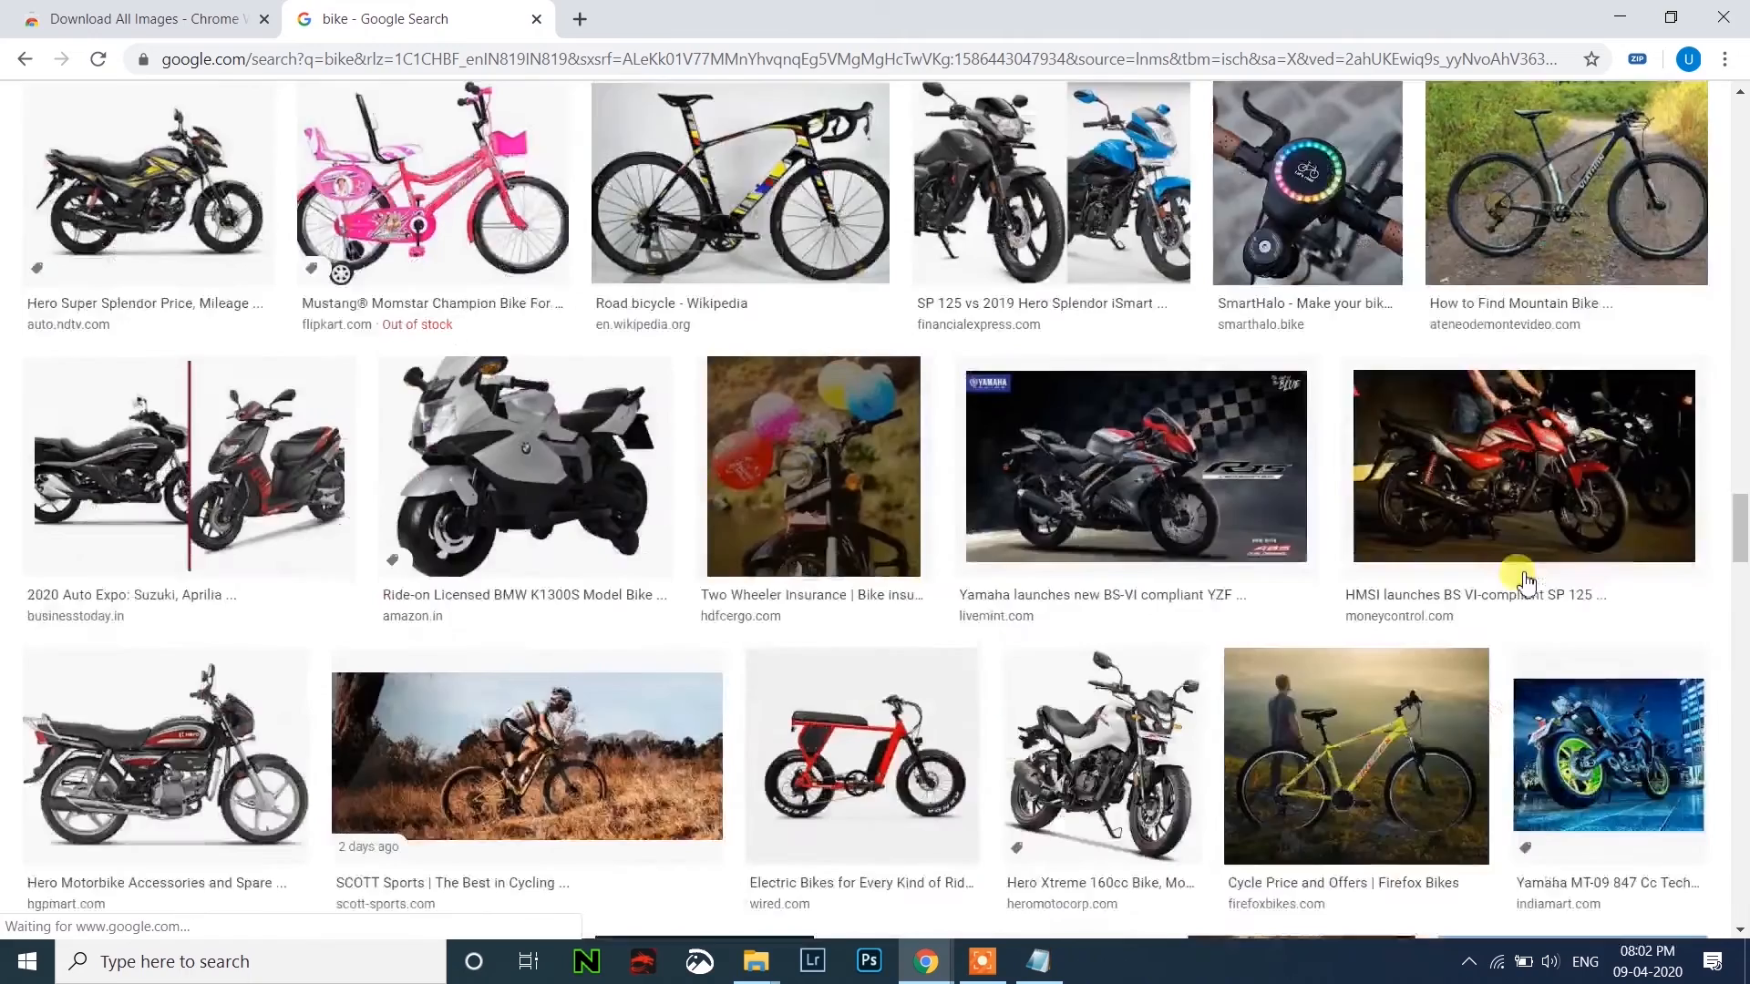
{"action": "scroll", "scroll_direction": "down", "scroll_amount": 3}
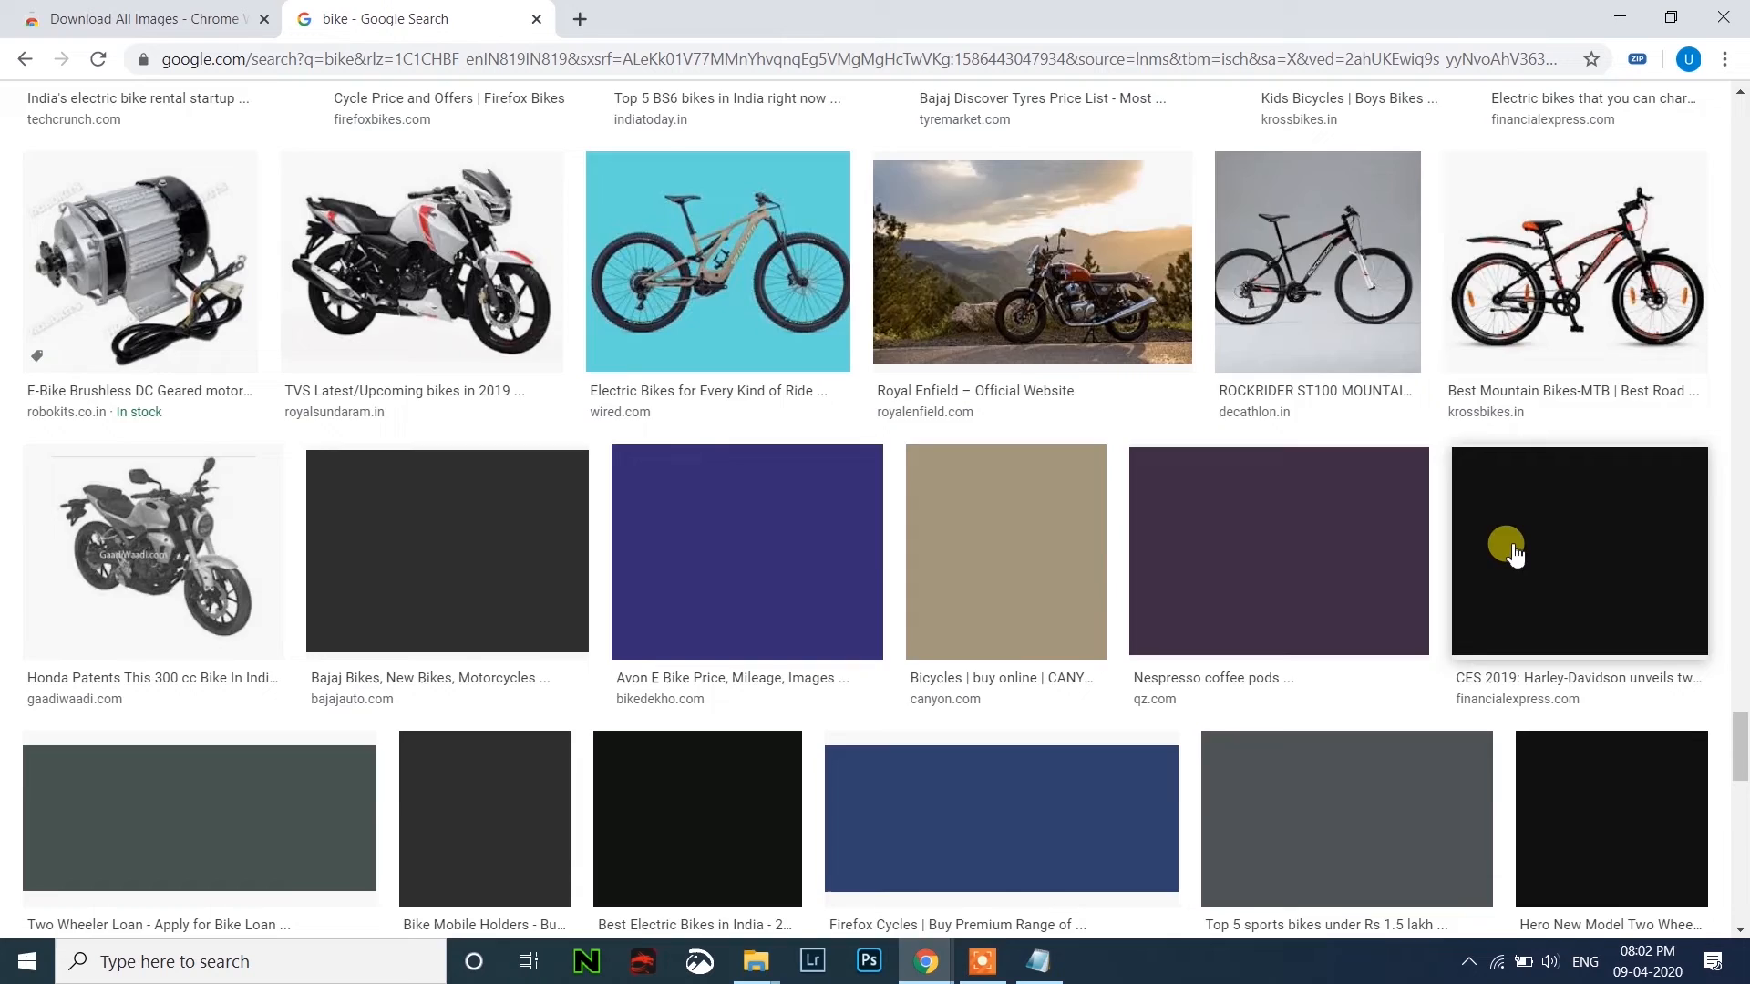
{"action": "scroll", "scroll_direction": "down", "scroll_amount": 3}
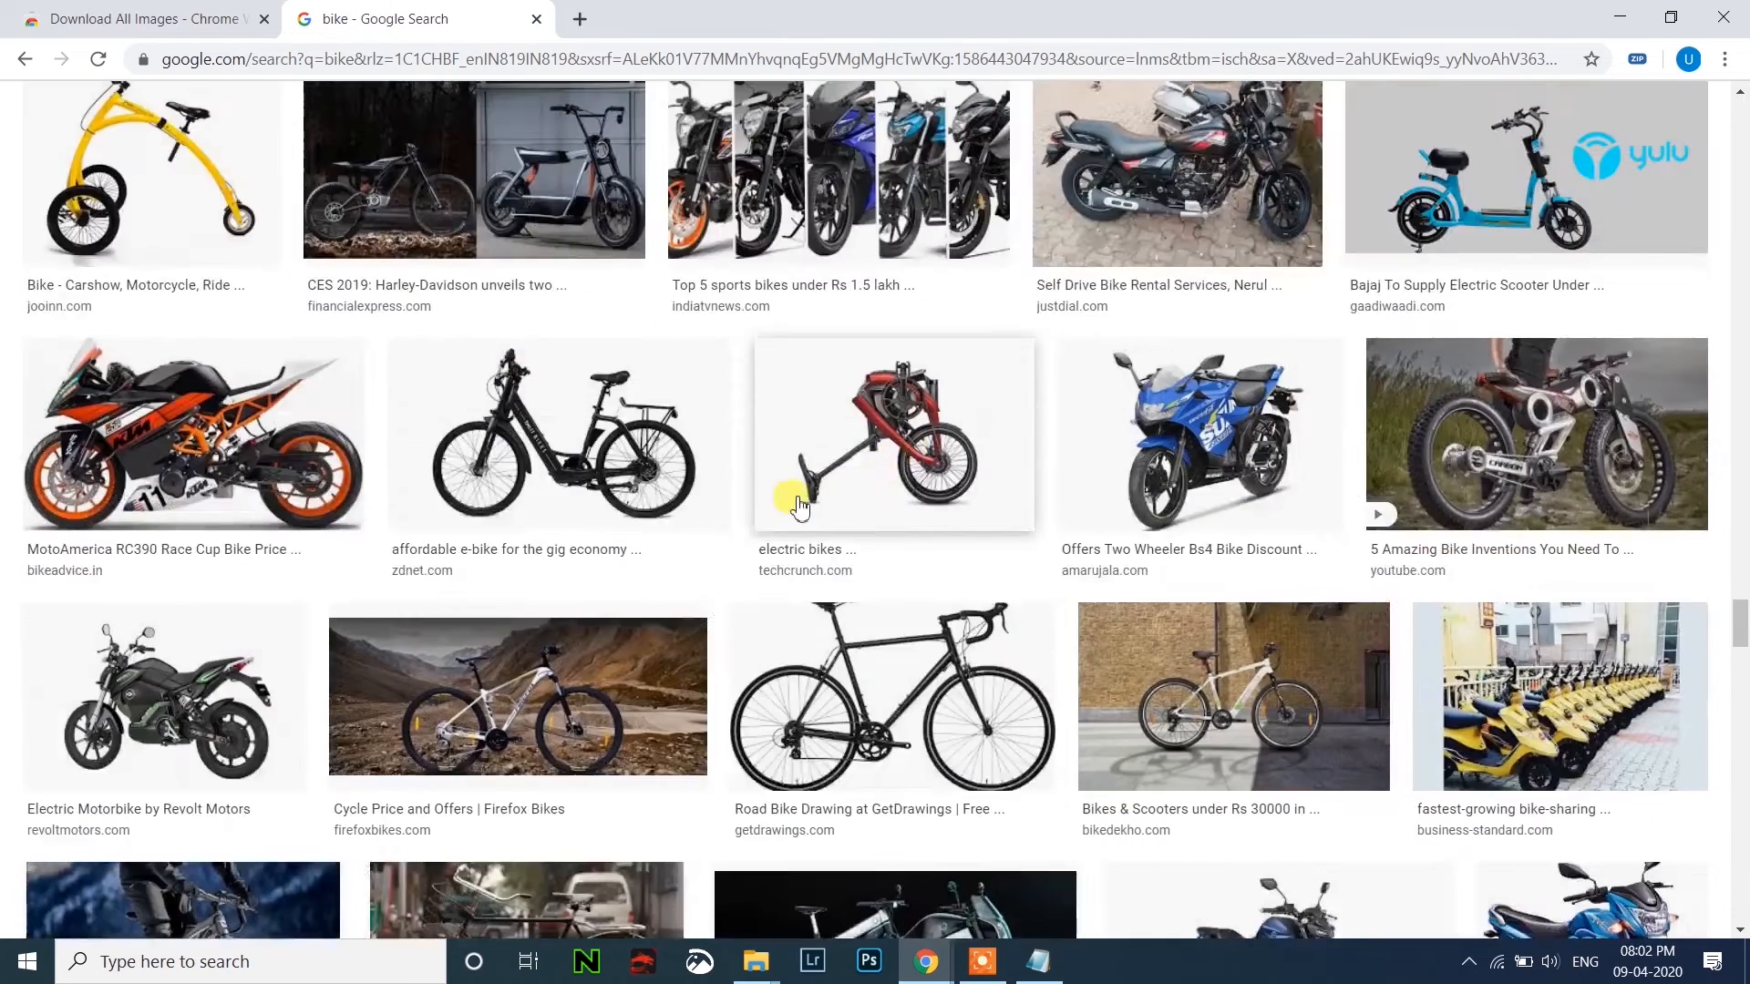
{"action": "scroll", "scroll_direction": "down", "scroll_amount": 3}
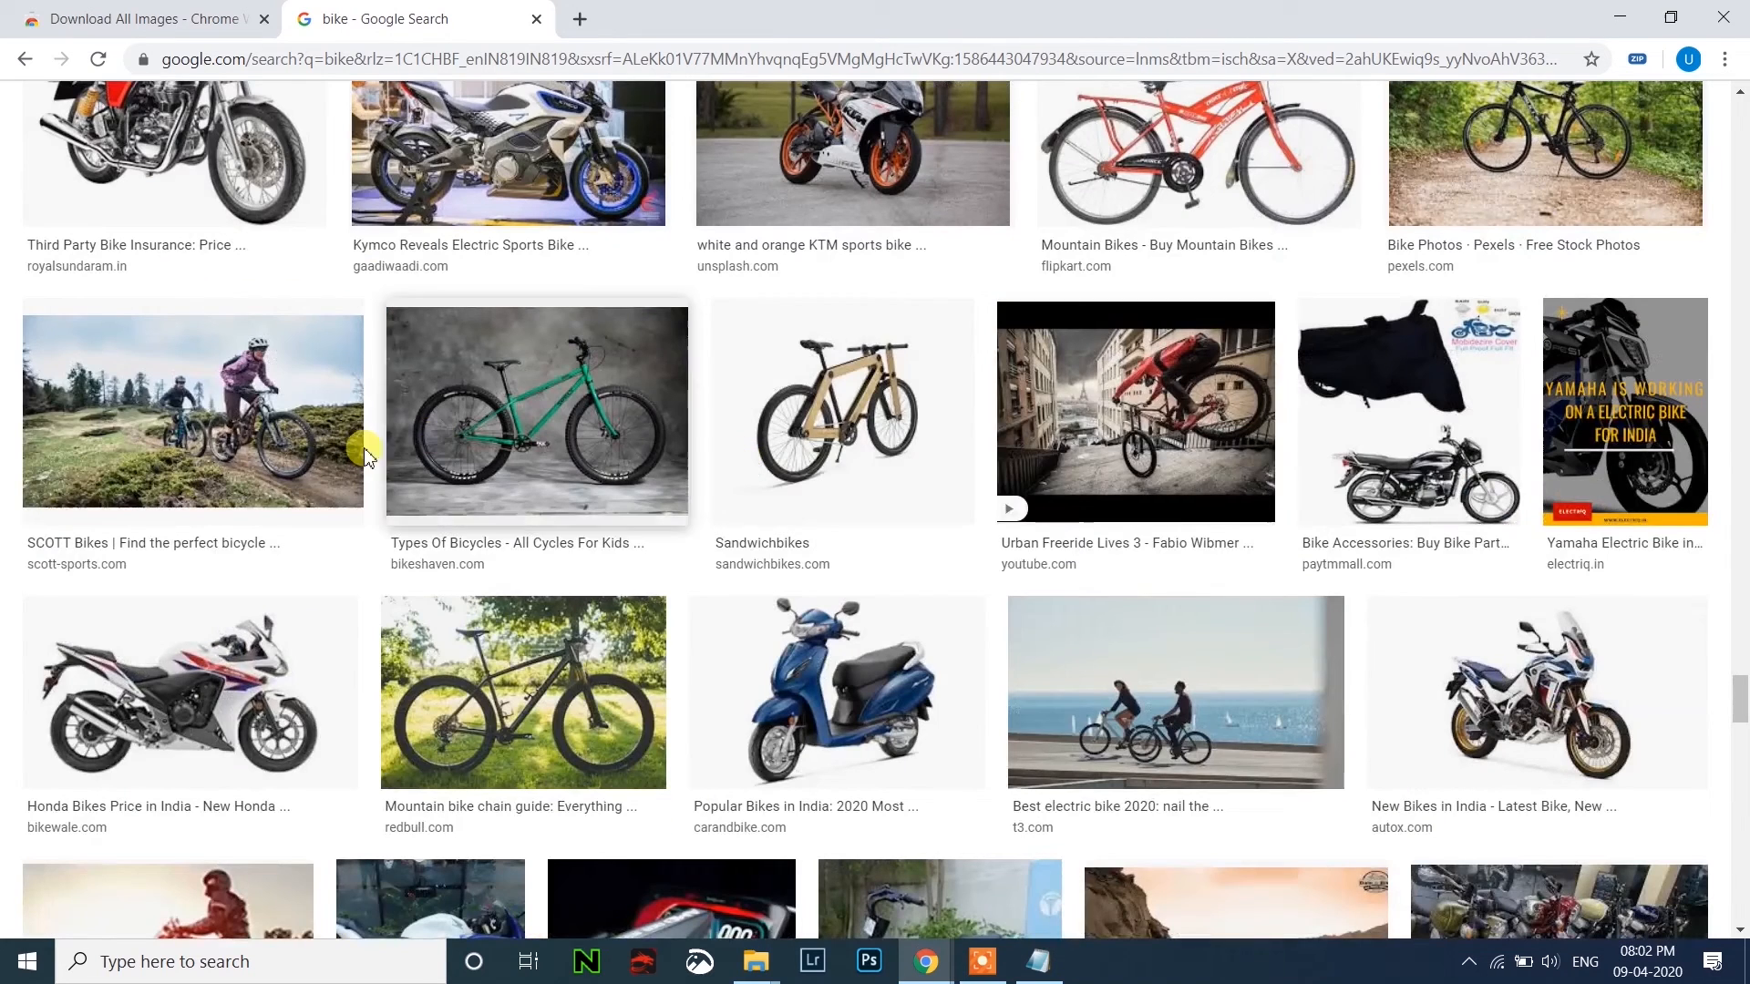
{"action": "mouse_move", "coordinate": [1529, 489]}
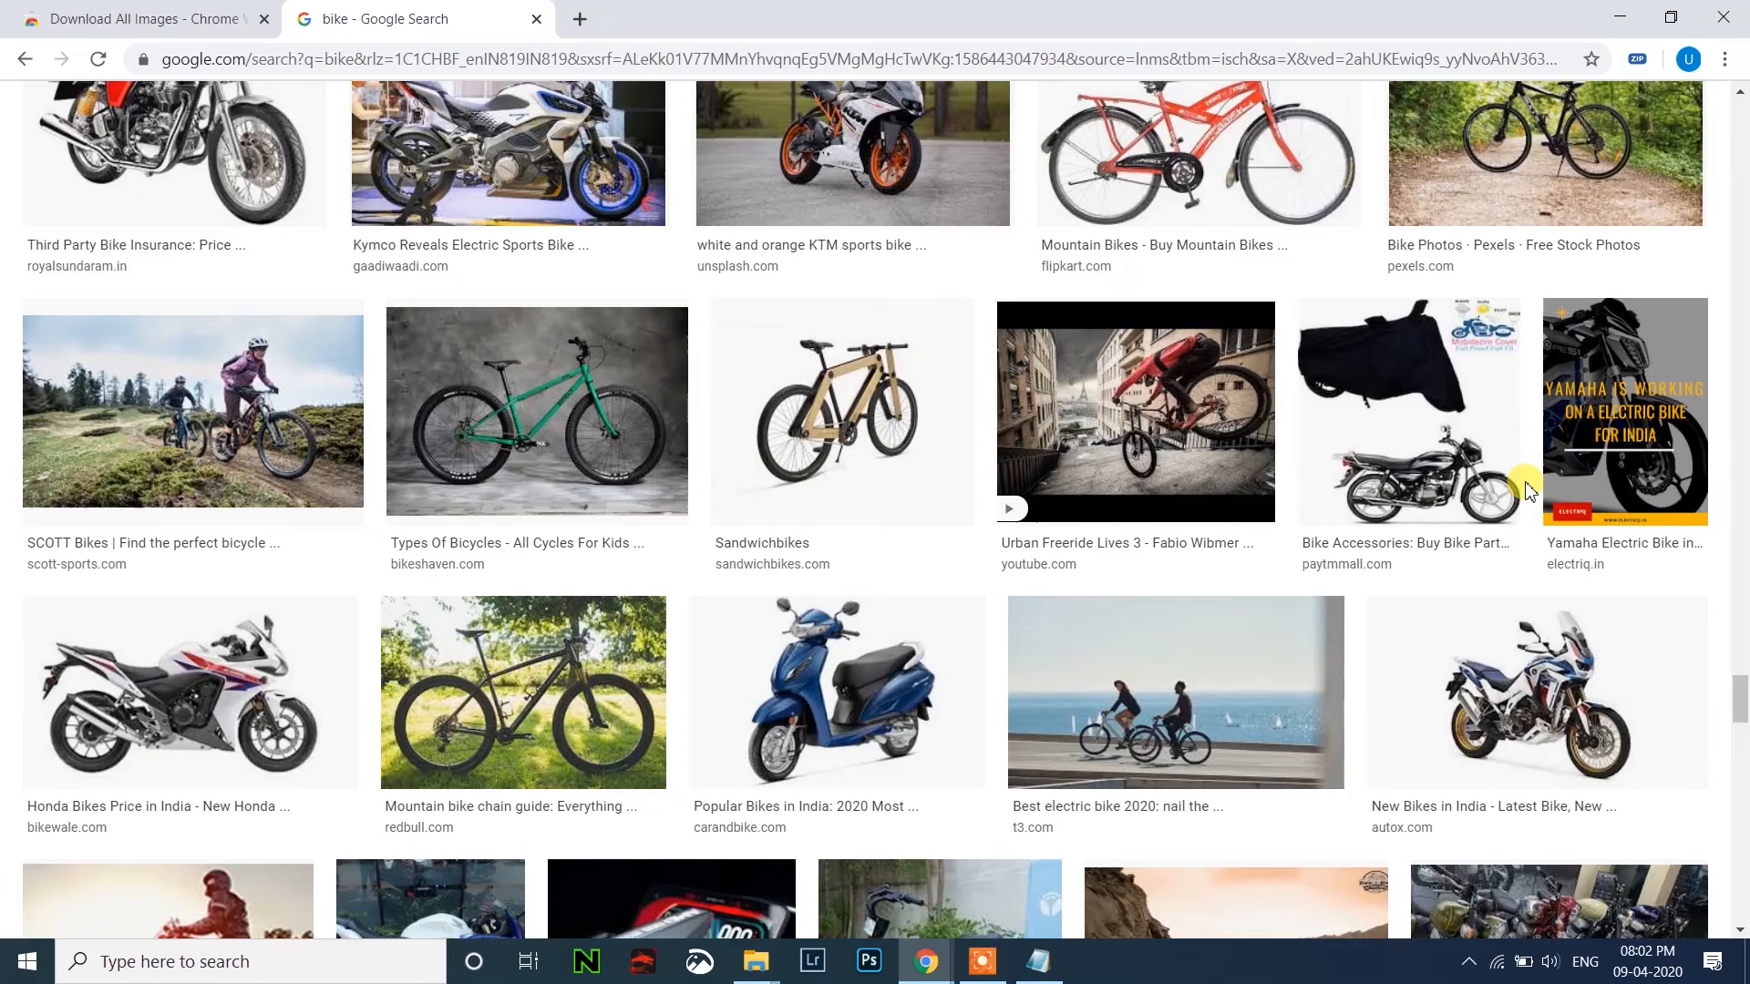
{"action": "scroll", "scroll_direction": "down", "scroll_amount": 3}
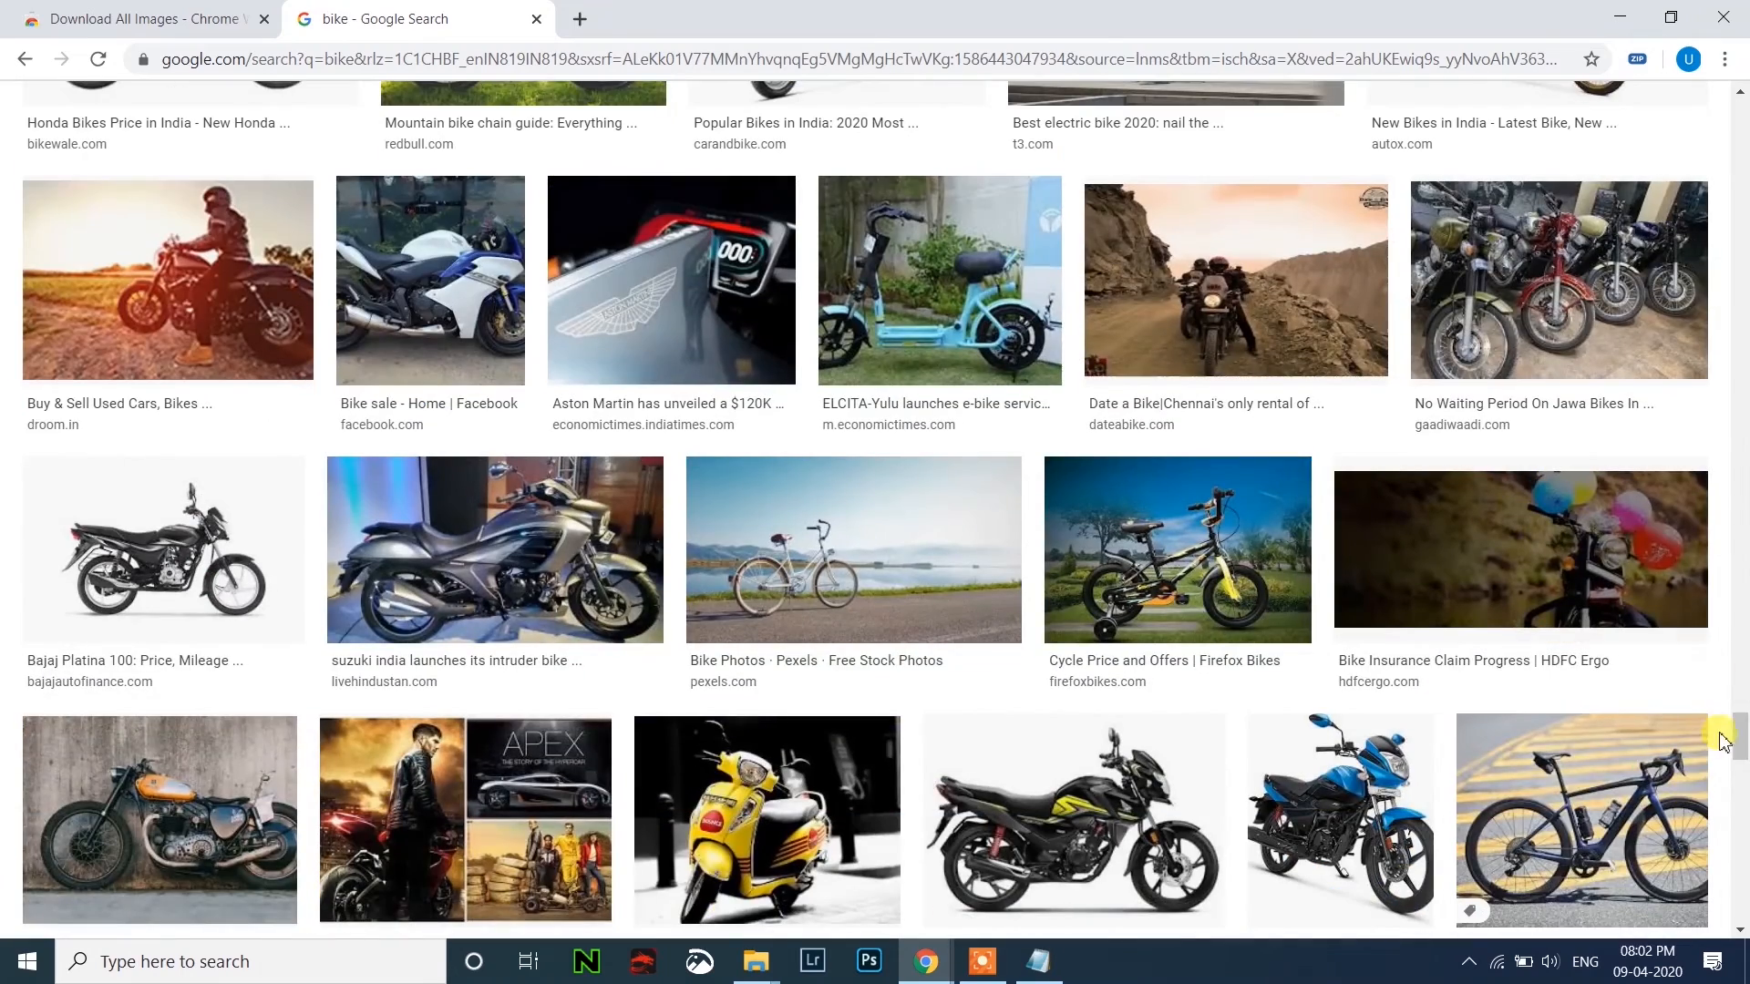
{"action": "scroll", "scroll_direction": "down", "scroll_amount": 3}
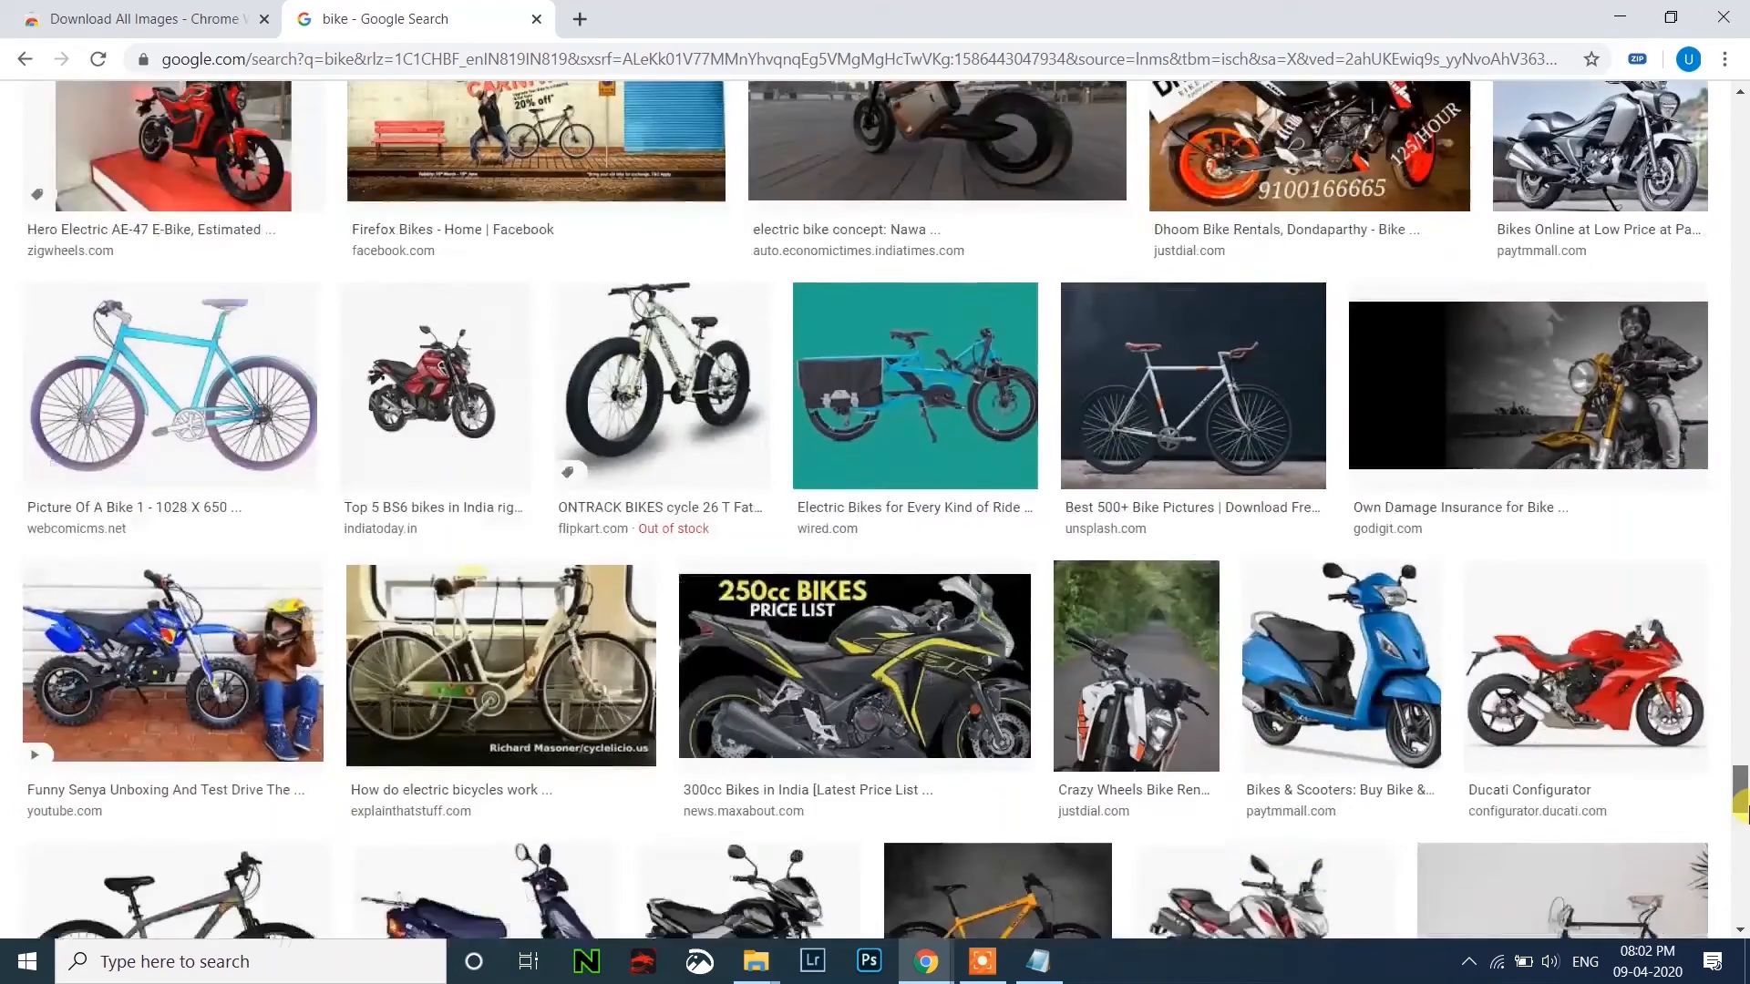
{"action": "scroll", "scroll_direction": "down", "scroll_amount": 3}
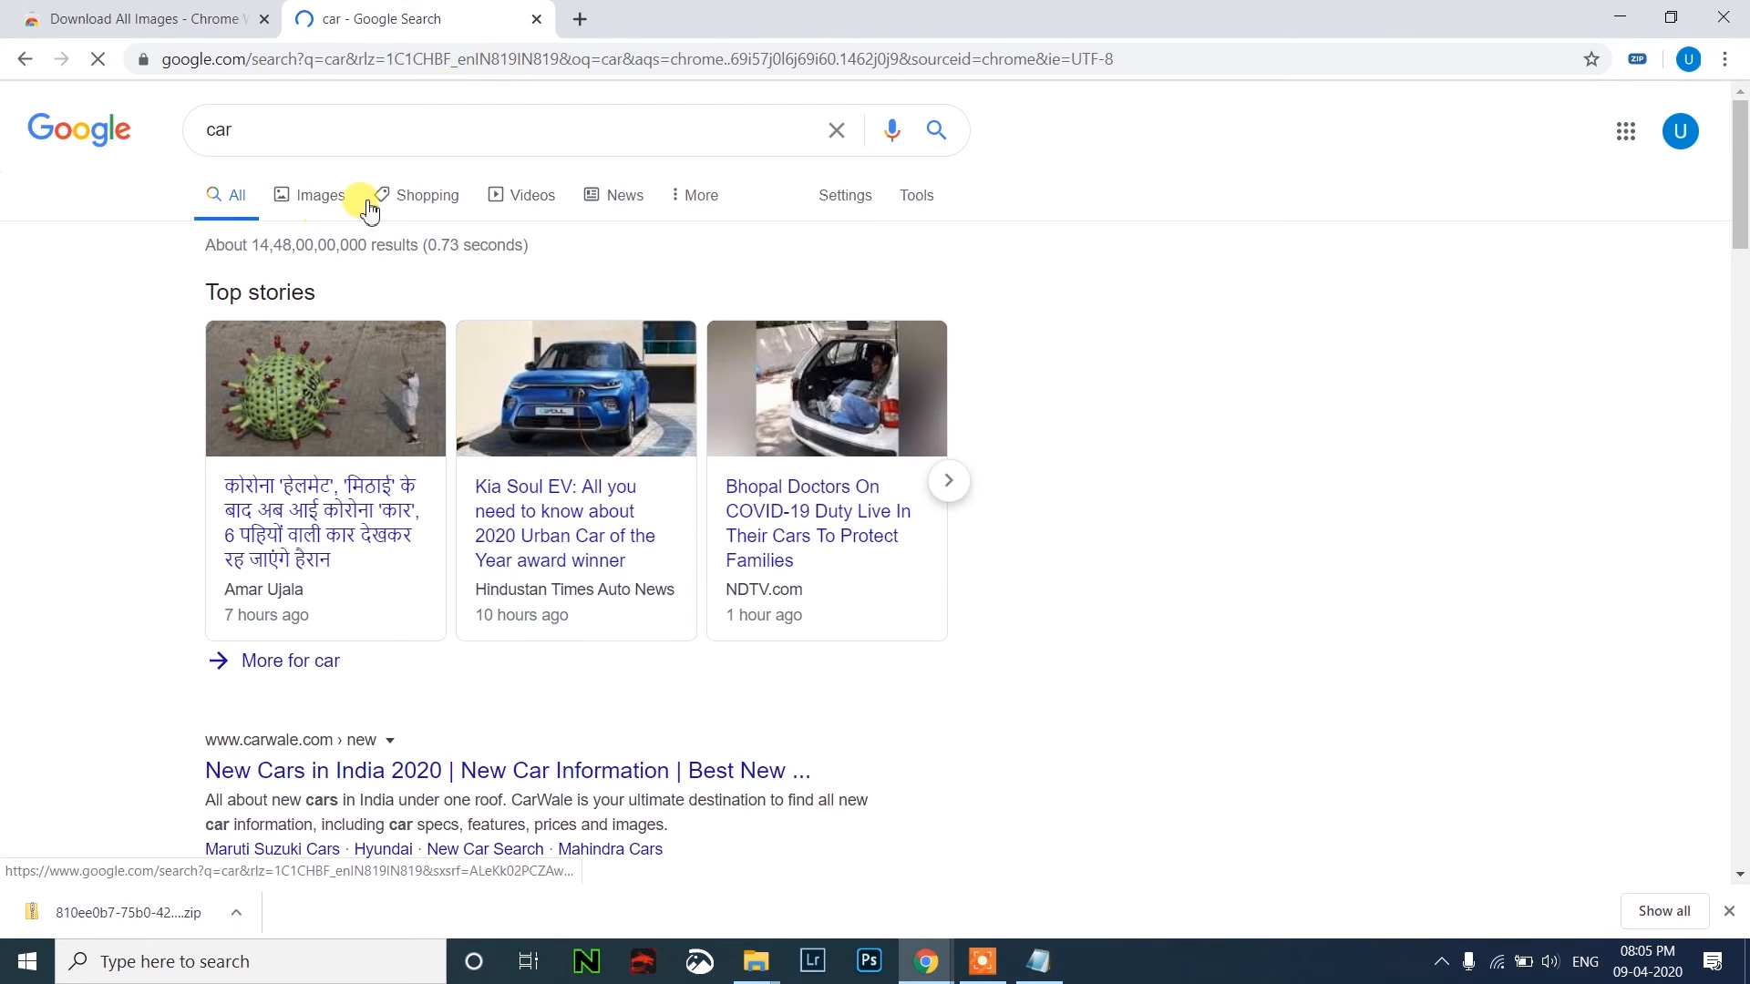
Show image results for car and load many more car photos down the page for the zip download.
{"action": "left_click", "coordinate": [319, 195]}
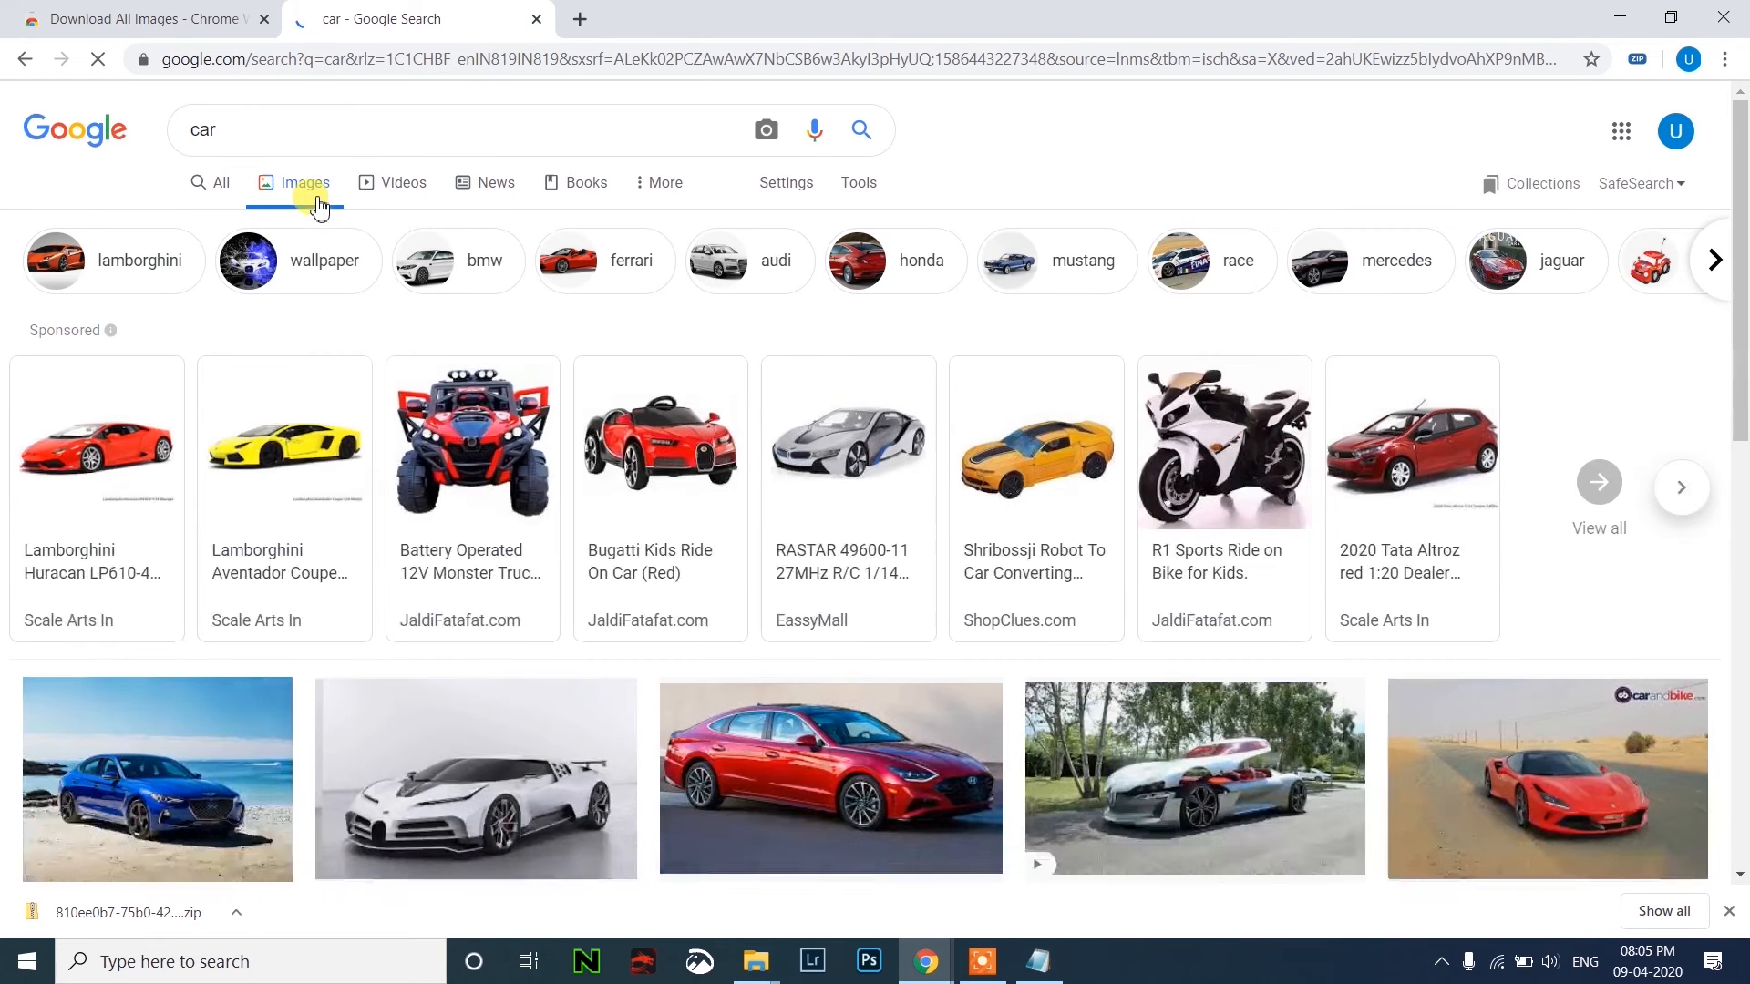
{"action": "scroll", "scroll_direction": "down", "scroll_amount": 3}
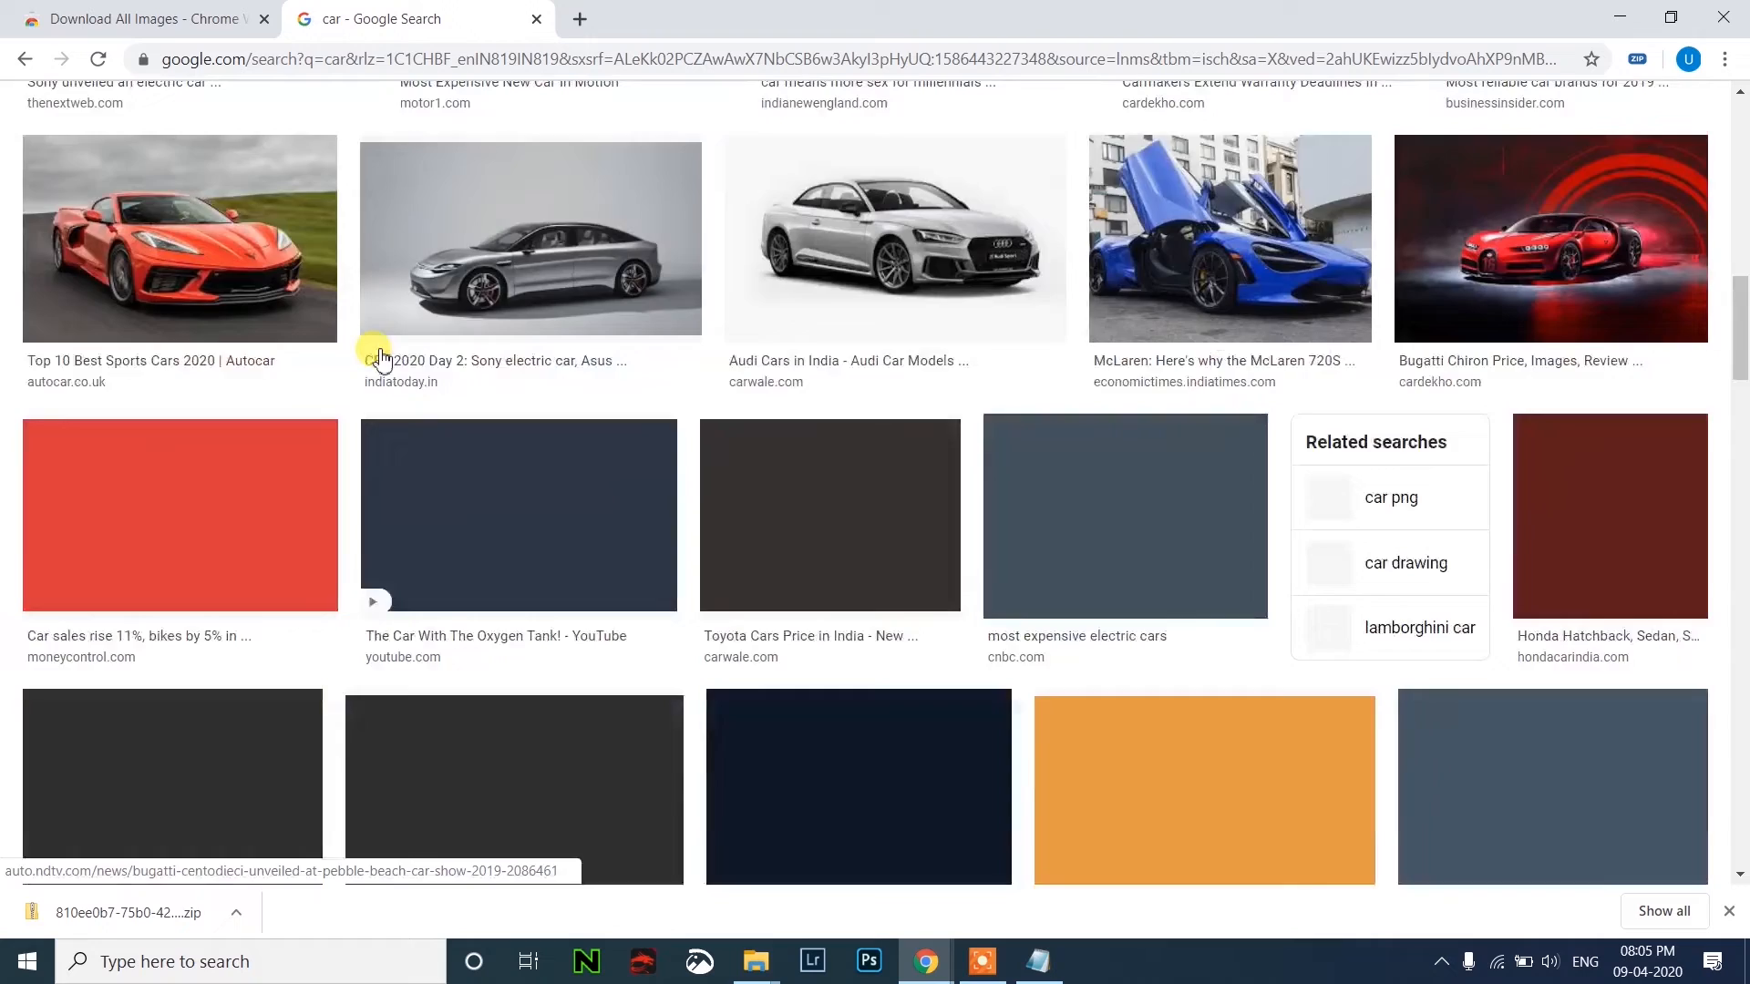
{"action": "scroll", "scroll_direction": "down", "scroll_amount": 3}
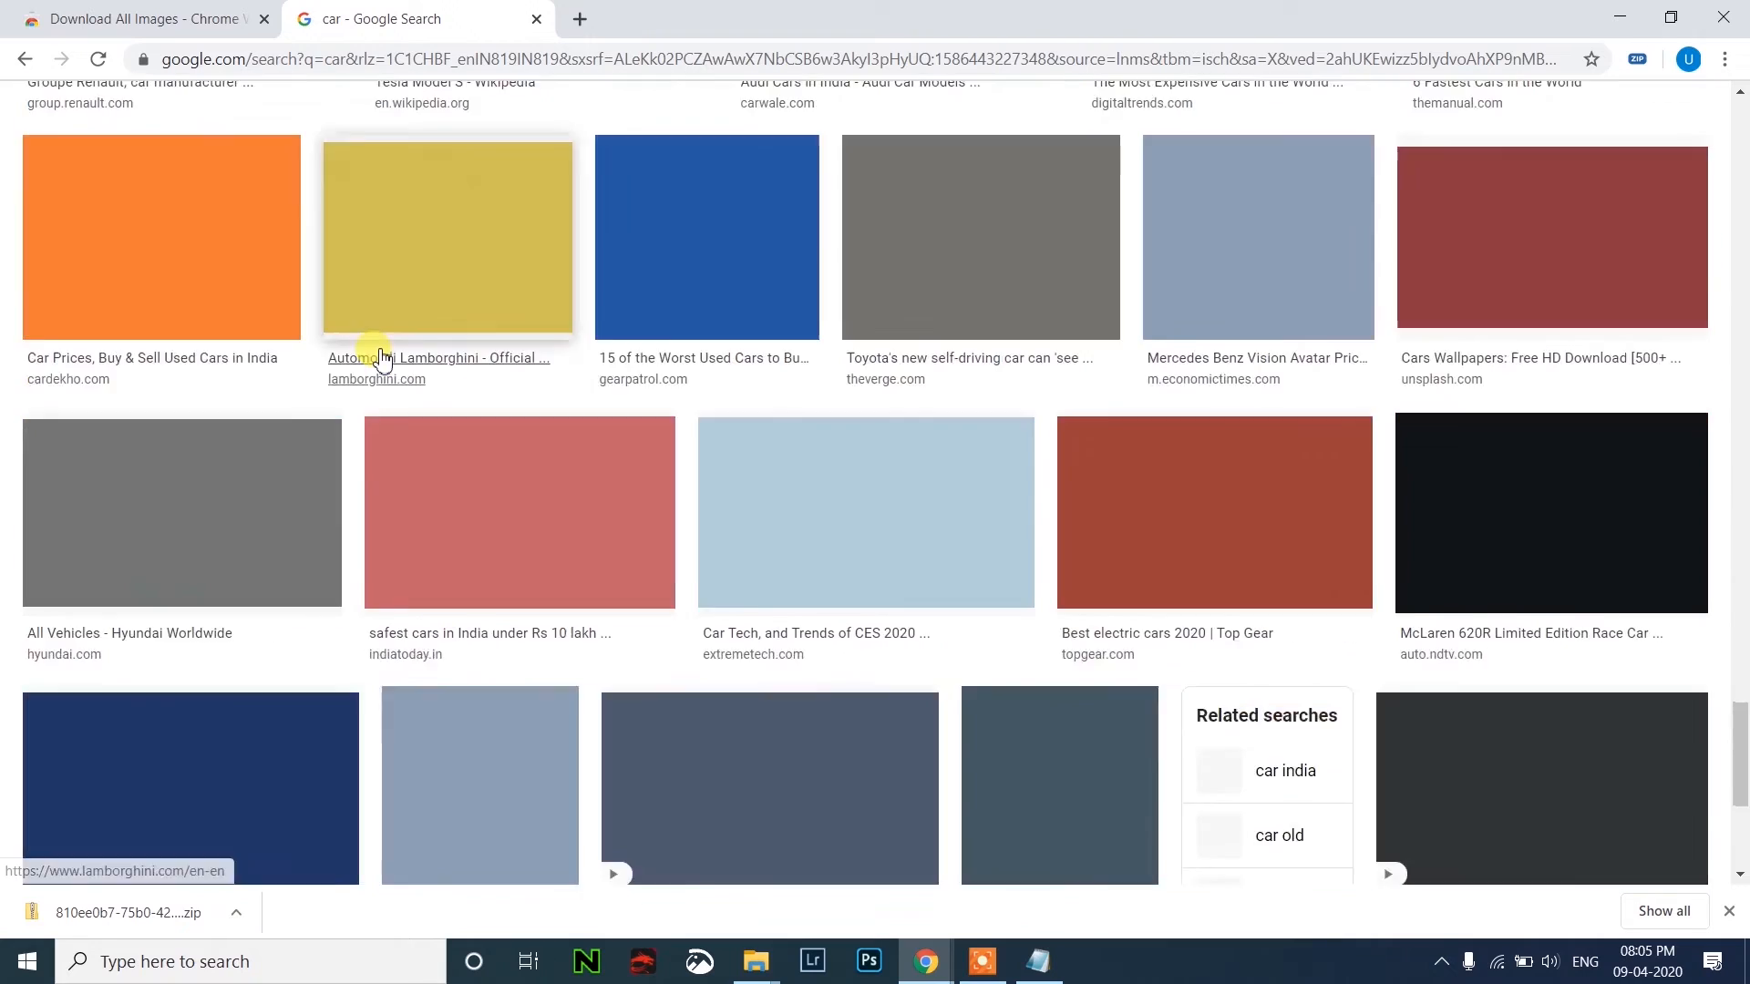
{"action": "scroll", "scroll_direction": "down", "scroll_amount": 3}
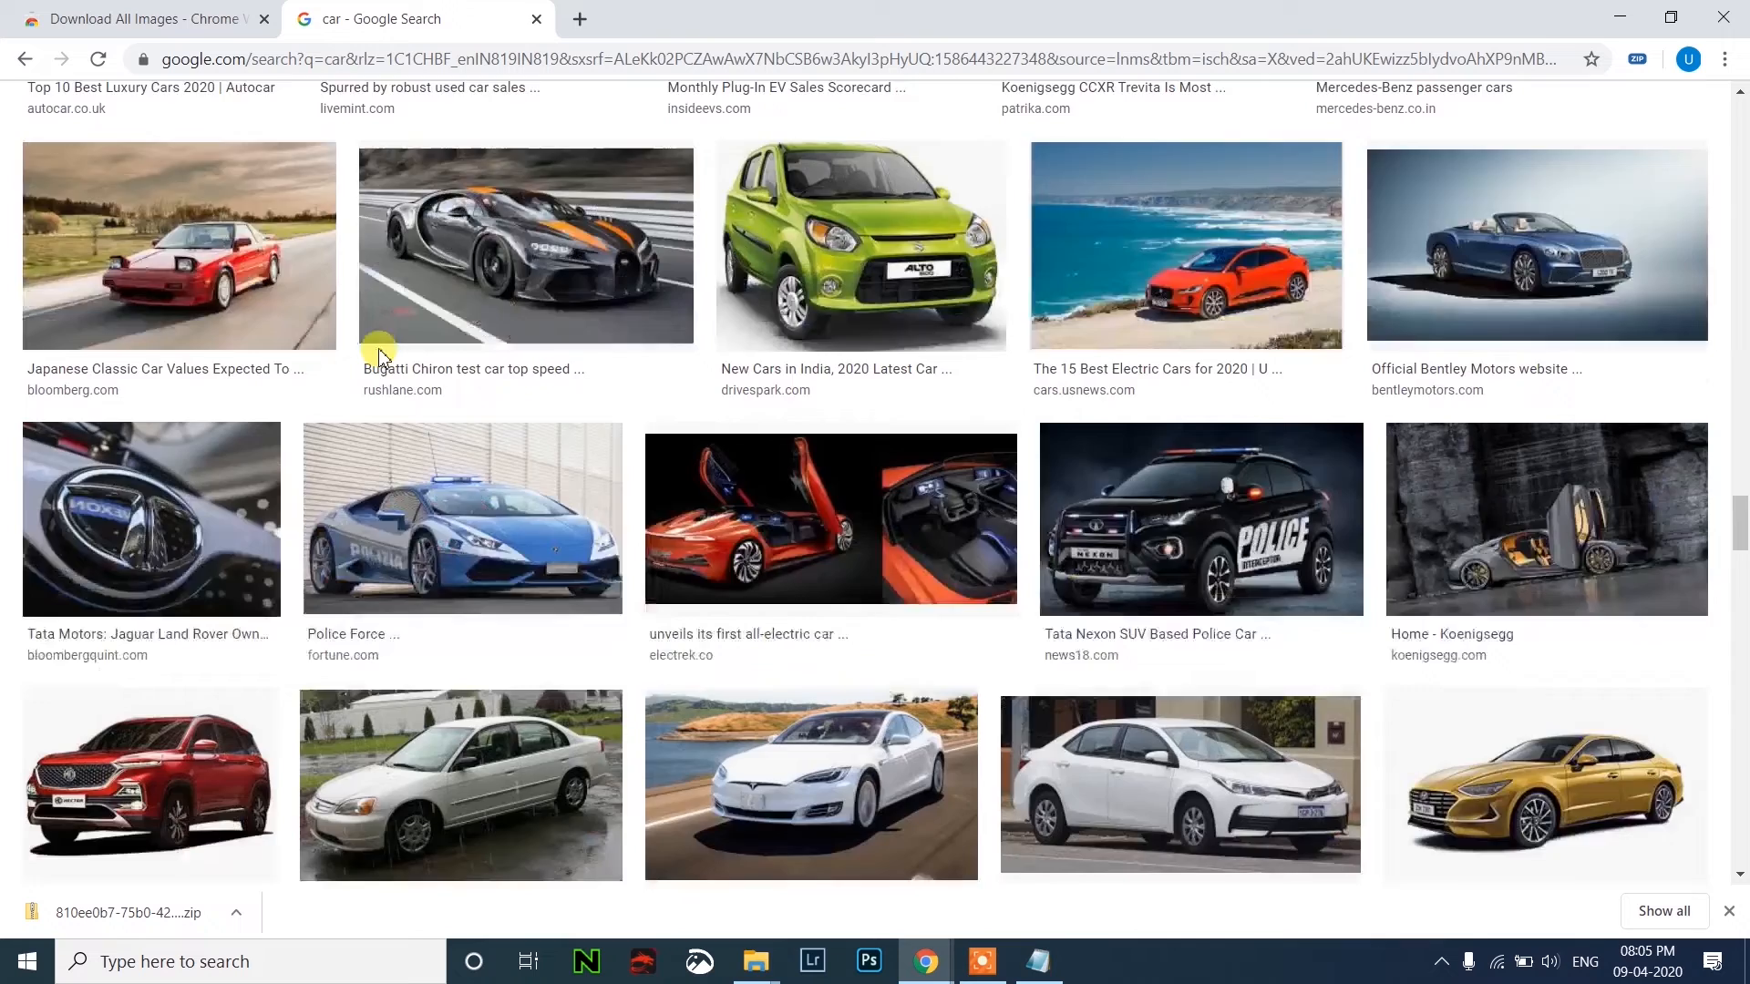
{"action": "scroll", "scroll_direction": "down", "scroll_amount": 3}
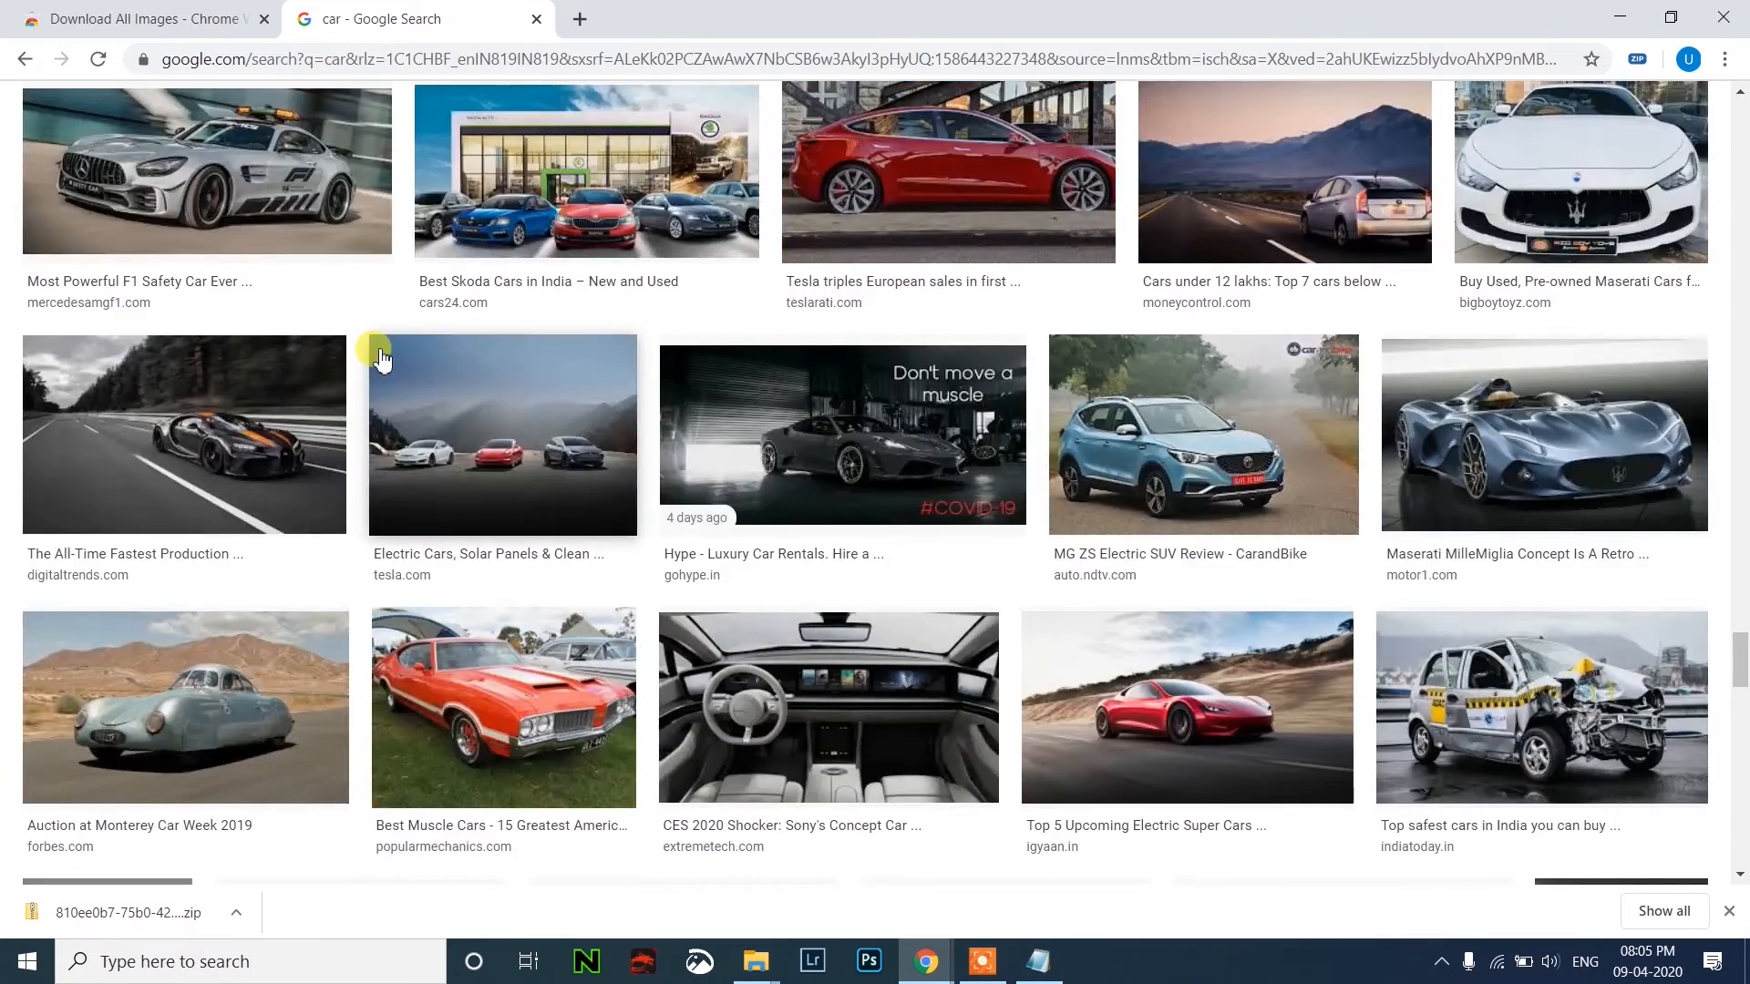
{"action": "scroll", "scroll_direction": "down", "scroll_amount": 3}
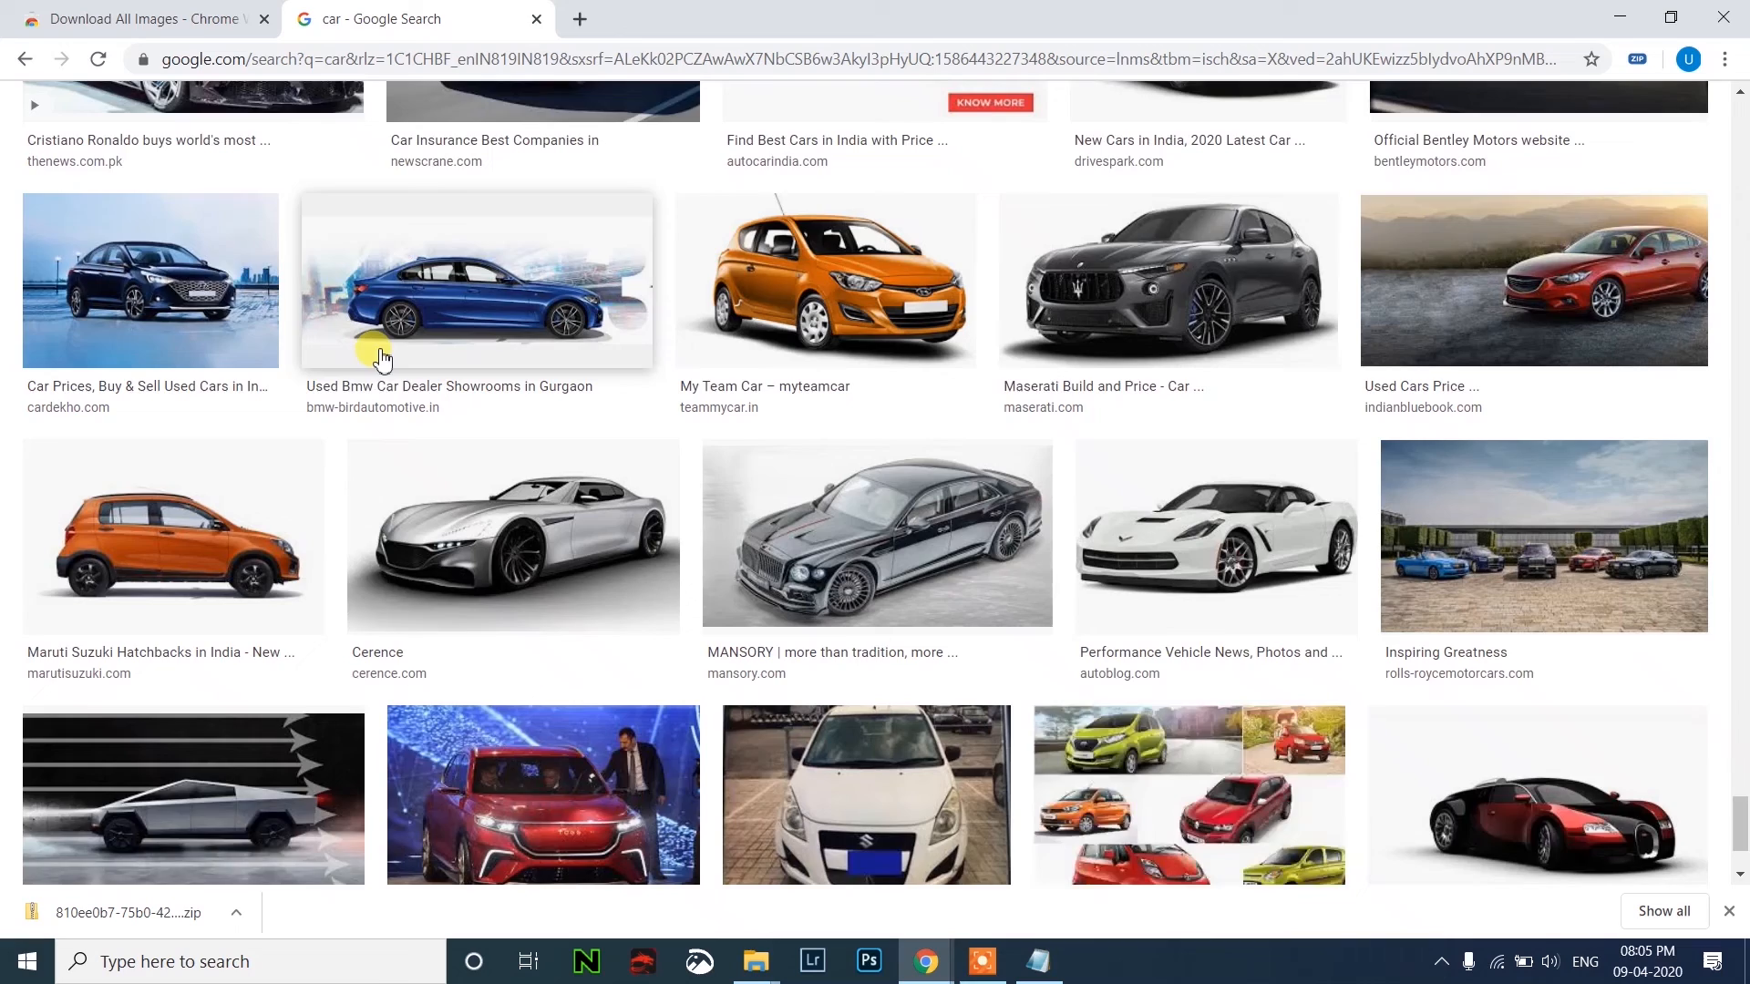
{"action": "scroll", "scroll_direction": "down", "scroll_amount": 3}
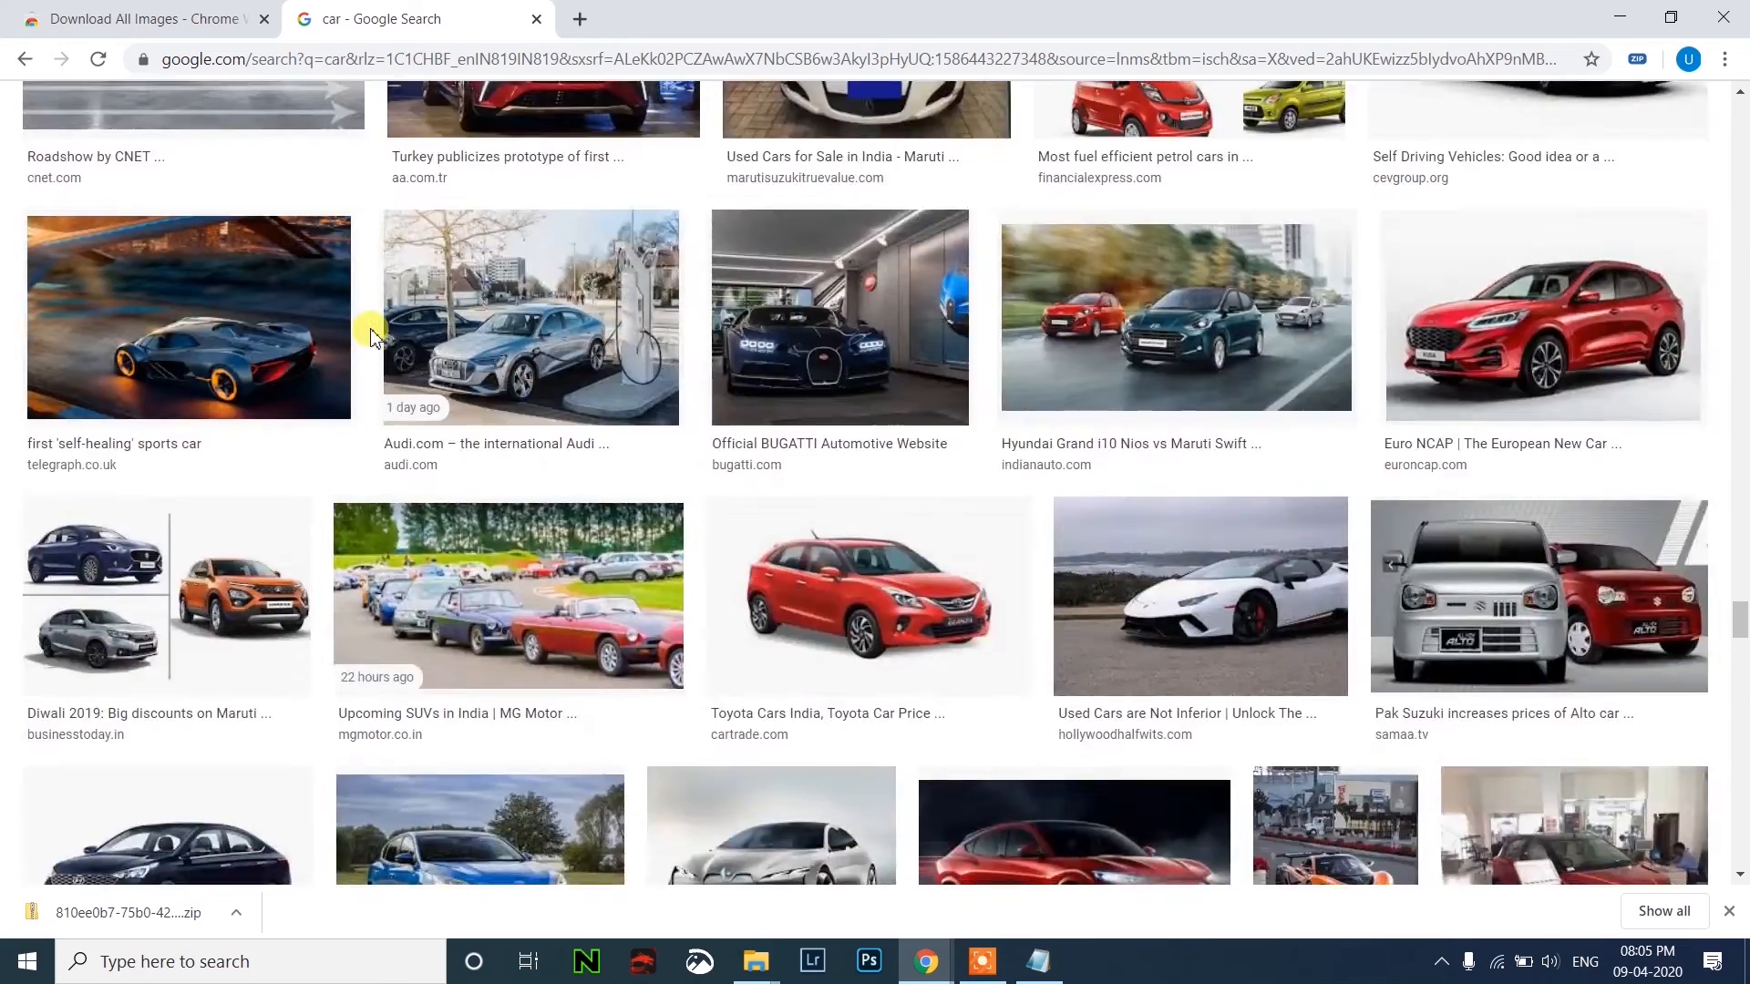
{"action": "scroll", "scroll_direction": "down", "scroll_amount": 3}
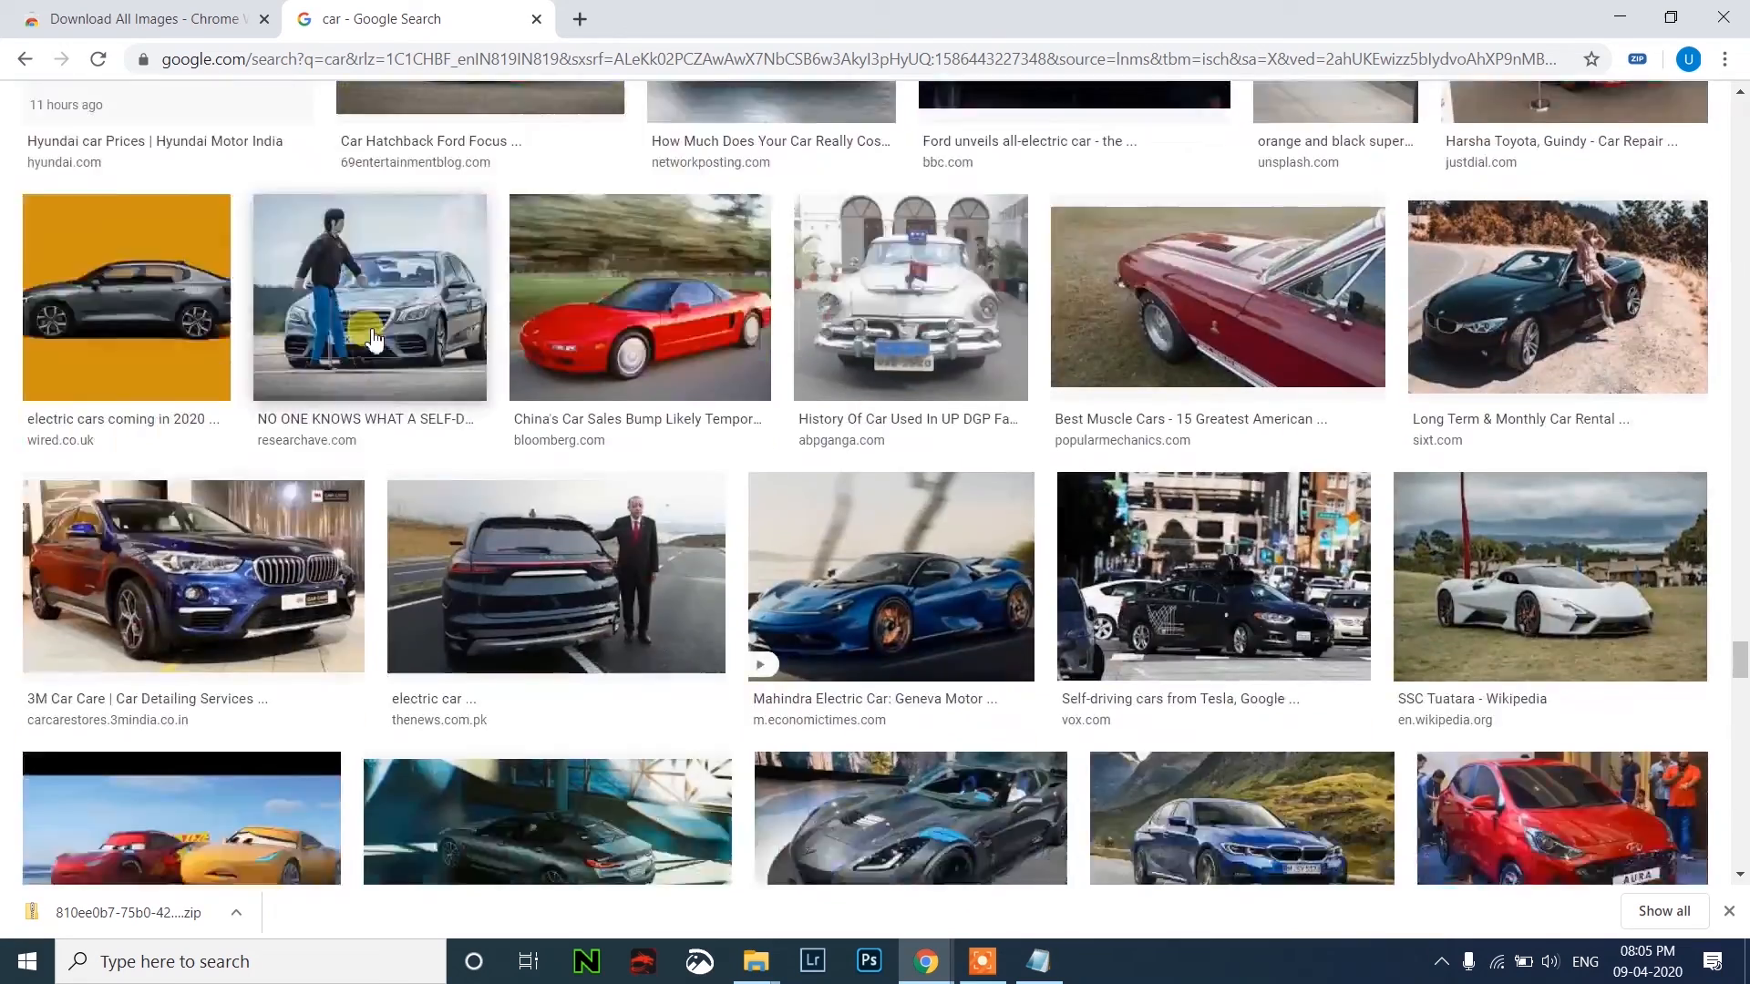
{"action": "scroll", "scroll_direction": "down", "scroll_amount": 3}
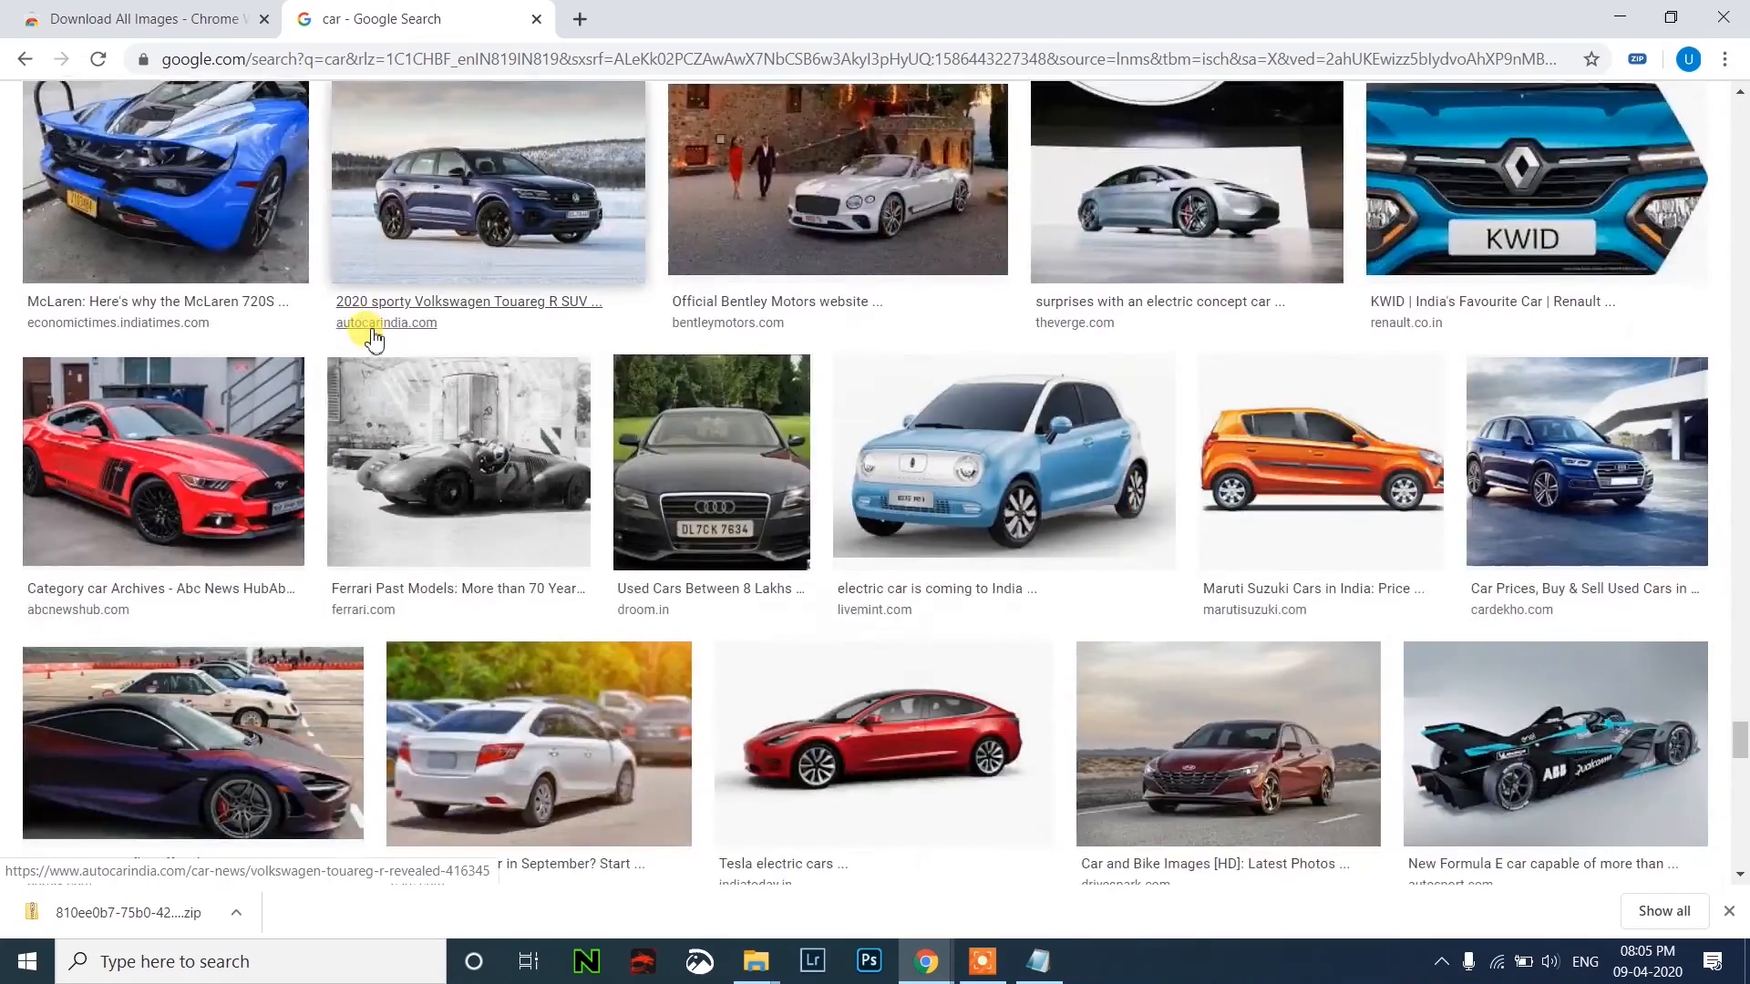
{"action": "scroll", "scroll_direction": "down", "scroll_amount": 3}
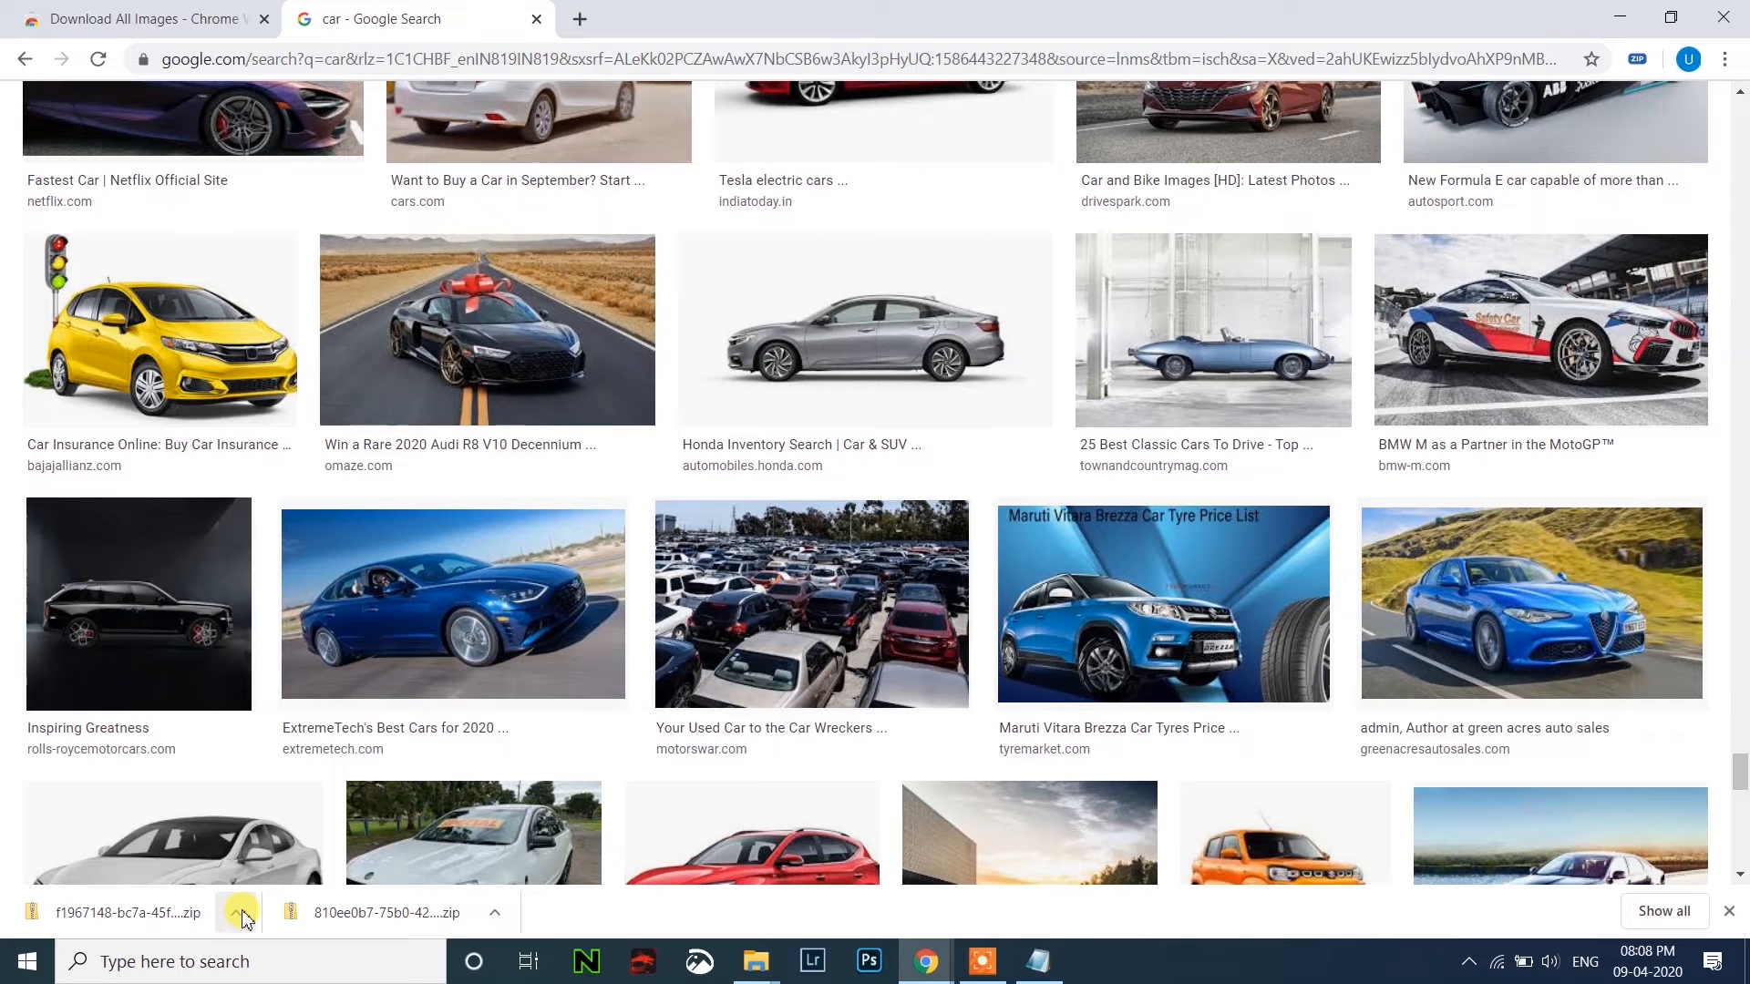
{"action": "mouse_move", "coordinate": [1082, 924]}
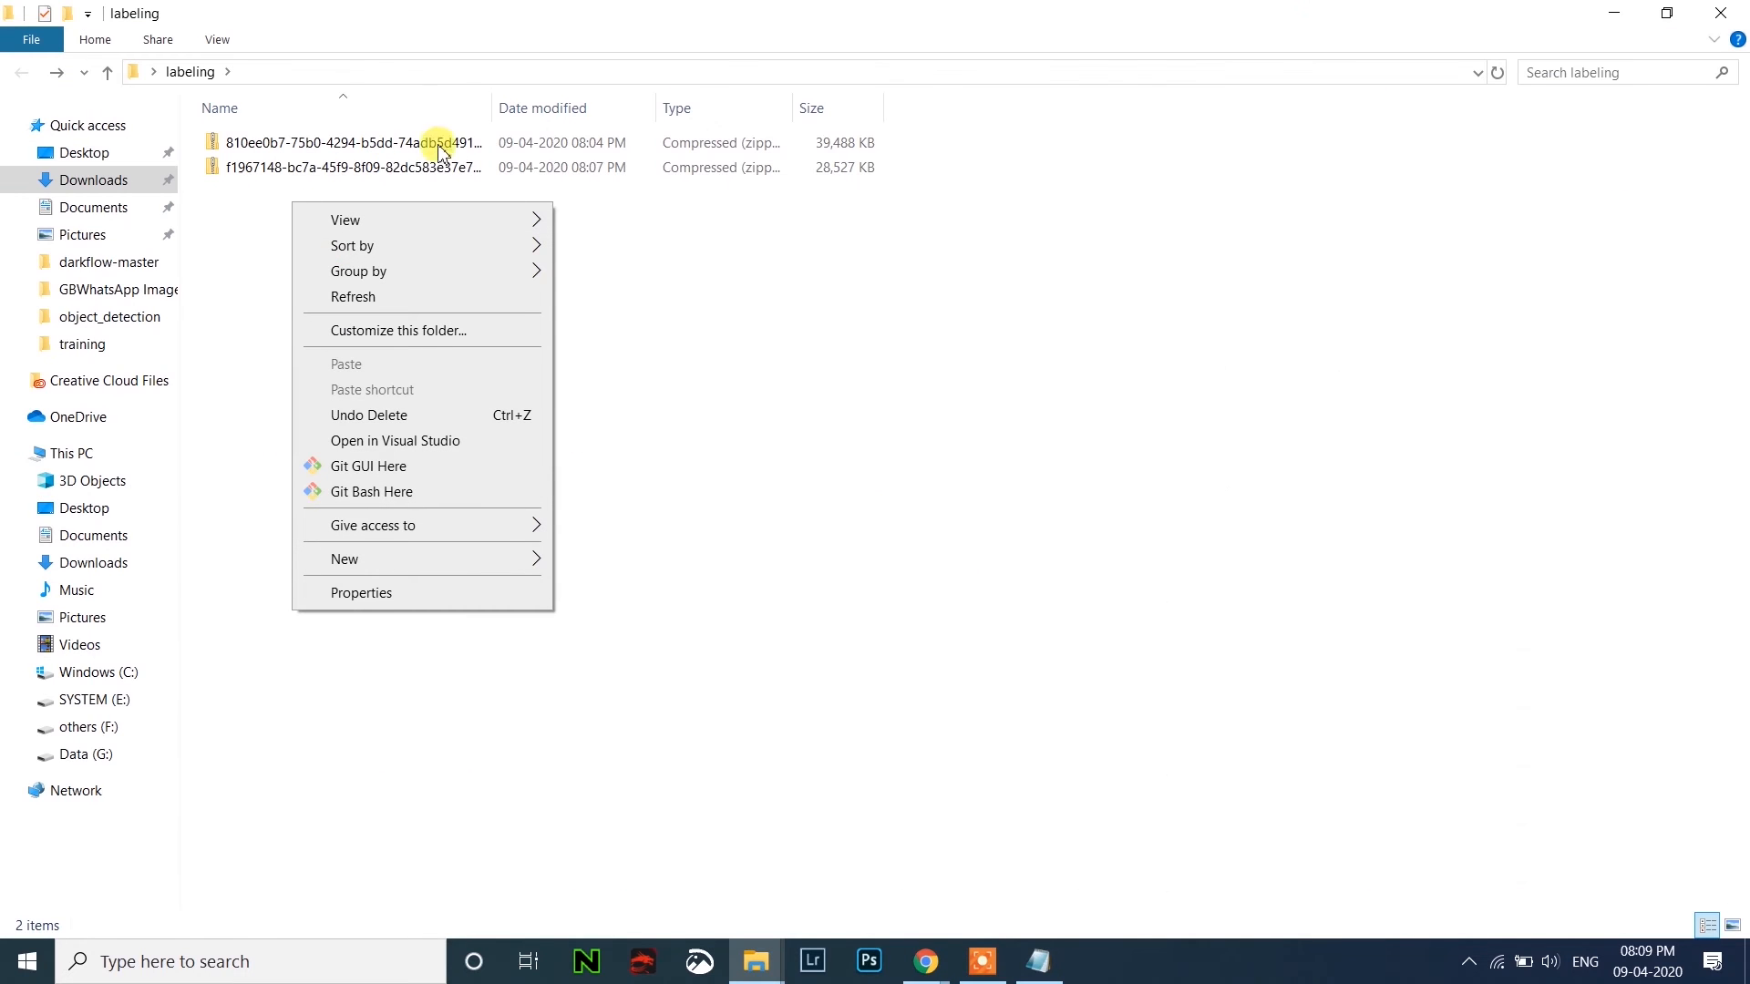
{"action": "mouse_move", "coordinate": [407, 313]}
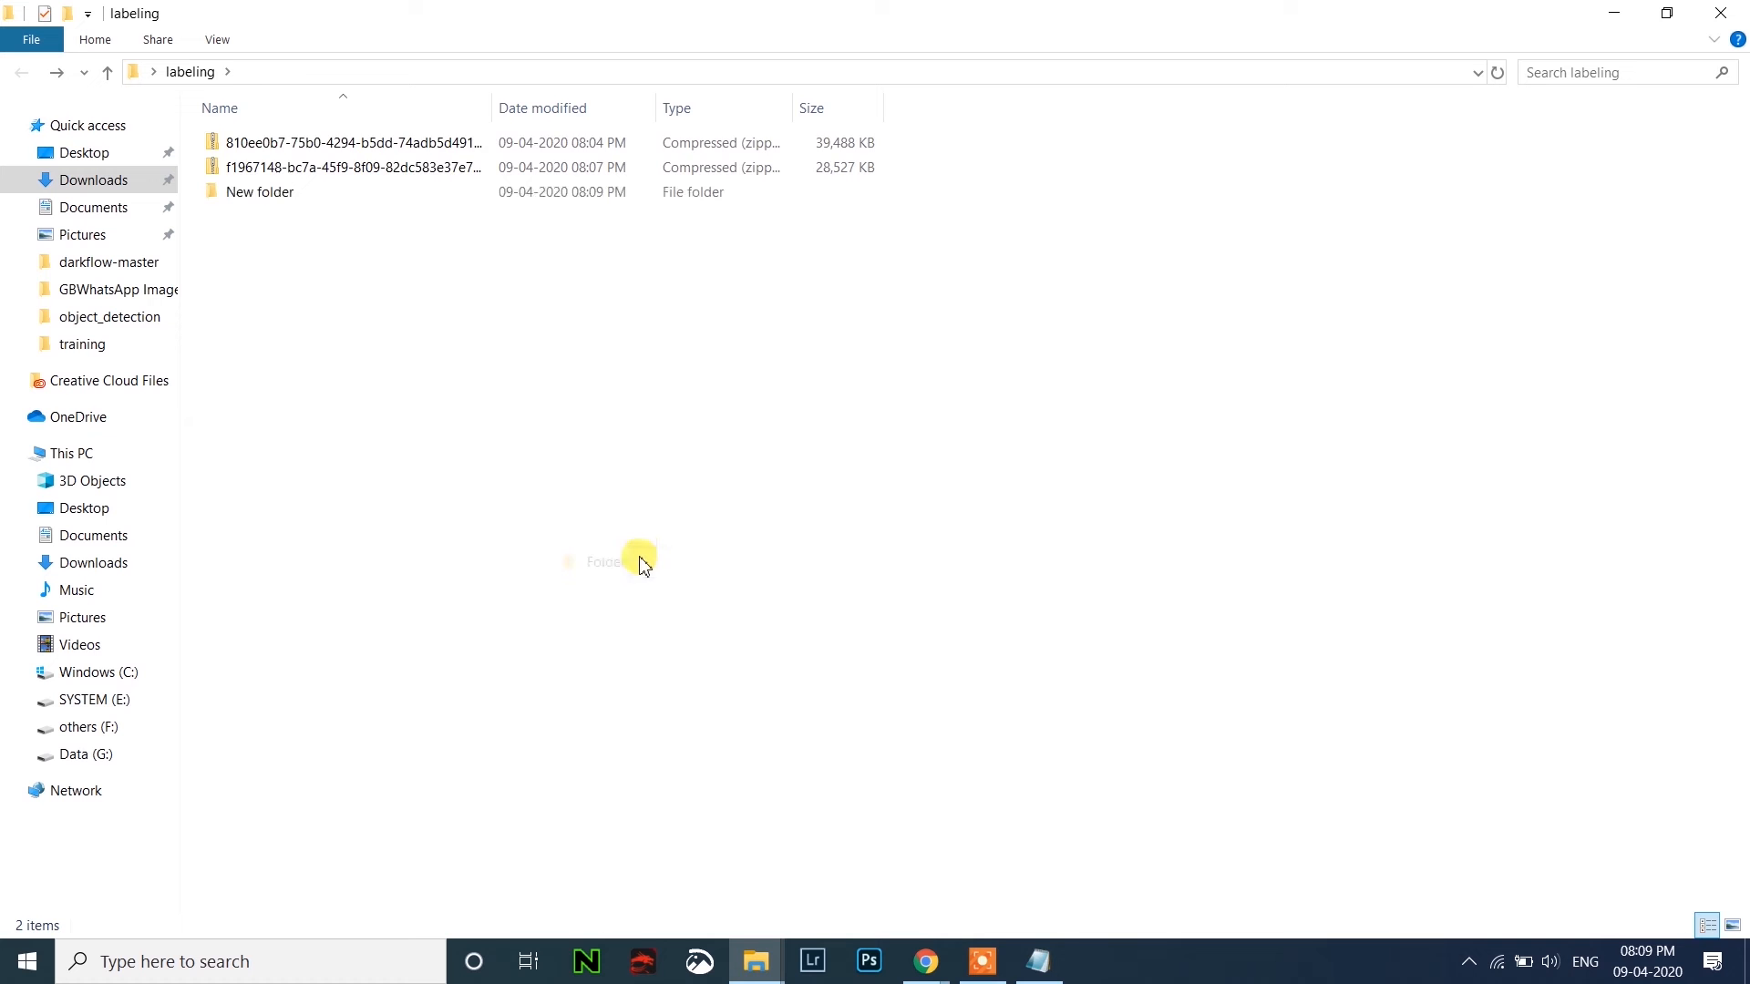
Name the new folder 'bike' and look inside the first downloaded zip of bike images.
{"action": "type", "text": "bik"}
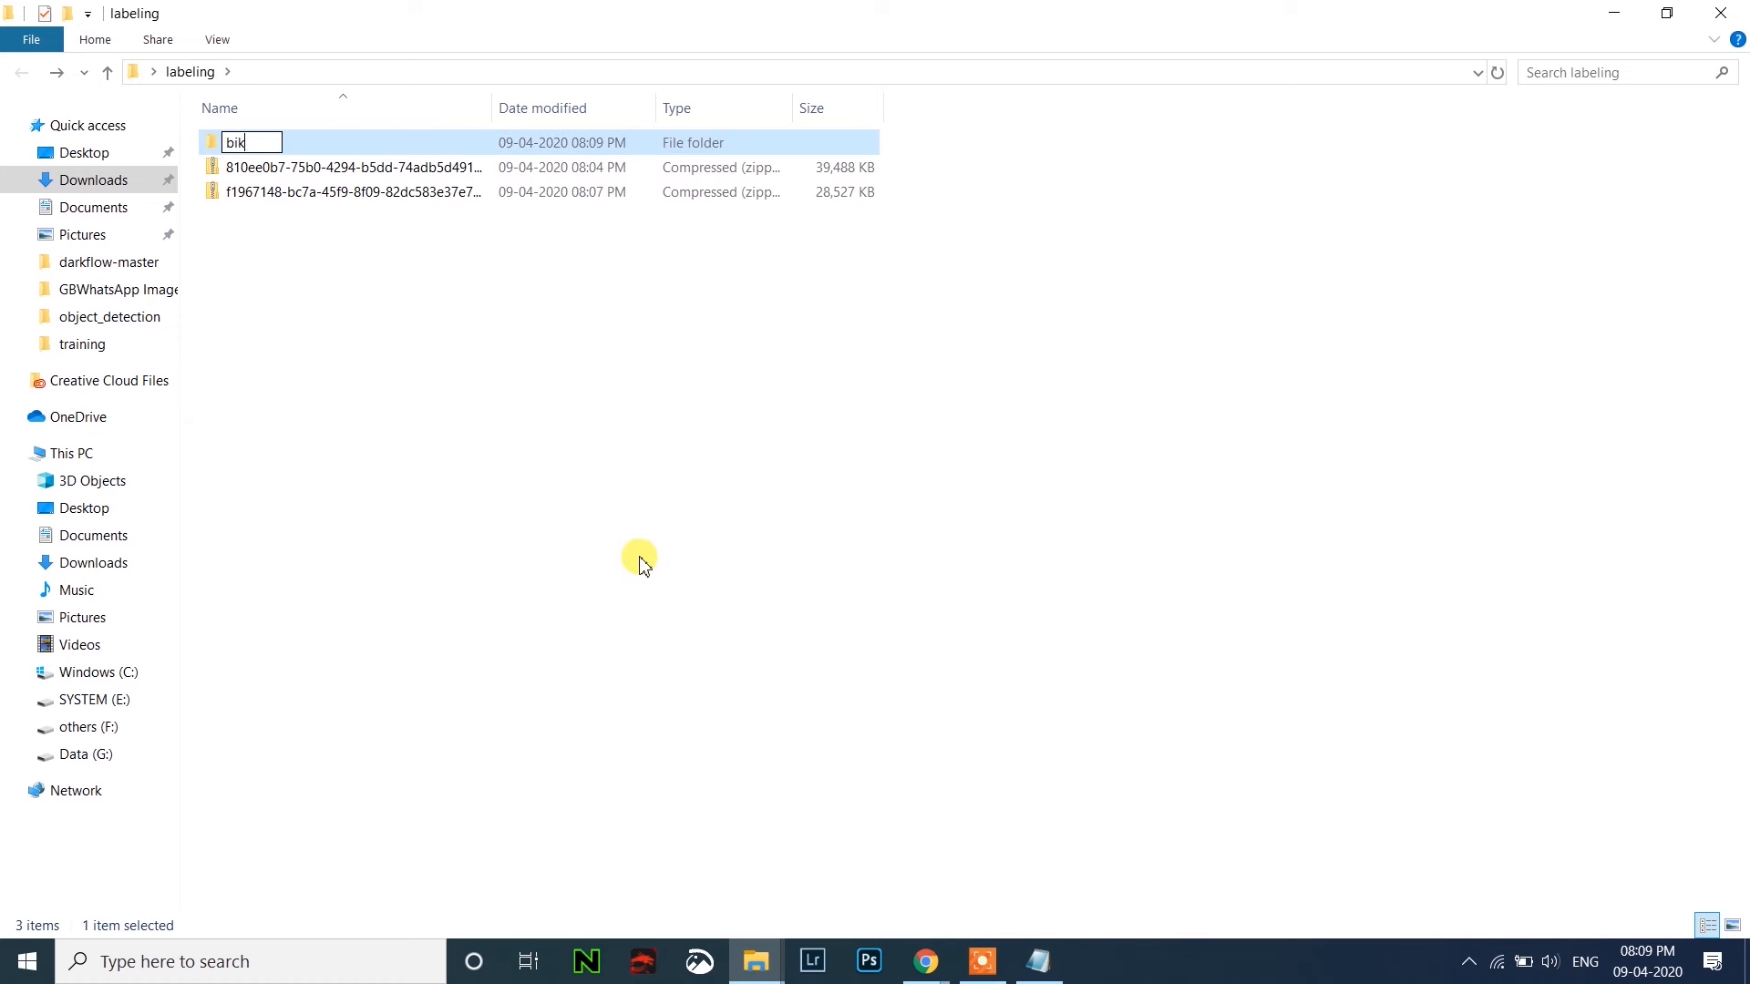
{"action": "type", "text": "e"}
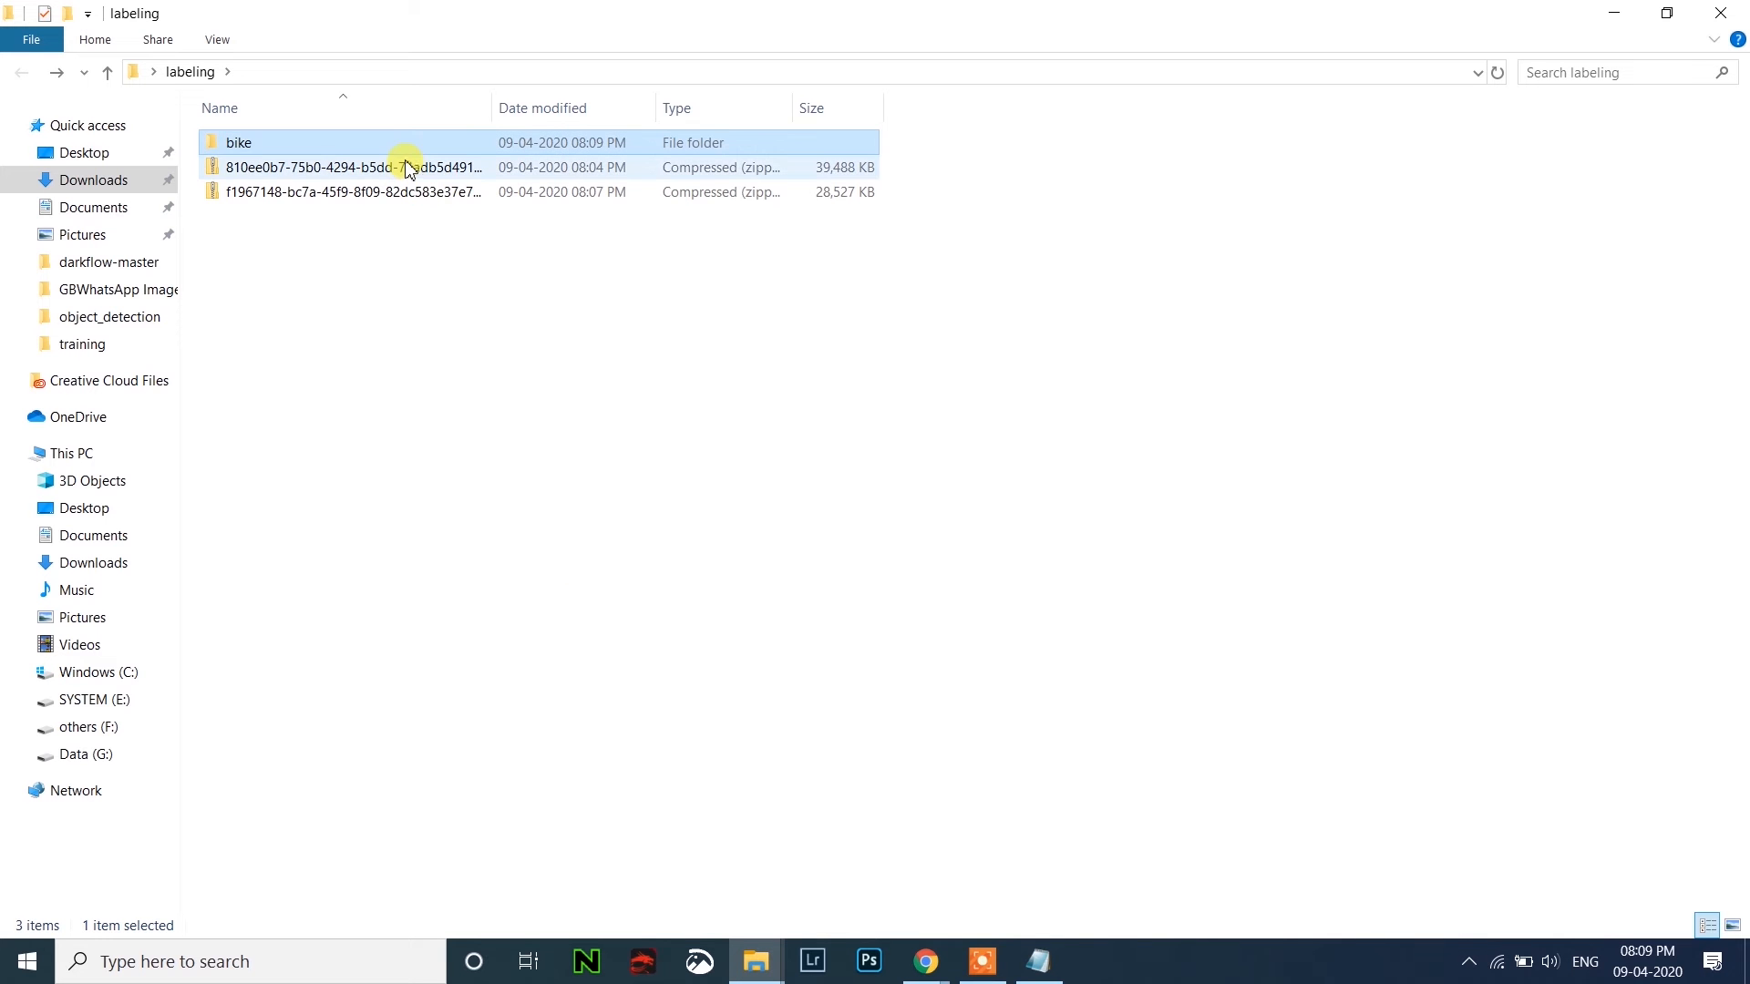
{"action": "double_click", "coordinate": [352, 166]}
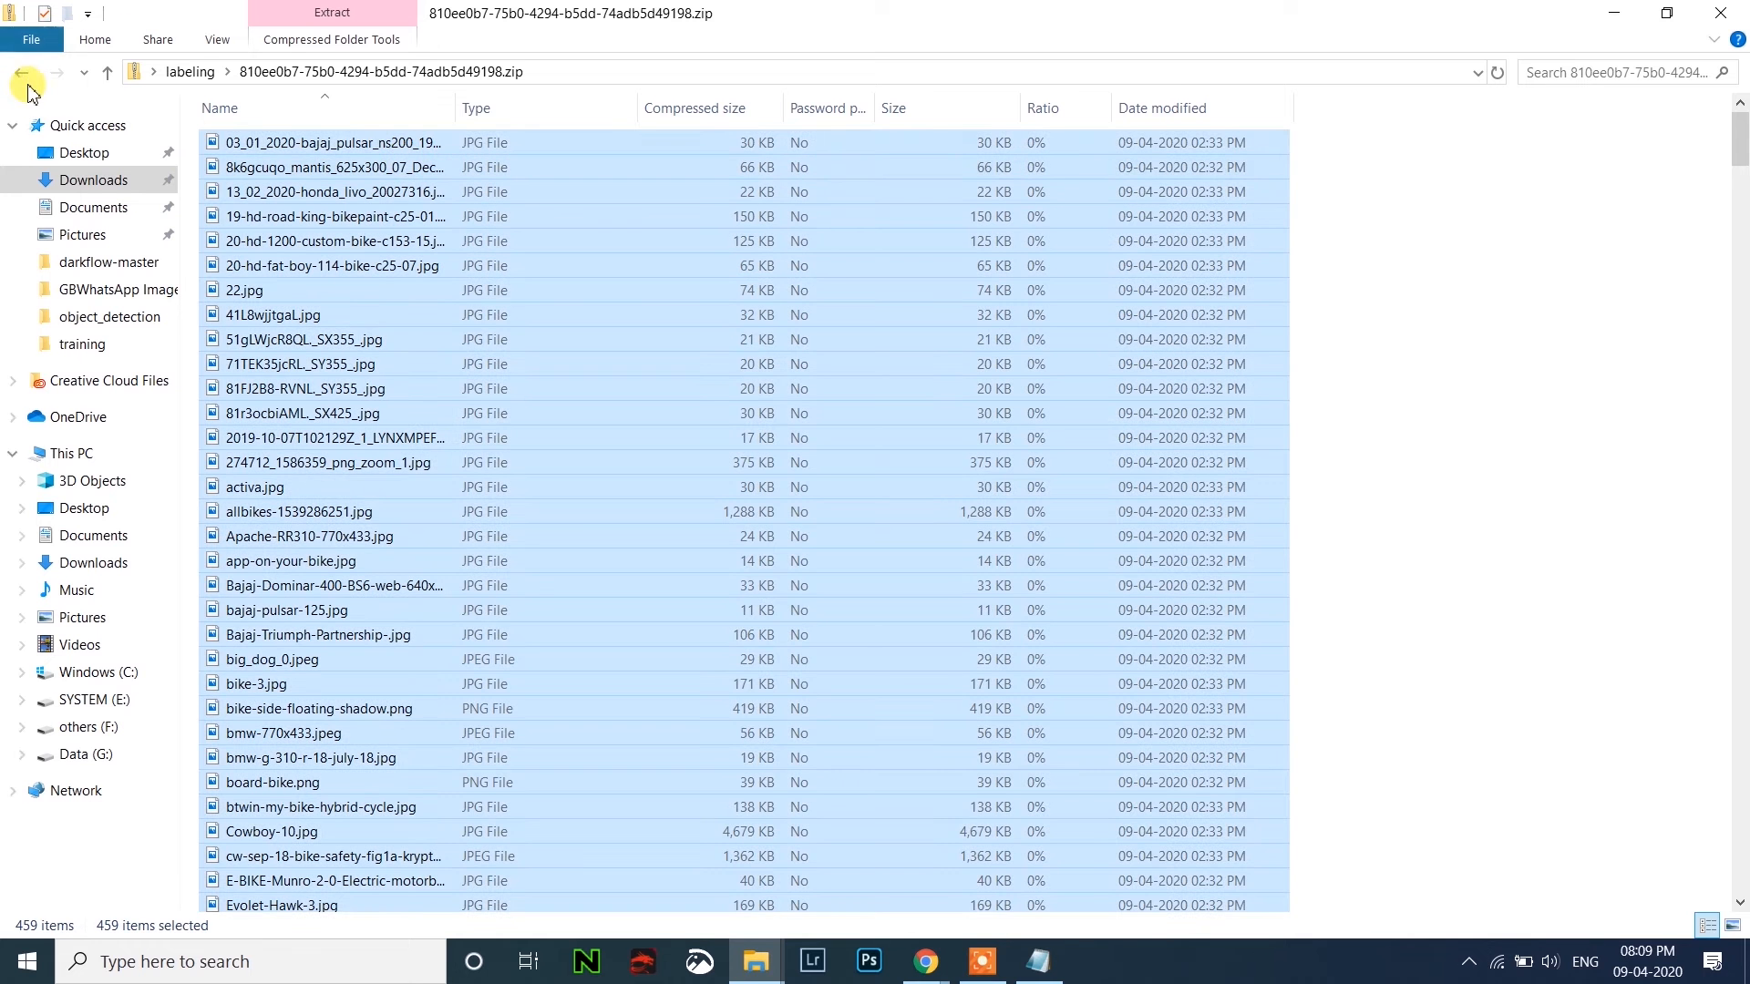
Check the still-empty bike folder and come back to the labeling folder.
{"action": "left_click", "coordinate": [22, 71]}
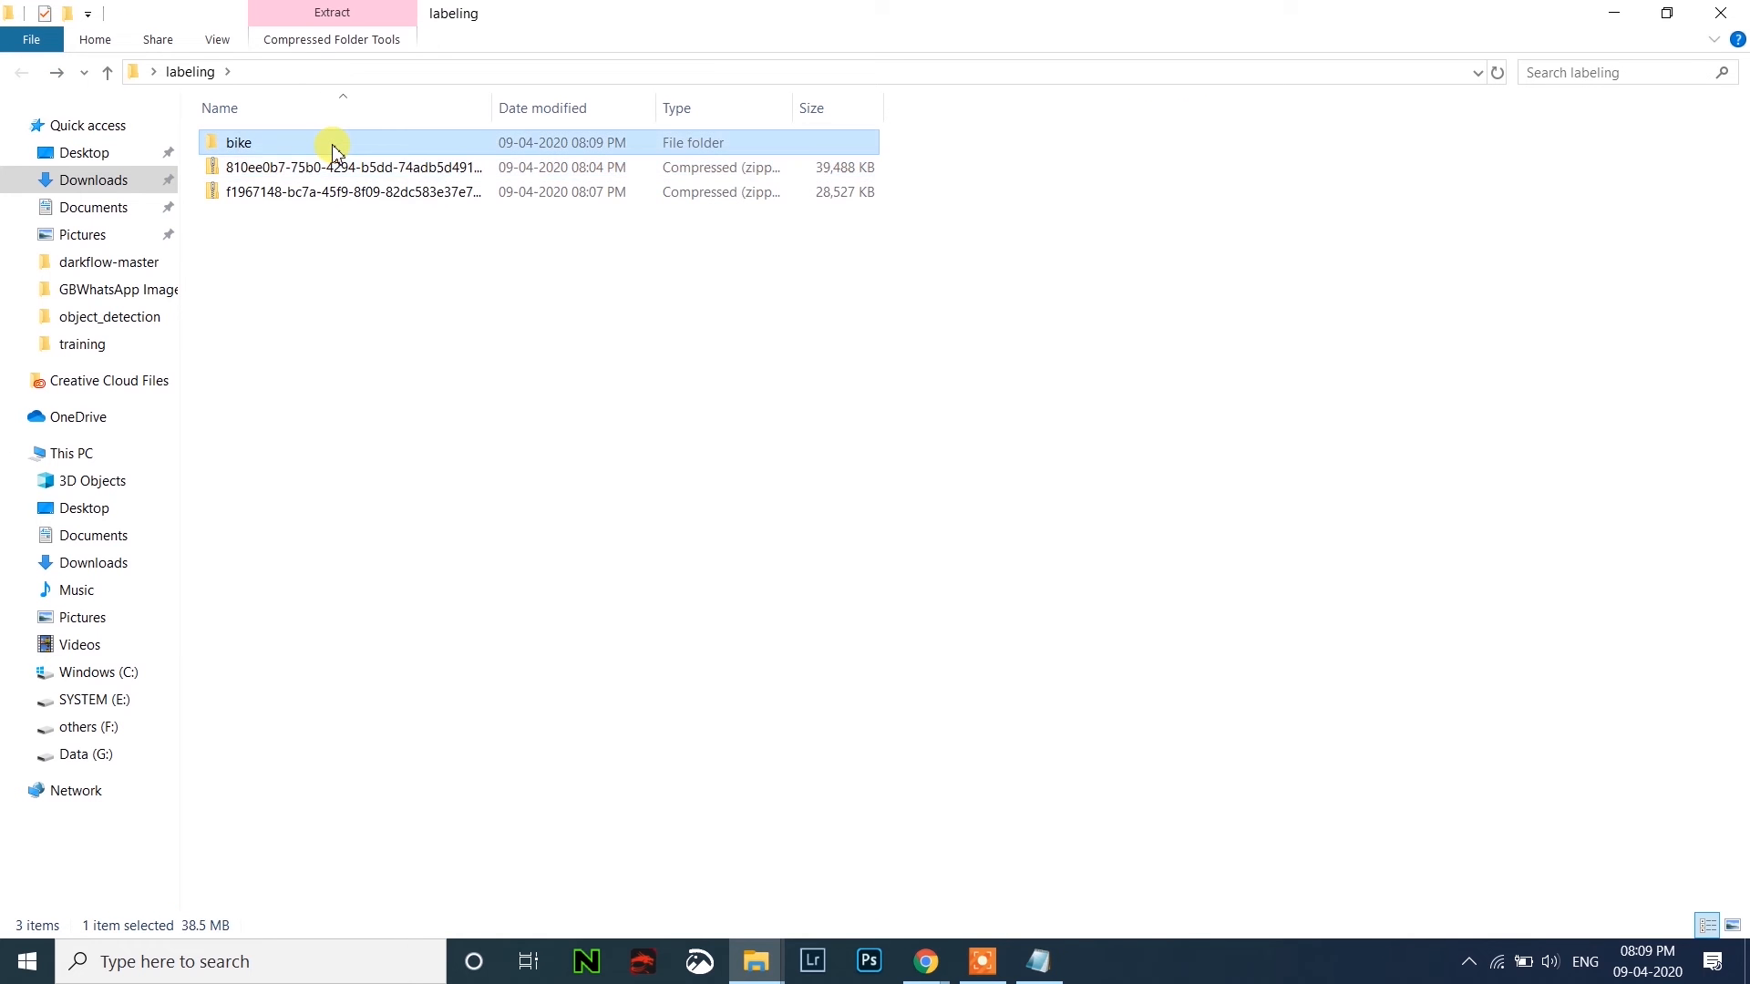
{"action": "double_click", "coordinate": [239, 142]}
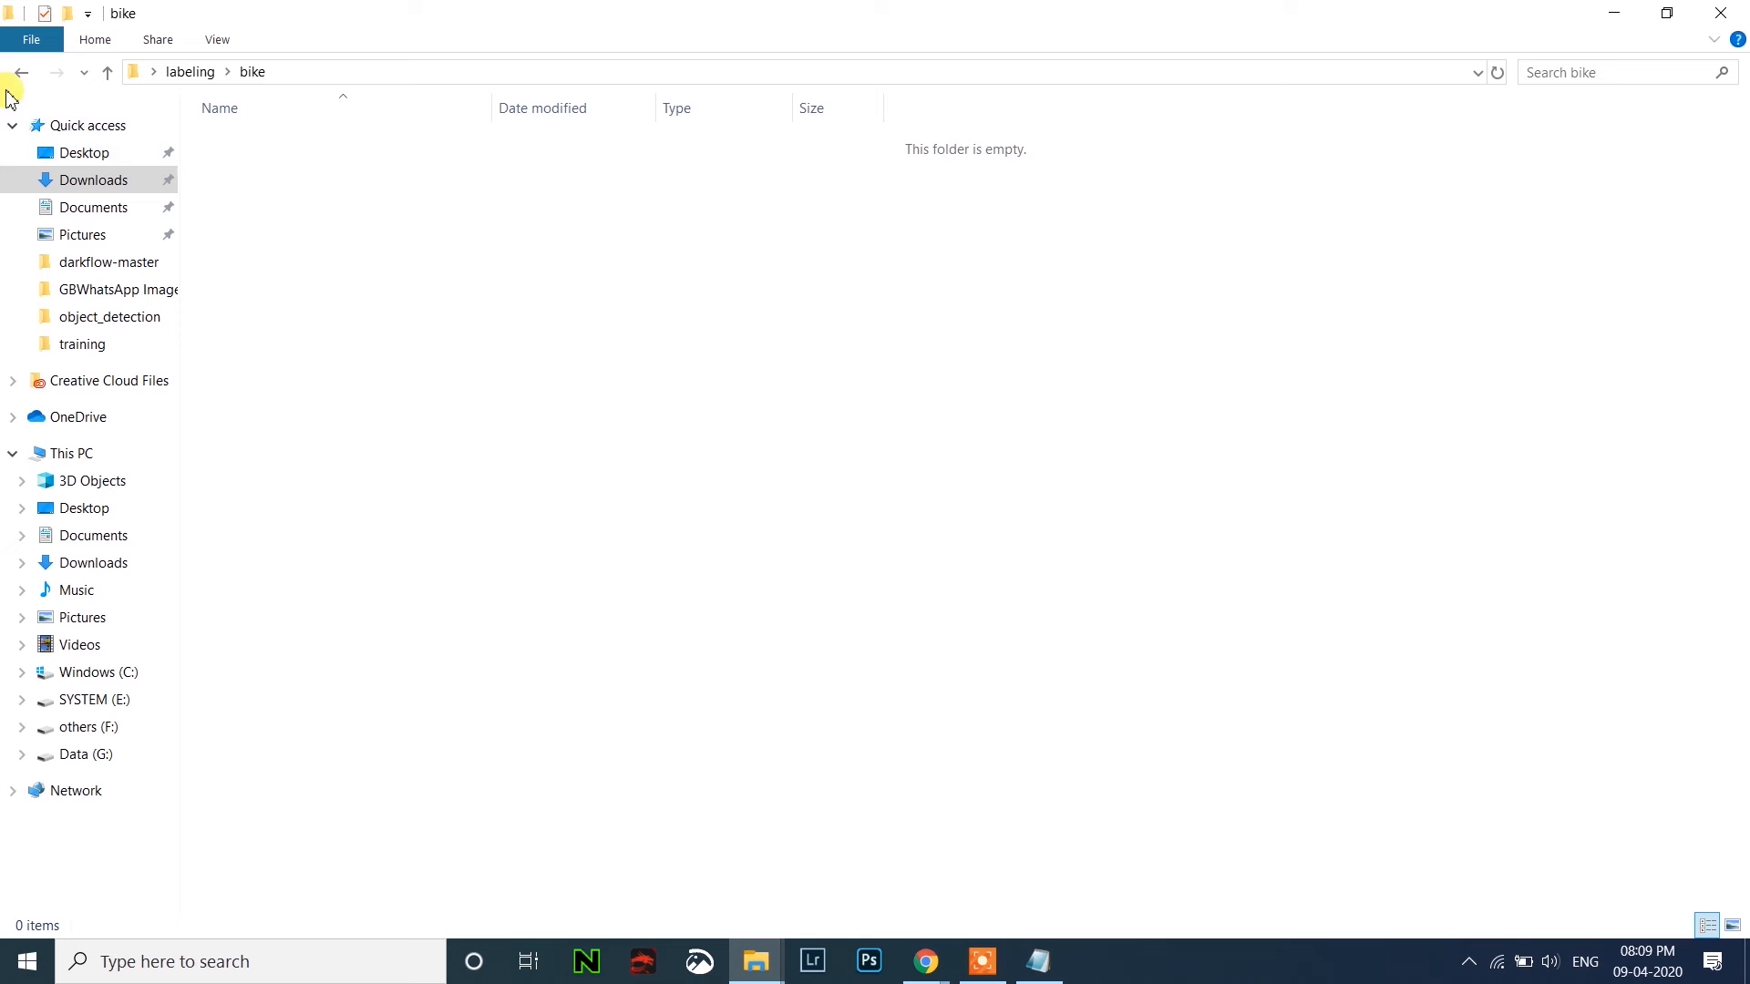
{"action": "left_click", "coordinate": [20, 71]}
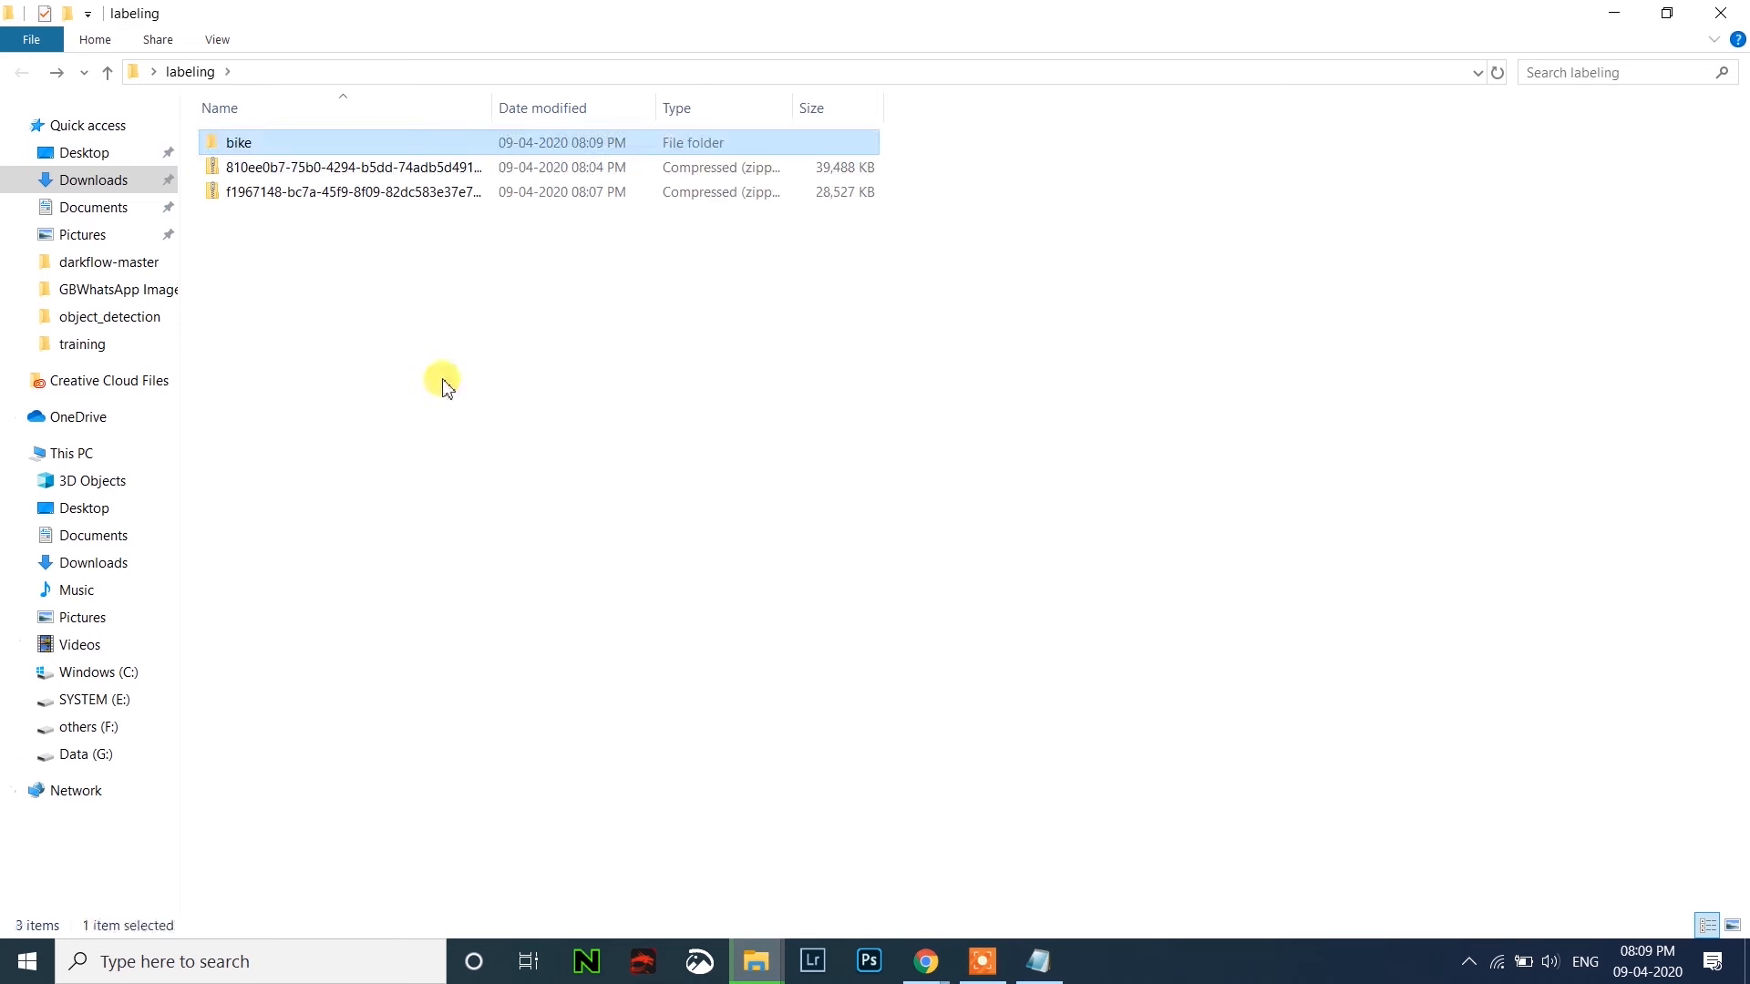
Create a second folder named 'car' in the labeling folder next to bike.
{"action": "right_click", "coordinate": [441, 379]}
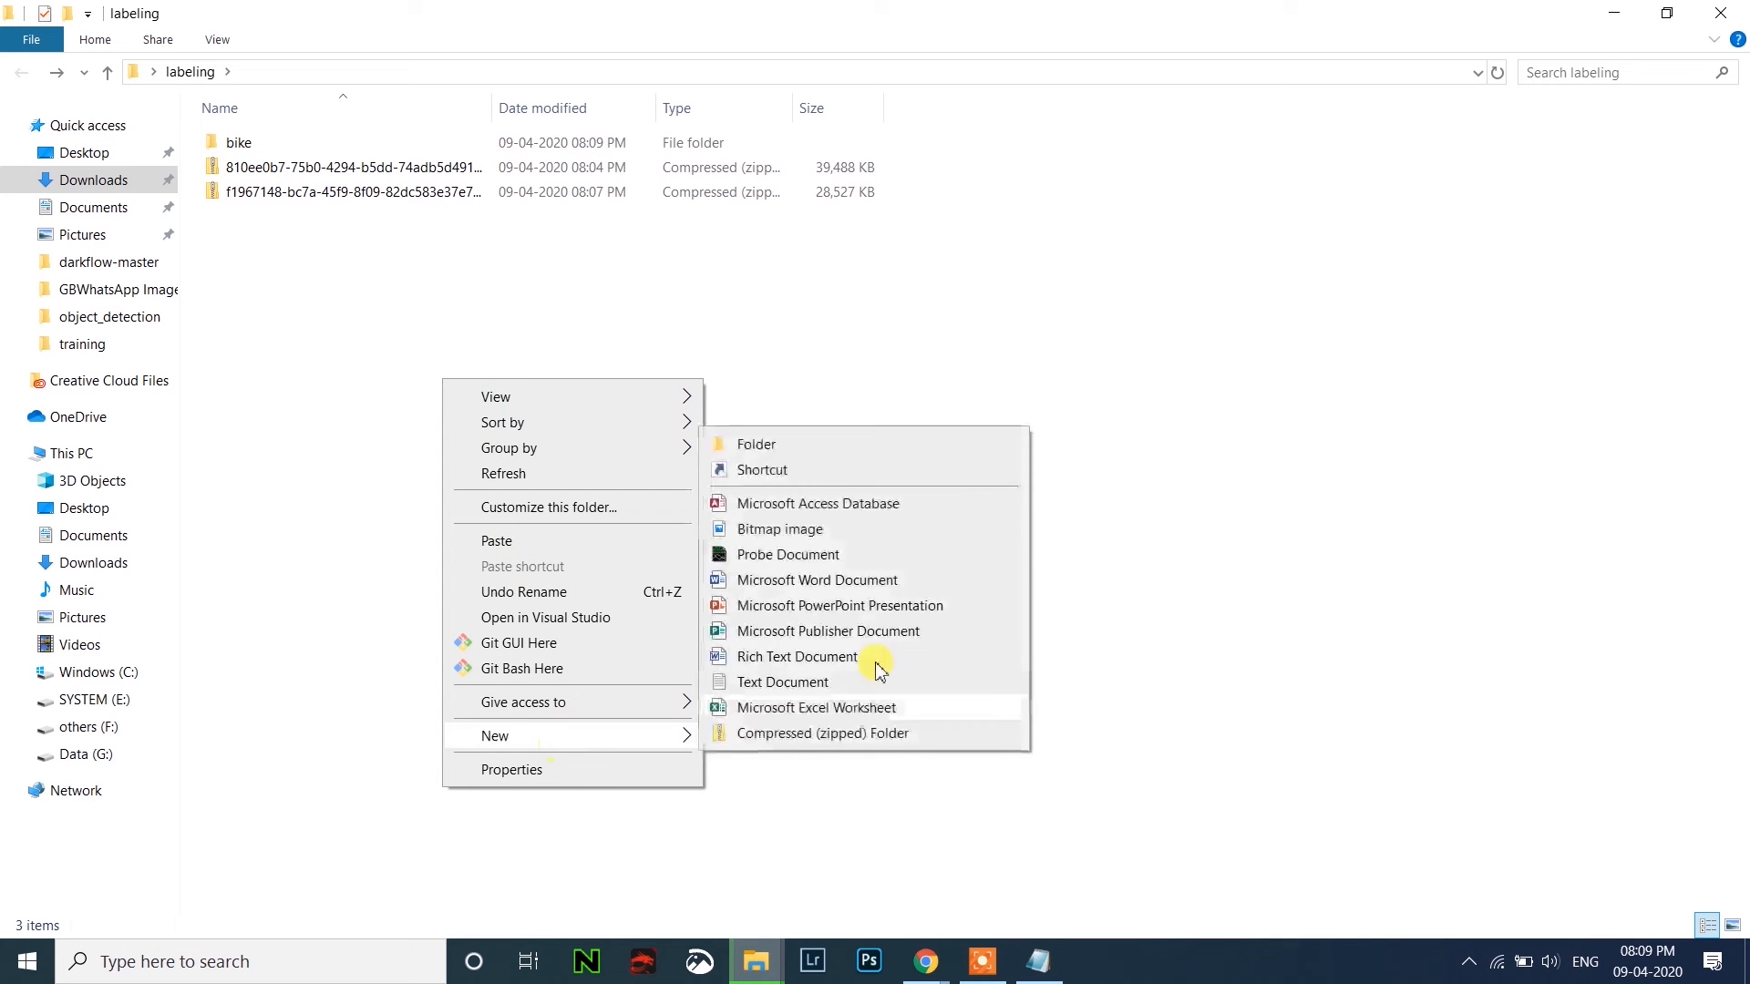
{"action": "left_click", "coordinate": [755, 445]}
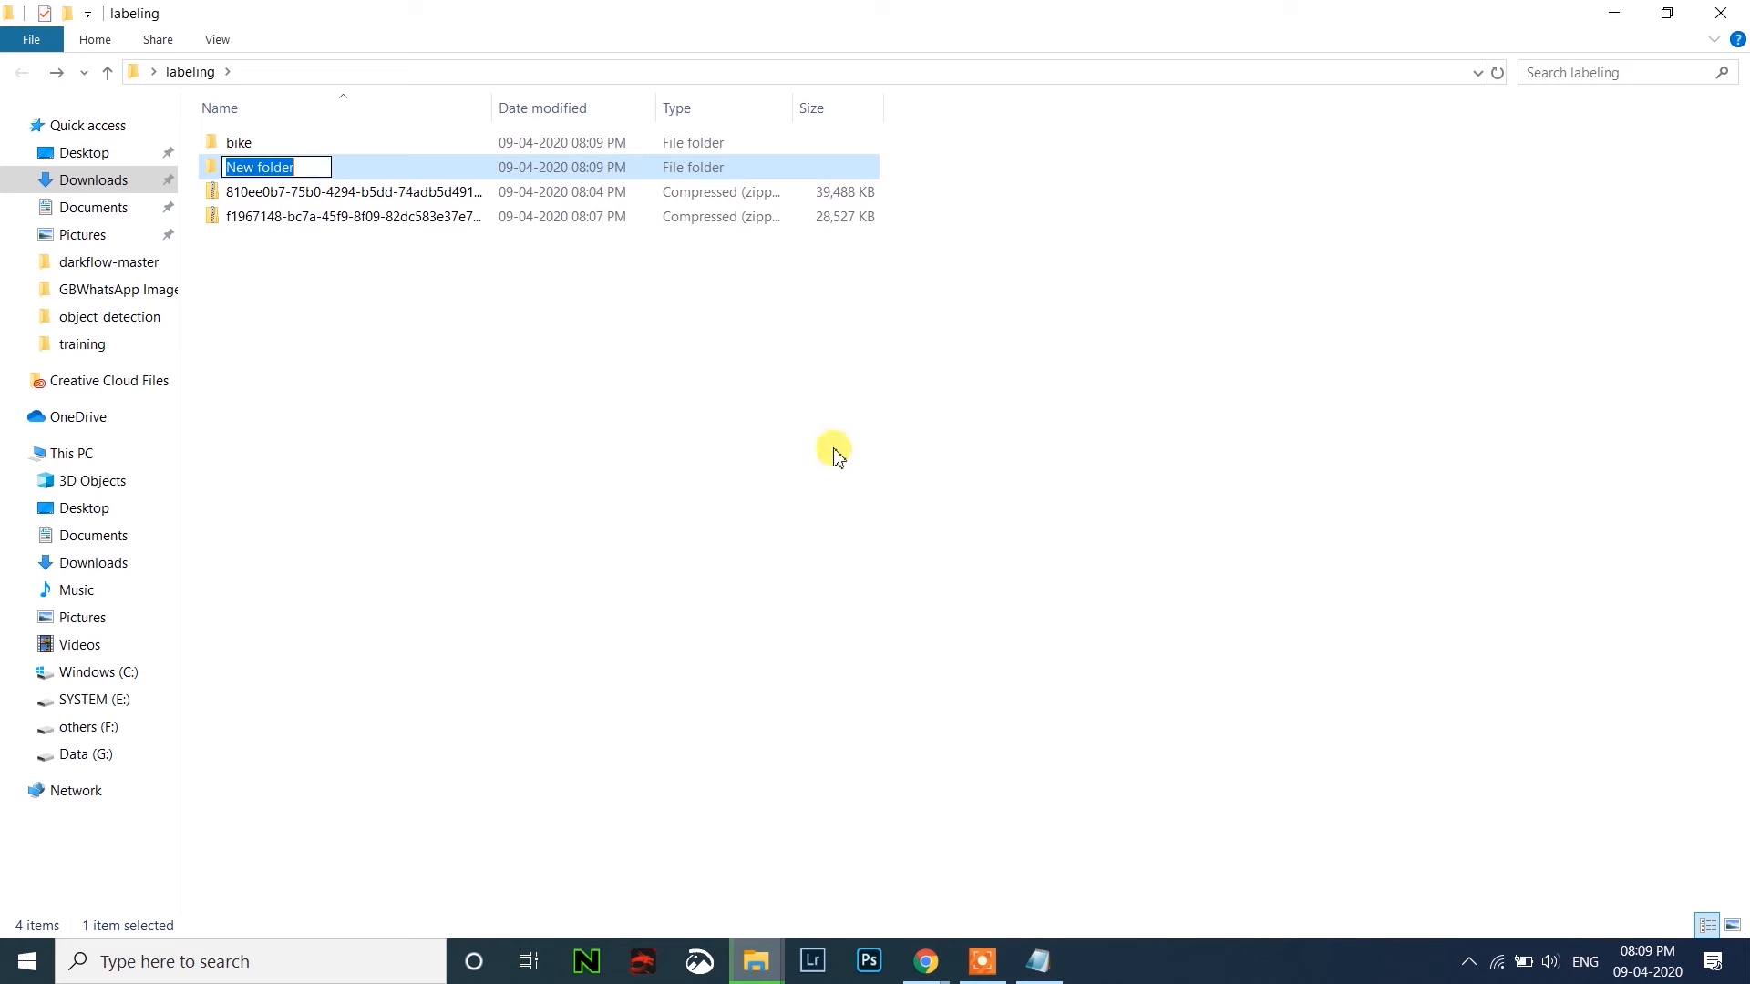
{"action": "type", "text": "car"}
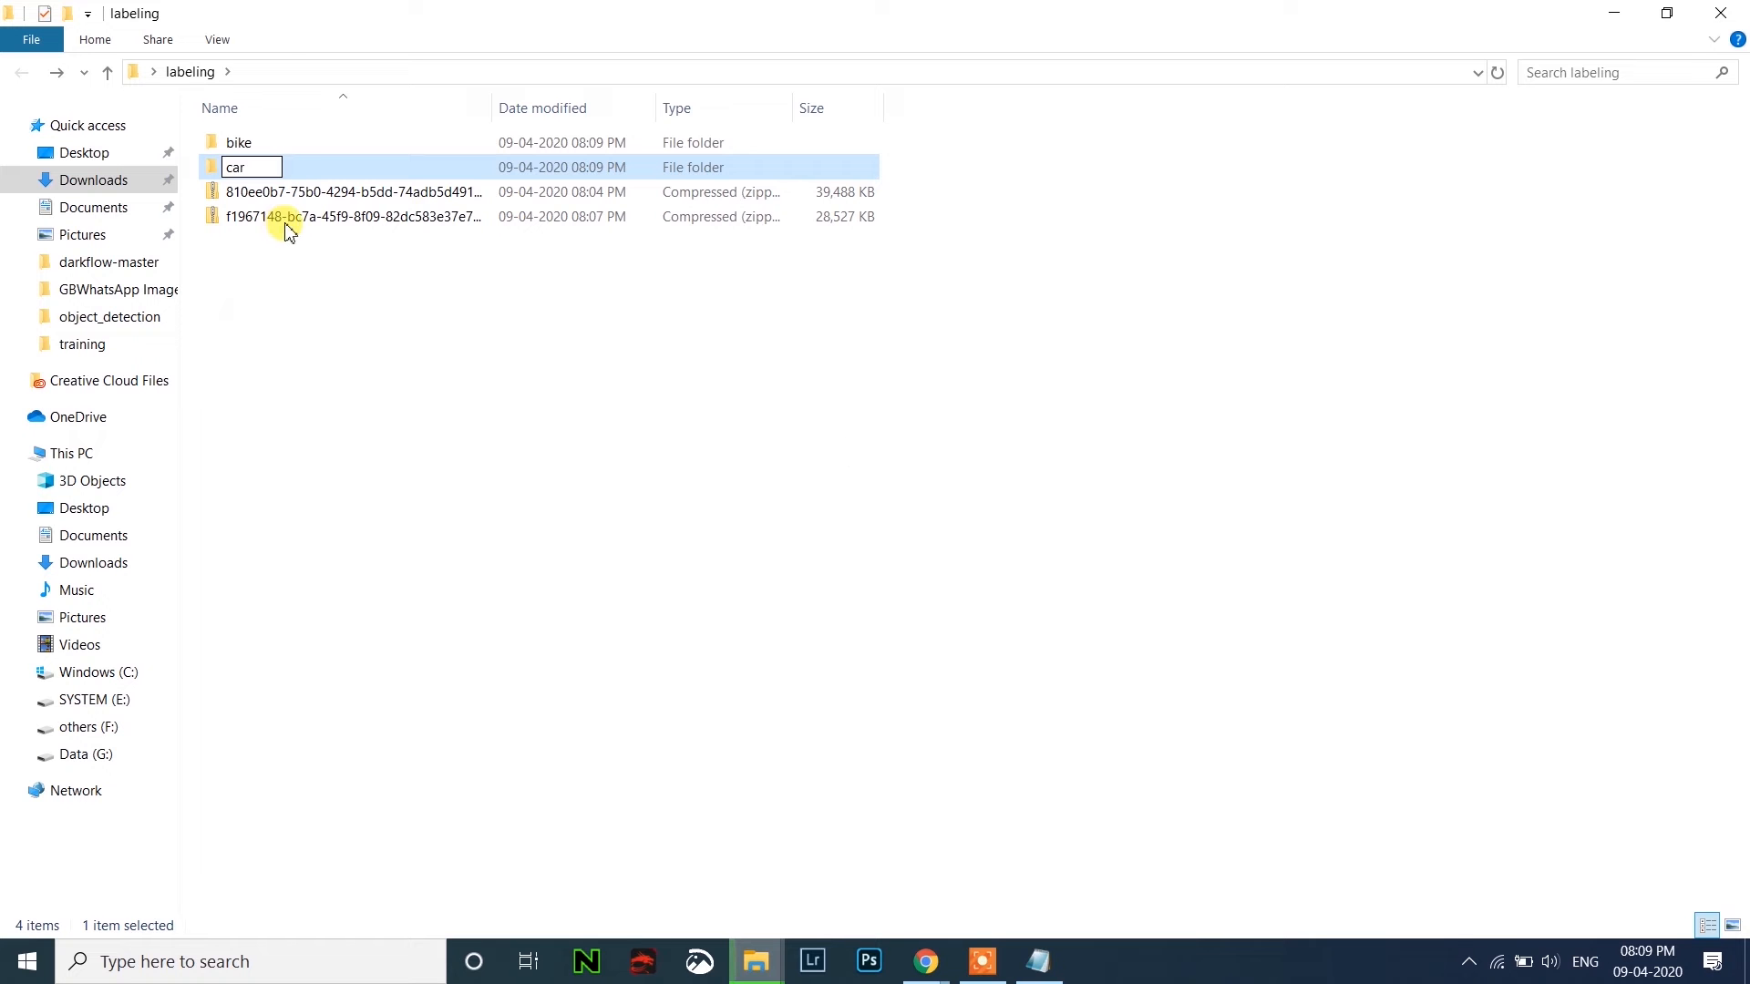
{"action": "left_click", "coordinate": [346, 217]}
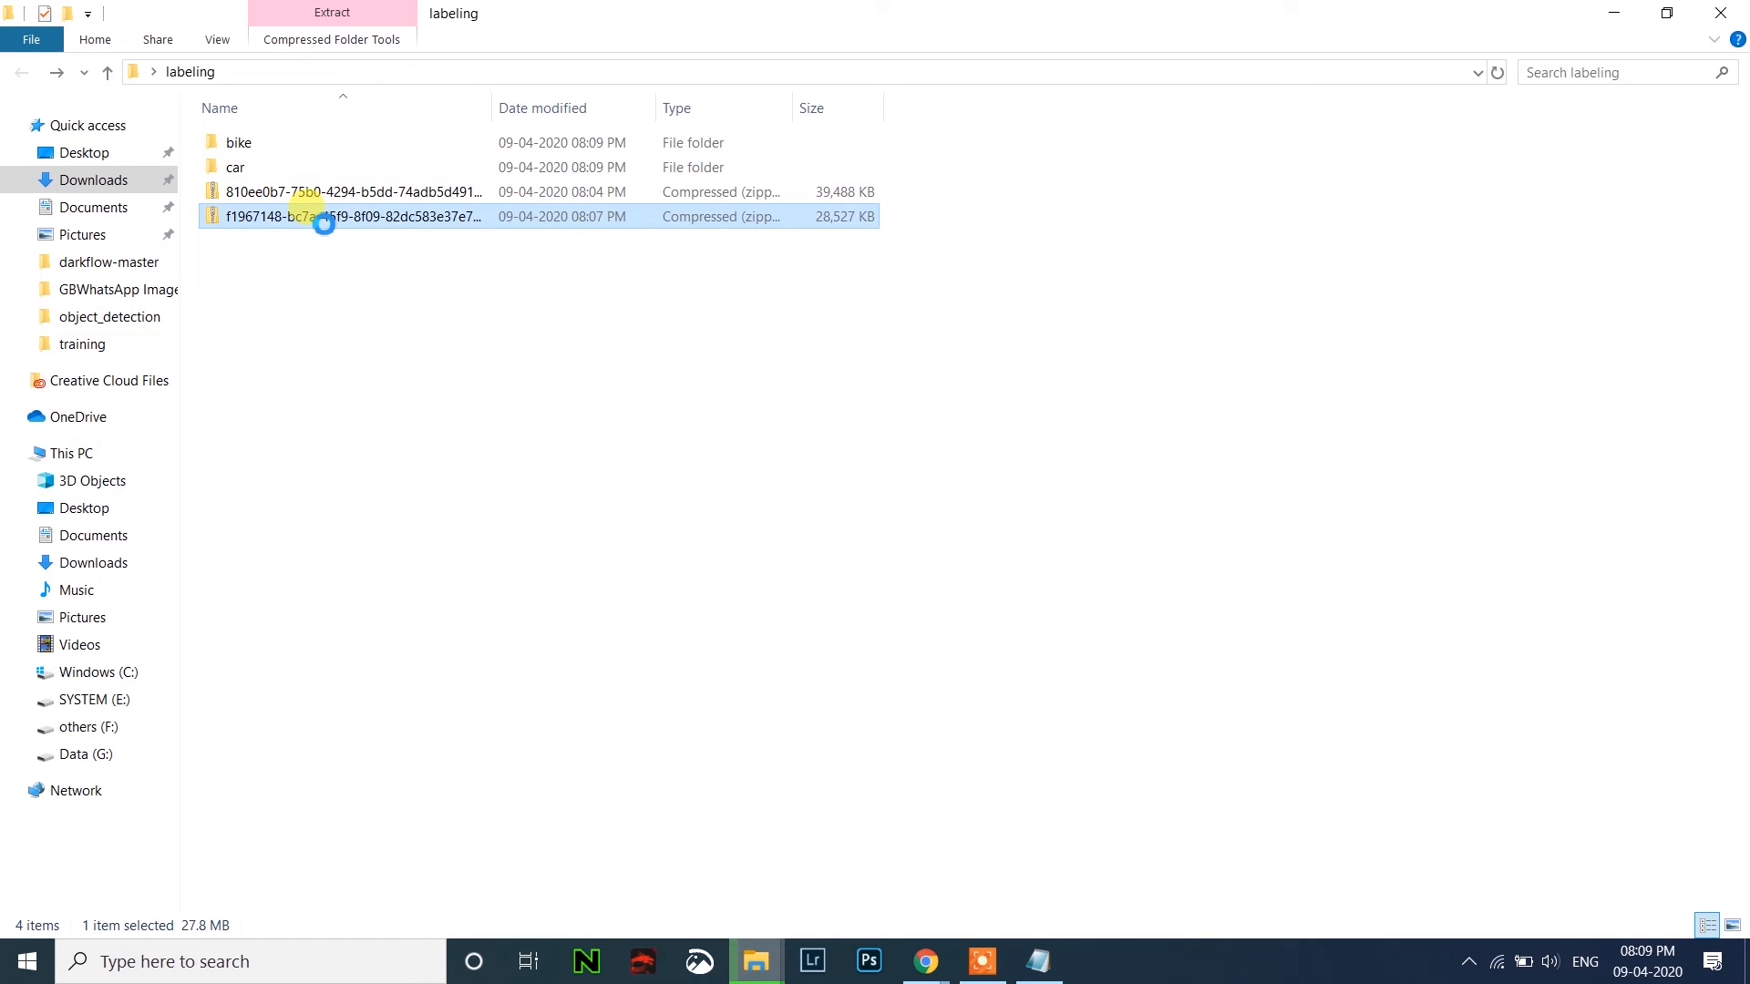
Copy all images from the archive and place the 459 motorbike photos into the bike folder.
{"action": "double_click", "coordinate": [324, 217]}
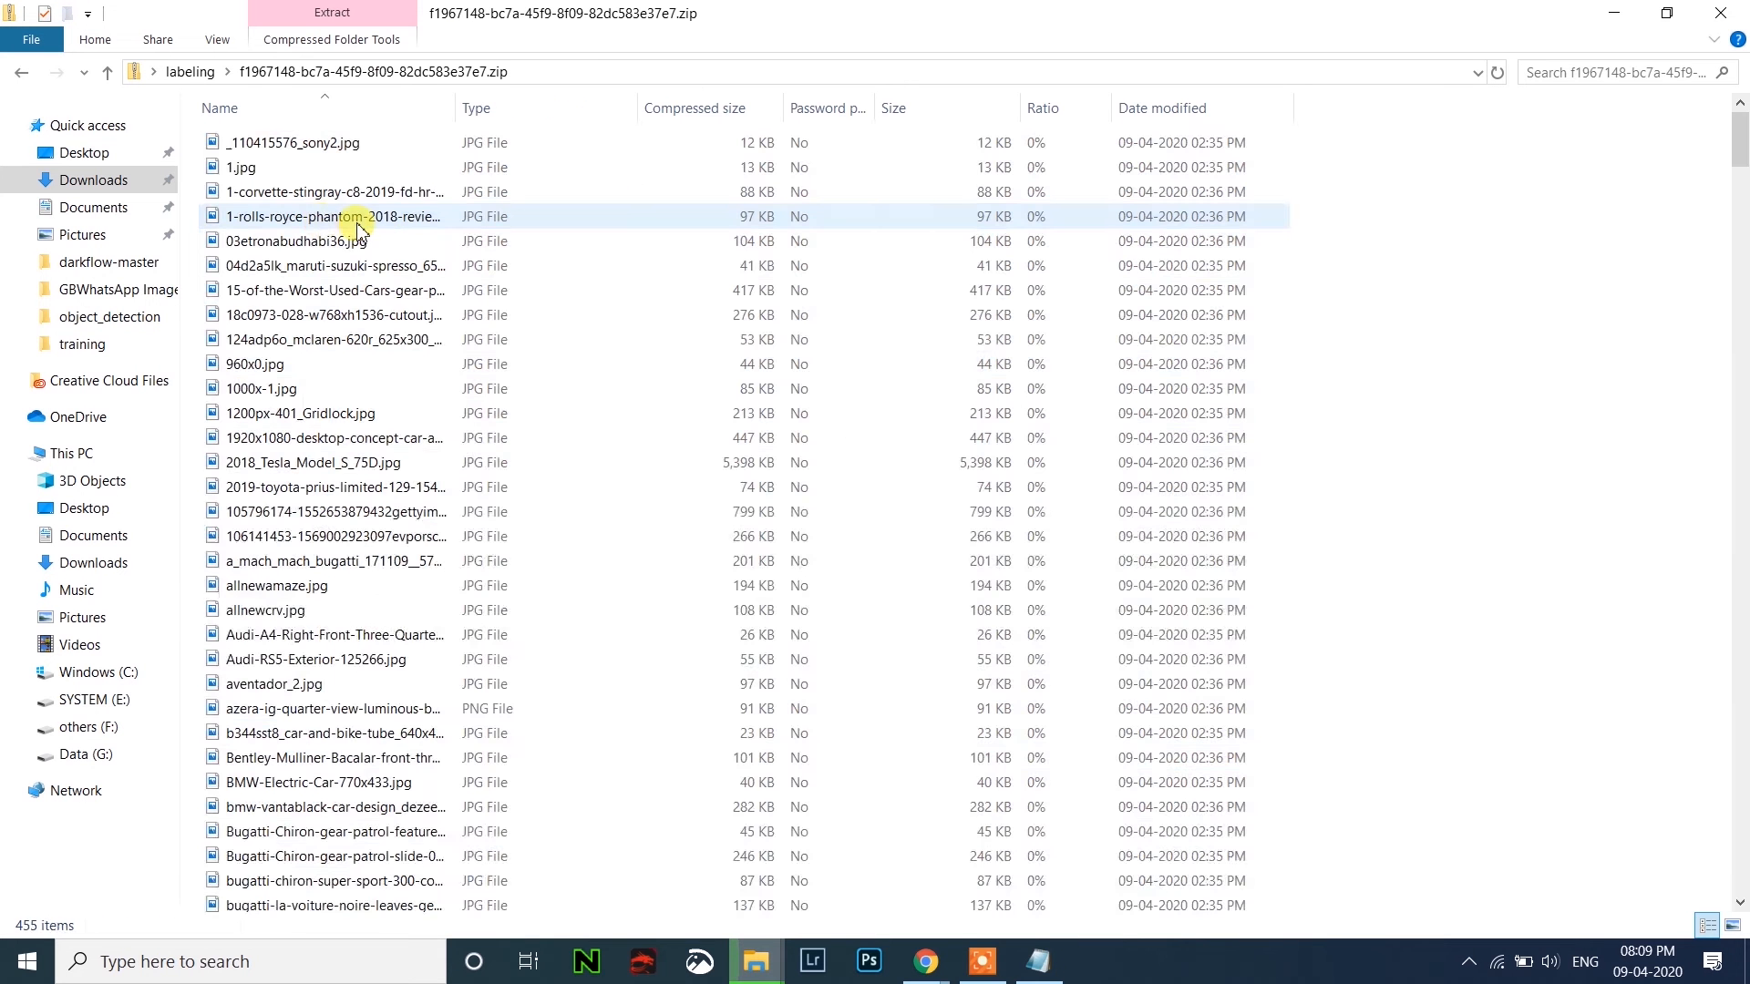
{"action": "key", "text": "ctrl+a"}
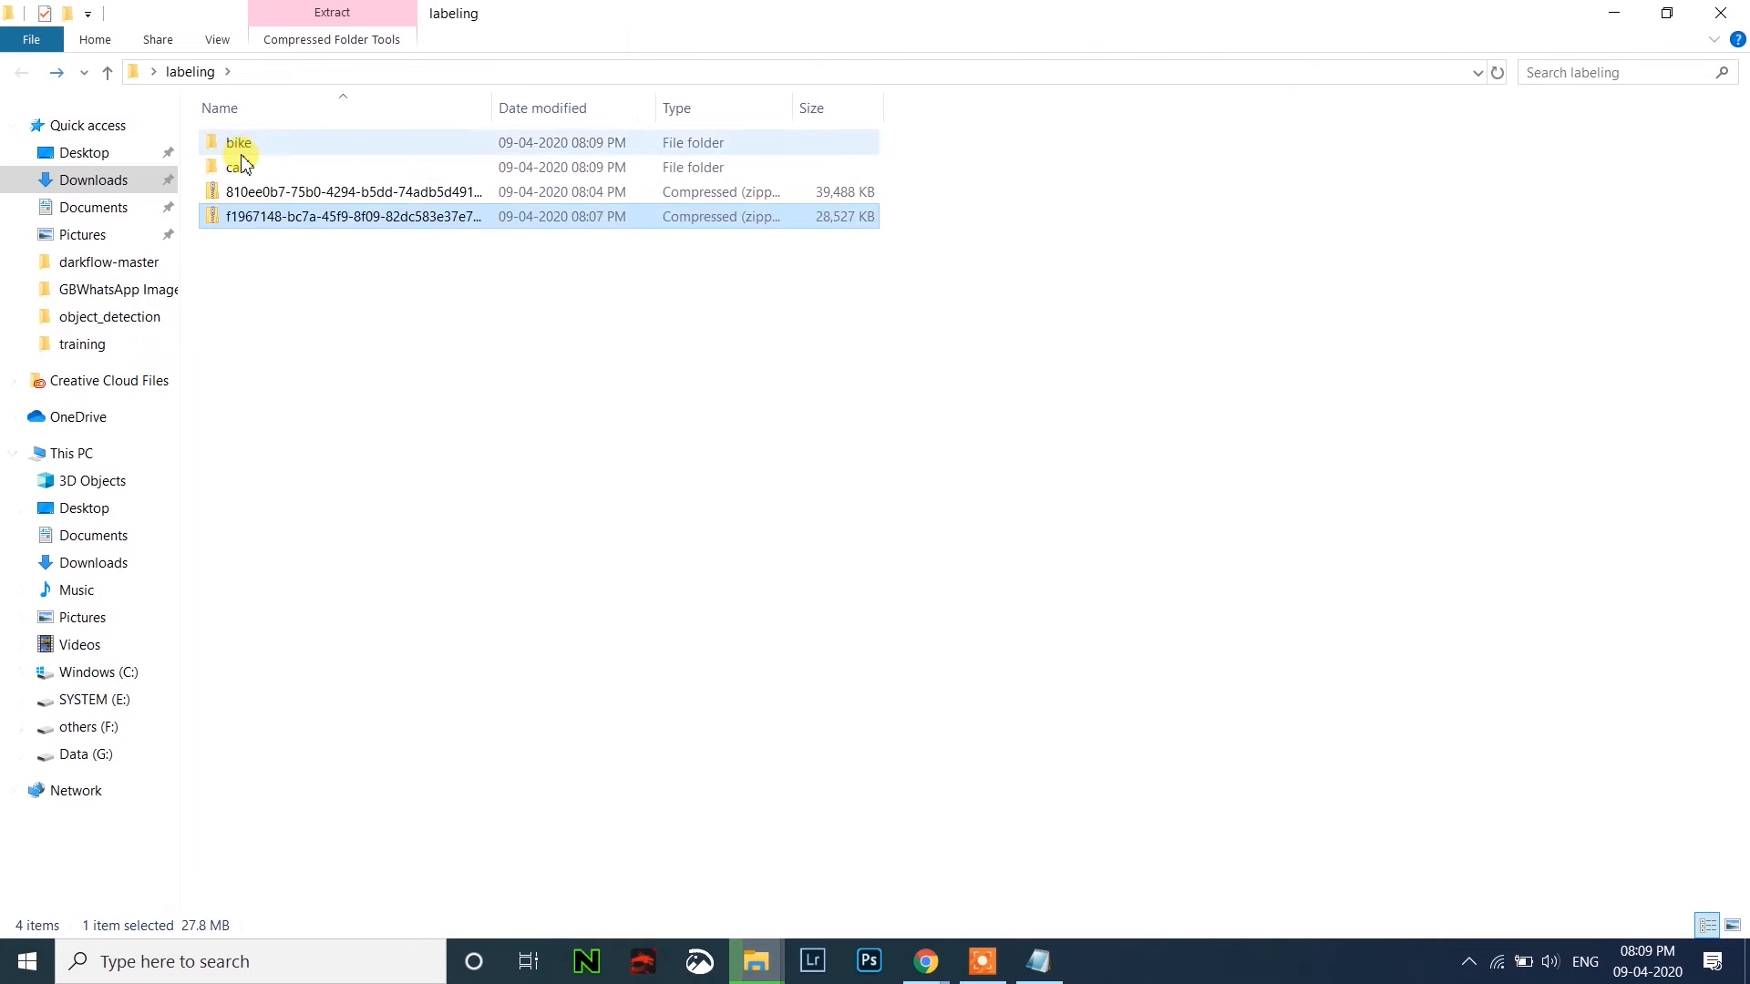
{"action": "double_click", "coordinate": [237, 166]}
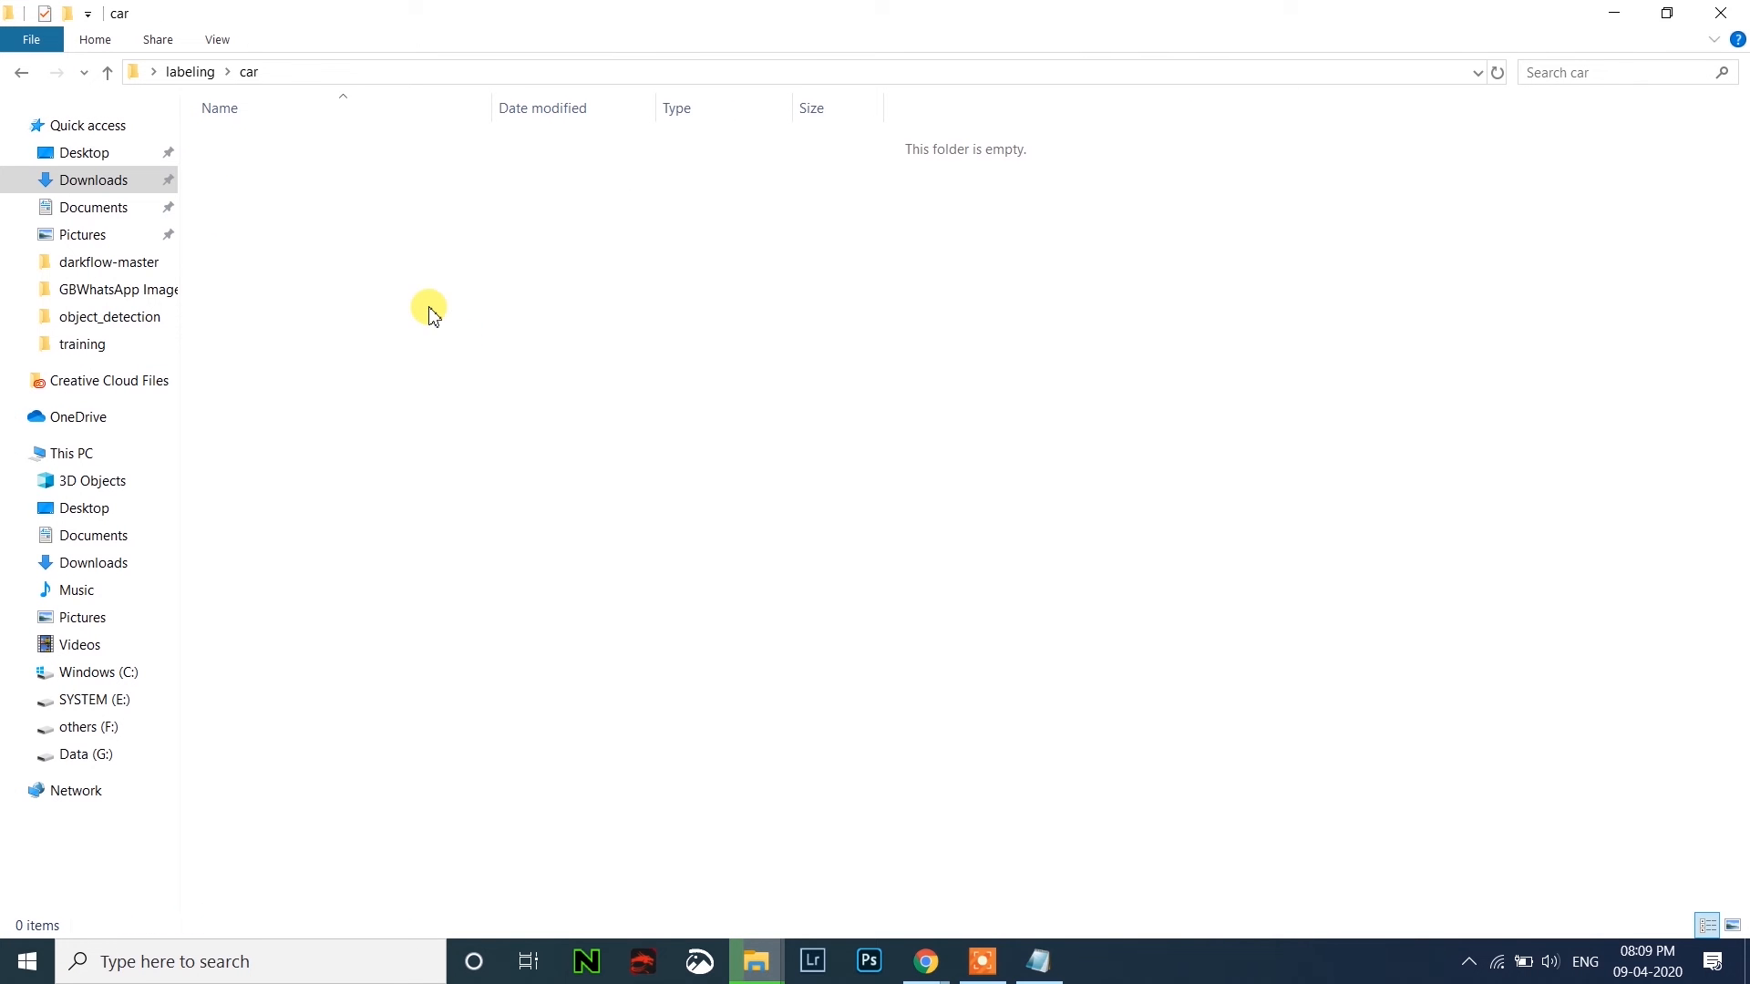
{"action": "mouse_move", "coordinate": [798, 822]}
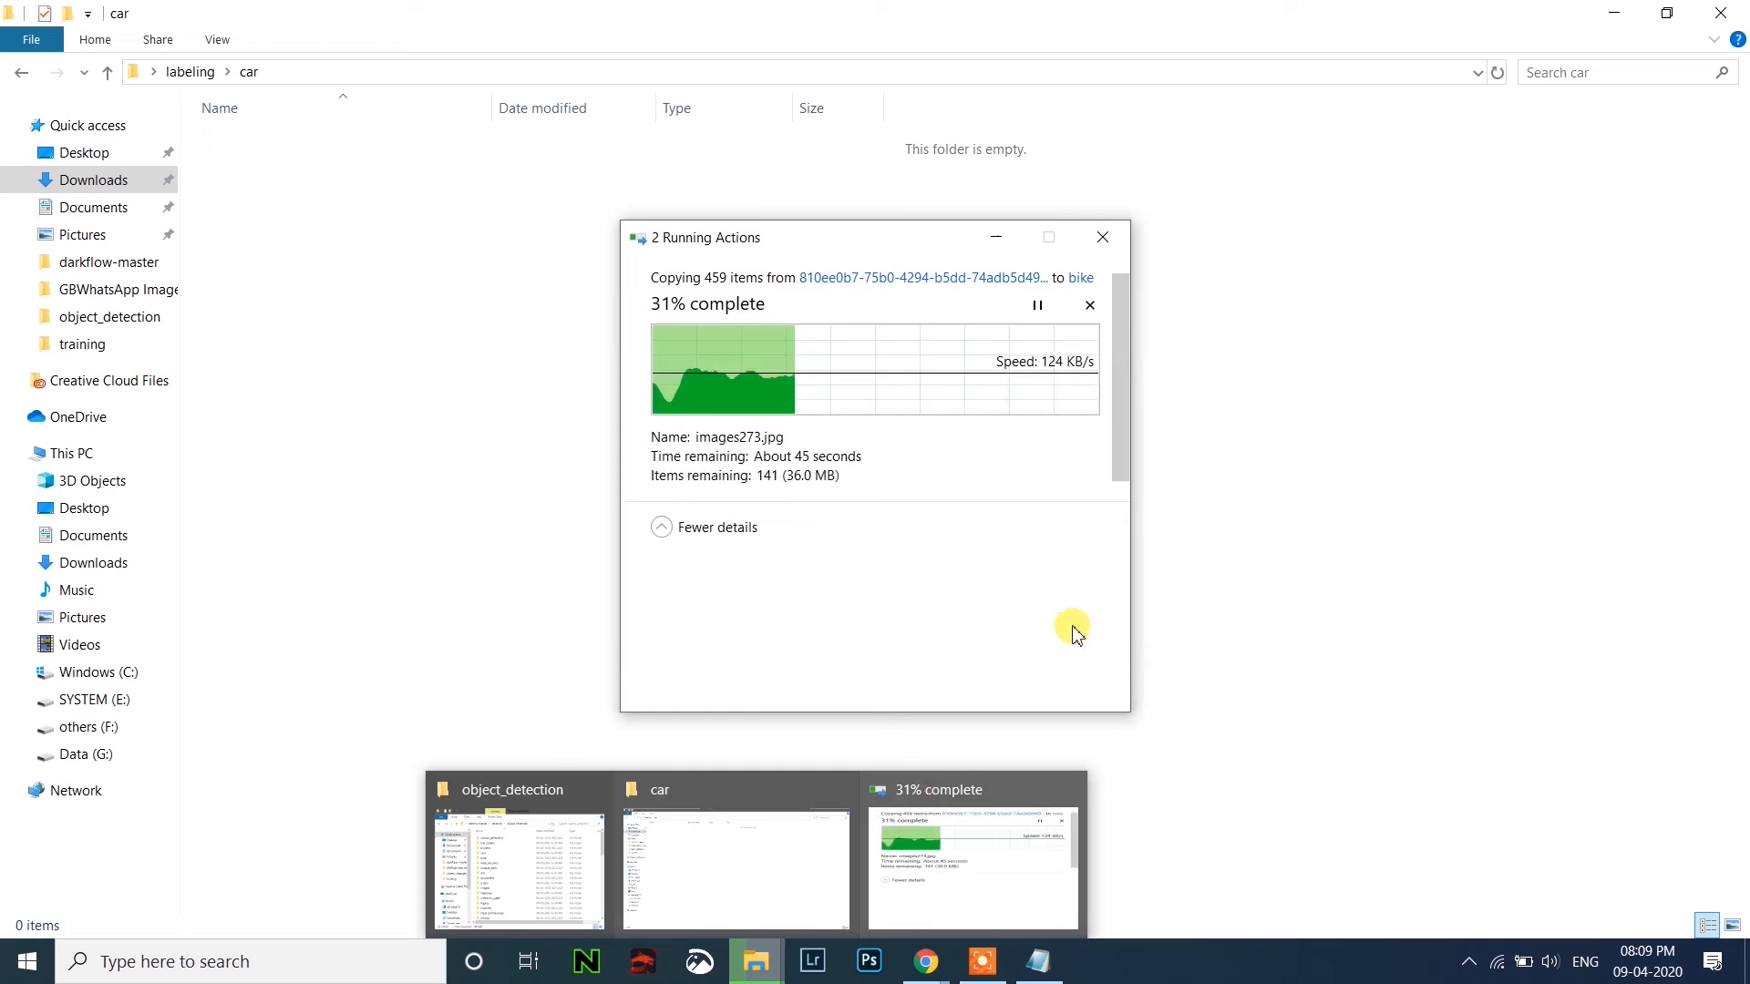
{"action": "scroll", "scroll_direction": "down", "scroll_amount": 3}
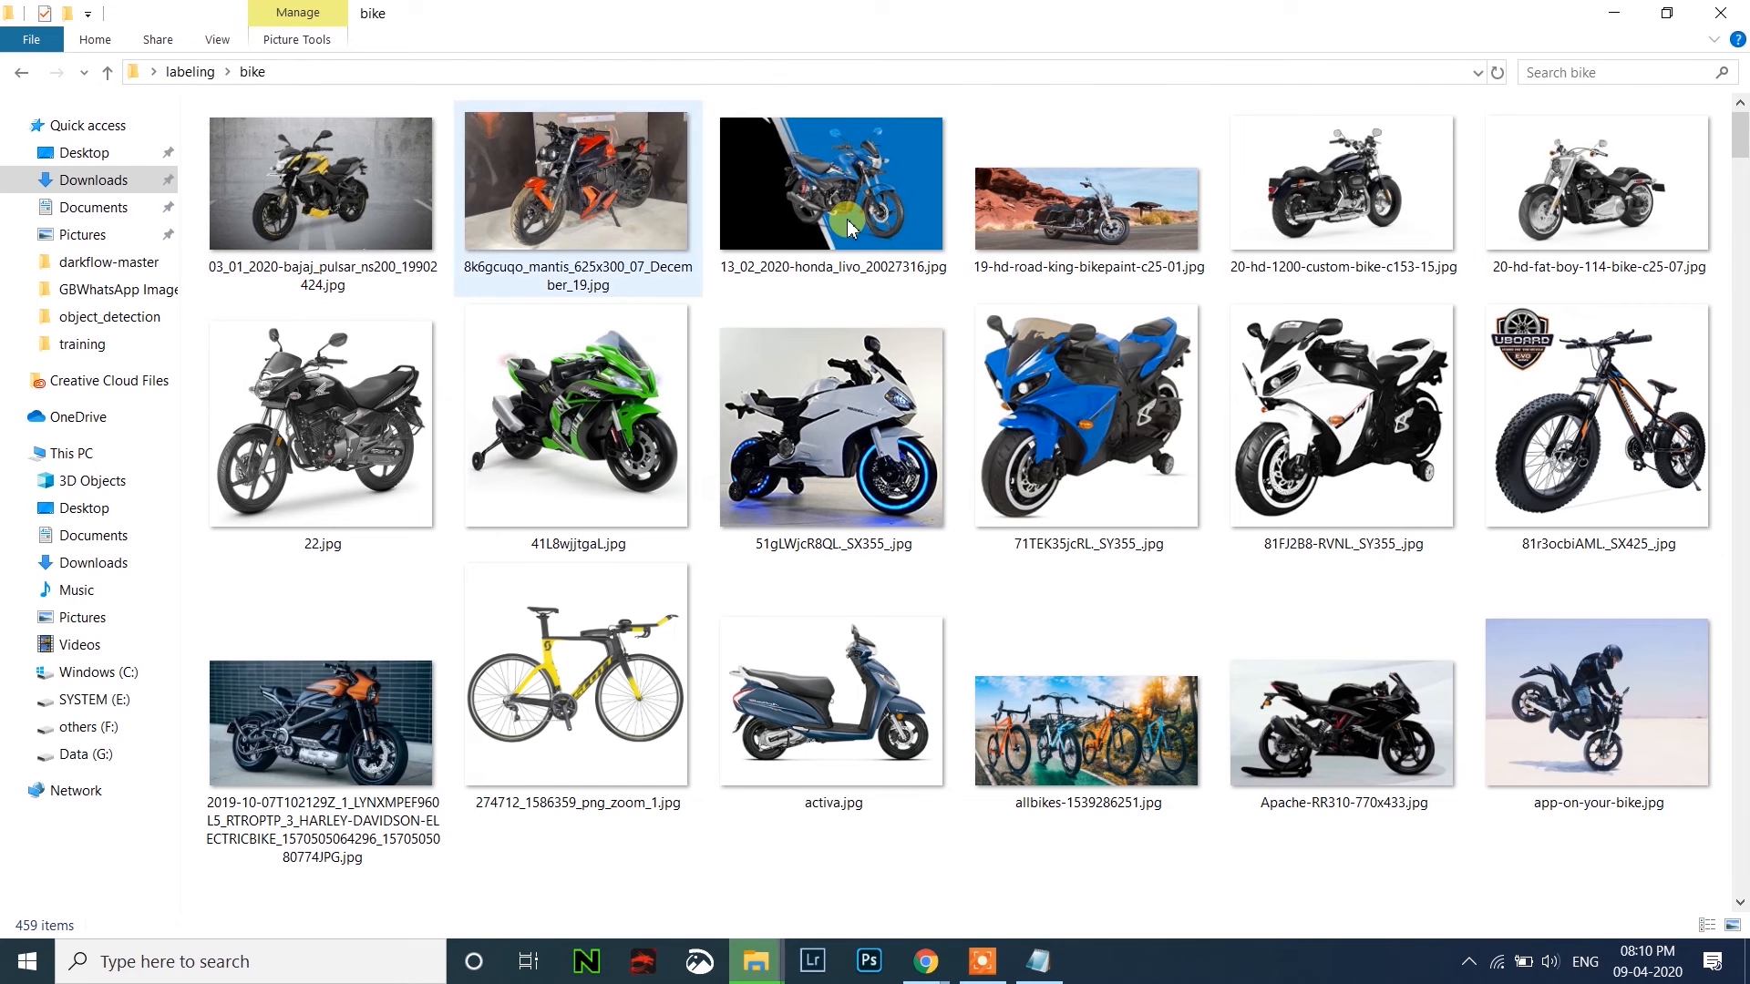
Delete unsuitable bicycle pictures such as the fat-tyre and white hybrid bikes from the bike folder.
{"action": "left_click", "coordinate": [1595, 415]}
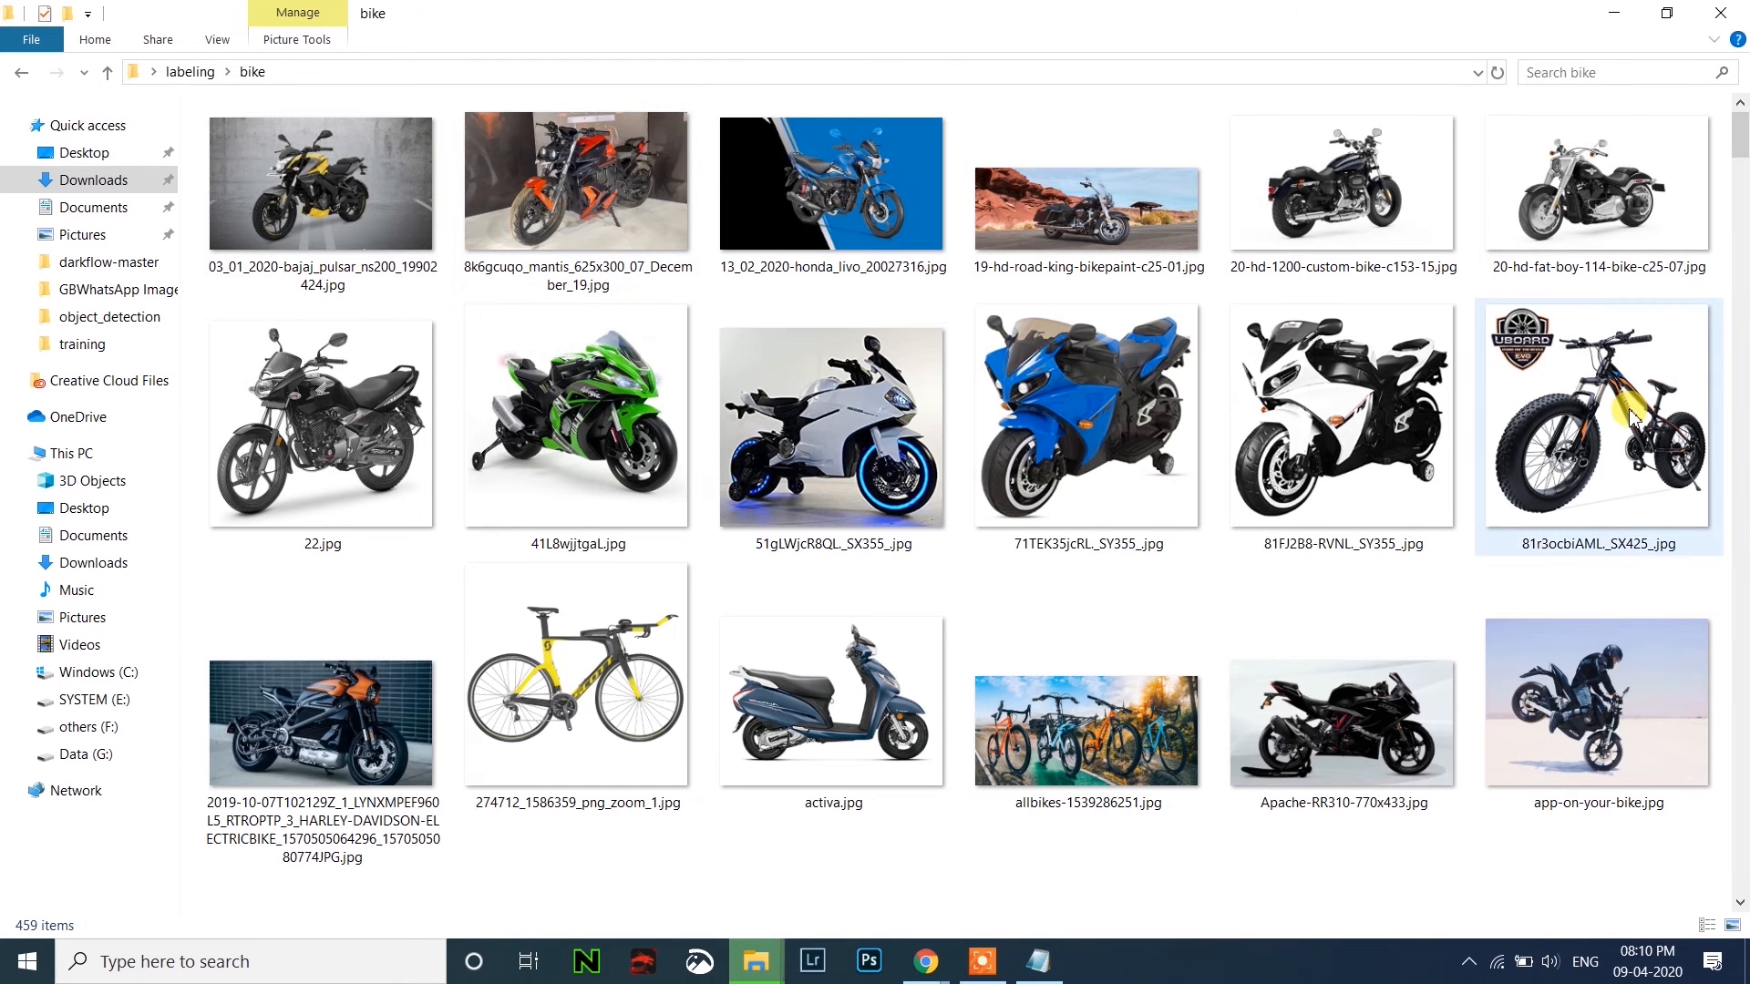
{"action": "mouse_move", "coordinate": [1630, 419]}
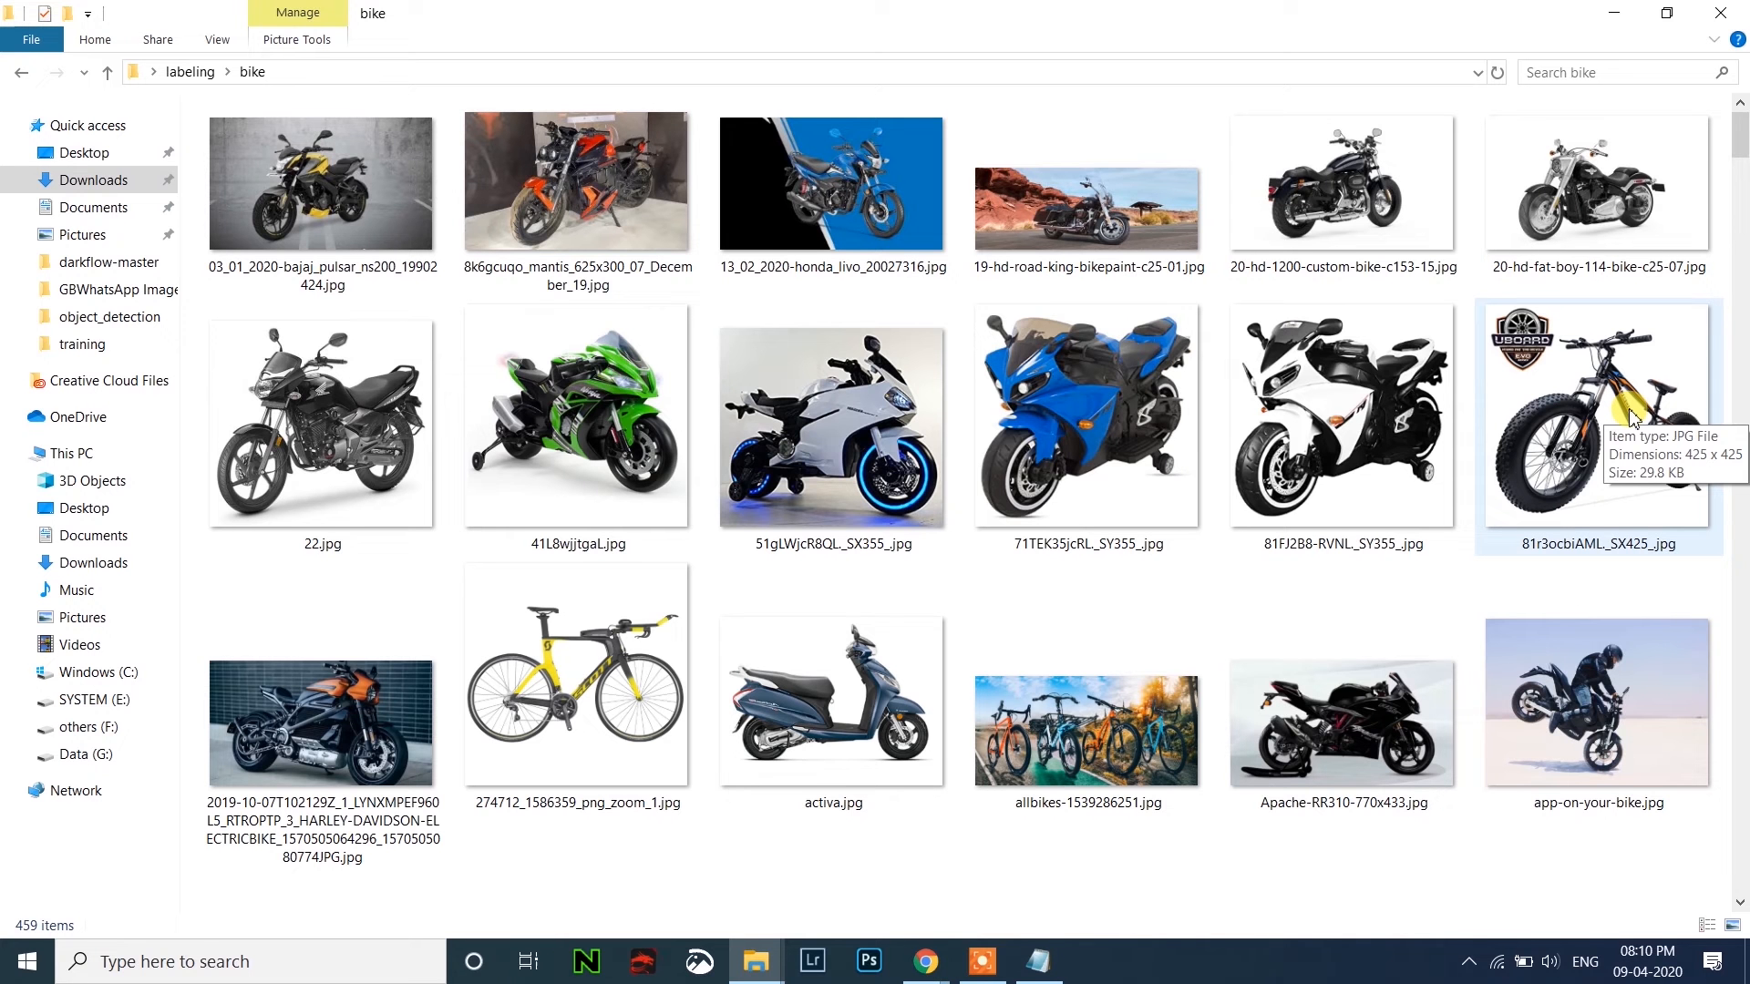
{"action": "mouse_move", "coordinate": [1617, 428]}
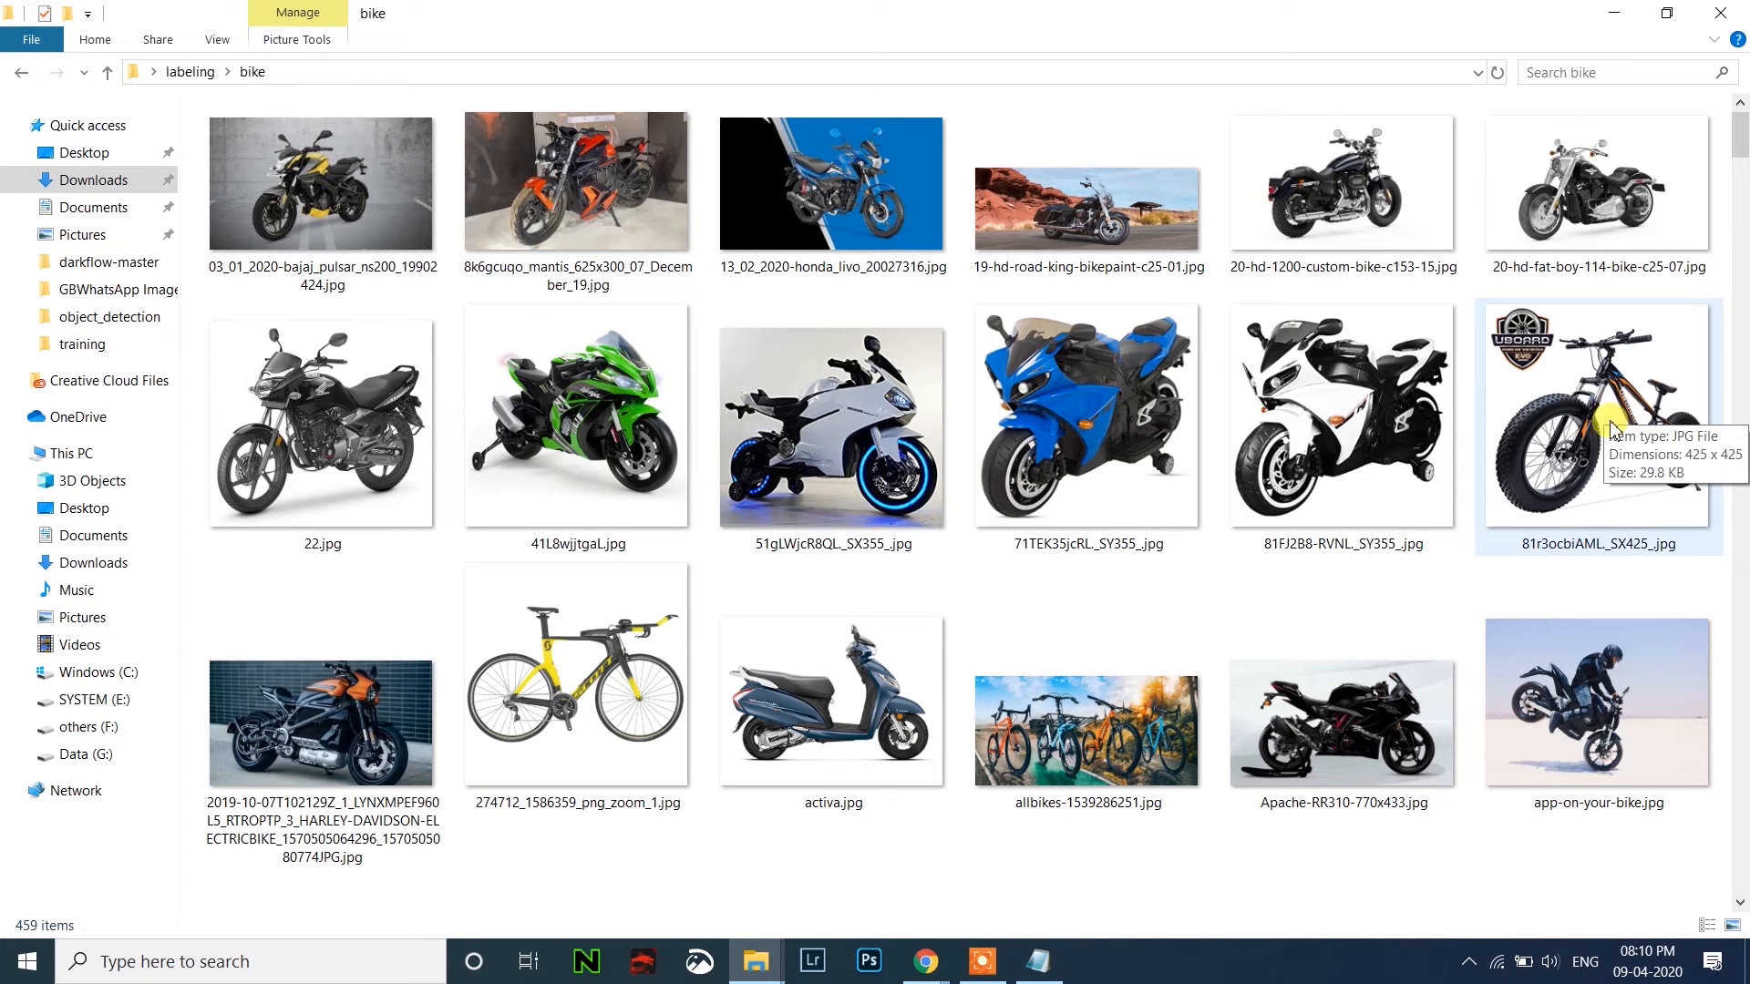
{"action": "left_click", "coordinate": [1595, 420]}
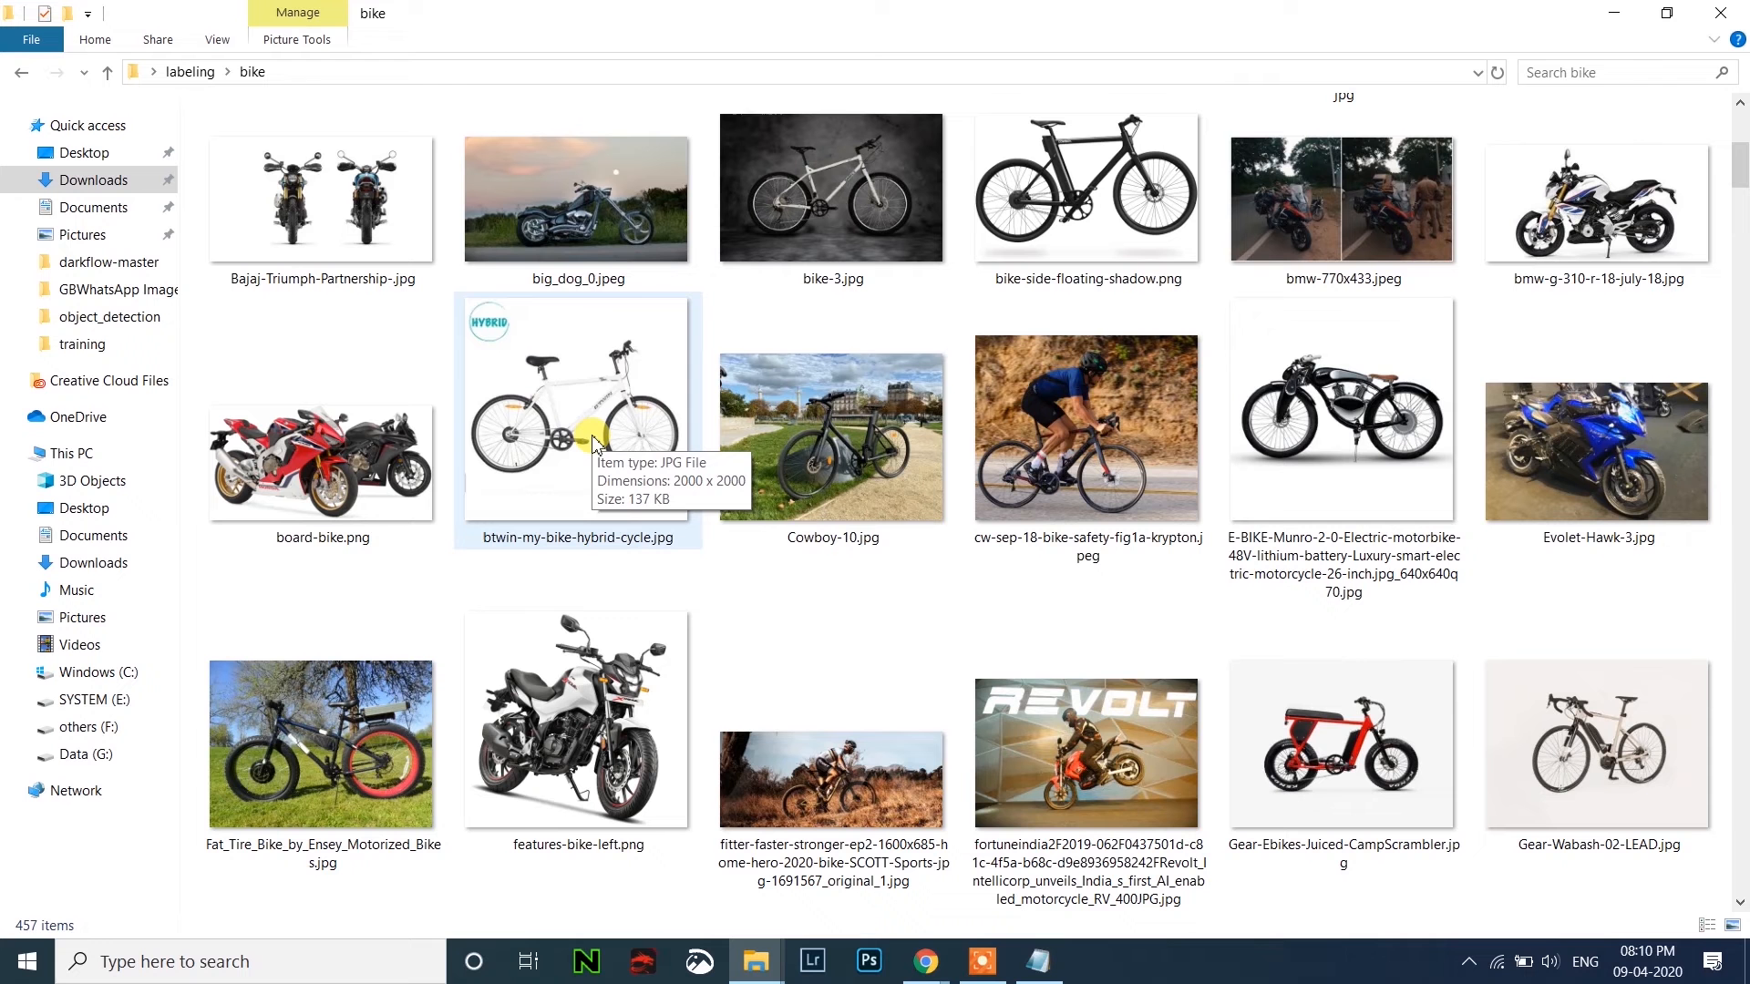
{"action": "left_click", "coordinate": [578, 425]}
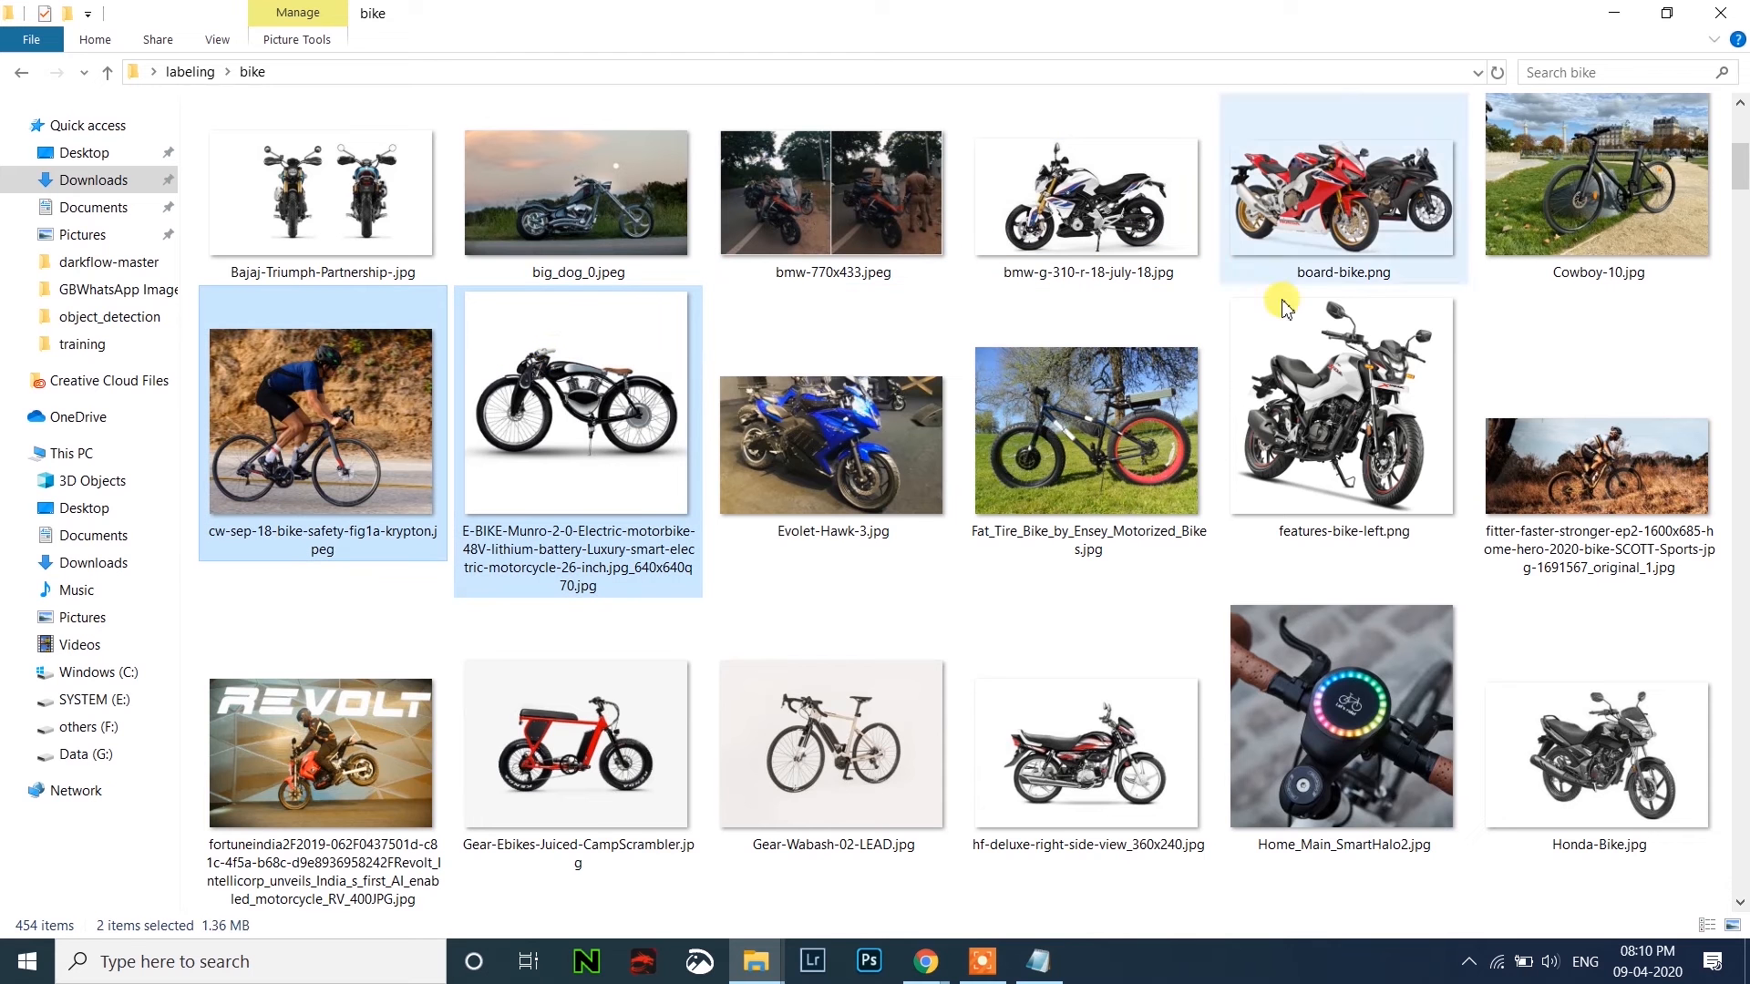
{"action": "left_click", "coordinate": [1341, 718]}
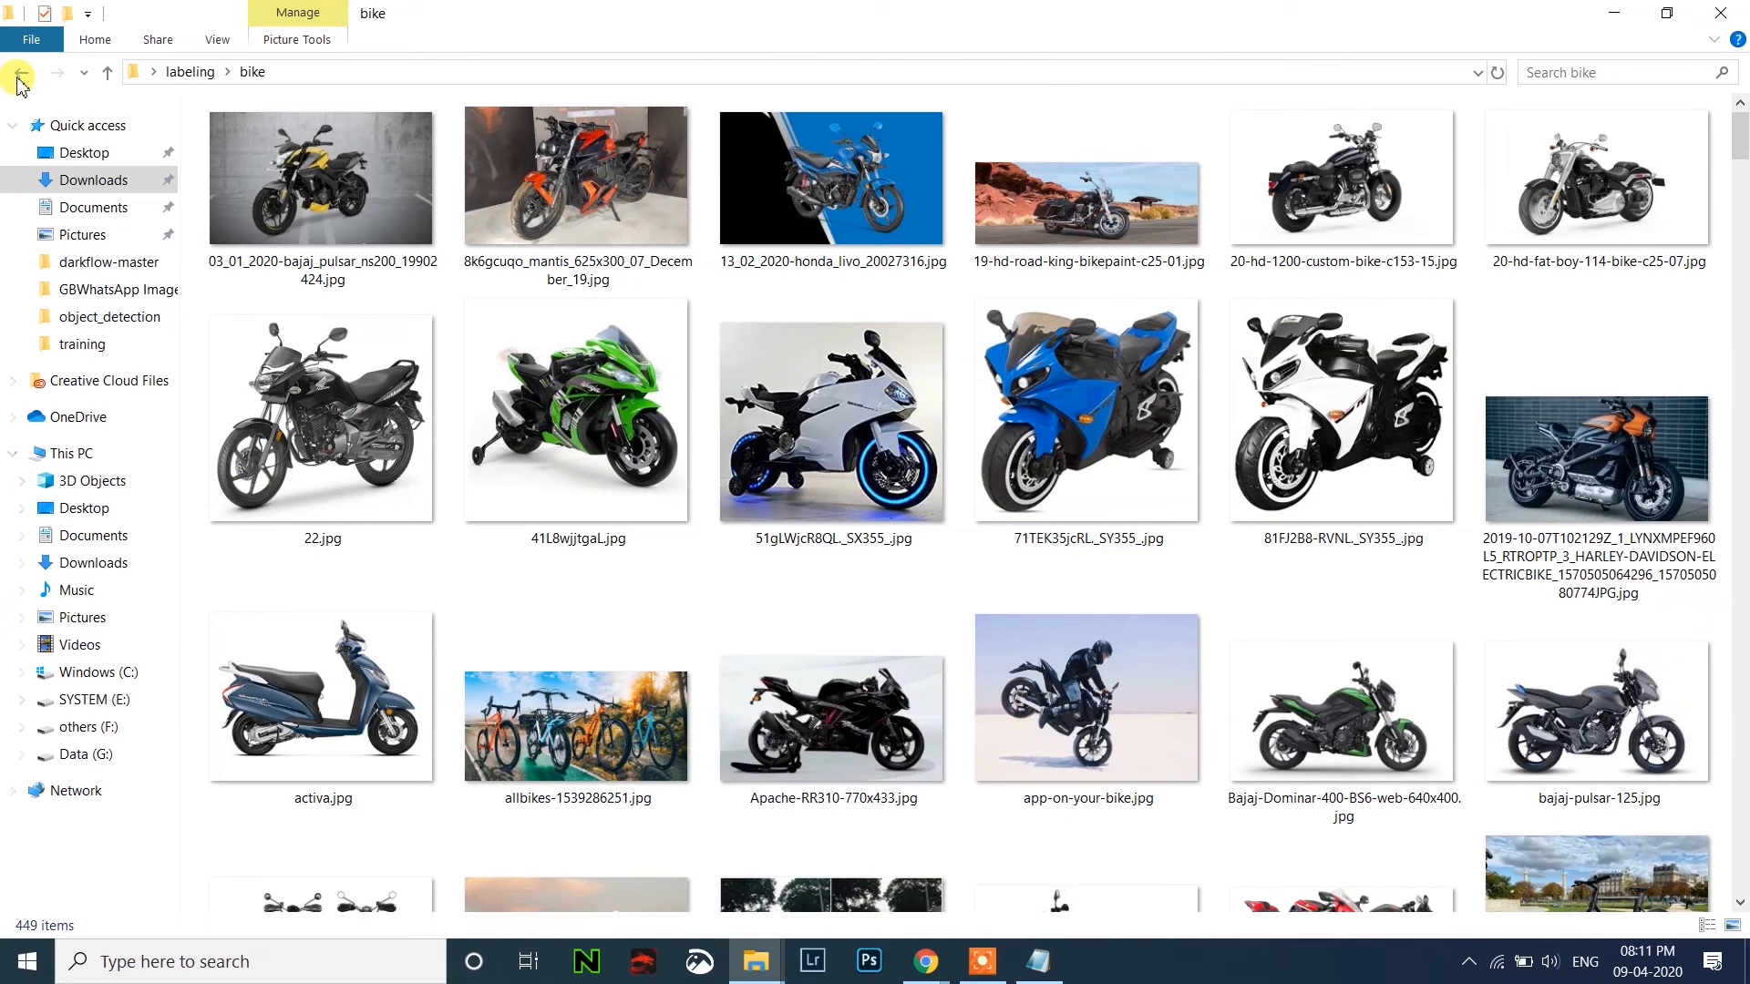
View the car folder as large thumbnails and delete the blank broken png images, then return to labeling.
{"action": "left_click", "coordinate": [18, 71]}
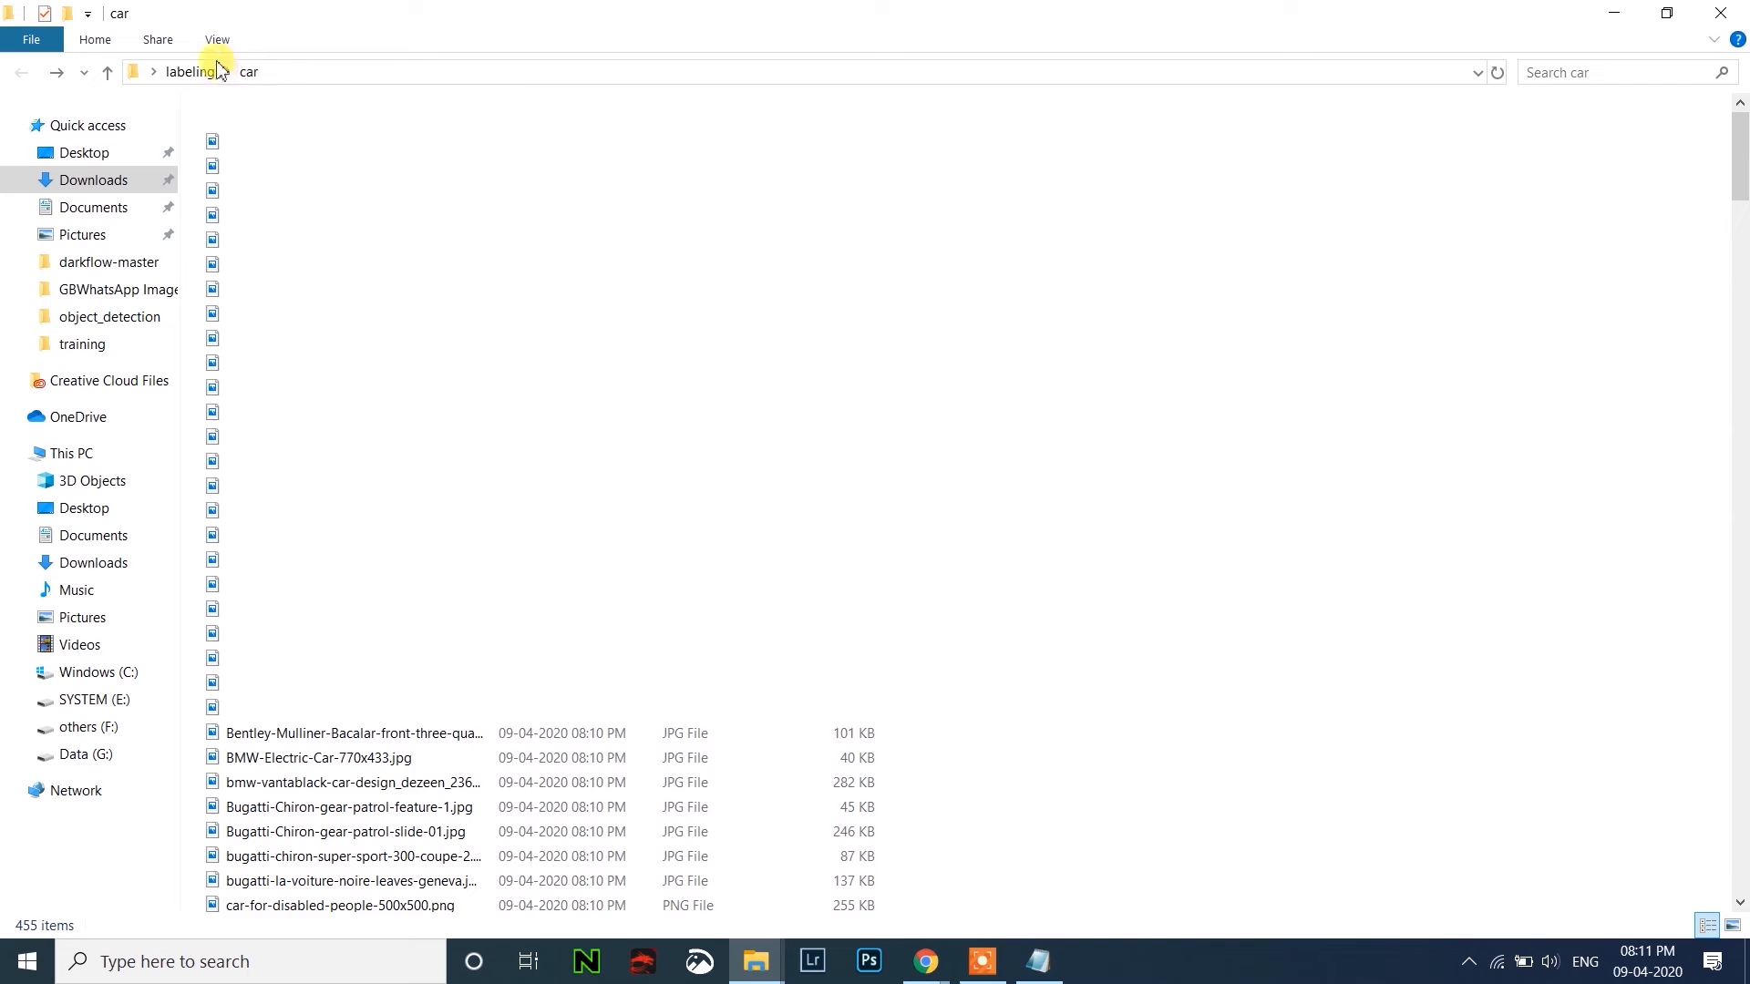
{"action": "left_click", "coordinate": [217, 38]}
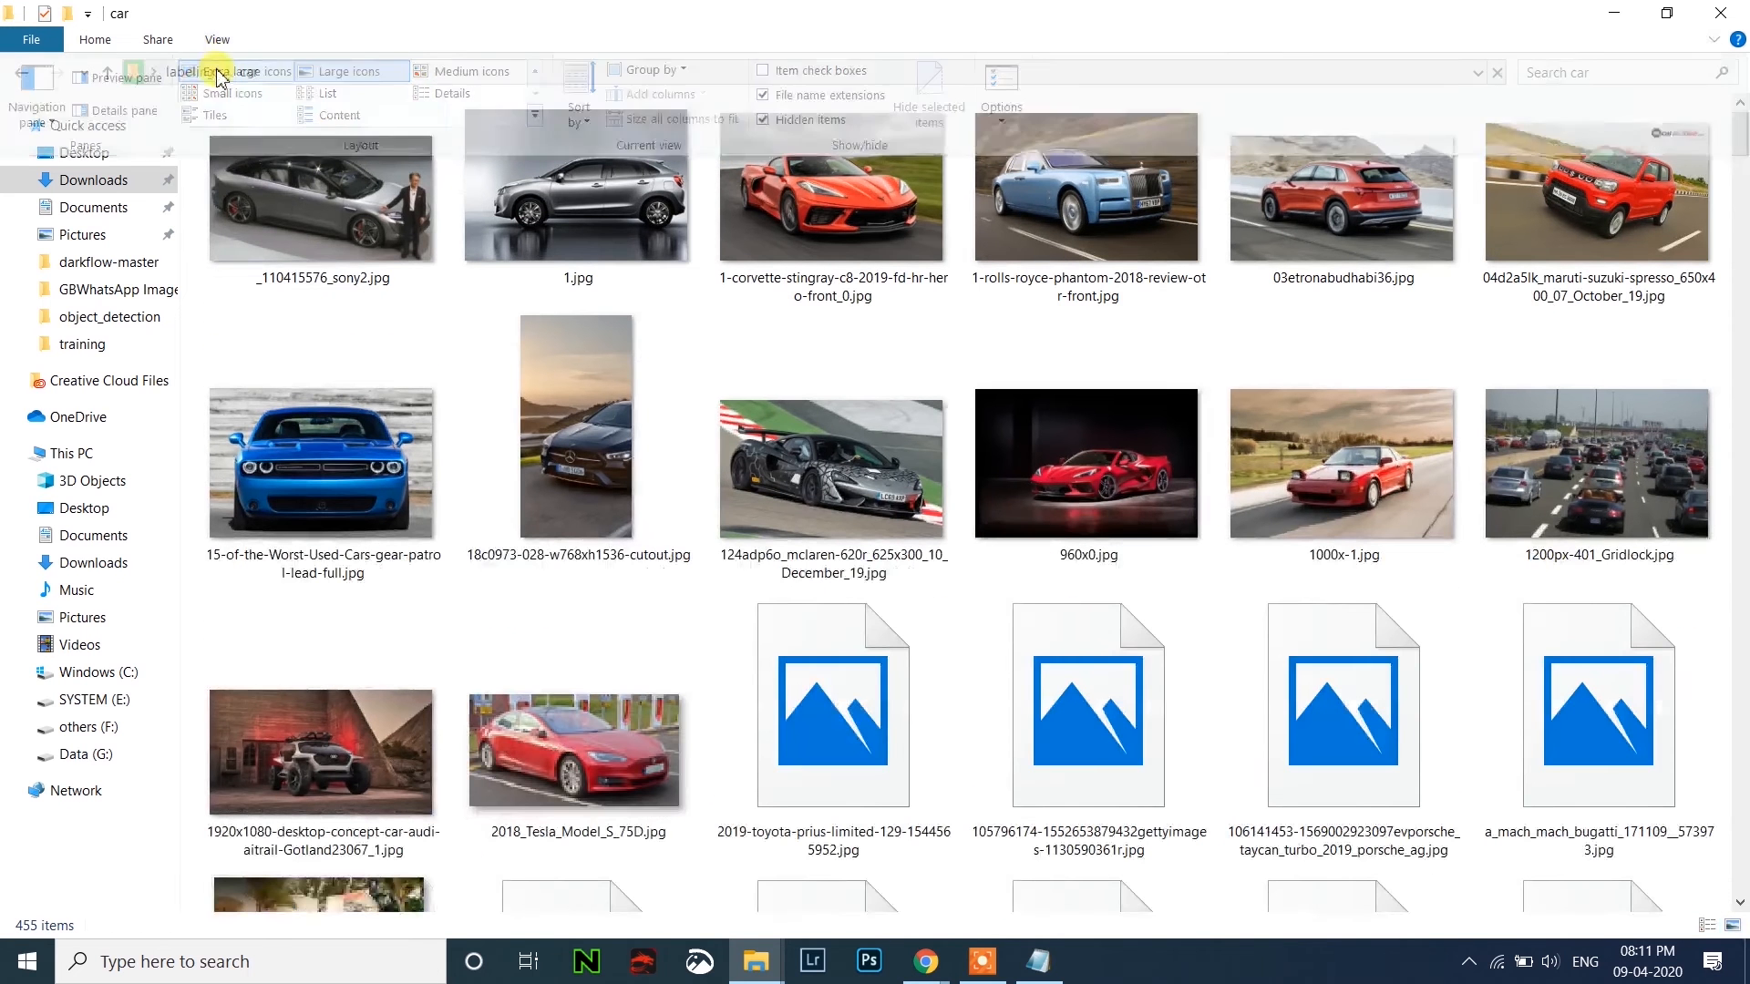
{"action": "left_click", "coordinate": [1086, 463]}
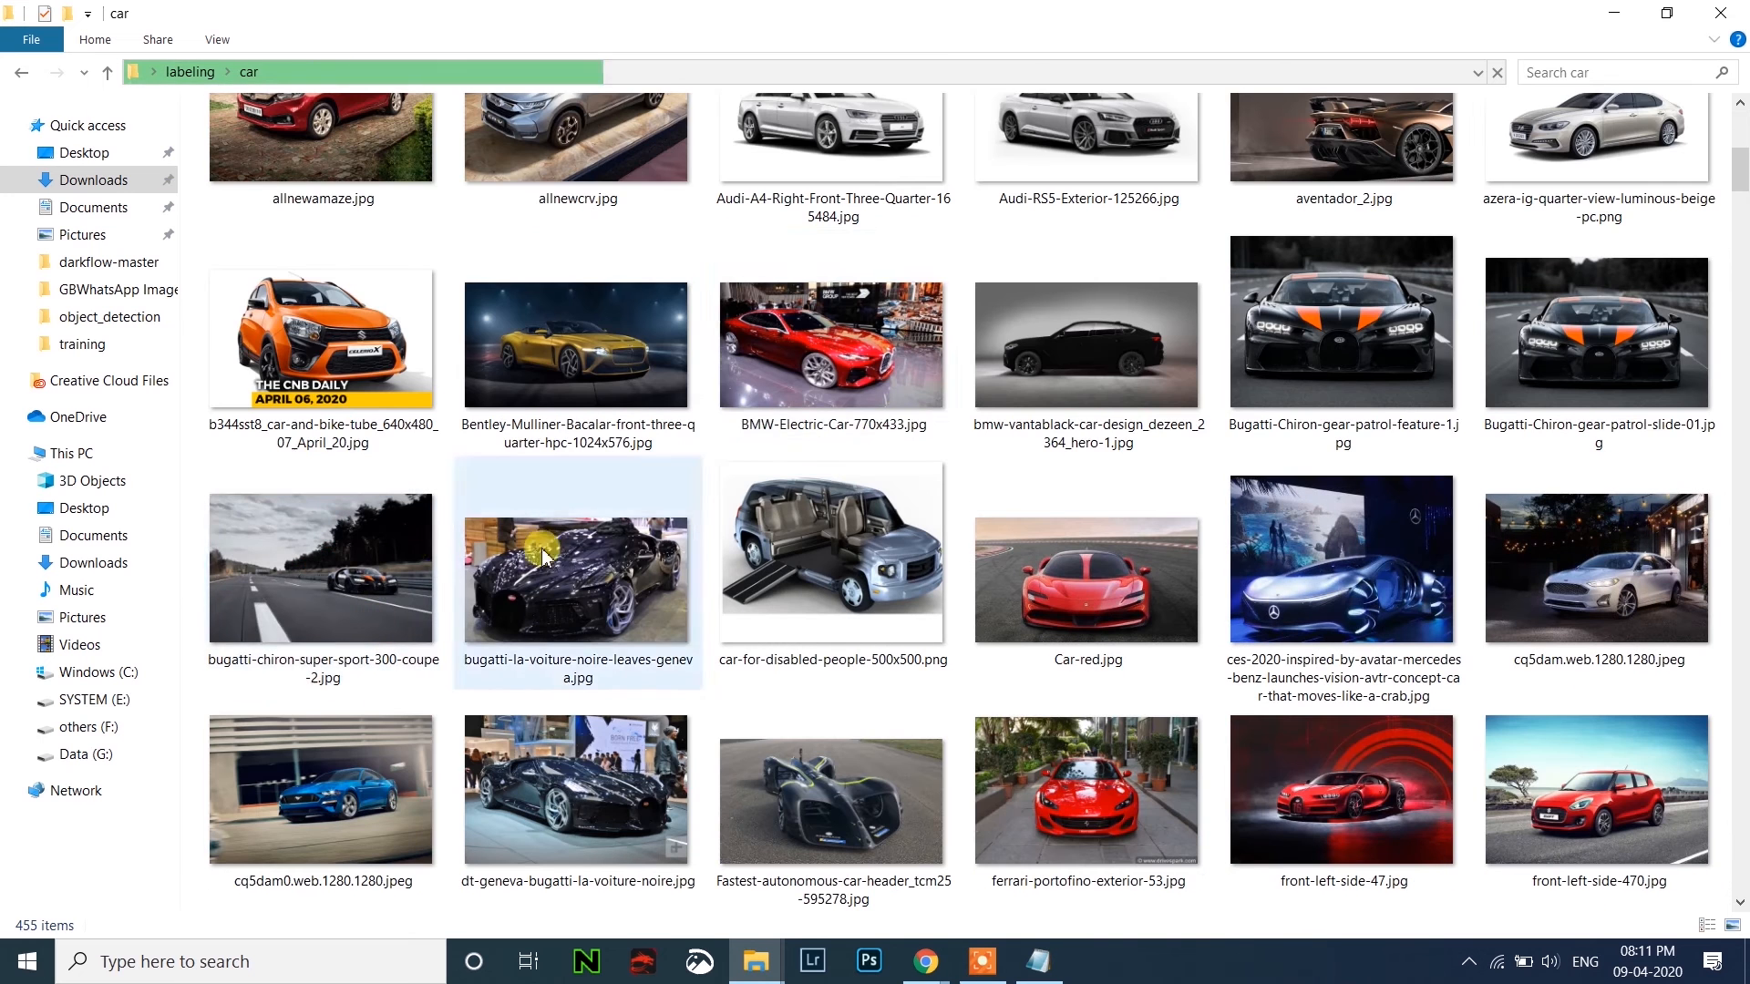
{"action": "scroll", "scroll_direction": "down", "scroll_amount": 3}
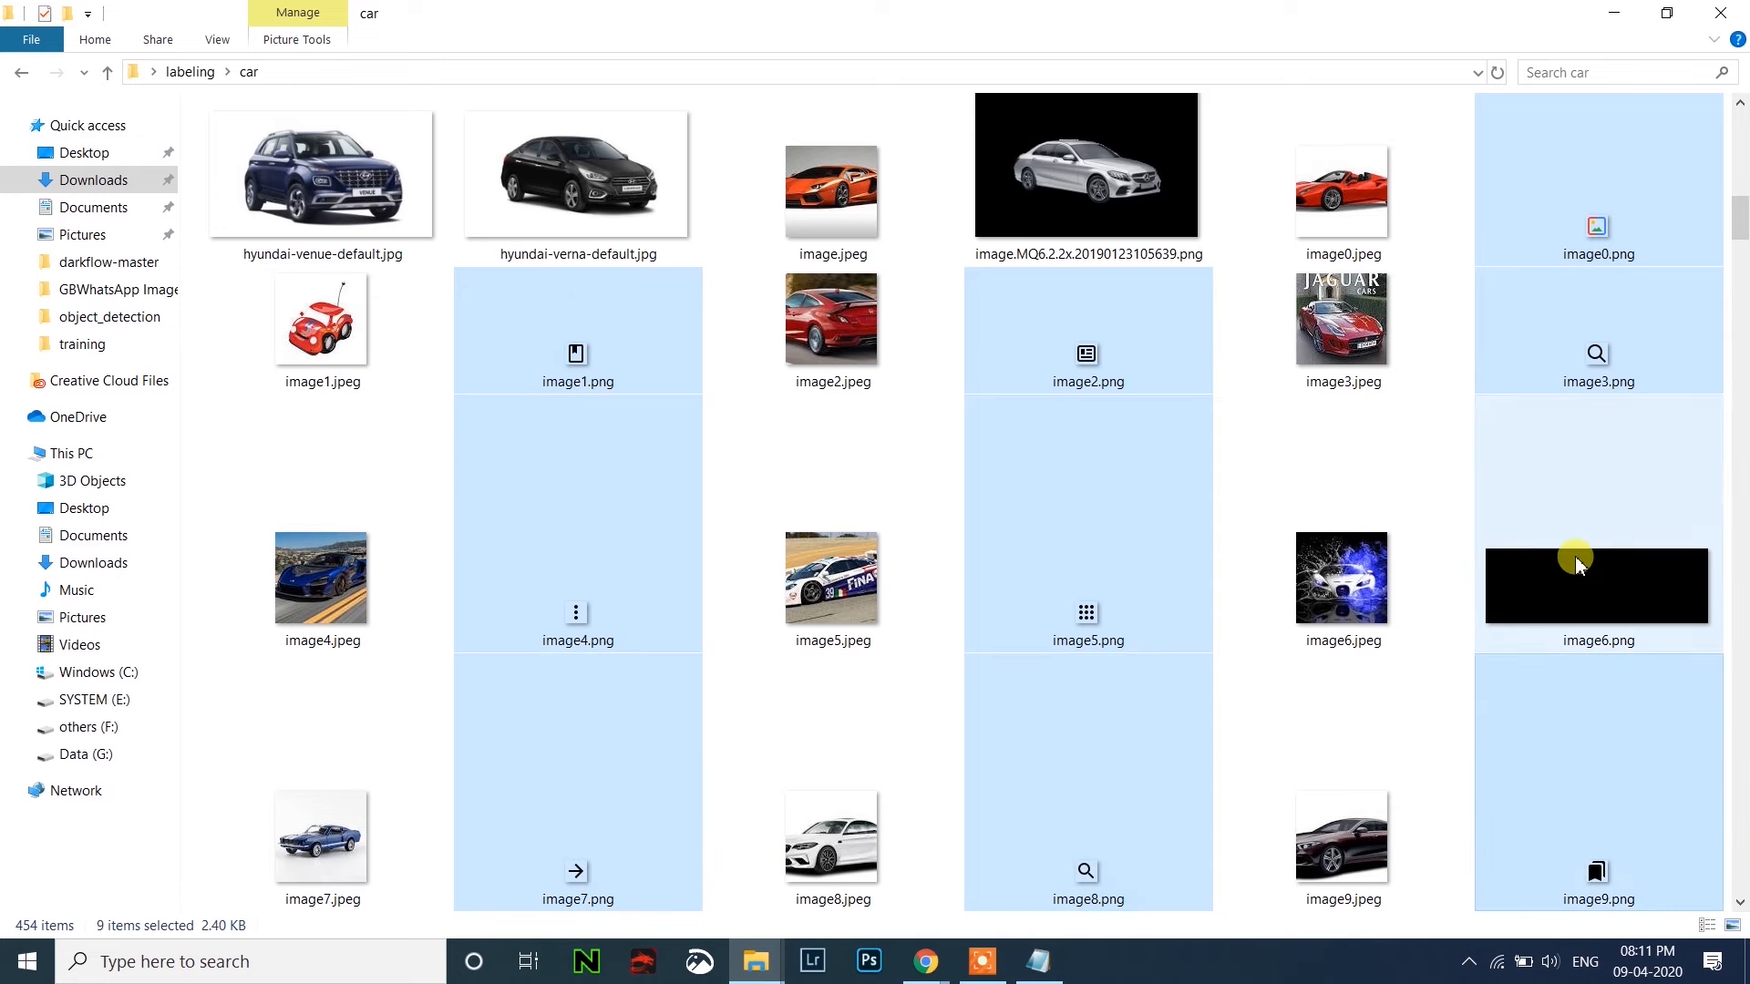
{"action": "left_click", "coordinate": [1087, 782]}
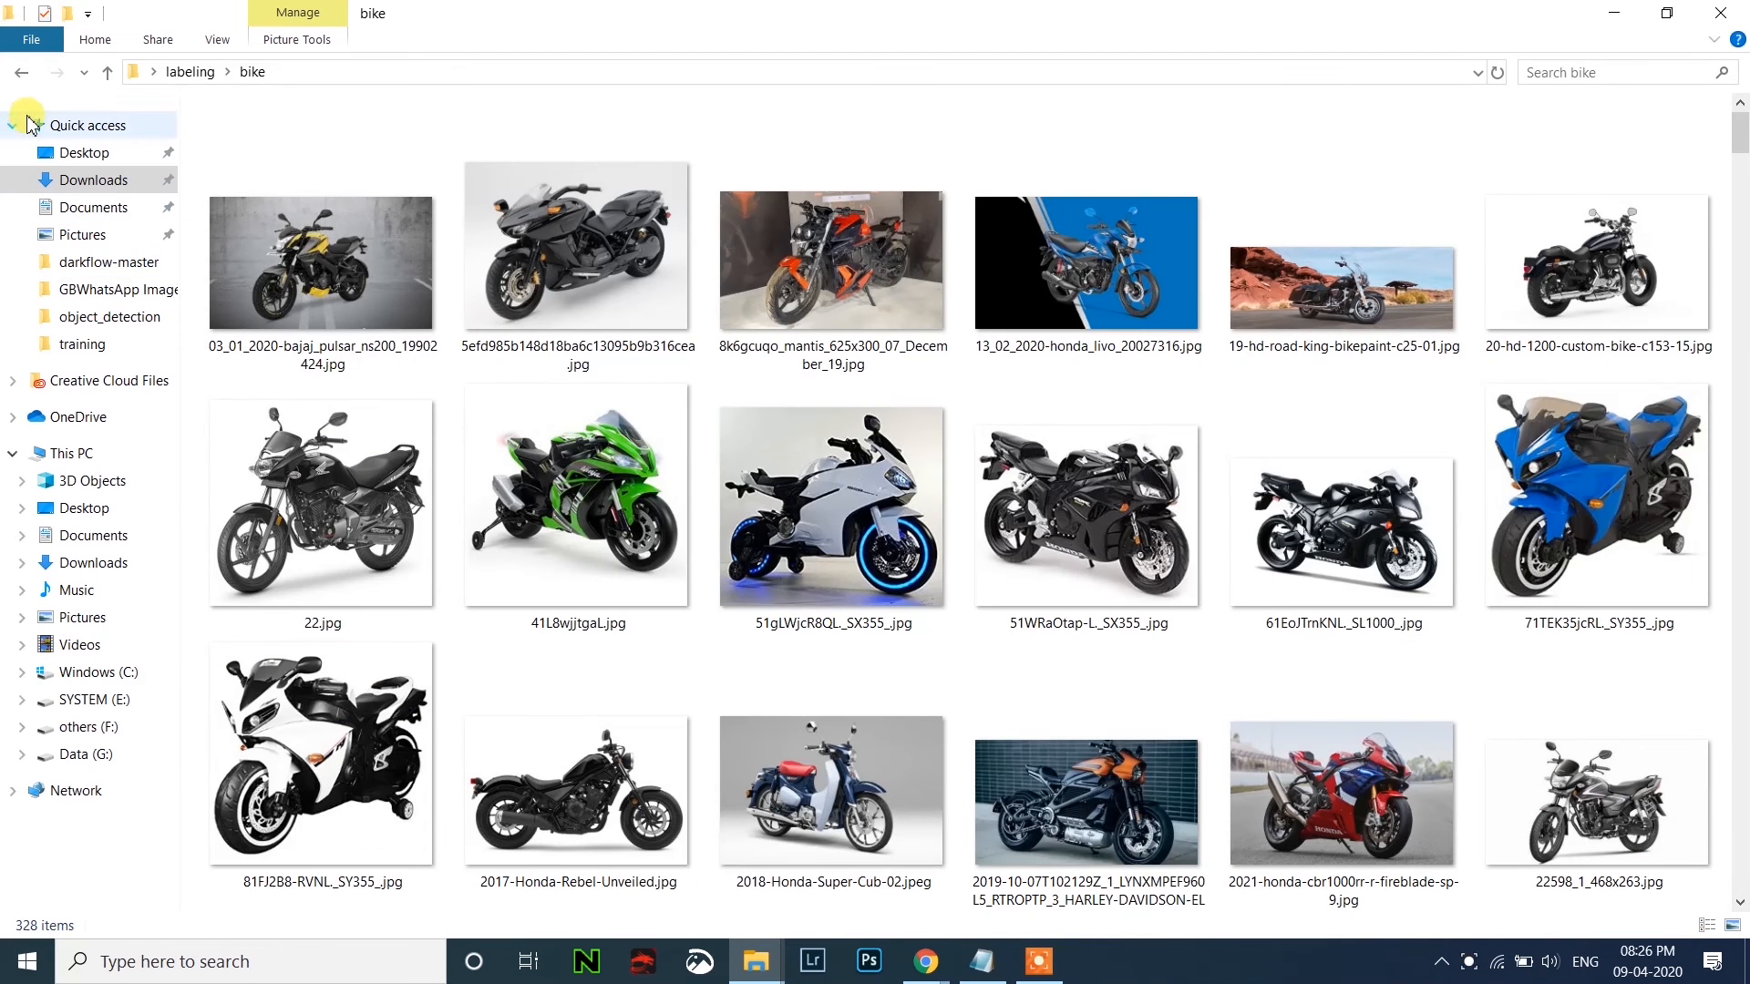
{"action": "left_click", "coordinate": [107, 71]}
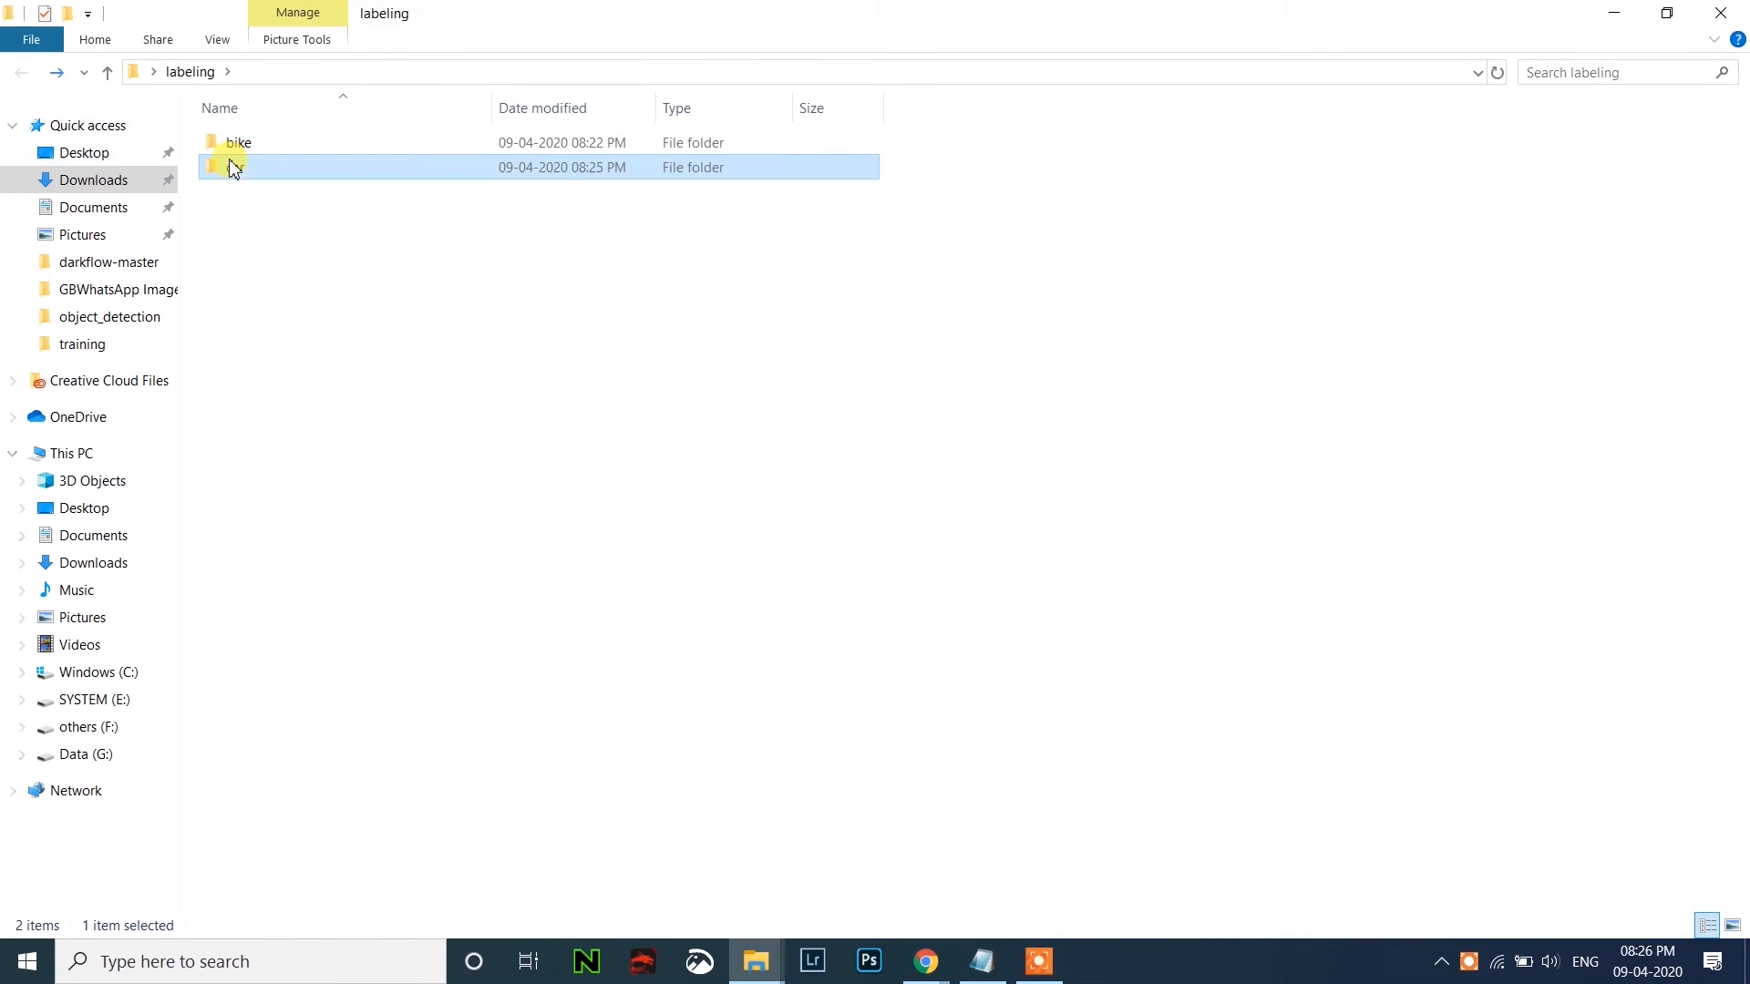
Look over the trimmed car folder and go back to labeling, now also holding name.py.
{"action": "double_click", "coordinate": [237, 166]}
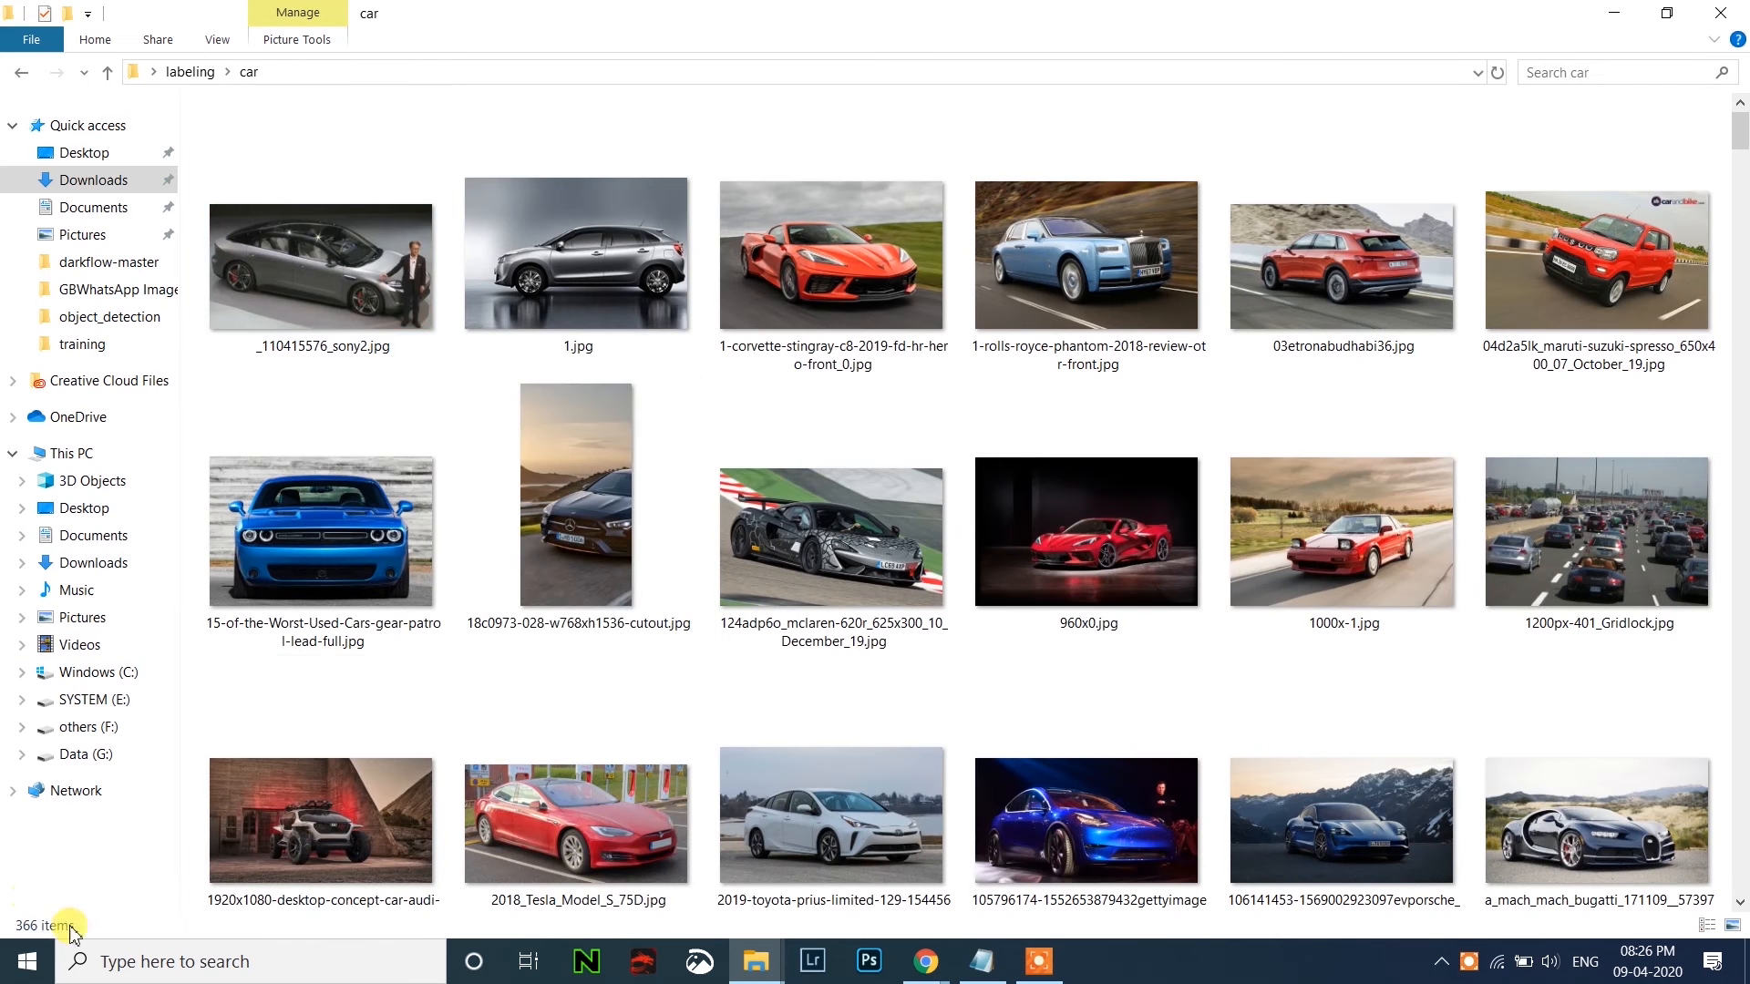
{"action": "left_click", "coordinate": [1085, 532]}
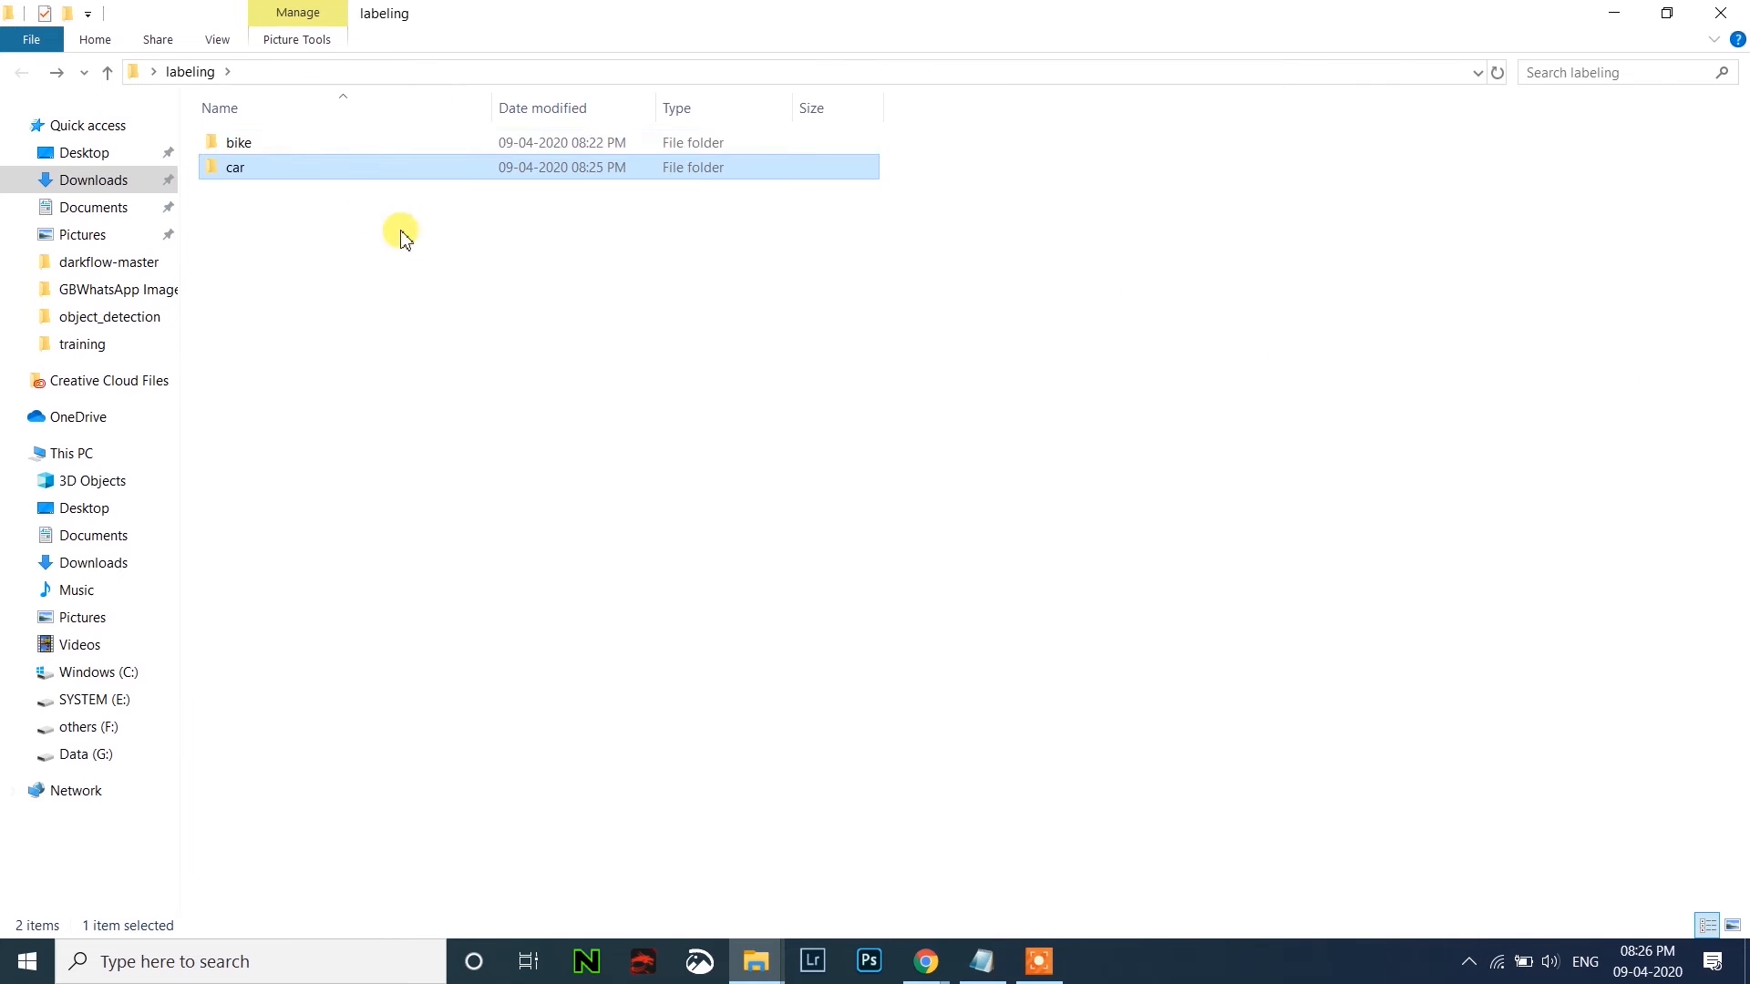
{"action": "mouse_move", "coordinate": [1192, 556]}
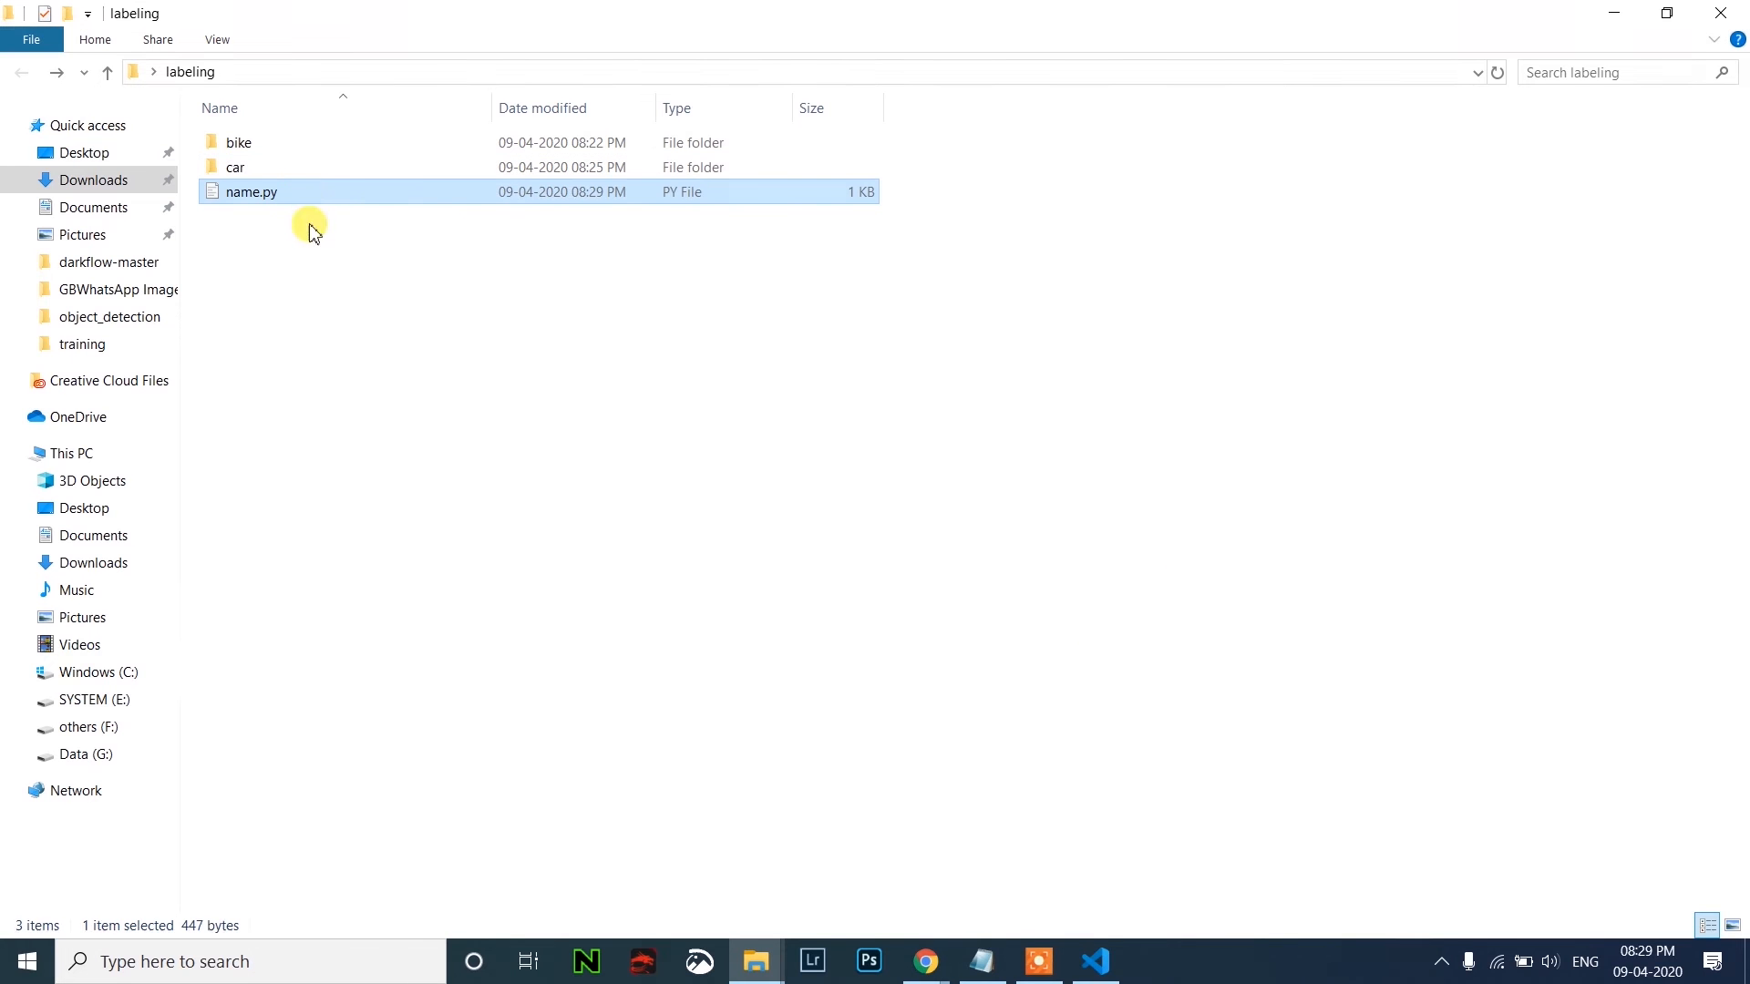
Open name.py in VS Code and select the bike folder name in its rename loop.
{"action": "double_click", "coordinate": [249, 192]}
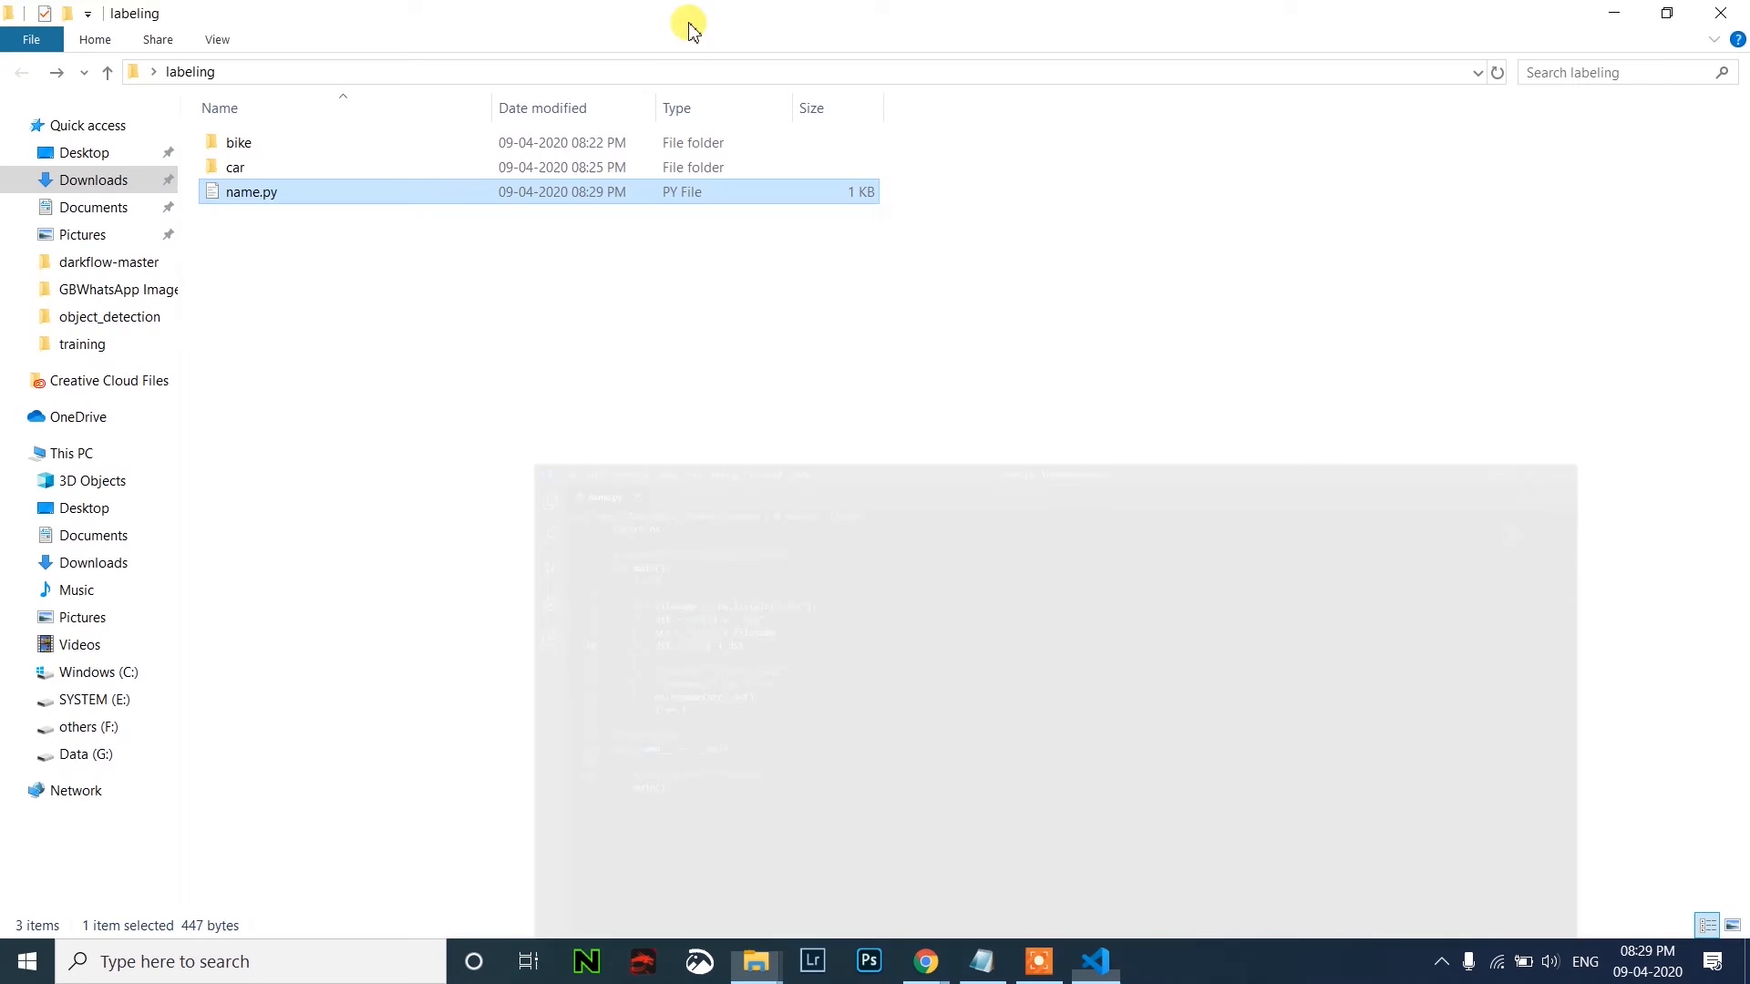
{"action": "left_click", "coordinate": [1092, 968]}
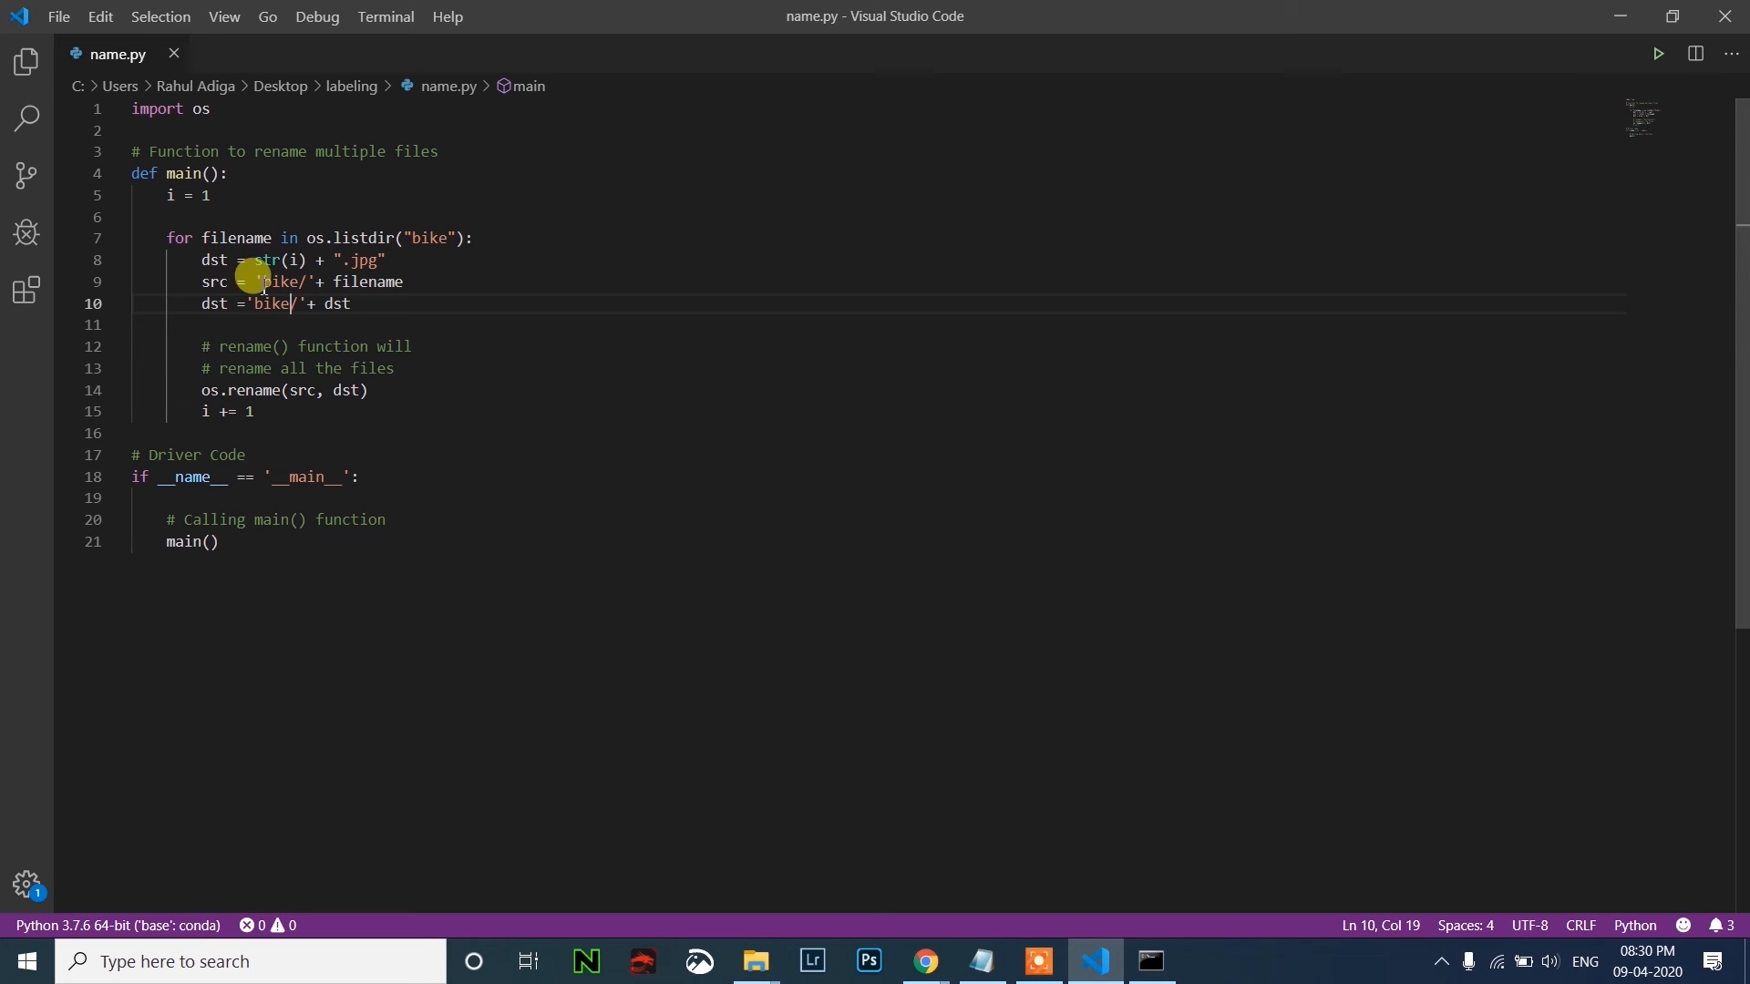
{"action": "double_click", "coordinate": [428, 237]}
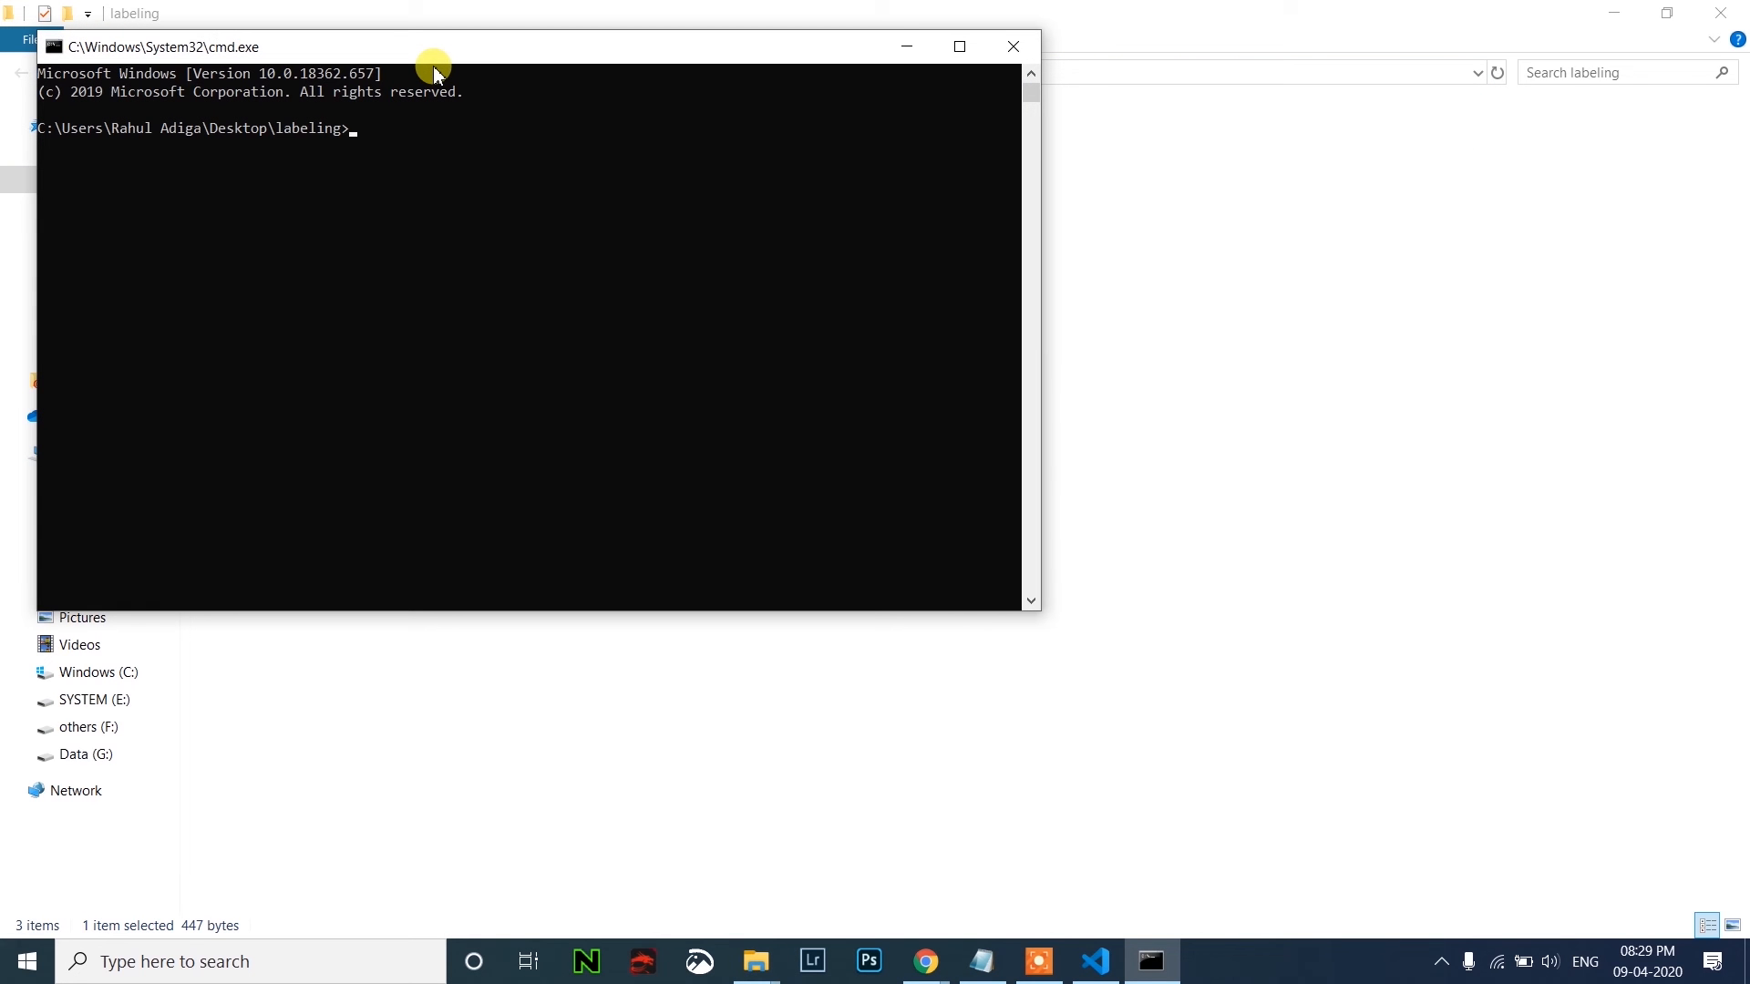
Run python name.py so the bike images get sequential number names.
{"action": "type", "text": "name"}
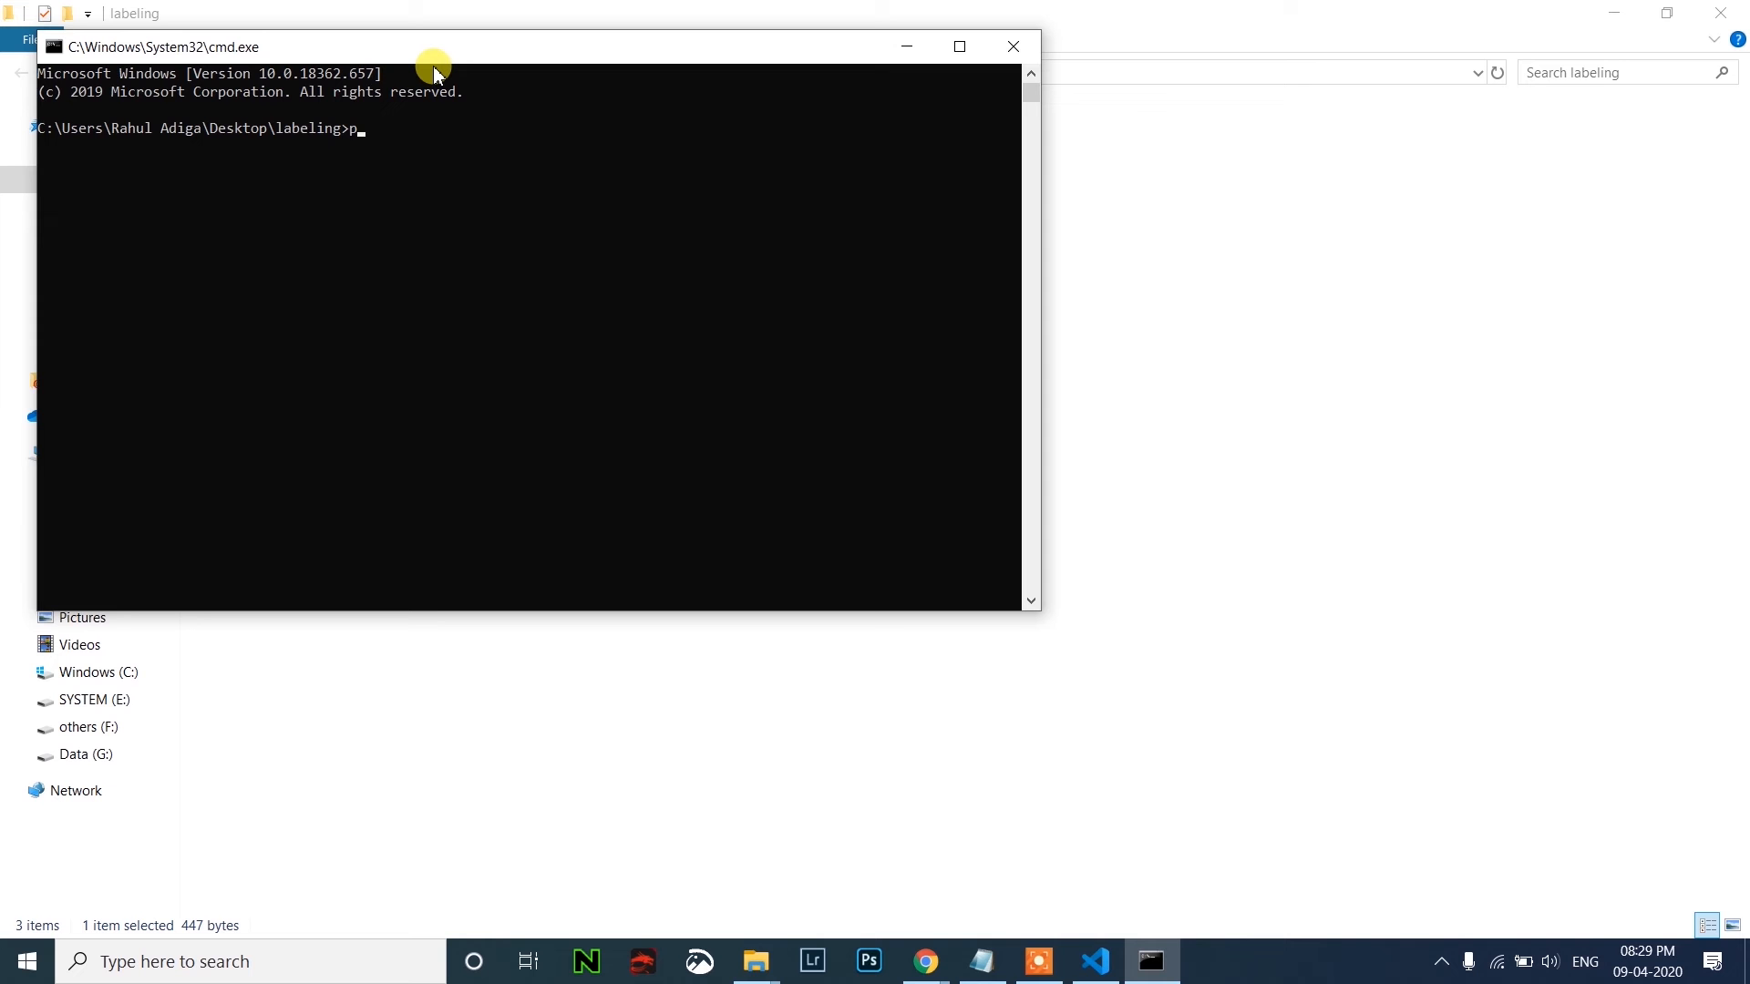
{"action": "type", "text": "ython name.py"}
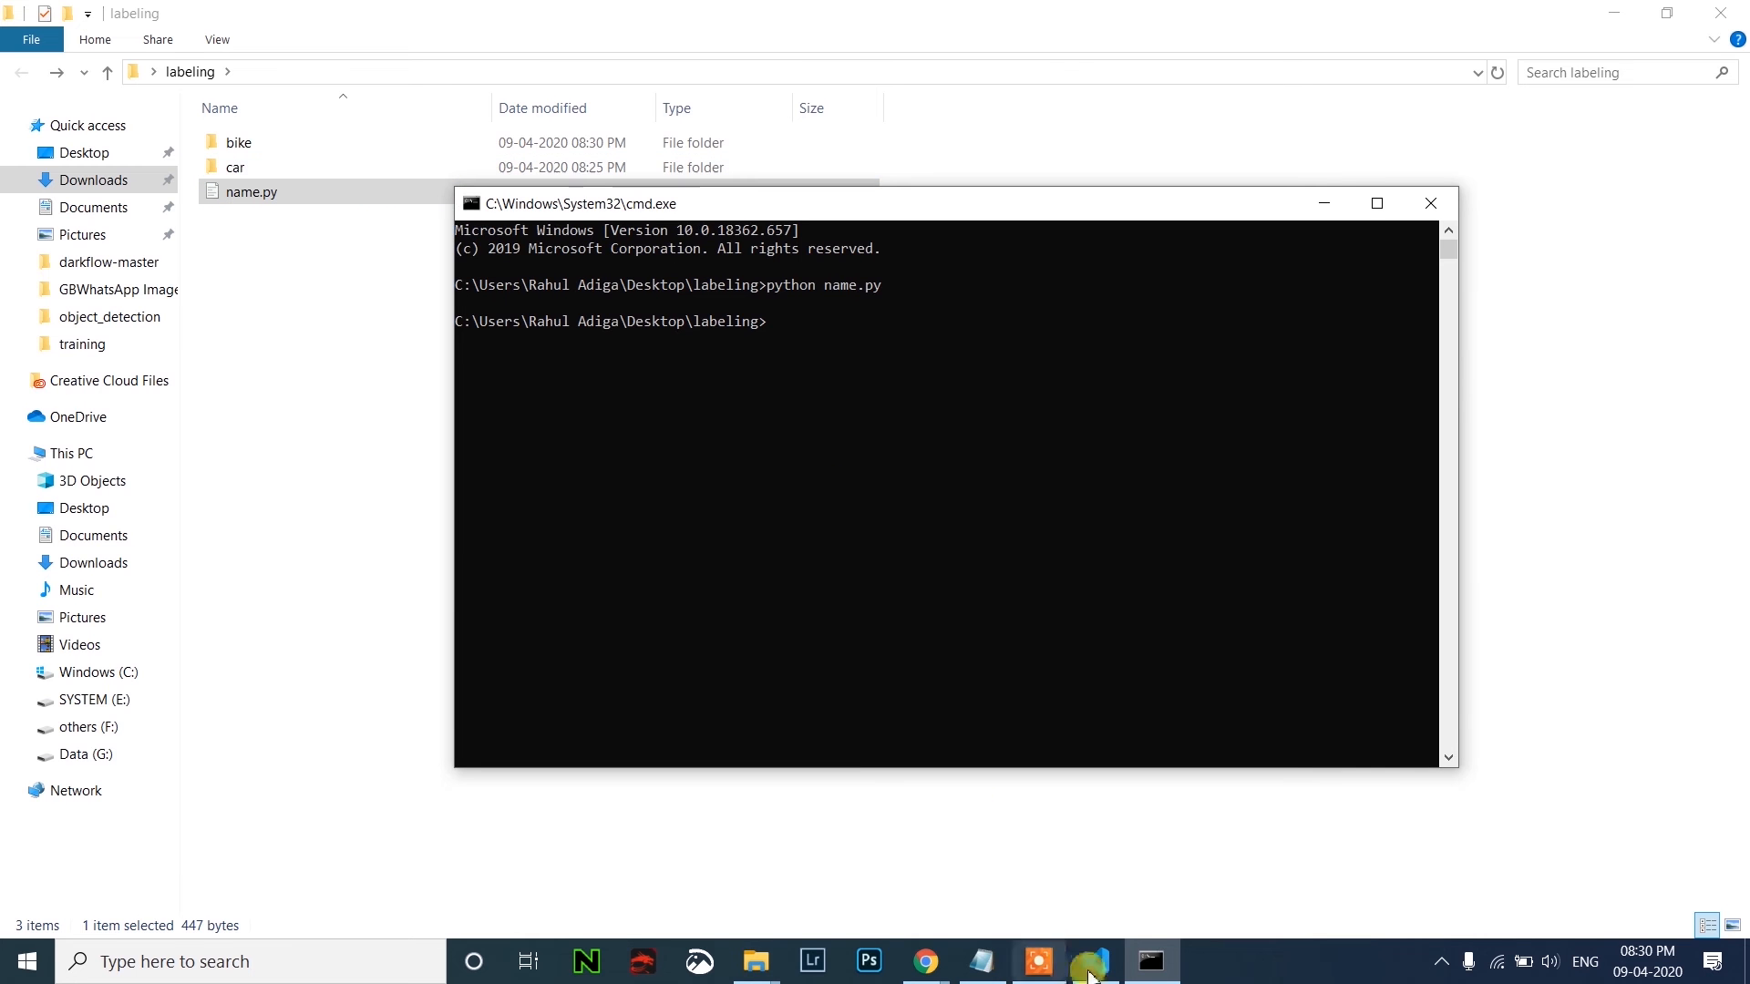
{"action": "double_click", "coordinate": [237, 142]}
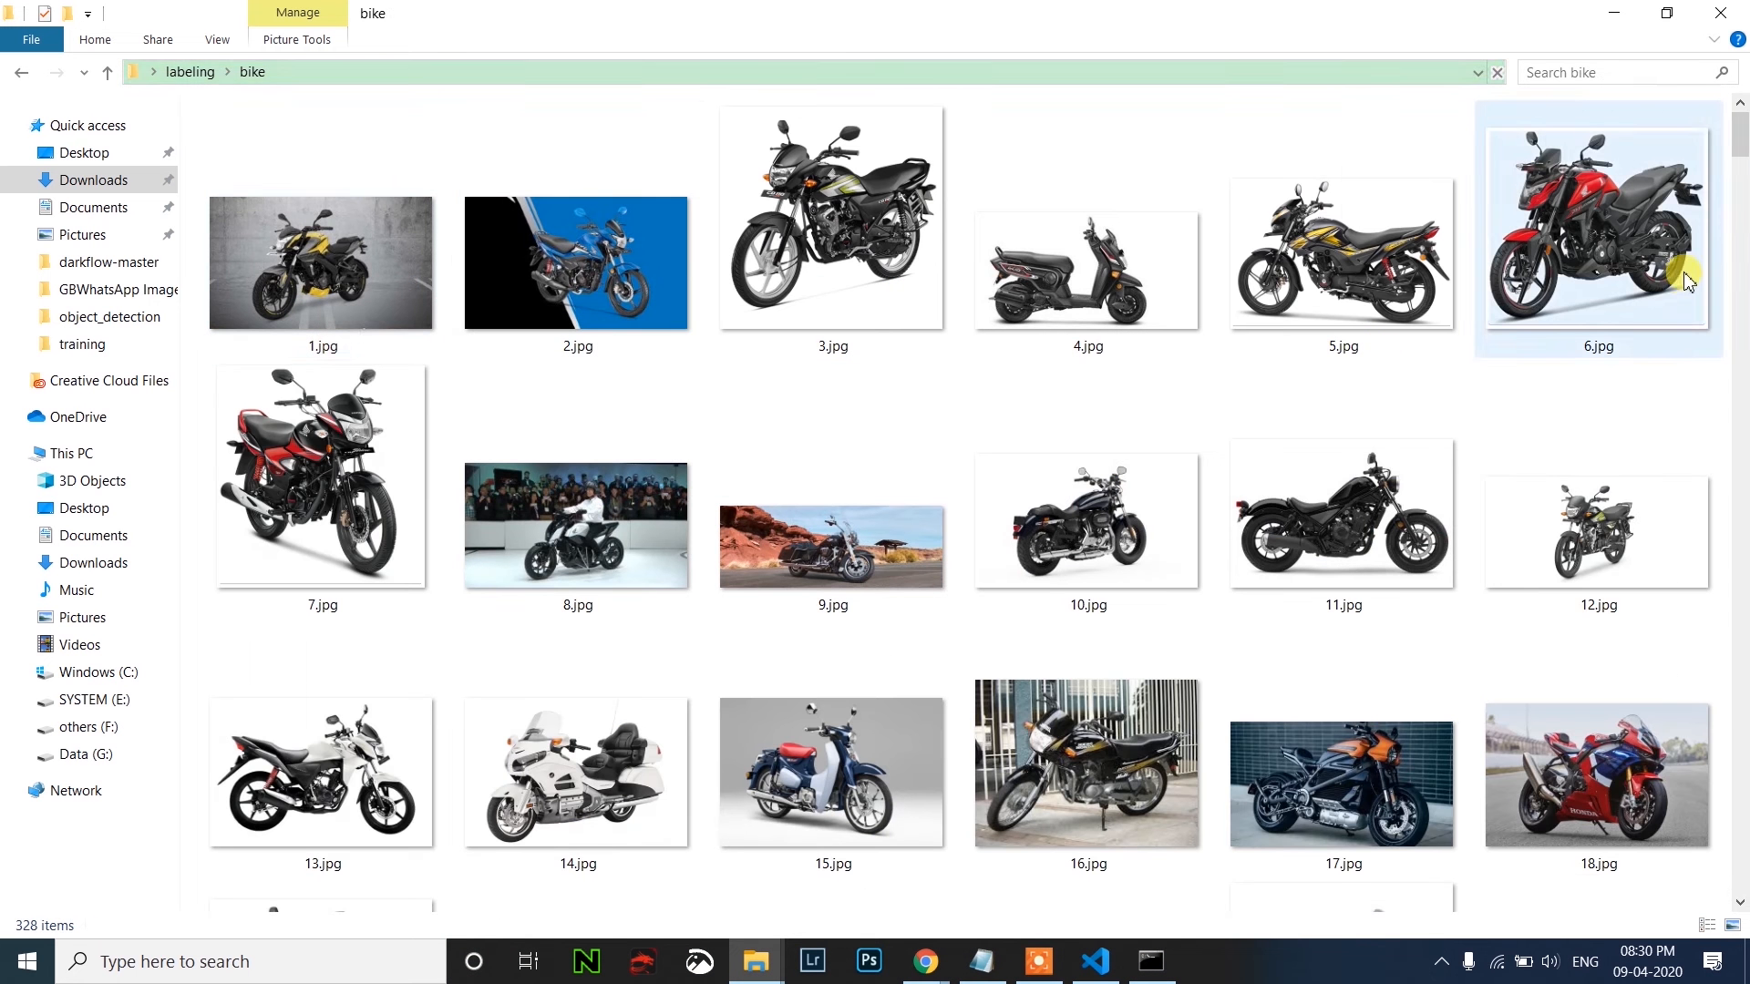
{"action": "mouse_move", "coordinate": [1632, 358]}
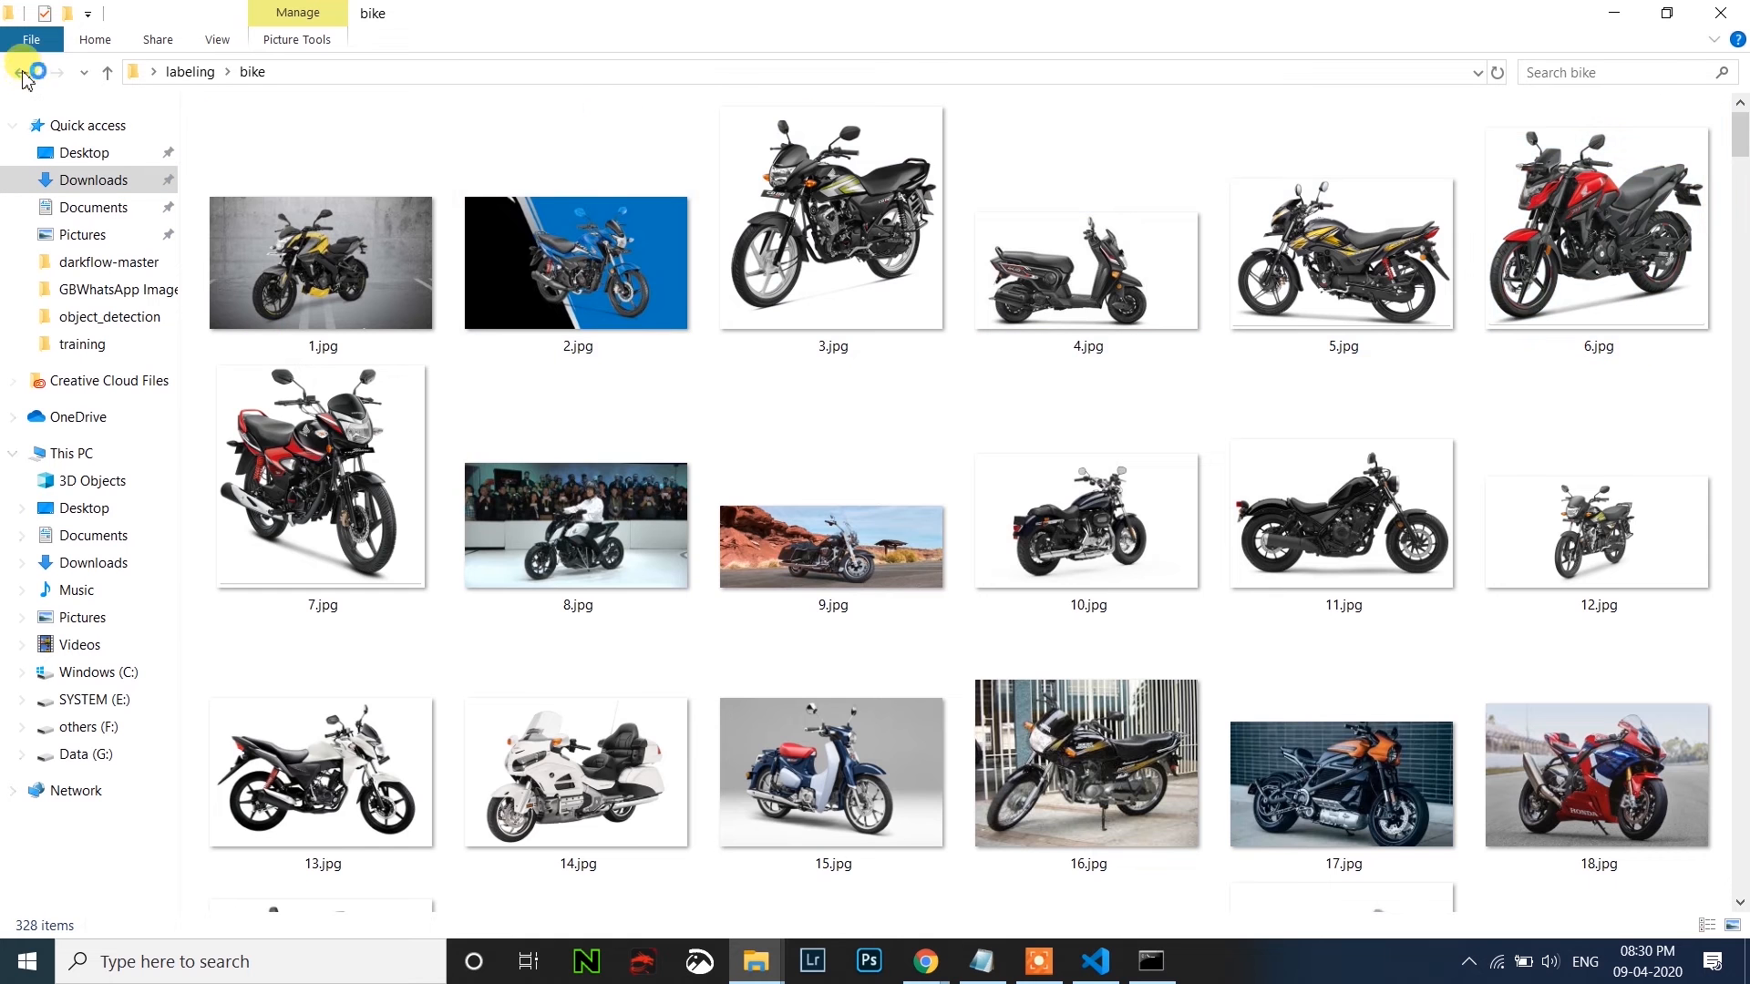
{"action": "left_click", "coordinate": [22, 71]}
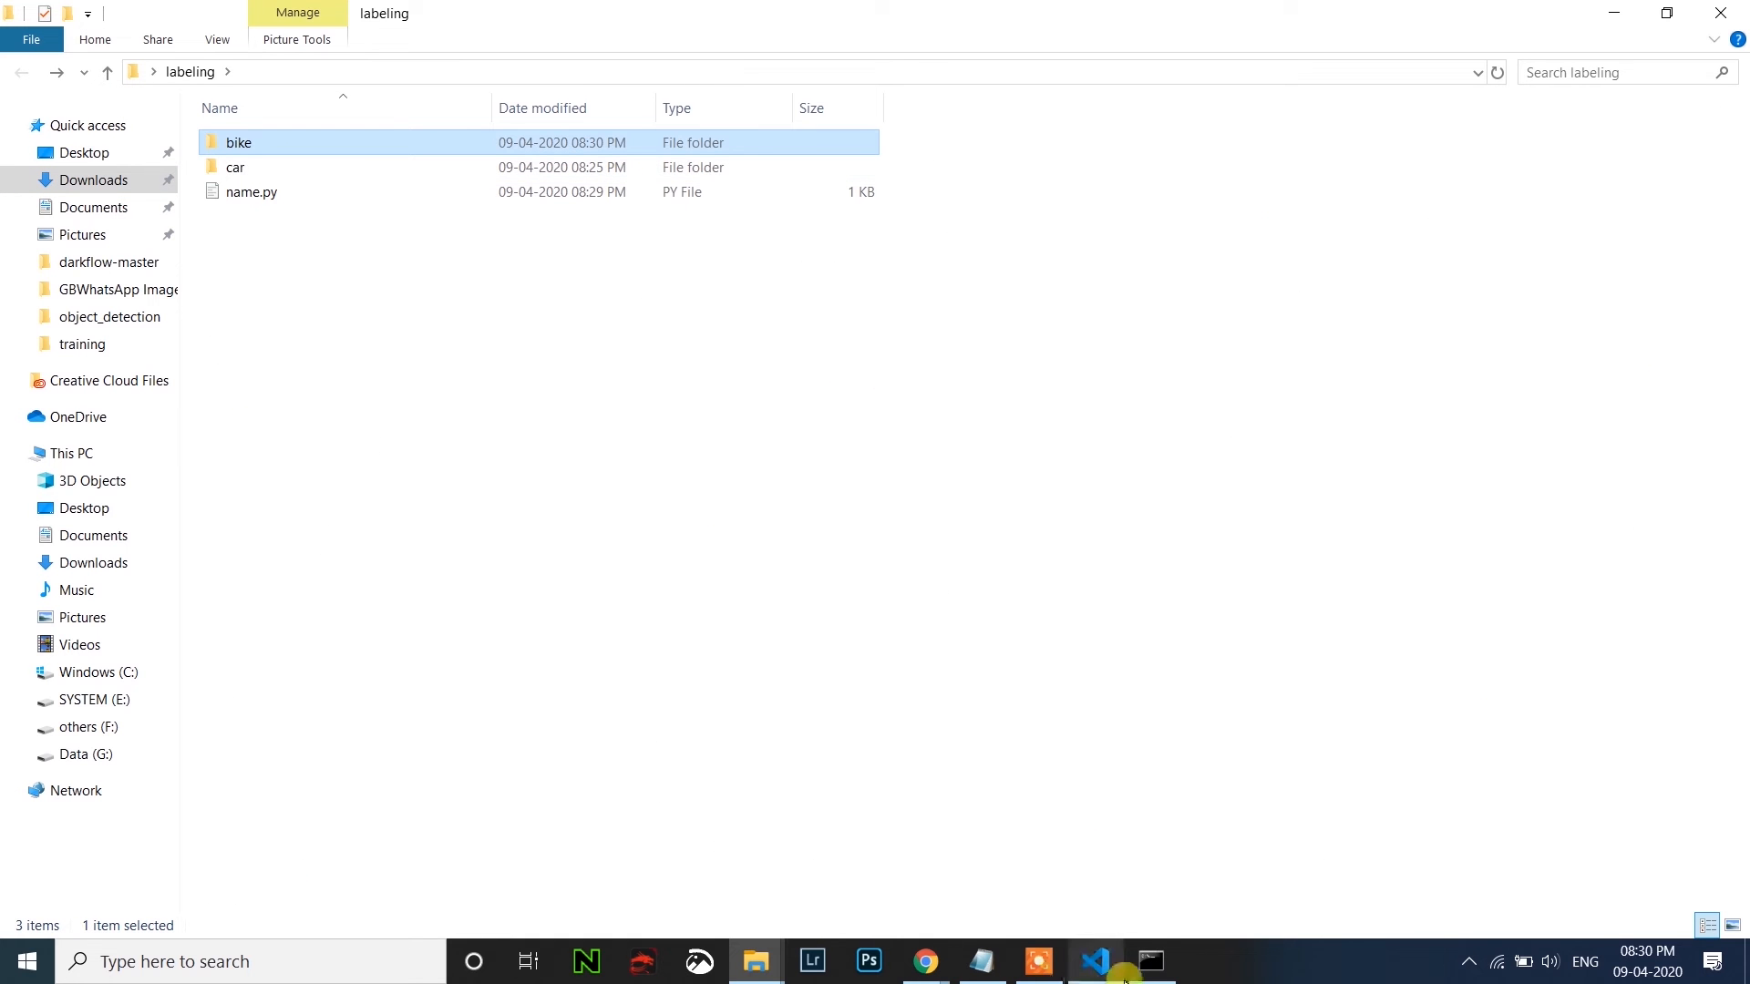
Edit name.py to use the car folder instead of bike, then return to Command Prompt.
{"action": "left_click", "coordinate": [1093, 960]}
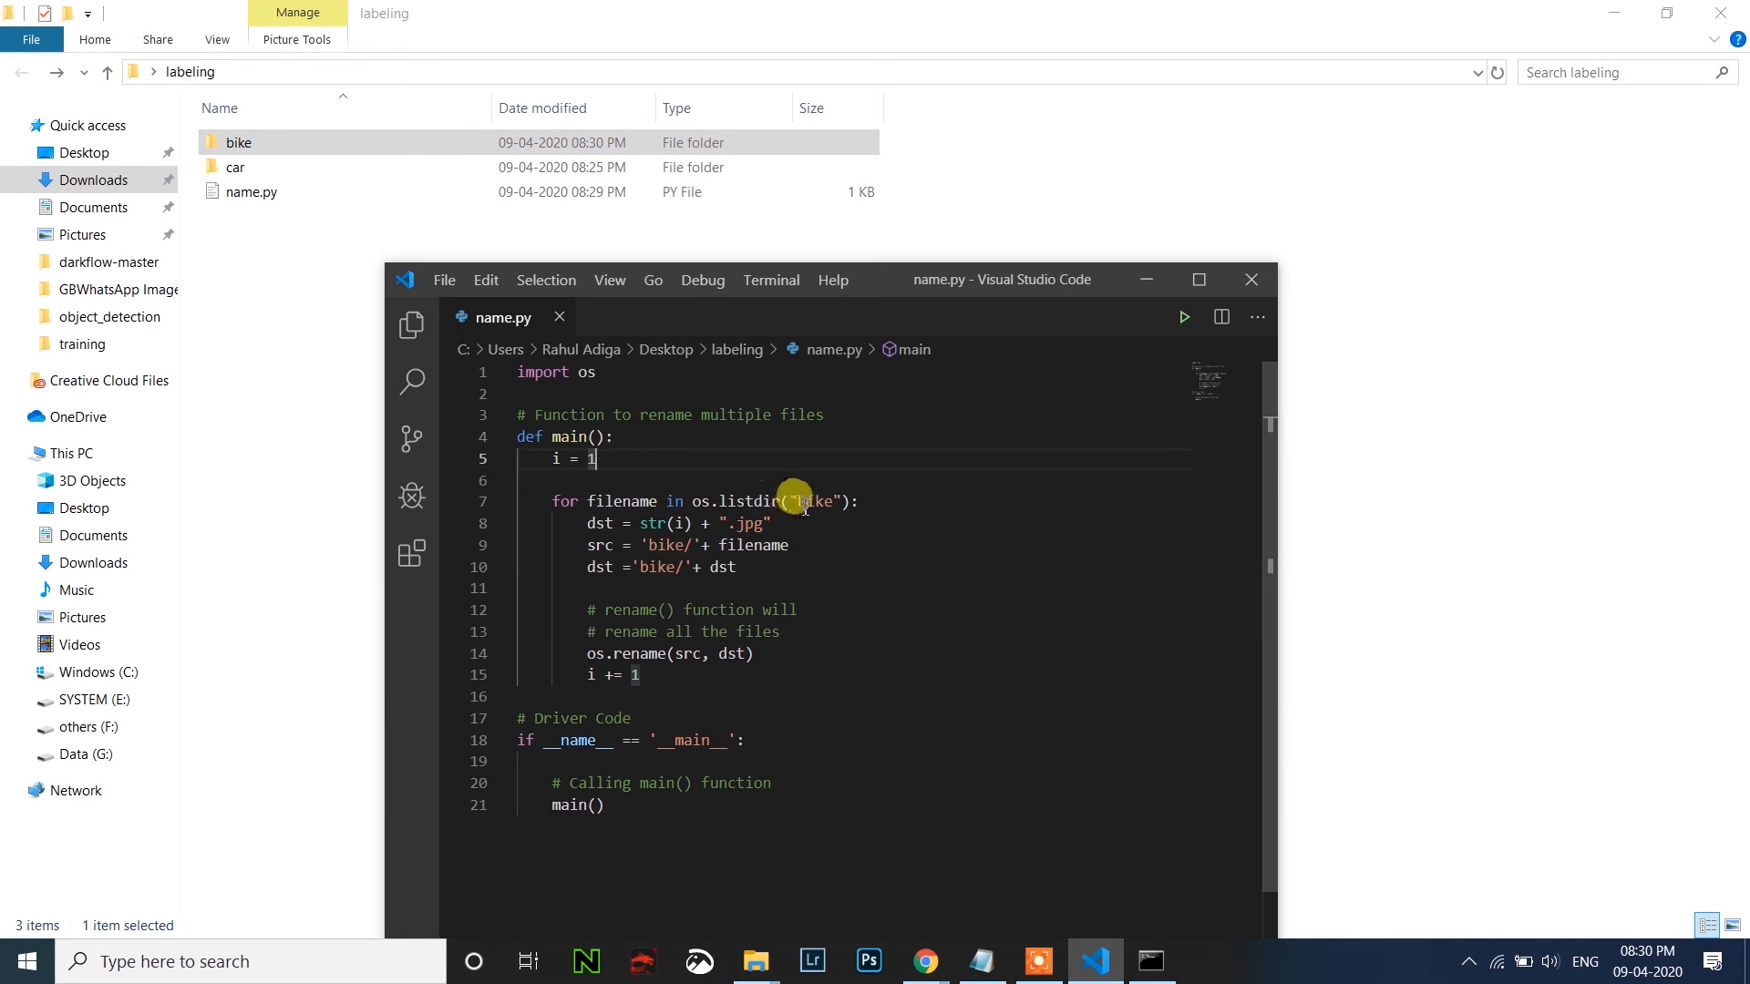
{"action": "type", "text": "car"}
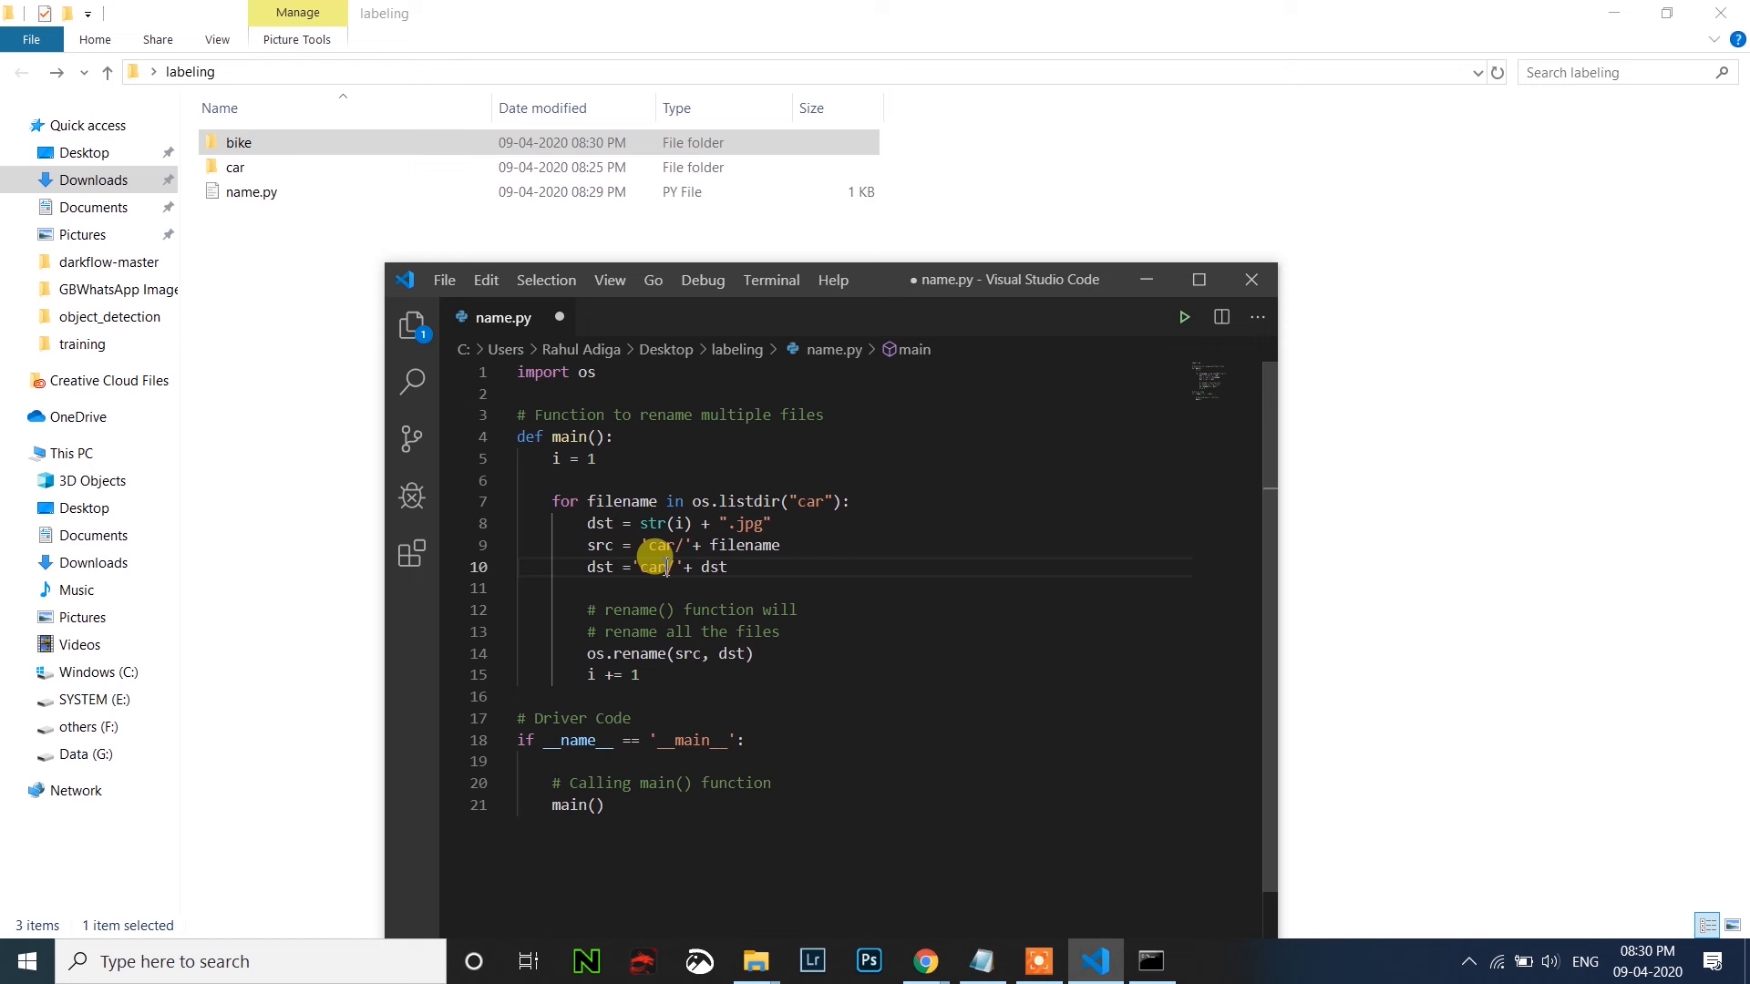
{"action": "left_click", "coordinate": [1150, 961]}
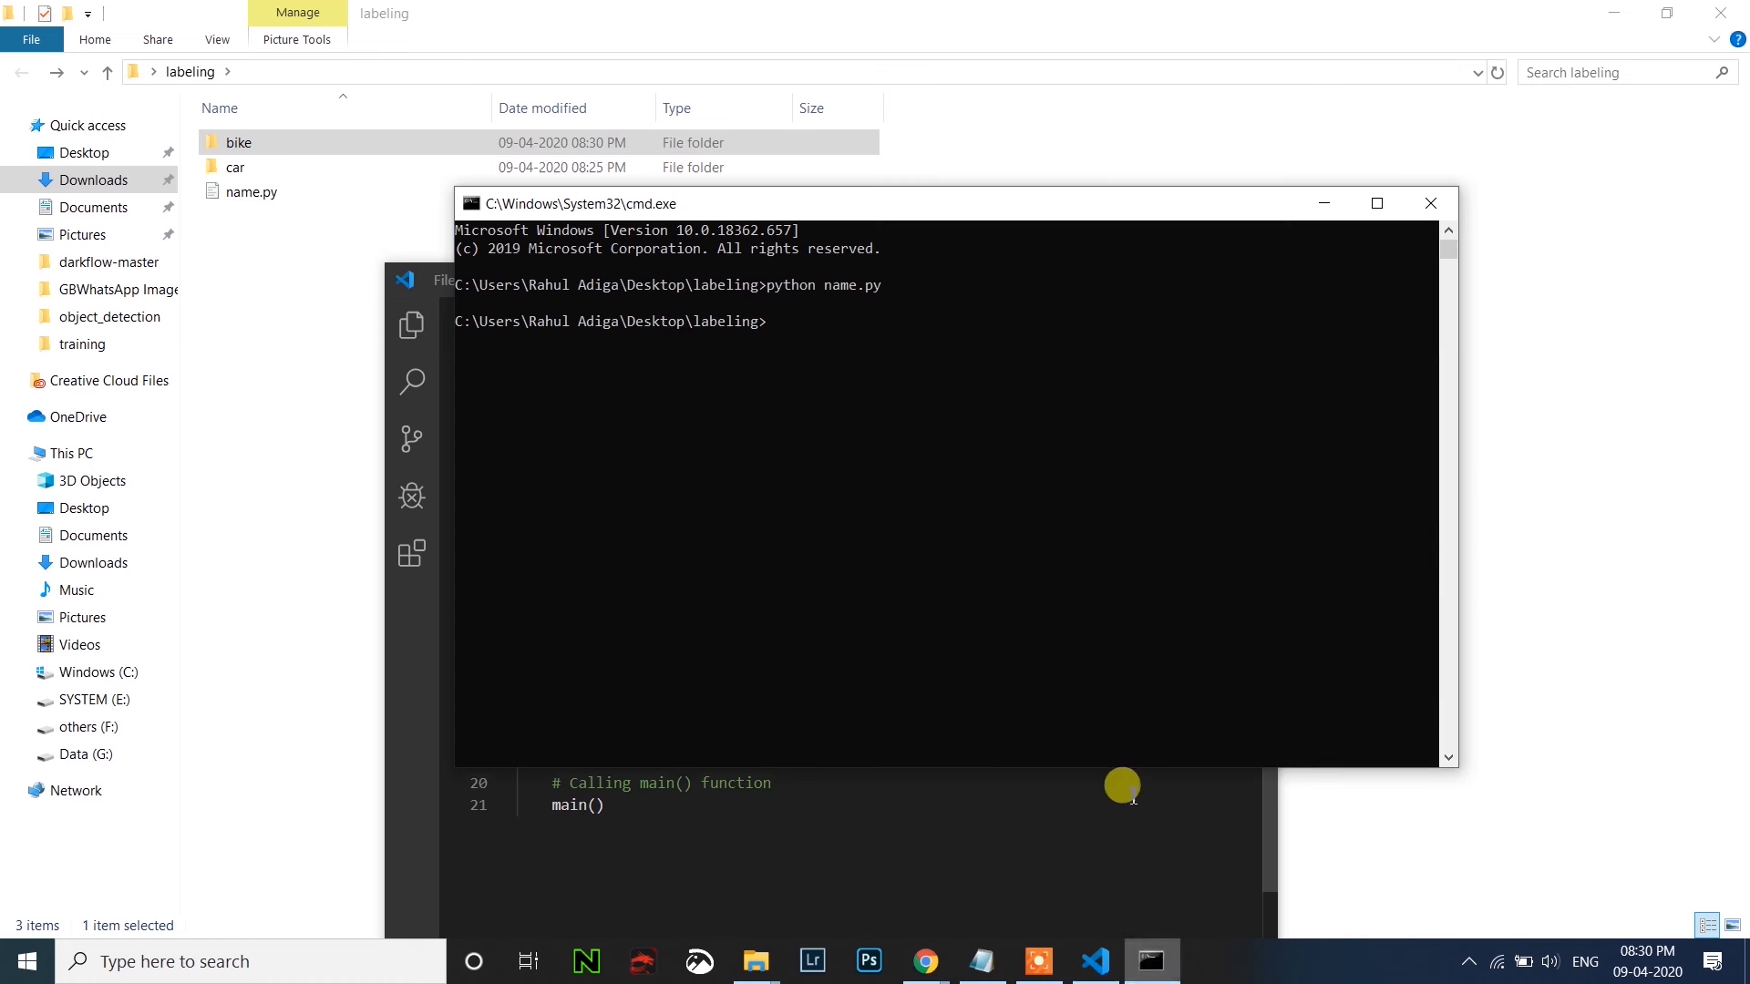
{"action": "left_click", "coordinate": [1093, 960]}
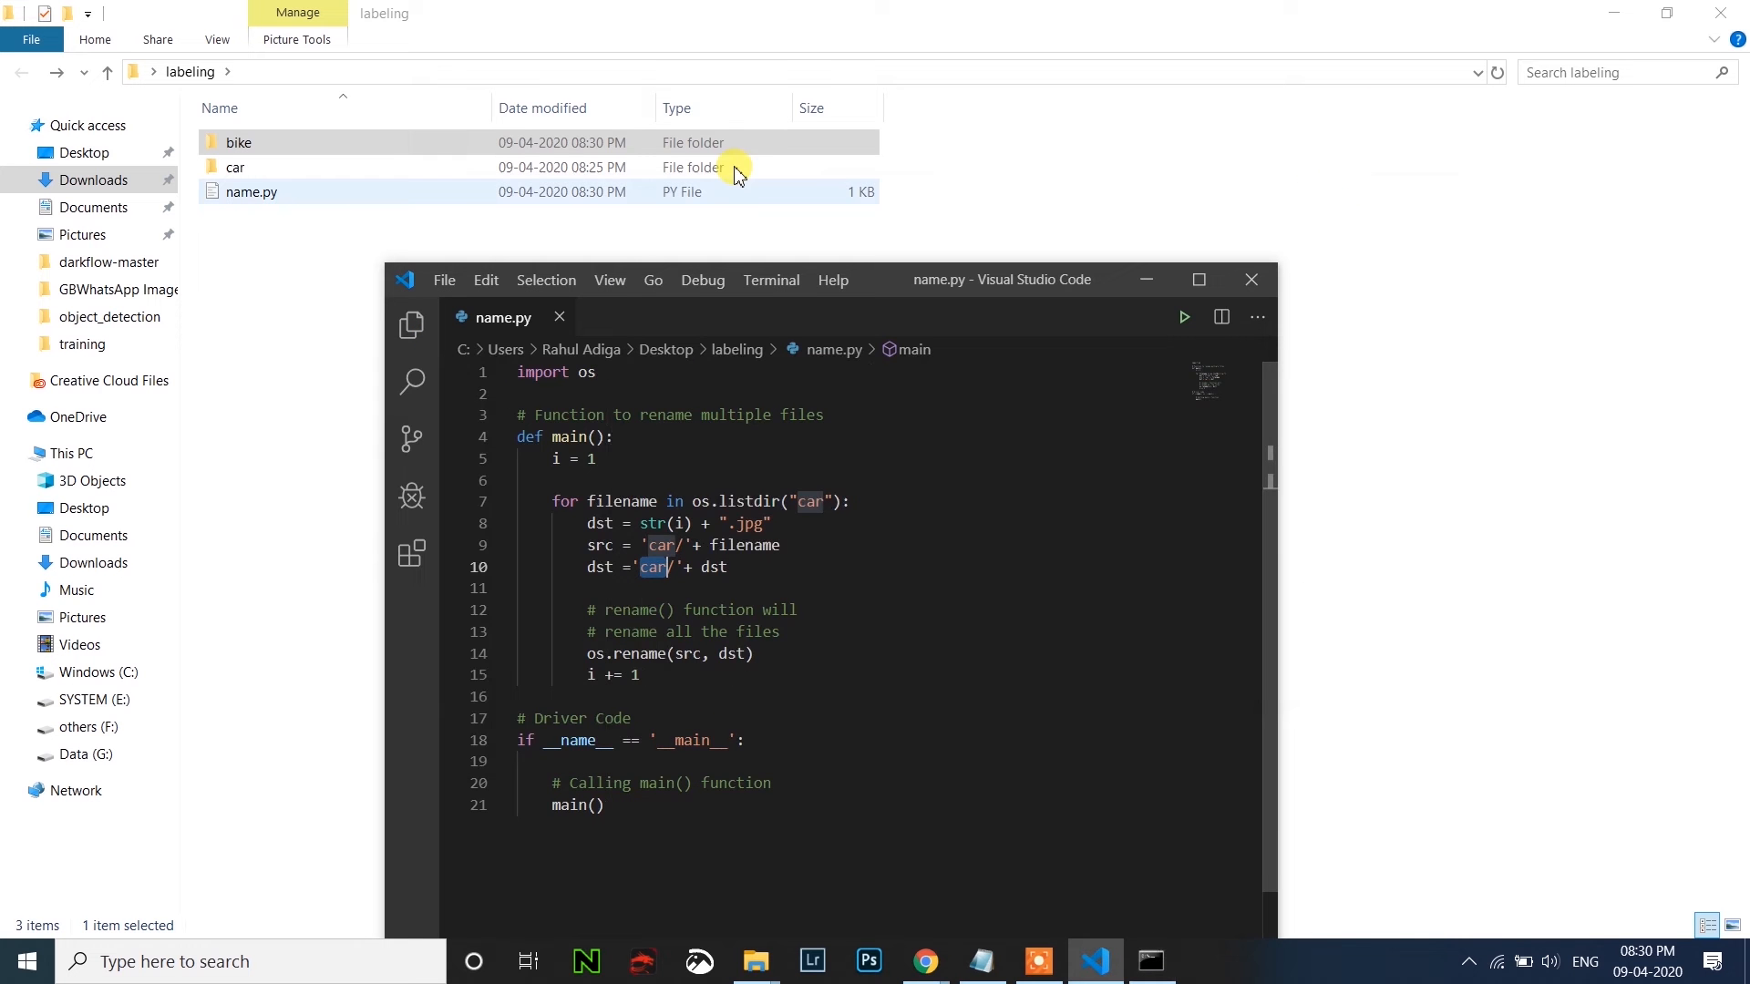
{"action": "double_click", "coordinate": [237, 142]}
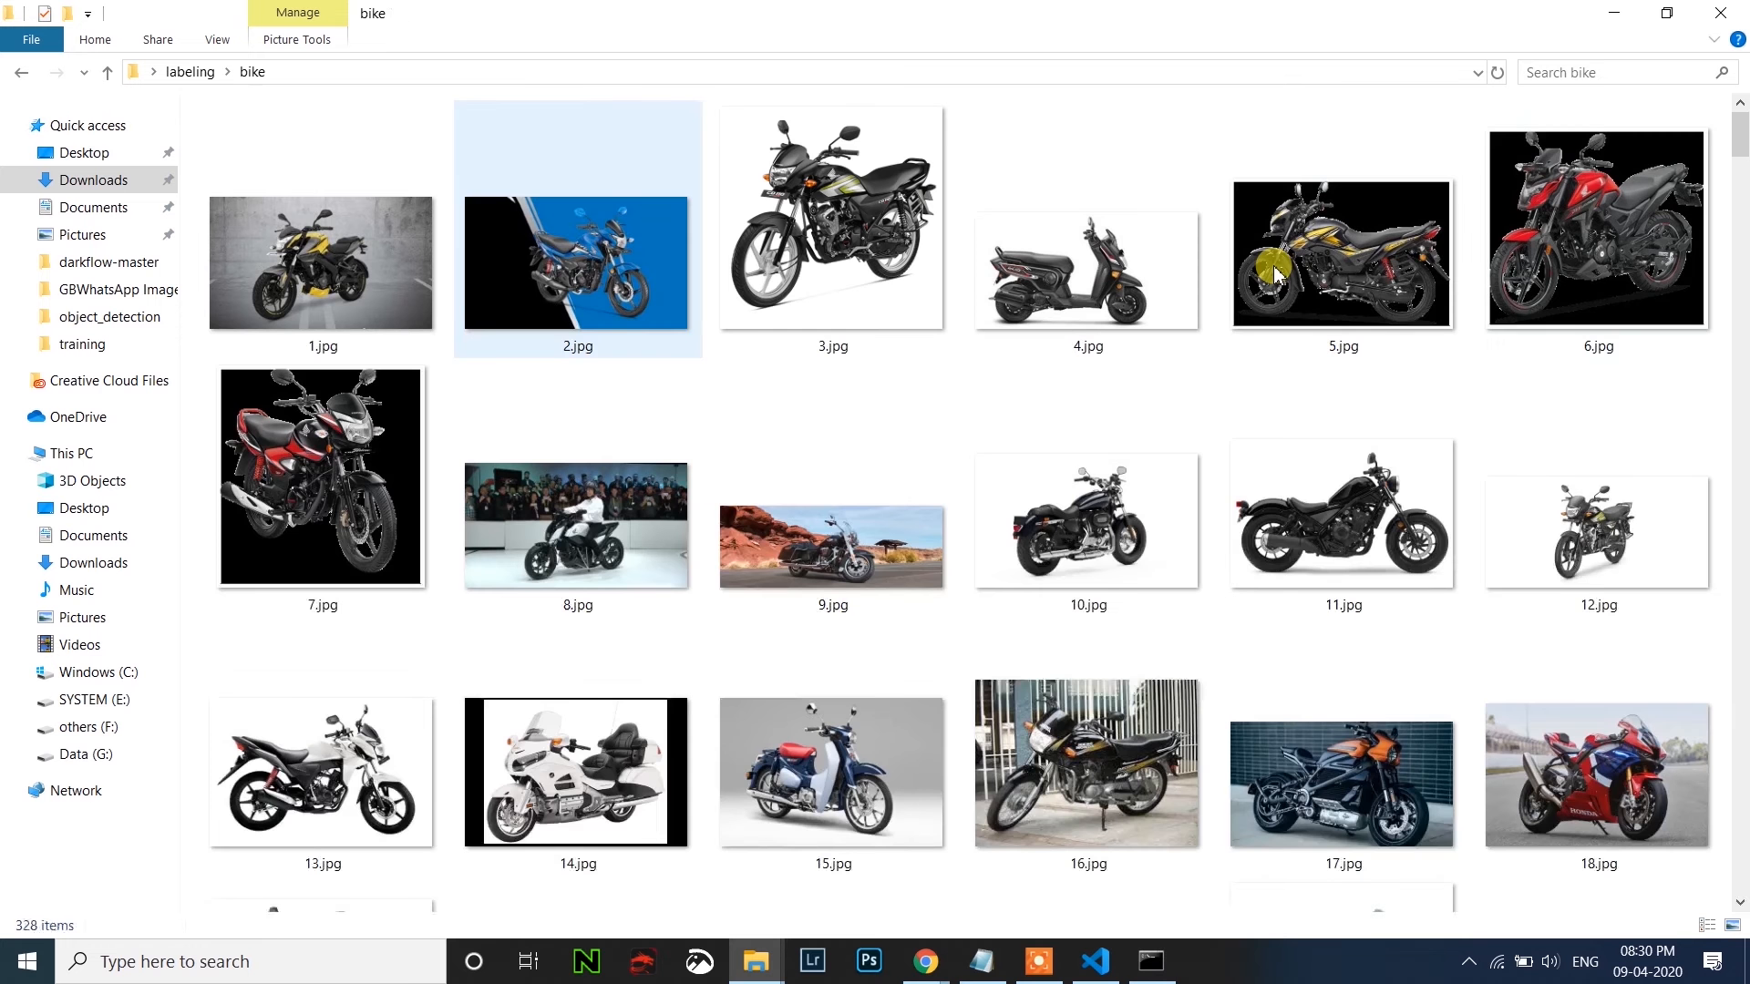
{"action": "scroll", "scroll_direction": "down", "scroll_amount": 3}
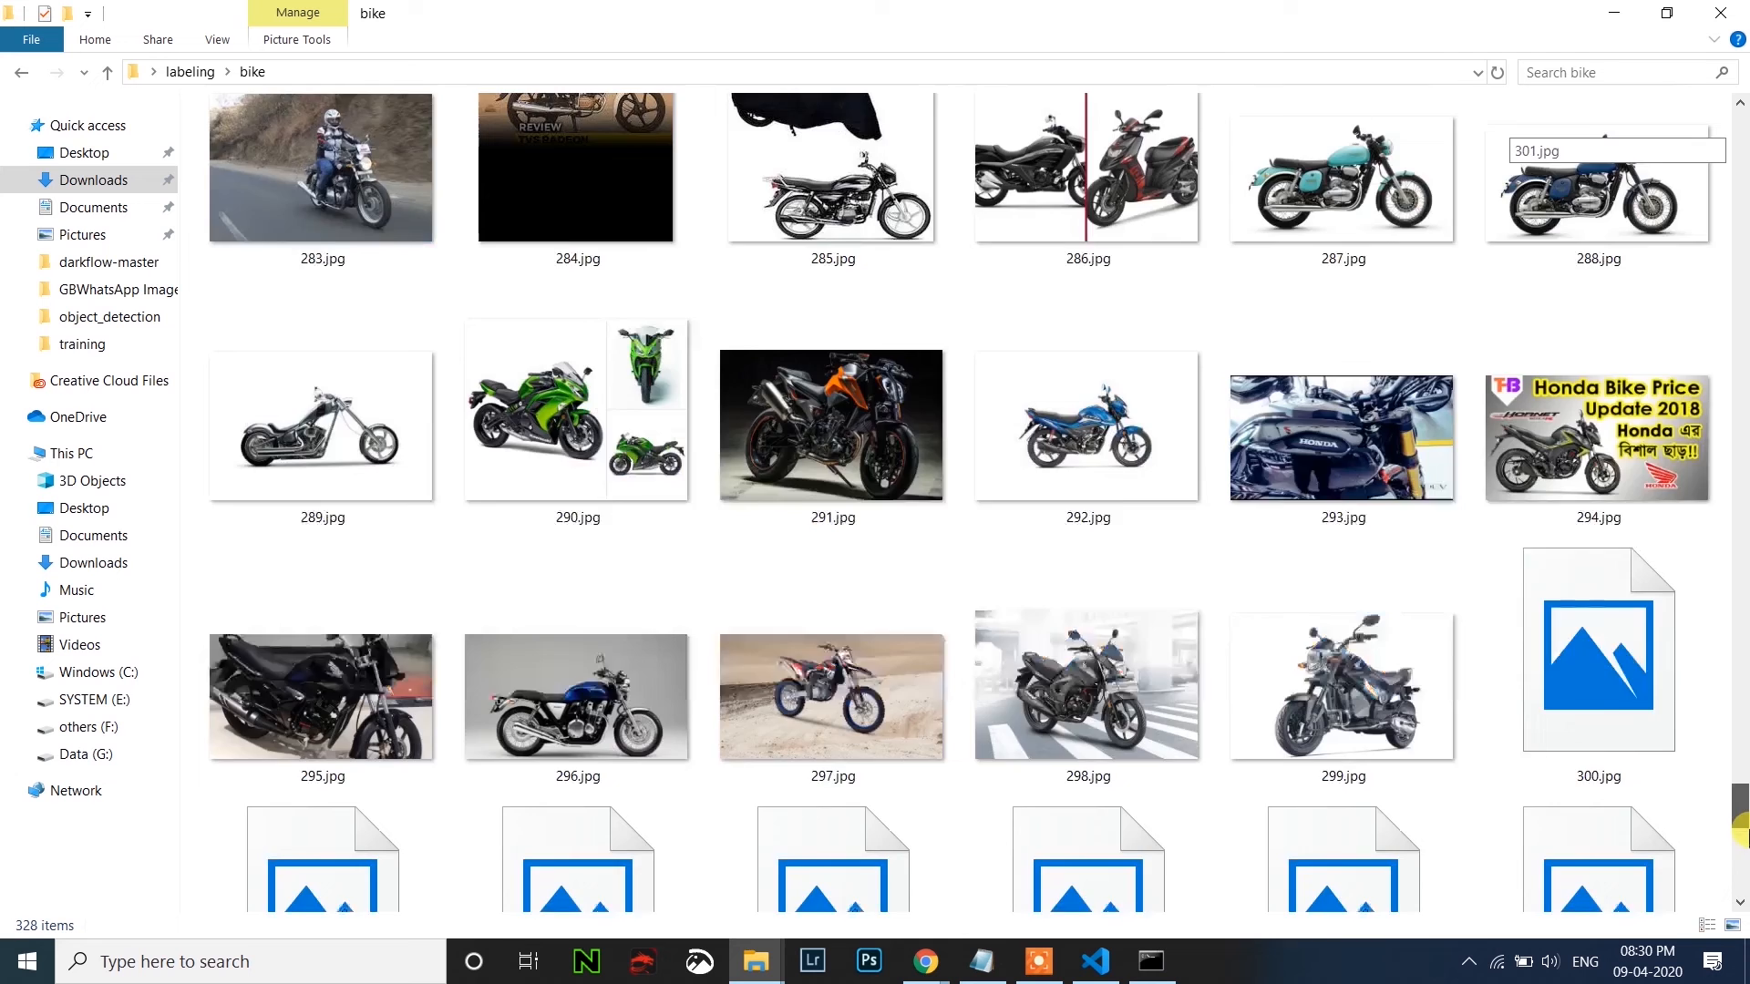
{"action": "scroll", "scroll_direction": "down", "scroll_amount": 3}
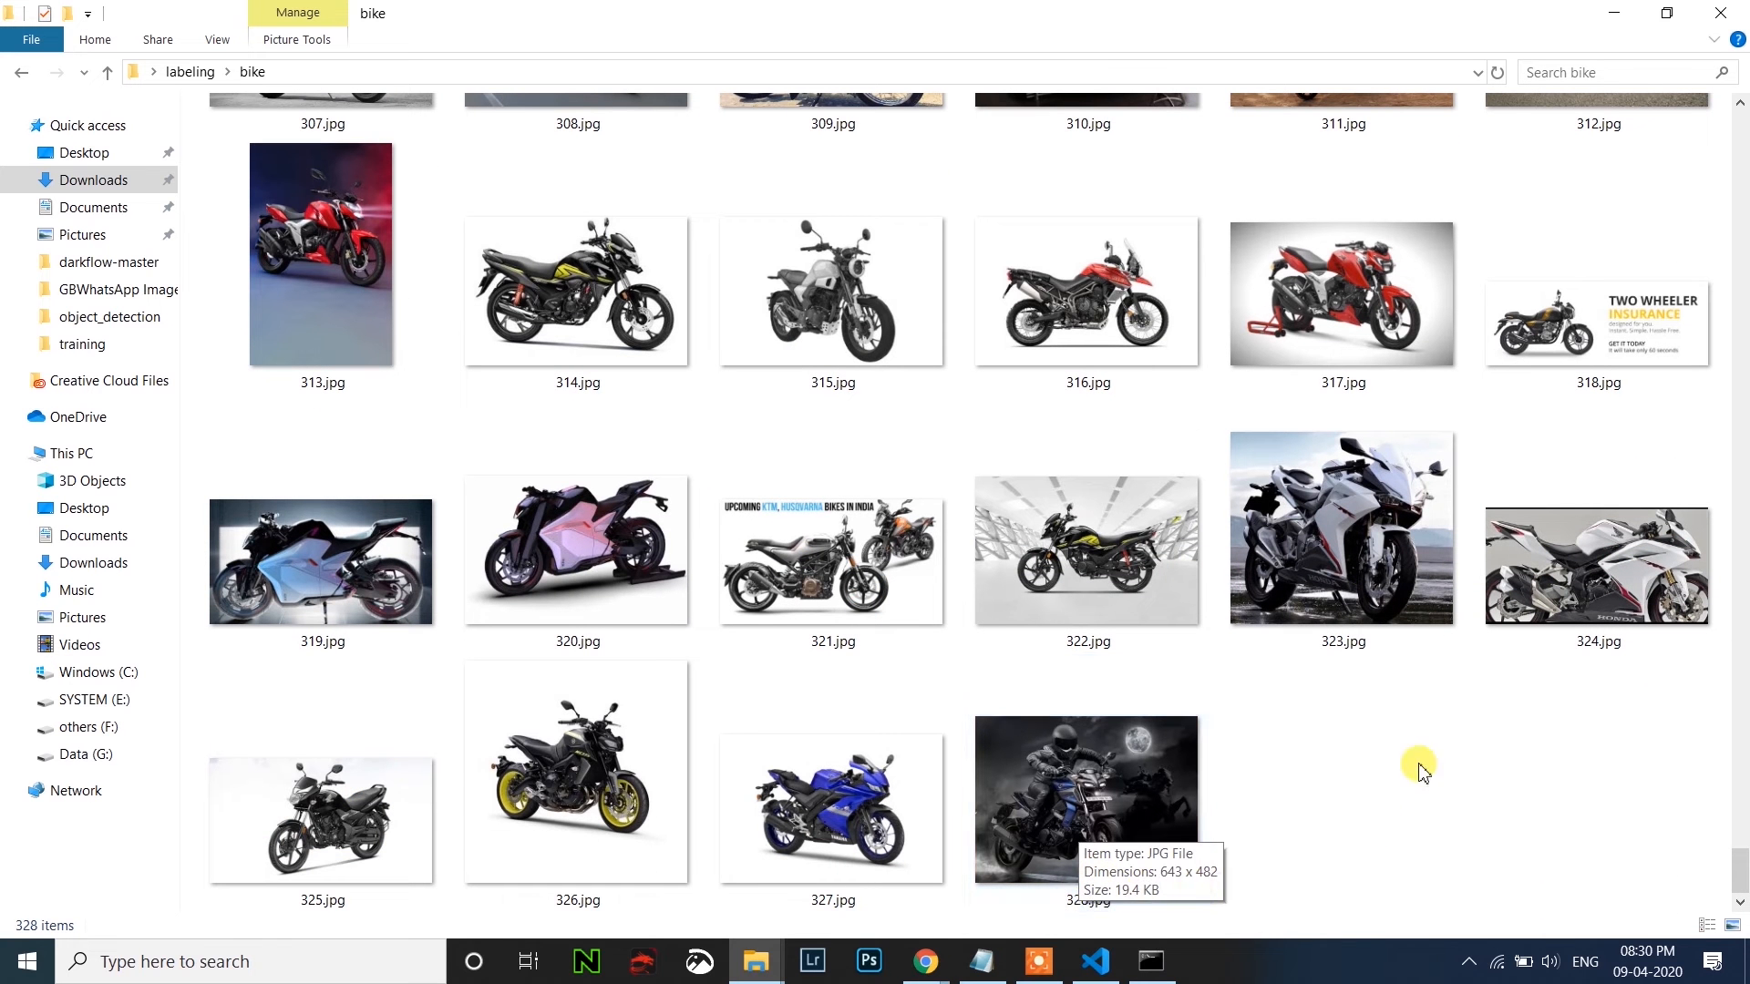
{"action": "left_click", "coordinate": [321, 251]}
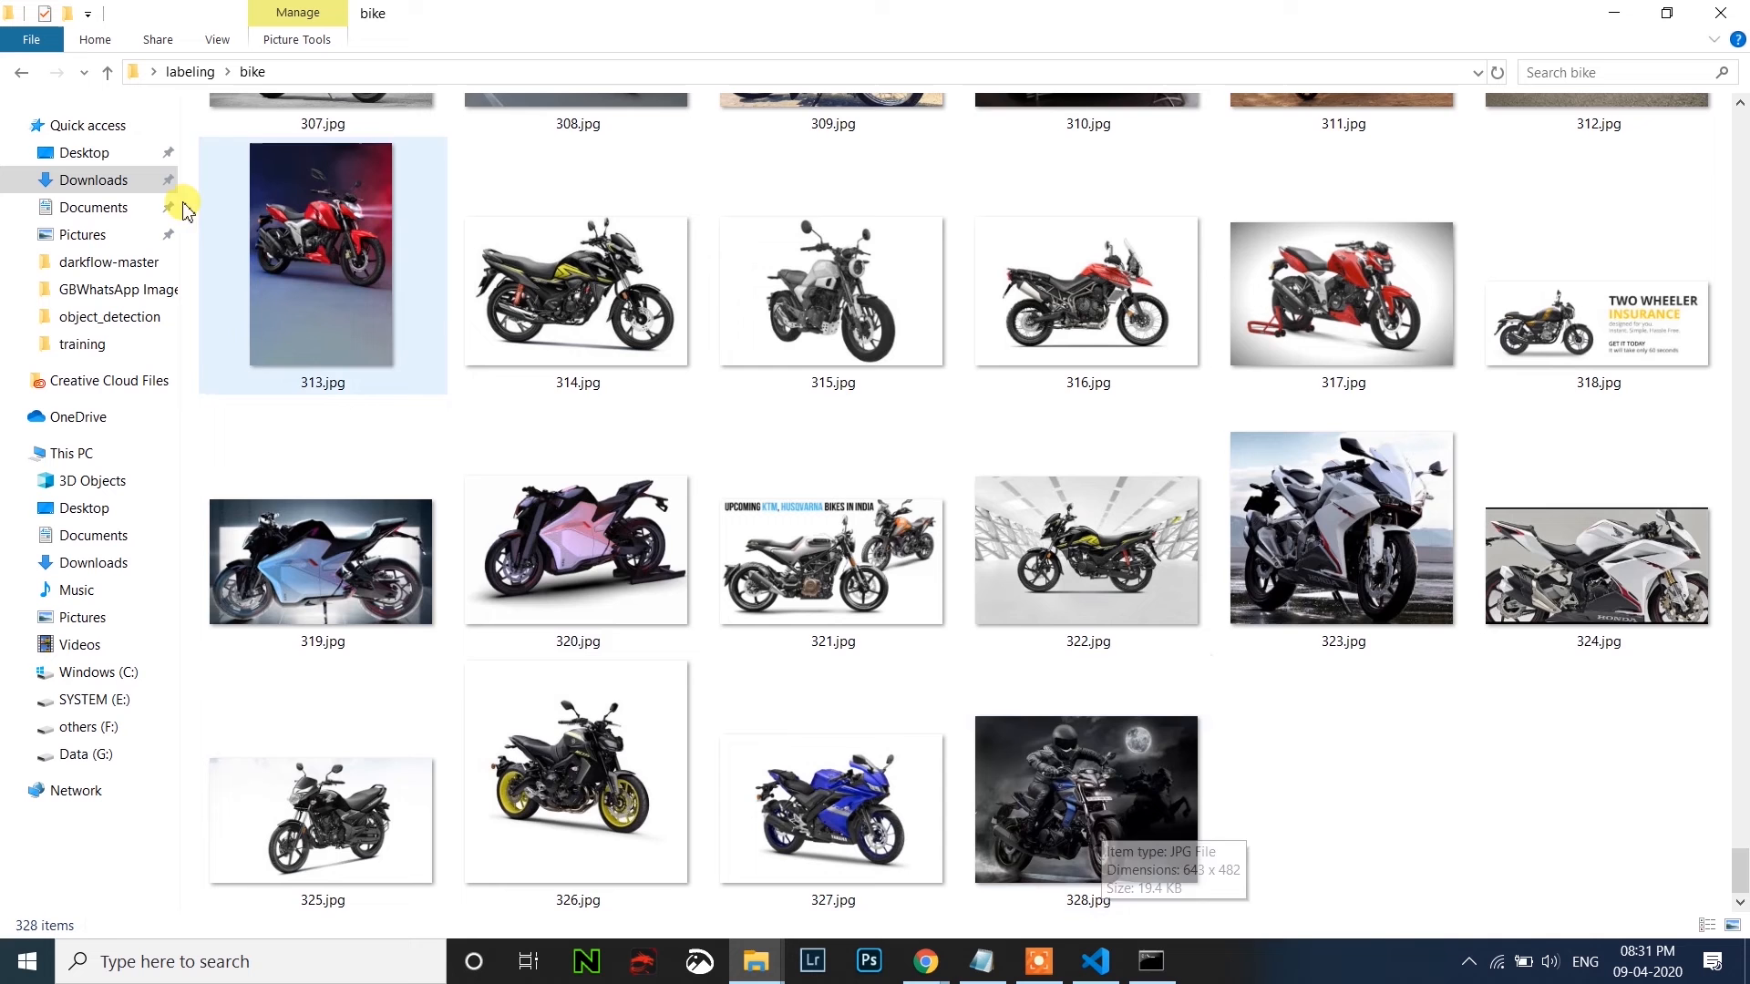
{"action": "left_click", "coordinate": [108, 71]}
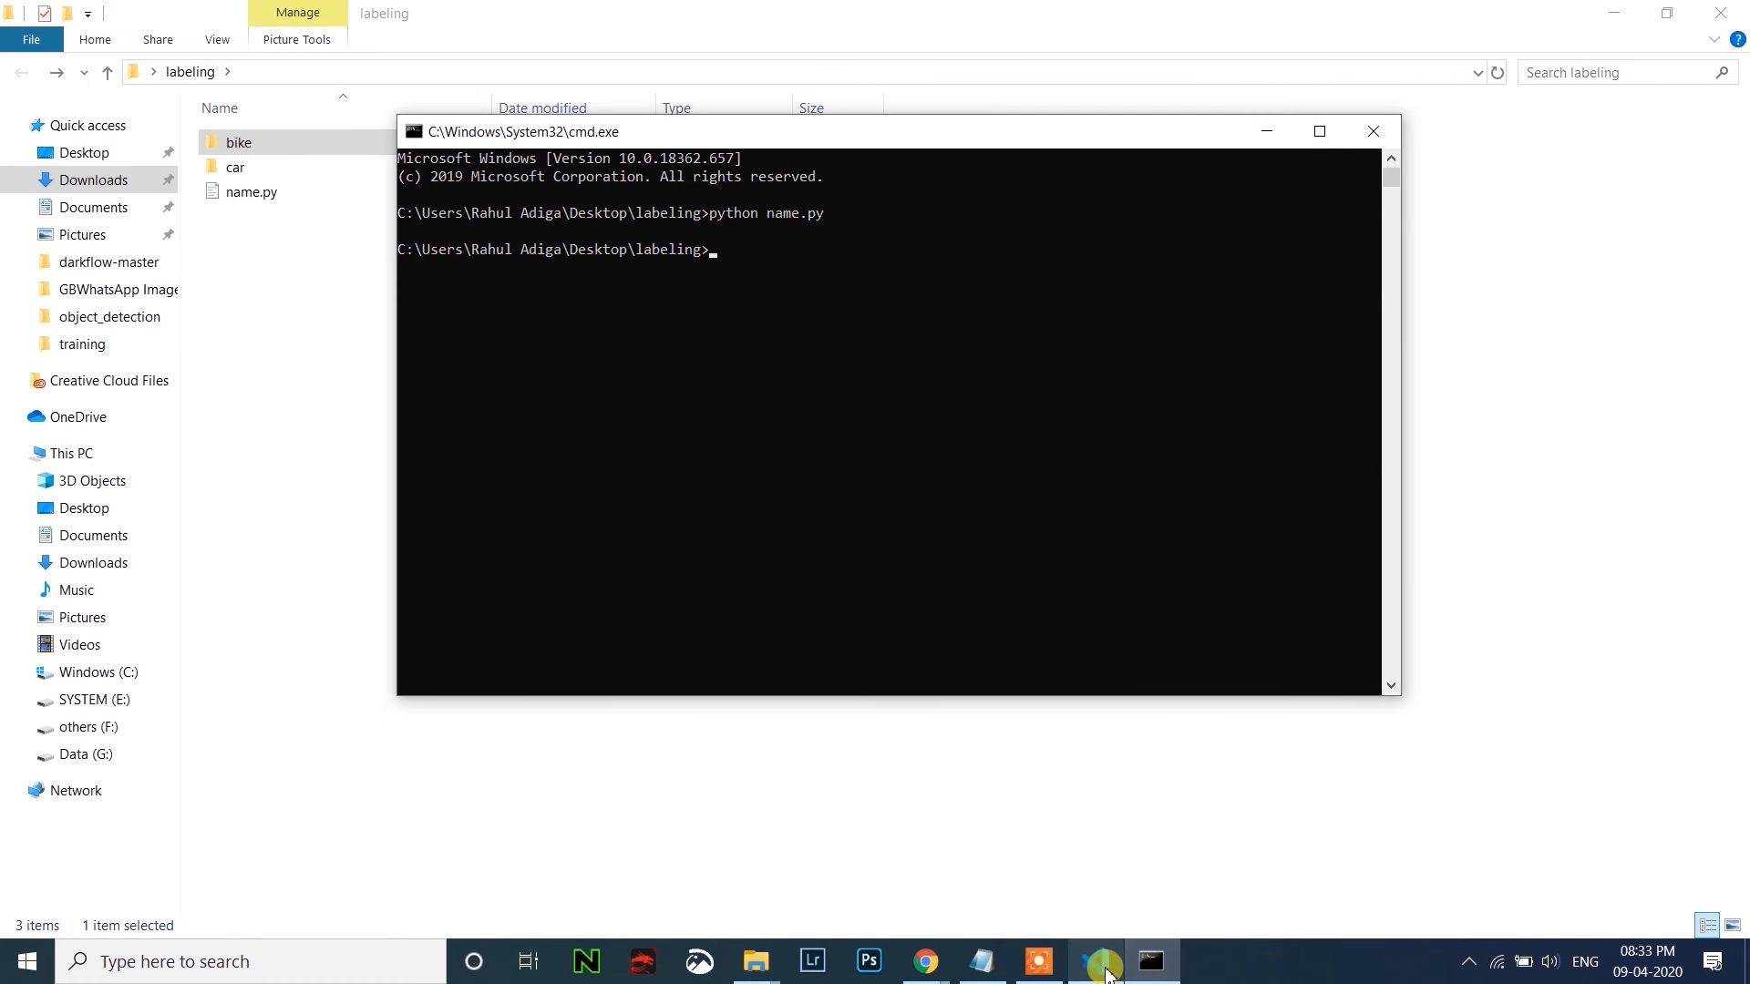
Rerun python name.py and check the renamed images in the car folder.
{"action": "left_click", "coordinate": [1094, 960]}
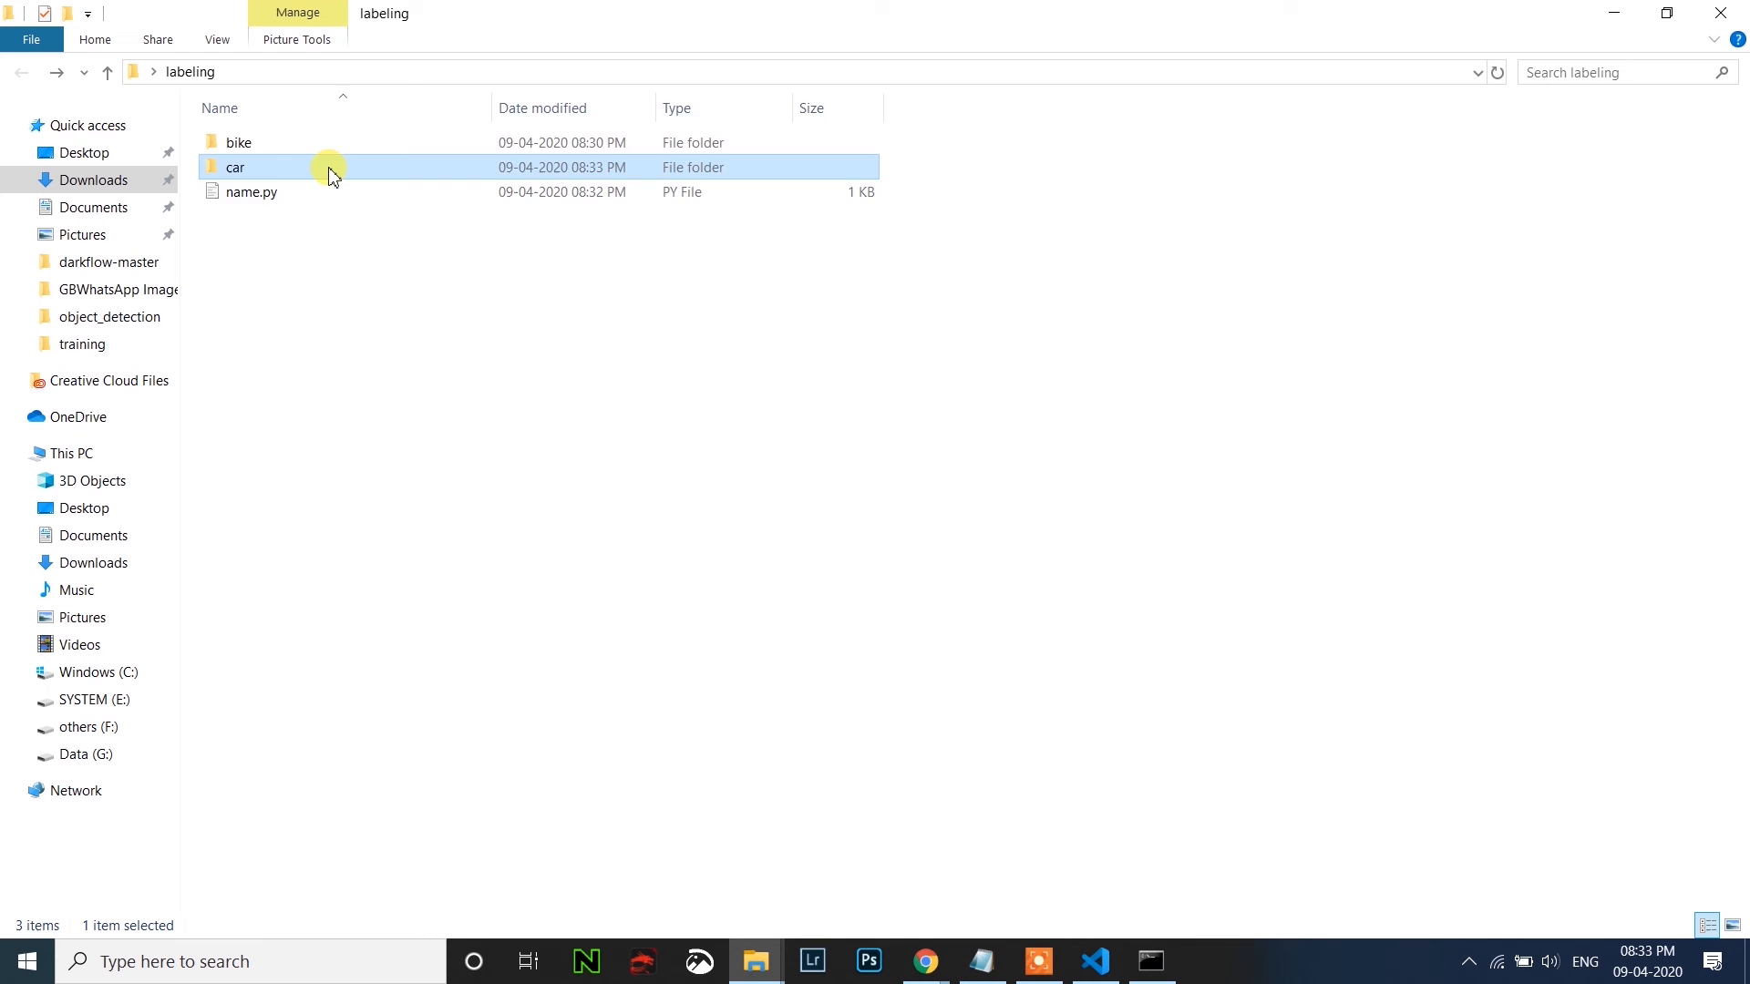
{"action": "double_click", "coordinate": [235, 166]}
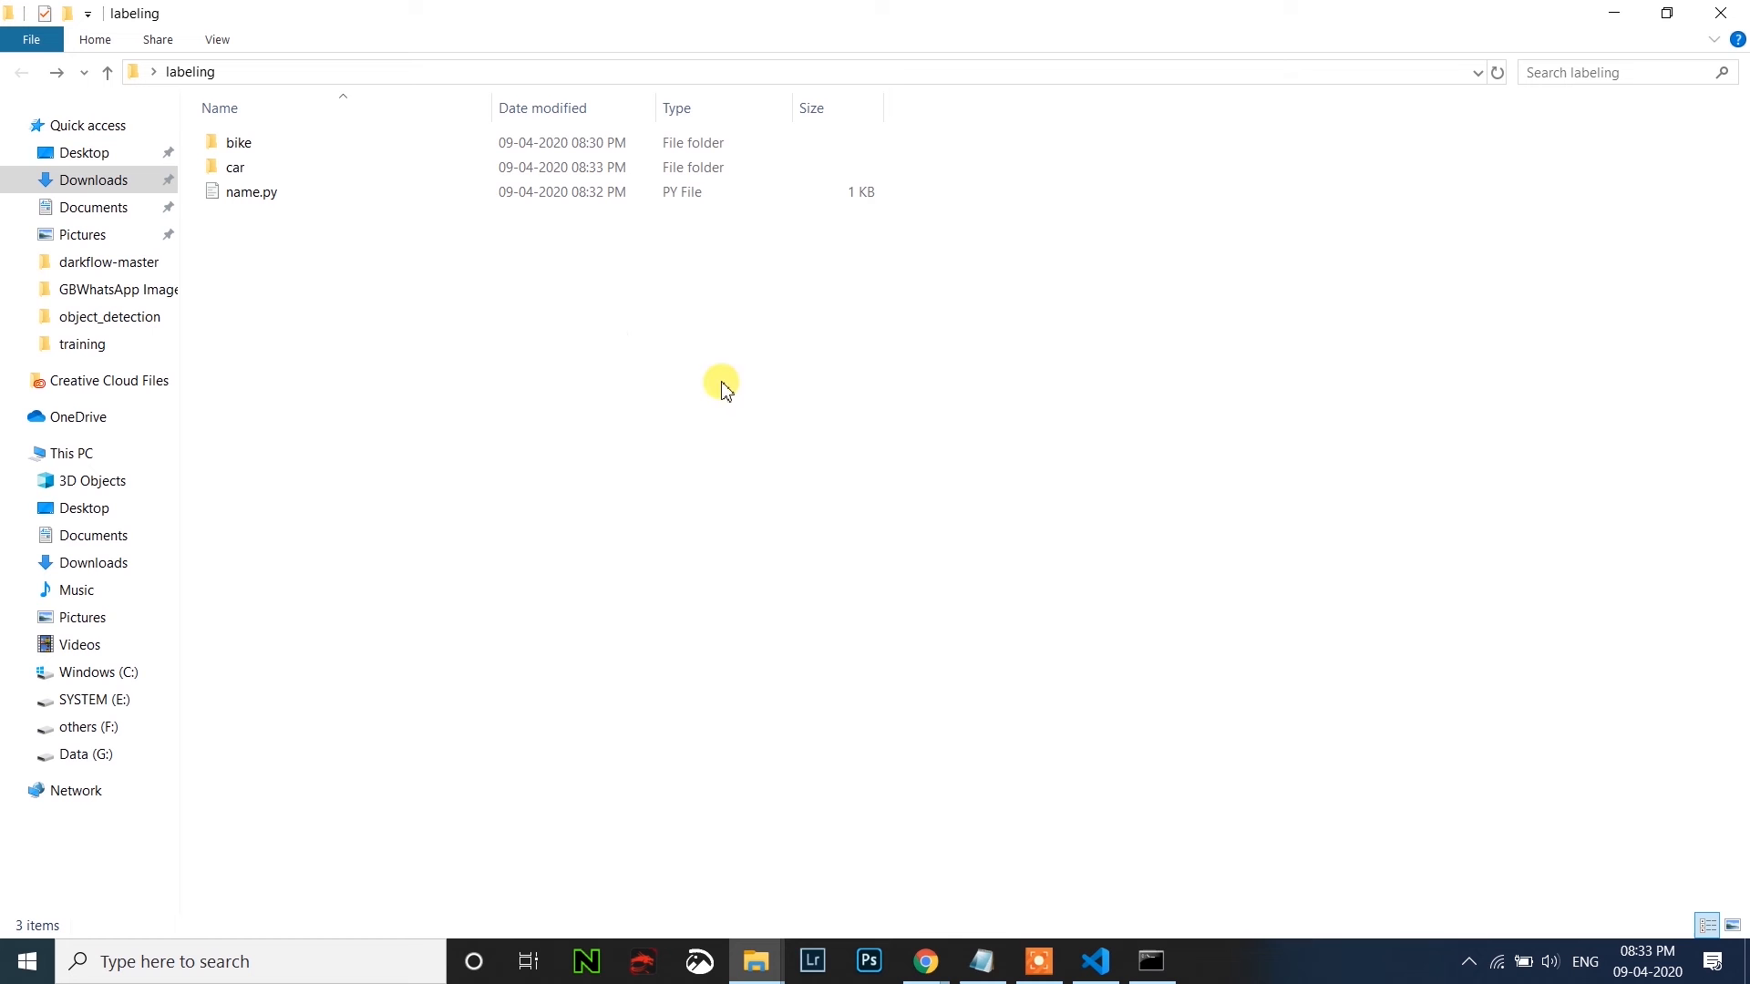
Create an images folder in labeling with a test subfolder inside it.
{"action": "right_click", "coordinate": [721, 388]}
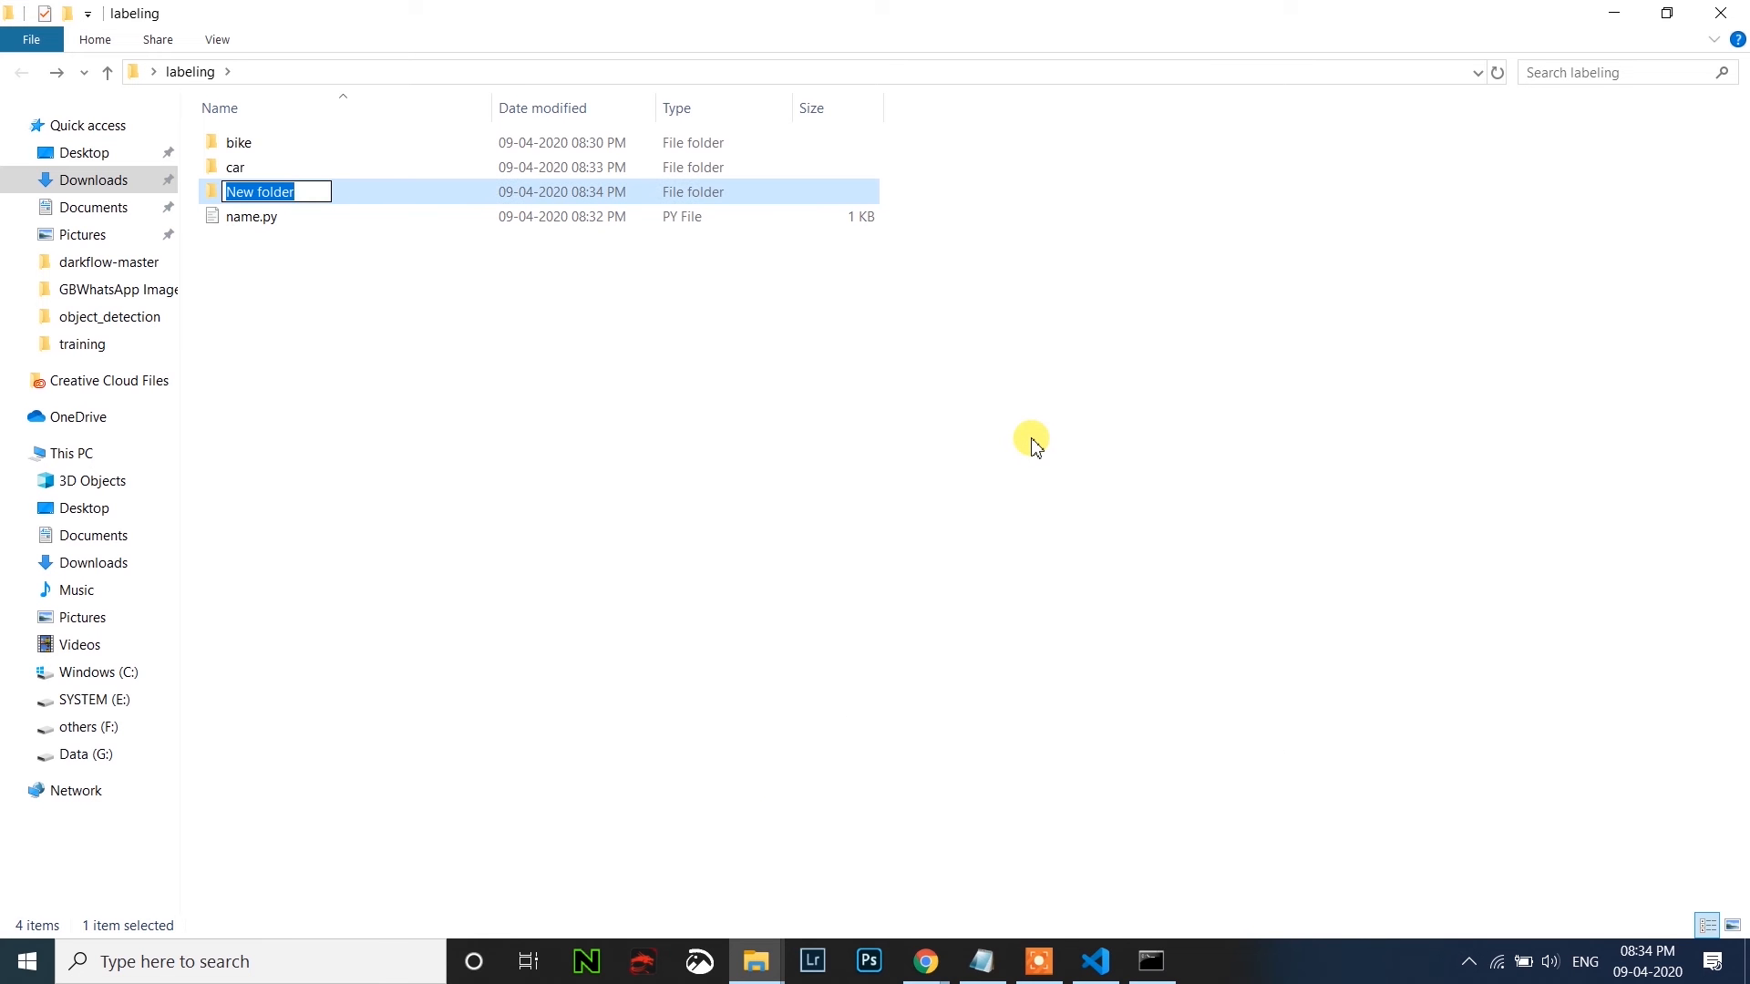
{"action": "type", "text": "images"}
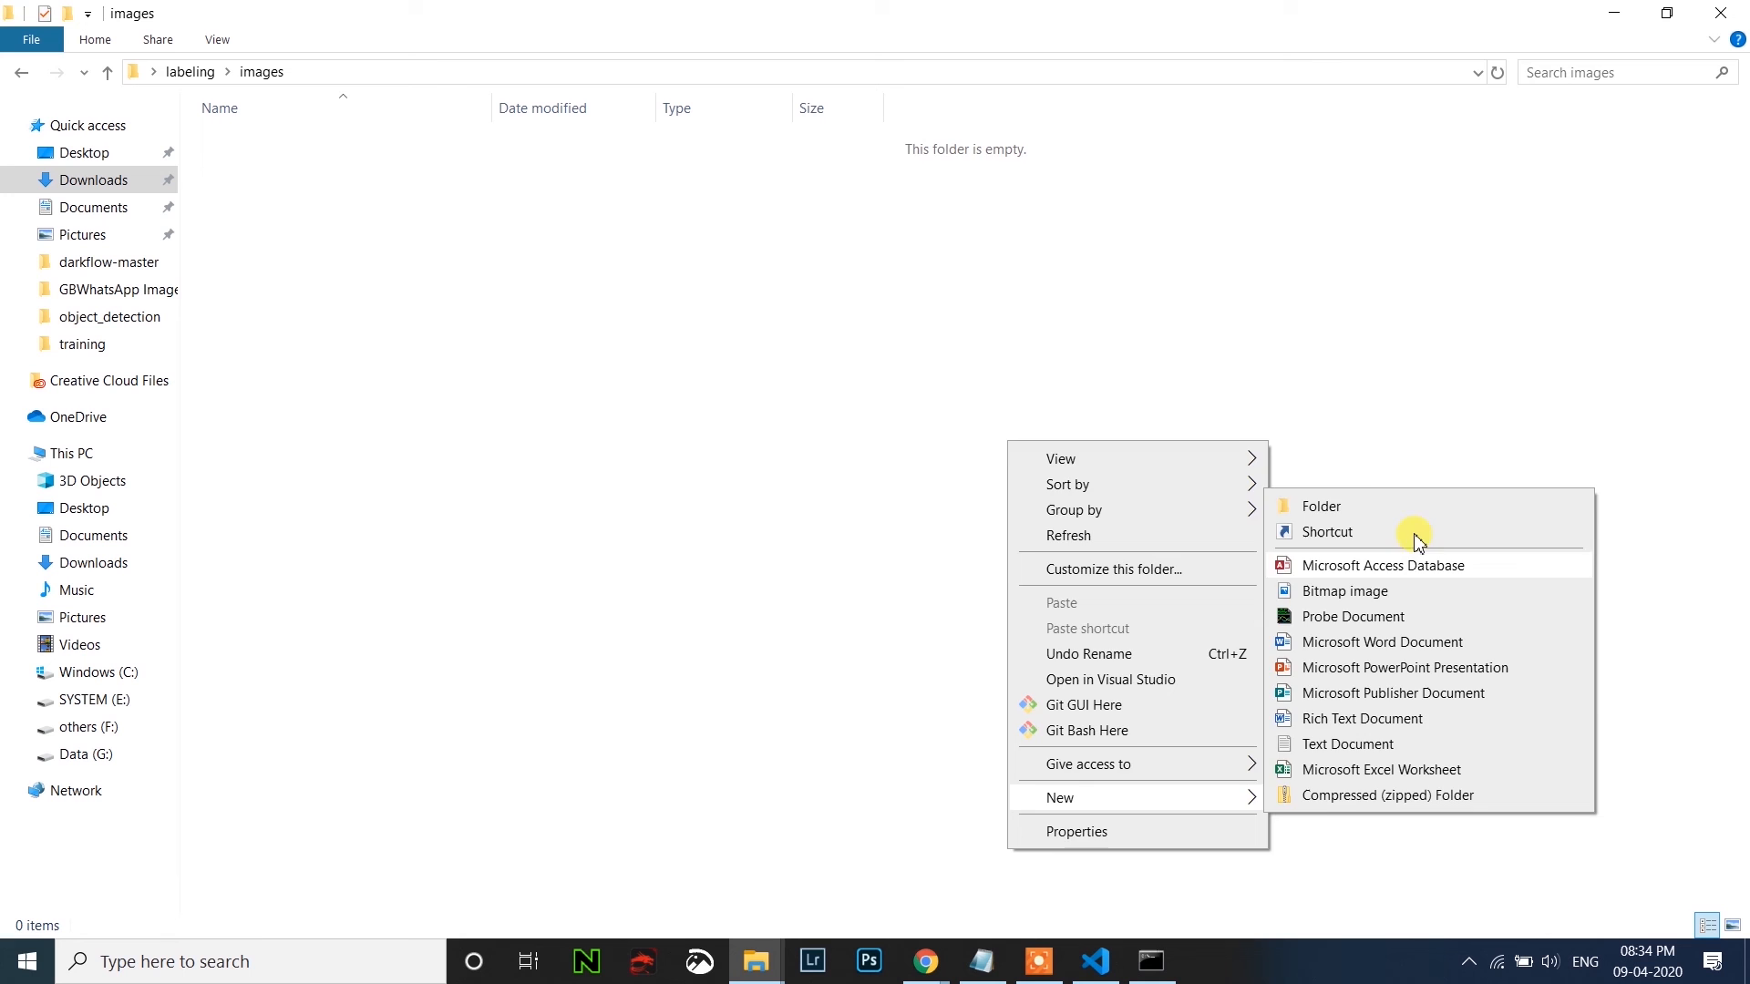
{"action": "left_click", "coordinate": [1321, 505]}
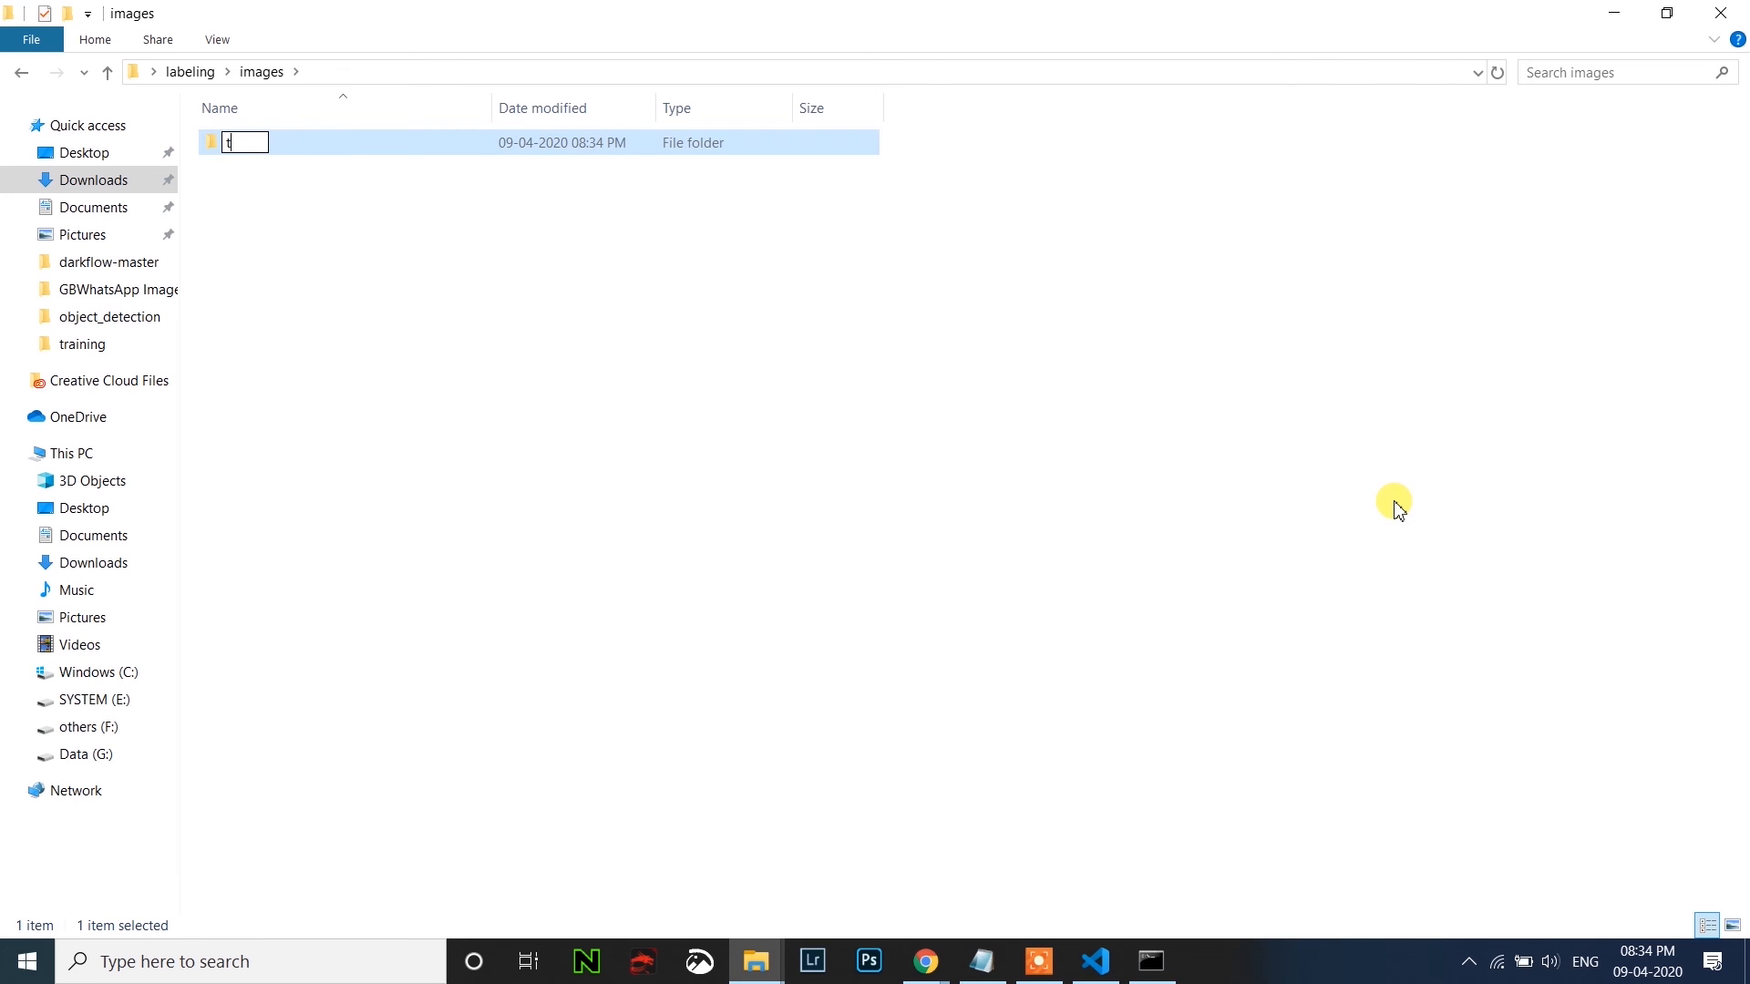
{"action": "type", "text": "est"}
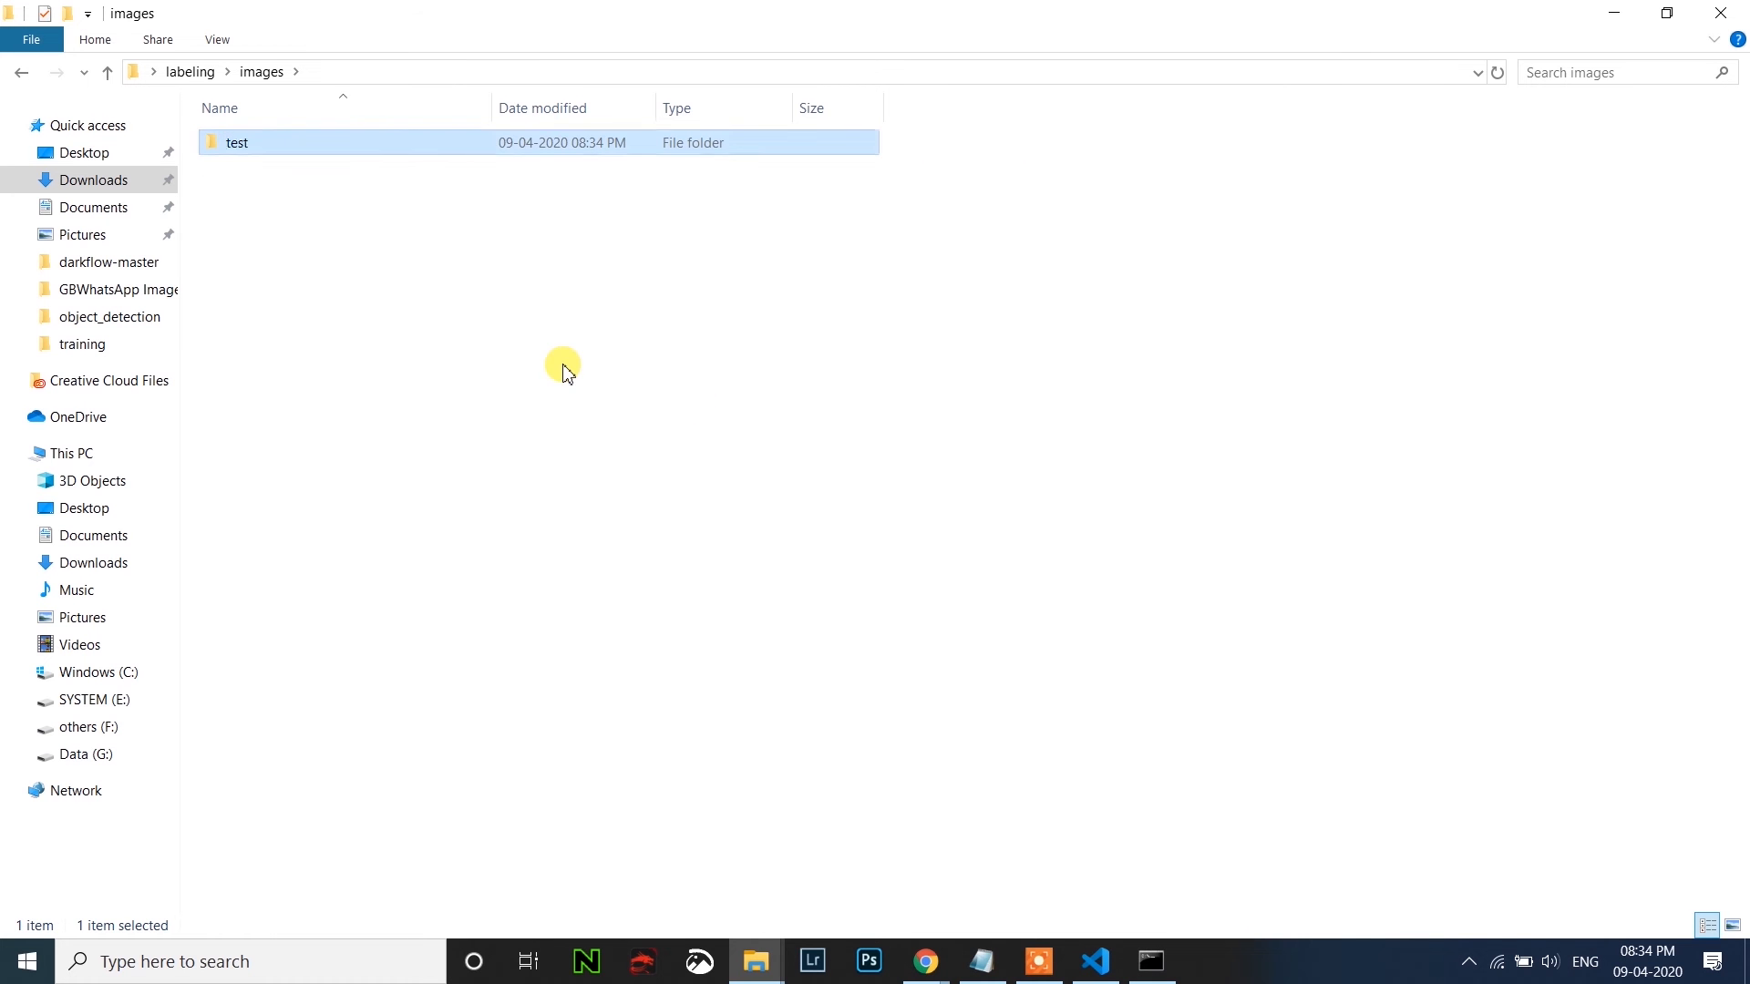
Create a second subfolder named train inside images.
{"action": "right_click", "coordinate": [563, 372]}
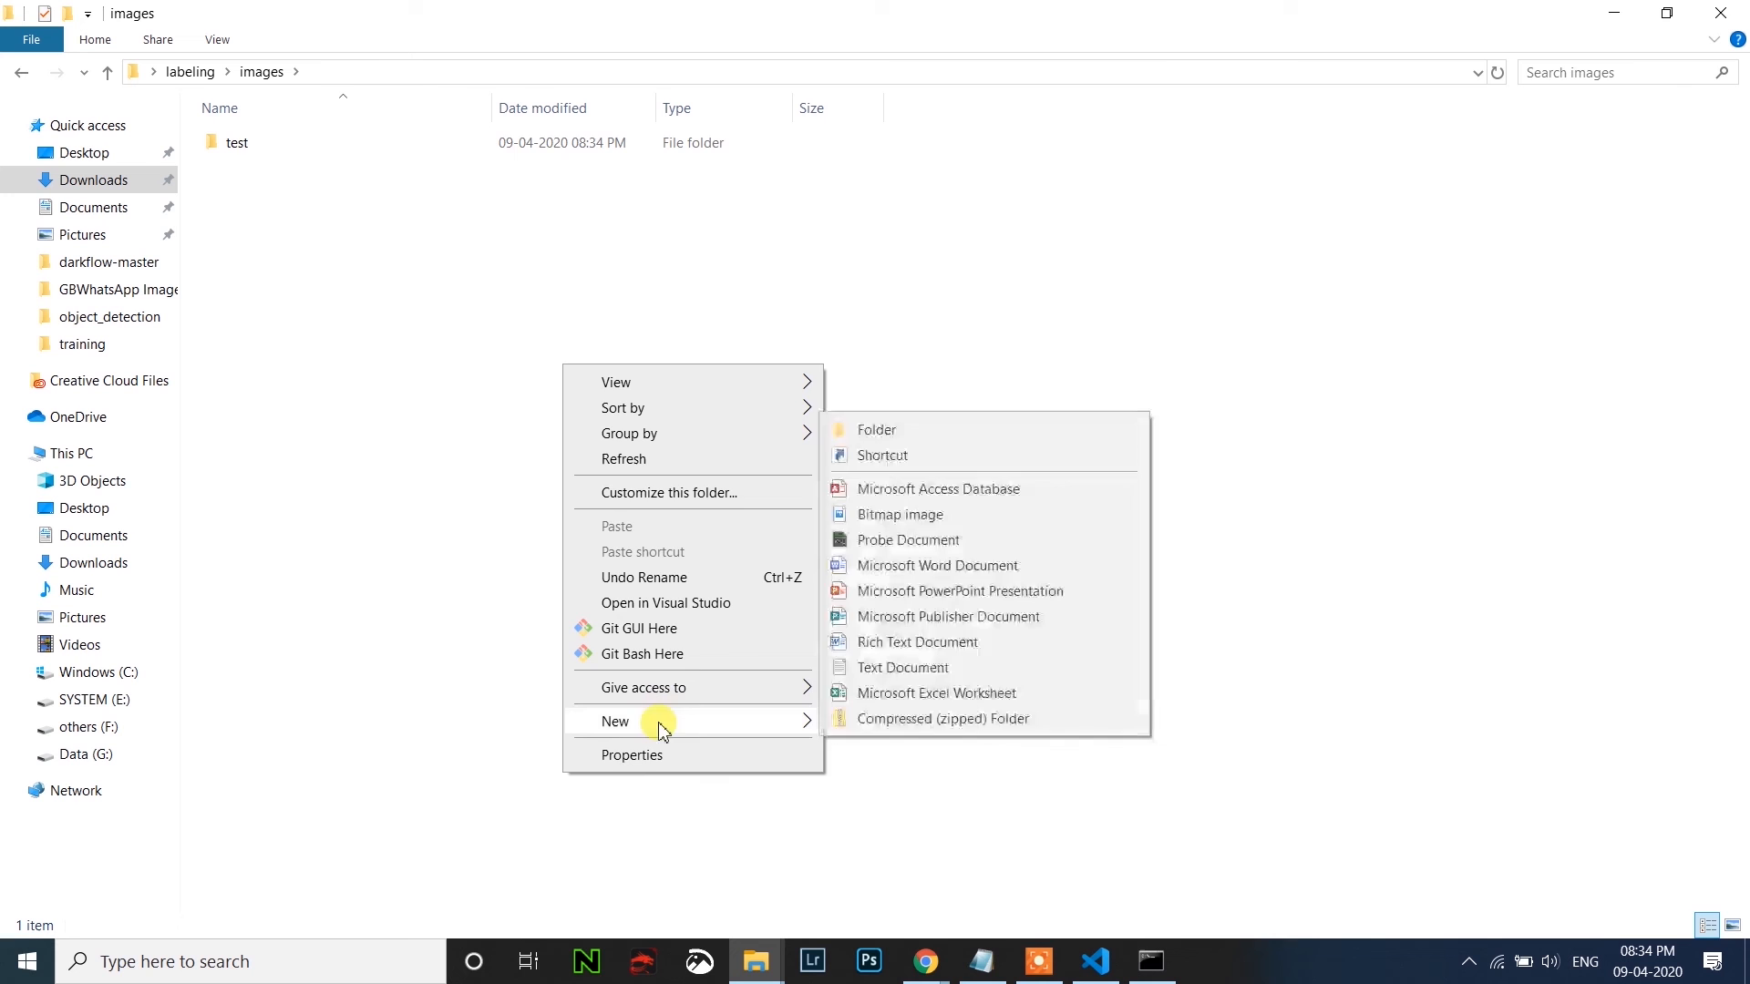
{"action": "left_click", "coordinate": [877, 430]}
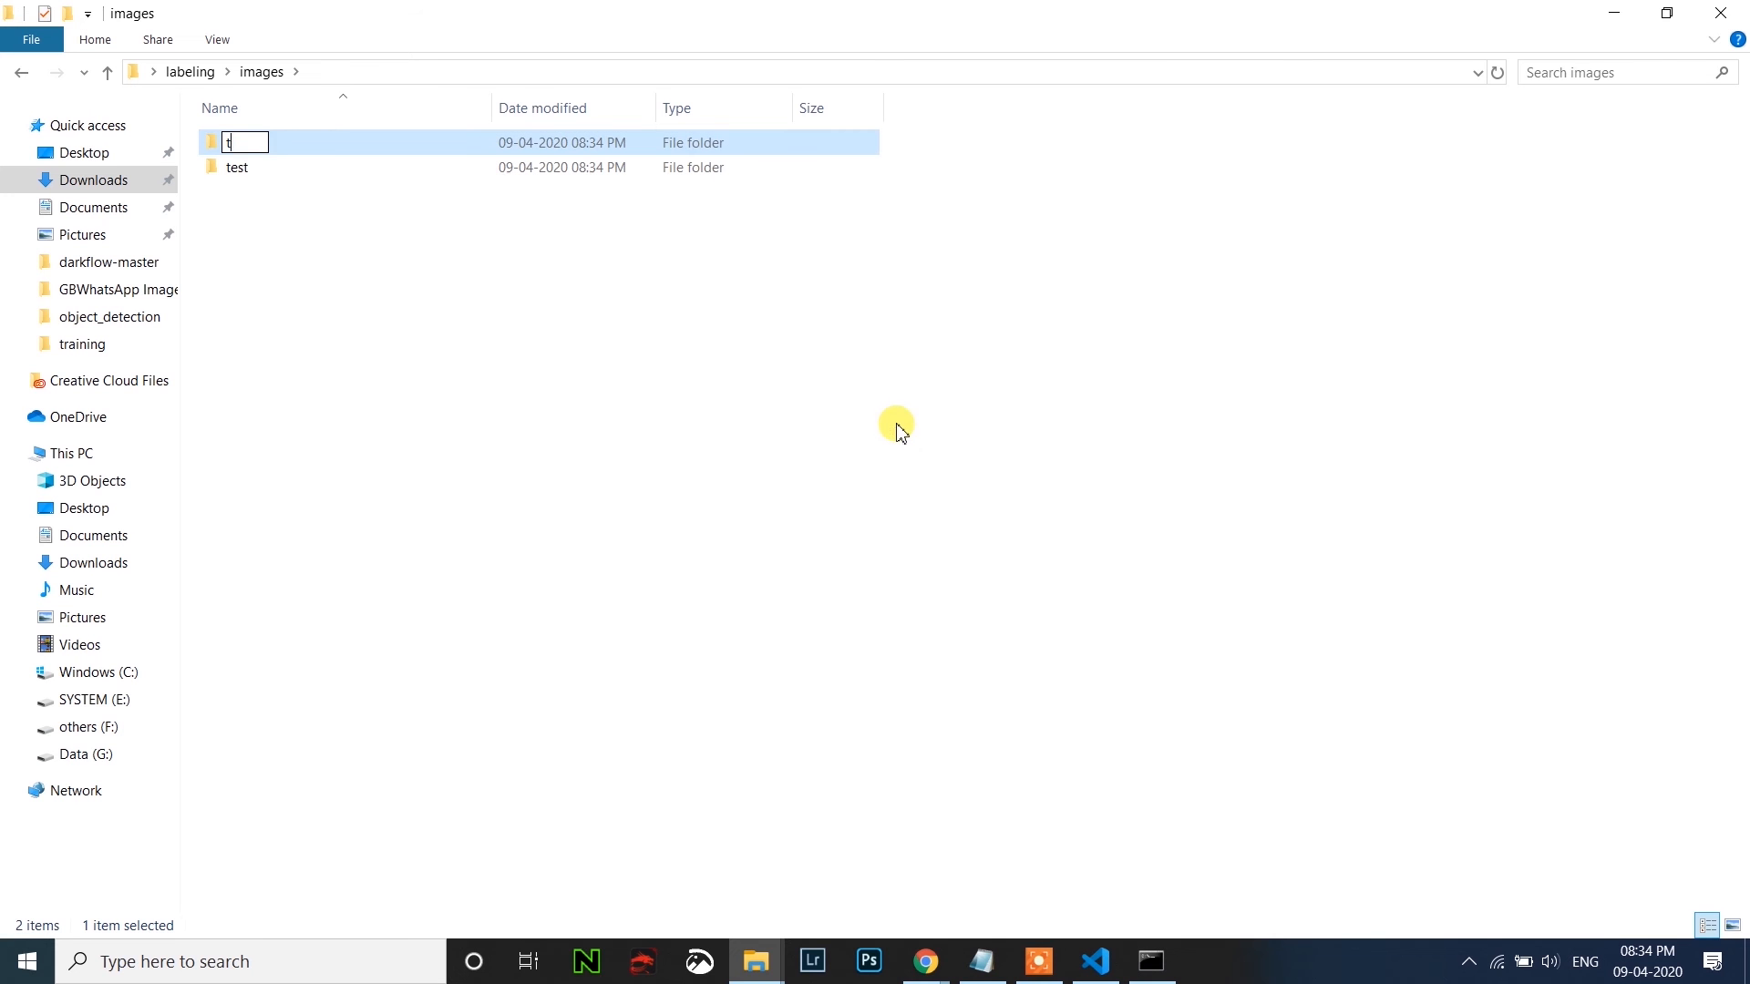
{"action": "type", "text": "rain"}
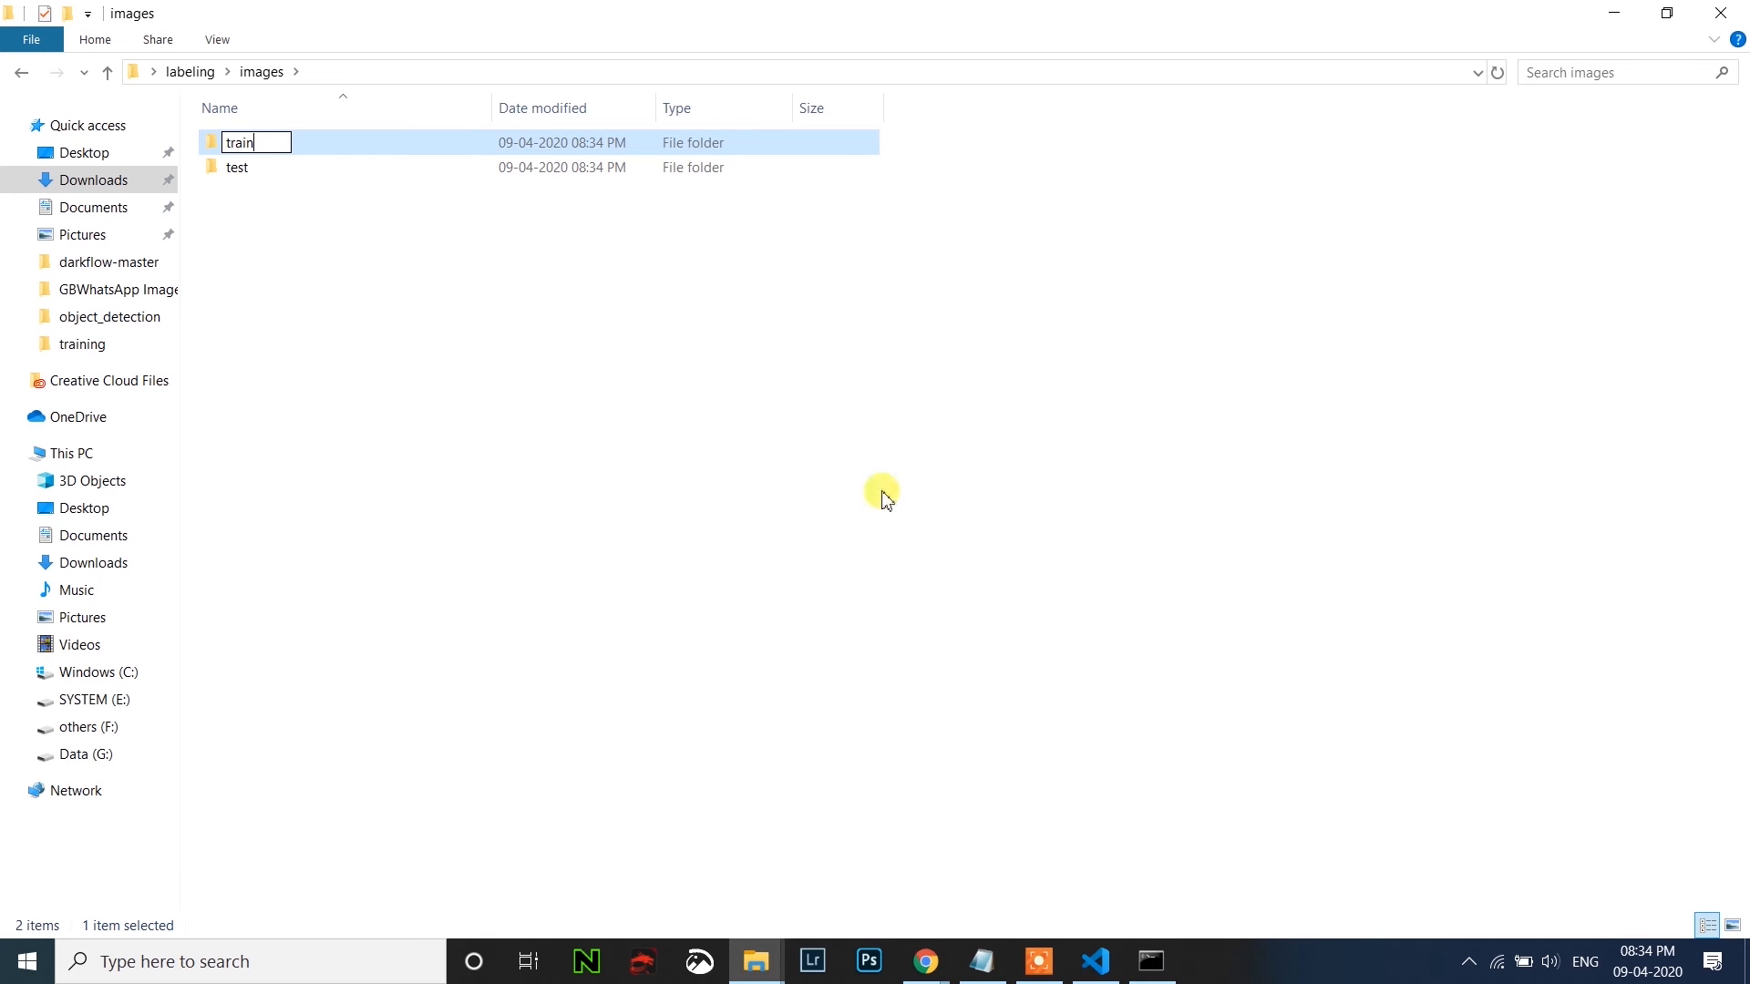
{"action": "key", "text": "enter"}
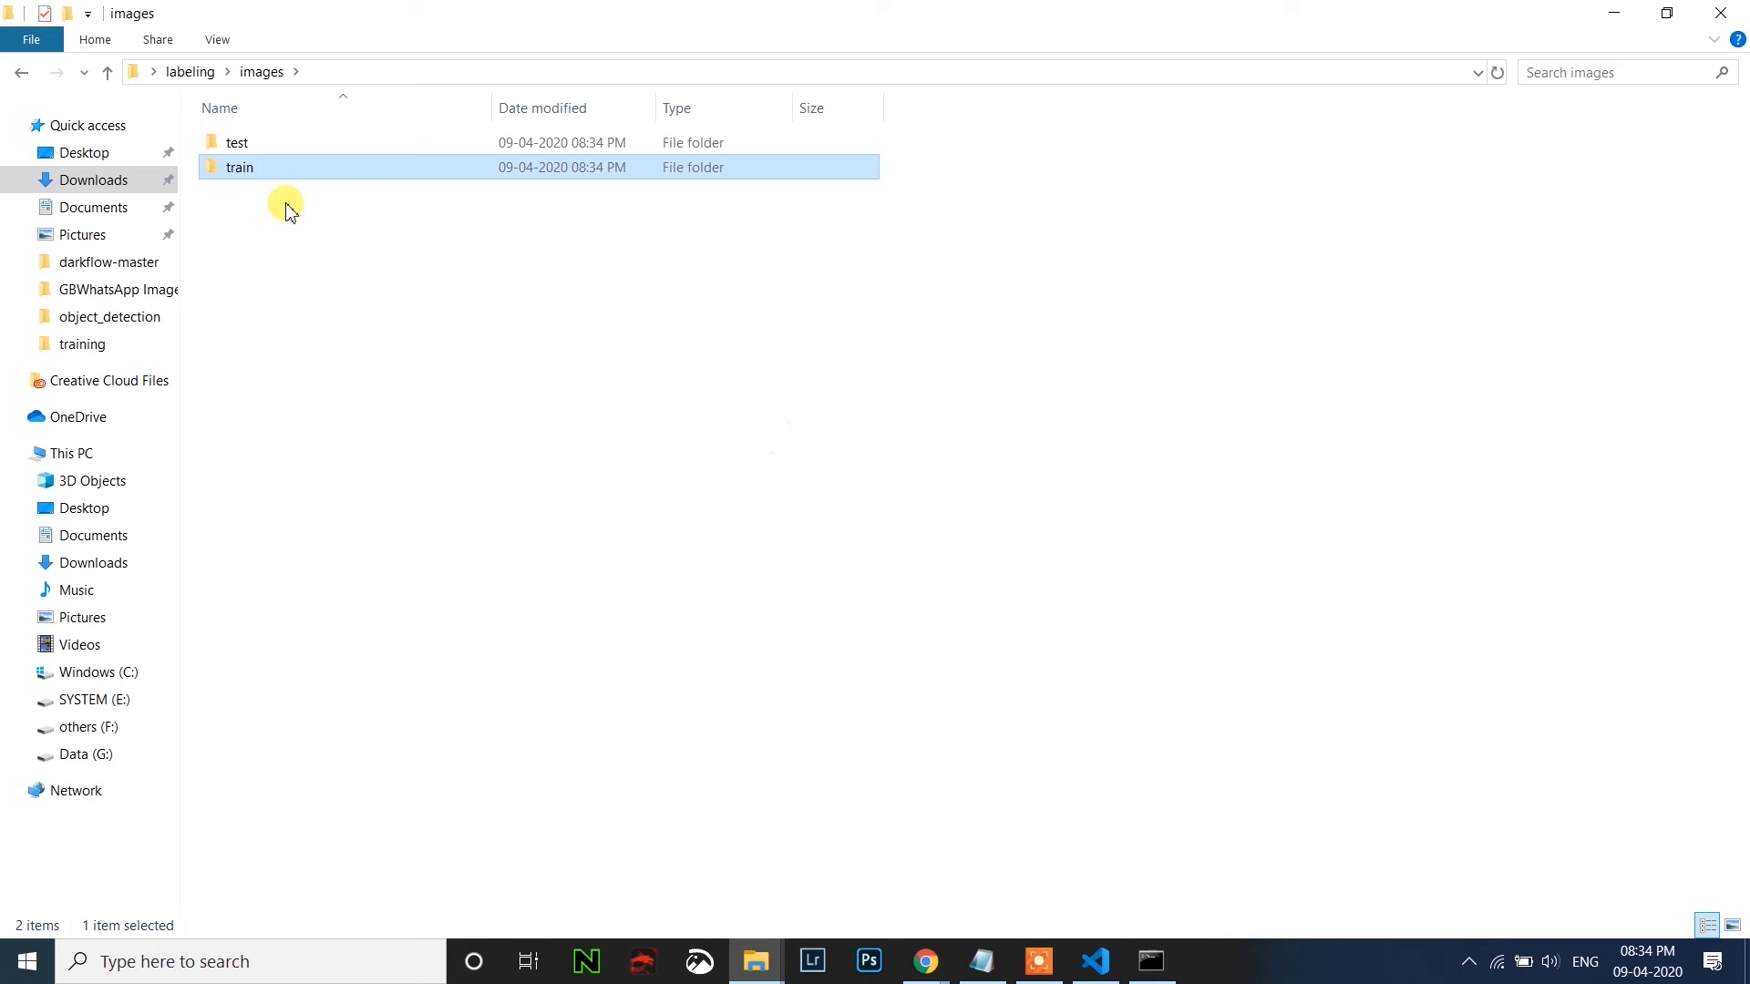
{"action": "mouse_move", "coordinate": [250, 151]}
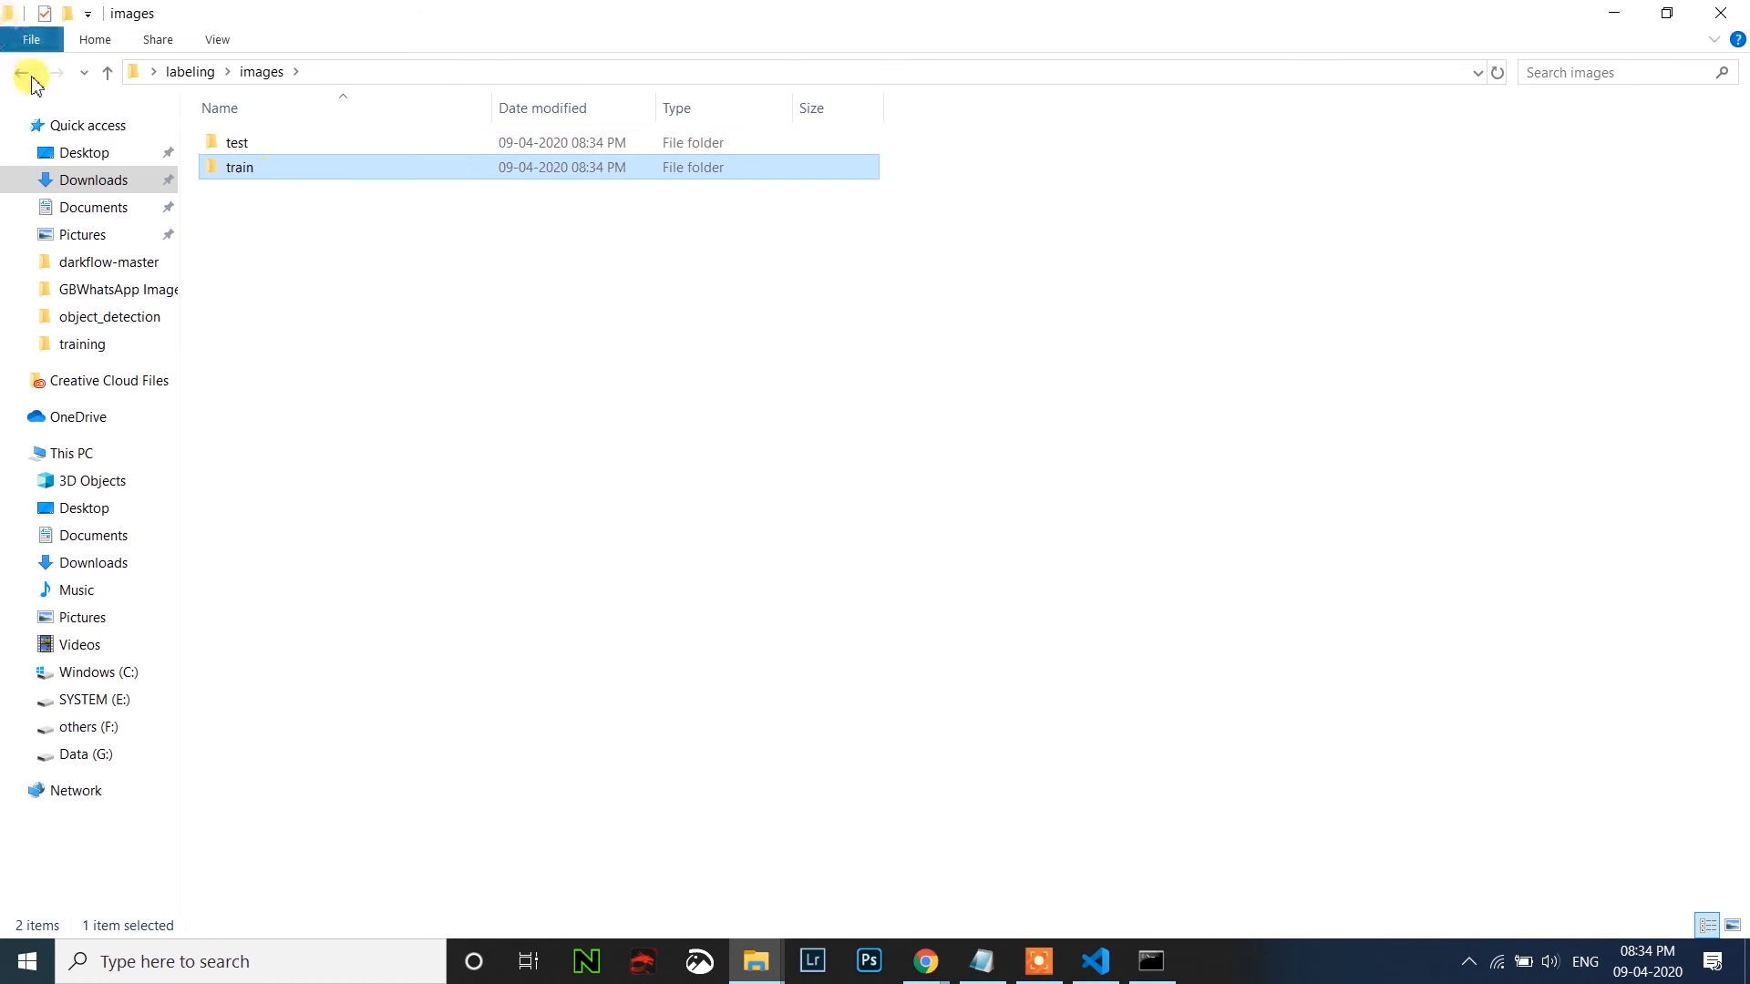
Cut the first 238 bike jpgs and paste them into images/train.
{"action": "left_click", "coordinate": [22, 71]}
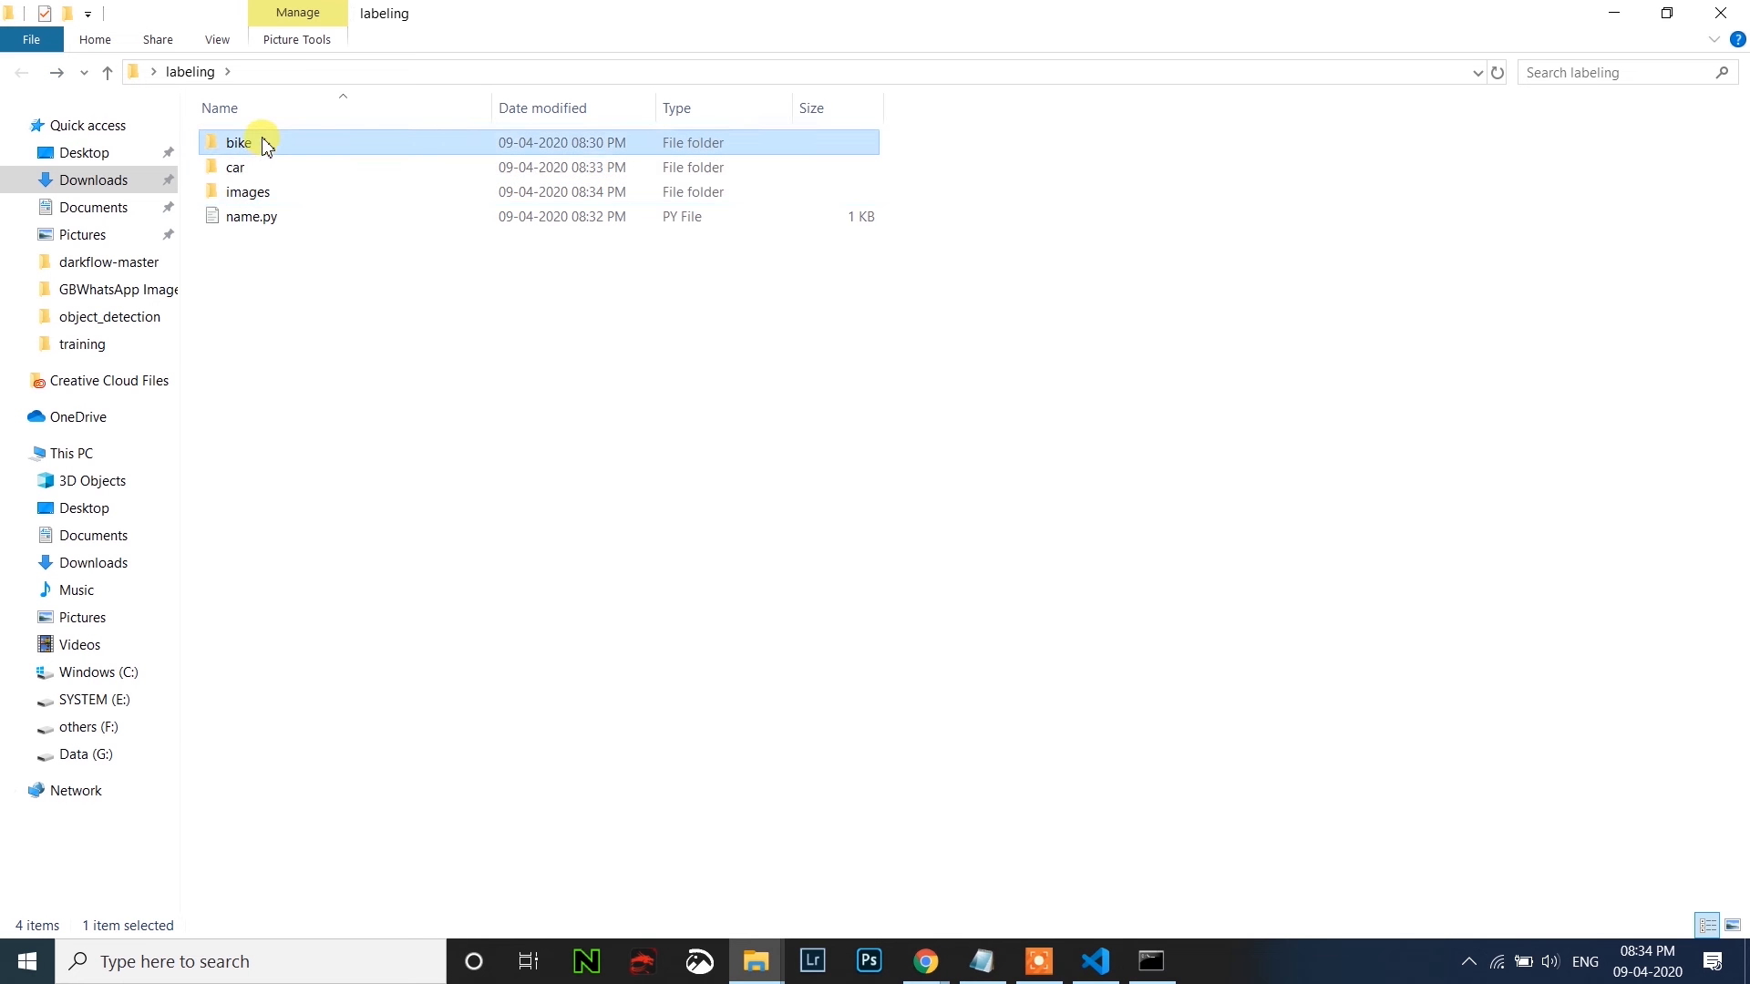
{"action": "double_click", "coordinate": [236, 142]}
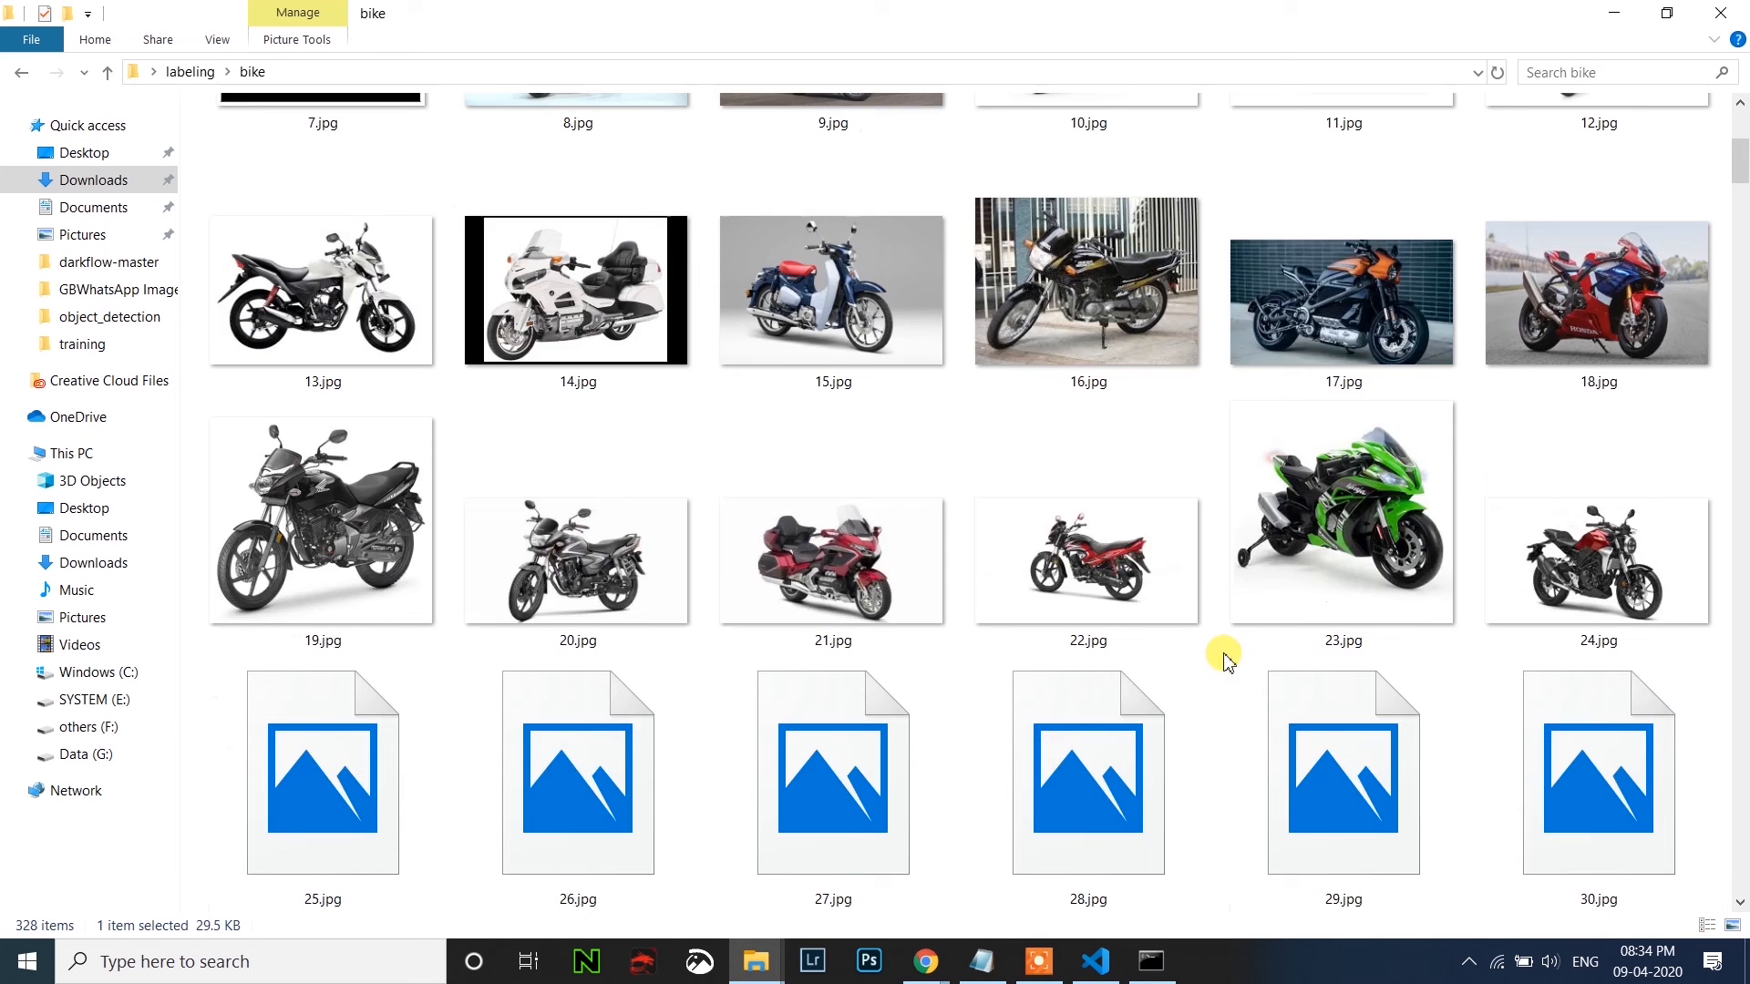
{"action": "scroll", "scroll_direction": "down", "scroll_amount": 3}
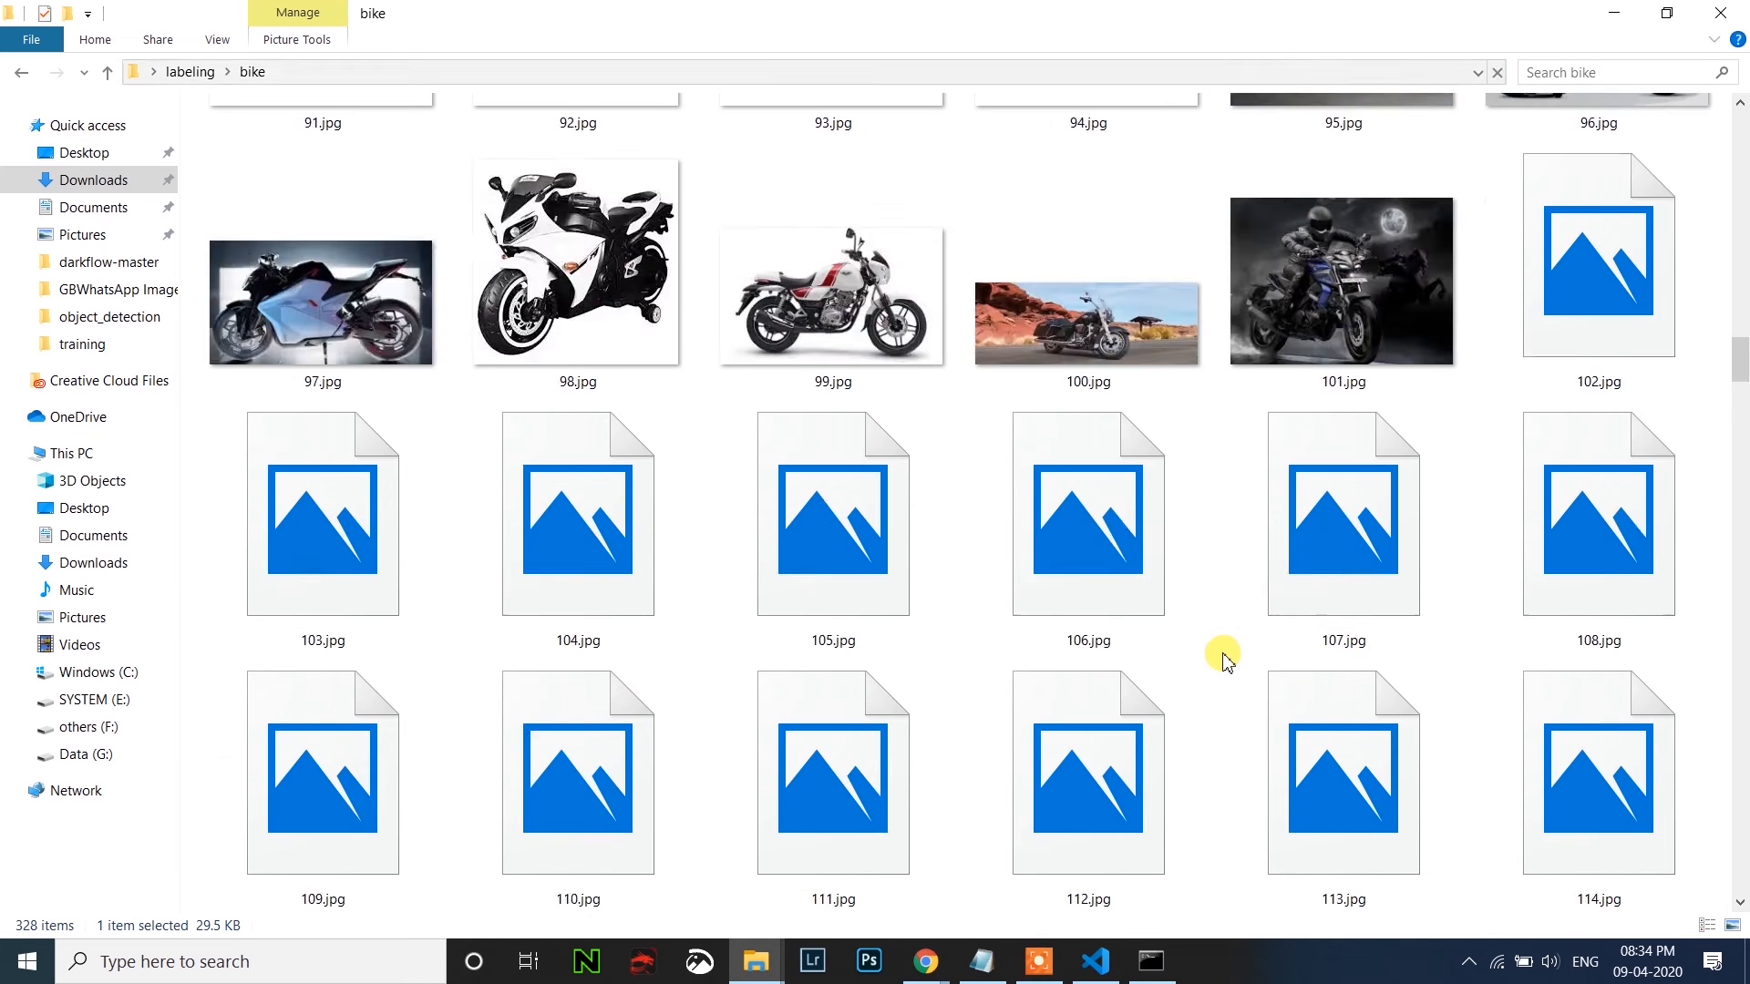
{"action": "scroll", "scroll_direction": "down", "scroll_amount": 3}
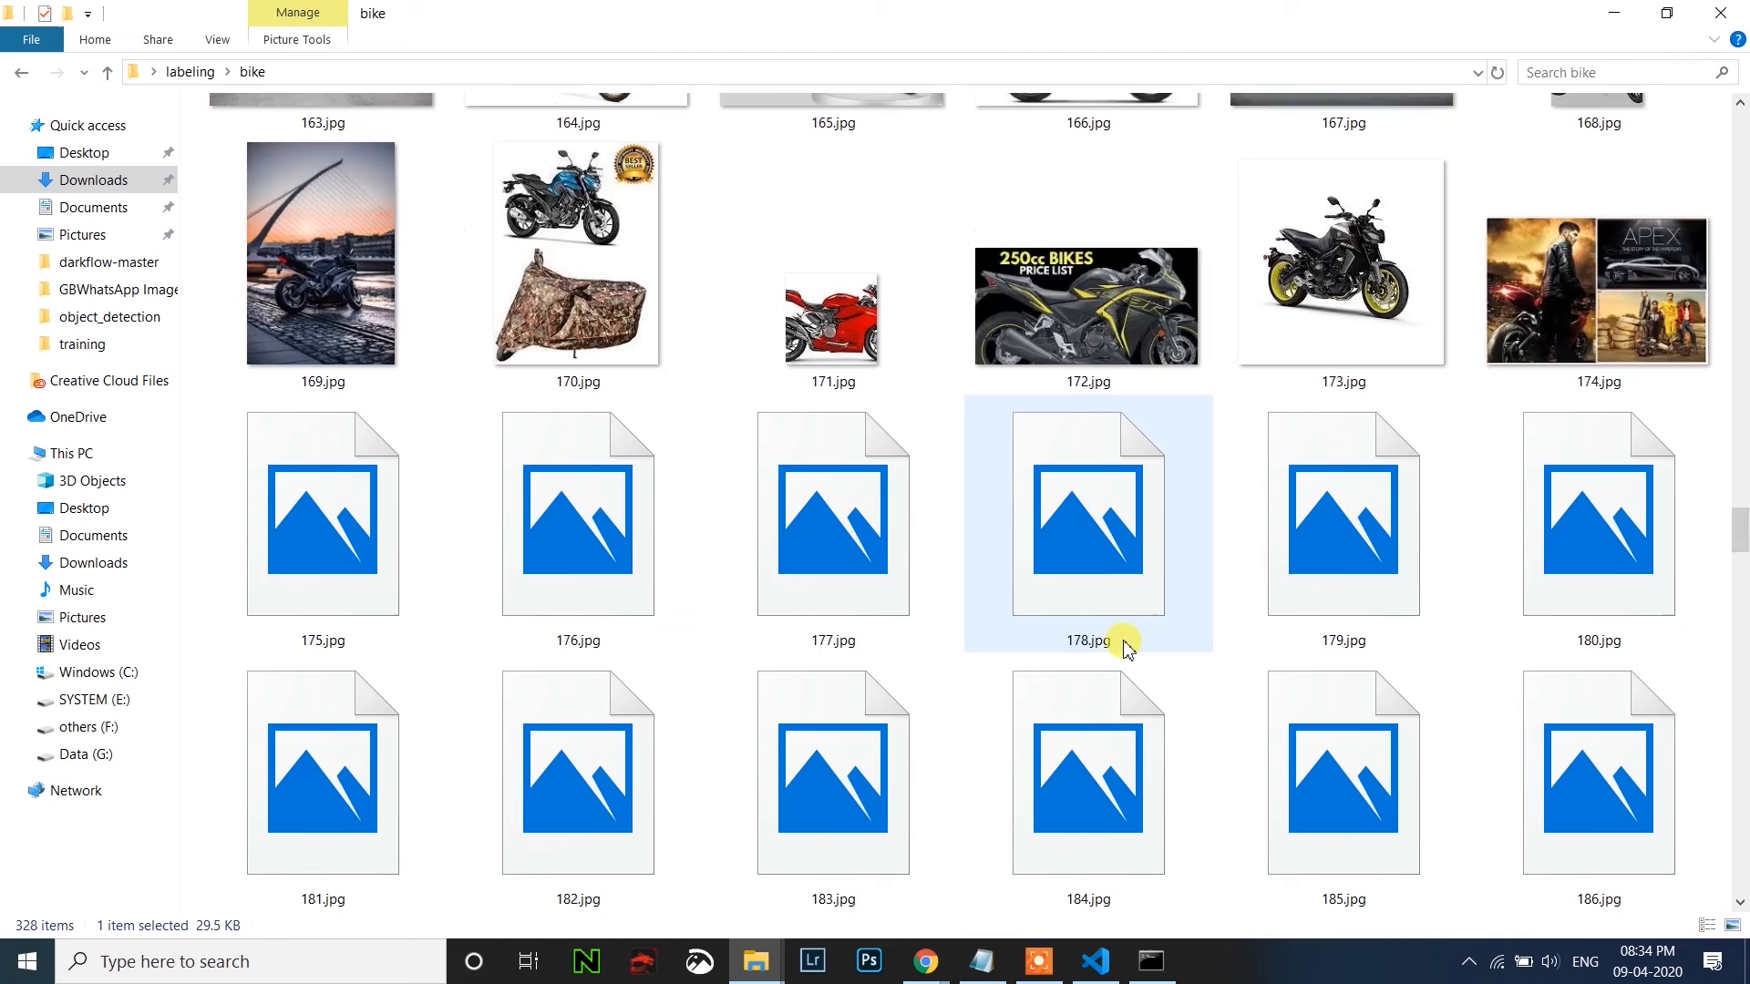
{"action": "scroll", "scroll_direction": "down", "scroll_amount": 3}
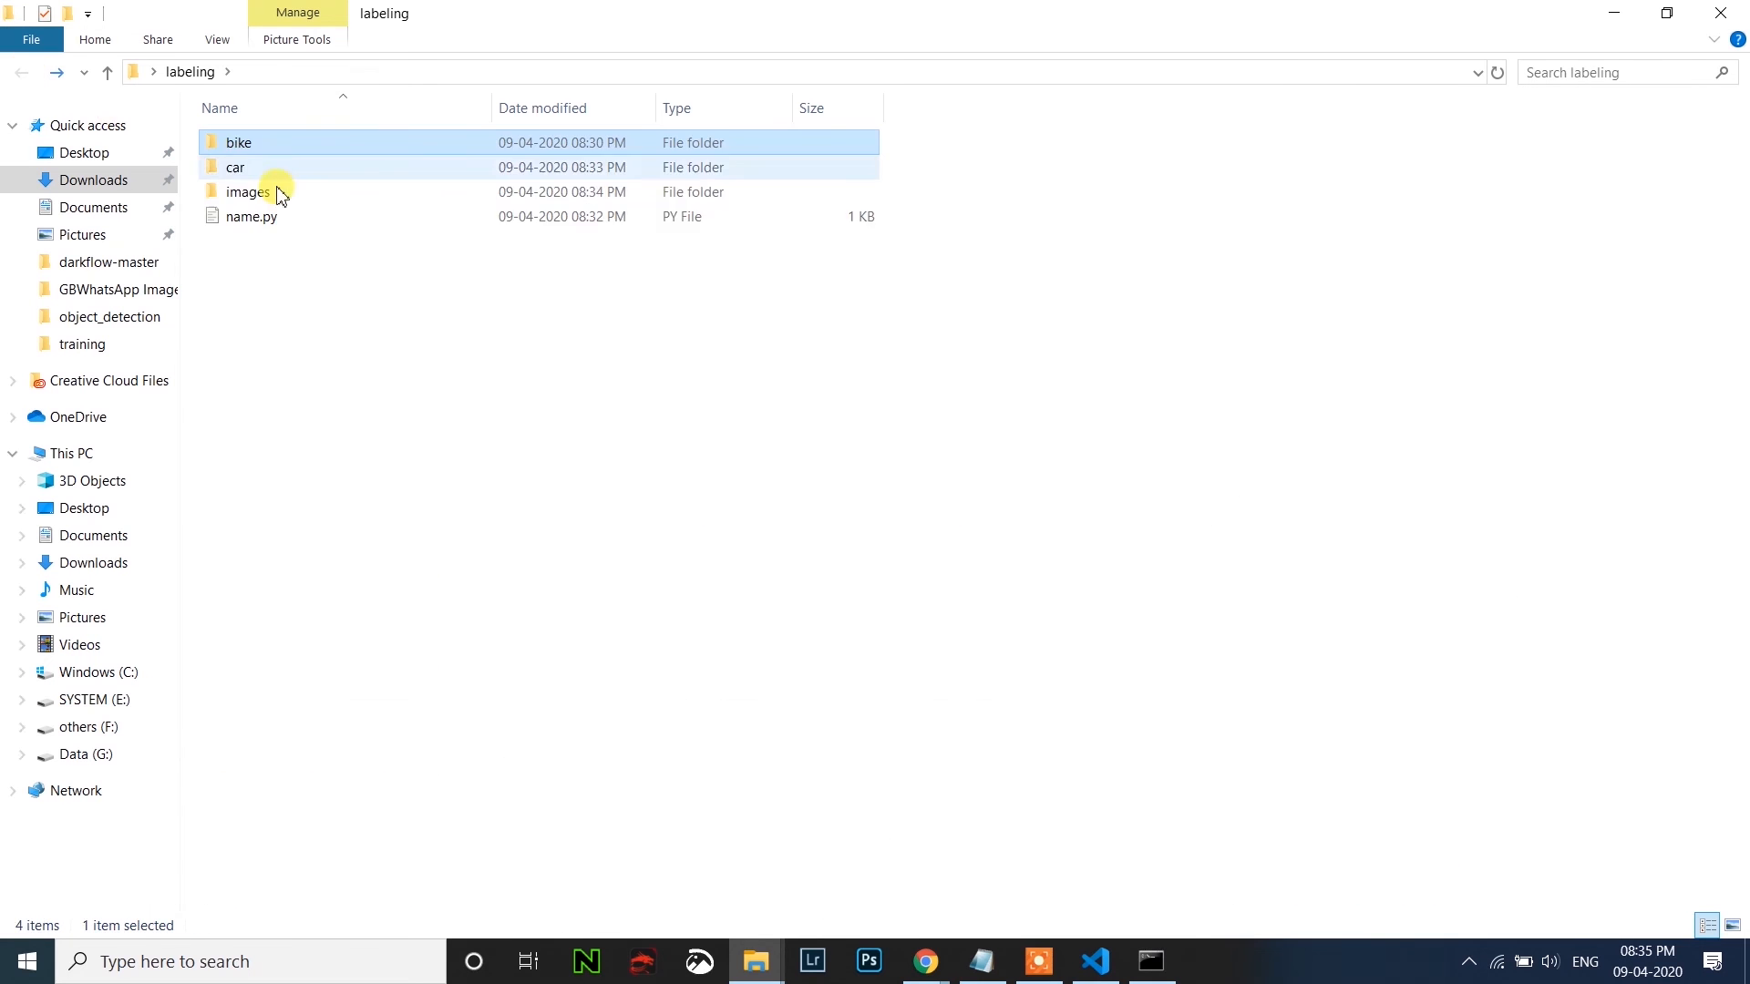
{"action": "double_click", "coordinate": [245, 191]}
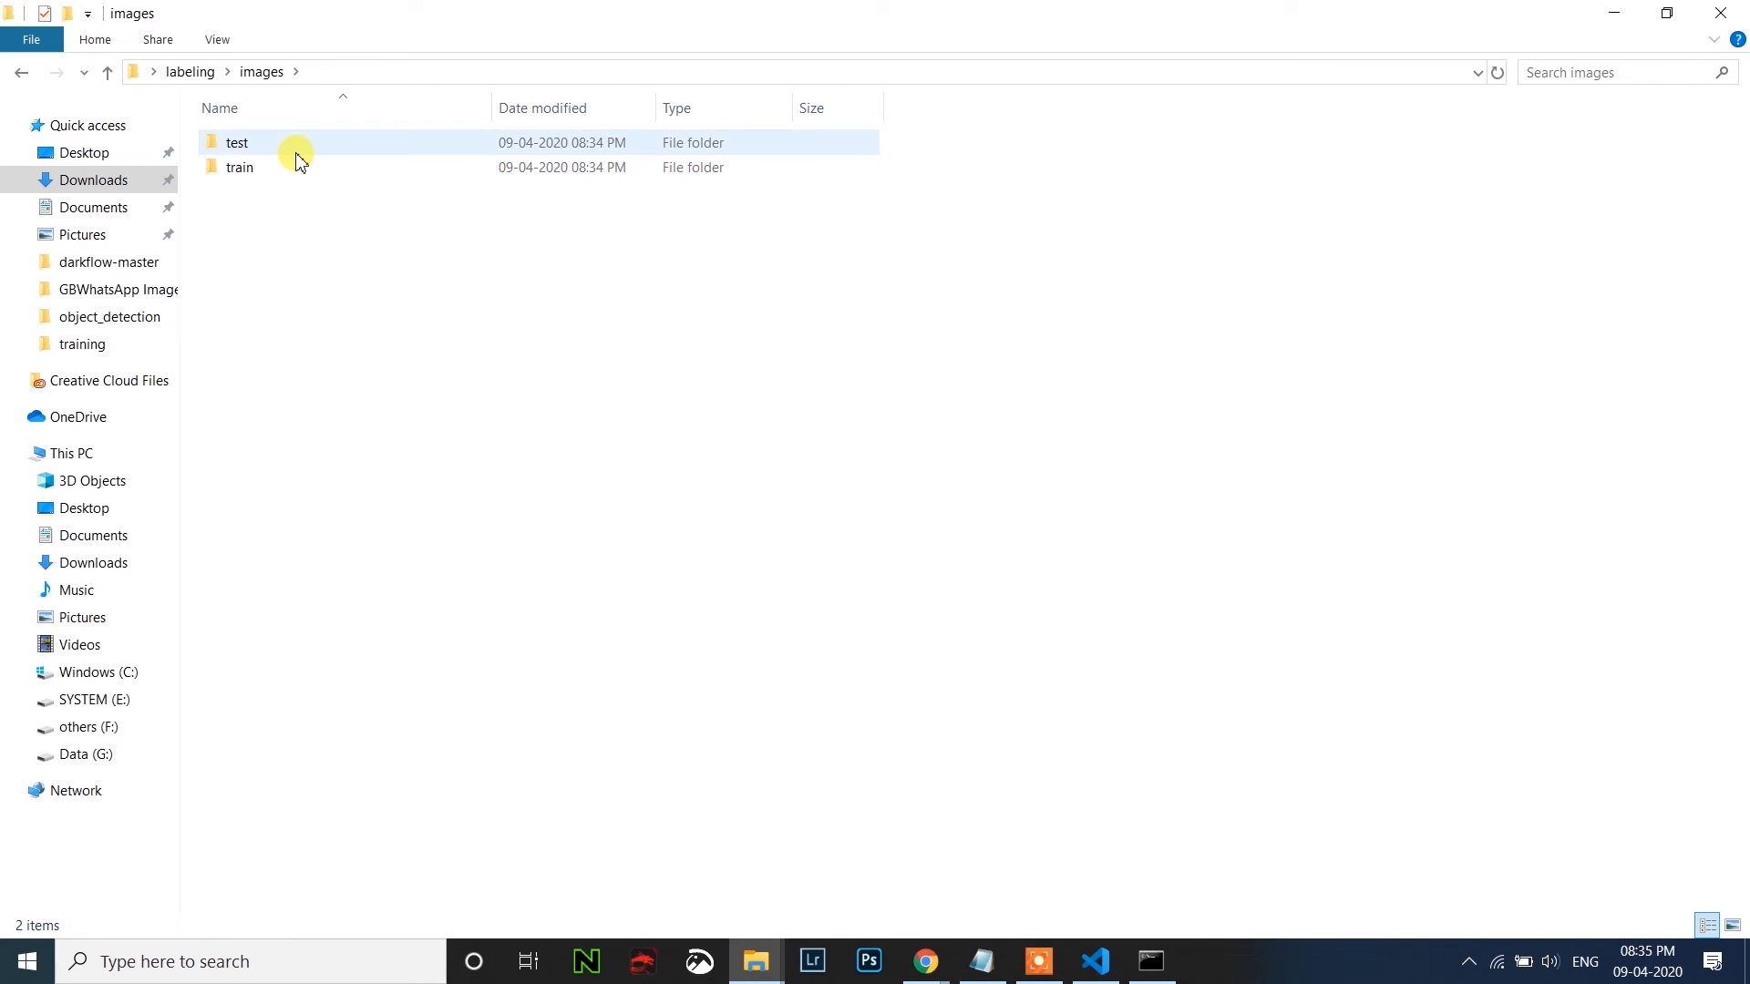
{"action": "double_click", "coordinate": [239, 166]}
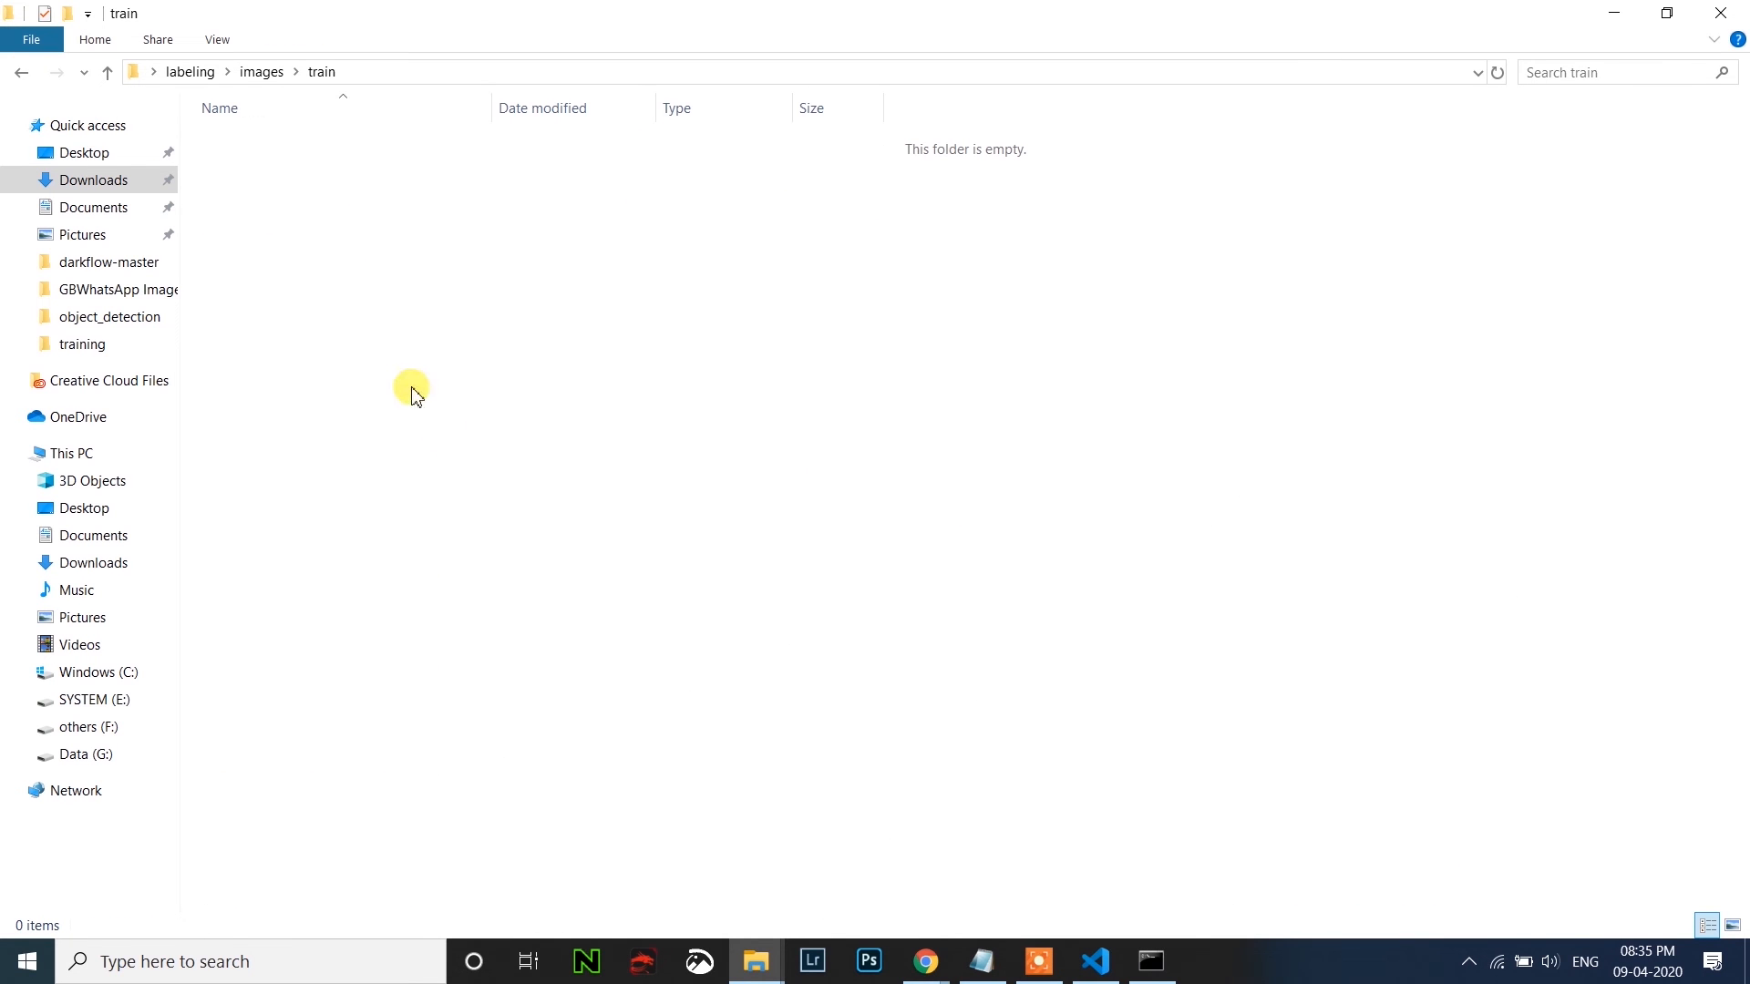
{"action": "mouse_move", "coordinate": [504, 554]}
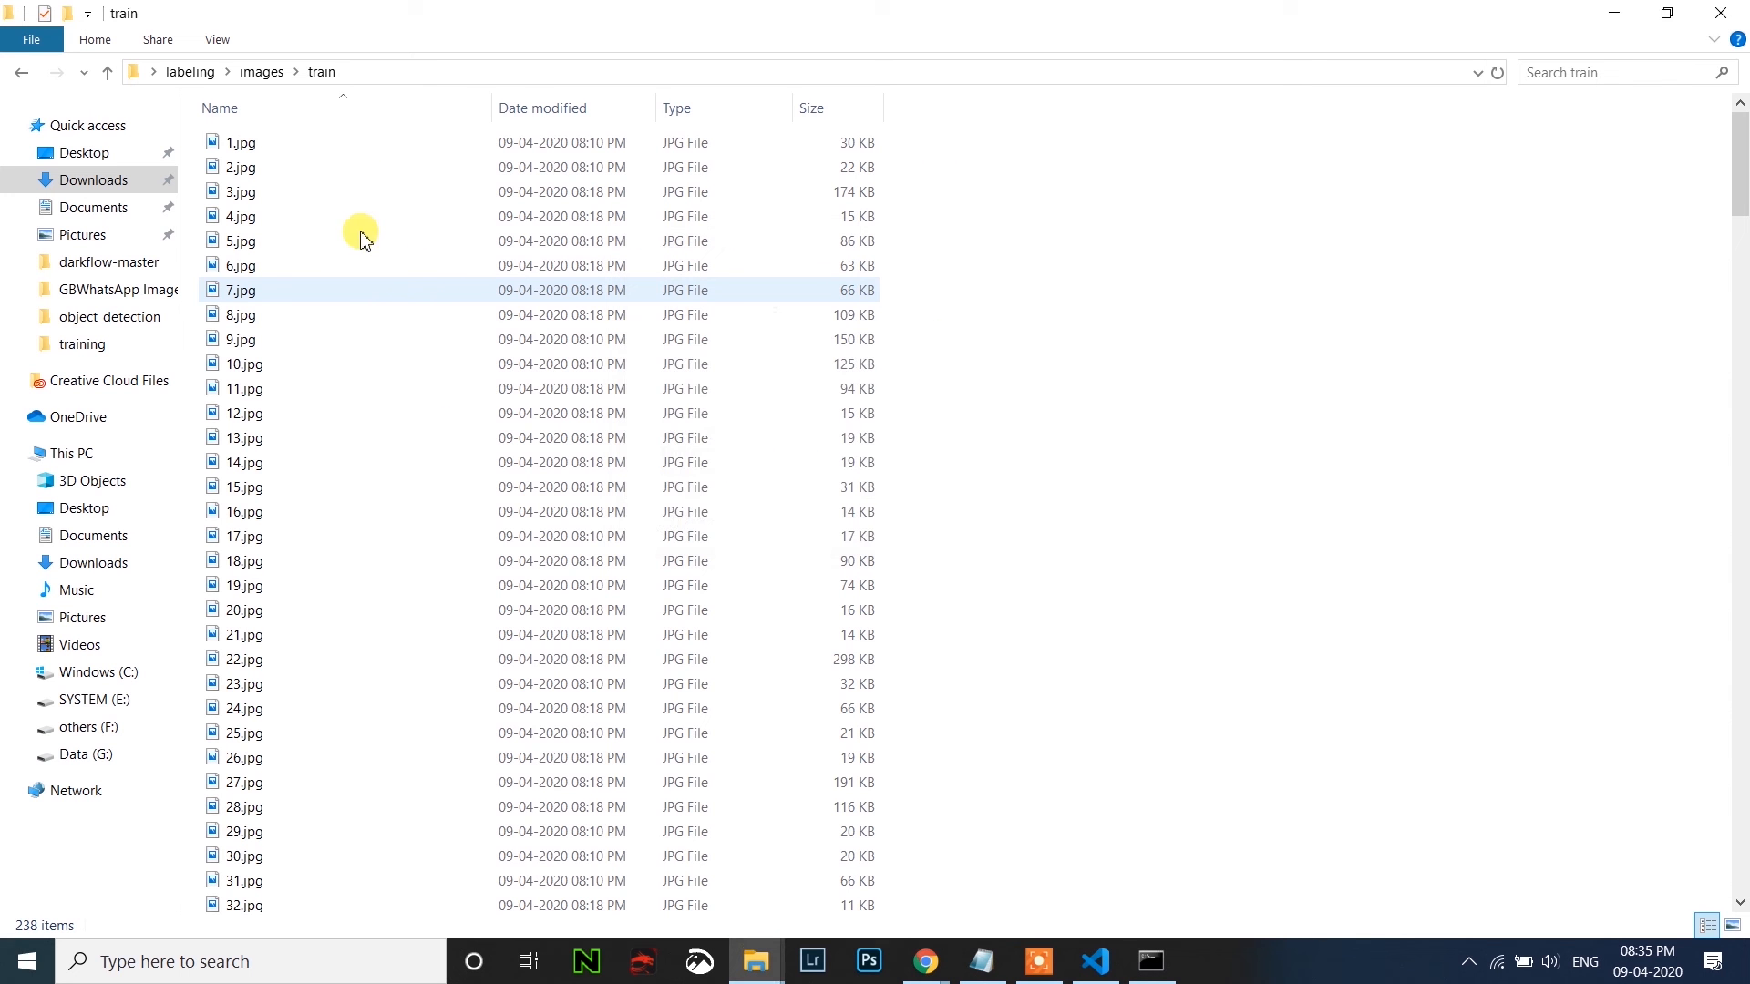
Return to the bike folder and select all 90 remaining photos for moving.
{"action": "left_click", "coordinate": [22, 73]}
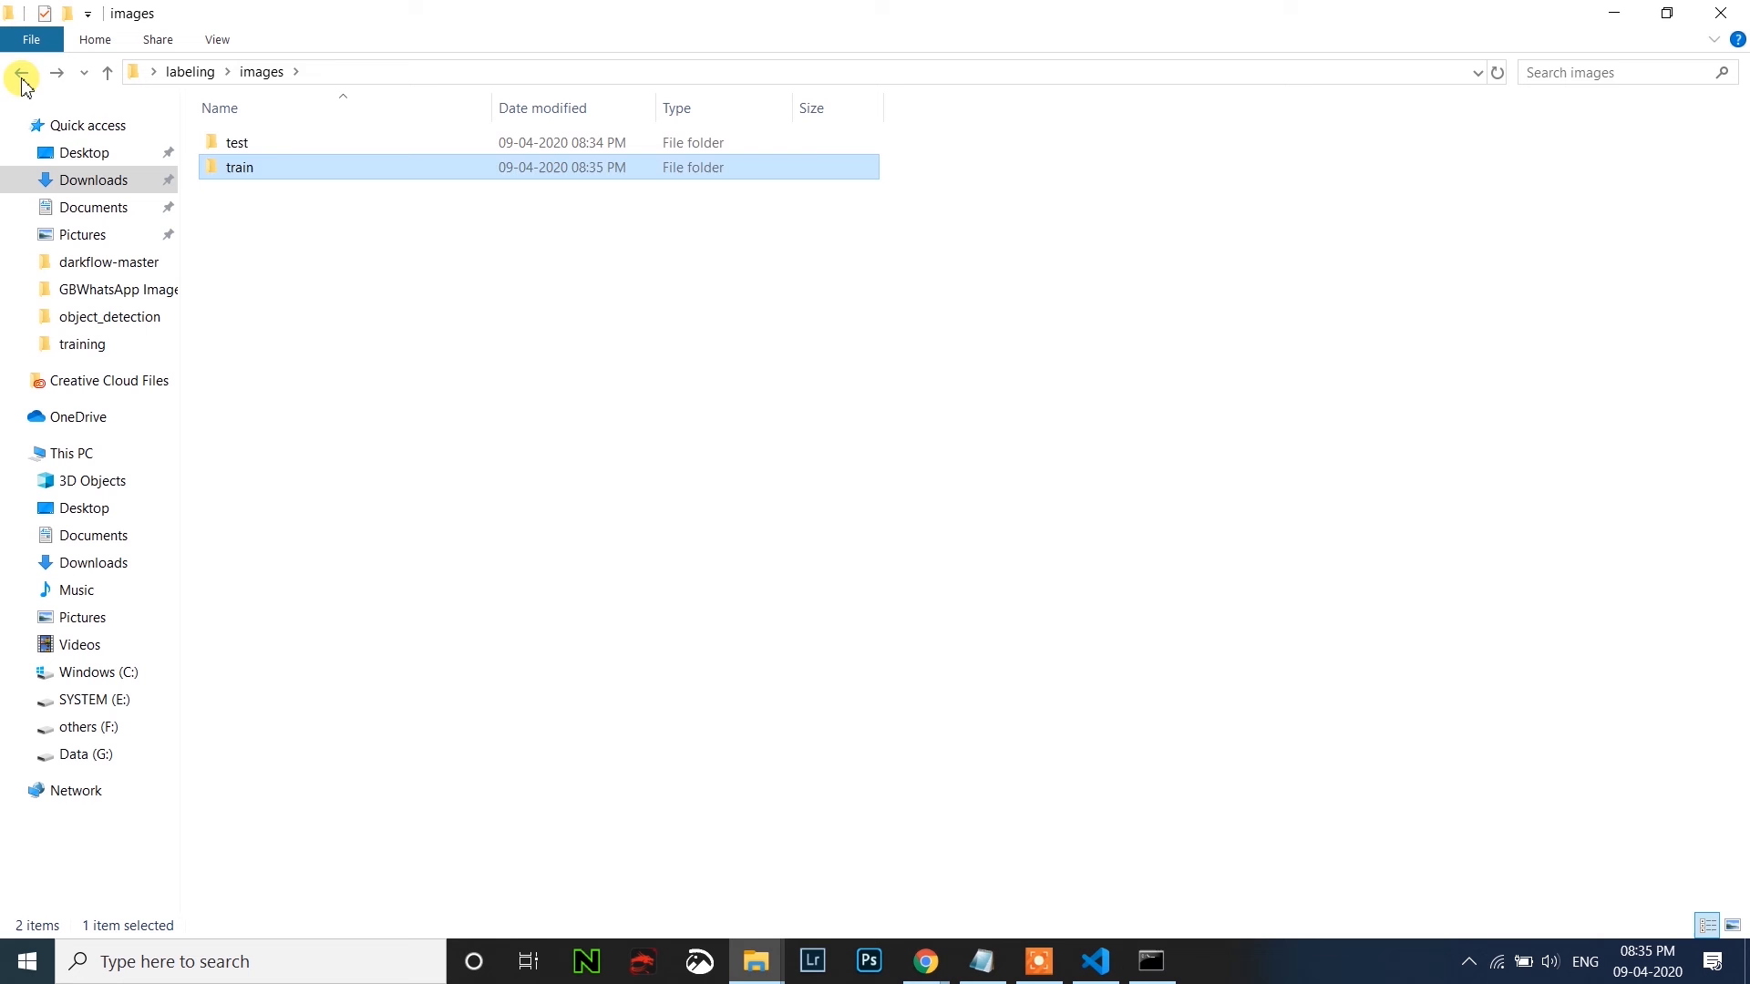
{"action": "left_click", "coordinate": [22, 73]}
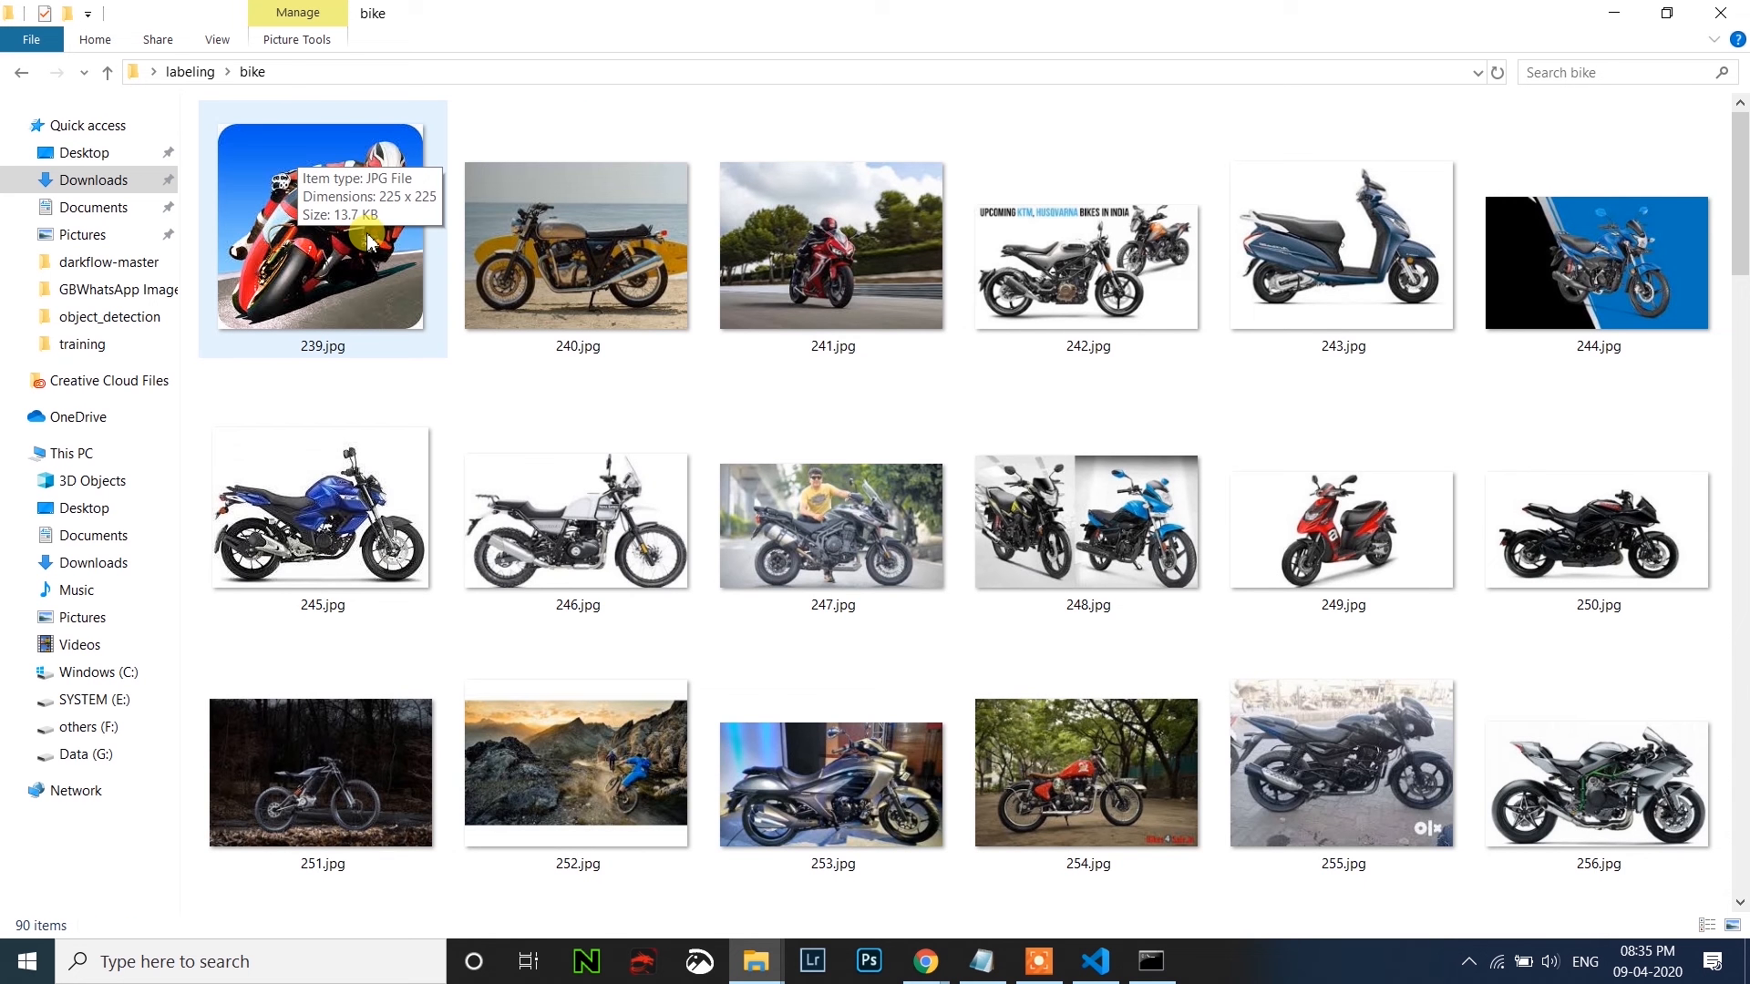
{"action": "key", "text": "ctrl+a"}
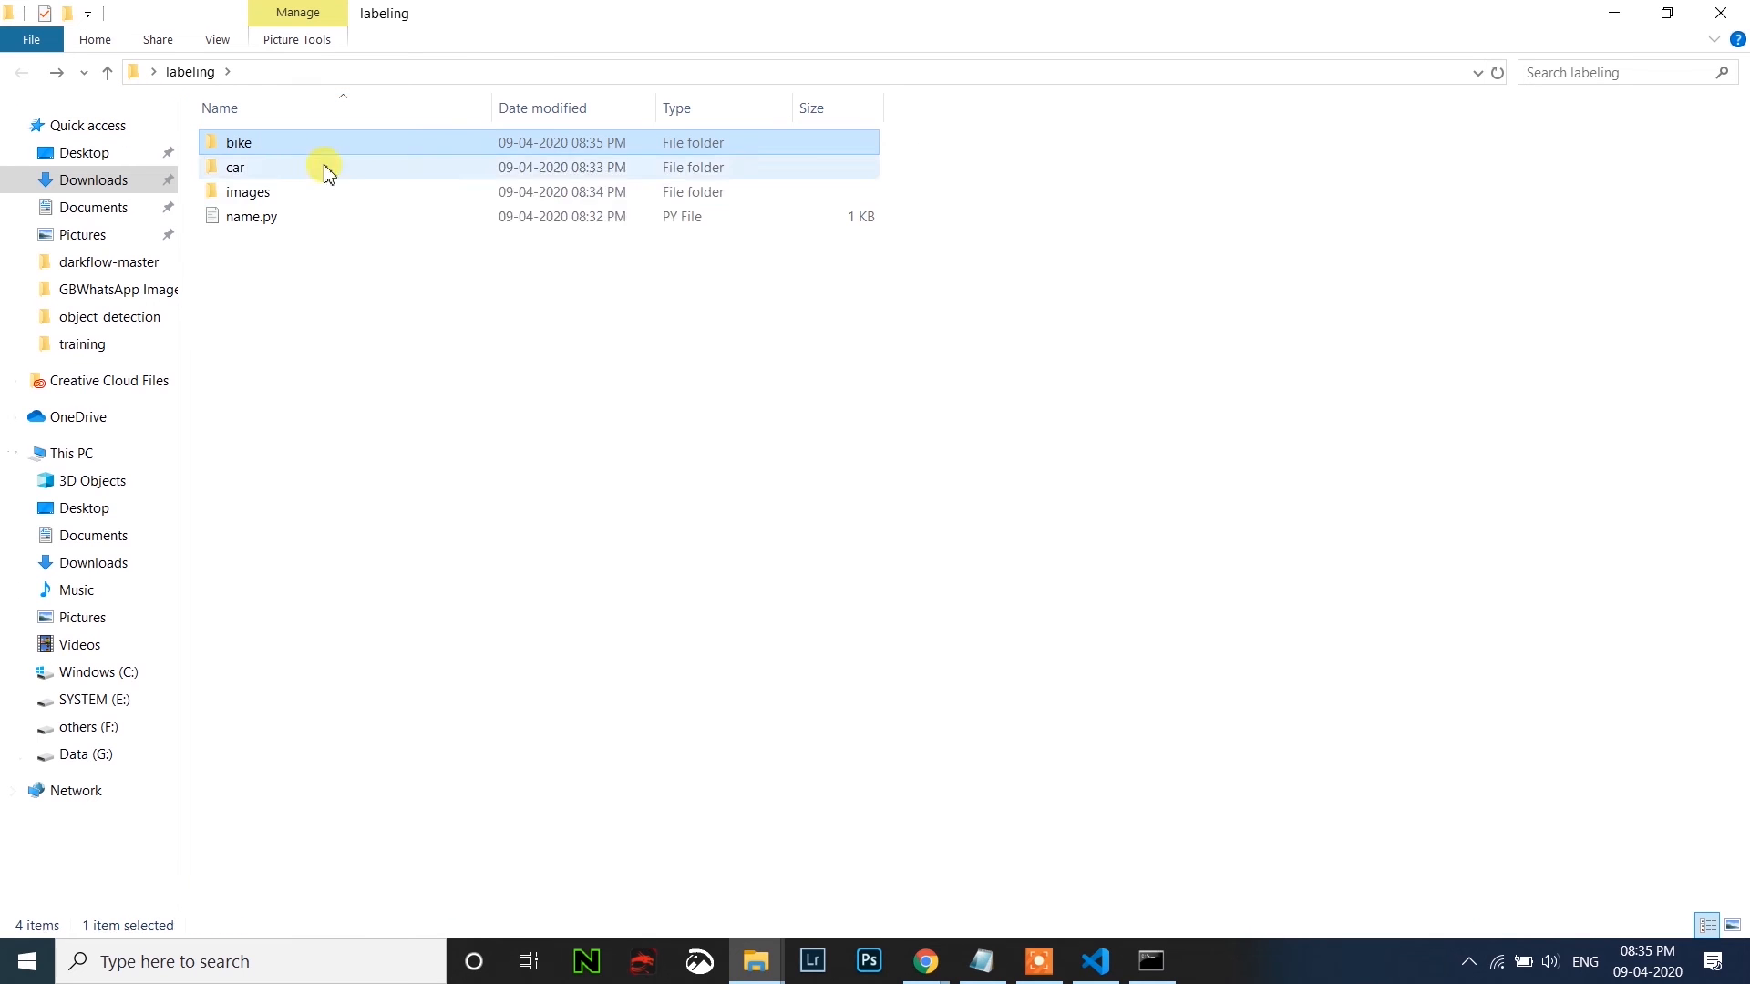
Paste the remaining bike photos into images/test and check the images folder.
{"action": "double_click", "coordinate": [248, 192]}
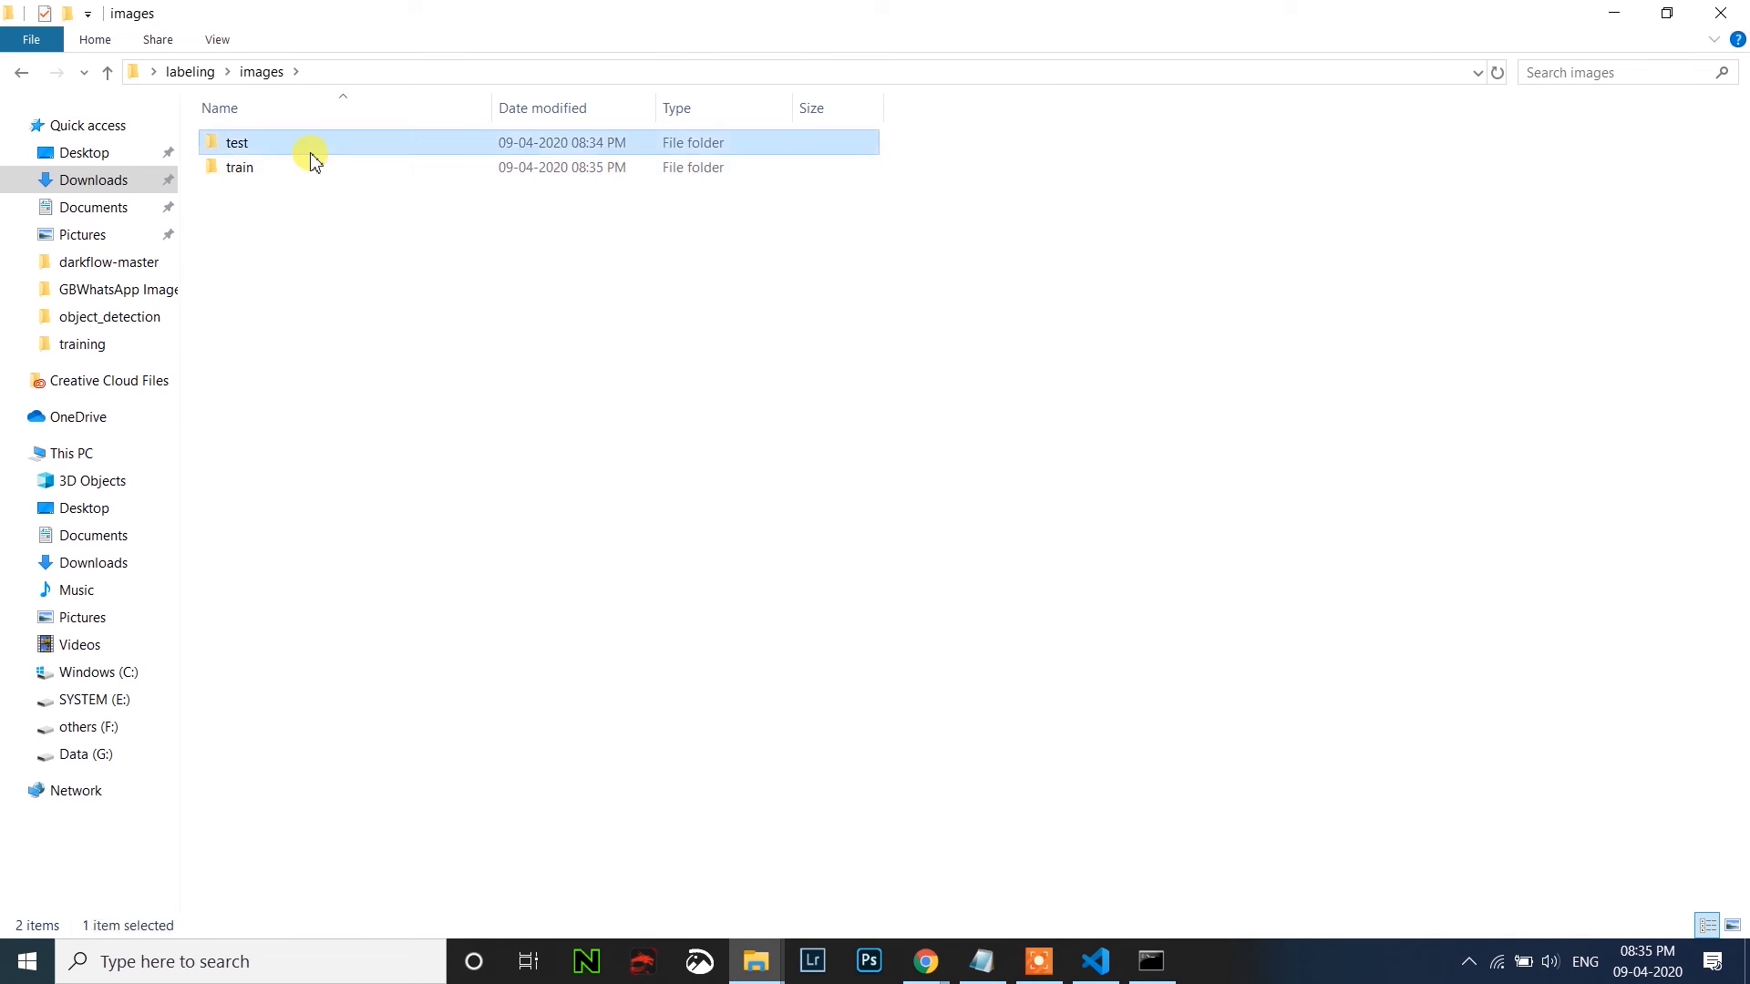
{"action": "double_click", "coordinate": [237, 143]}
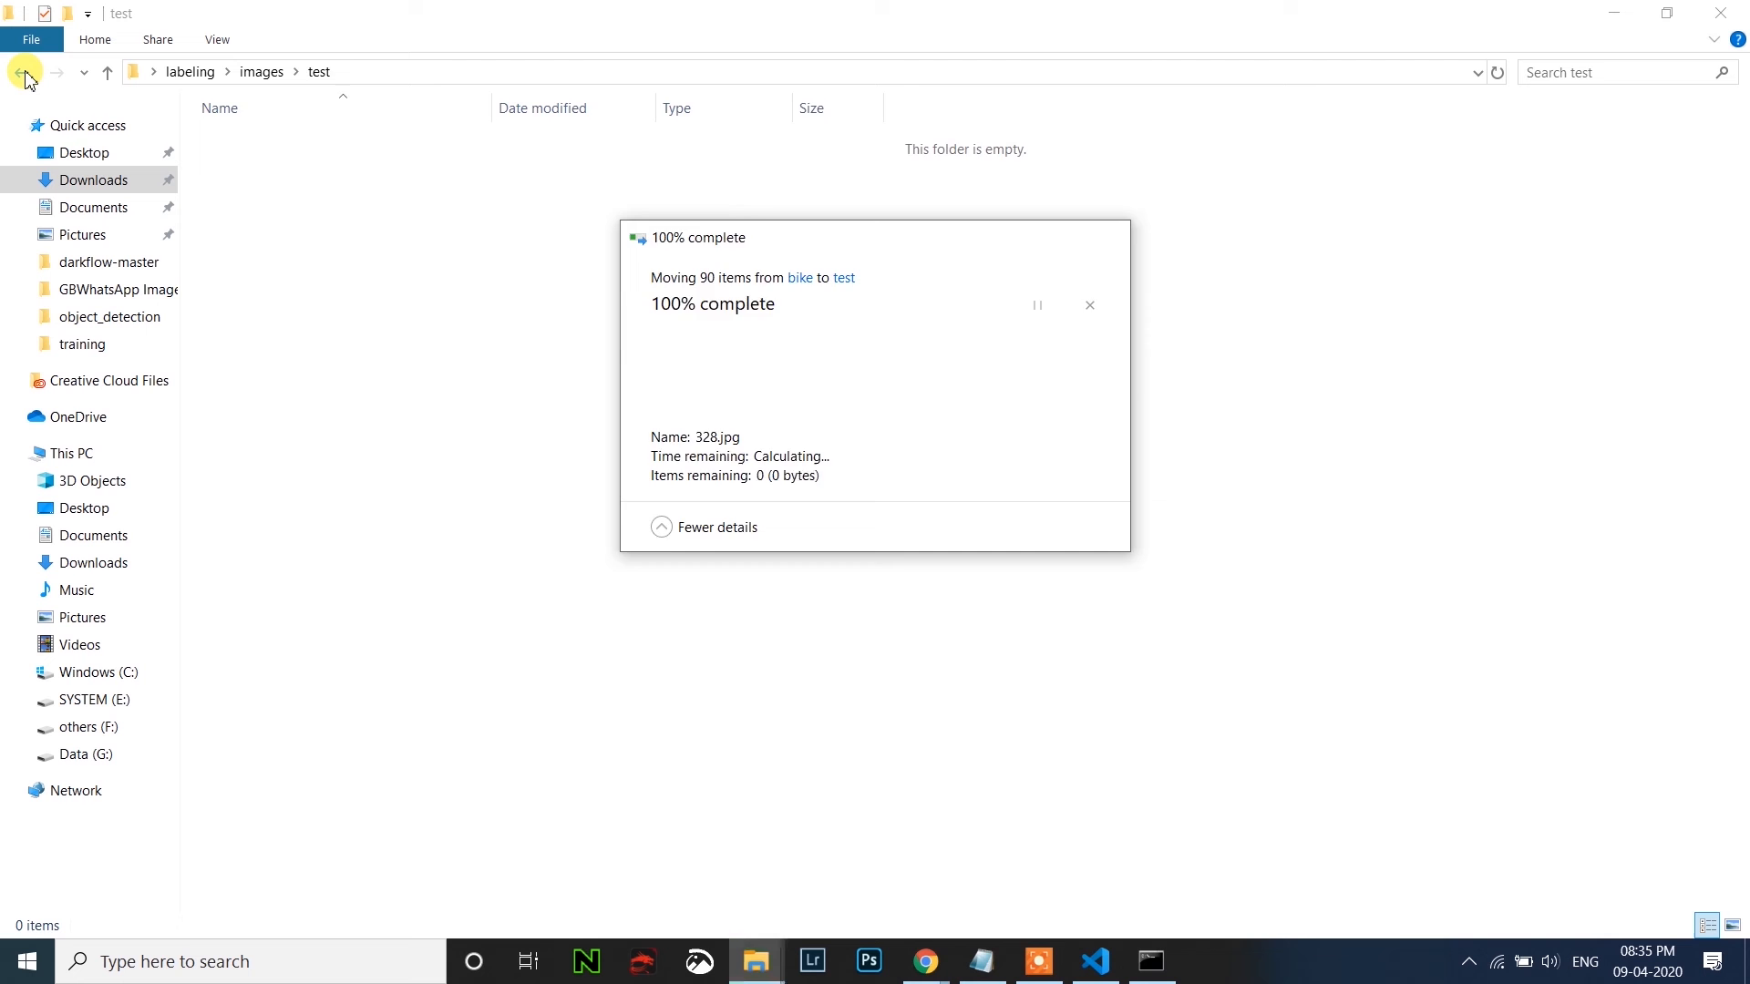
{"action": "left_click", "coordinate": [22, 71]}
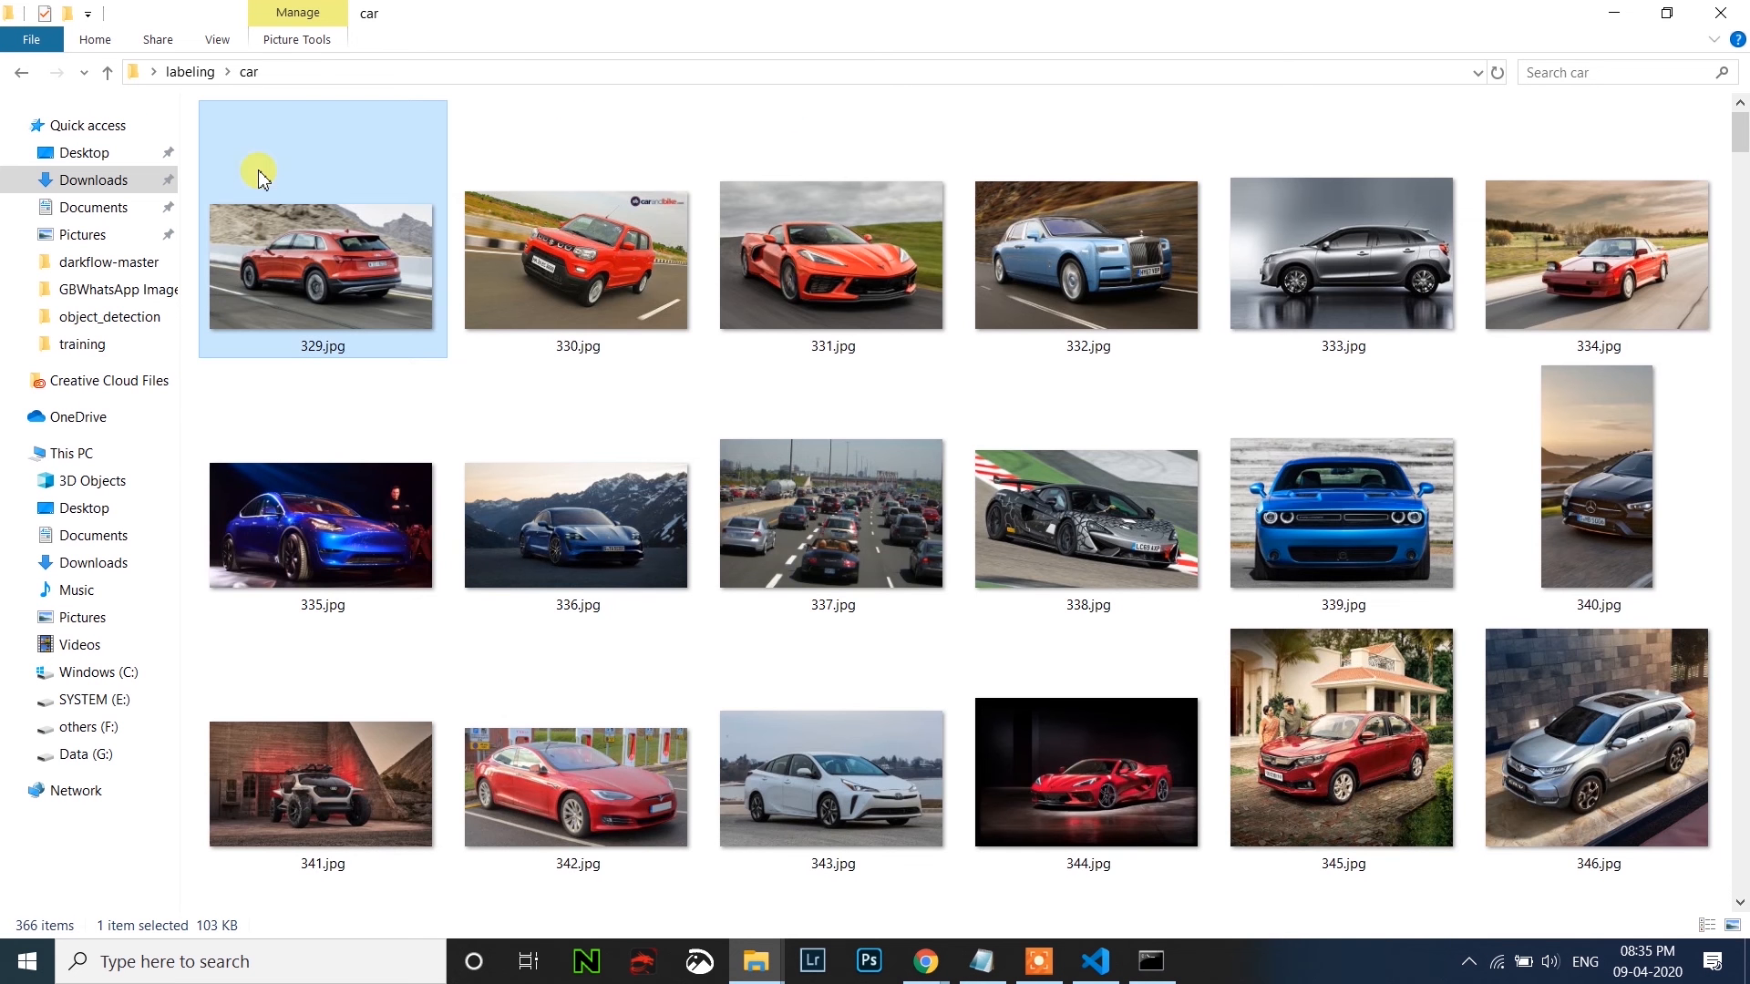
{"action": "scroll", "scroll_direction": "down", "scroll_amount": 3}
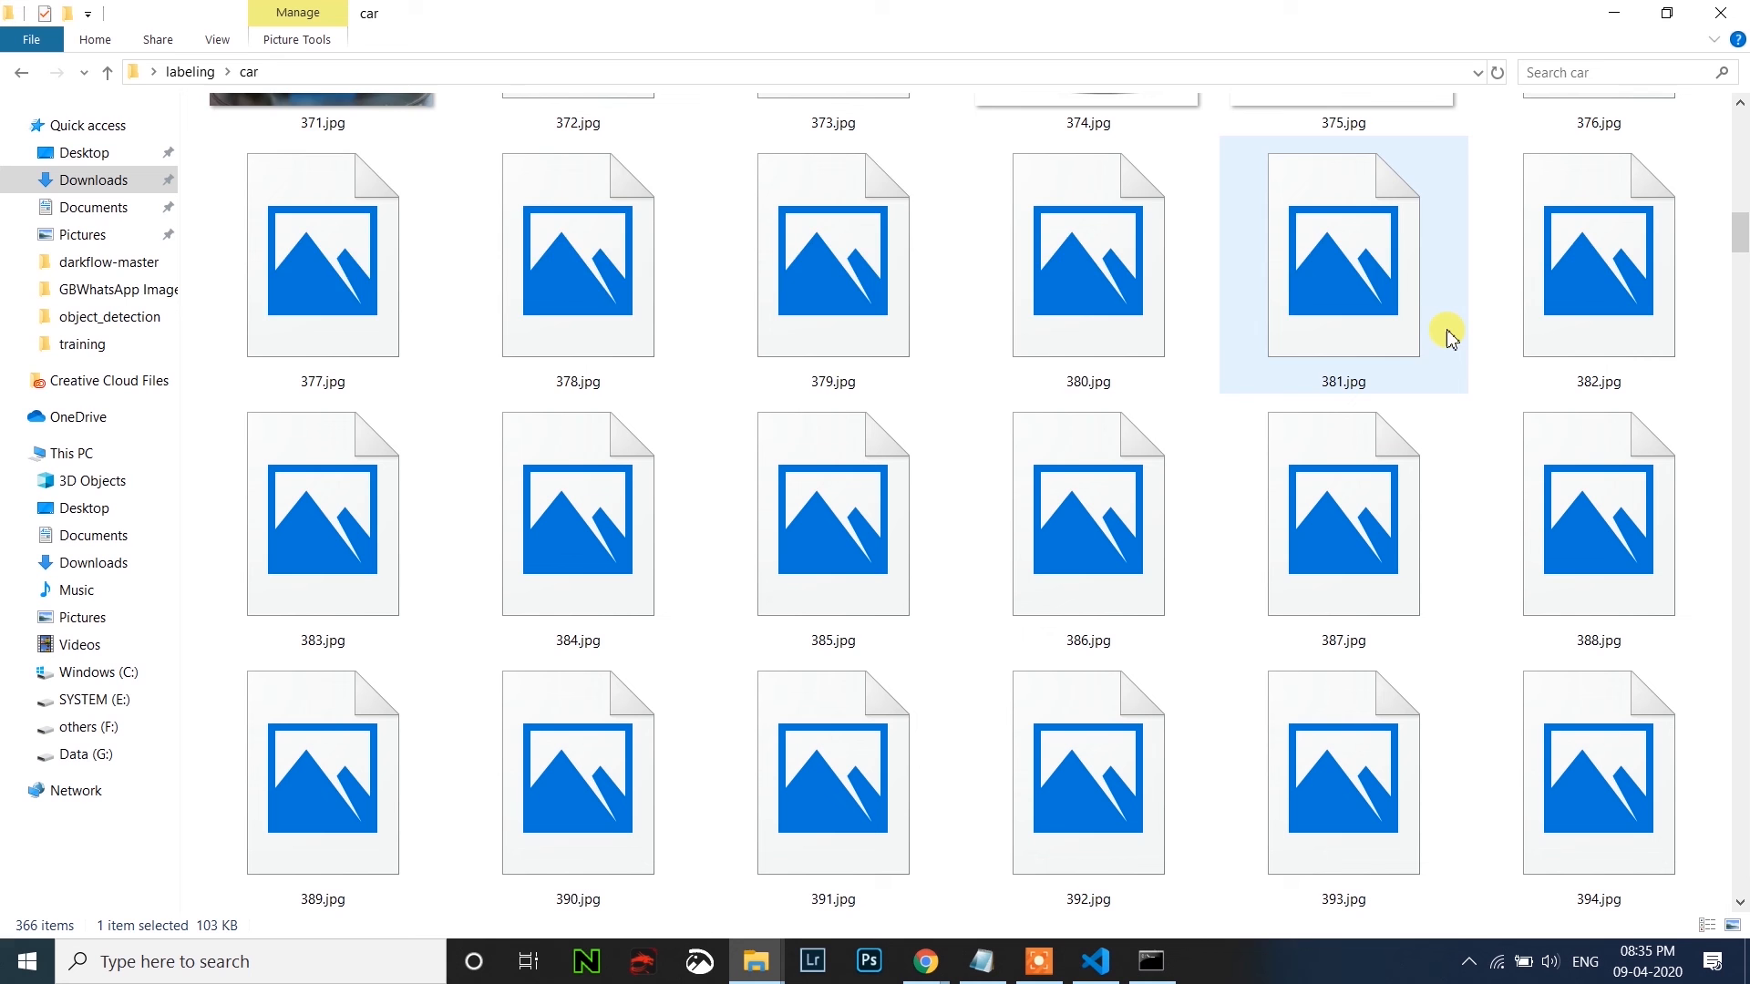
{"action": "scroll", "scroll_direction": "down", "scroll_amount": 3}
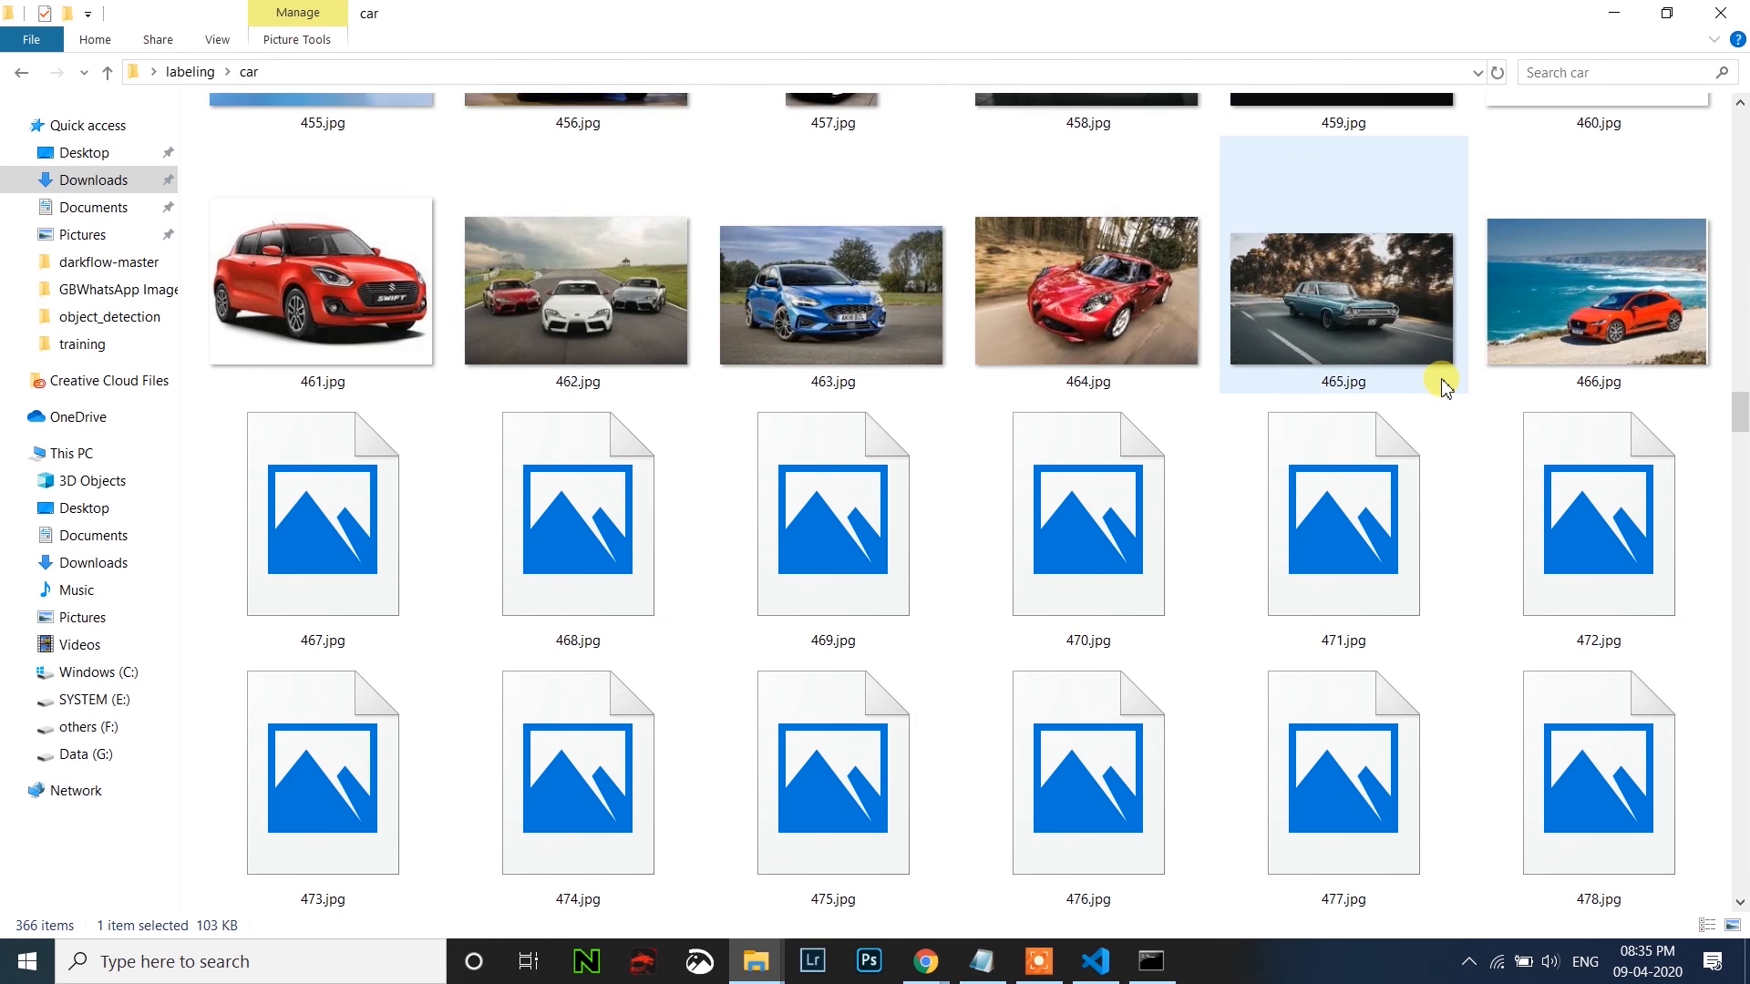
{"action": "scroll", "scroll_direction": "down", "scroll_amount": 3}
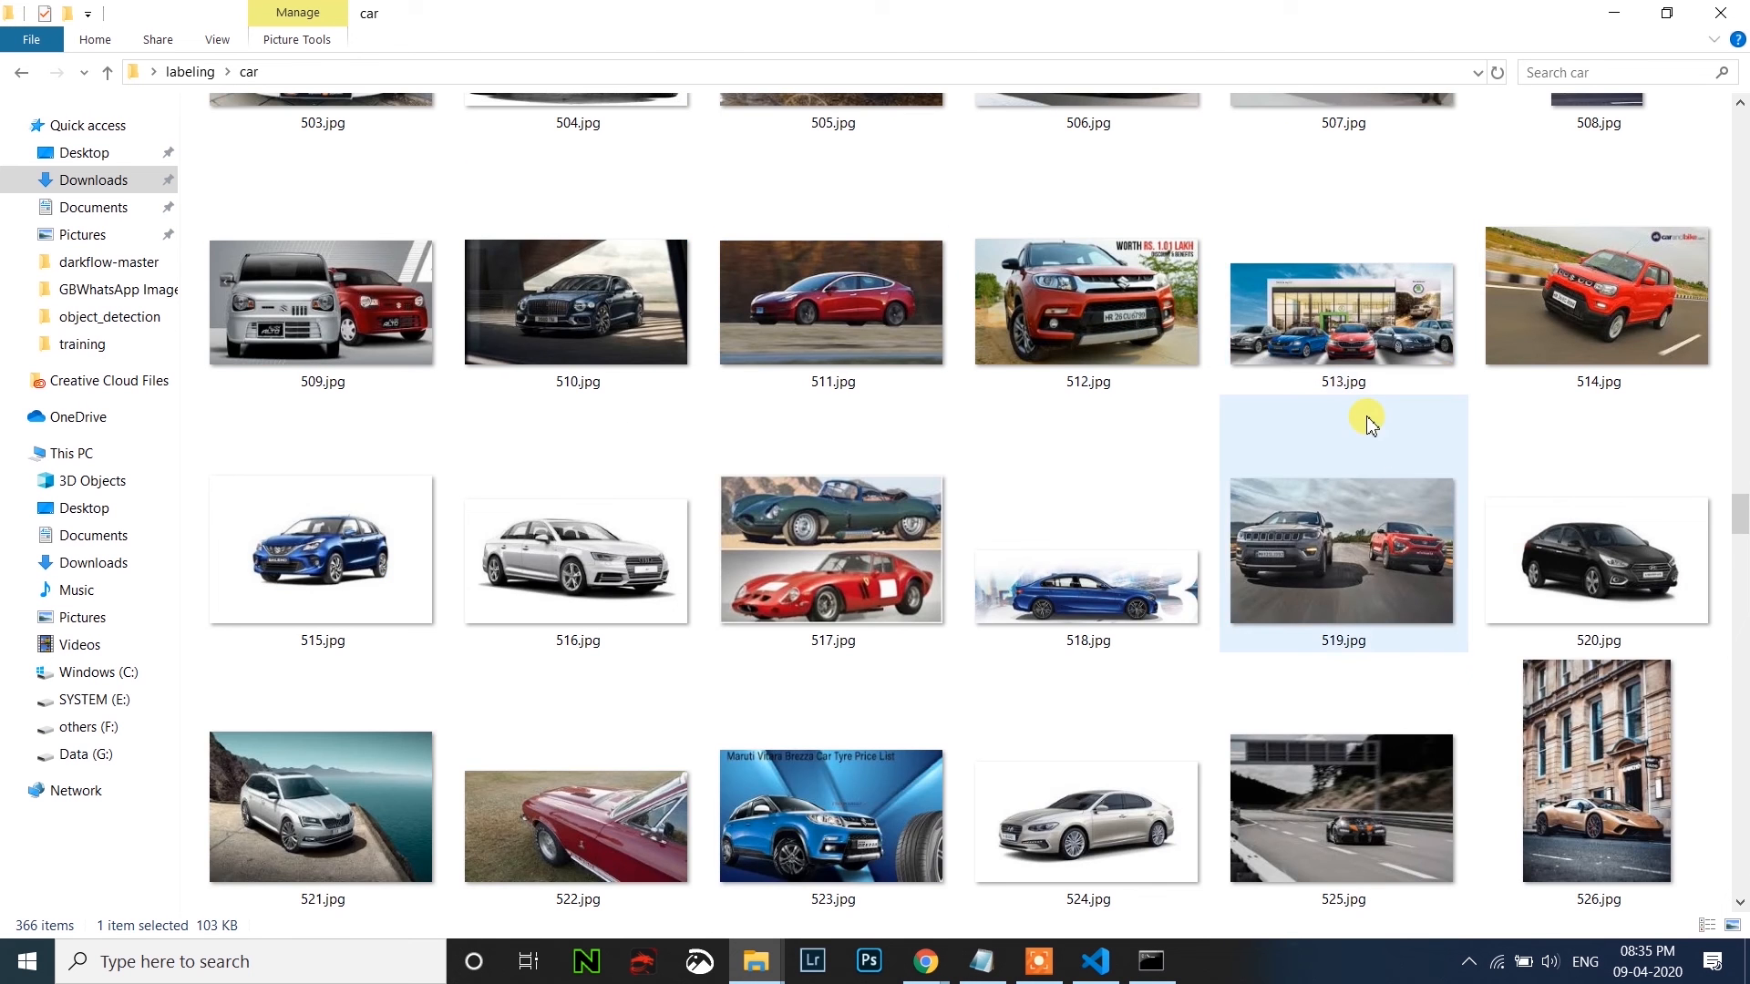
{"action": "scroll", "scroll_direction": "down", "scroll_amount": 3}
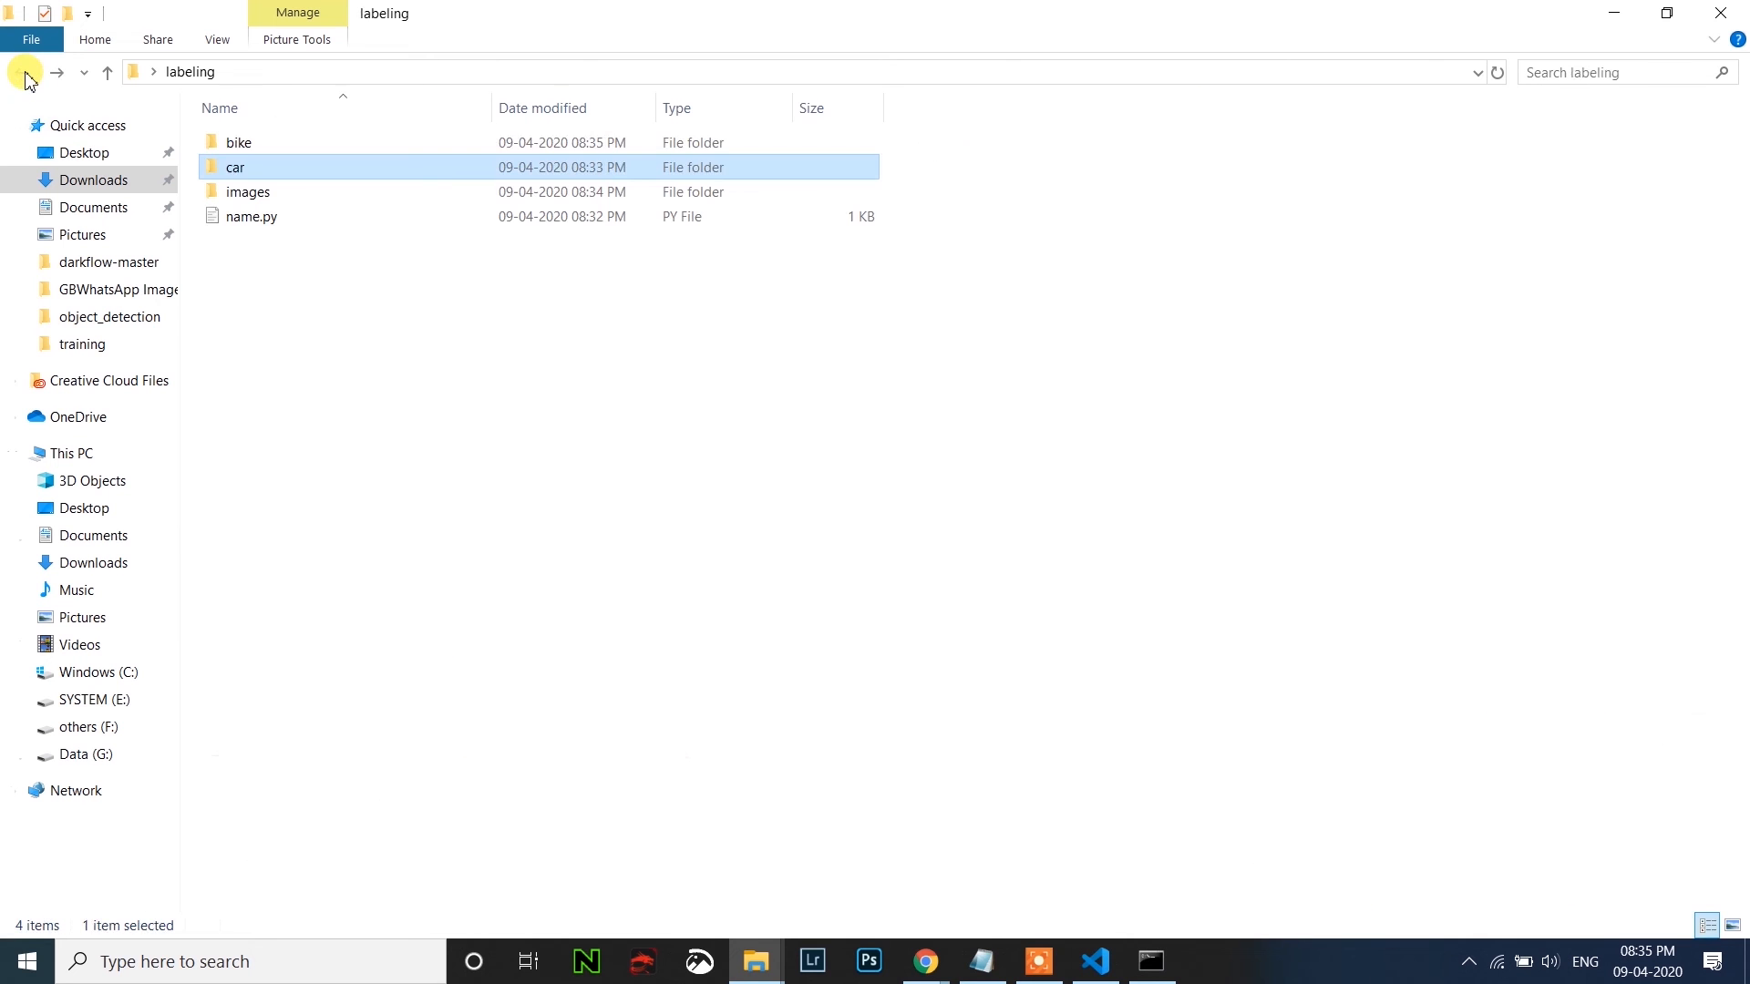
{"action": "left_click", "coordinate": [248, 191]}
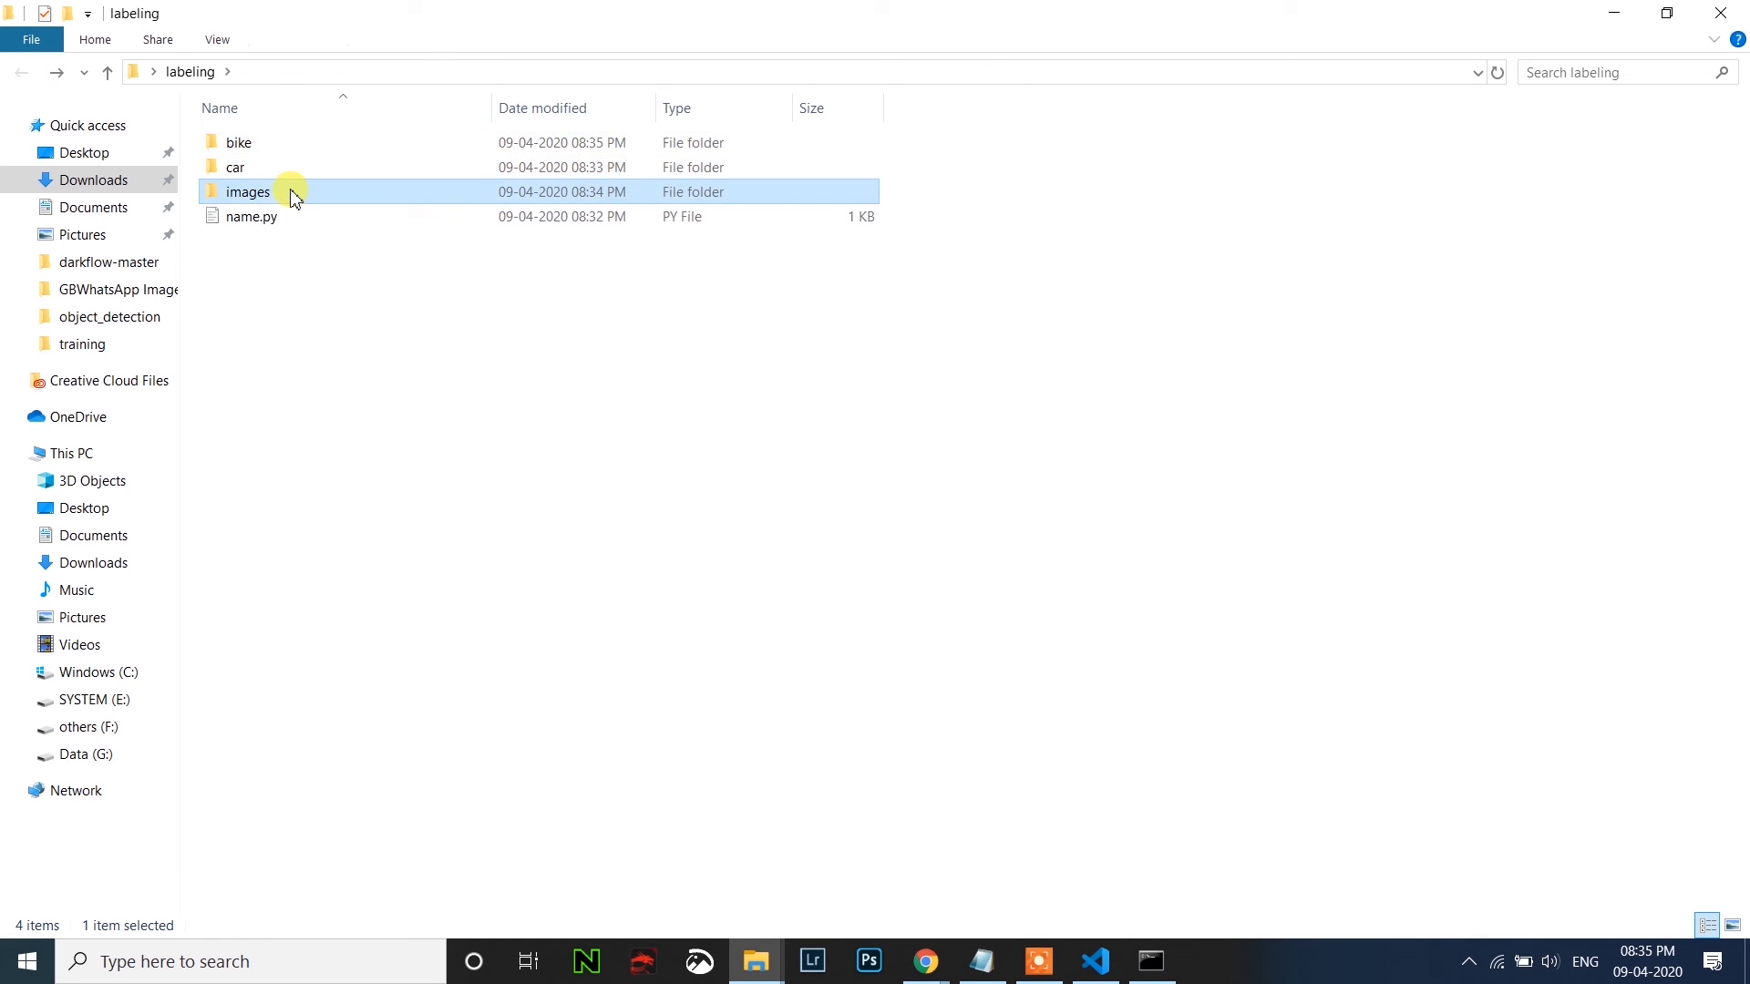
{"action": "double_click", "coordinate": [248, 191]}
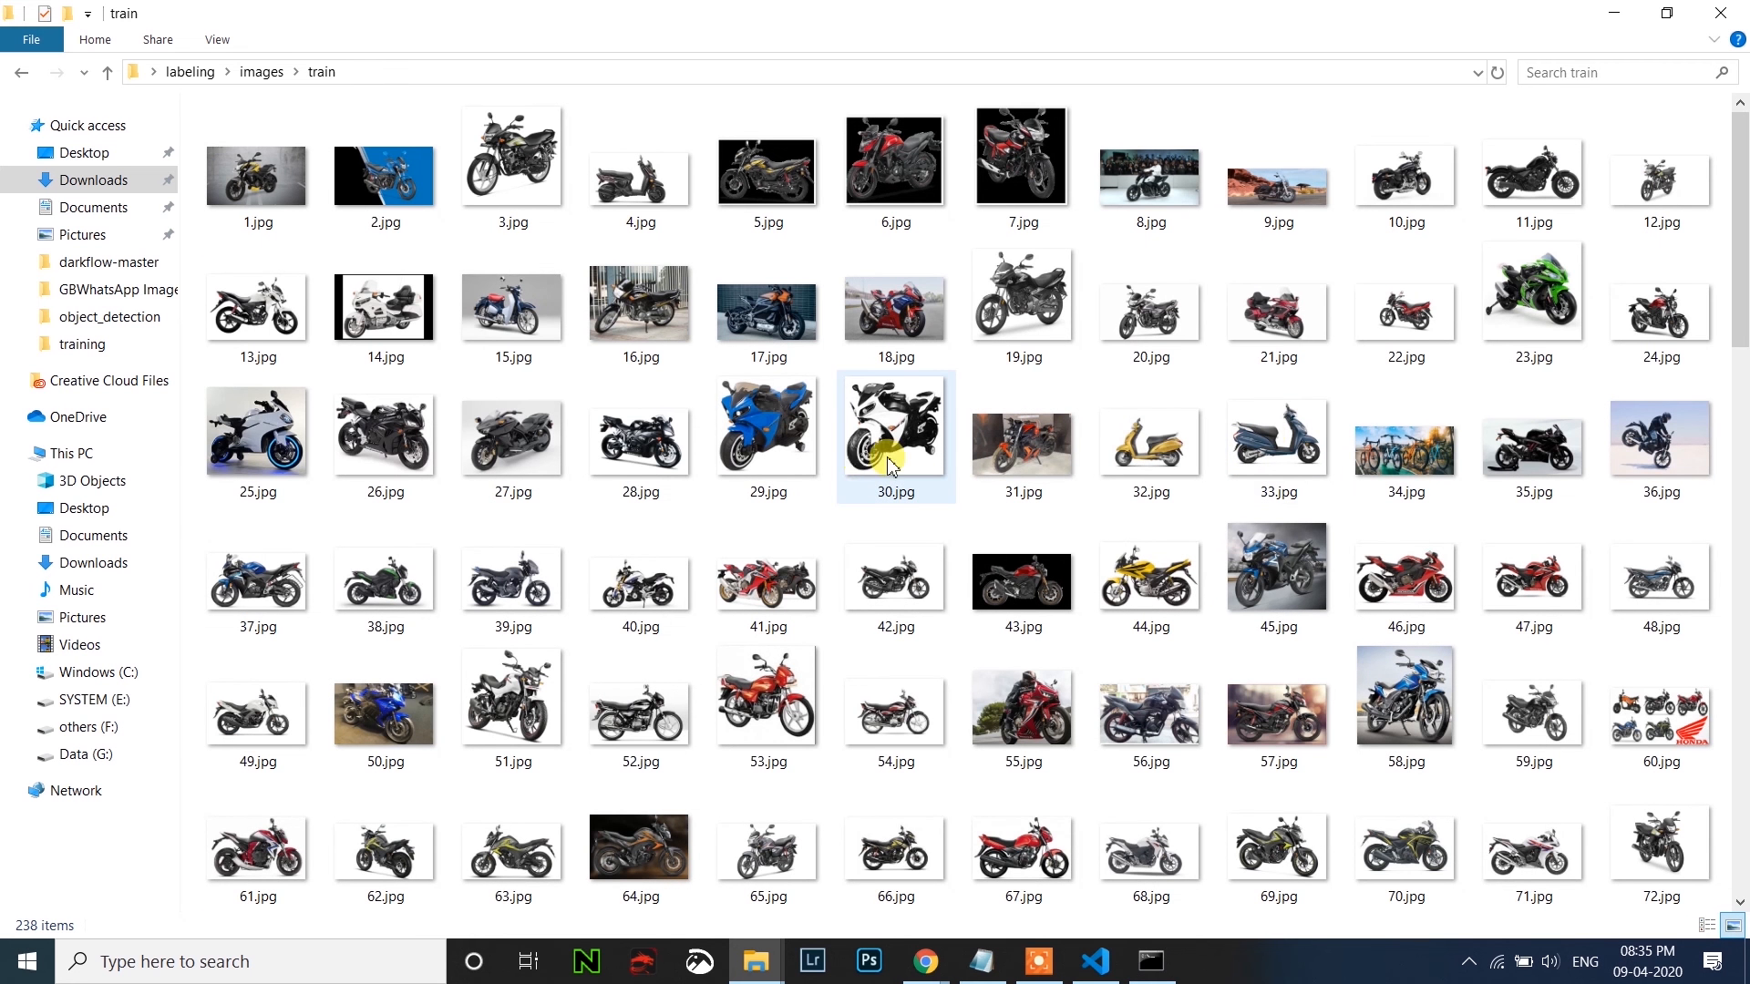
{"action": "mouse_move", "coordinate": [888, 459]}
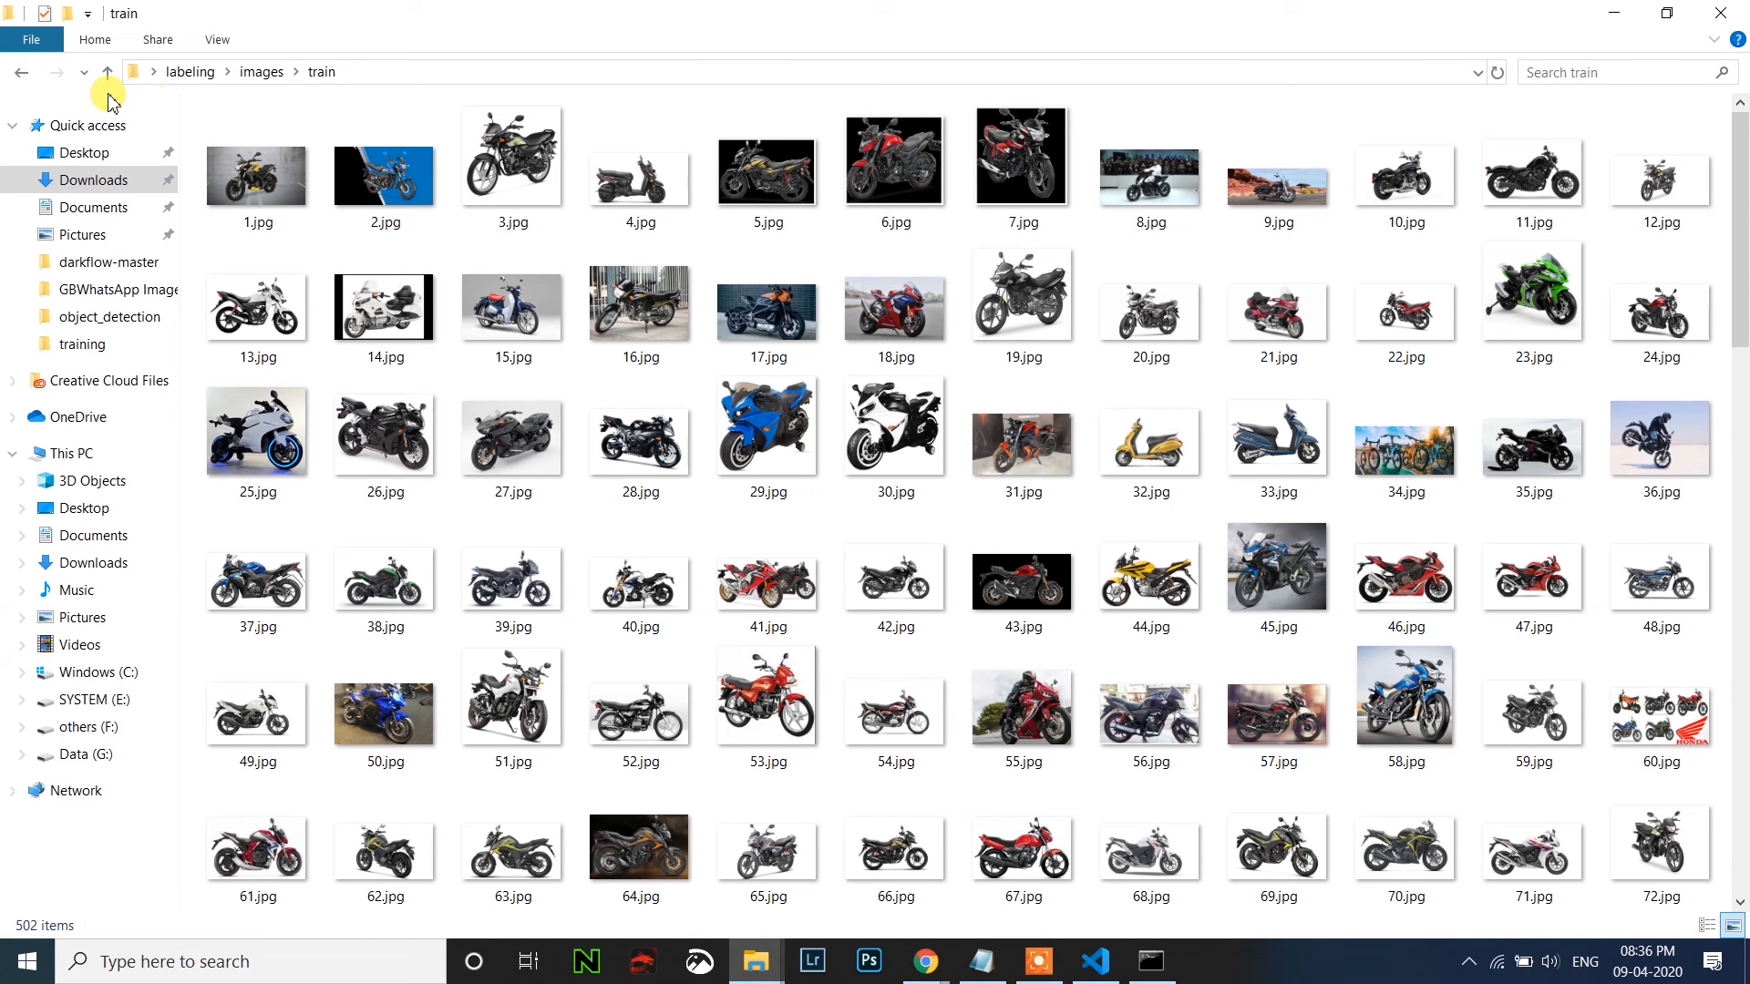
Open the car folder and select its photos to cut them for moving.
{"action": "left_click", "coordinate": [107, 71]}
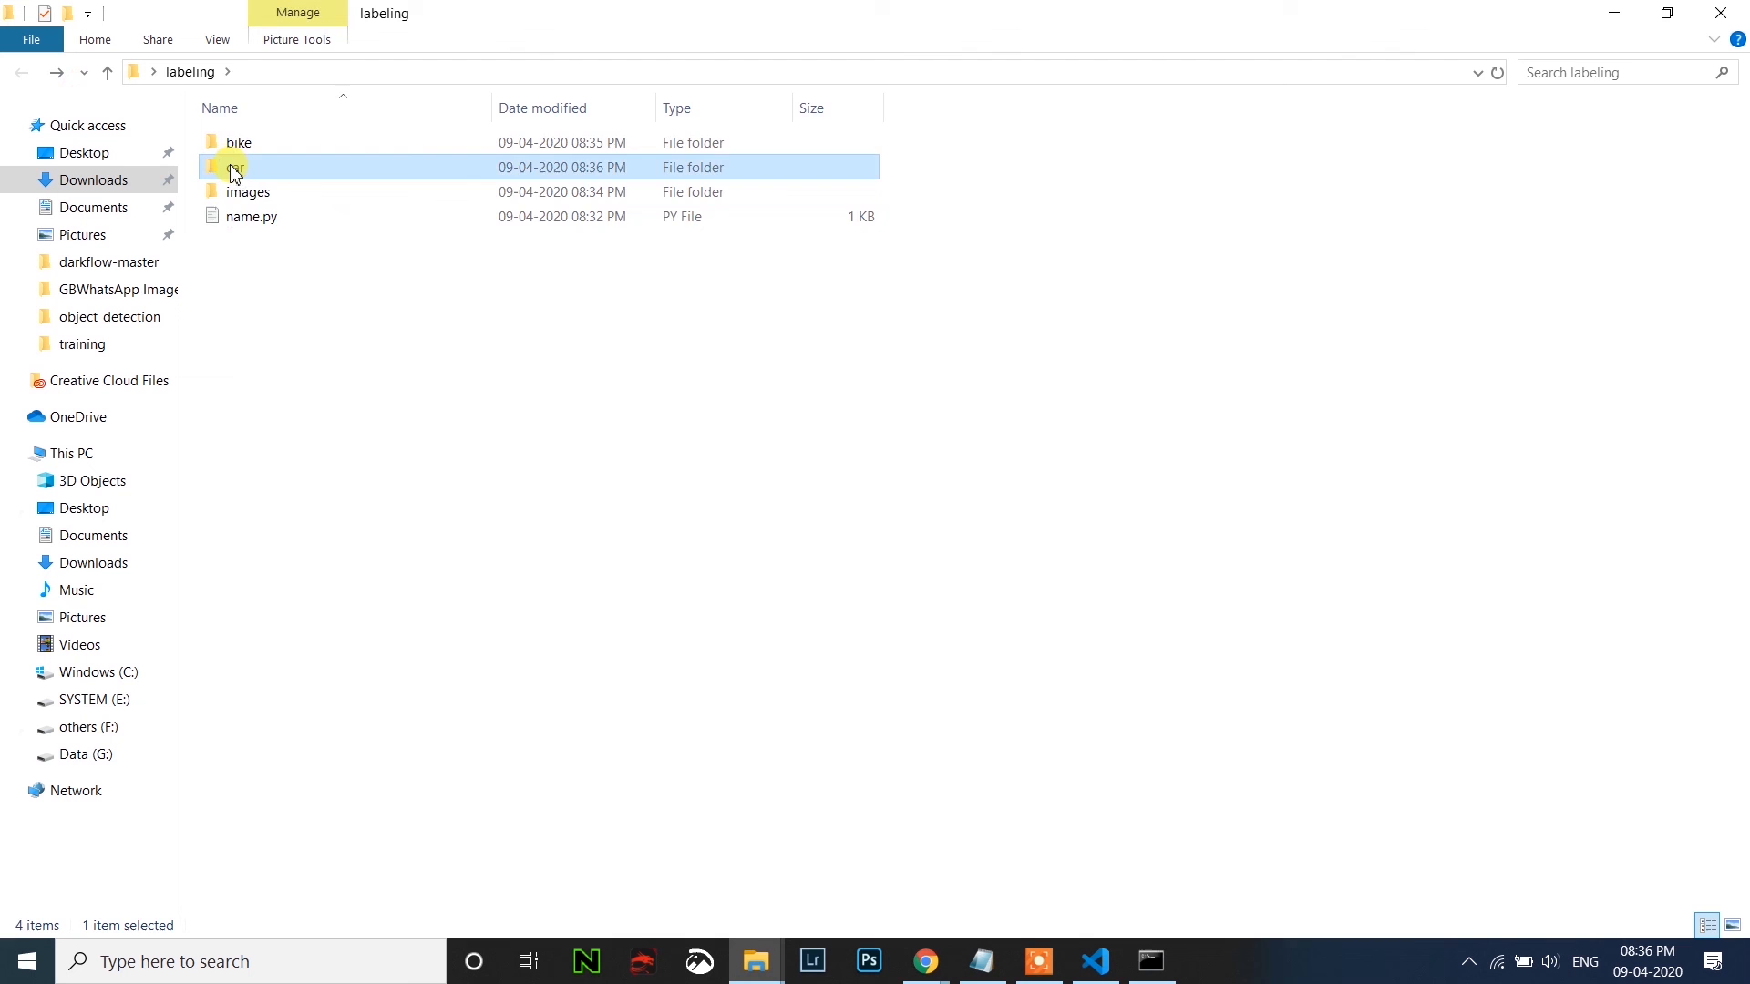
{"action": "double_click", "coordinate": [235, 168]}
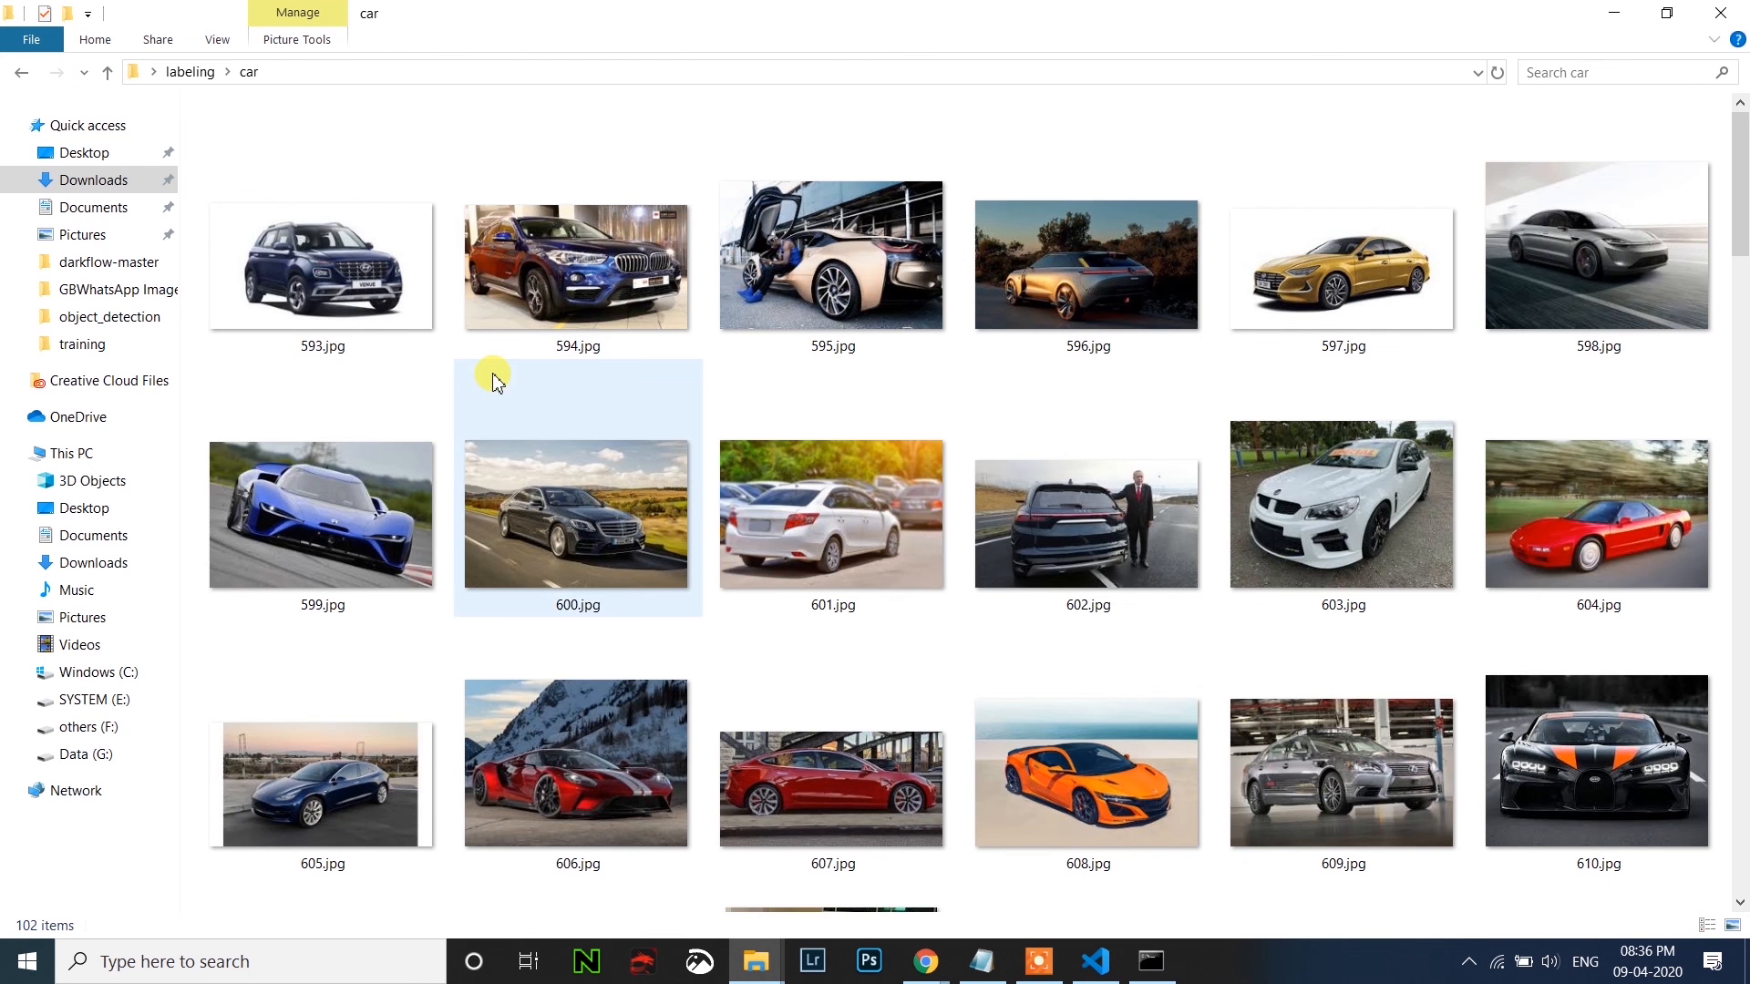
{"action": "mouse_move", "coordinate": [496, 381]}
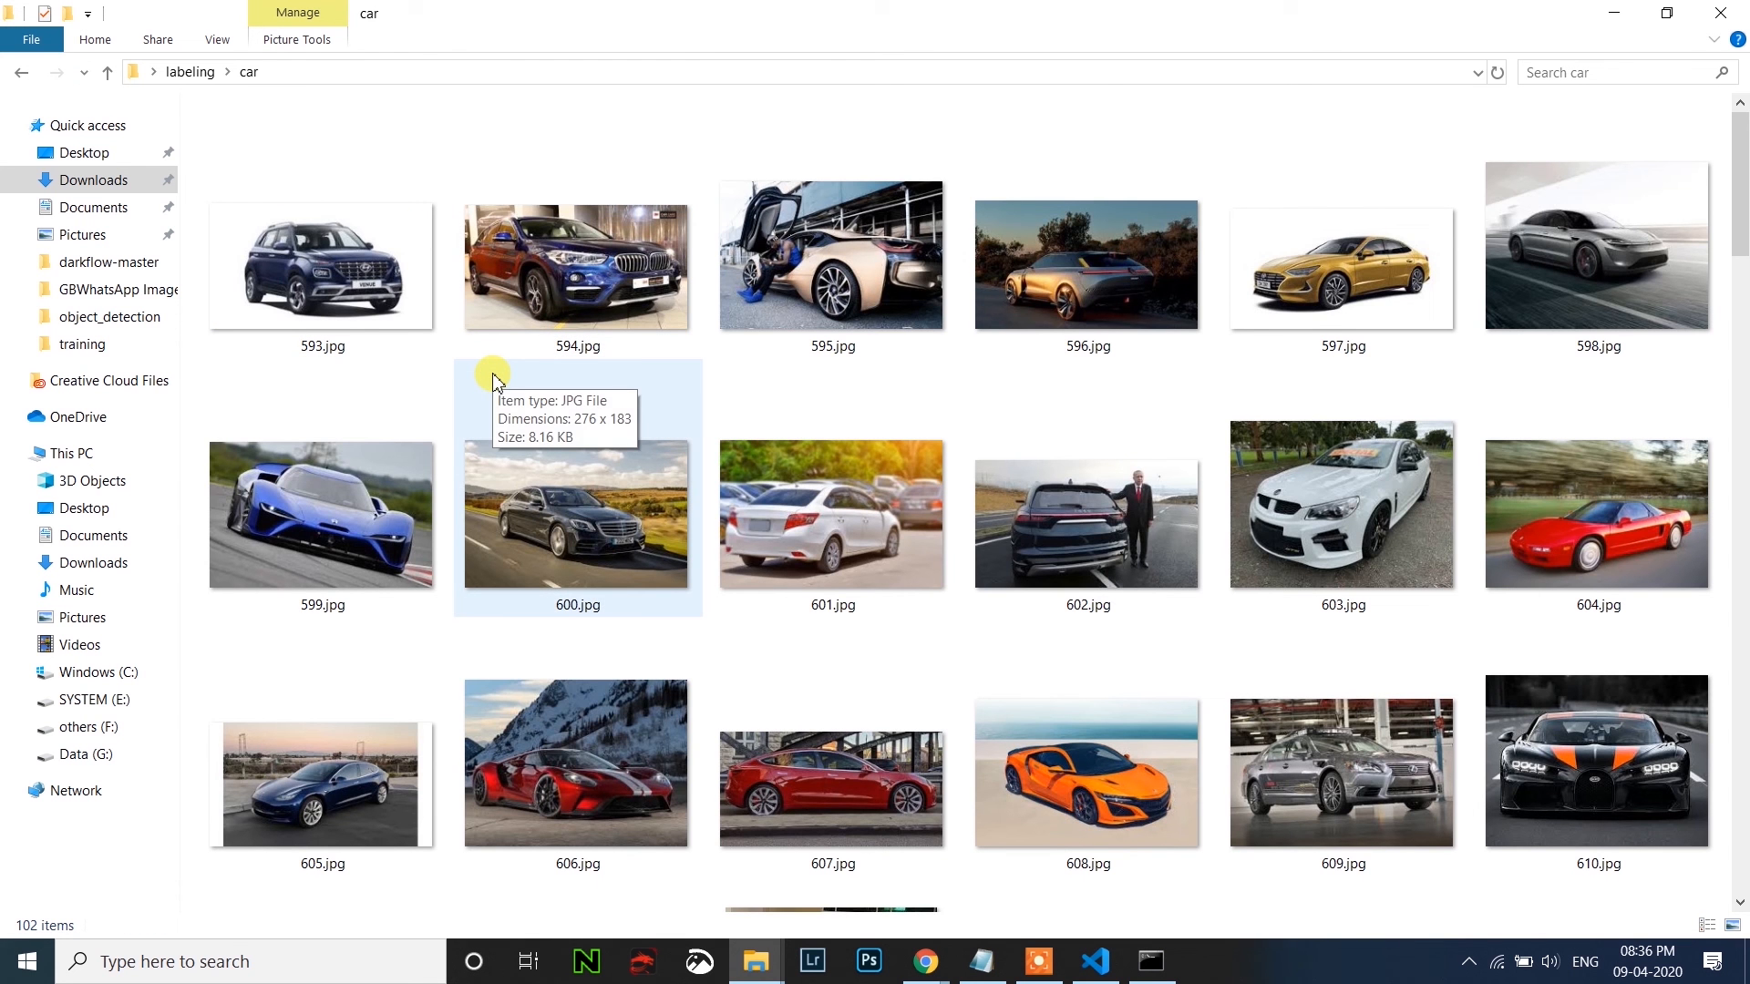
{"action": "scroll", "scroll_direction": "down", "scroll_amount": 3}
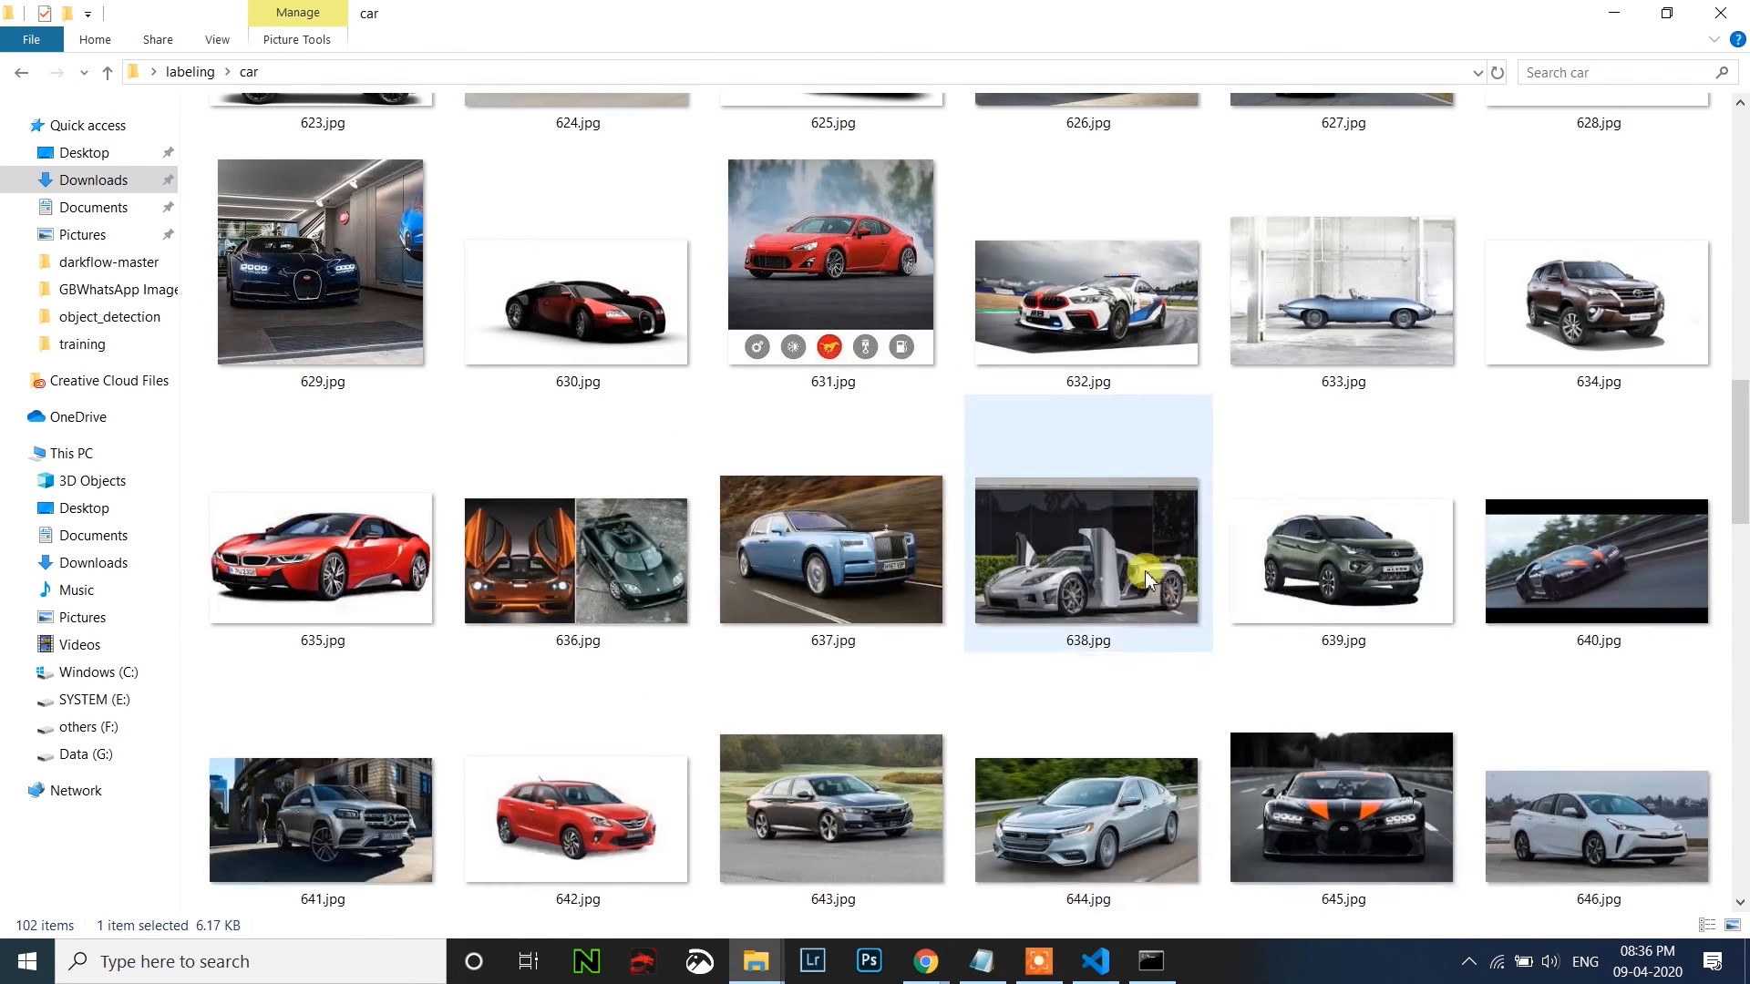
{"action": "left_click", "coordinate": [1343, 561]}
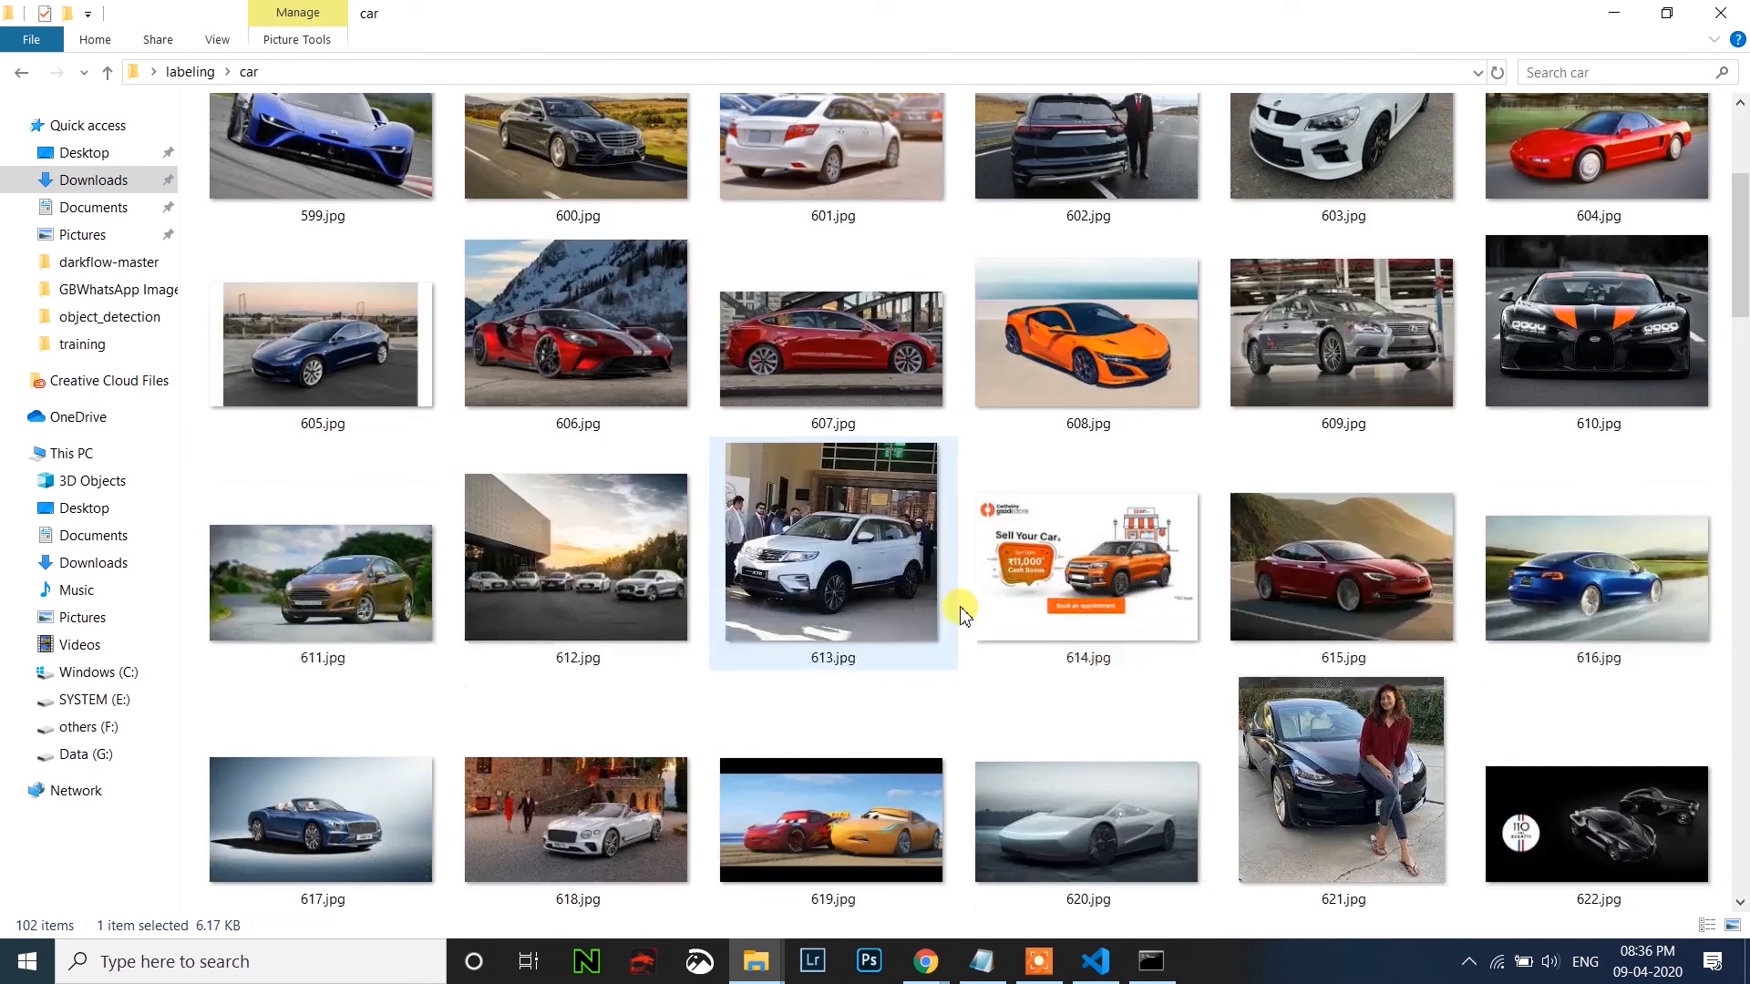
{"action": "scroll", "scroll_direction": "down", "scroll_amount": 3}
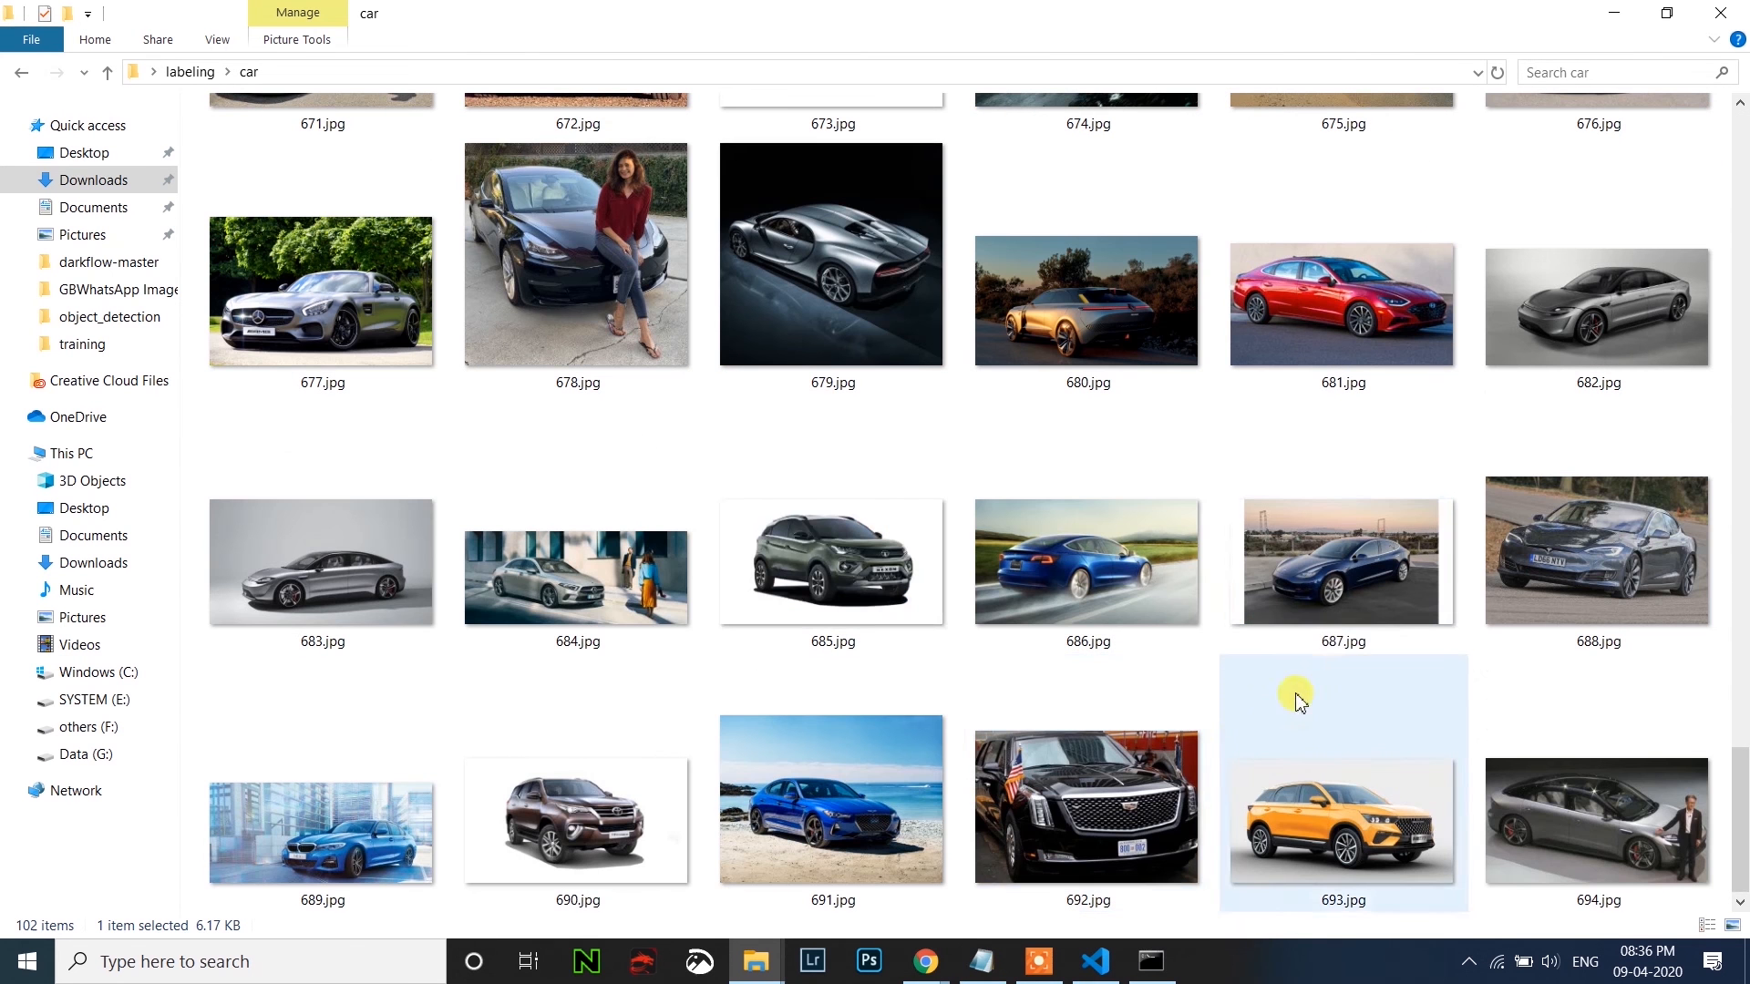
{"action": "key", "text": "ctrl+a"}
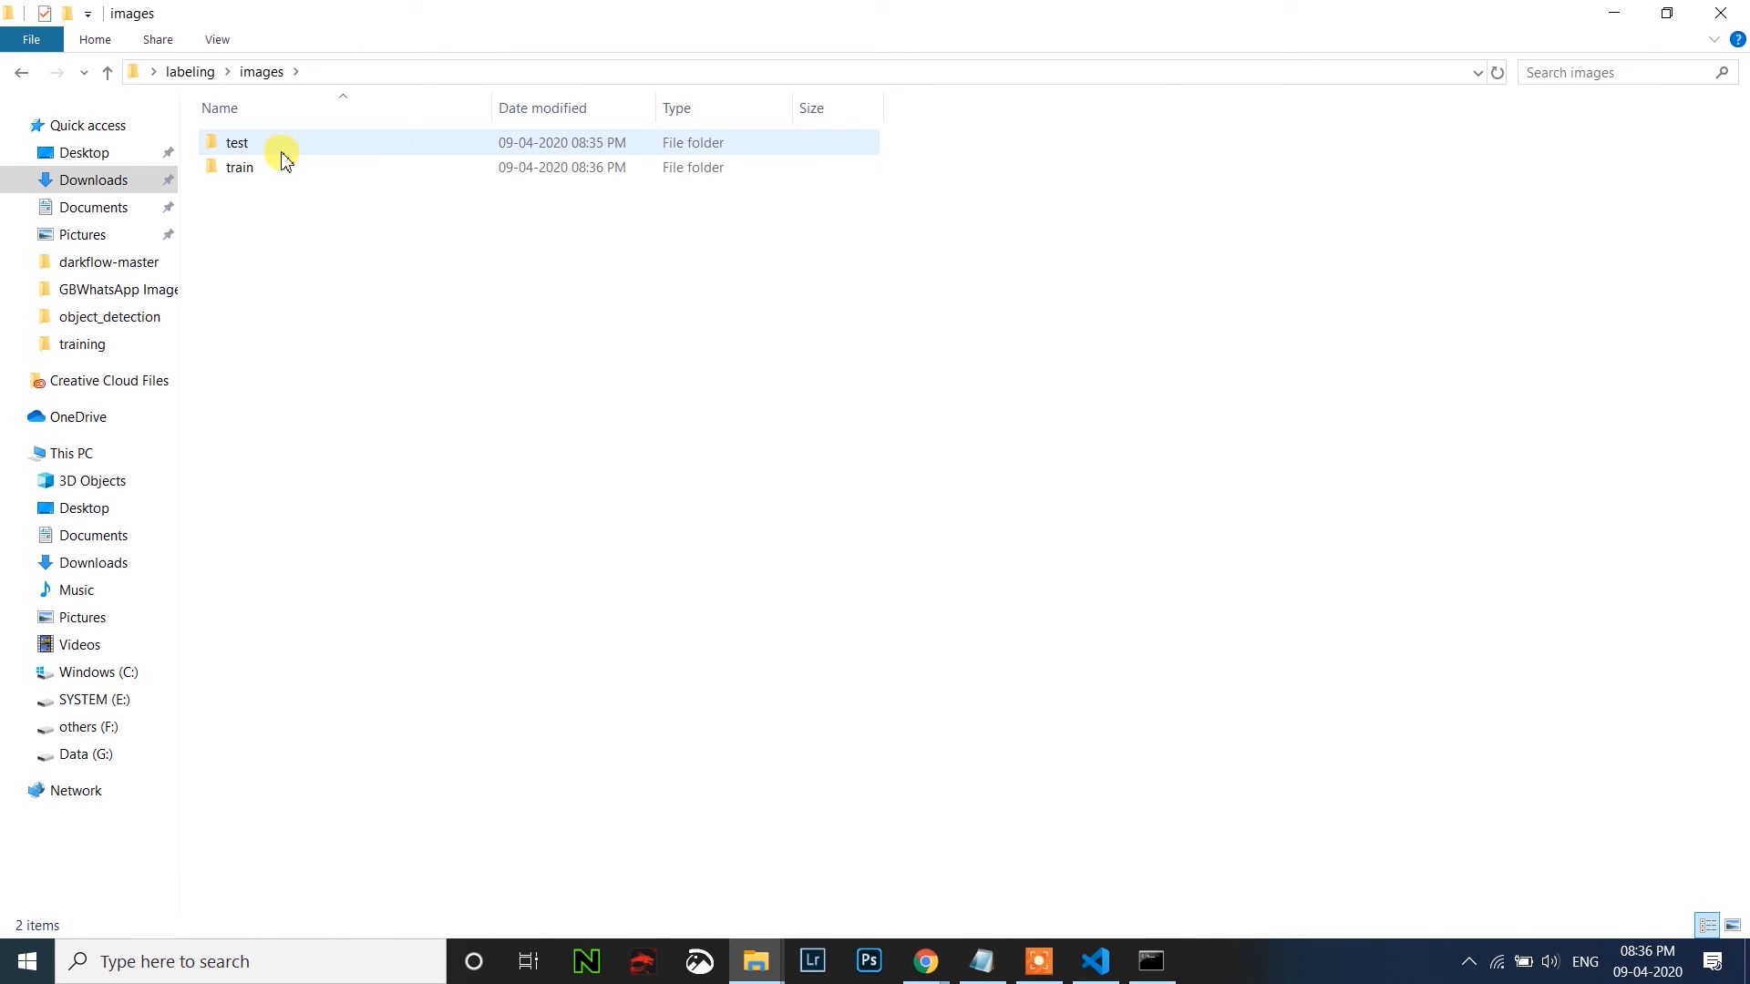
Paste the 87 car photos into test, then select bike and car back in labeling.
{"action": "double_click", "coordinate": [235, 142]}
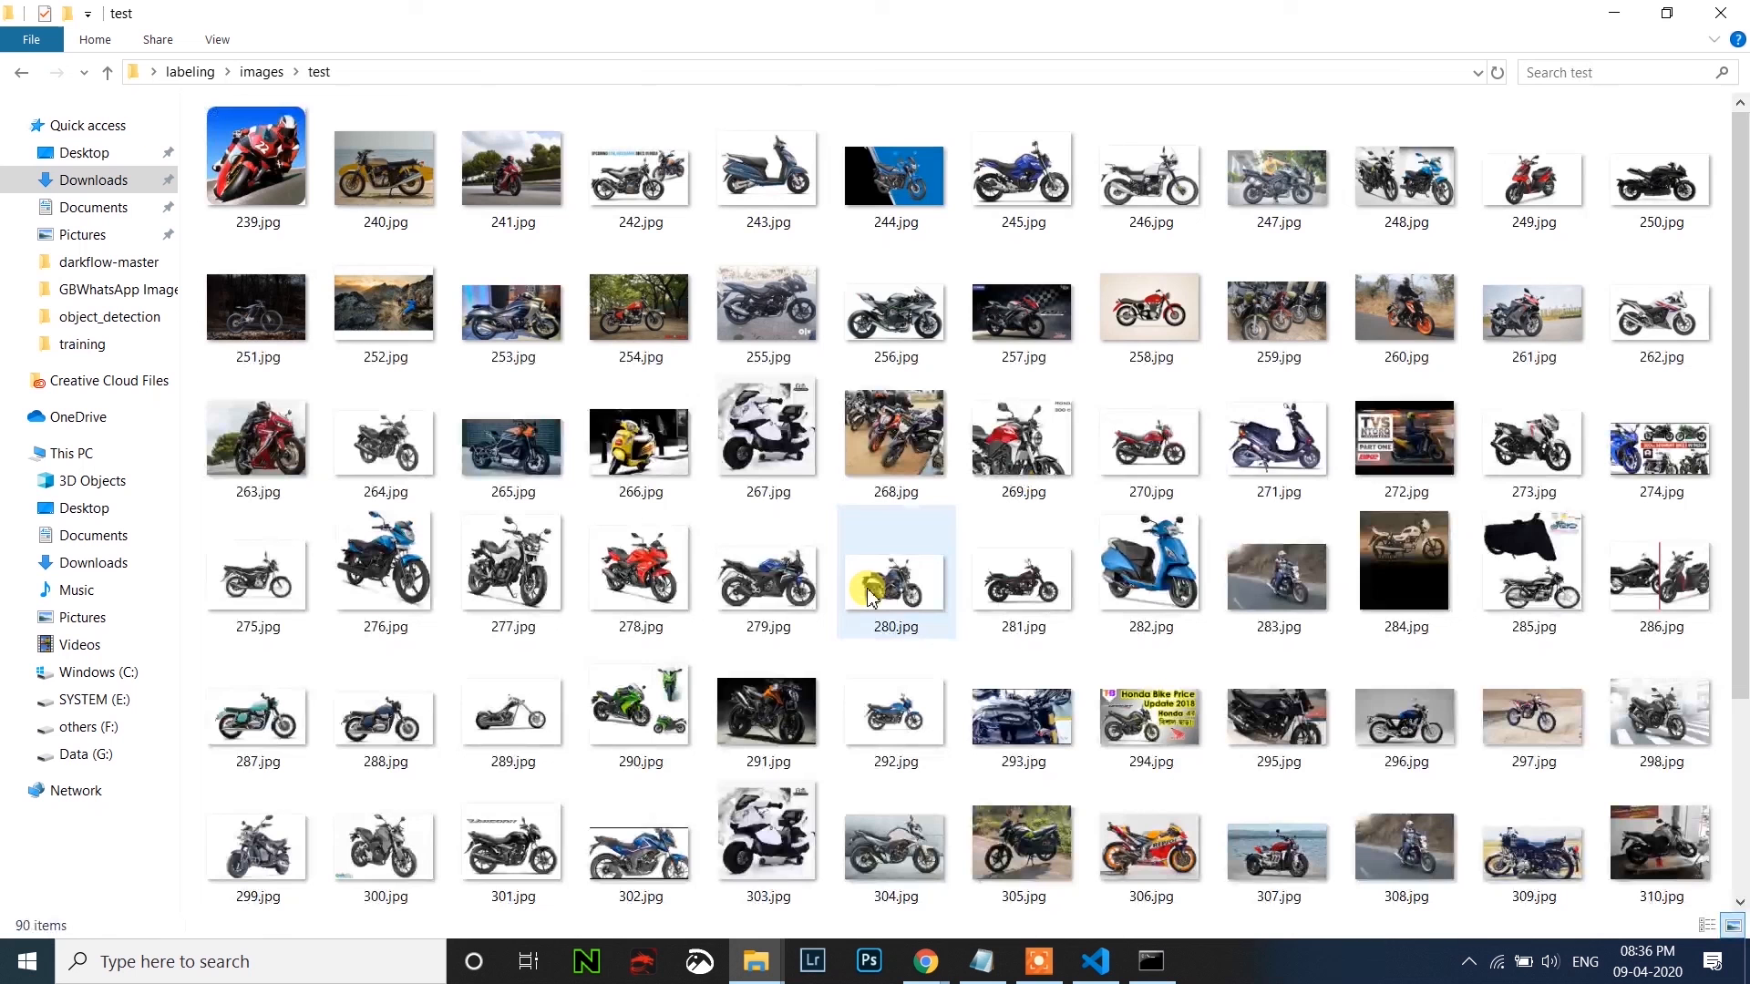
{"action": "left_click", "coordinate": [895, 572]}
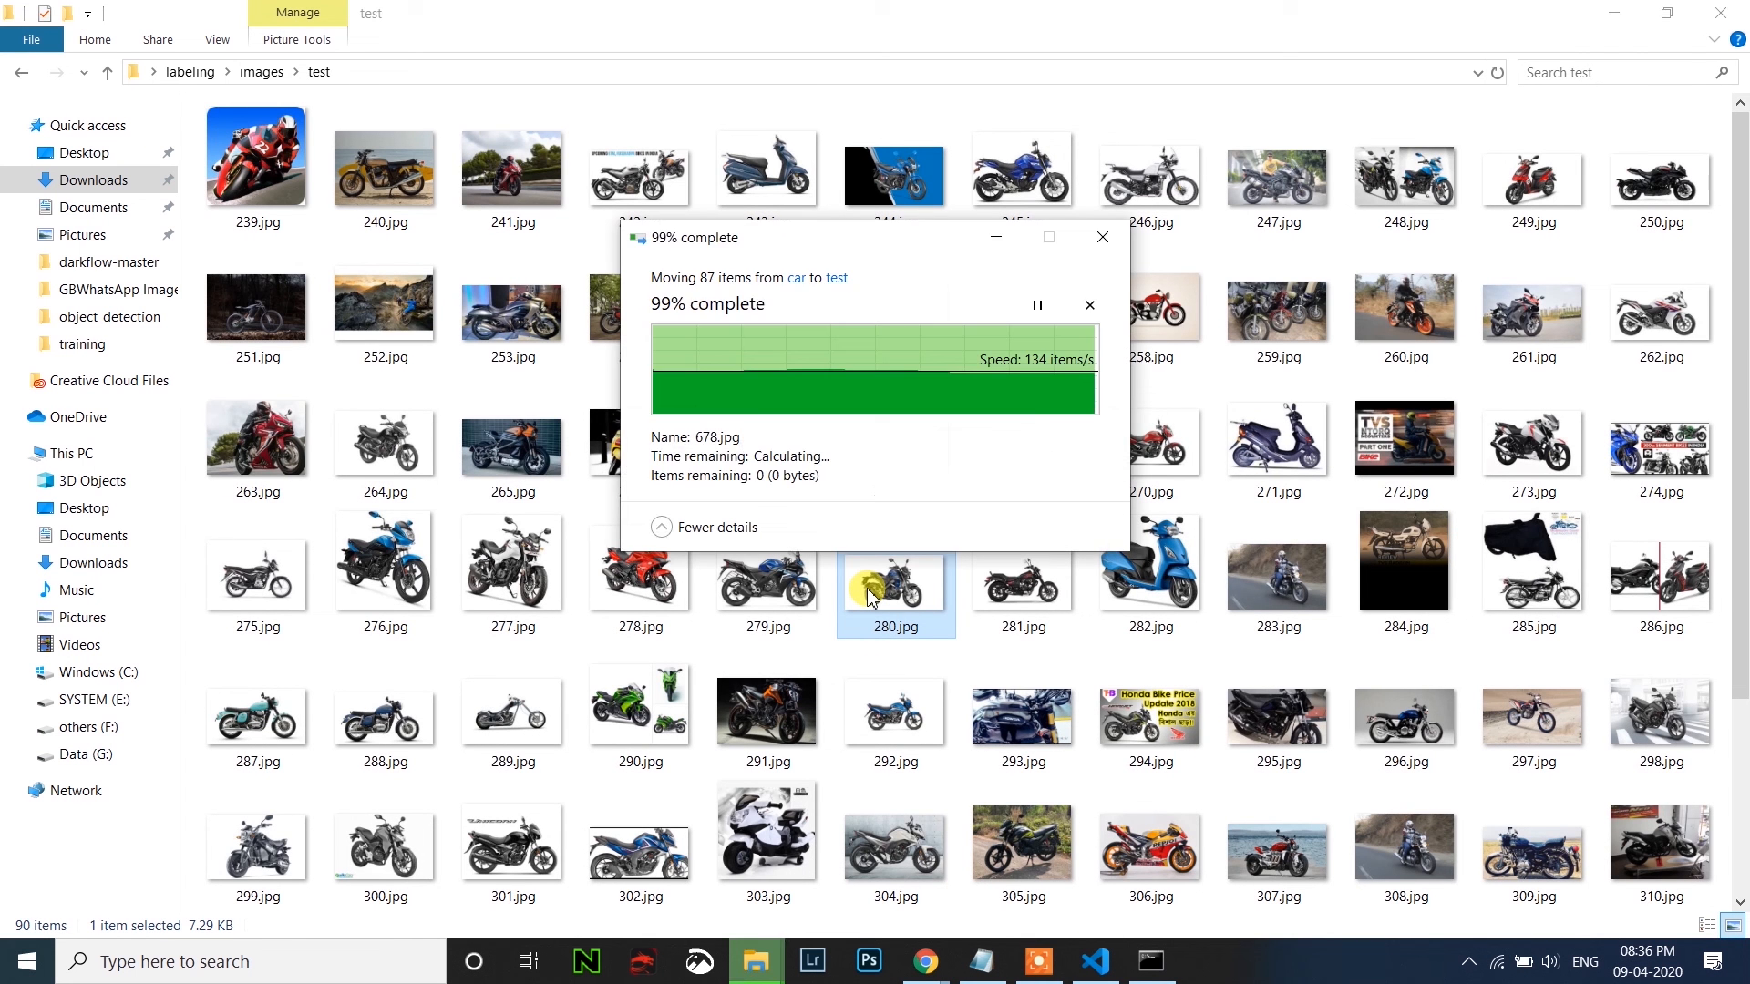
{"action": "left_click", "coordinate": [190, 71]}
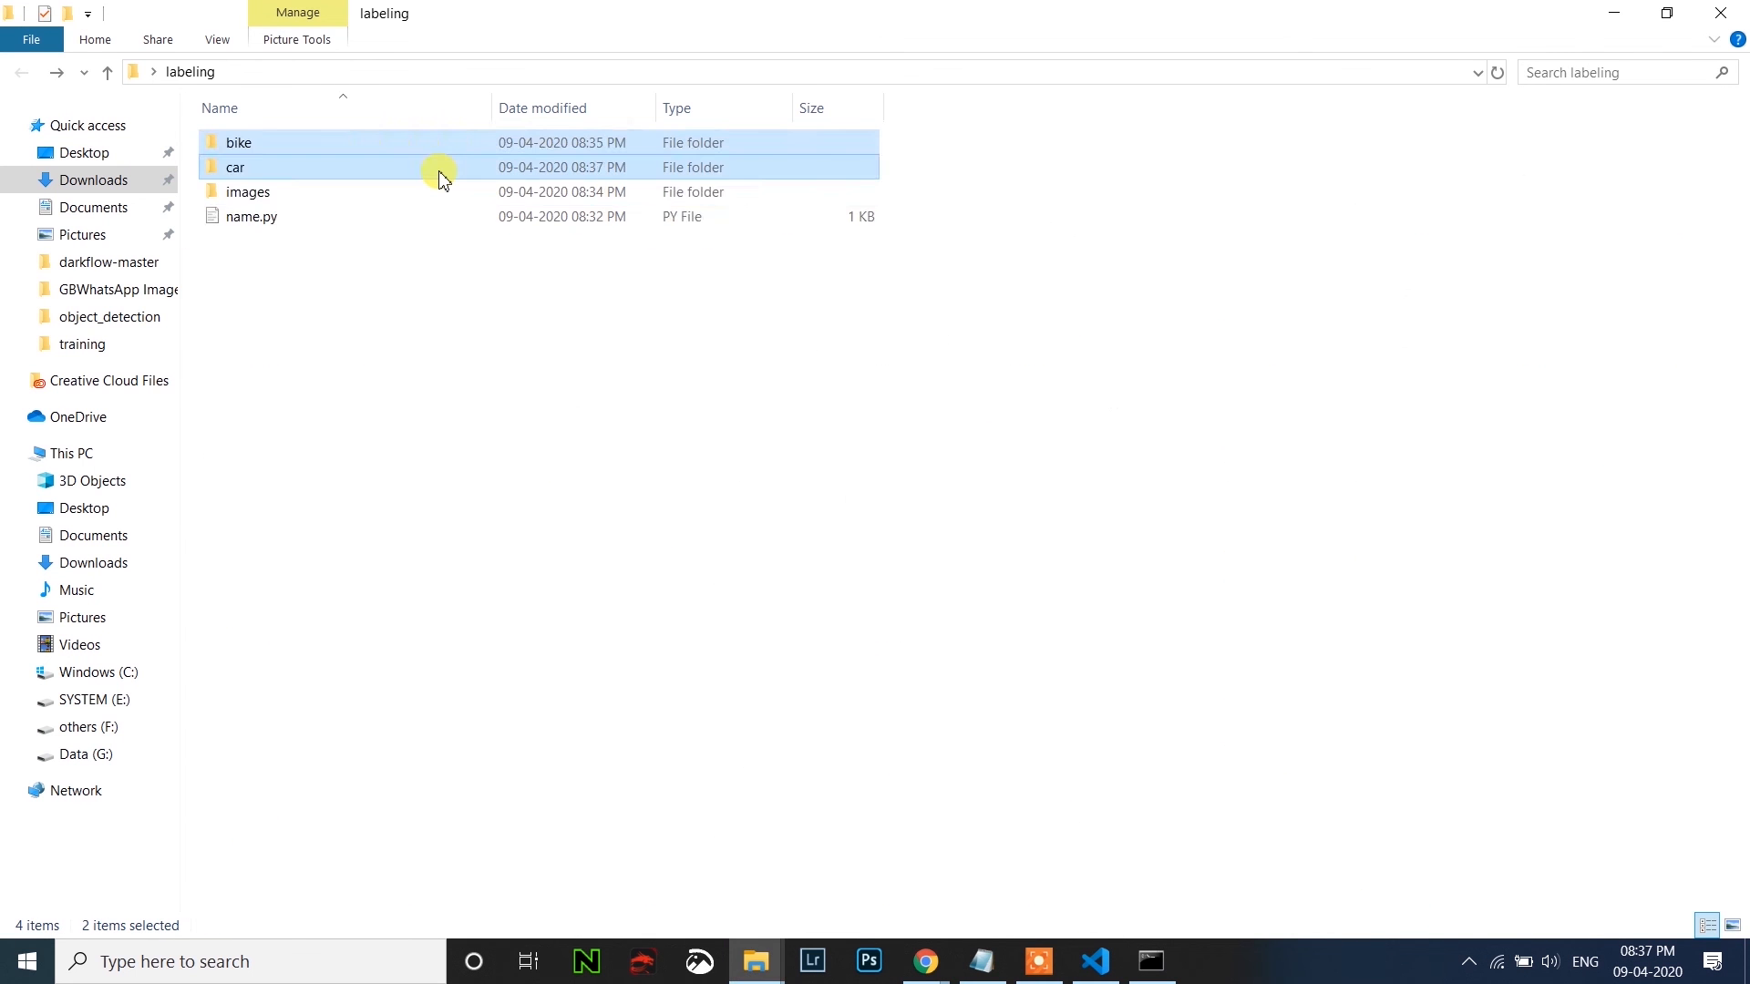
Delete the emptied bike and car folders to the Recycle Bin.
{"action": "key", "text": "Delete"}
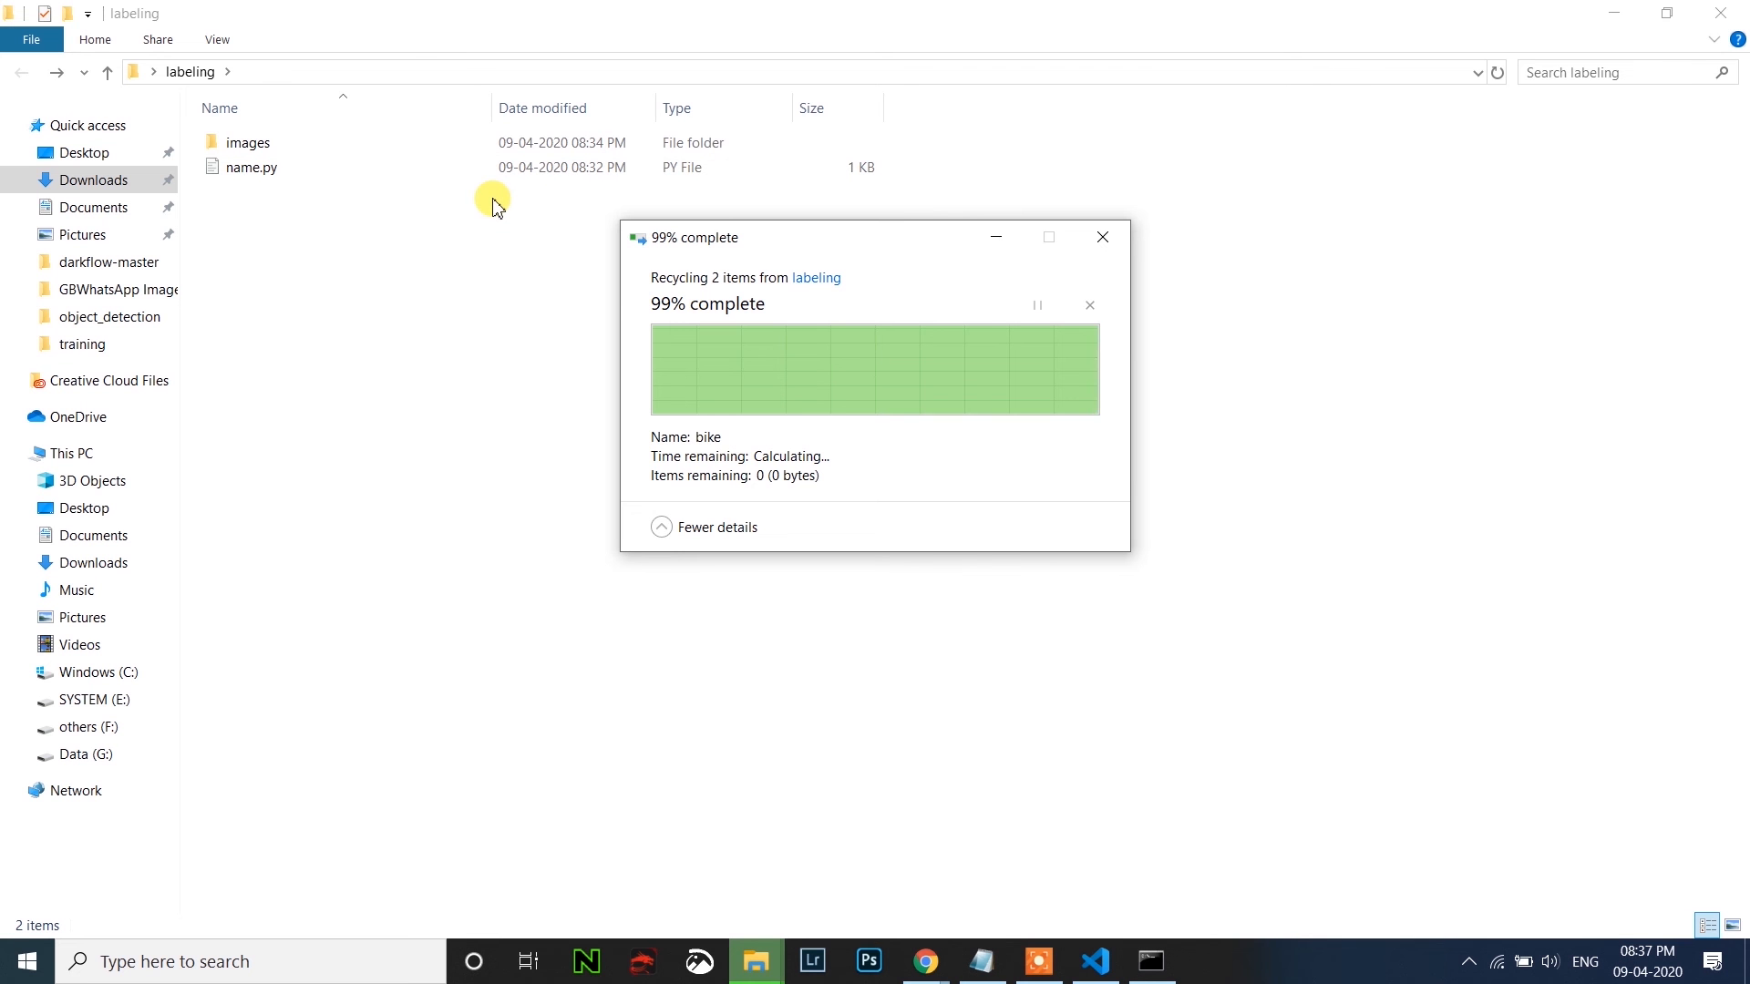
{"action": "mouse_move", "coordinate": [926, 960]}
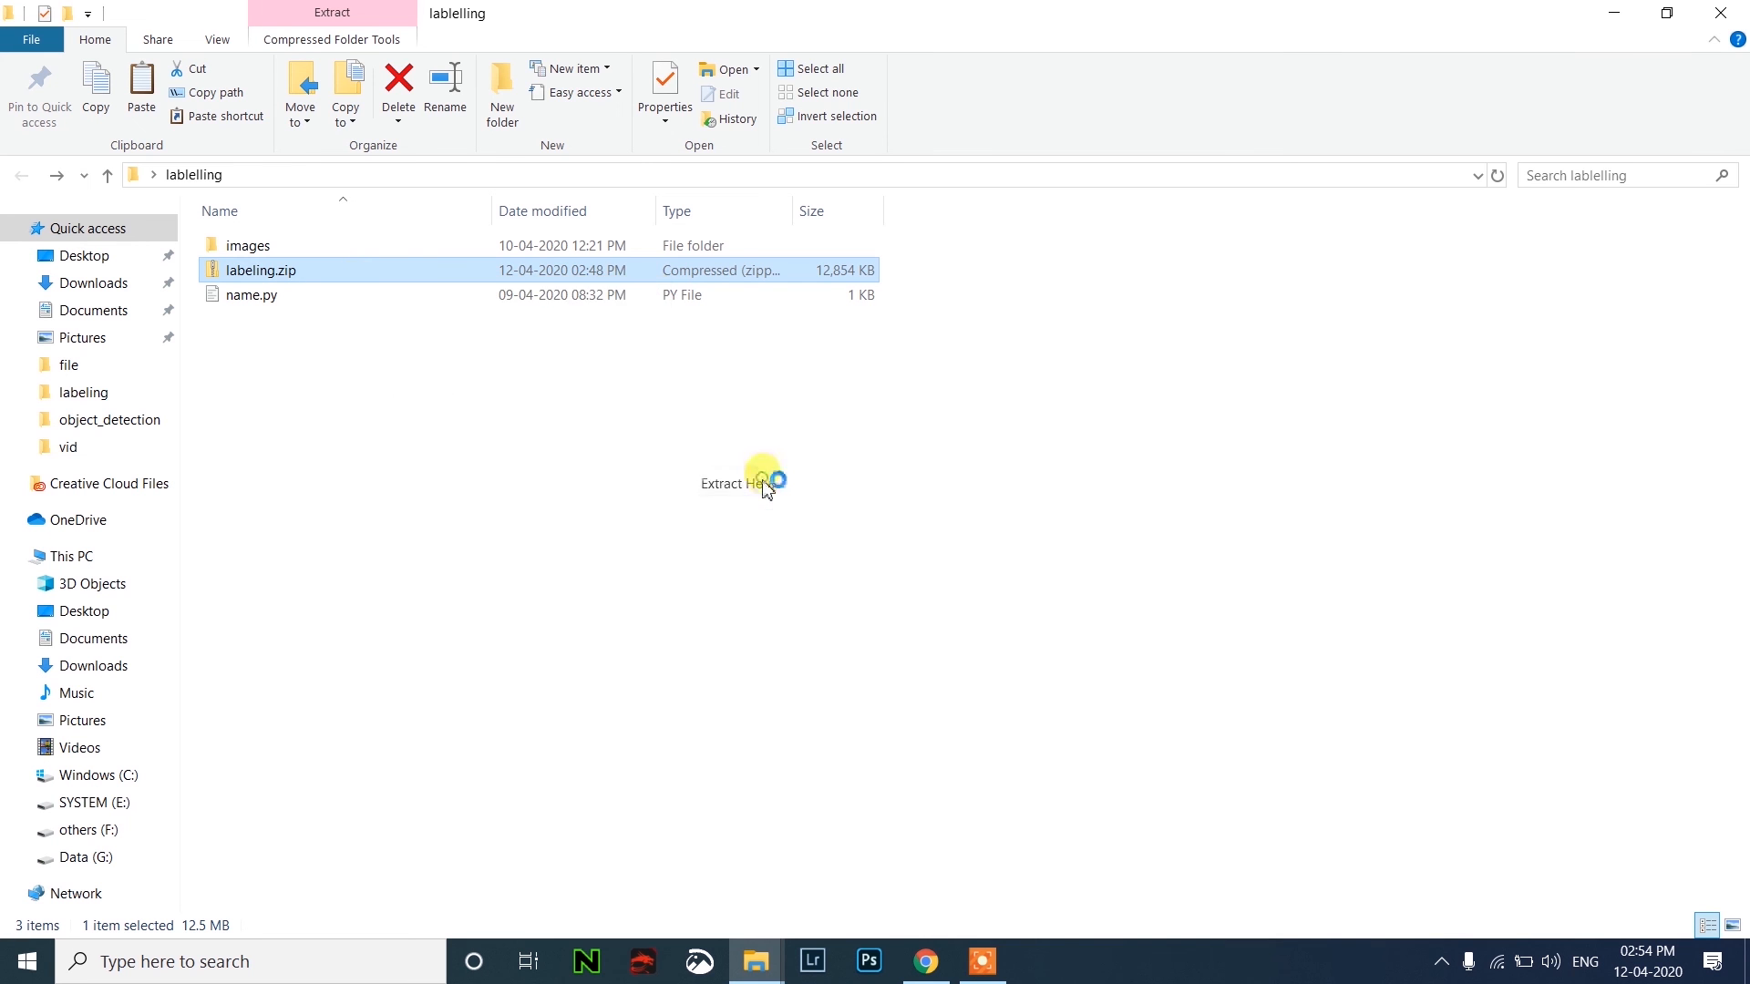
Extract labeling.zip here and launch labelImg.exe from the extracted folder.
{"action": "left_click", "coordinate": [740, 483]}
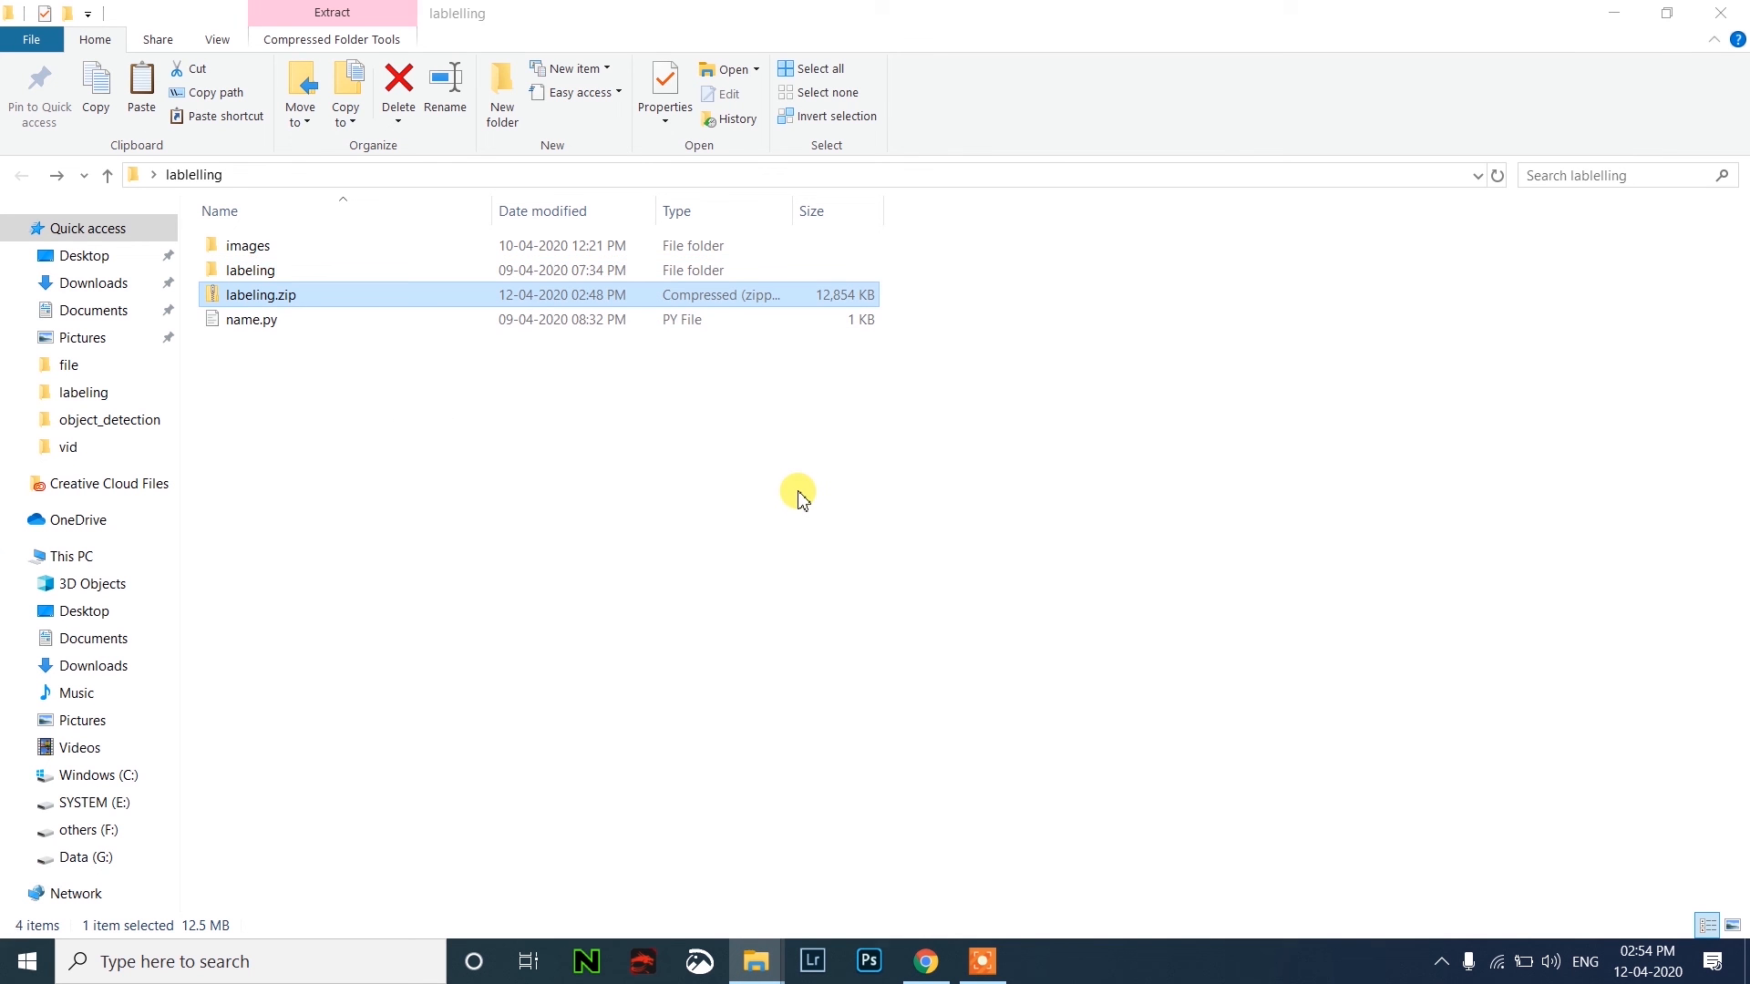
{"action": "double_click", "coordinate": [250, 270]}
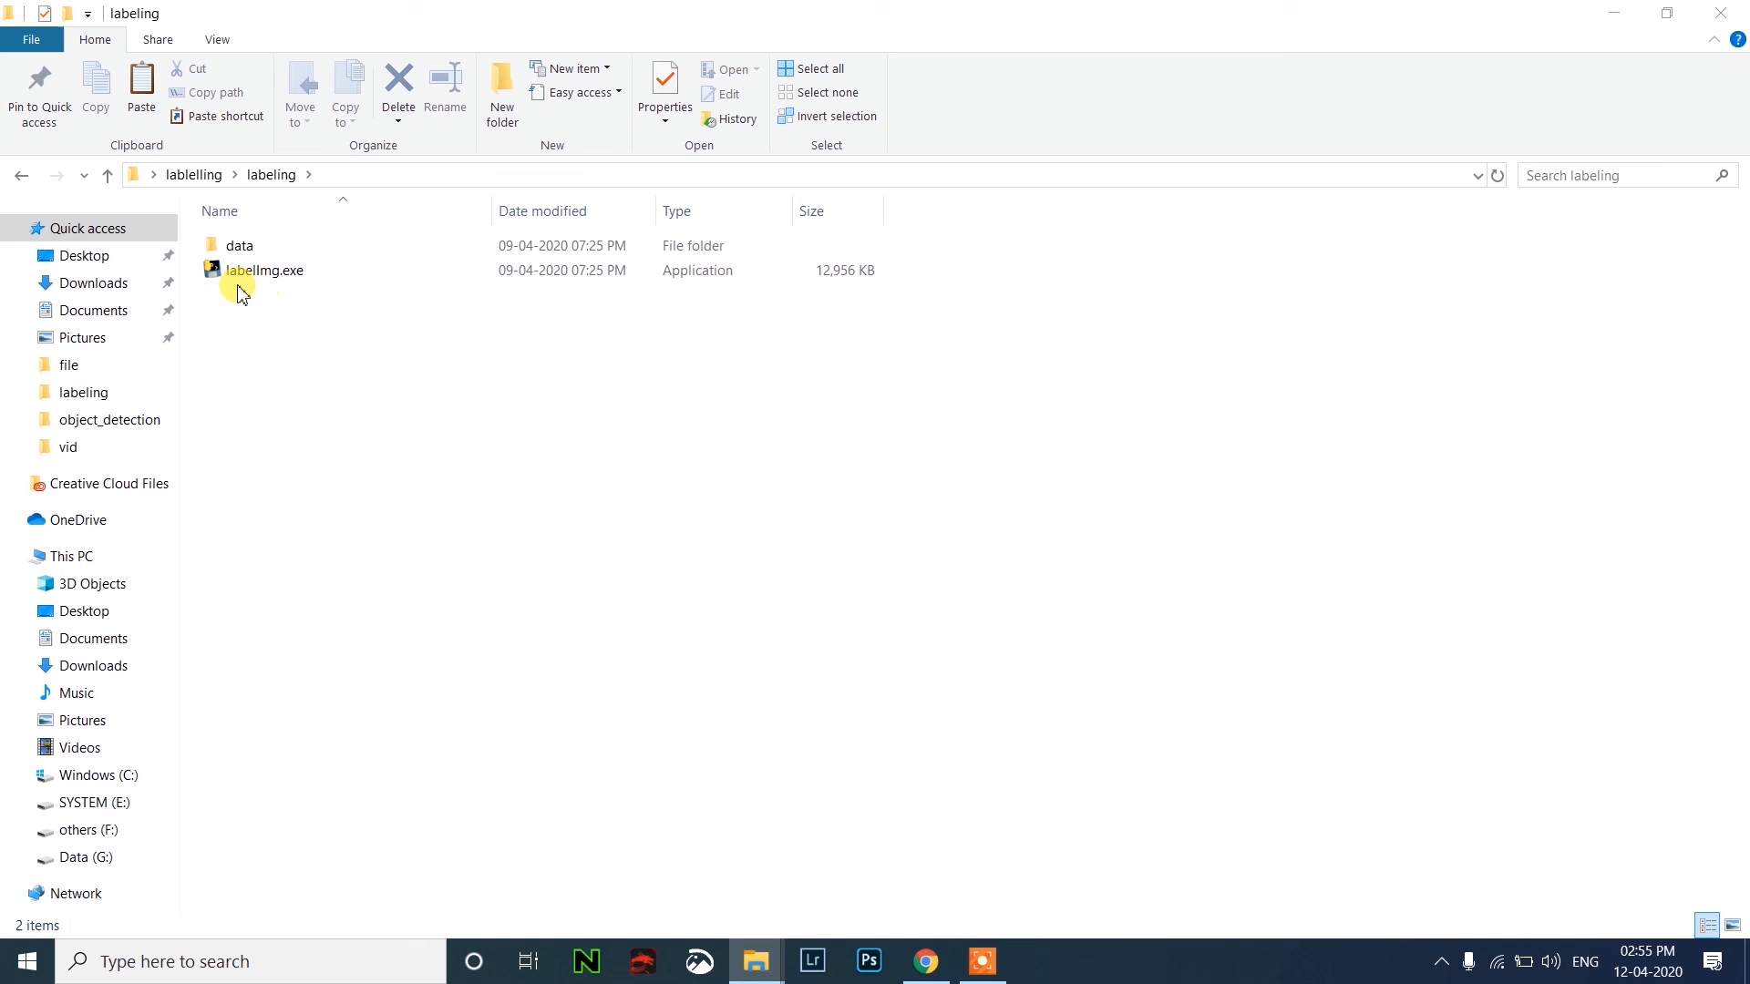
{"action": "left_click", "coordinate": [262, 270]}
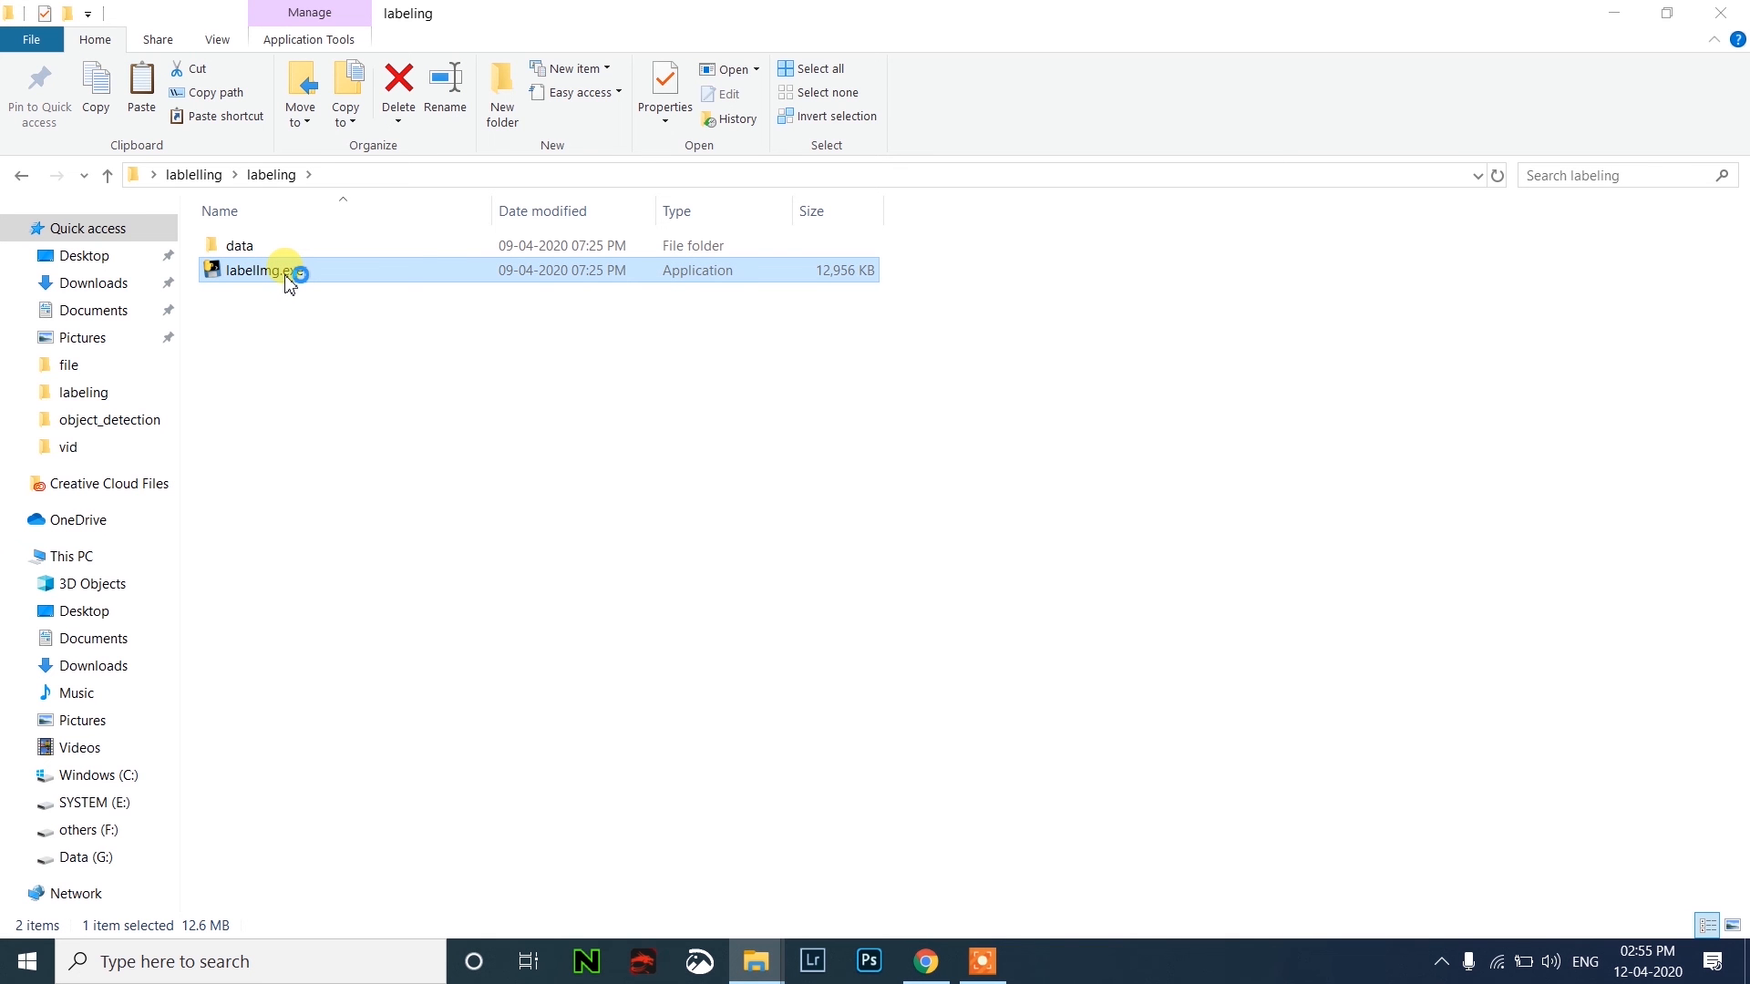
{"action": "double_click", "coordinate": [257, 270]}
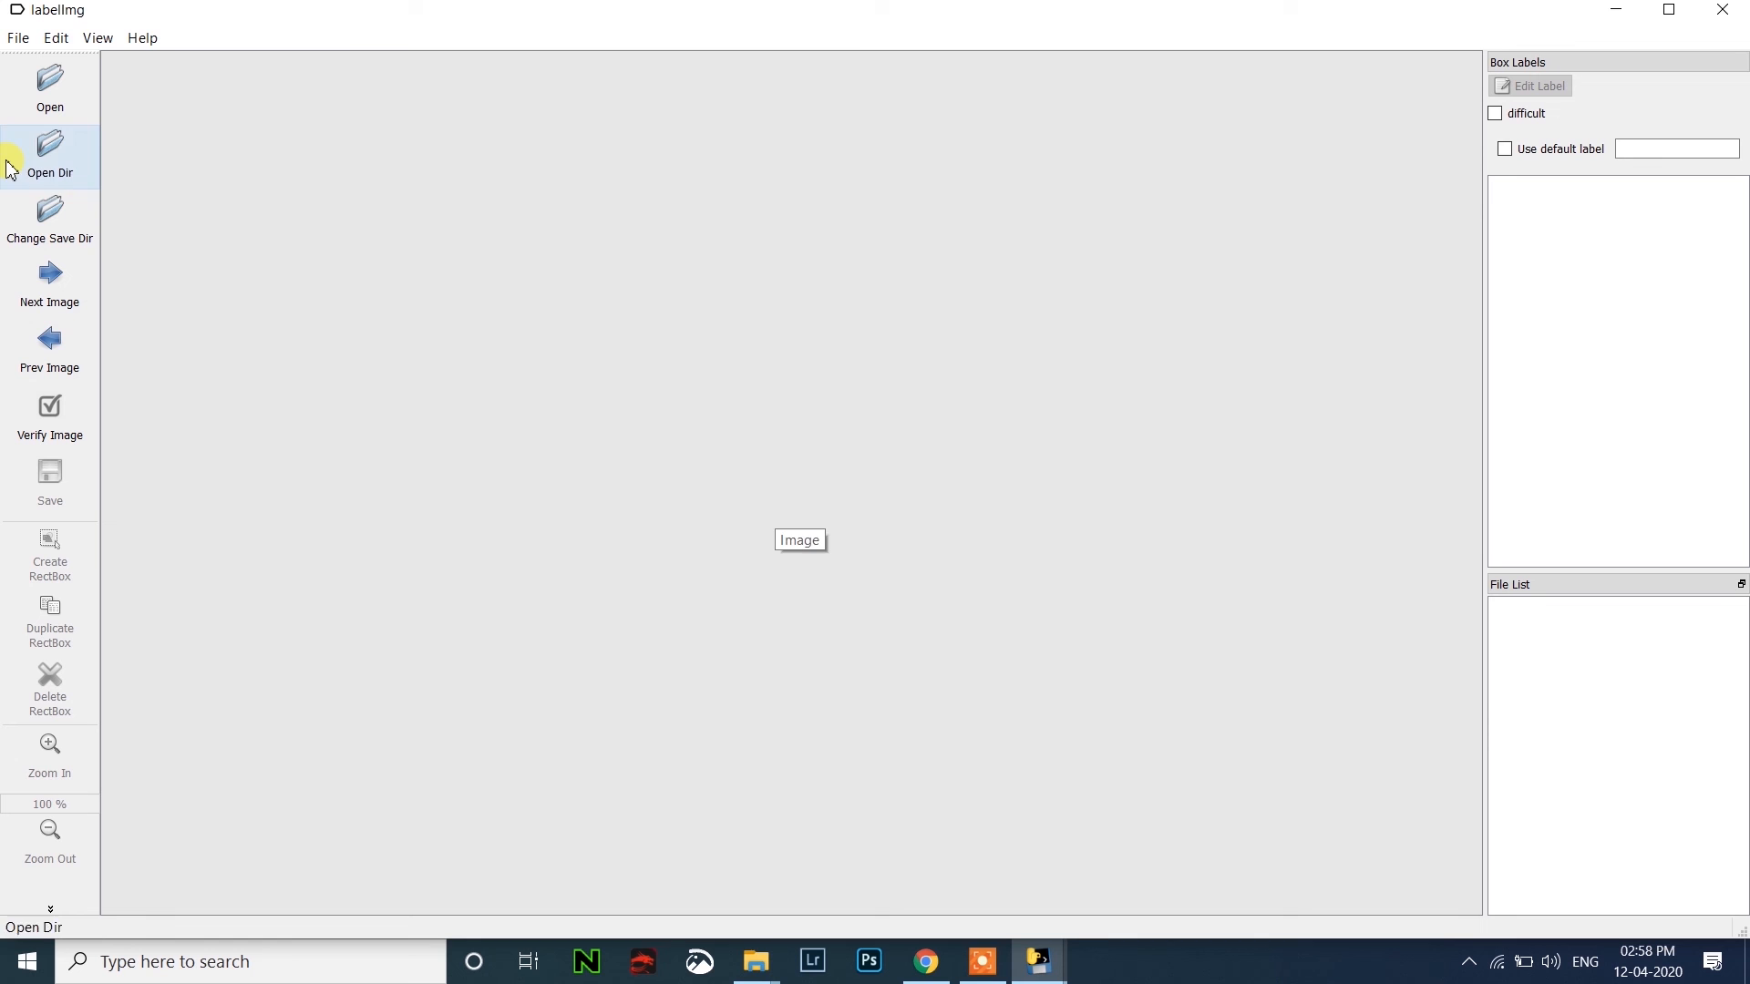
Load lablelling > images > test as the image folder via Open Dir.
{"action": "left_click", "coordinate": [49, 157]}
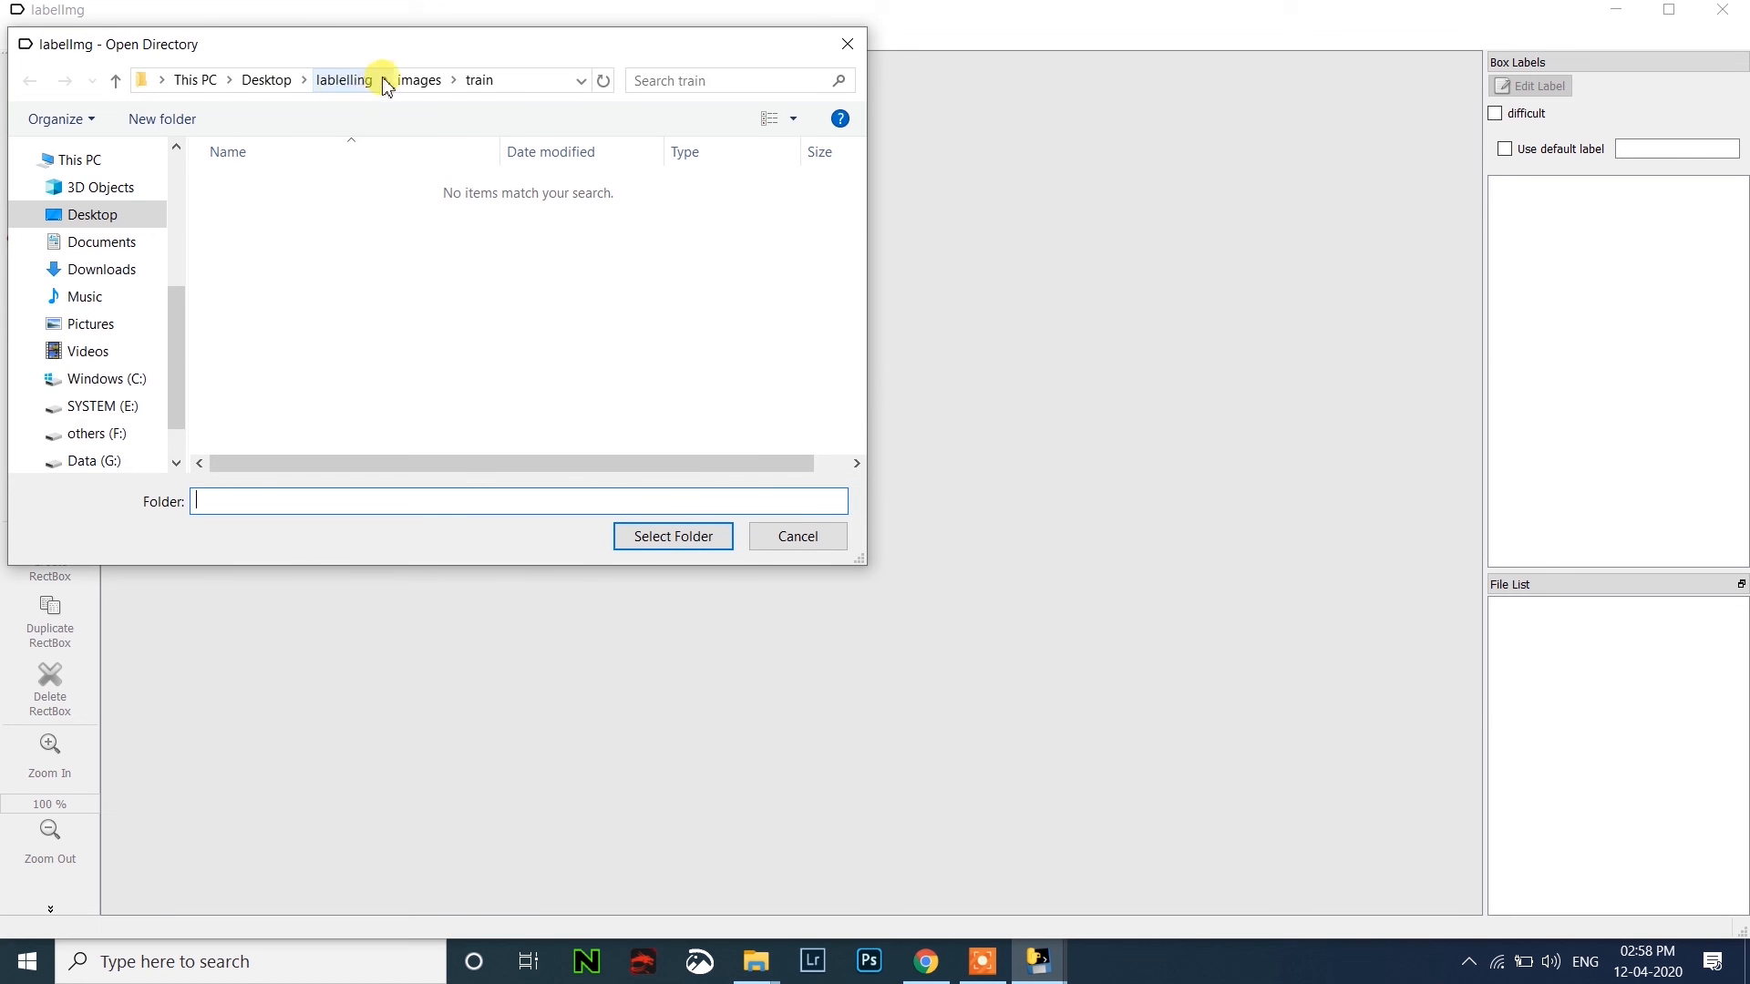
{"action": "left_click", "coordinate": [344, 79]}
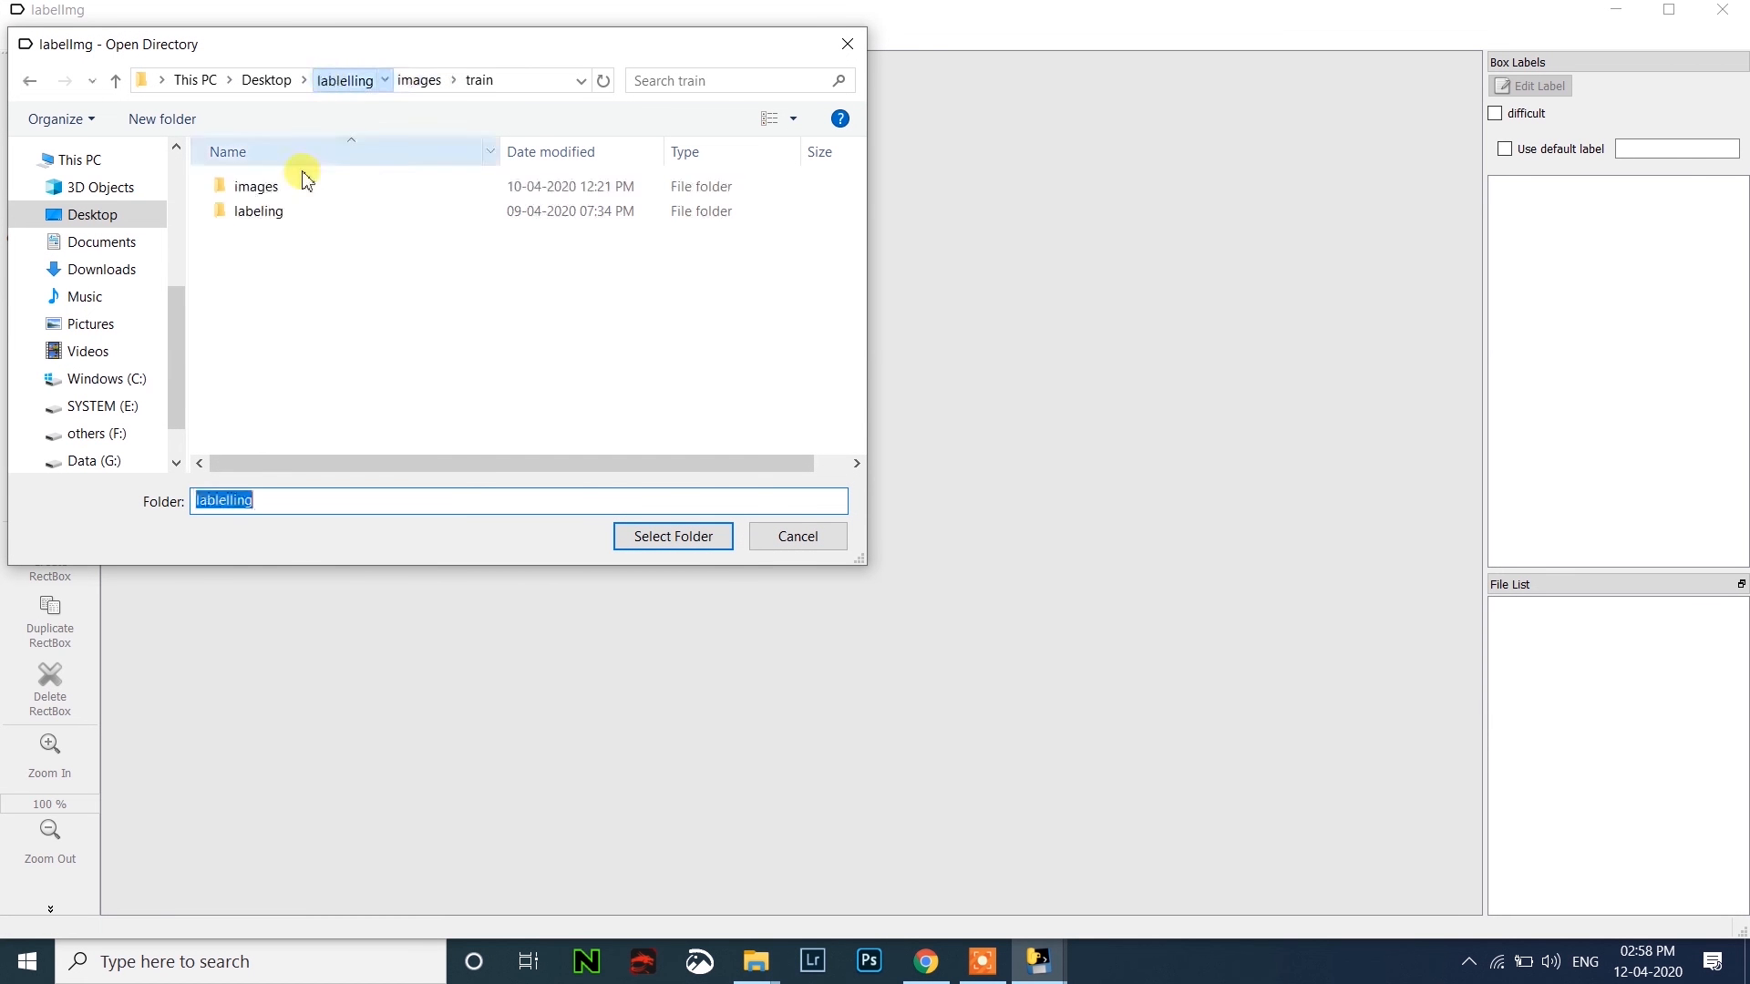
{"action": "double_click", "coordinate": [256, 186]}
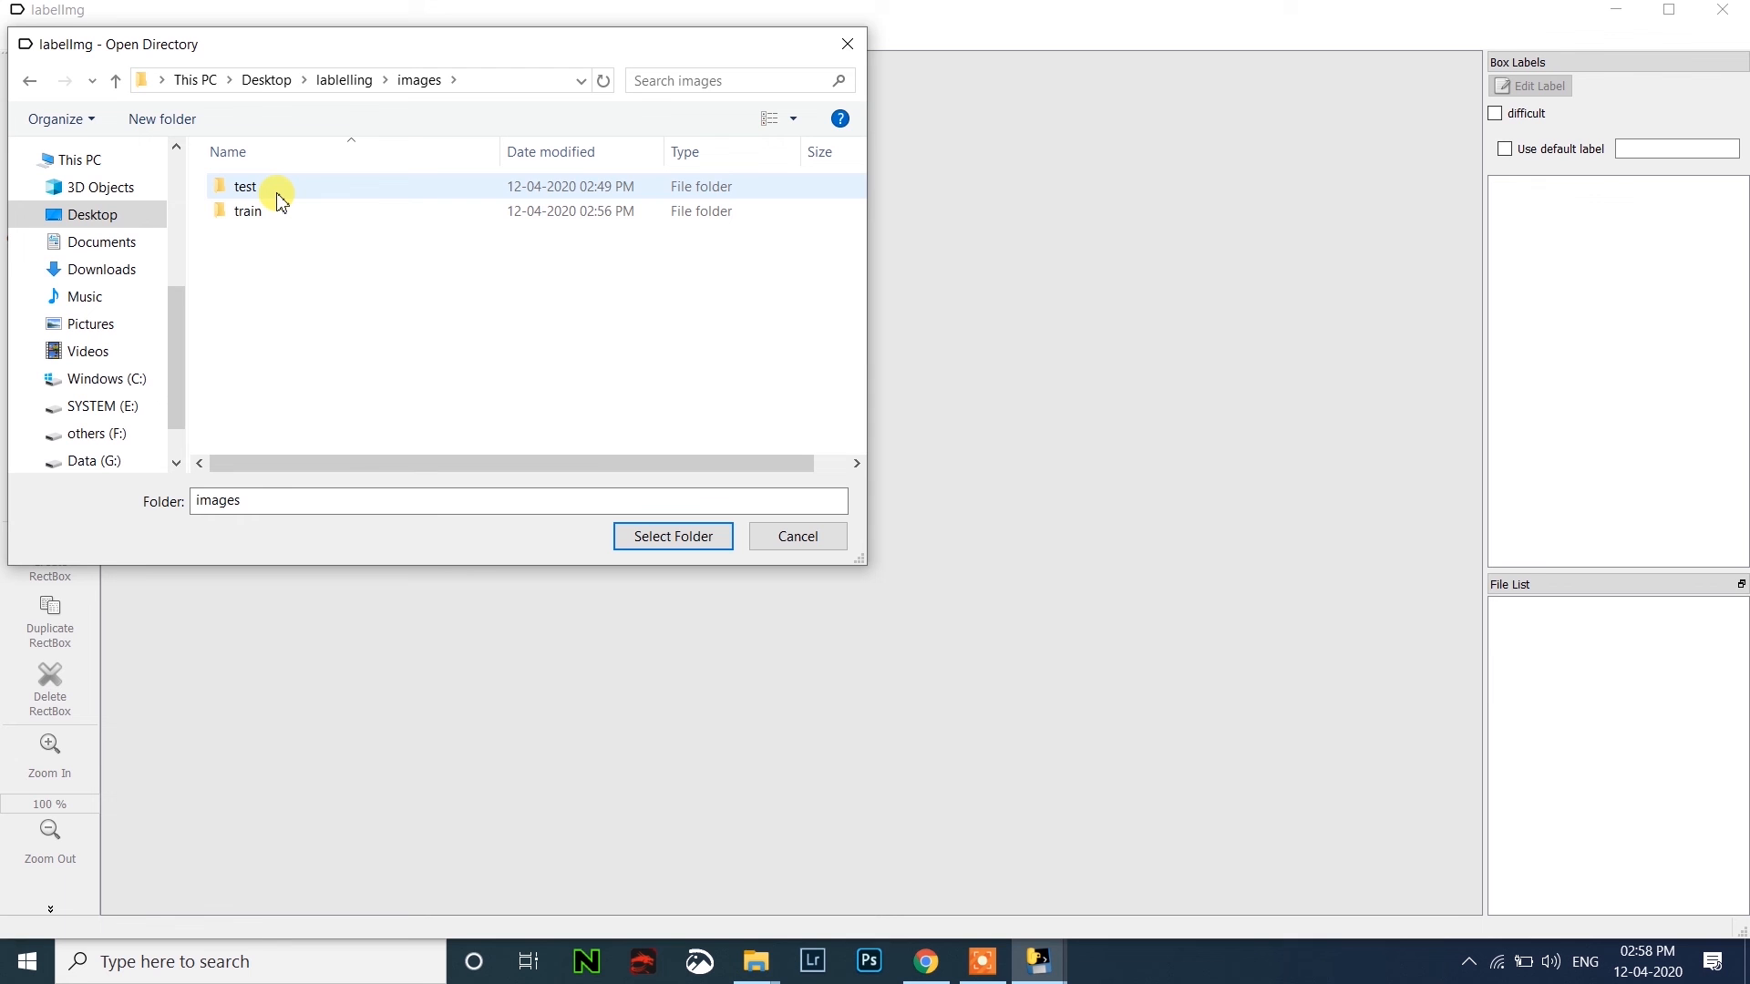
{"action": "double_click", "coordinate": [247, 186]}
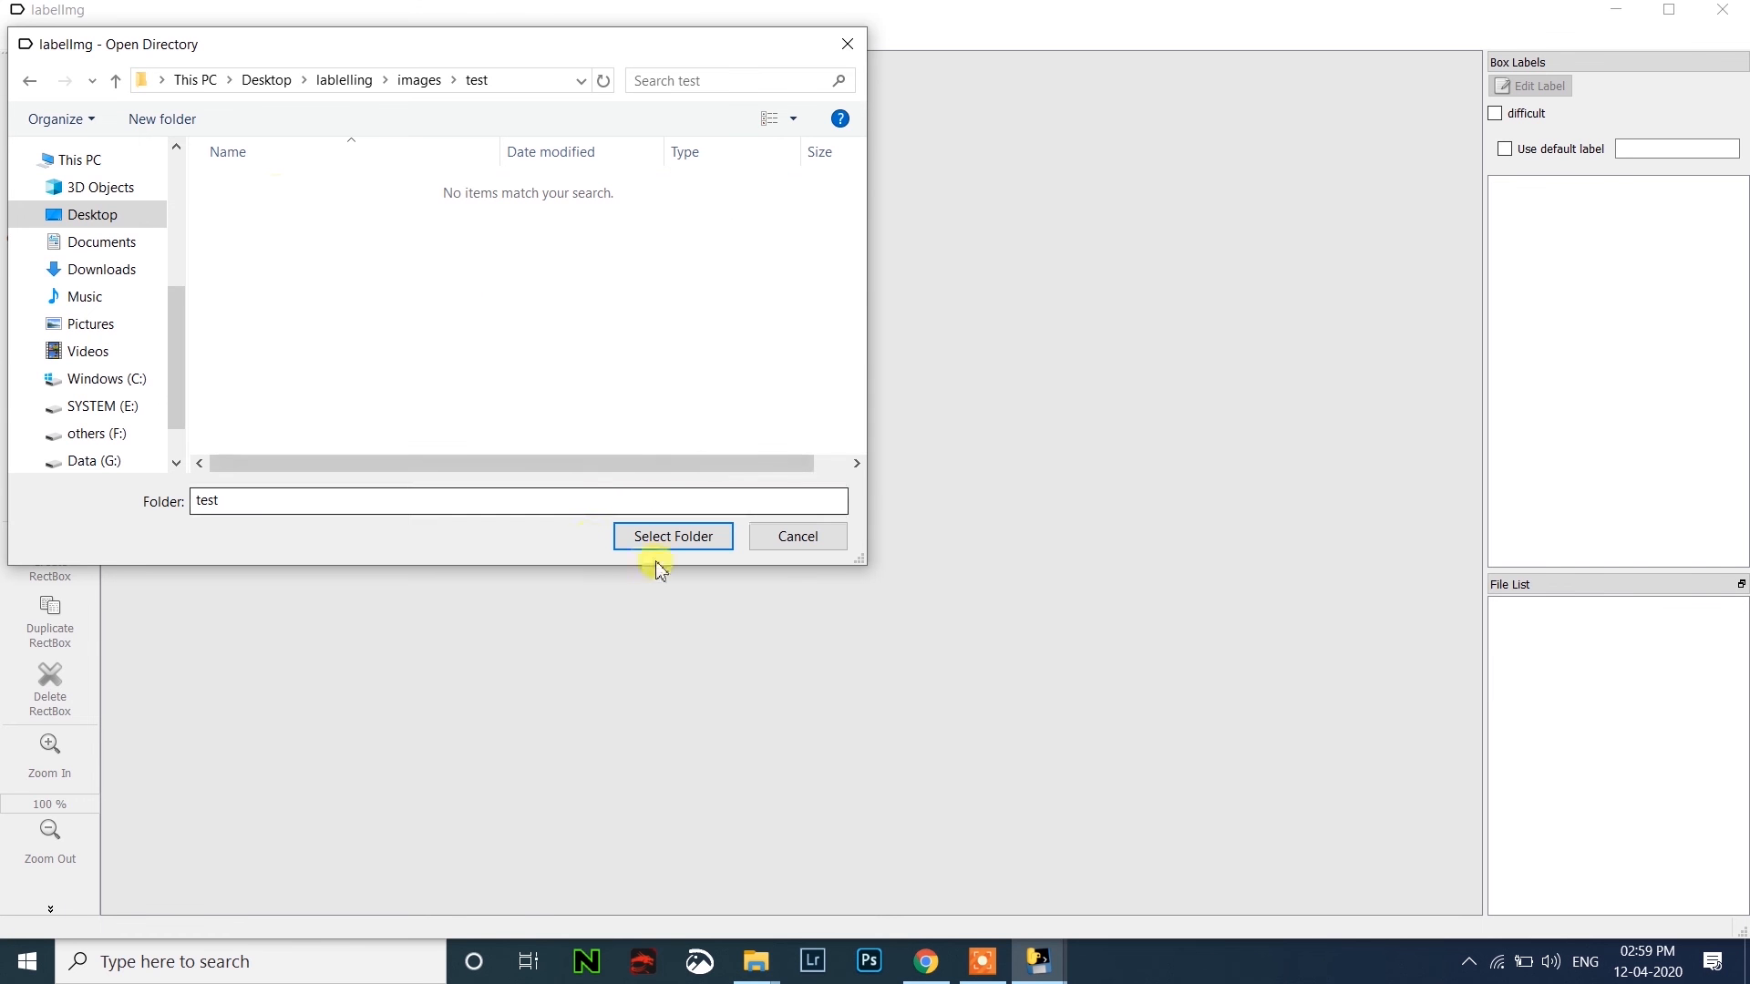
{"action": "left_click", "coordinate": [672, 536]}
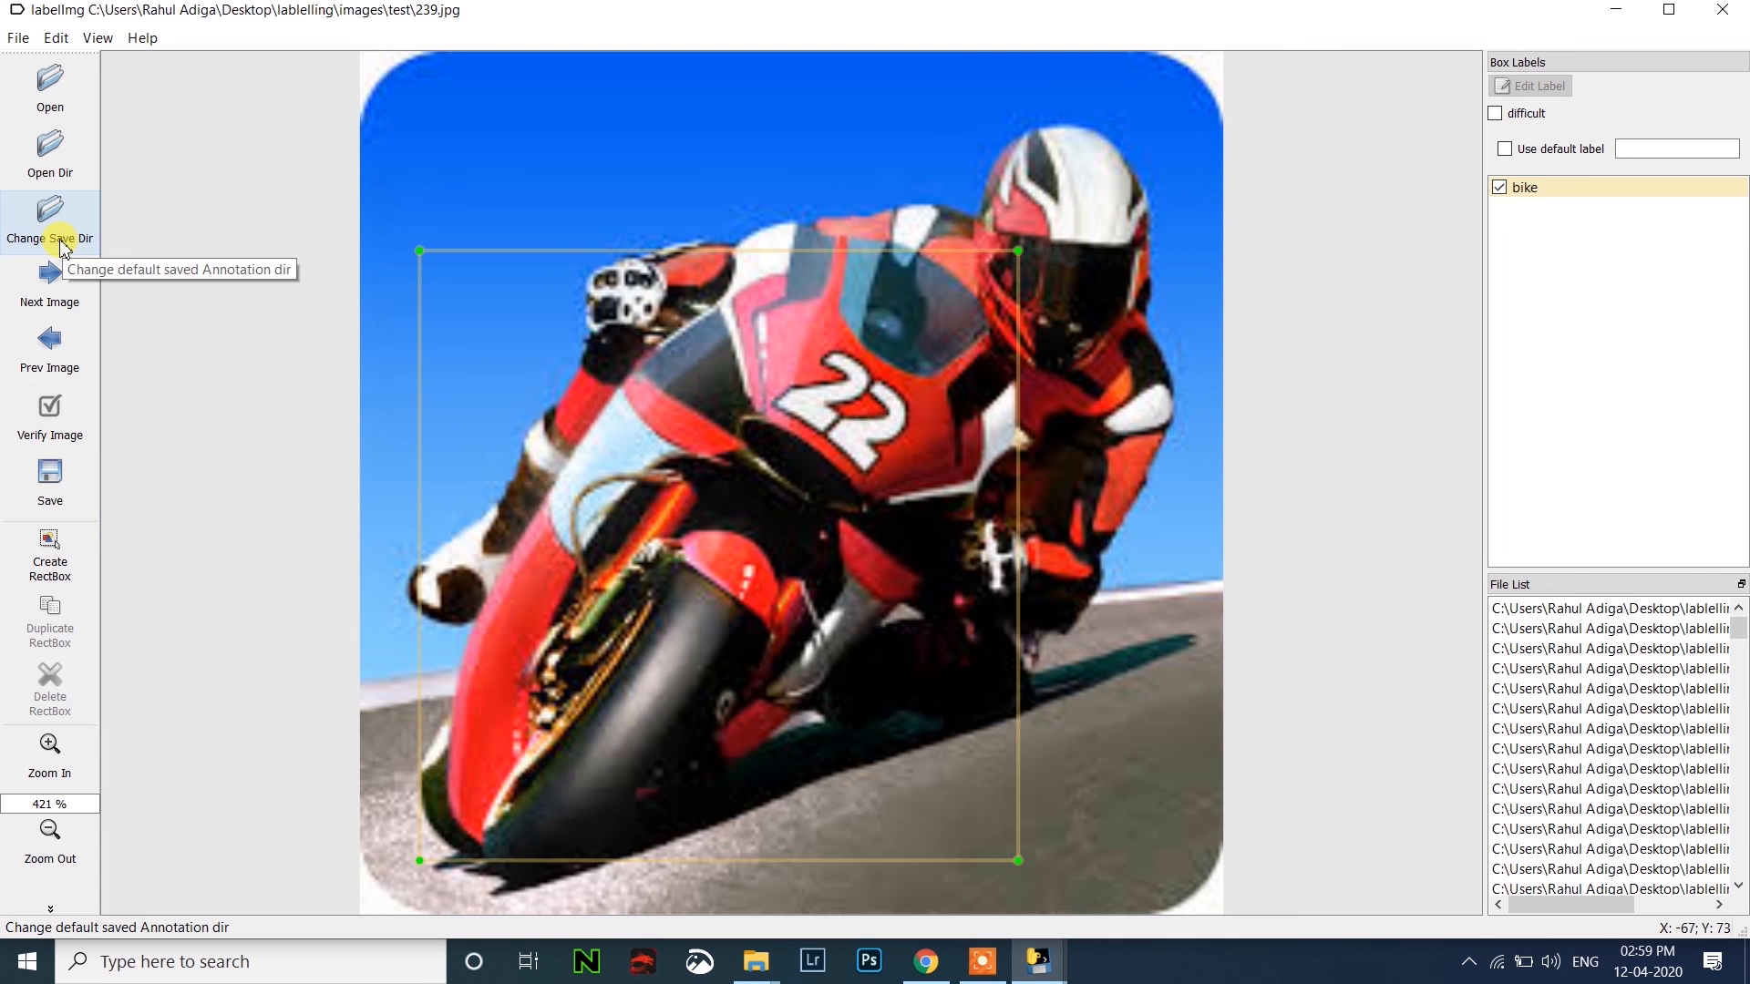
Set lablelling > images > test as the folder where annotation files are saved.
{"action": "left_click", "coordinate": [49, 222]}
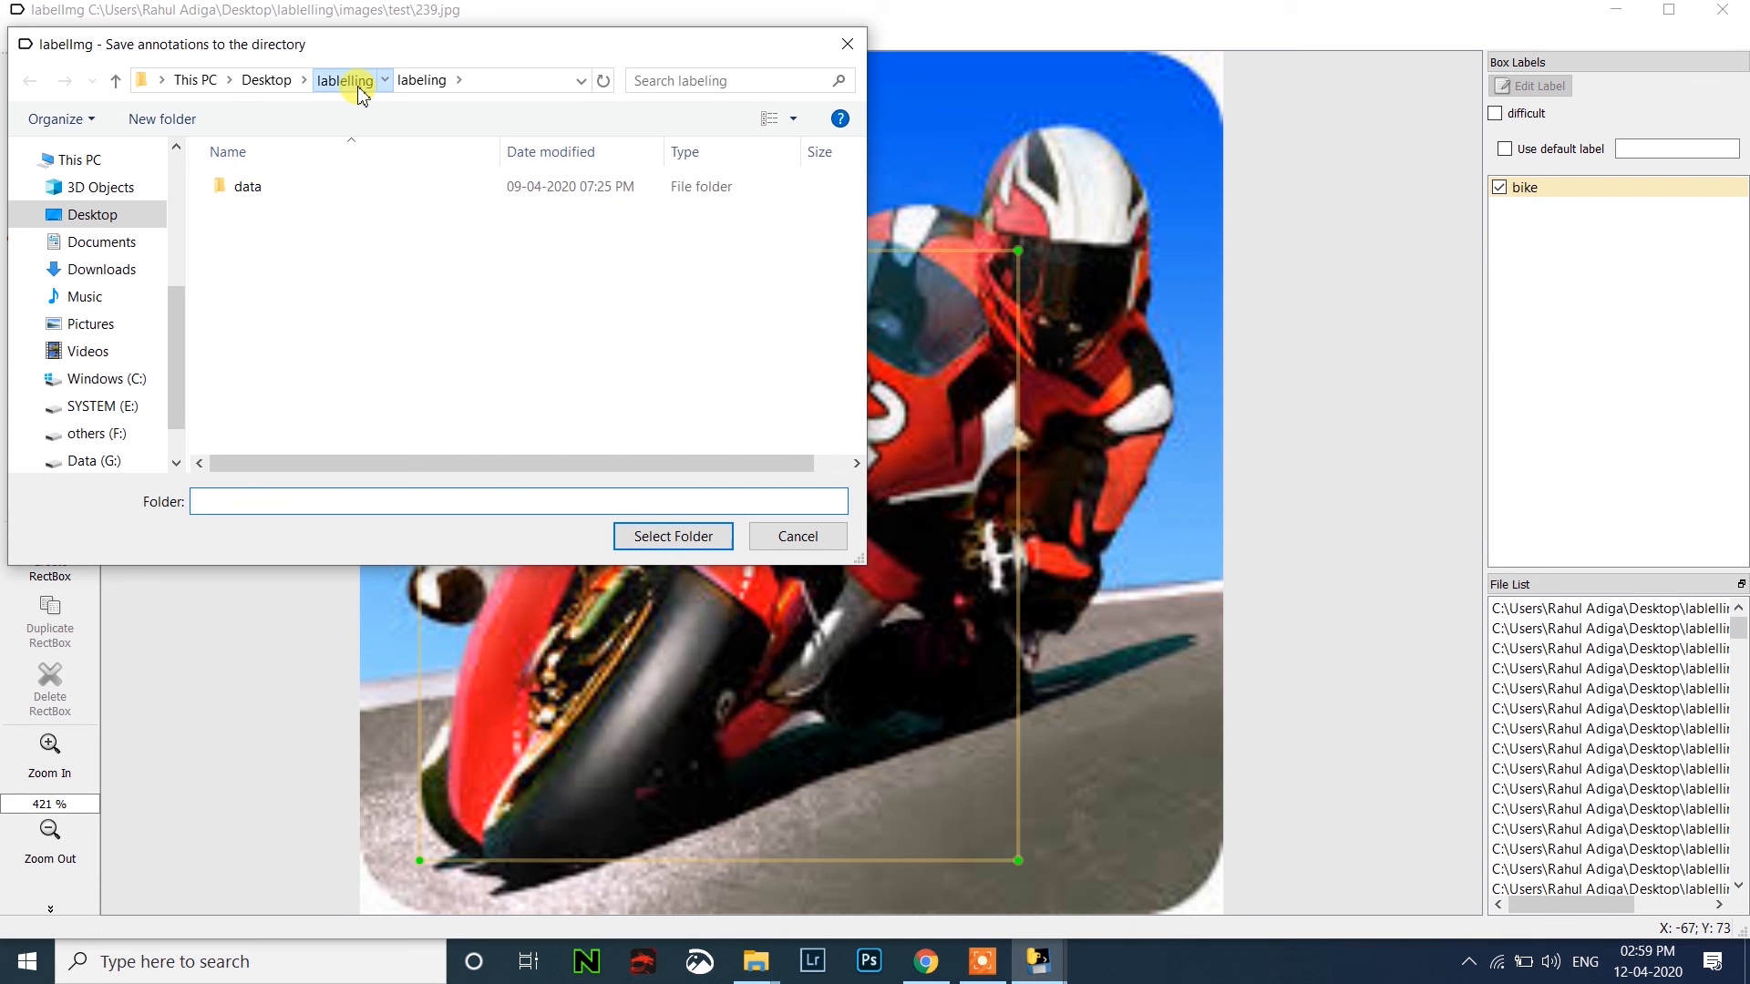
{"action": "left_click", "coordinate": [344, 79]}
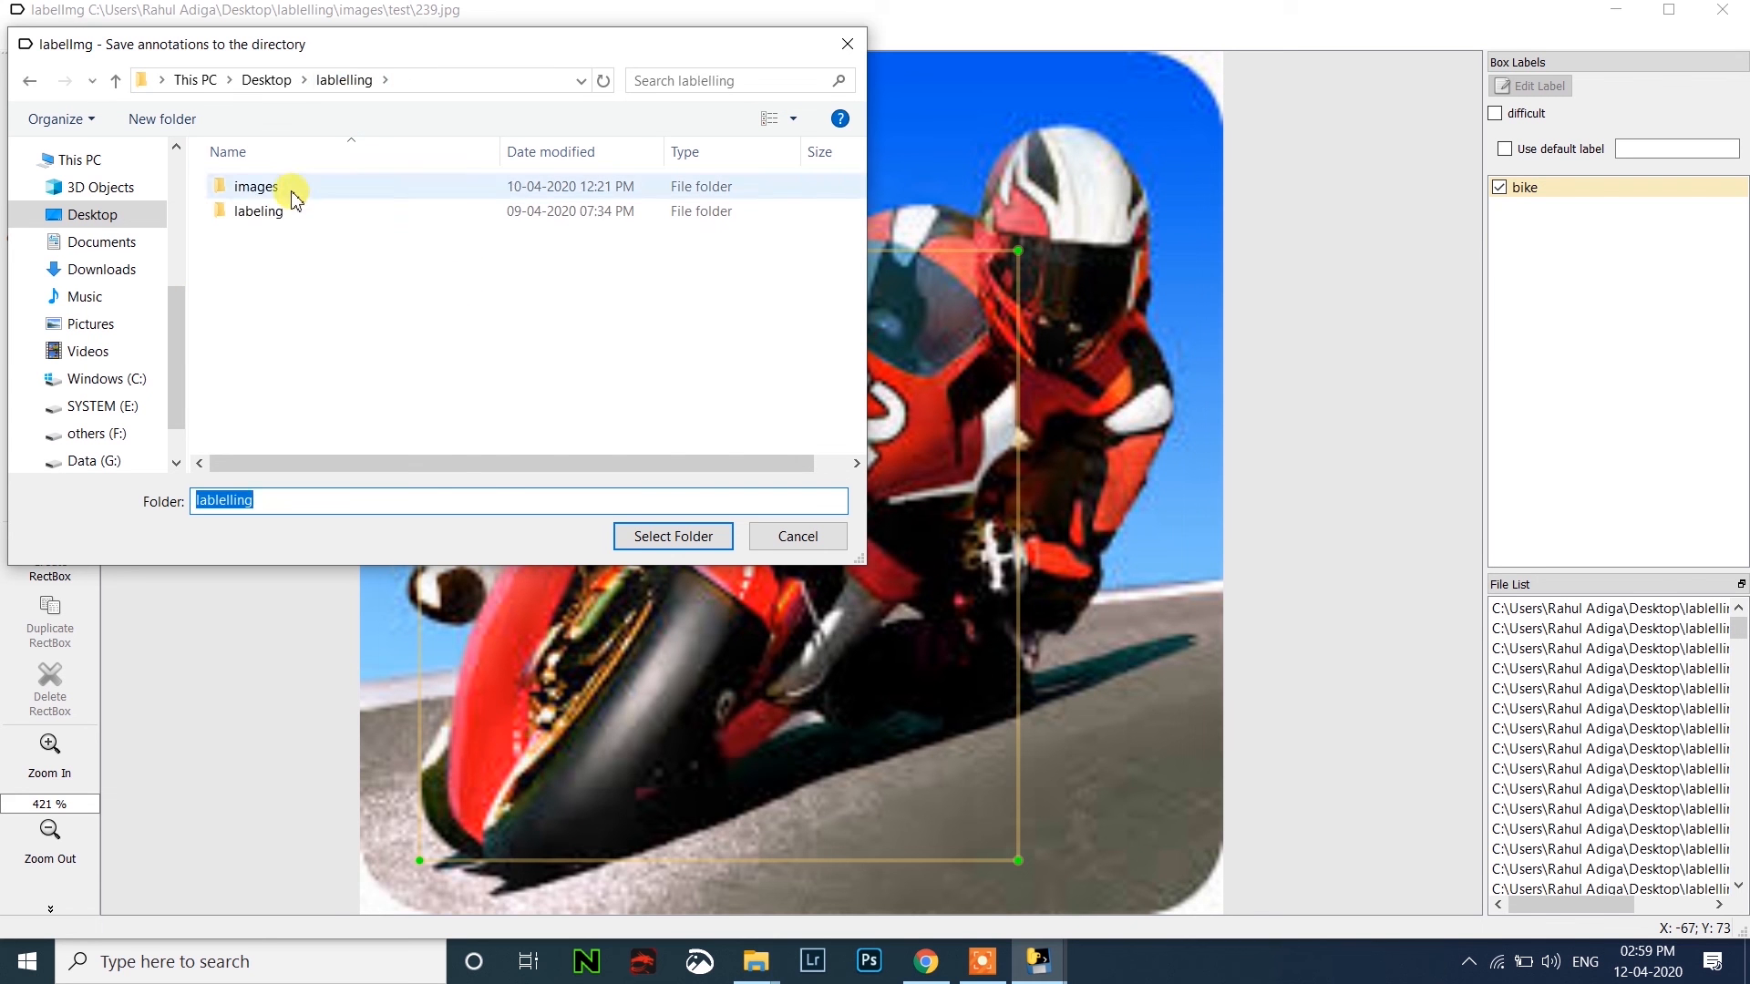
{"action": "double_click", "coordinate": [255, 186]}
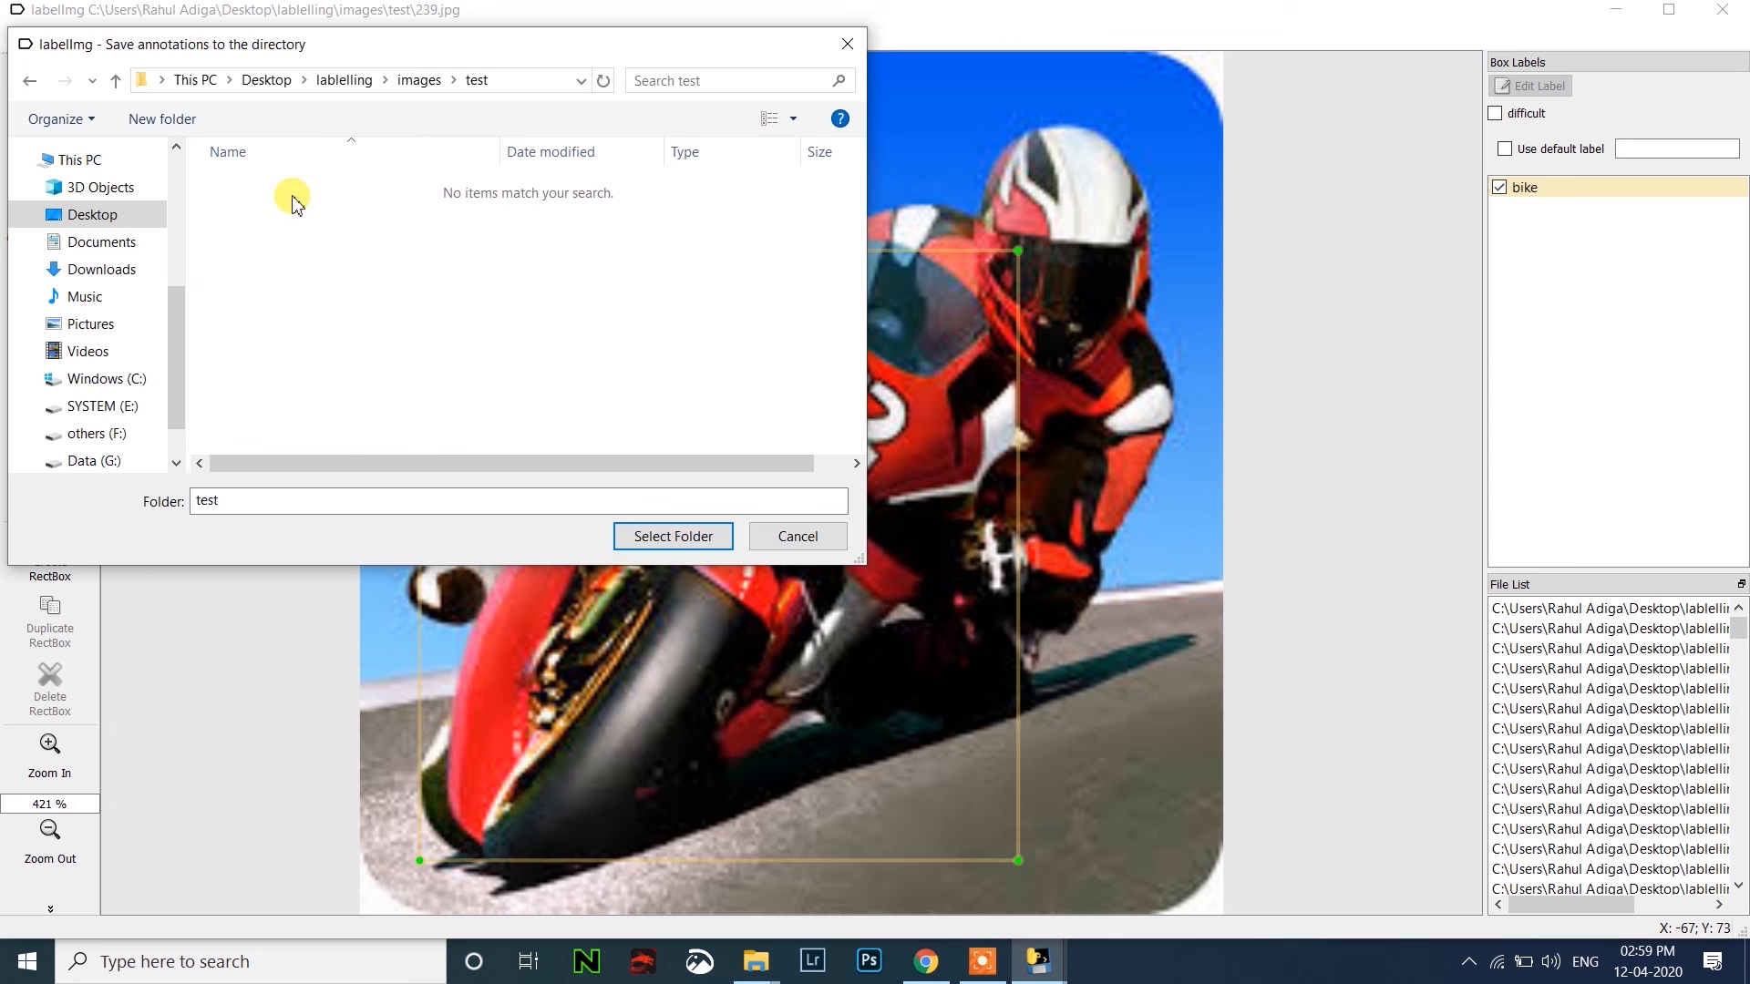
{"action": "left_click", "coordinate": [673, 535]}
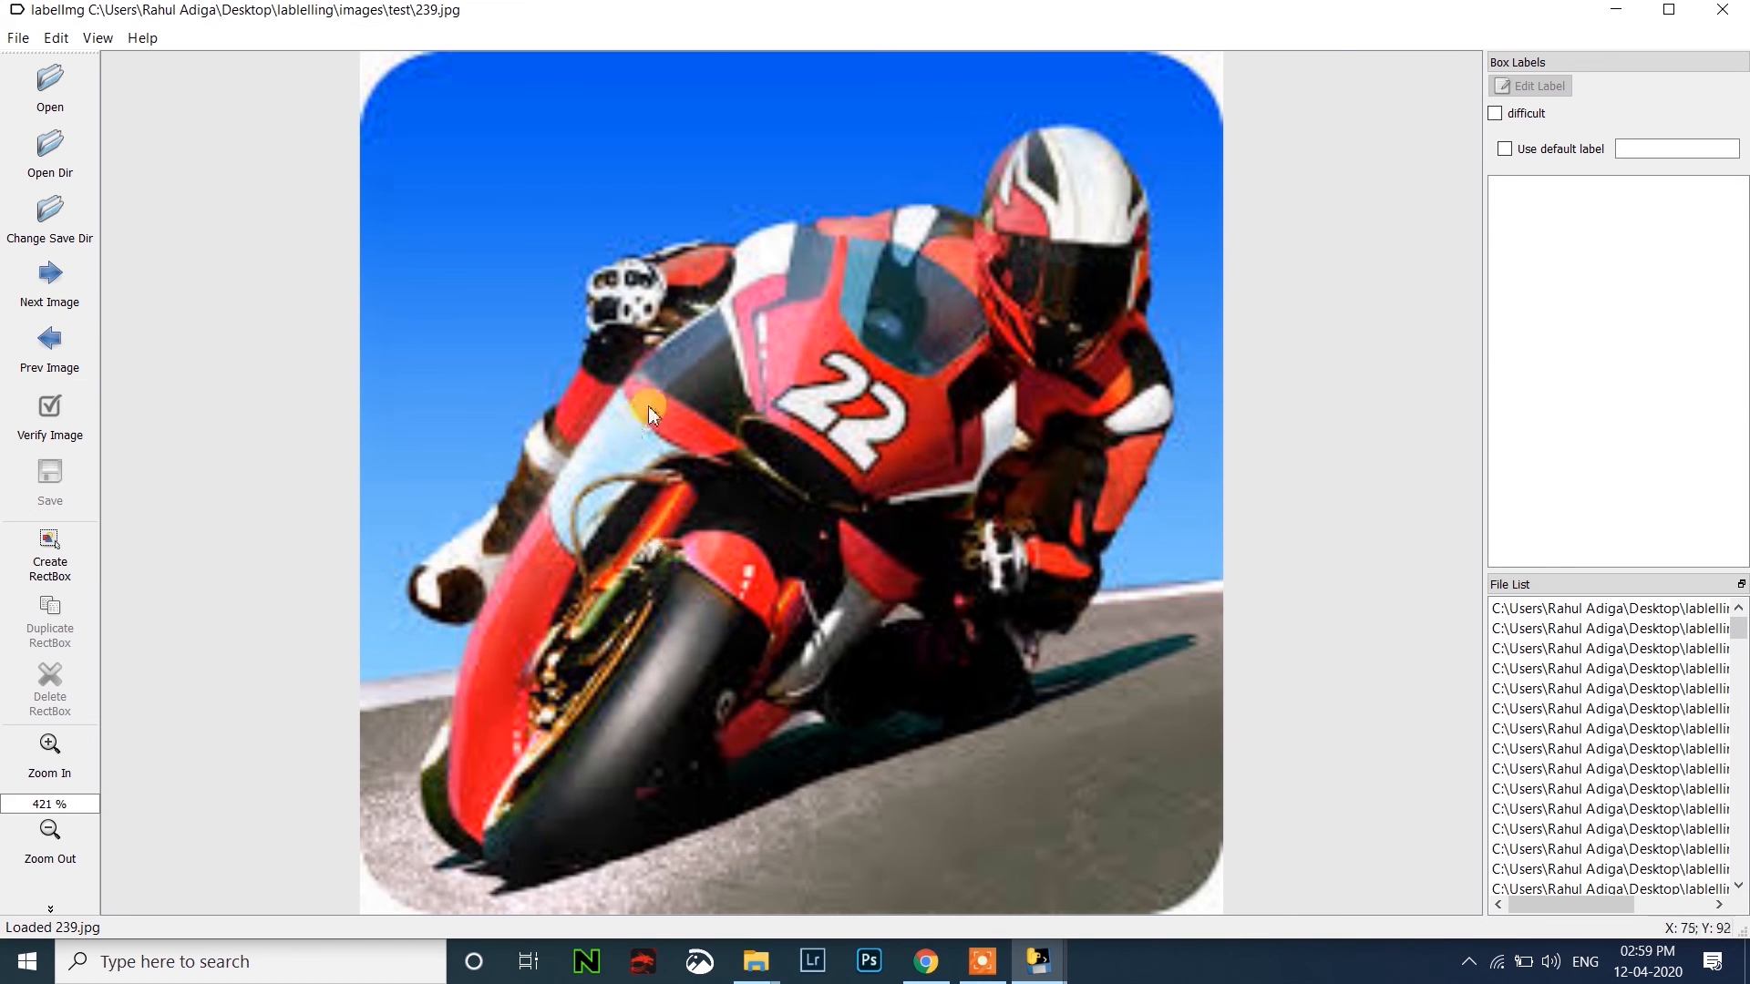
Draw a bounding box around the motorbike in 239.jpg and label it 'bike'.
{"action": "left_click", "coordinate": [50, 556]}
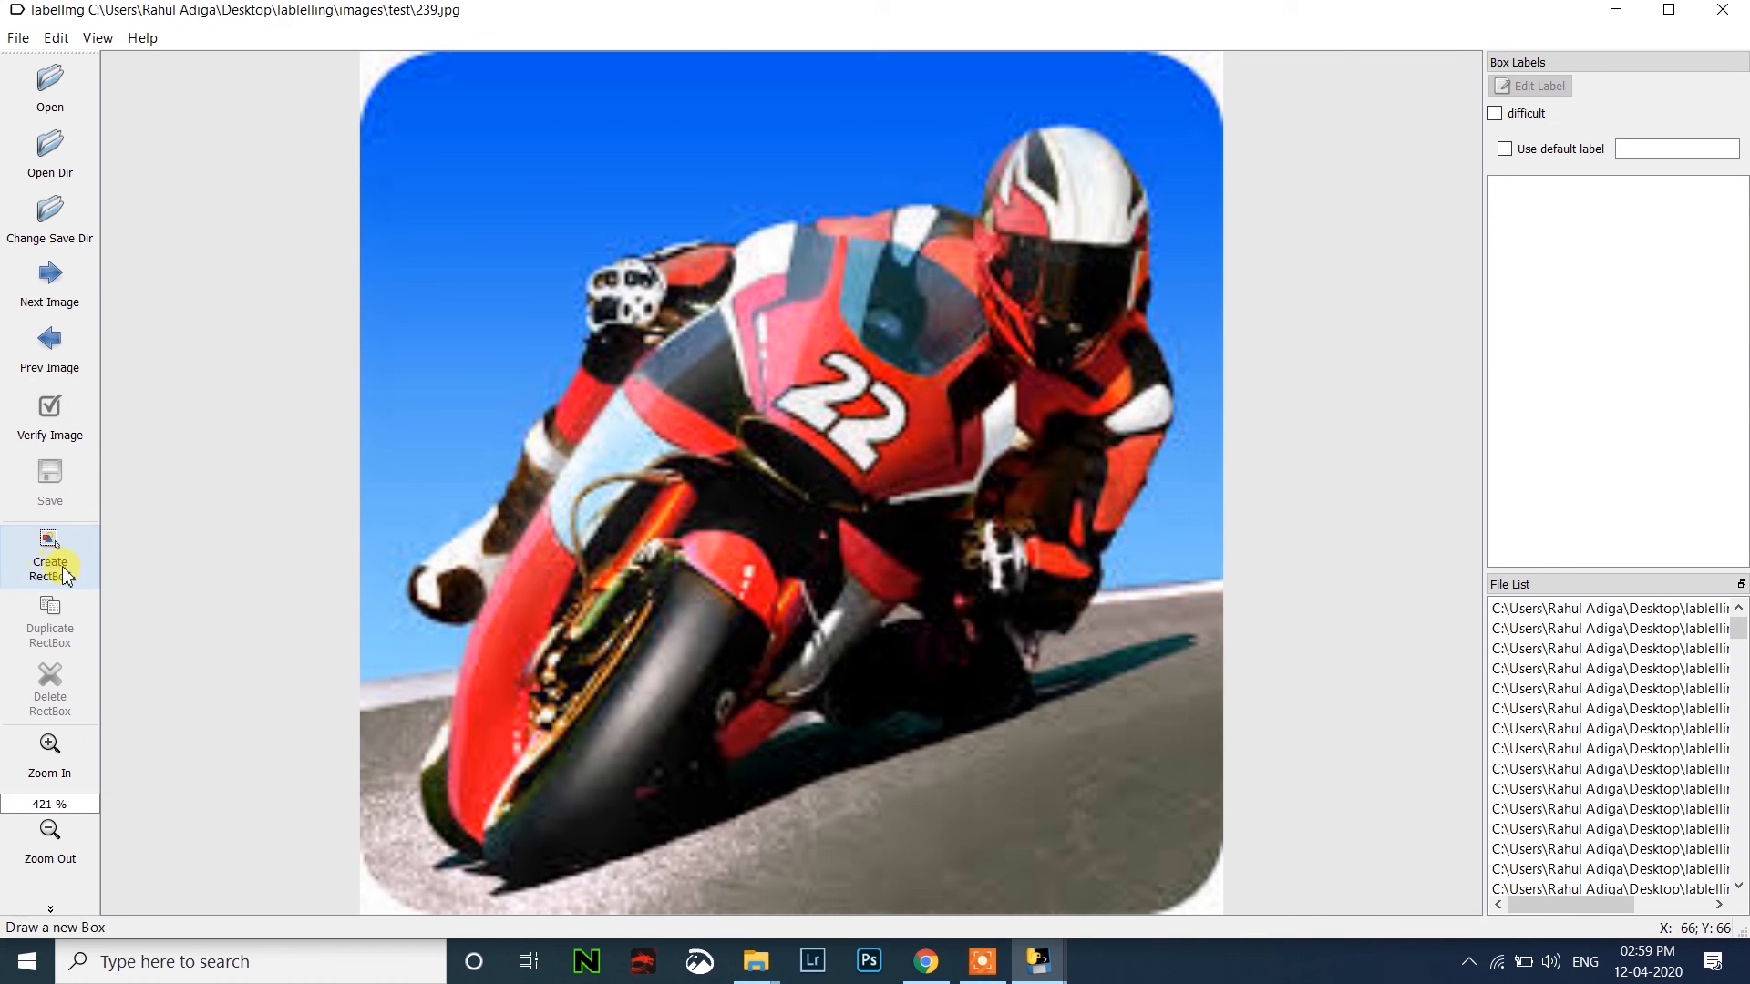
{"action": "left_click", "coordinate": [49, 558]}
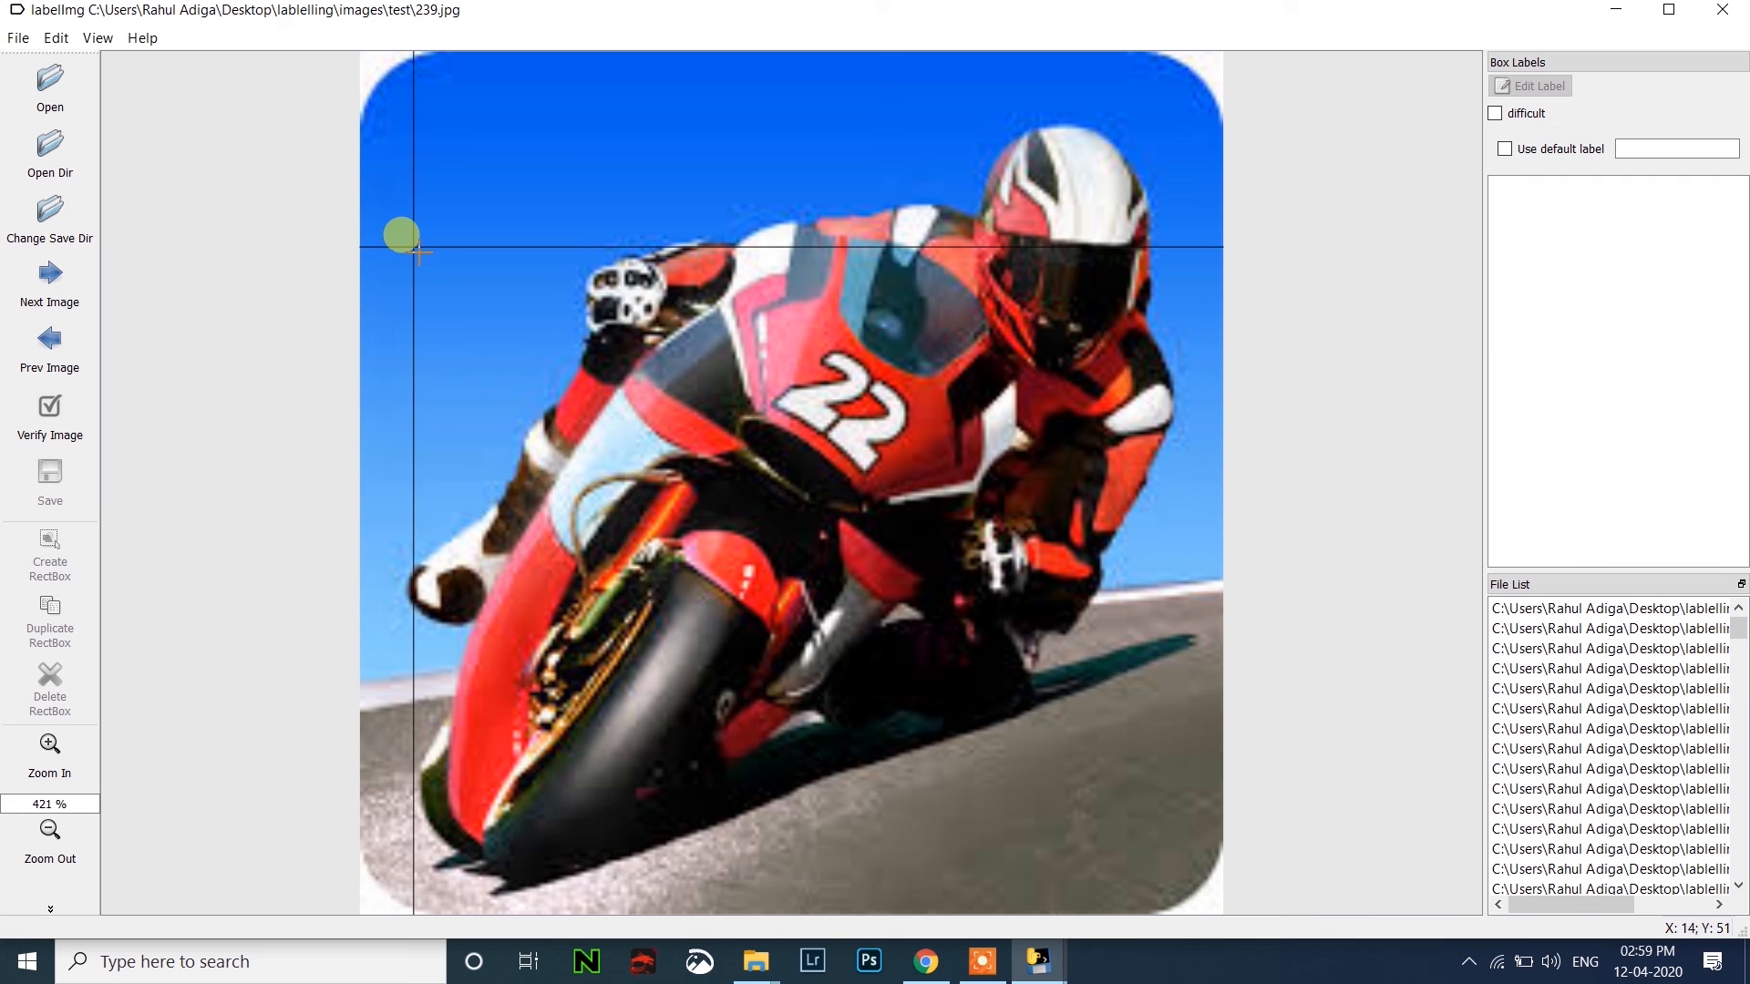
{"action": "left_click_drag", "start_coordinate": [401, 251], "coordinate": [1004, 848]}
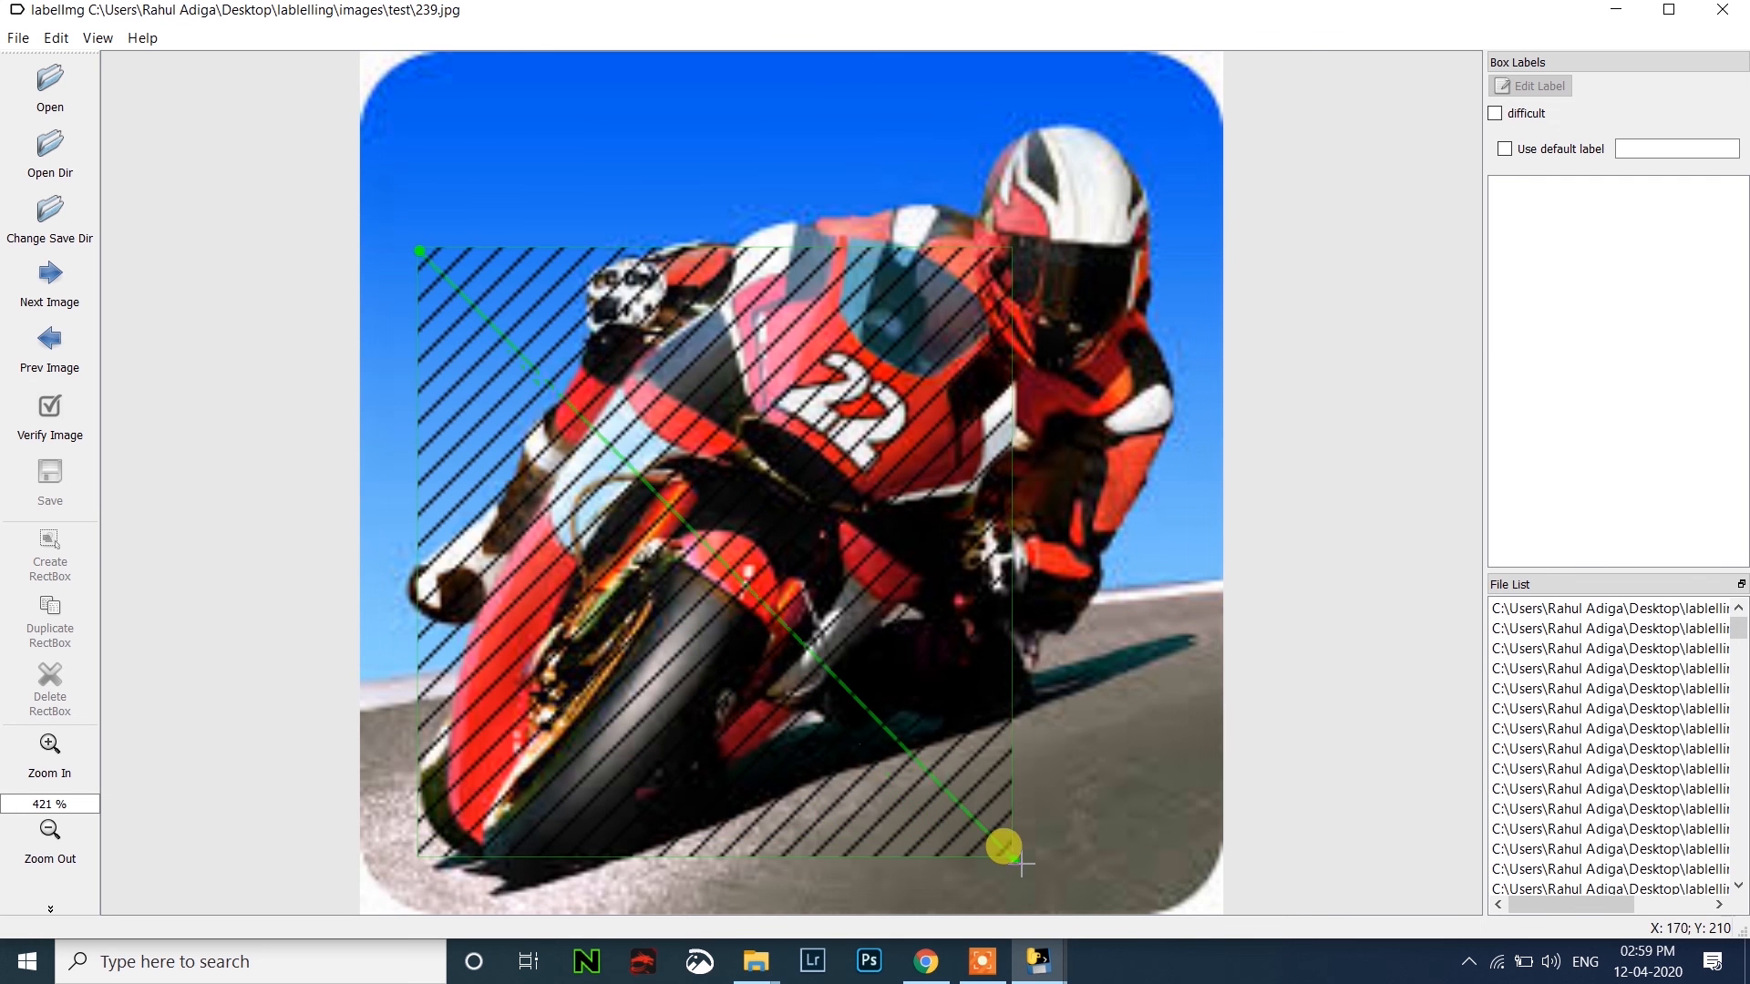
{"action": "left_click", "coordinate": [1017, 848]}
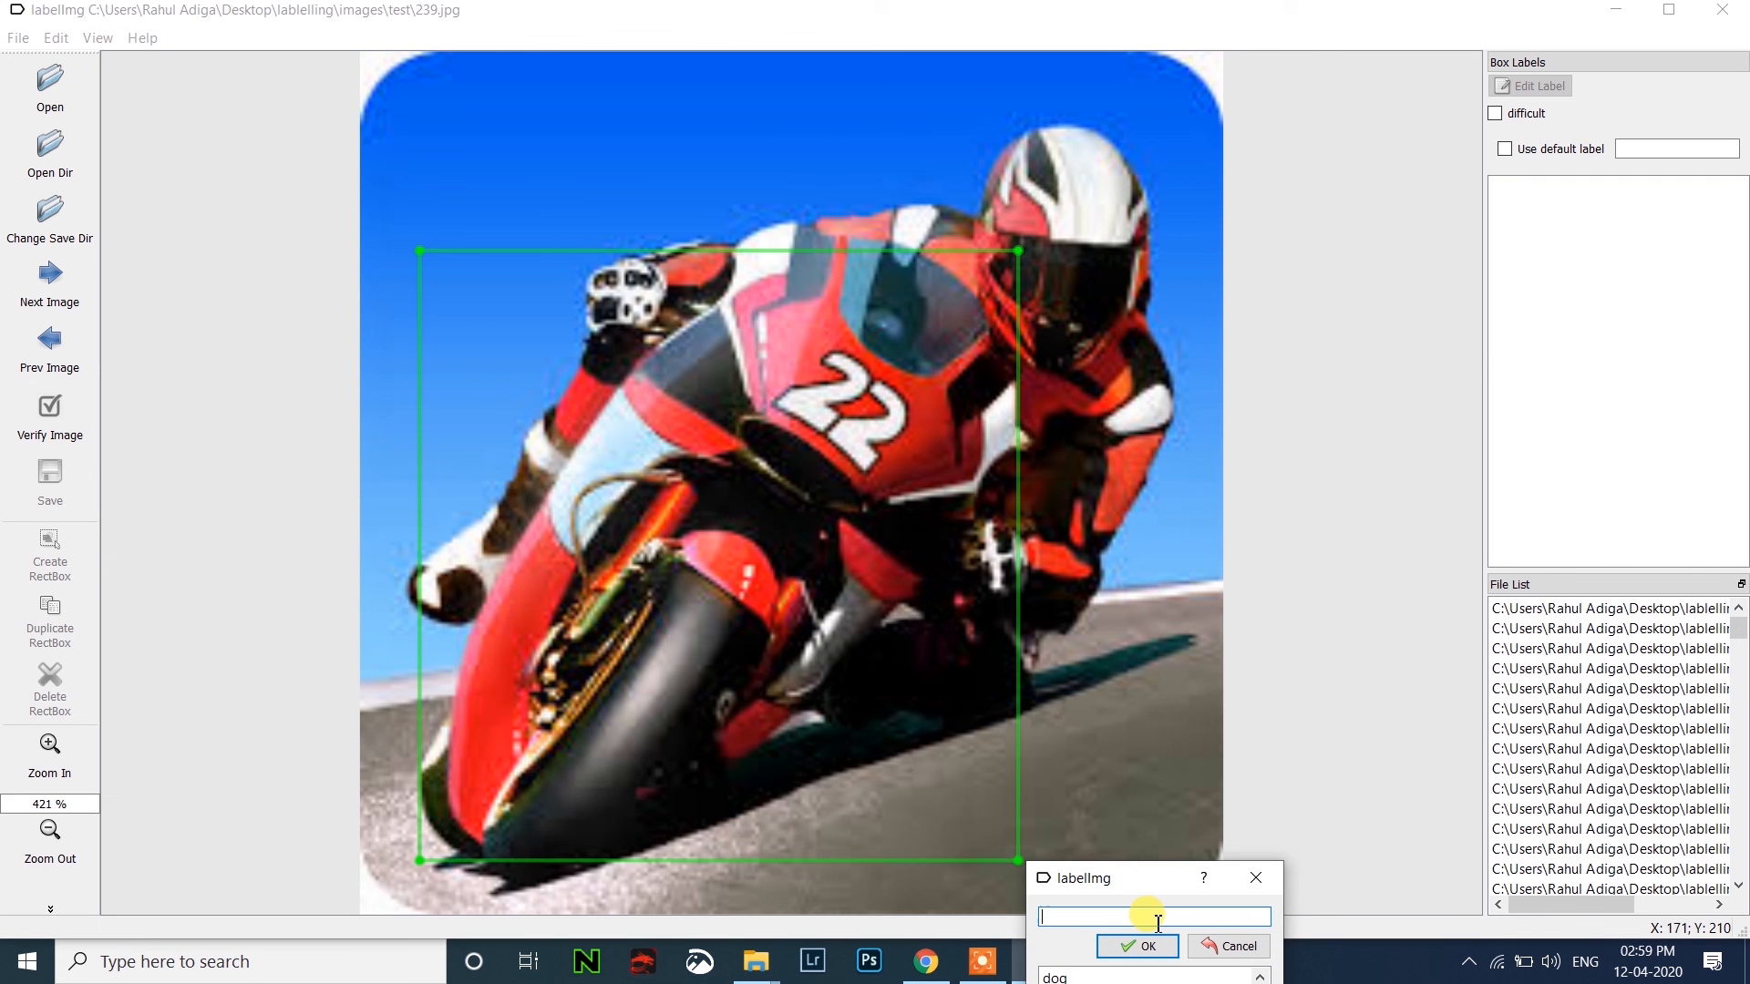
{"action": "type", "text": "bike"}
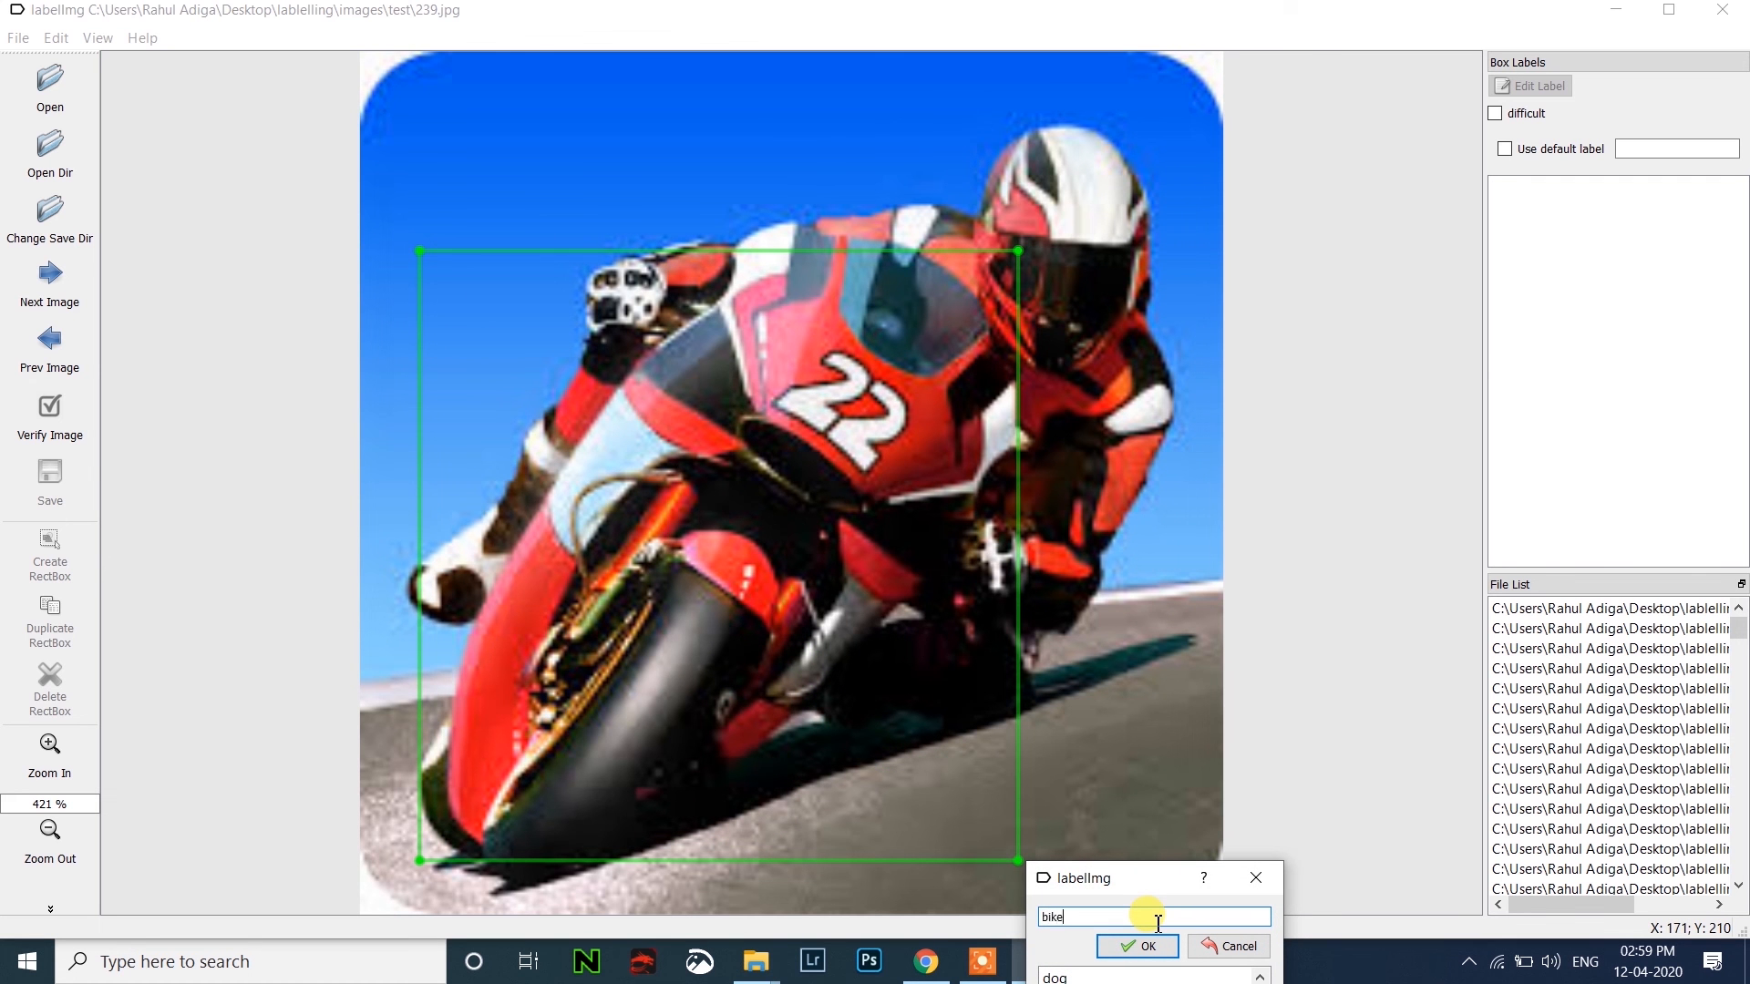
{"action": "left_click", "coordinate": [1136, 946]}
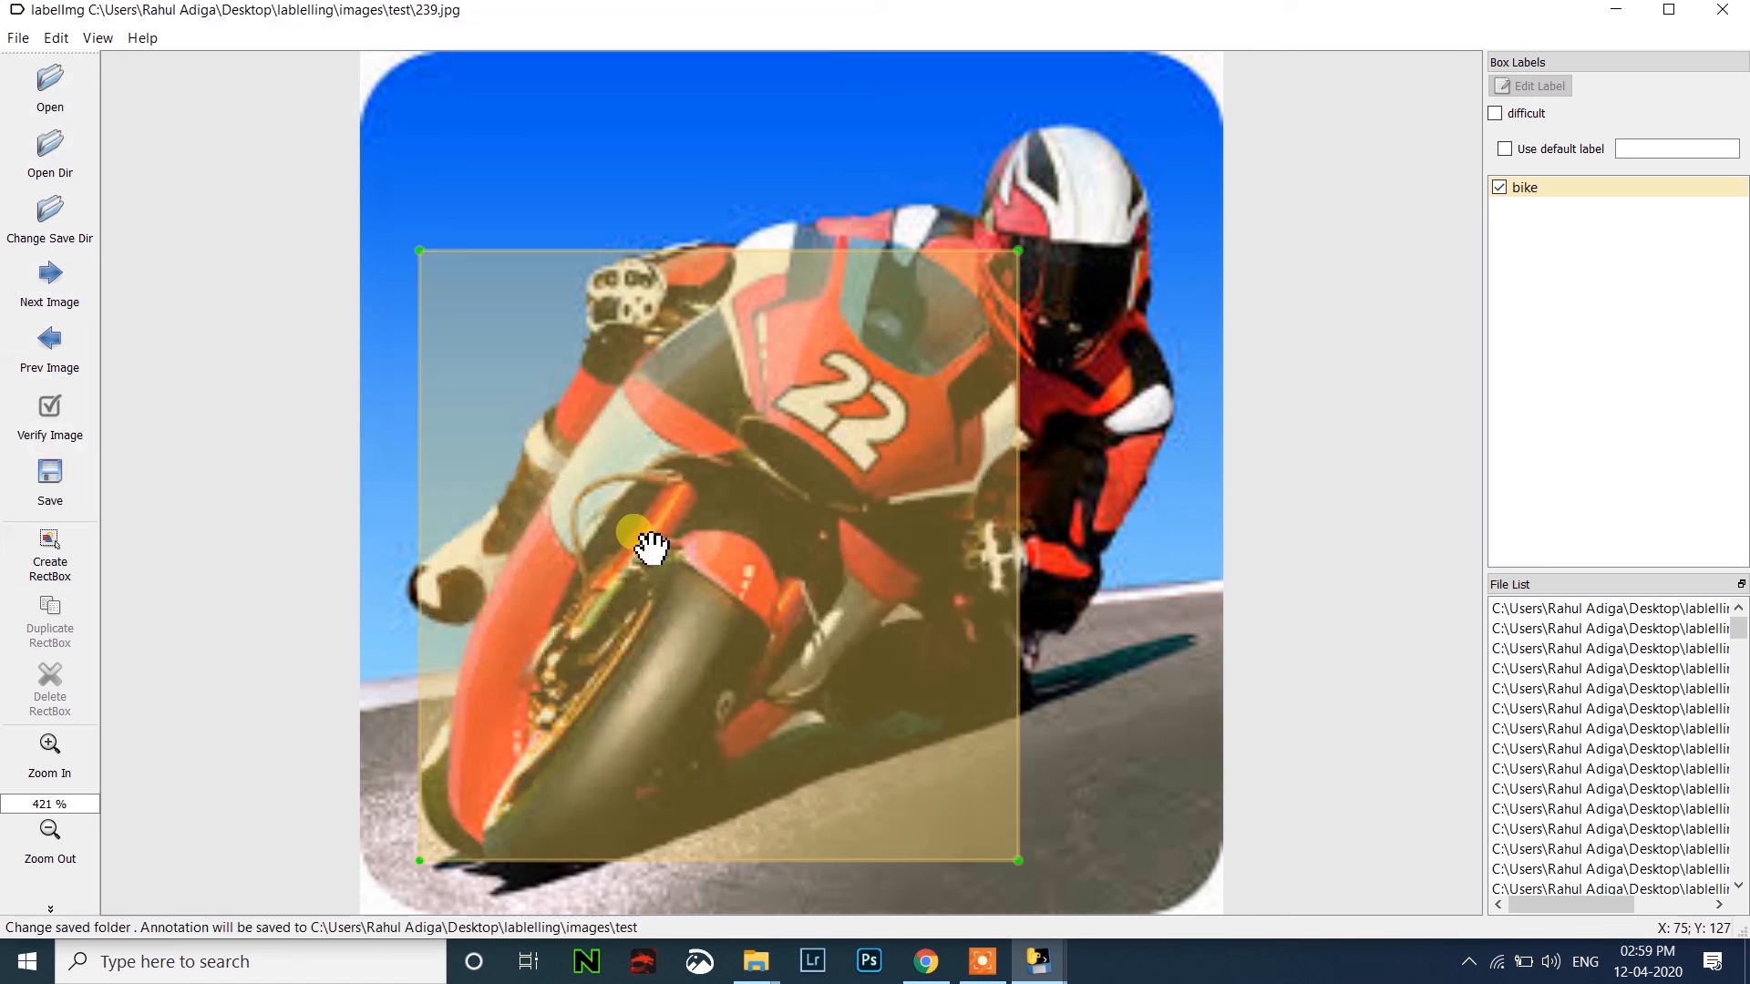
Save the 239.jpg annotation and move on to 240.jpg.
{"action": "left_click", "coordinate": [49, 479]}
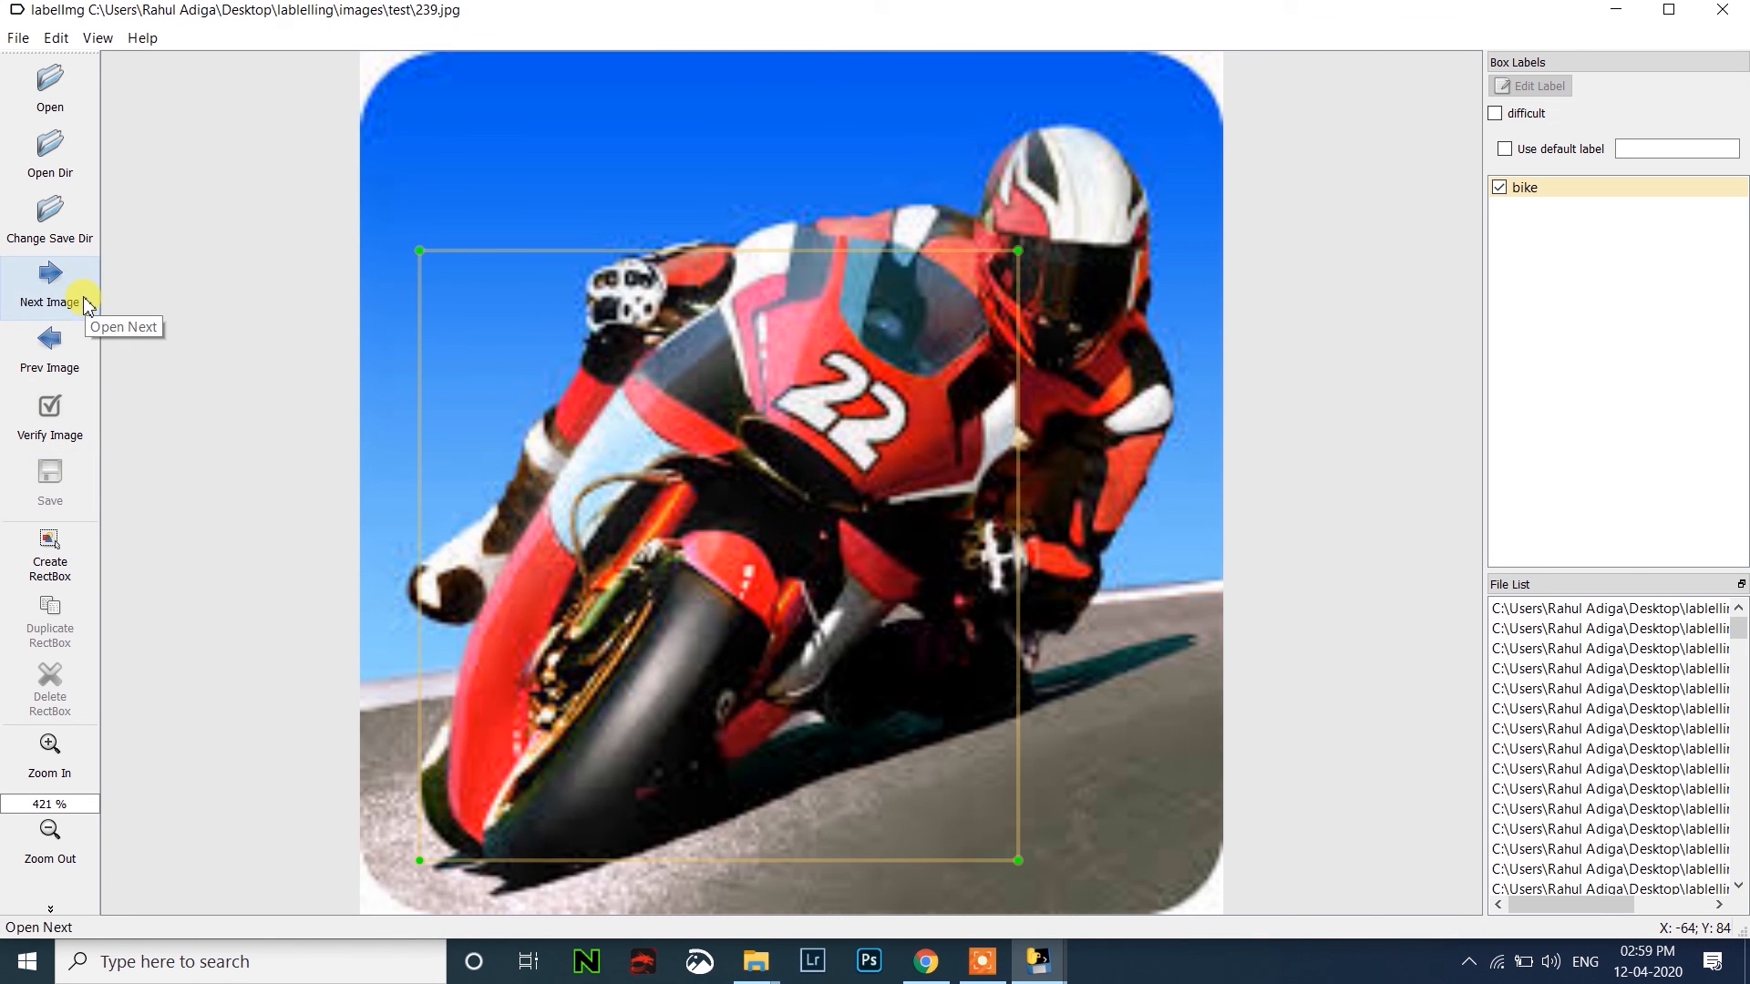
{"action": "left_click", "coordinate": [49, 284]}
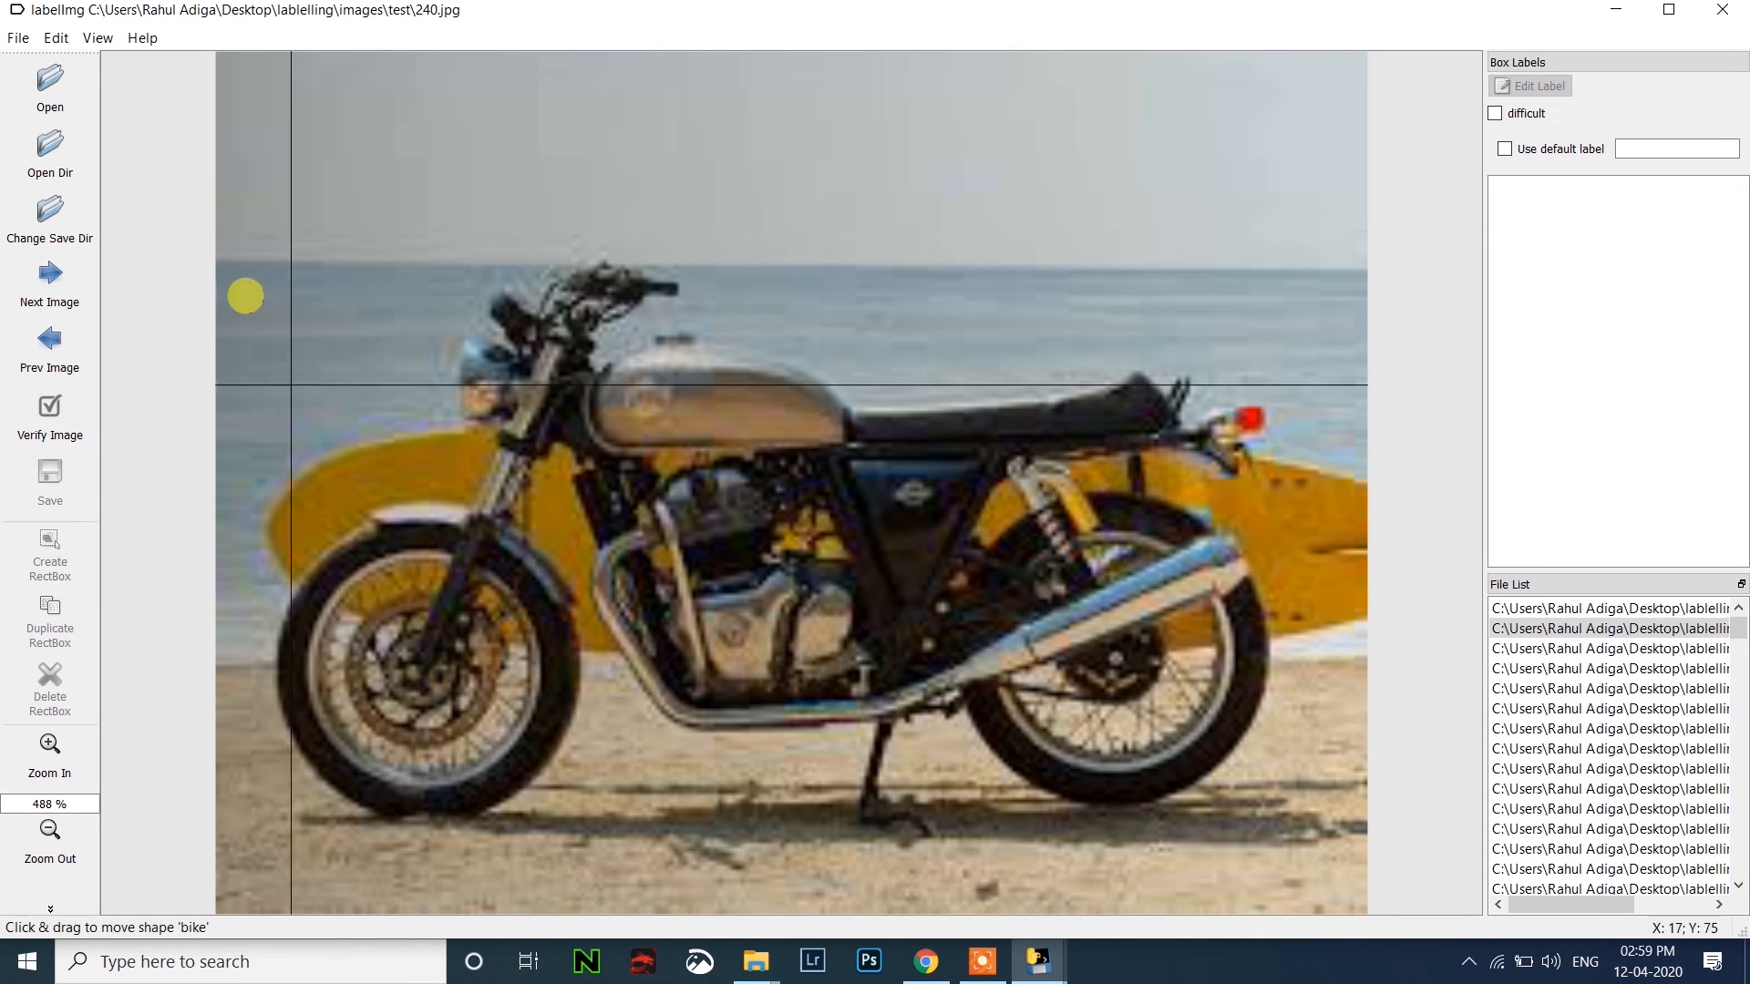
Box the motorcycles in 240.jpg and 241.jpg as 'bike', saving when prompted between images.
{"action": "left_click_drag", "start_coordinate": [244, 296], "coordinate": [1256, 795]}
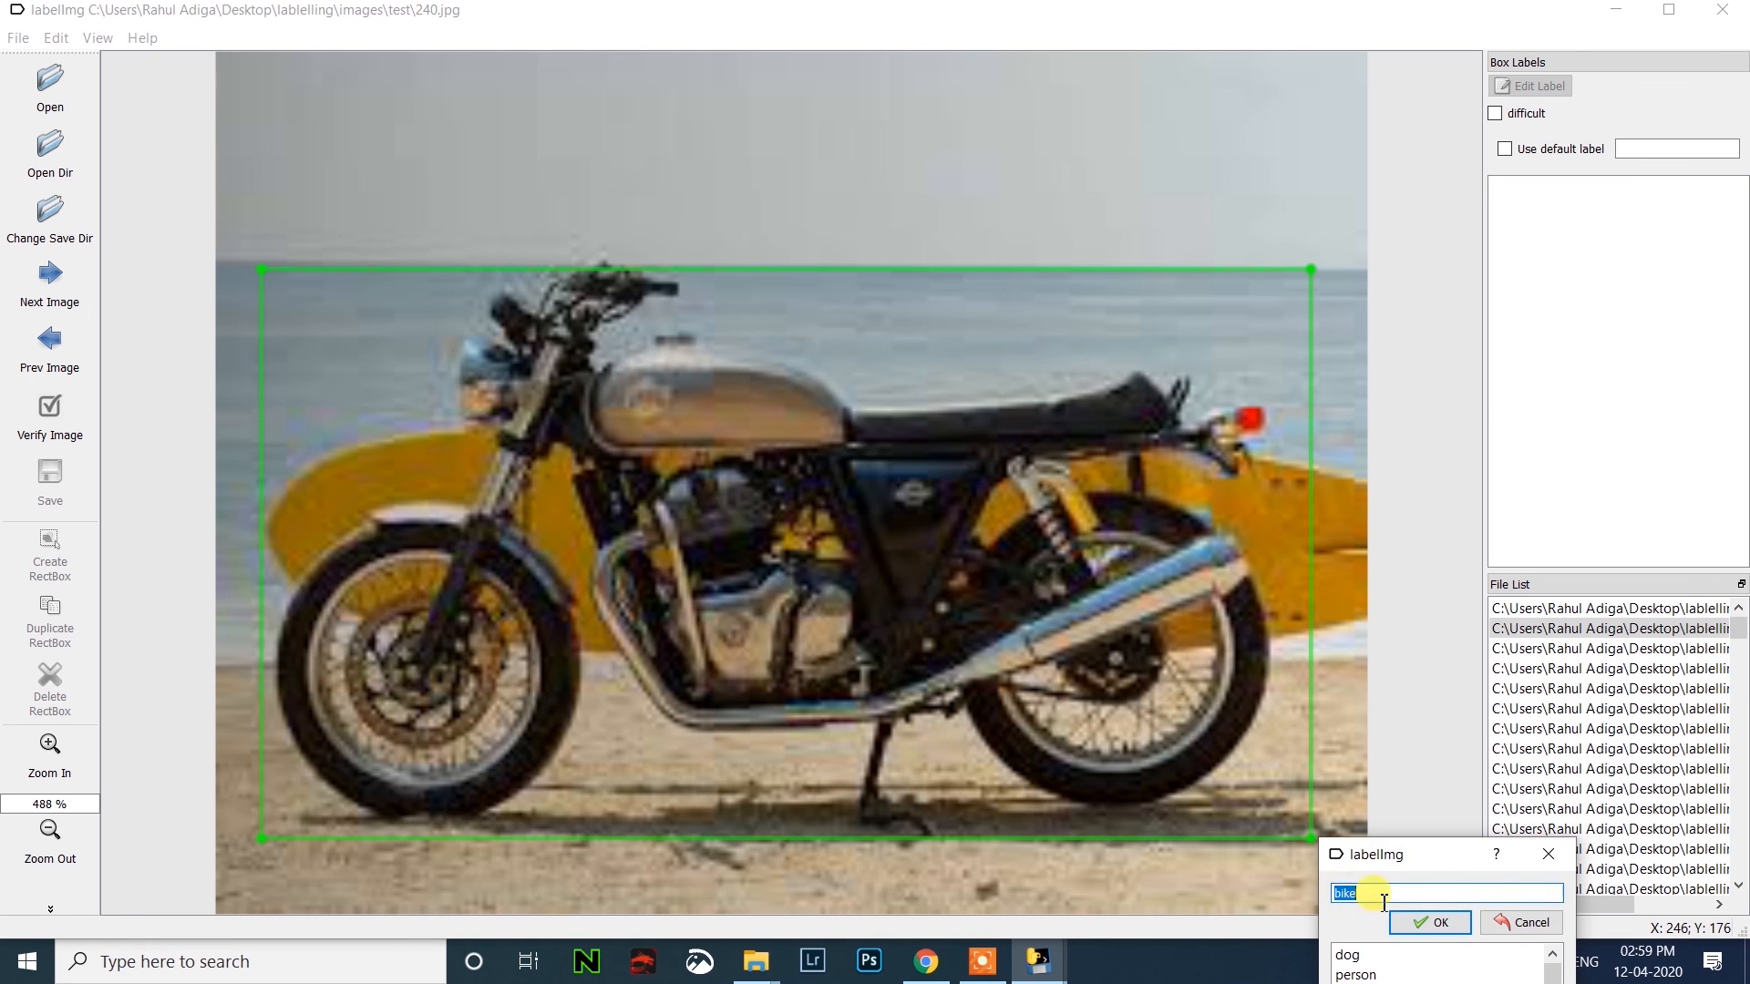
{"action": "left_click", "coordinate": [1429, 922]}
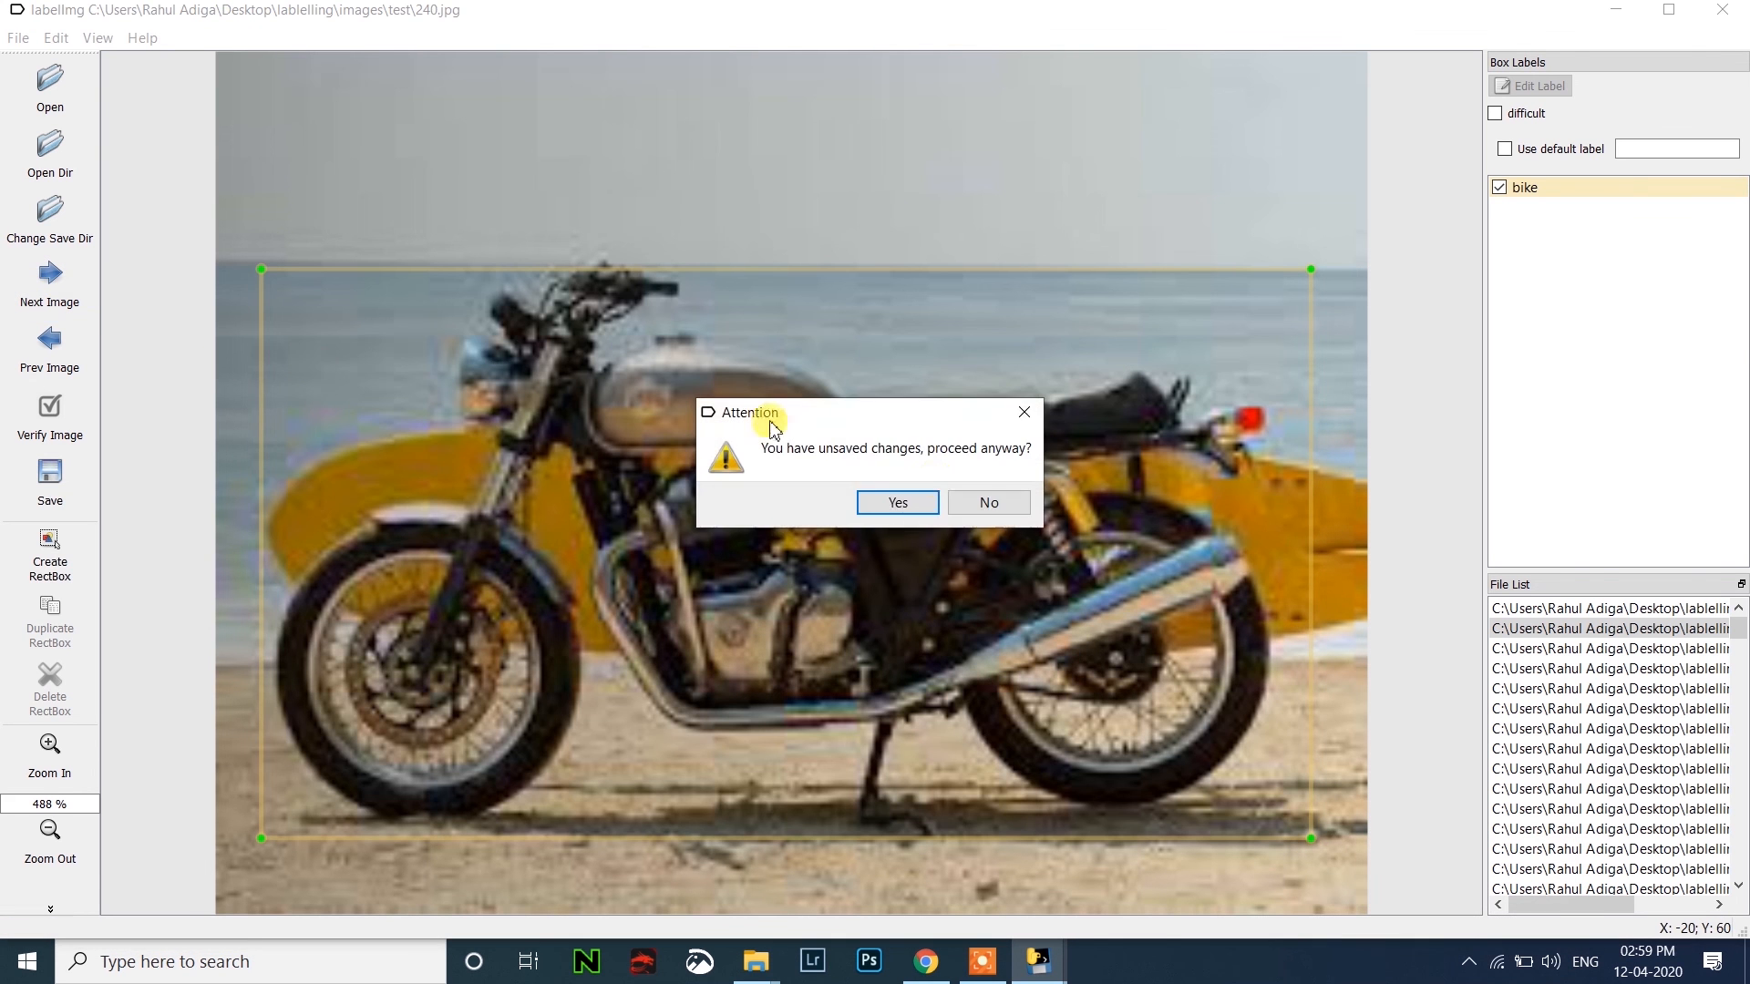
{"action": "left_click", "coordinate": [897, 503]}
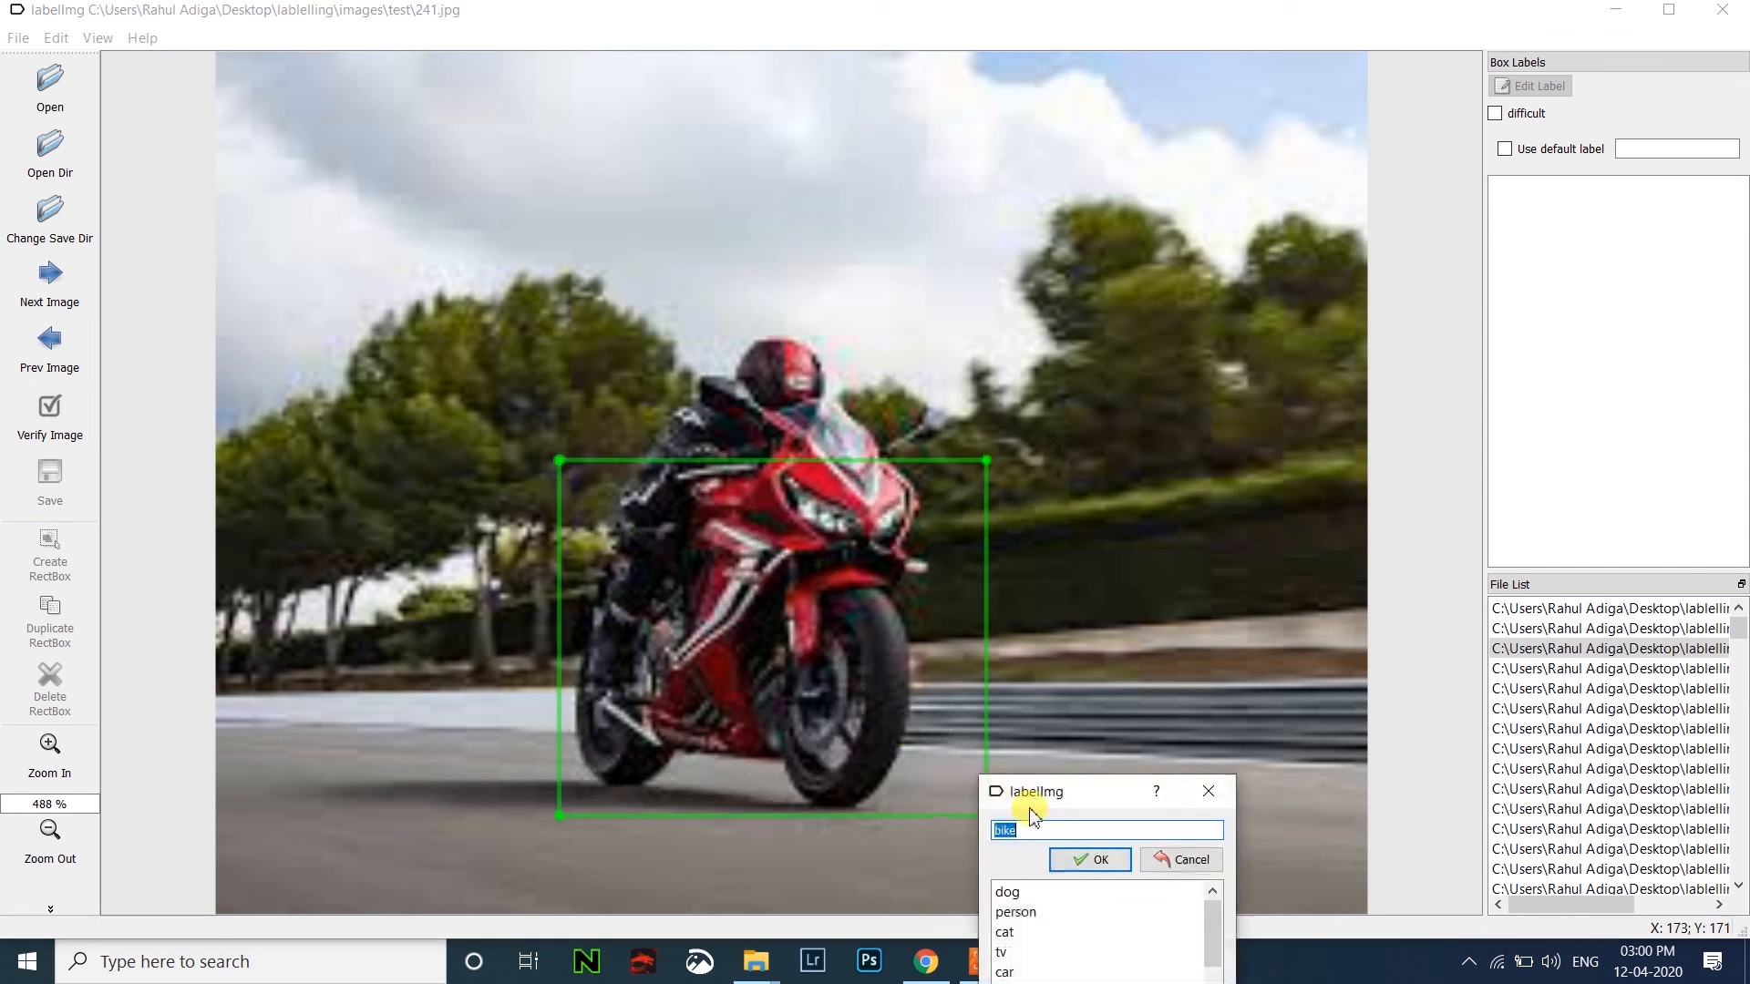
{"action": "left_click", "coordinate": [1088, 859]}
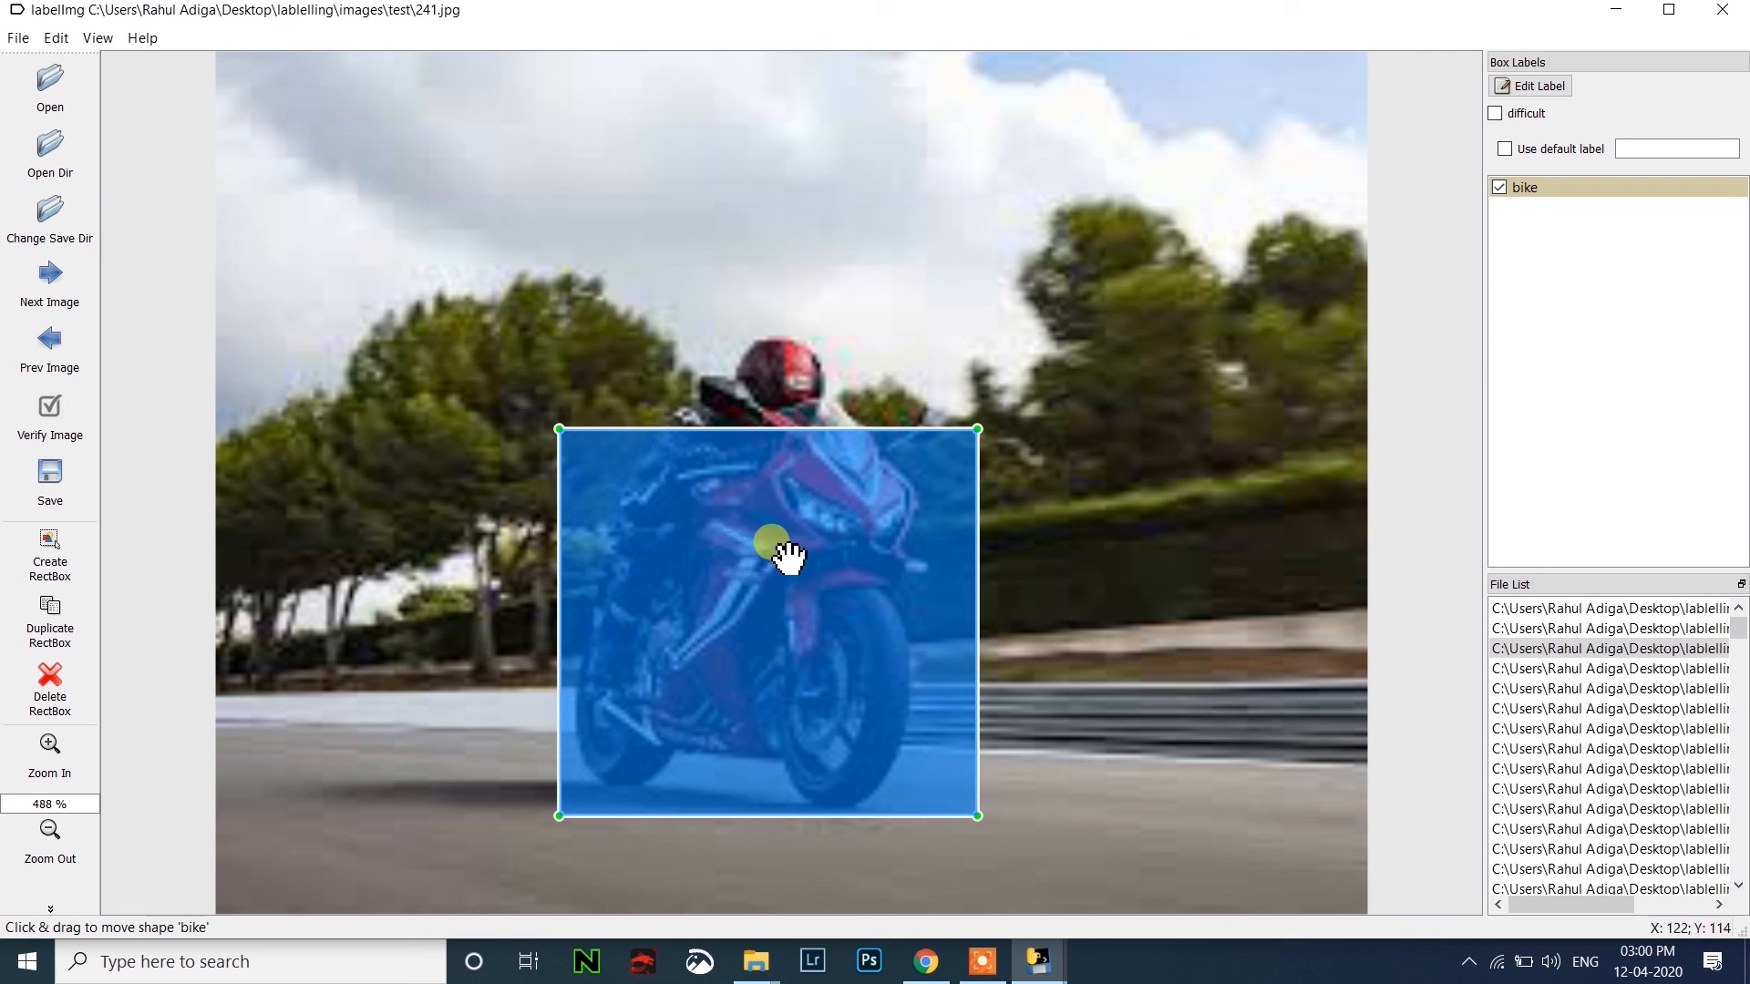
{"action": "mouse_move", "coordinate": [1004, 769]}
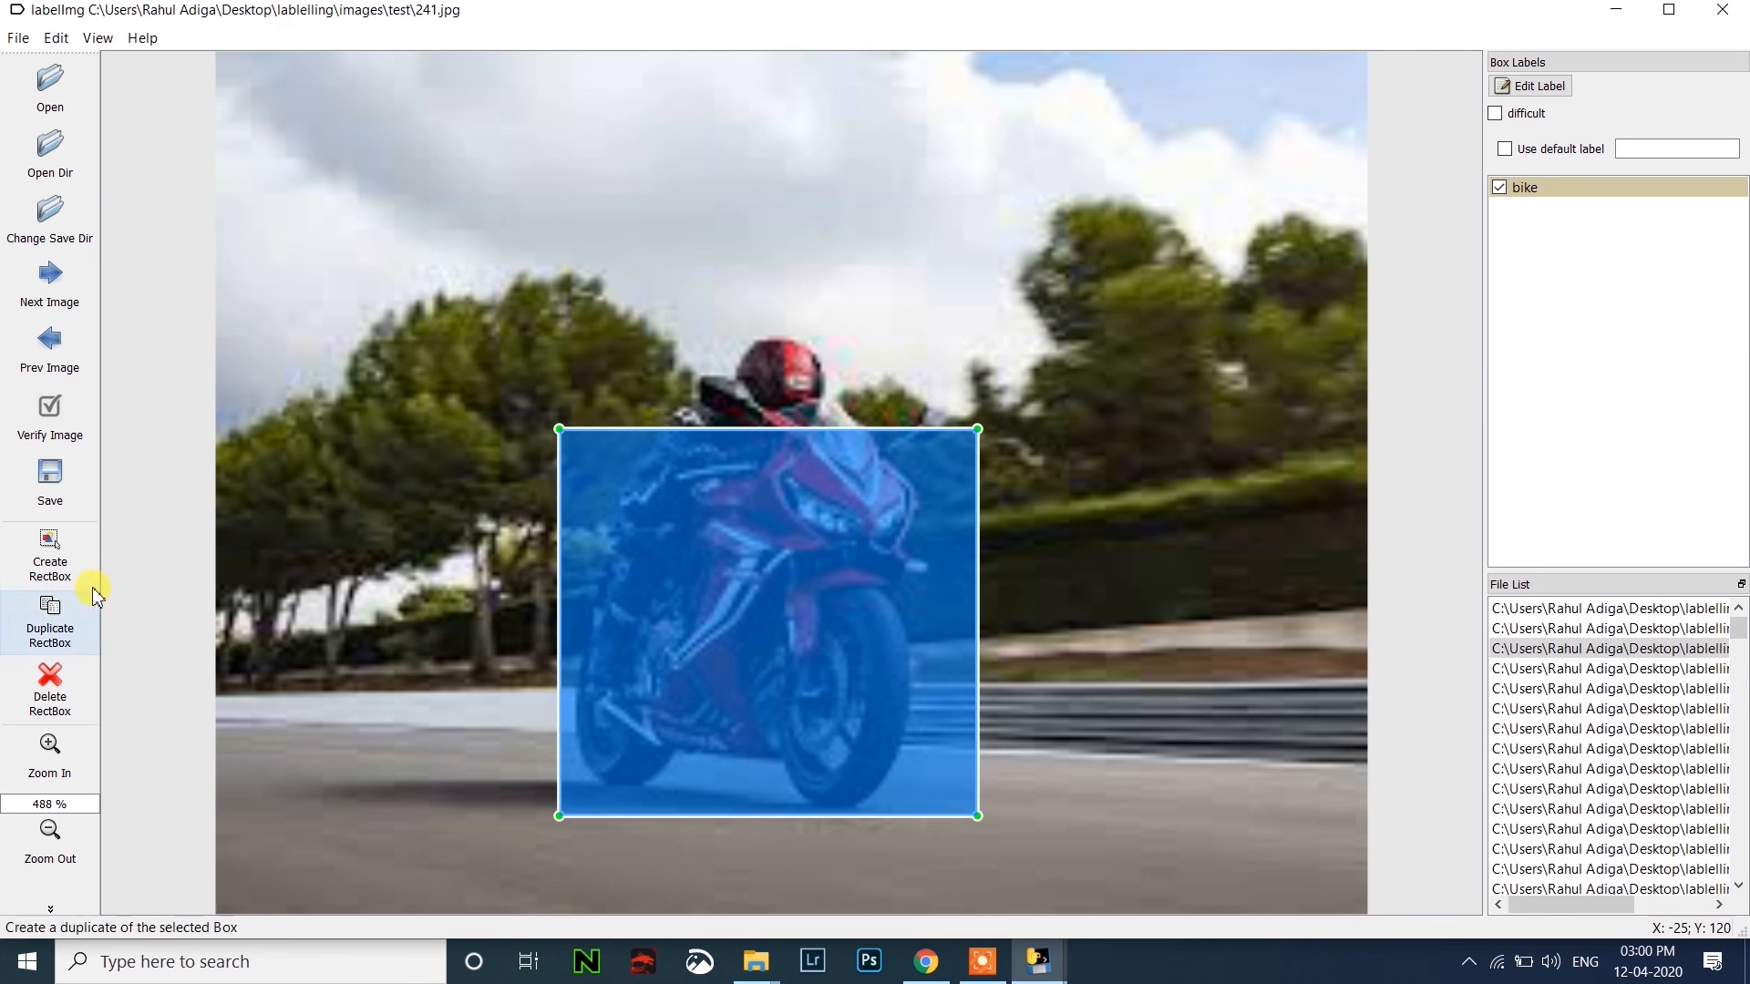
{"action": "mouse_move", "coordinate": [862, 496]}
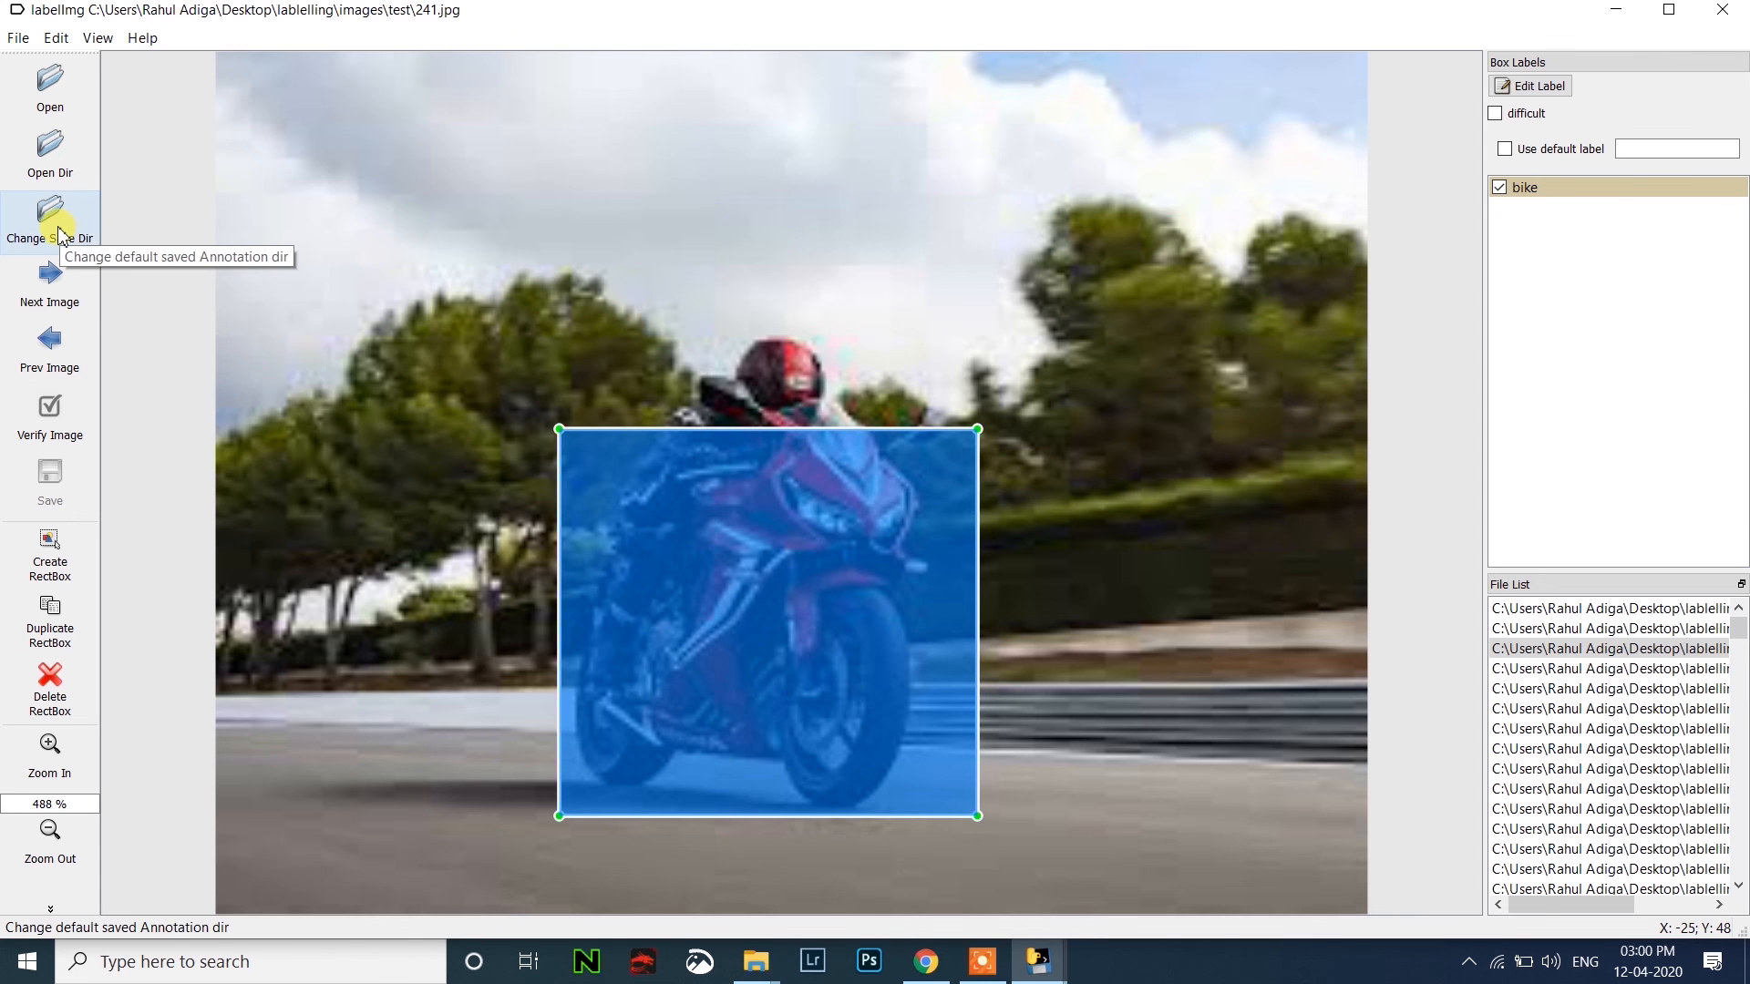
Load the images/train folder so its first photo, 1.jpg, is ready for labelling.
{"action": "left_click", "coordinate": [49, 217]}
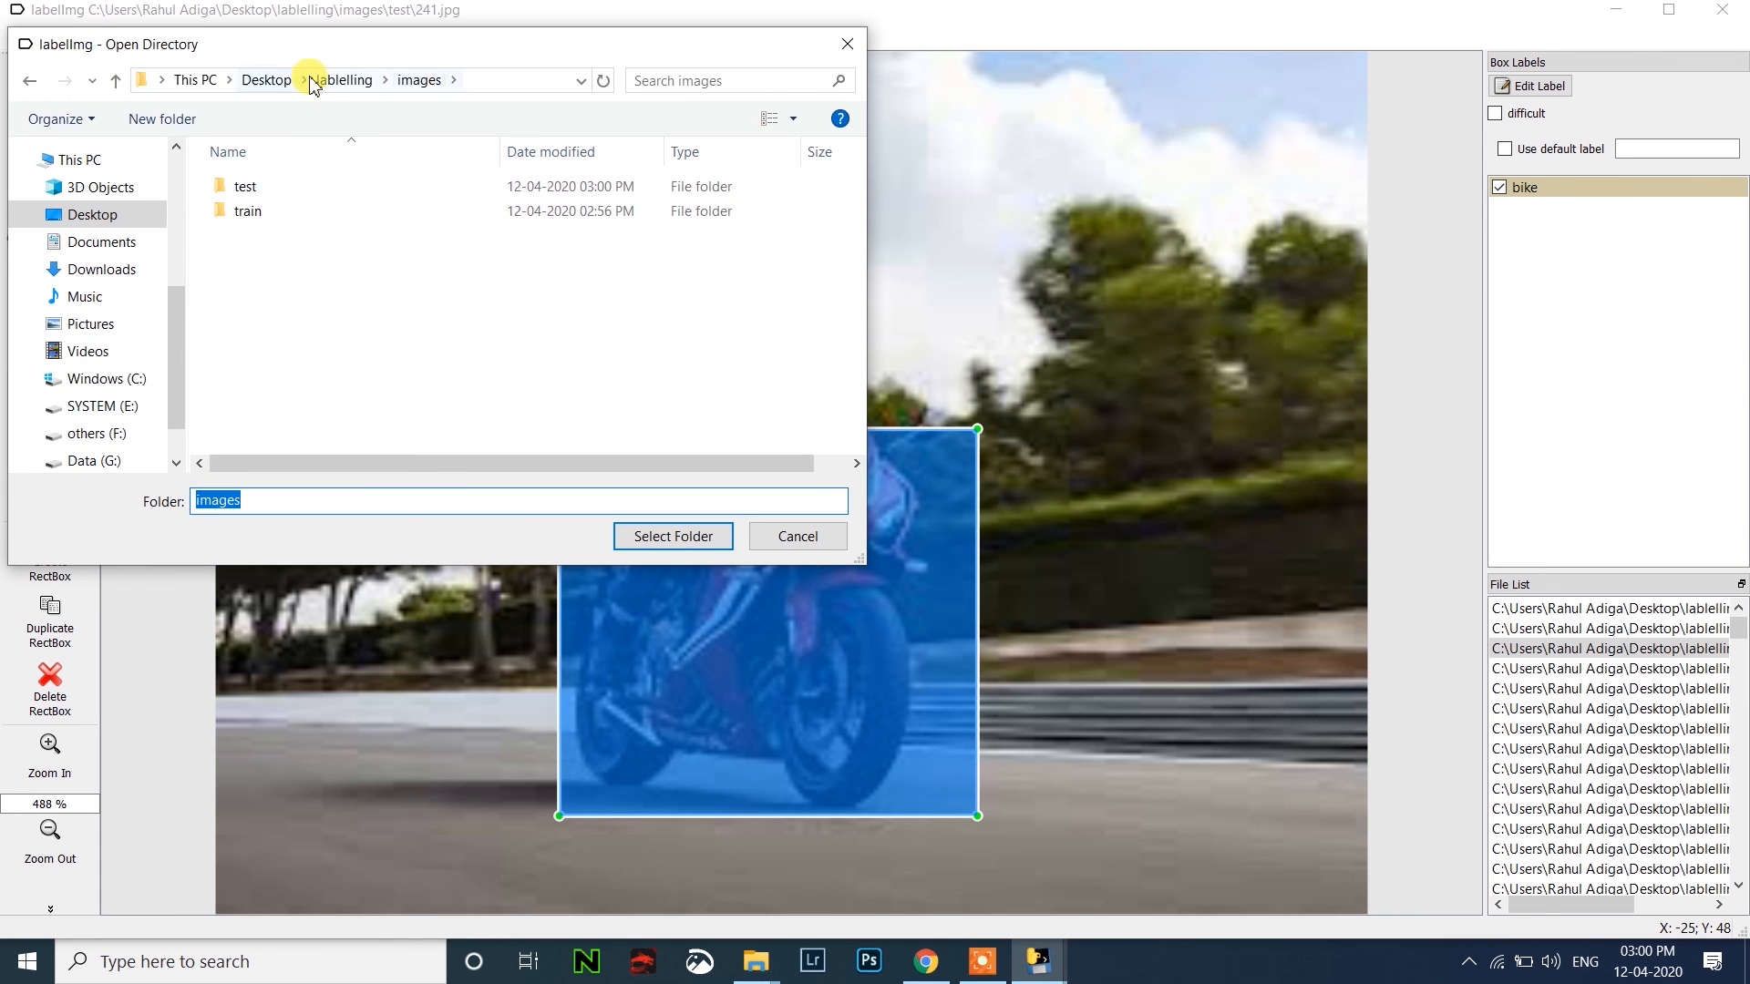
{"action": "left_click", "coordinate": [248, 211]}
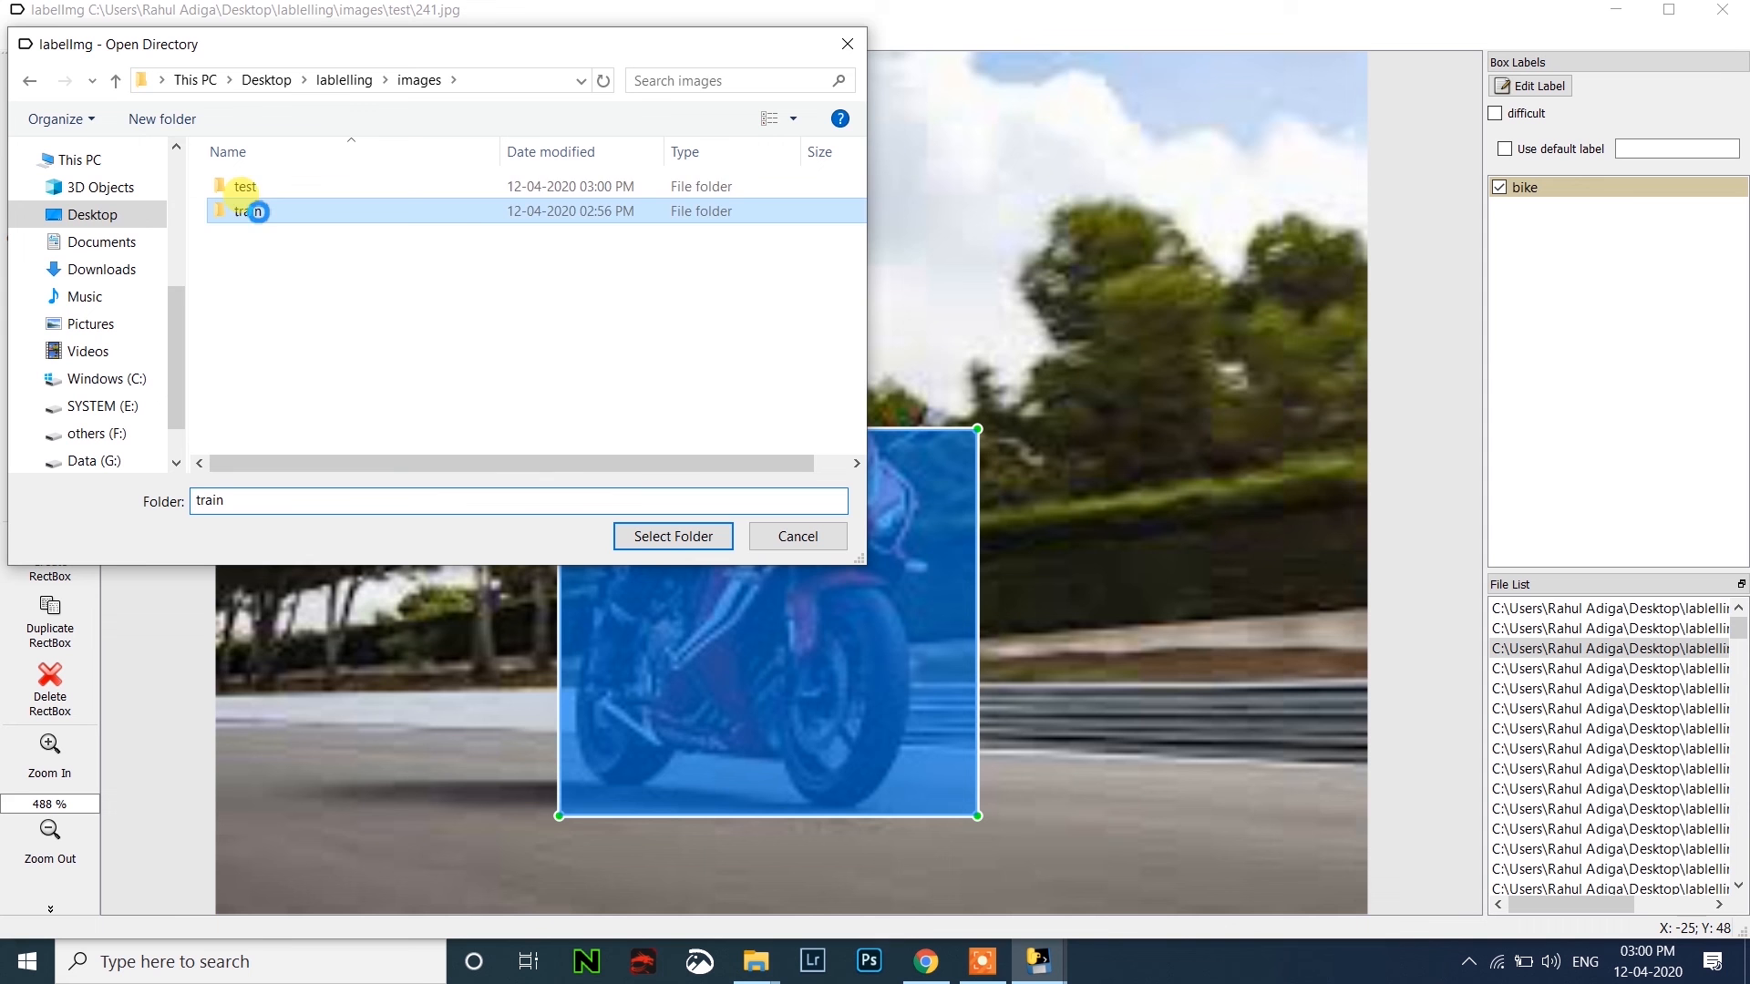
{"action": "double_click", "coordinate": [247, 211]}
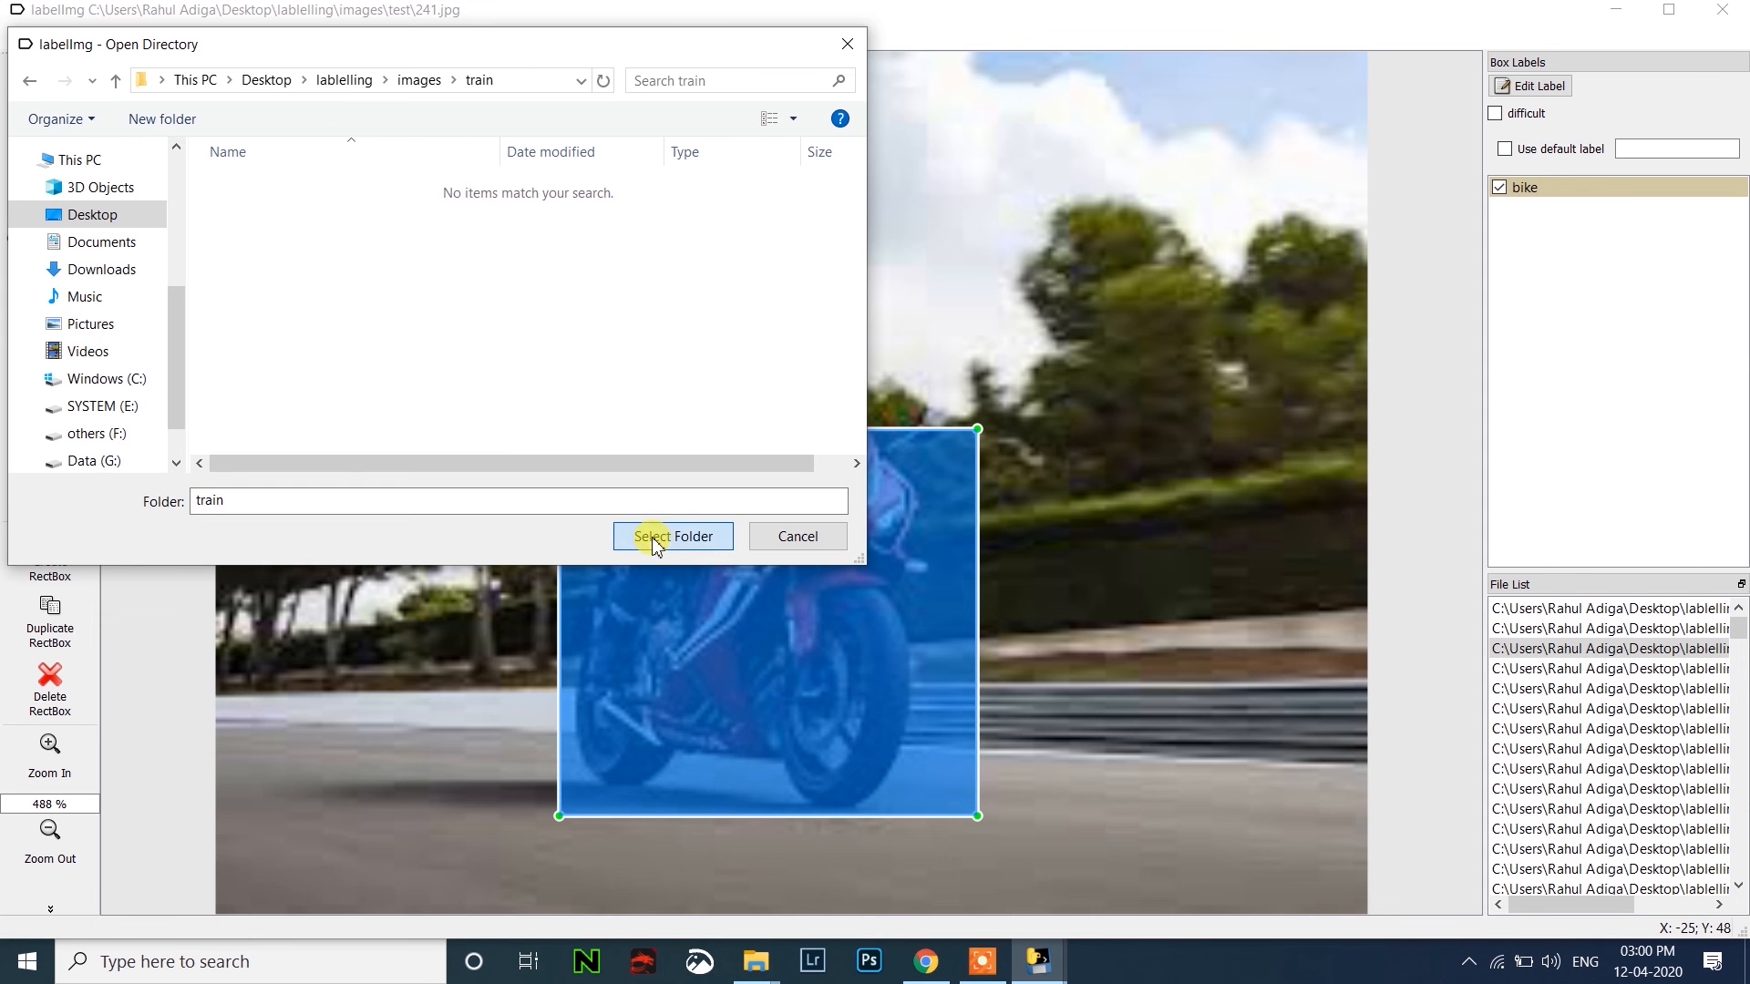
{"action": "left_click", "coordinate": [672, 536]}
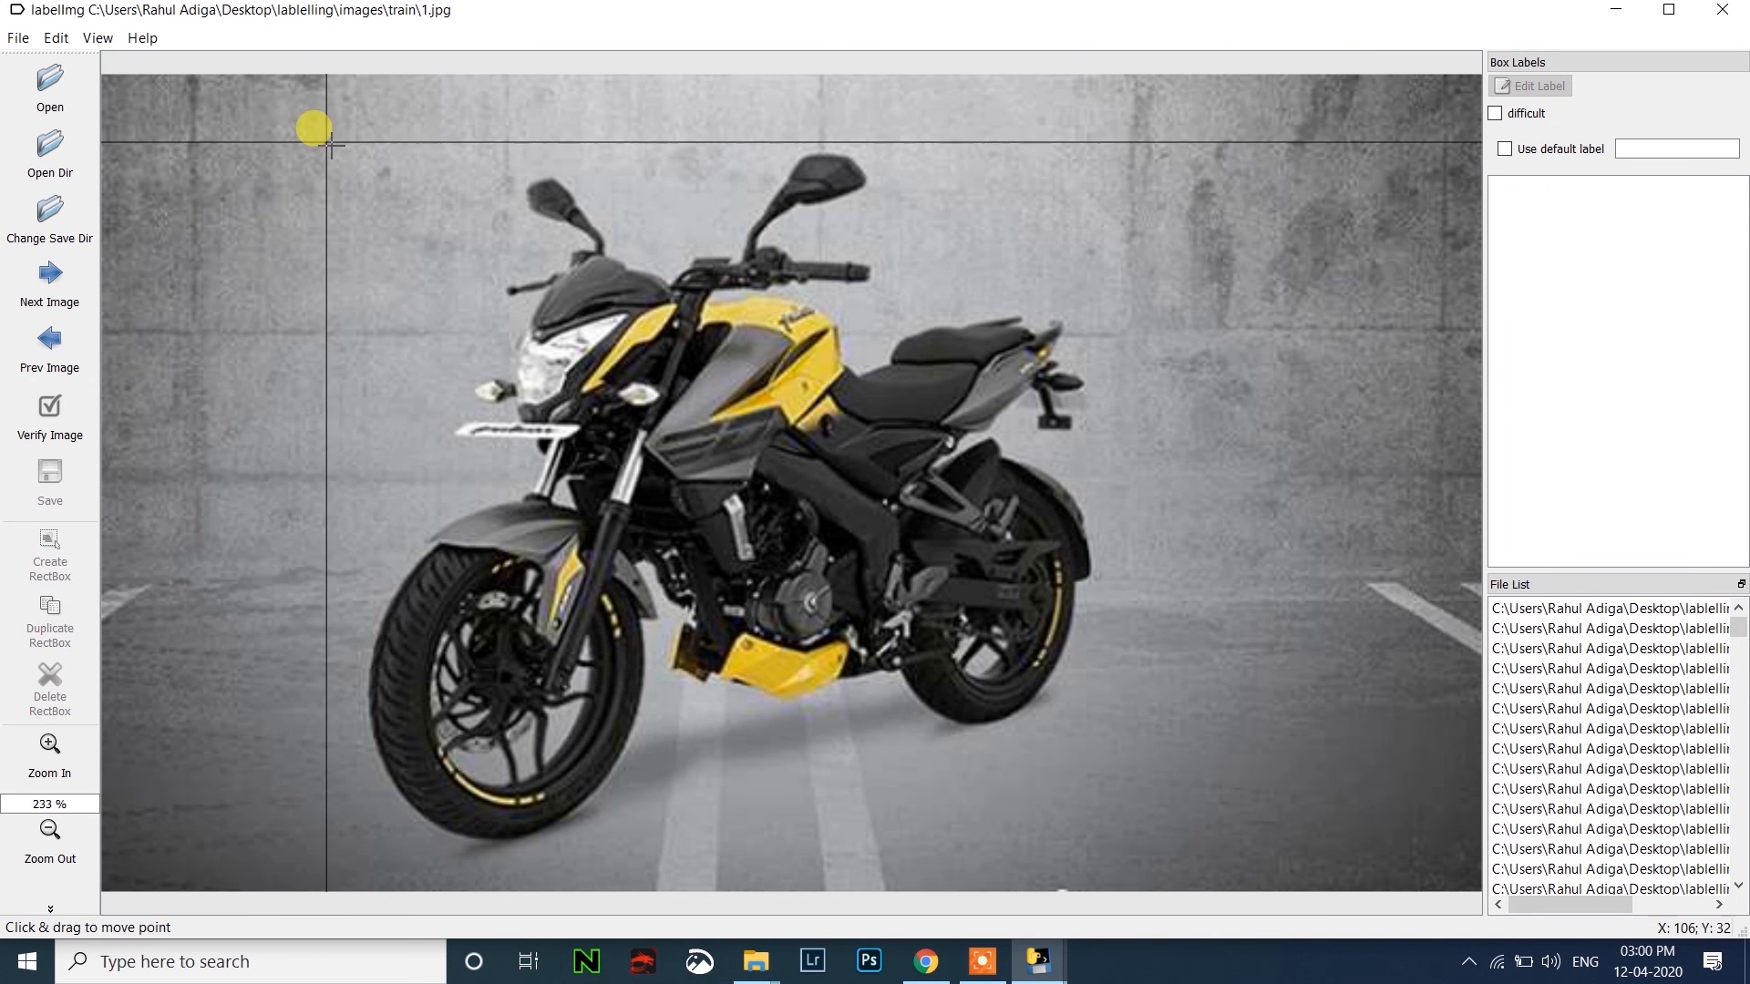
Label the motorcycles in 1.jpg, 10.jpg and 100.jpg as 'bike', then switch to File Explorer.
{"action": "left_click_drag", "start_coordinate": [330, 142], "coordinate": [1125, 824]}
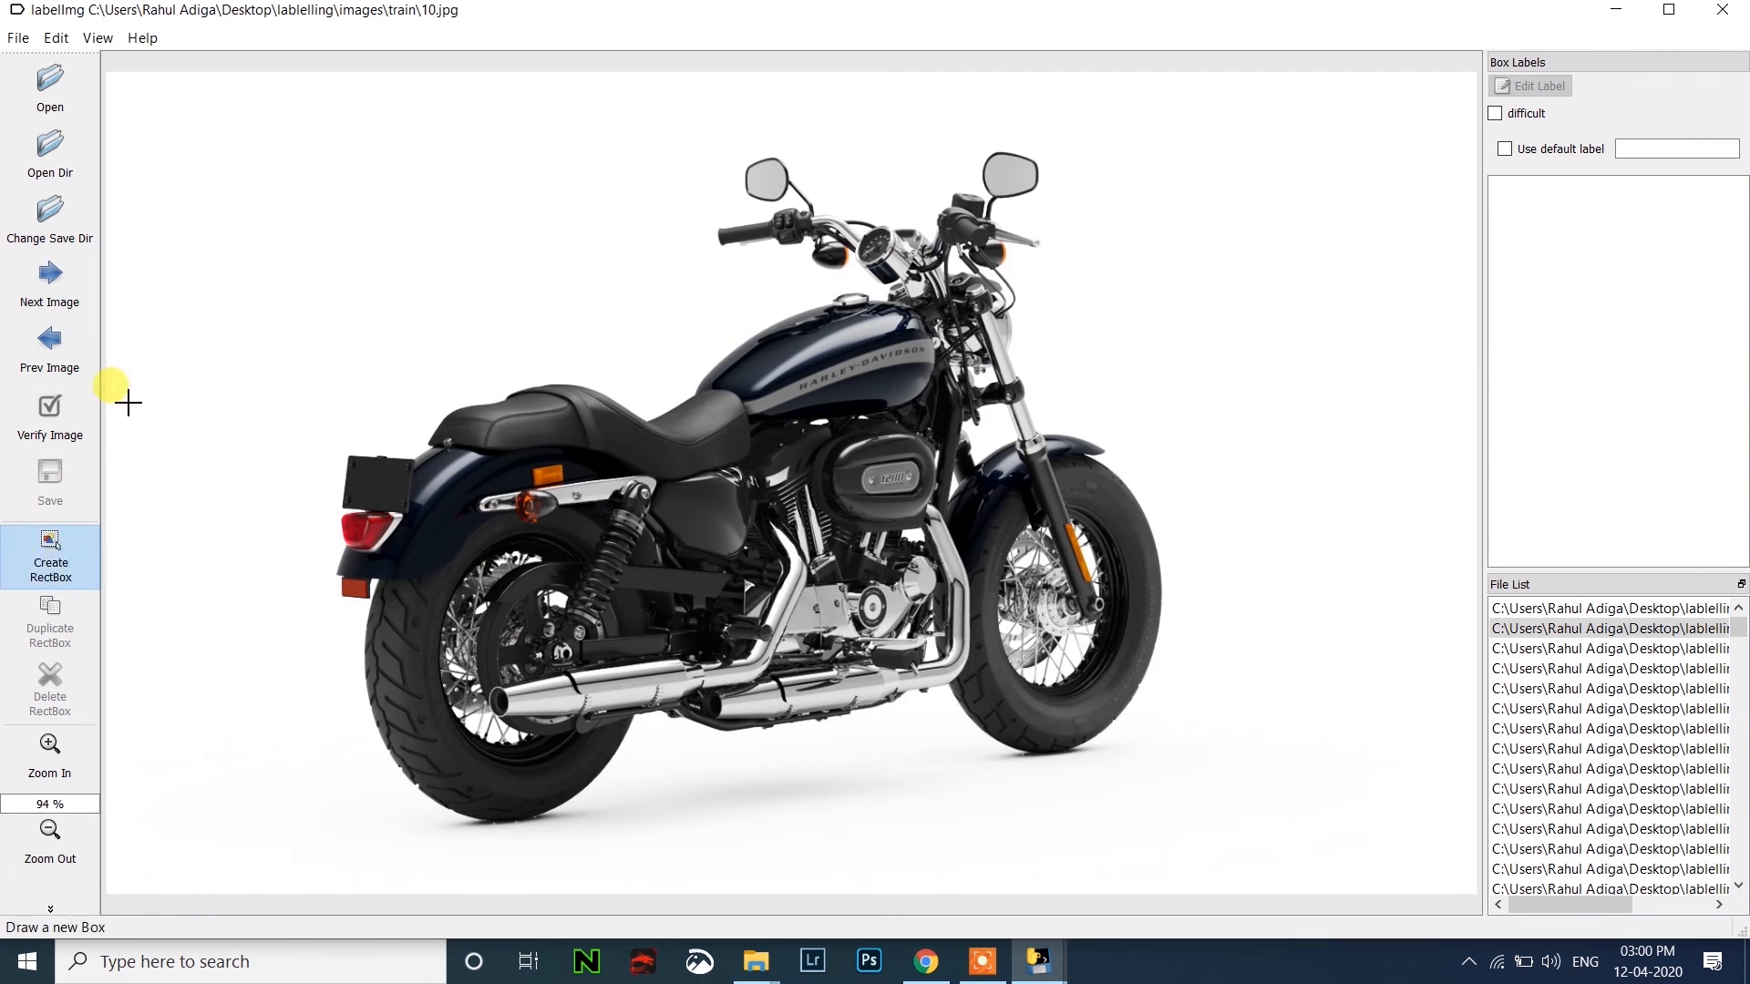
{"action": "left_click_drag", "start_coordinate": [312, 151], "coordinate": [1094, 796]}
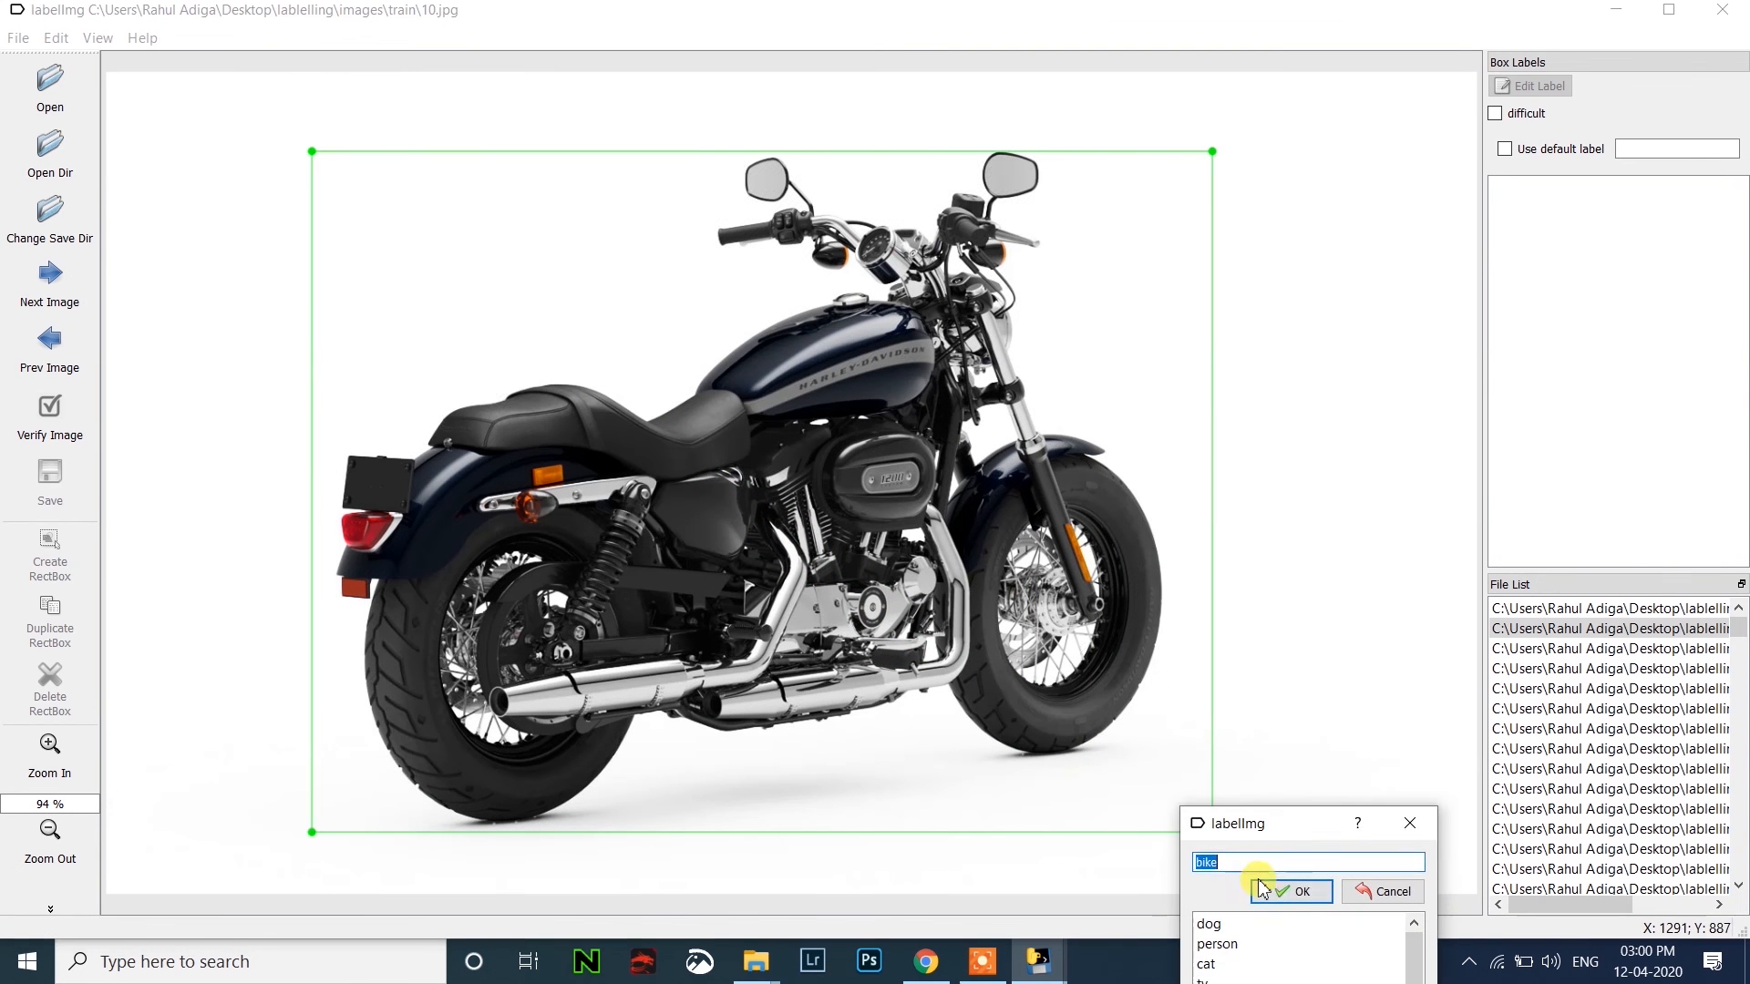
{"action": "left_click", "coordinate": [1293, 891]}
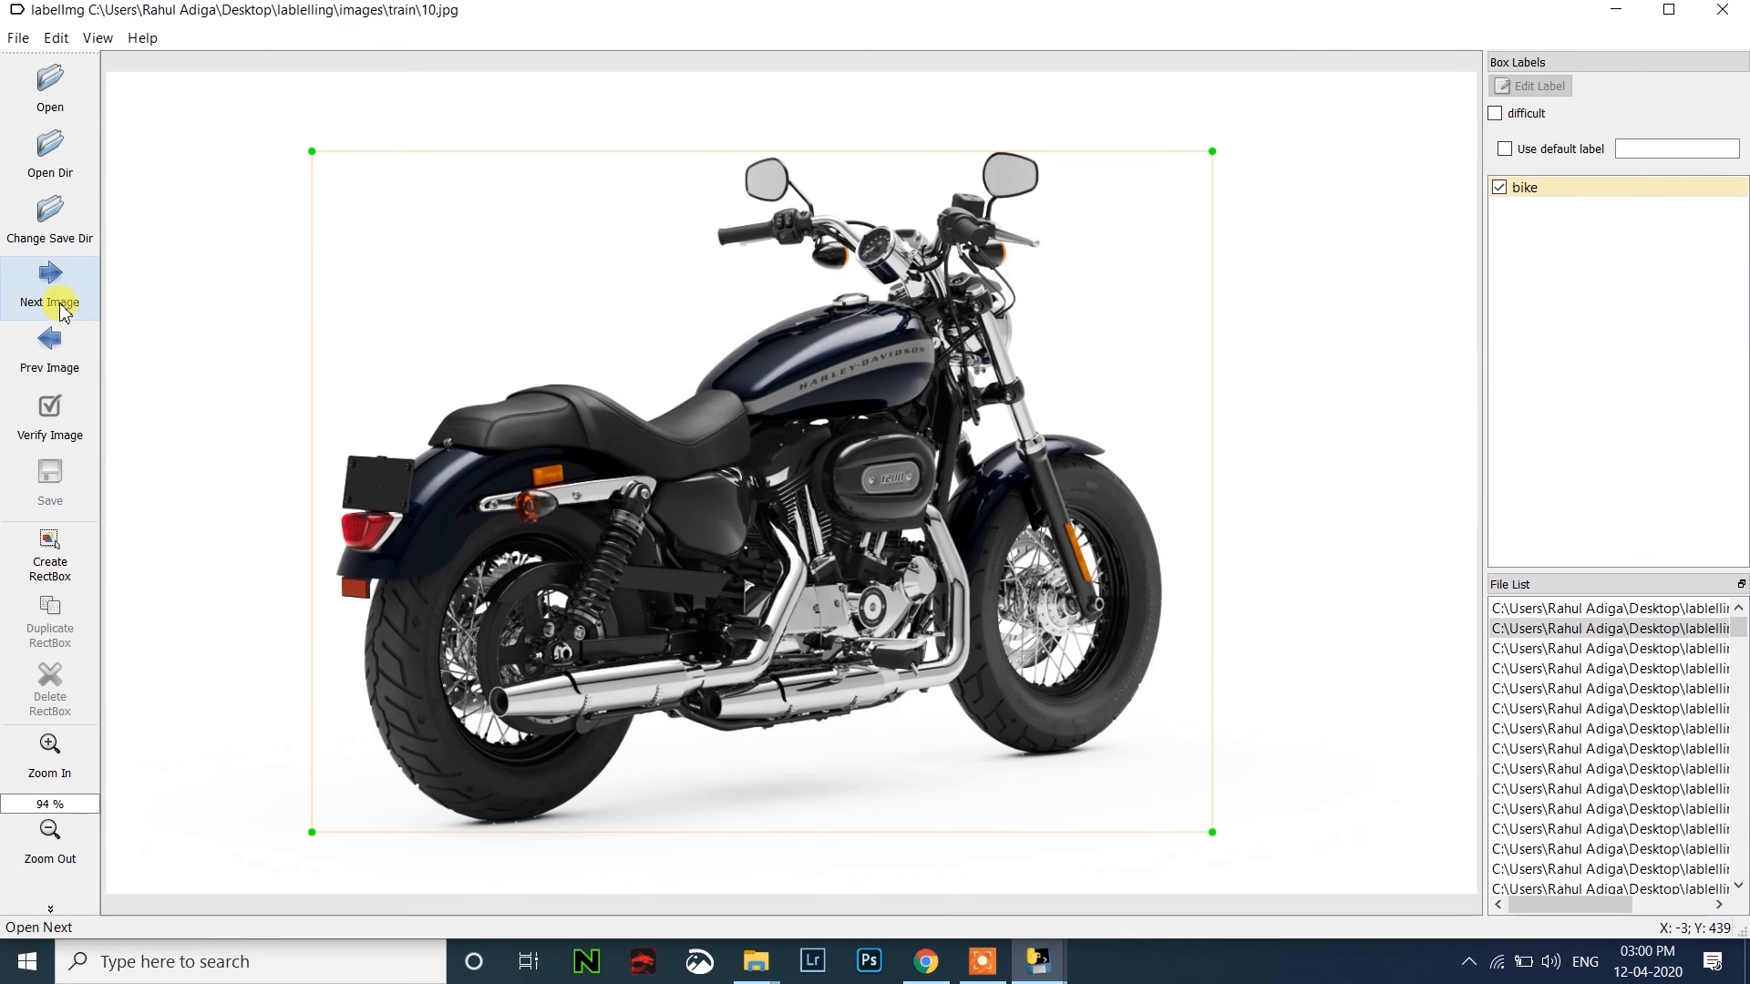
{"action": "left_click", "coordinate": [49, 279]}
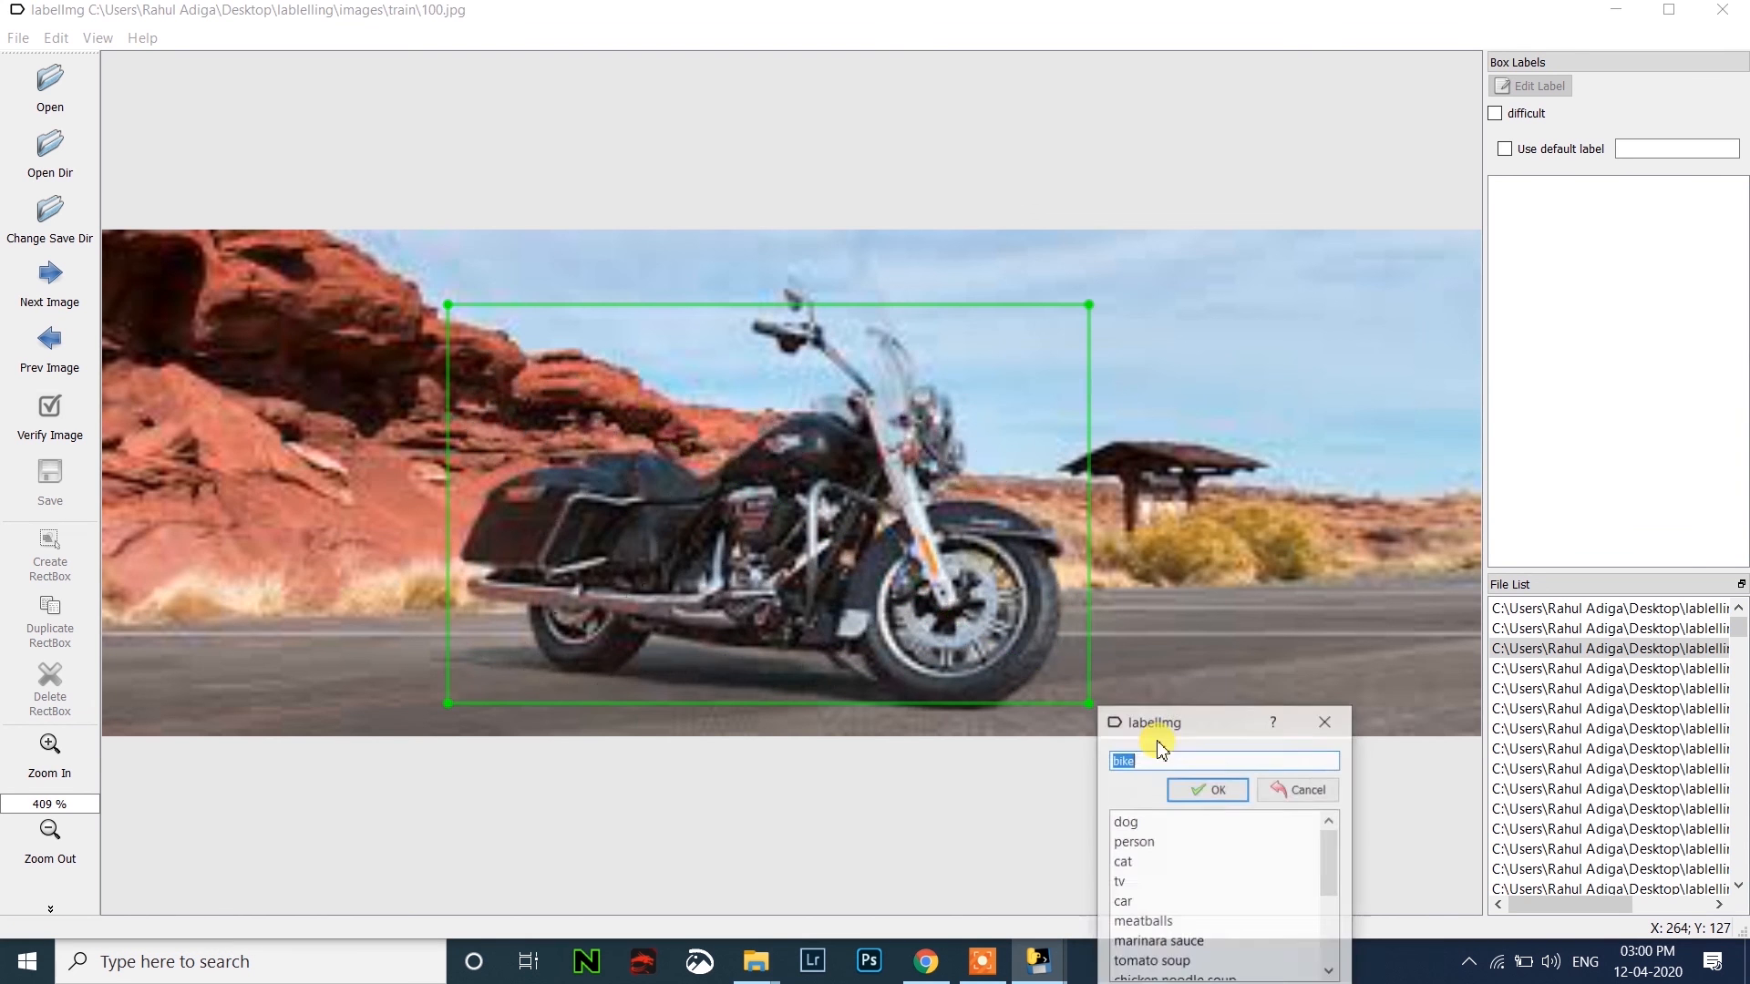
{"action": "left_click", "coordinate": [1205, 789]}
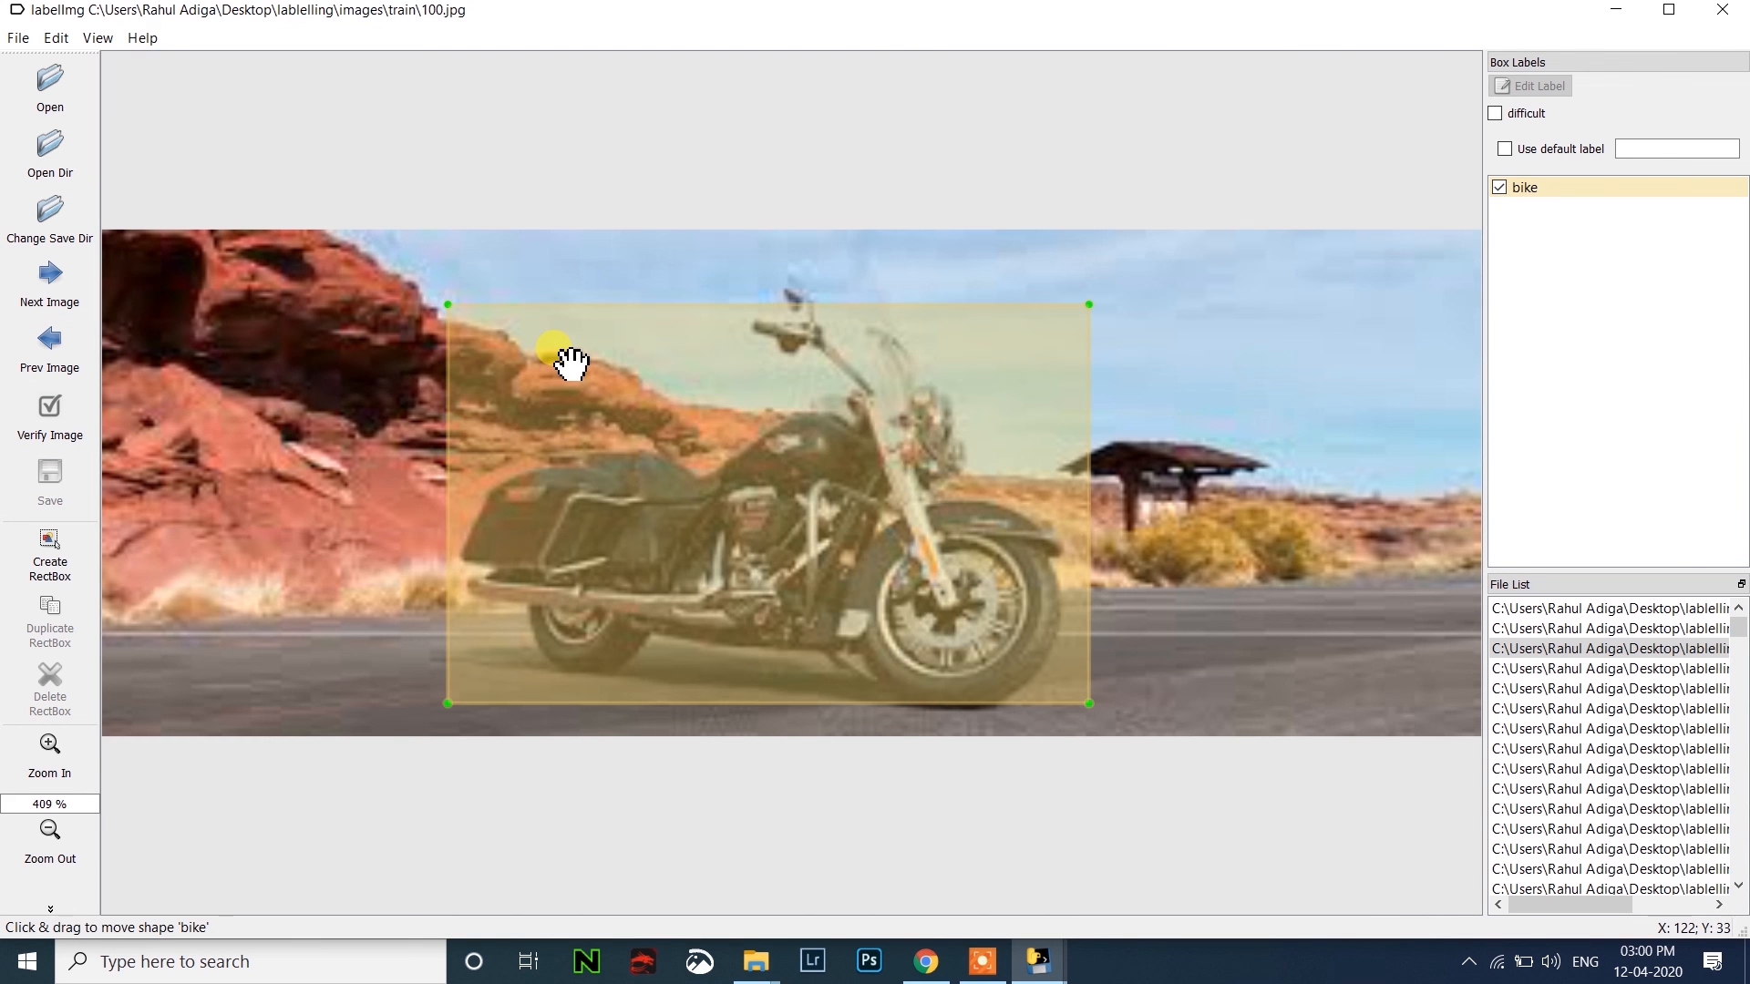
{"action": "mouse_move", "coordinate": [572, 362]}
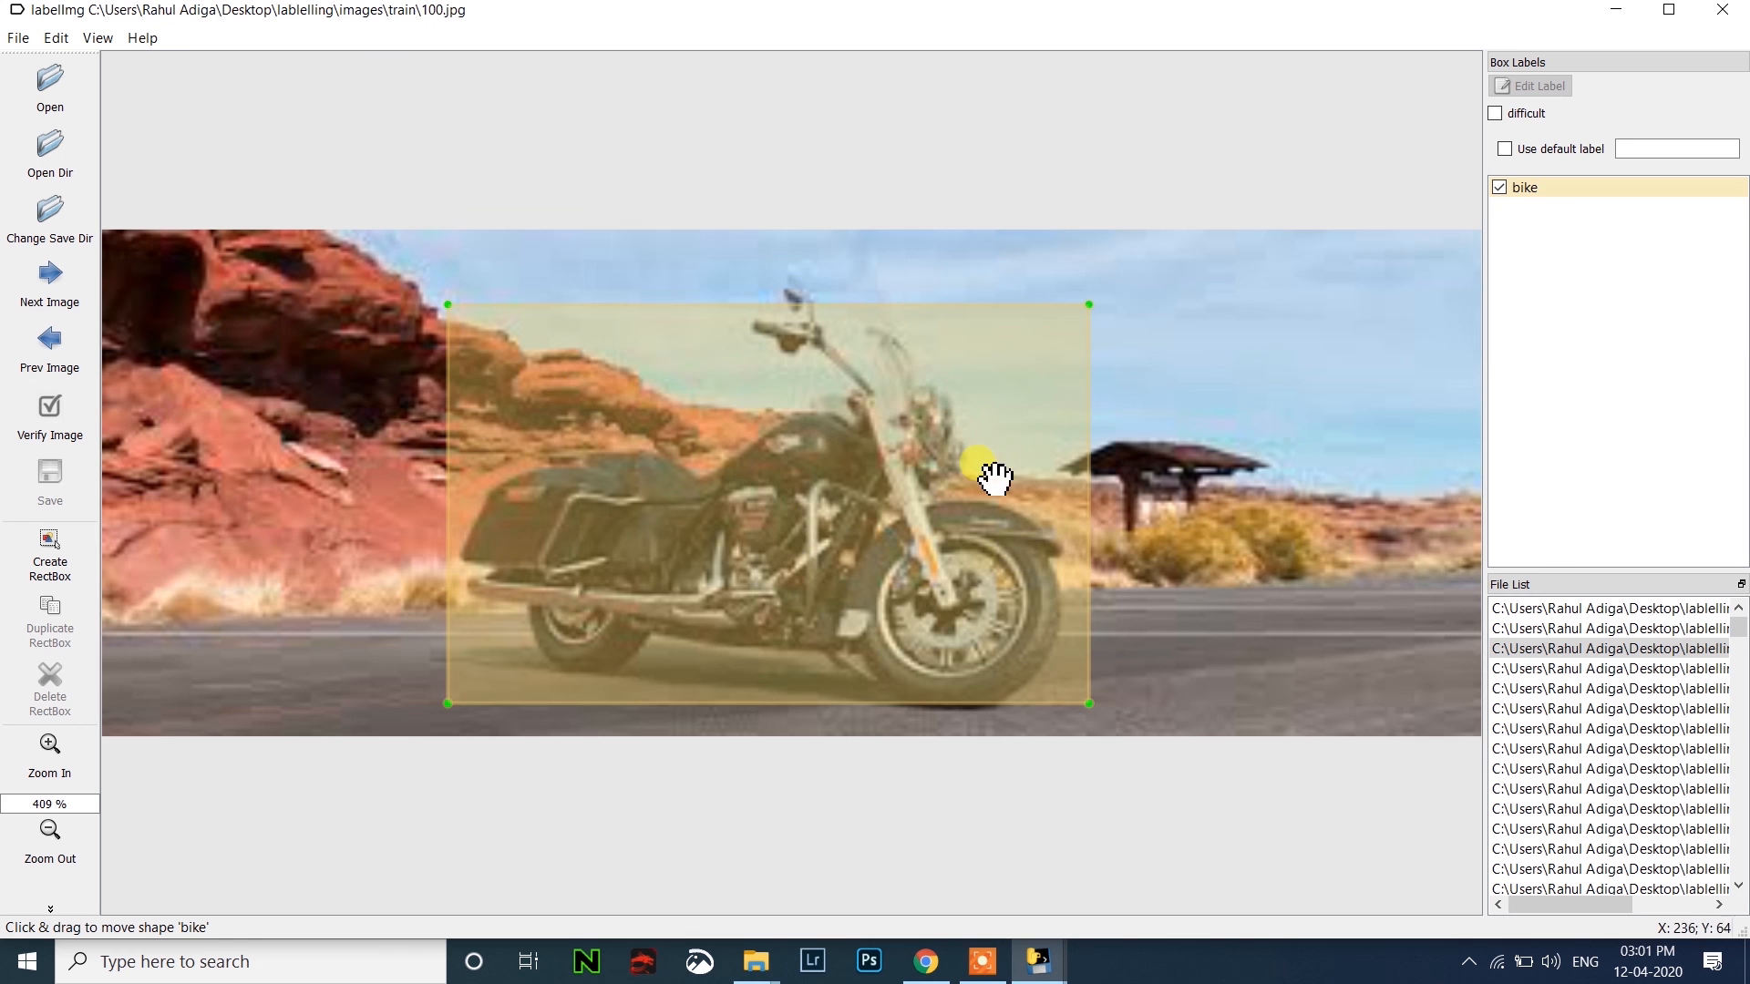
{"action": "mouse_move", "coordinate": [704, 355]}
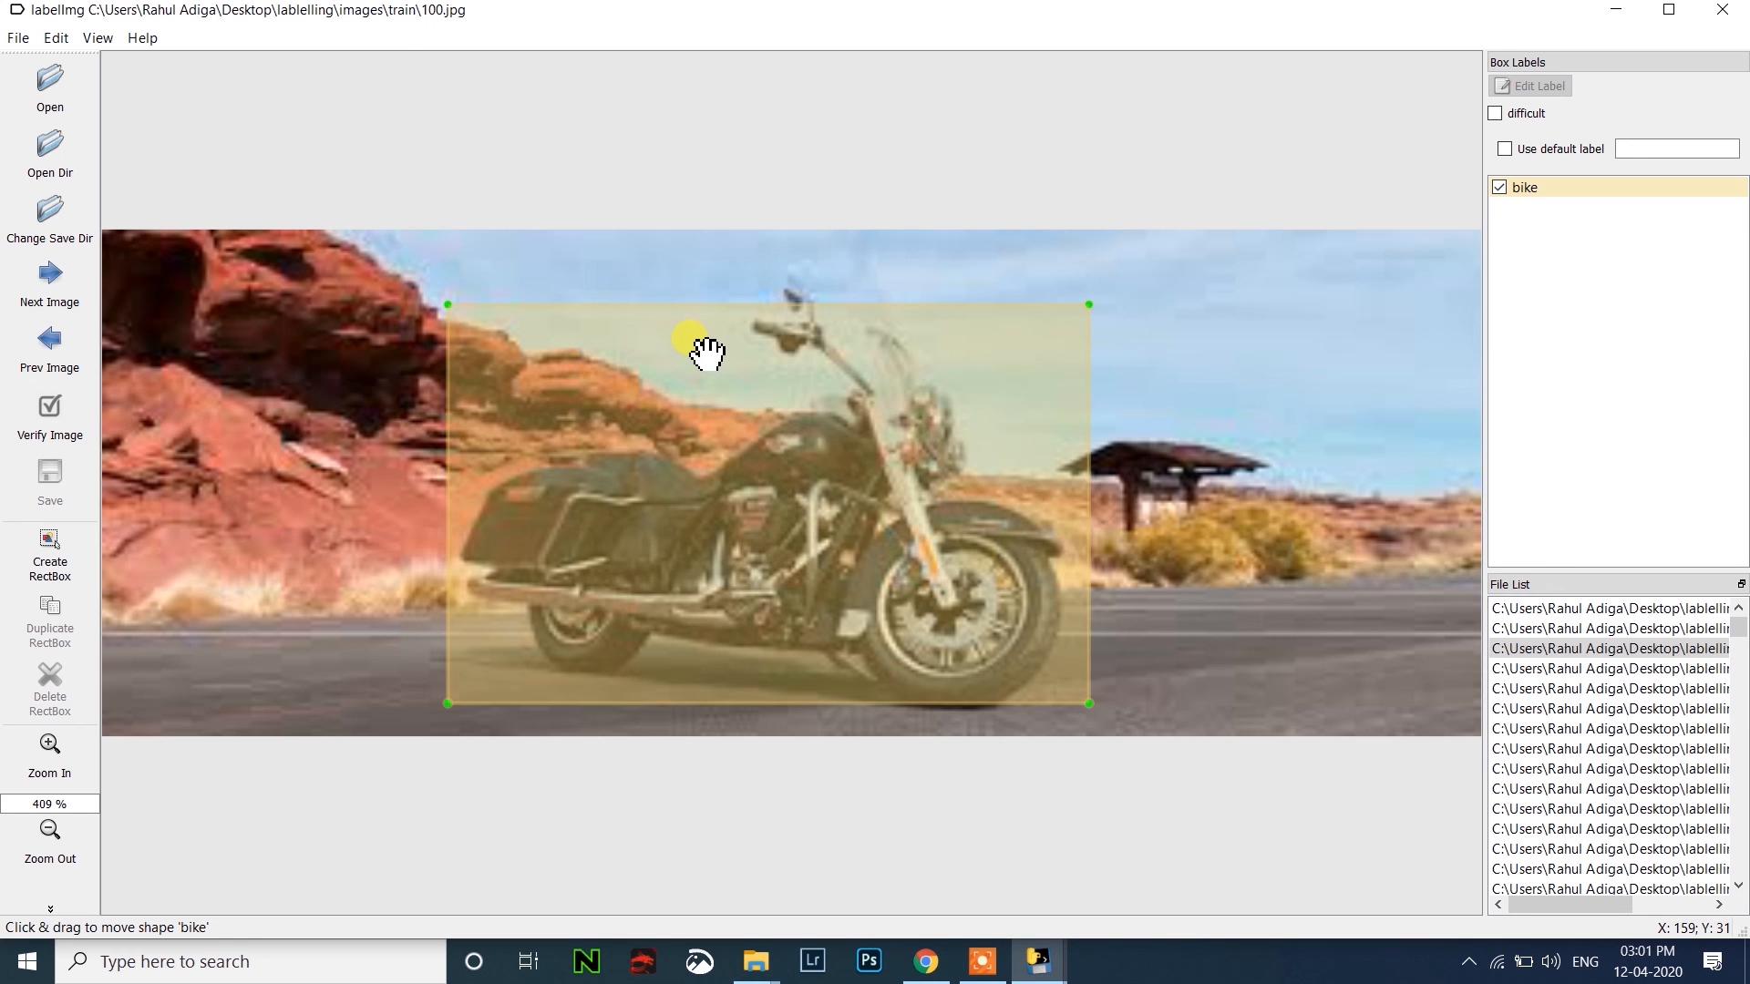
{"action": "mouse_move", "coordinate": [1032, 503]}
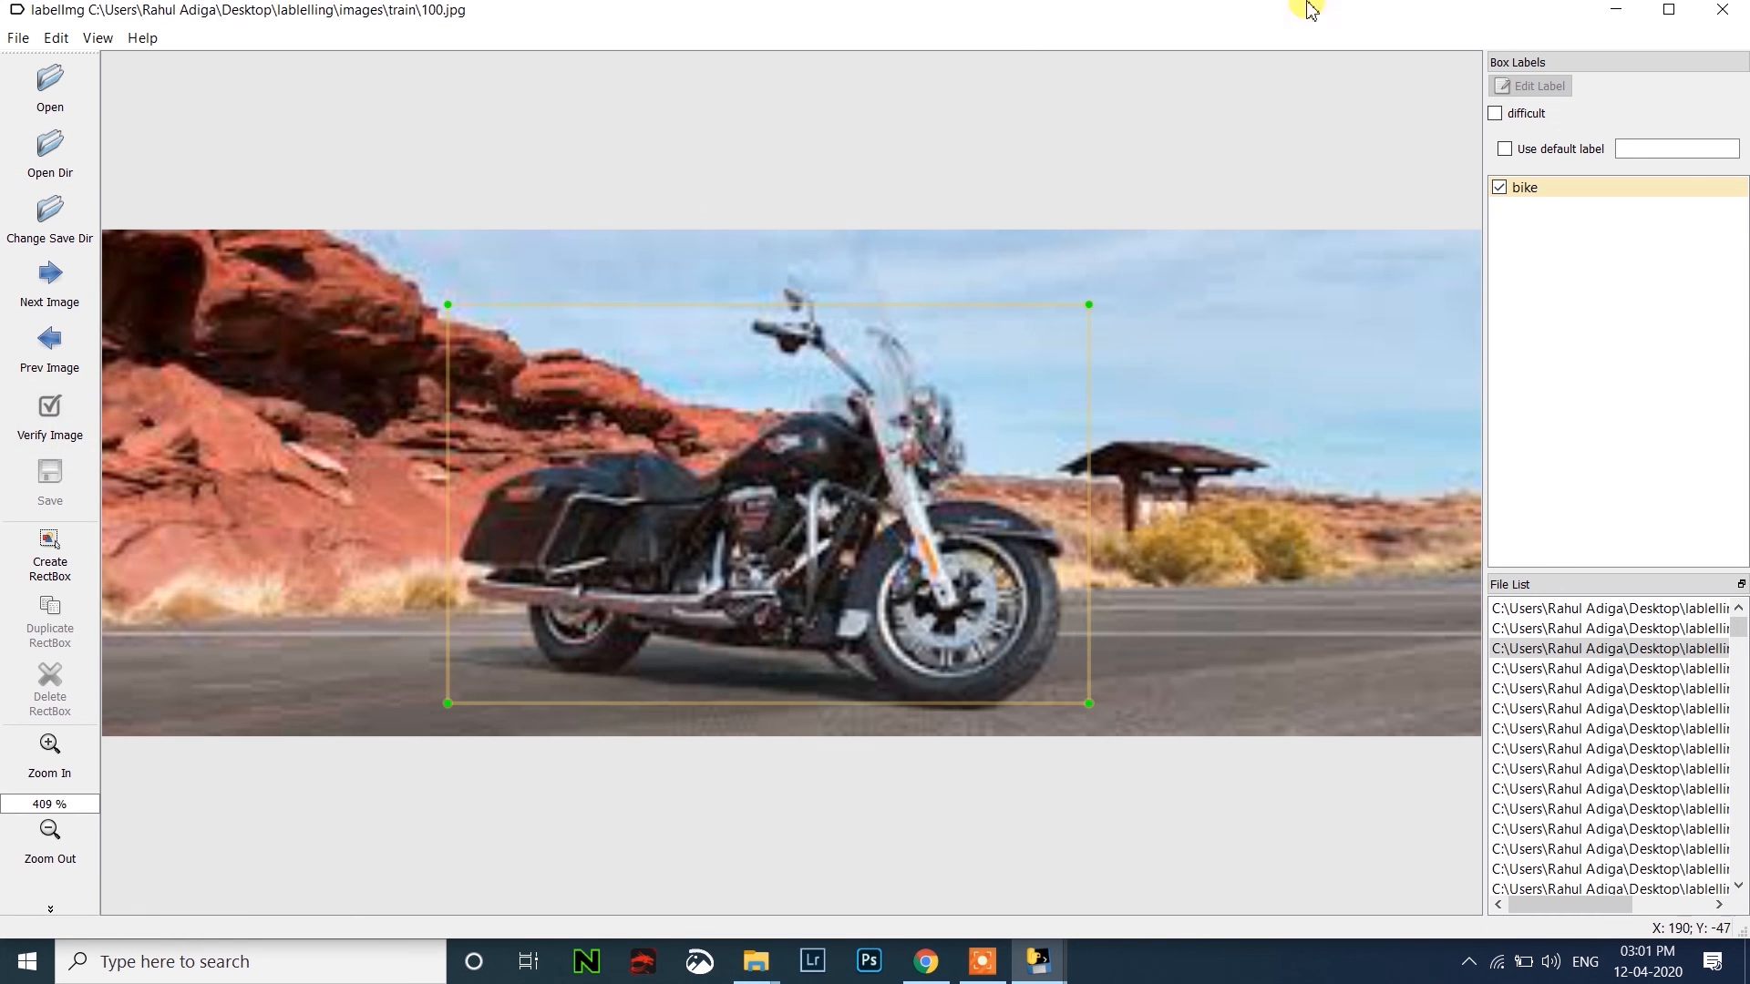
{"action": "left_click", "coordinate": [754, 961]}
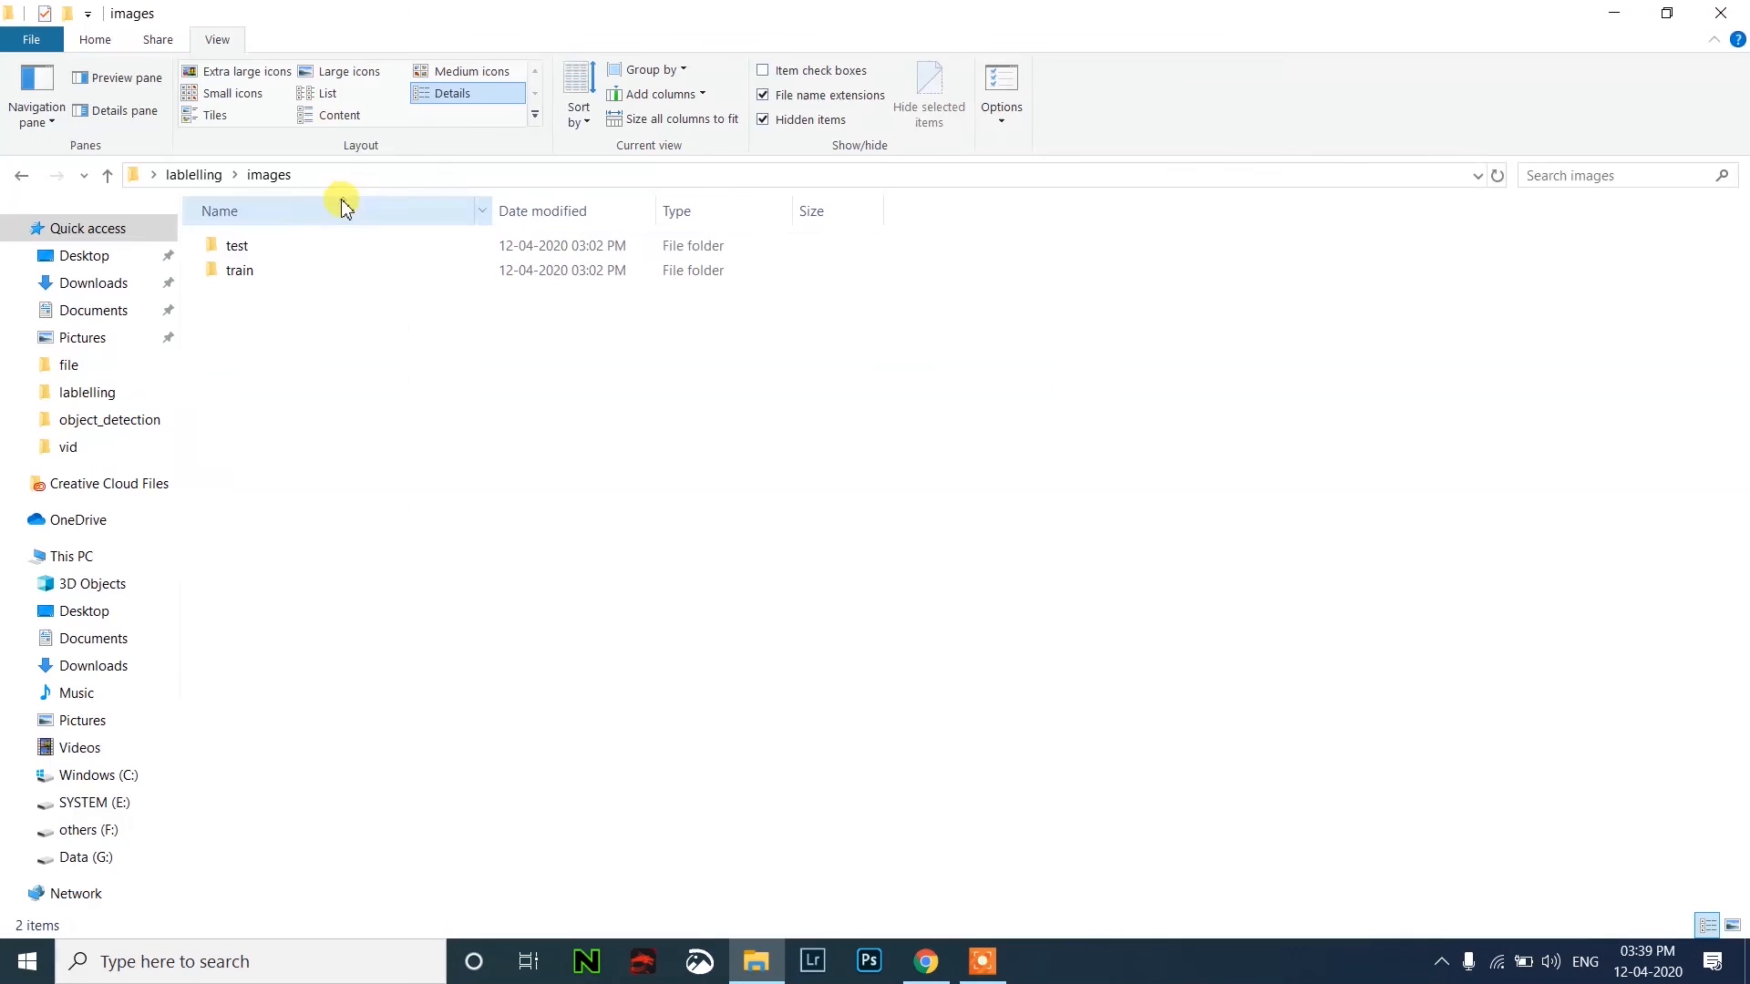
Check the test folder for jpg/xml pairs such as 243.xml, then view the train folder.
{"action": "double_click", "coordinate": [237, 246]}
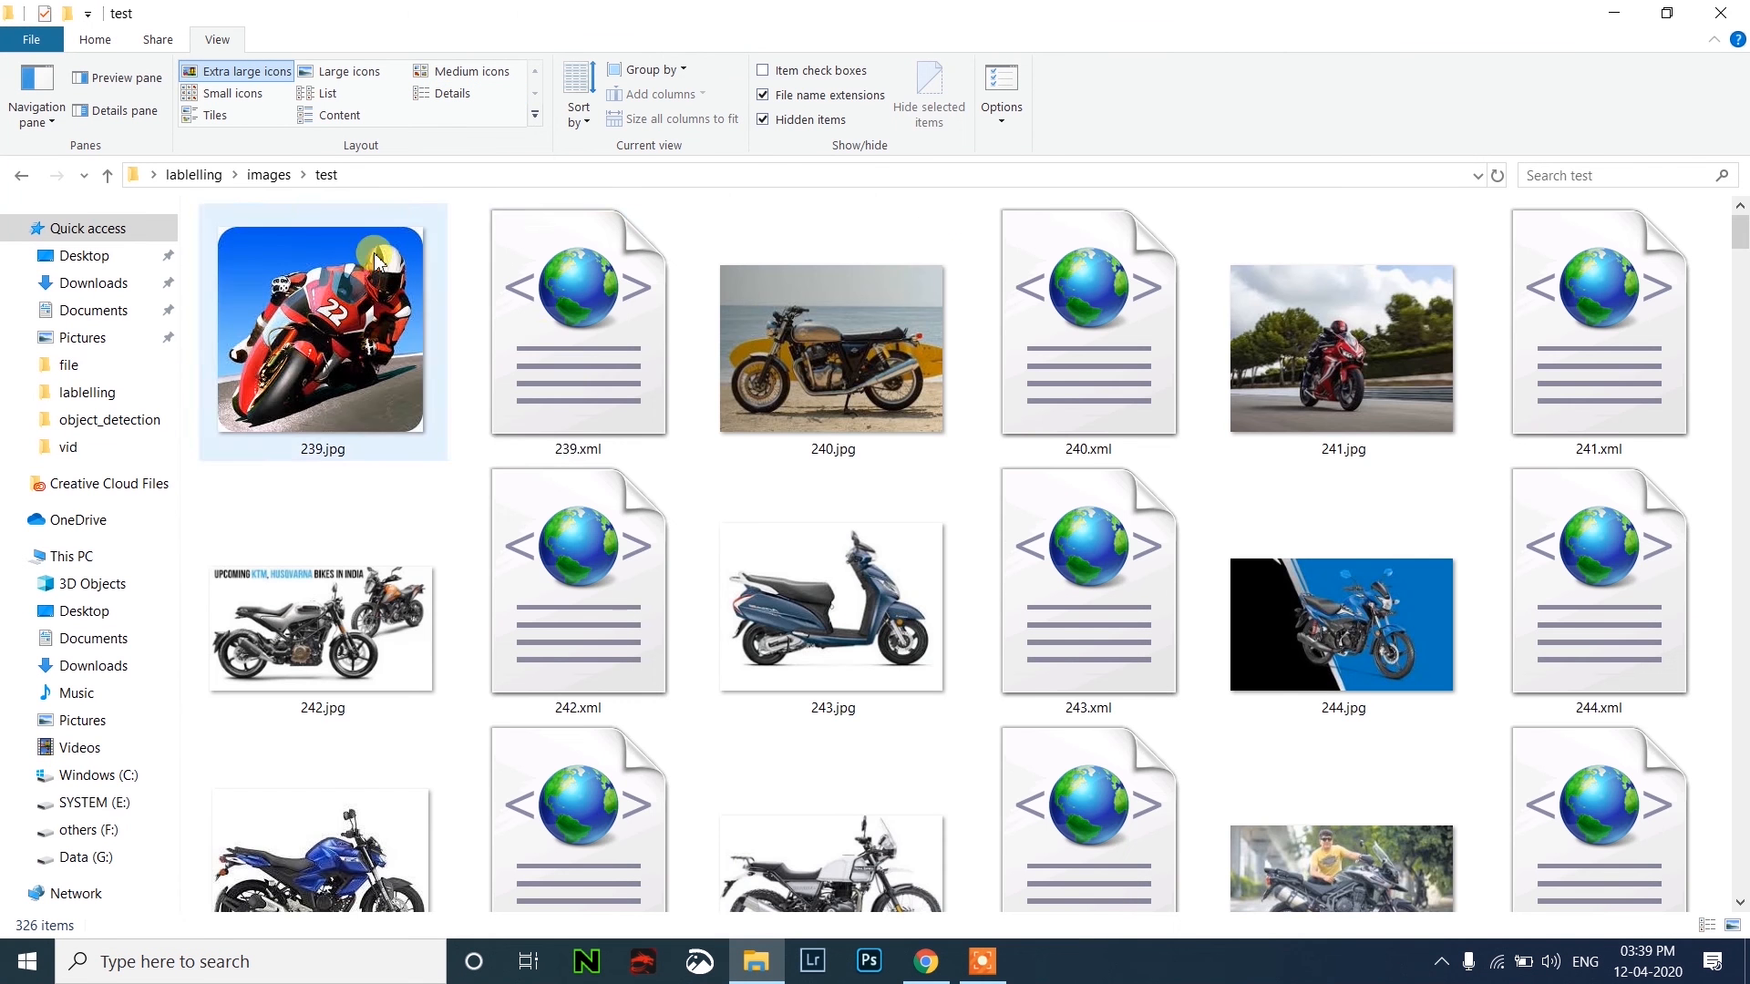
{"action": "left_click", "coordinate": [1086, 590]}
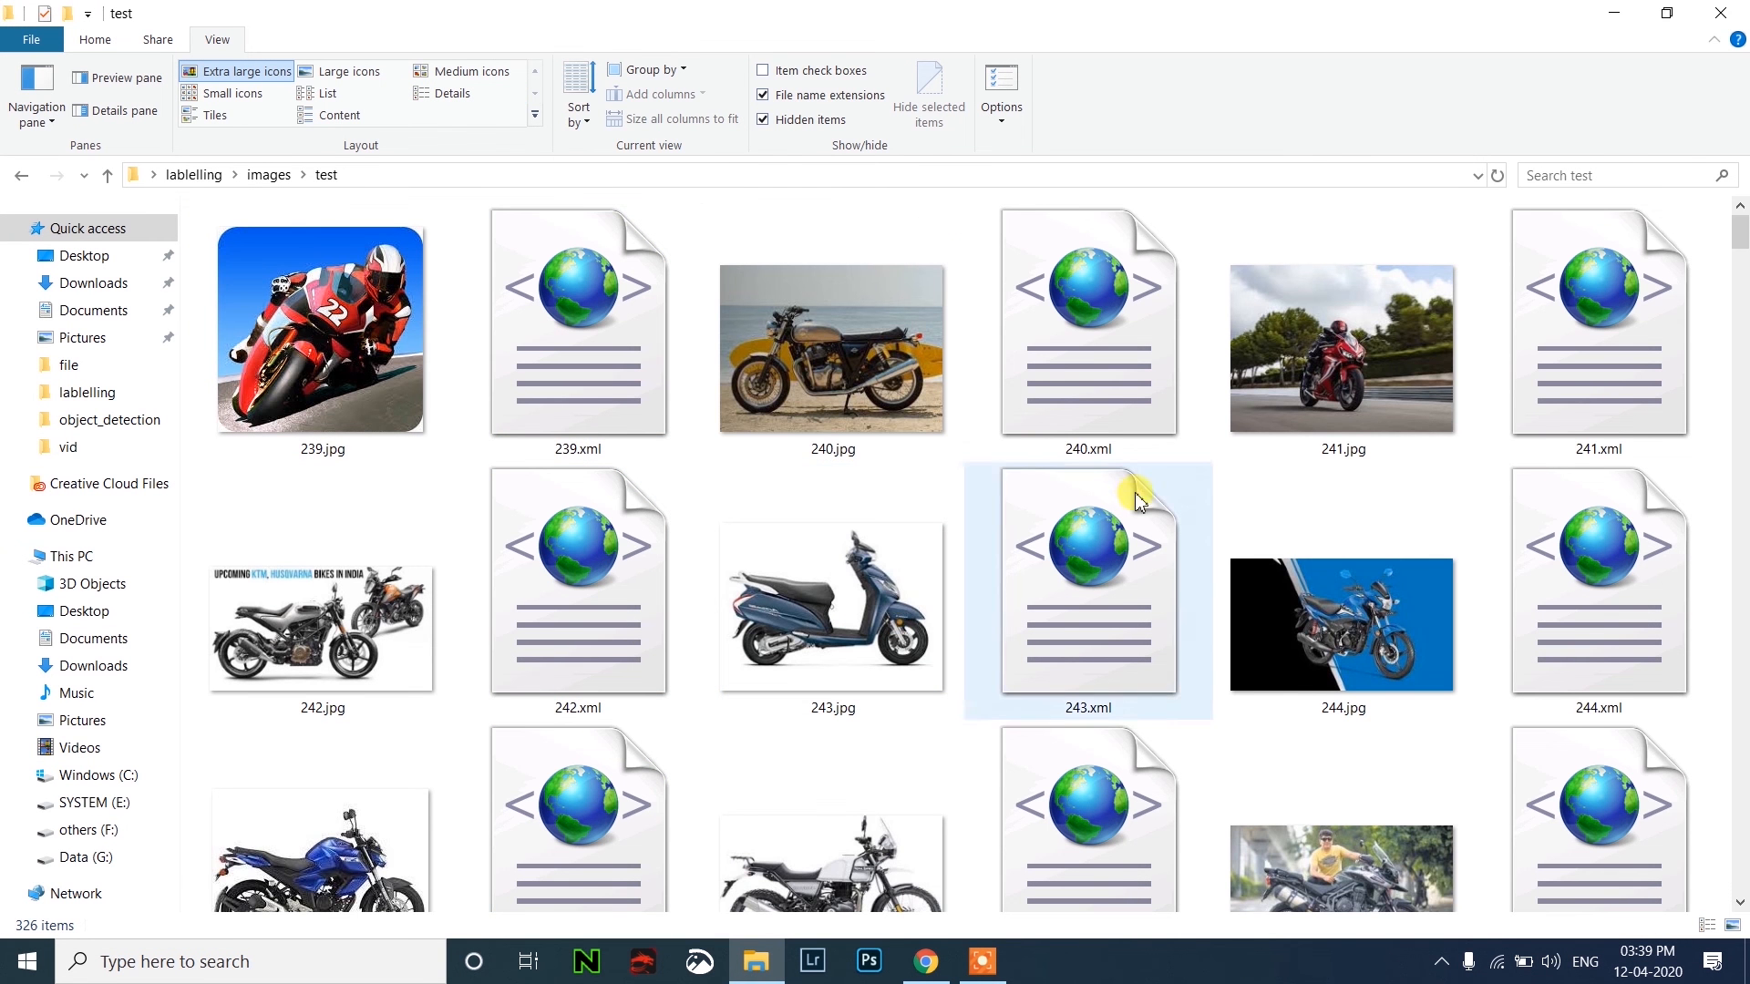
{"action": "scroll", "scroll_direction": "down", "scroll_amount": 3}
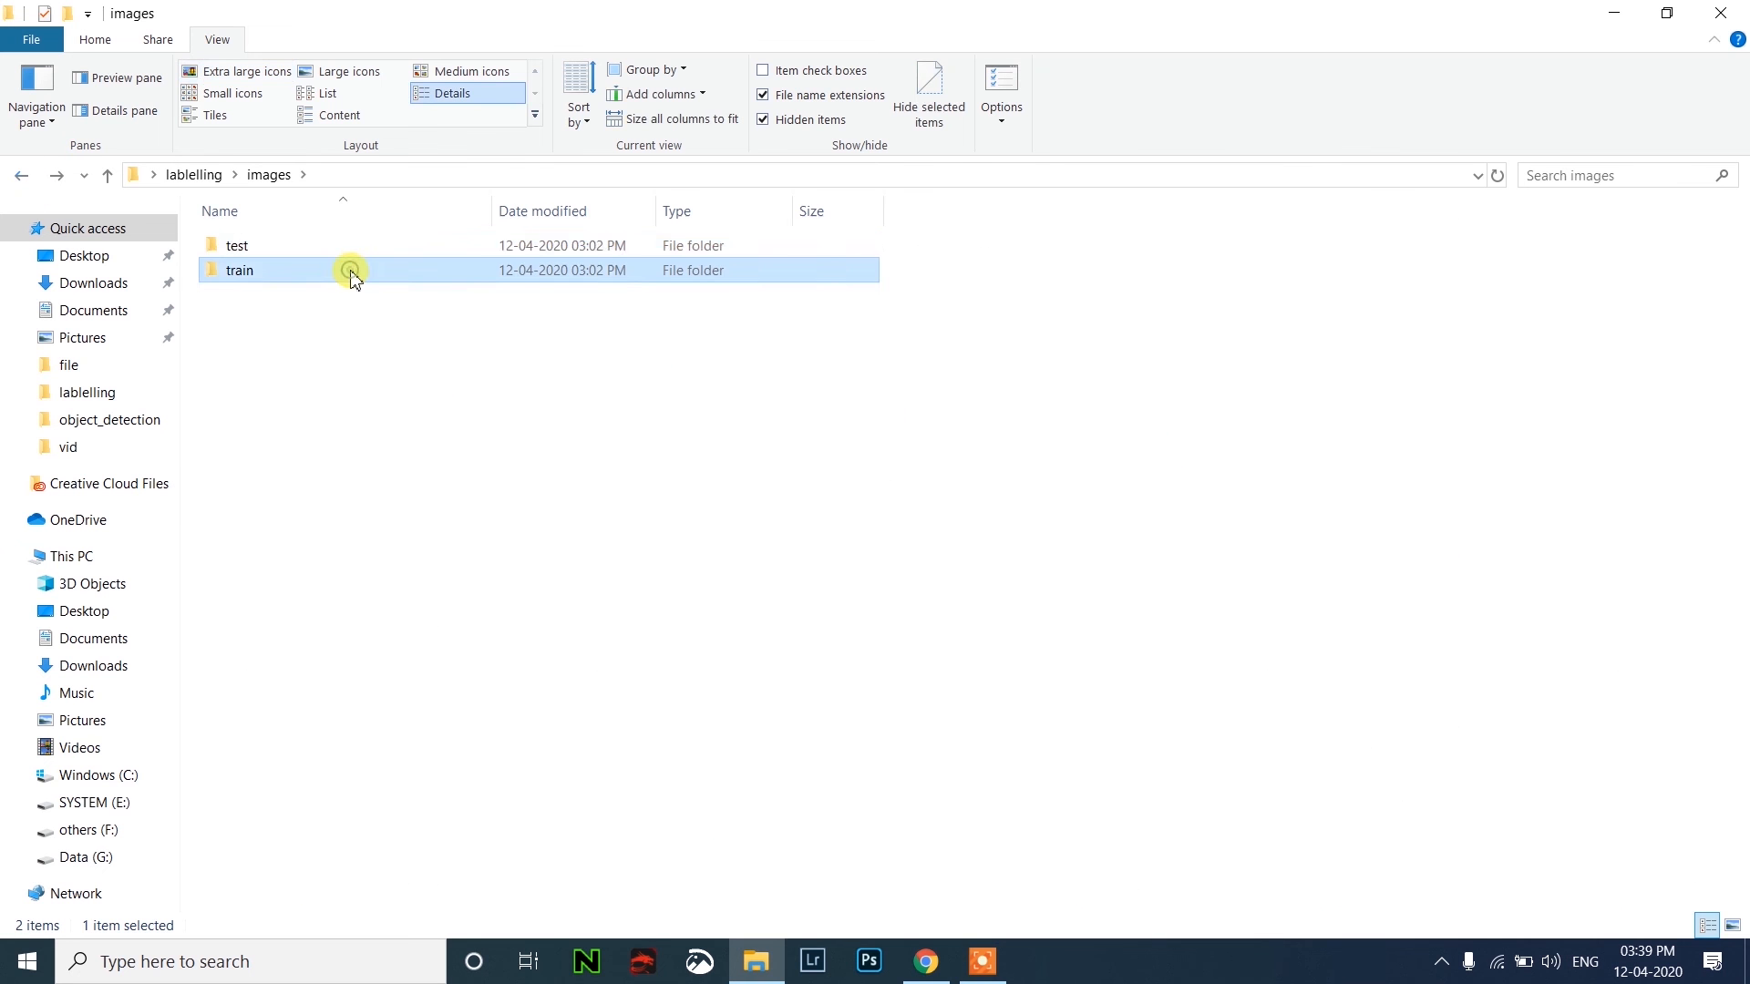
{"action": "double_click", "coordinate": [238, 270]}
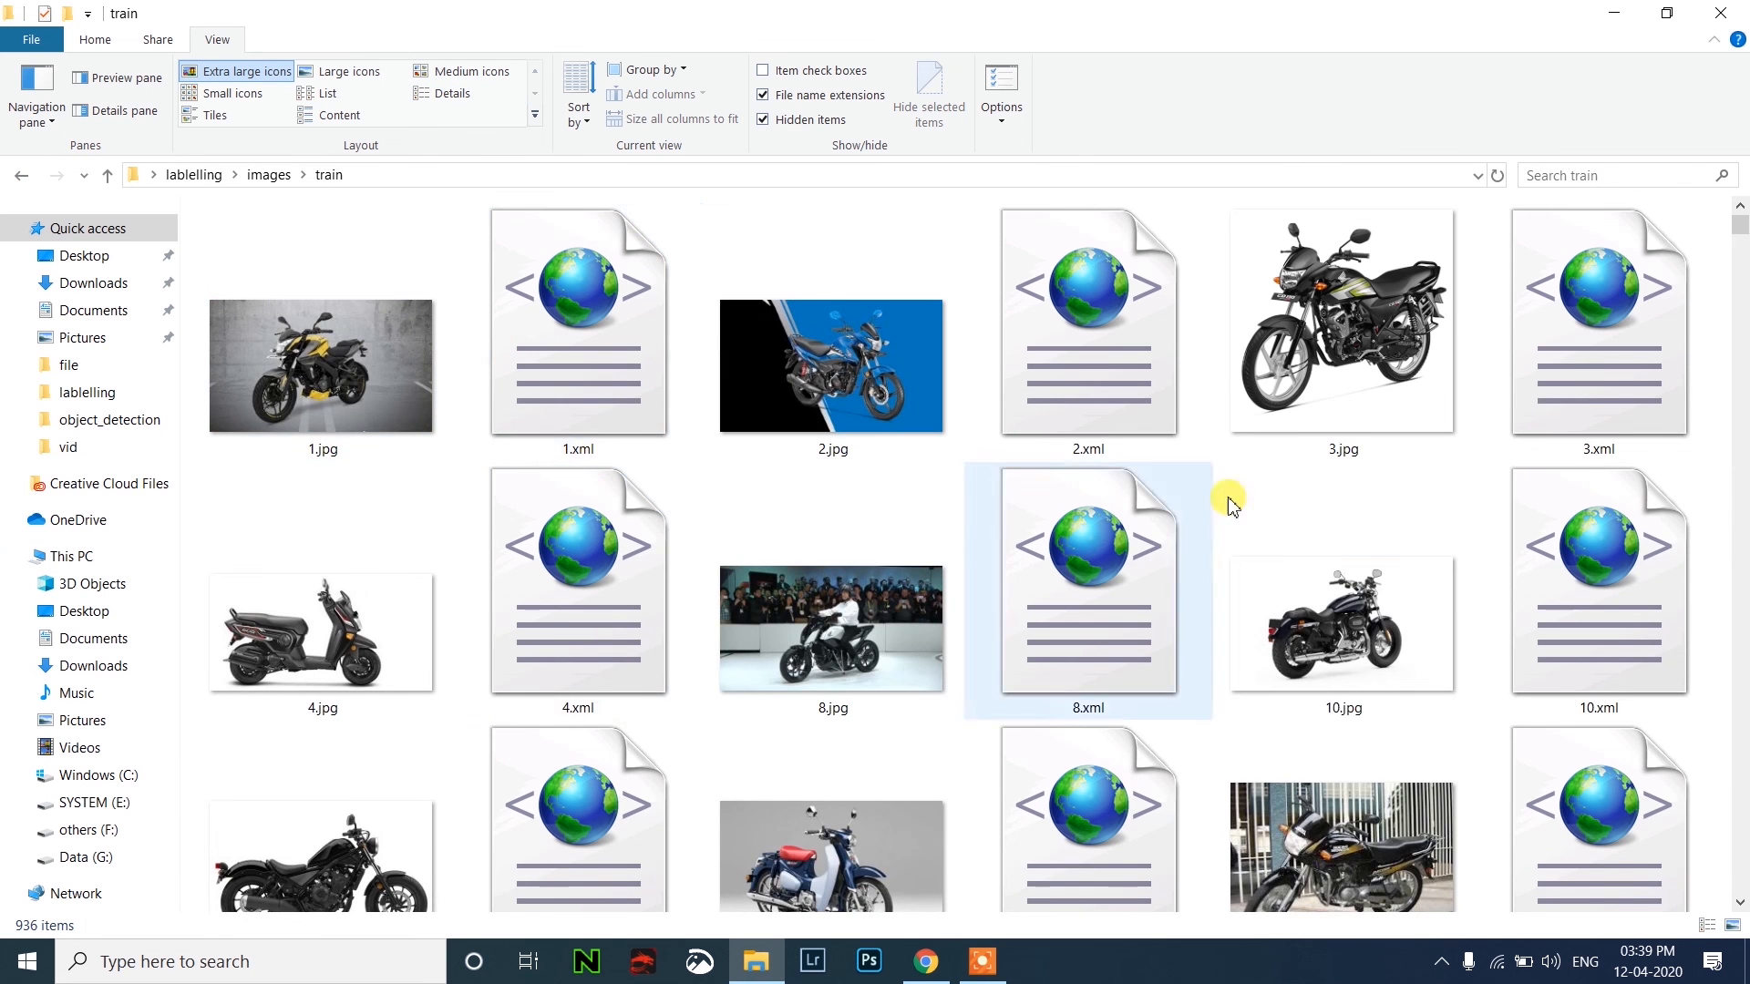